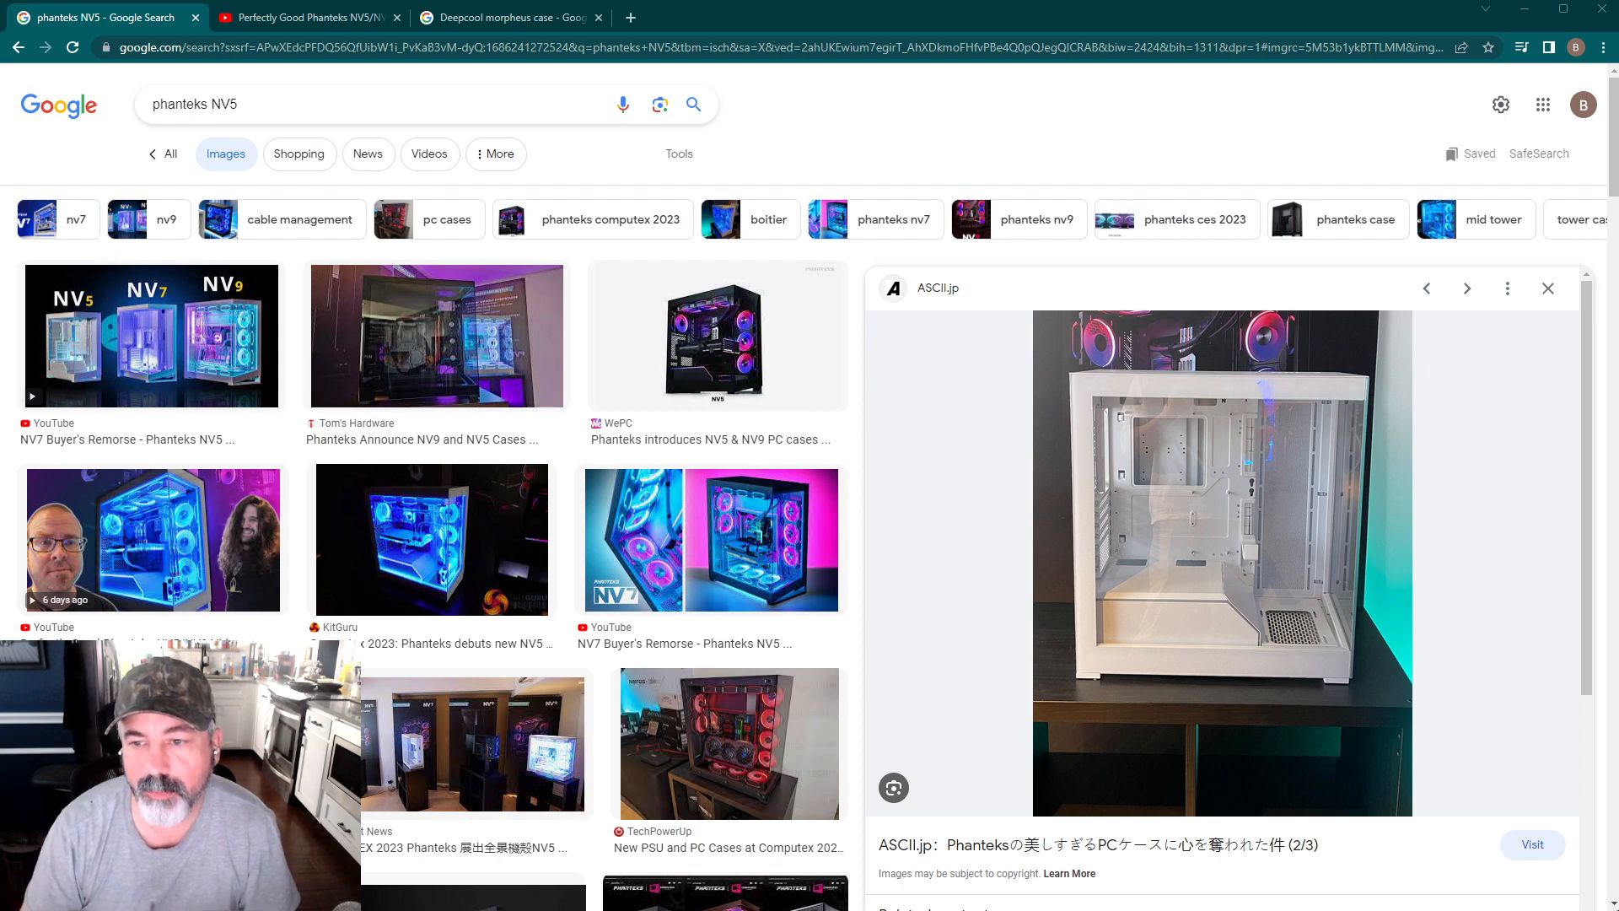
Preview the WePC black NV5 image, then the YouTube 'NV7 Buyer's Remorse' result.
click(717, 335)
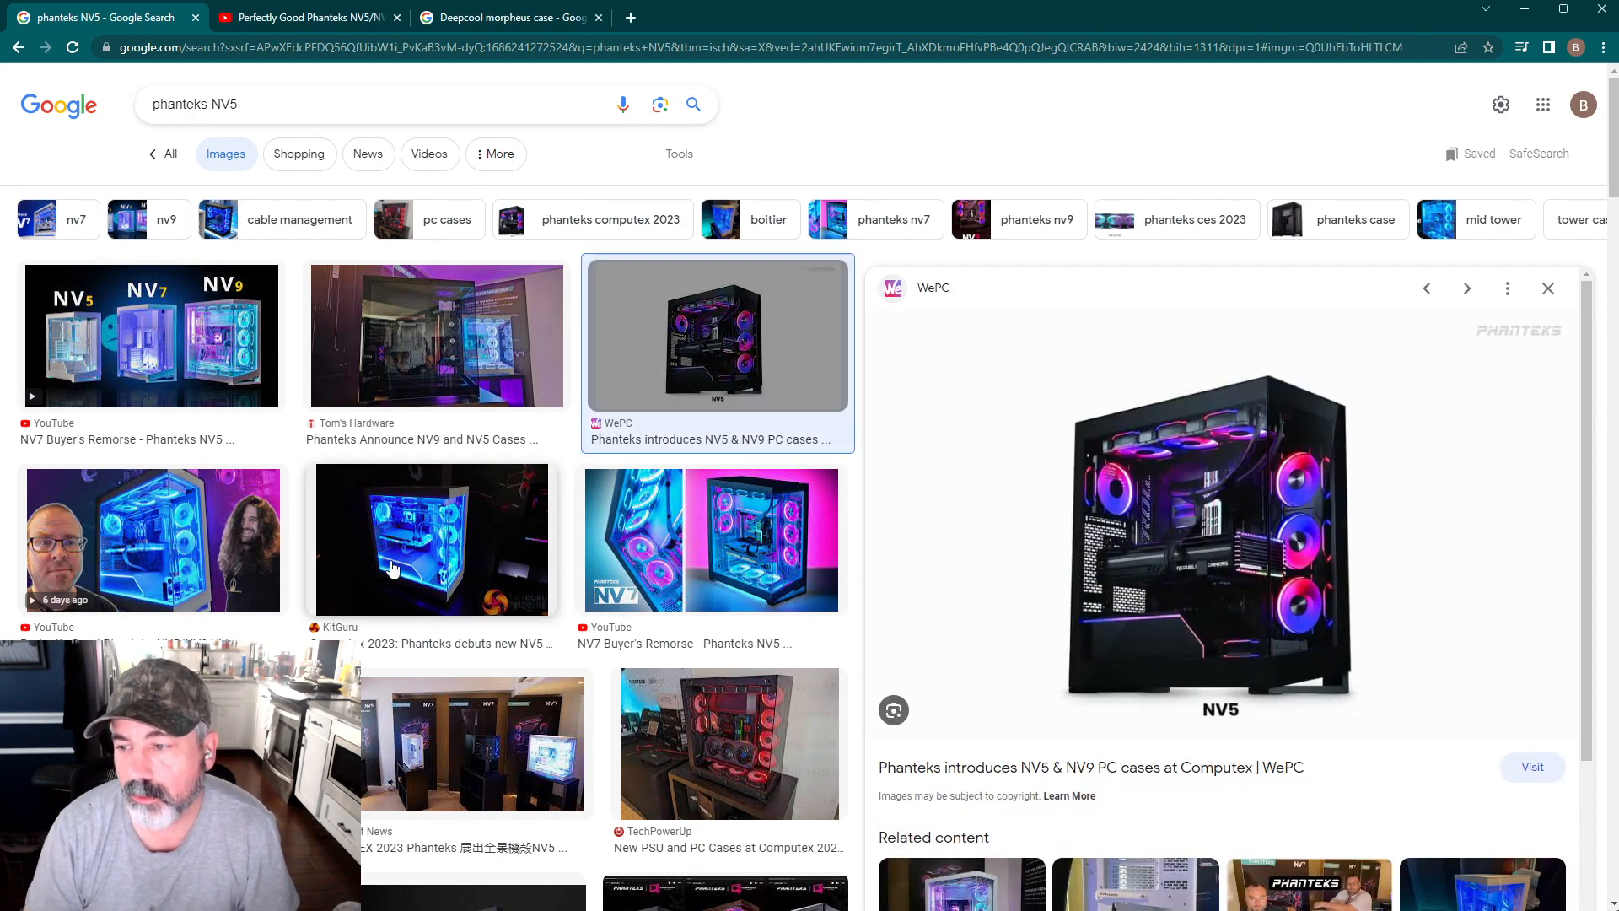
mouse_move(245, 361)
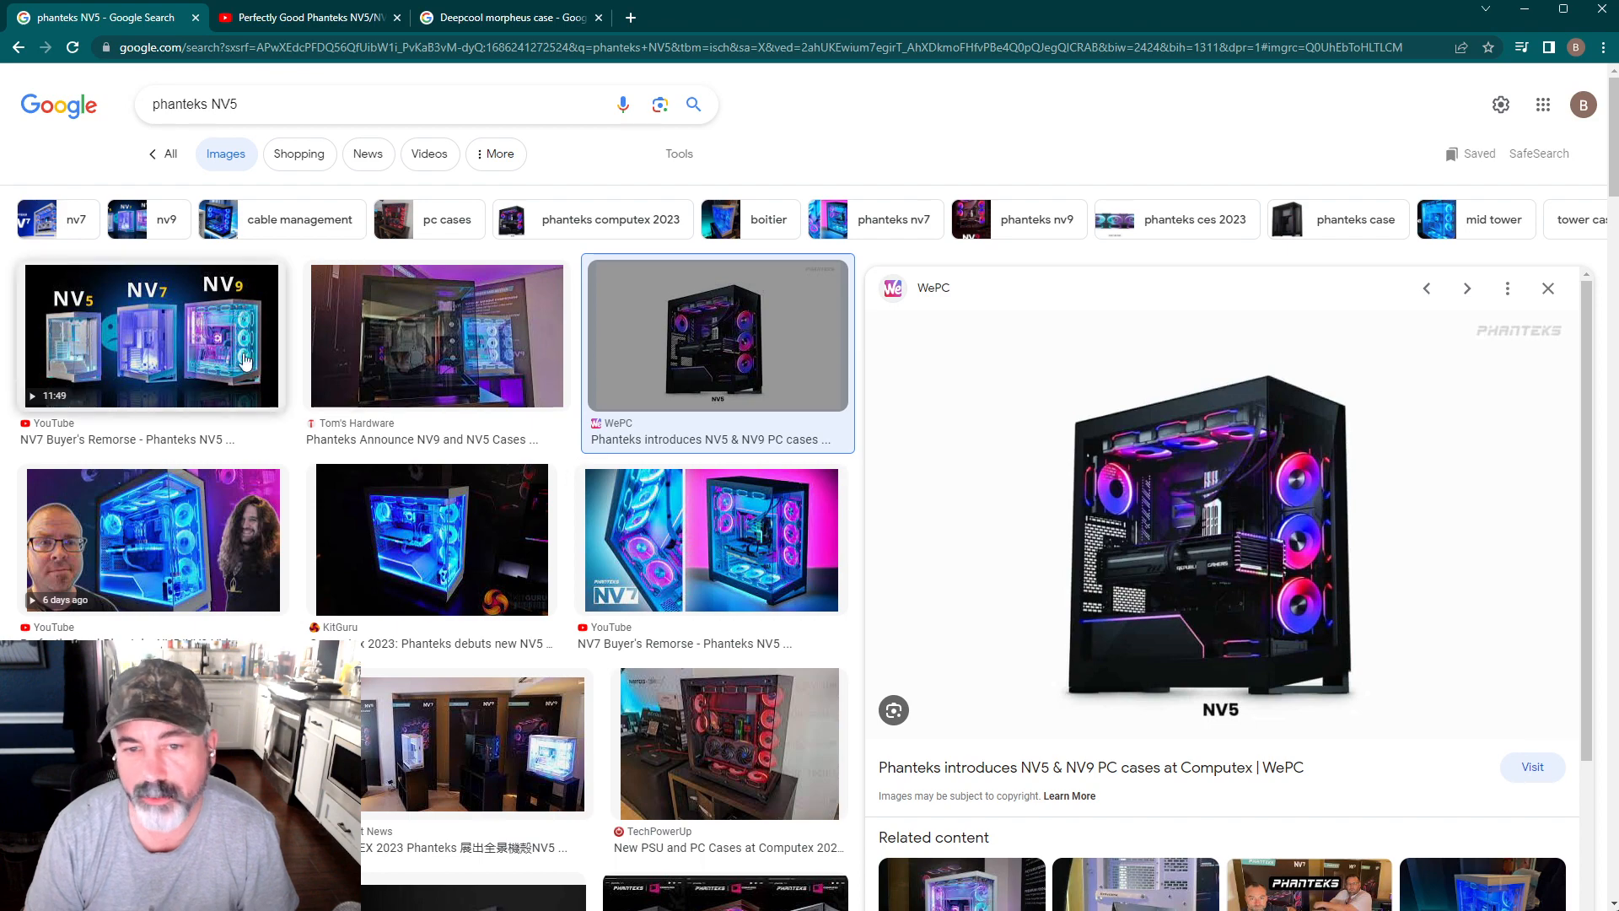
click(152, 333)
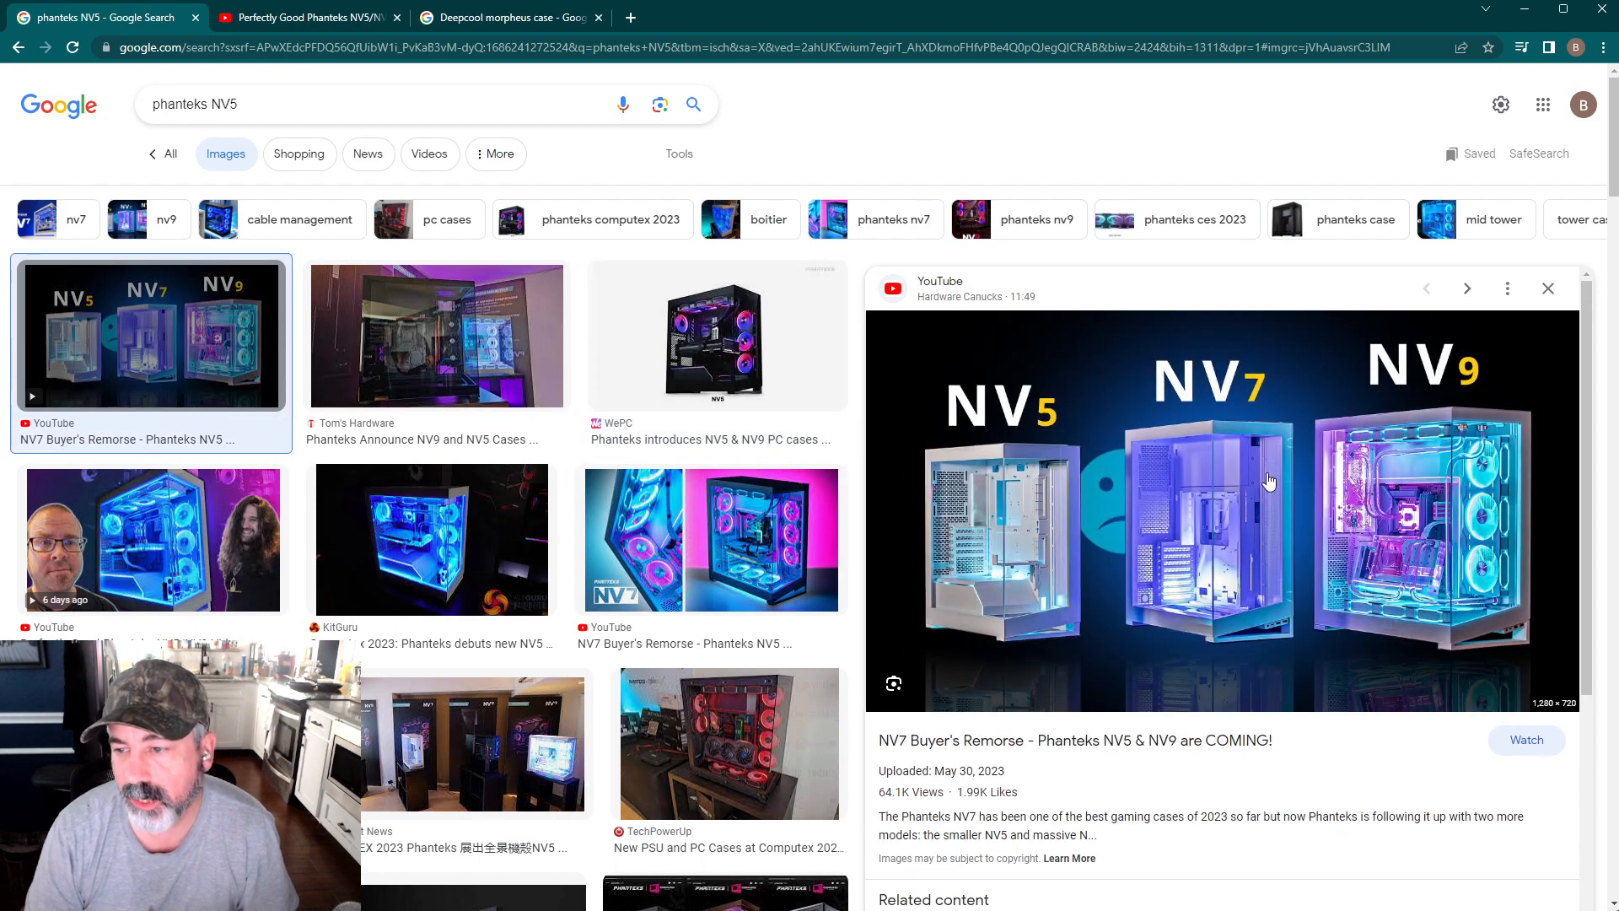
mouse_move(1187, 487)
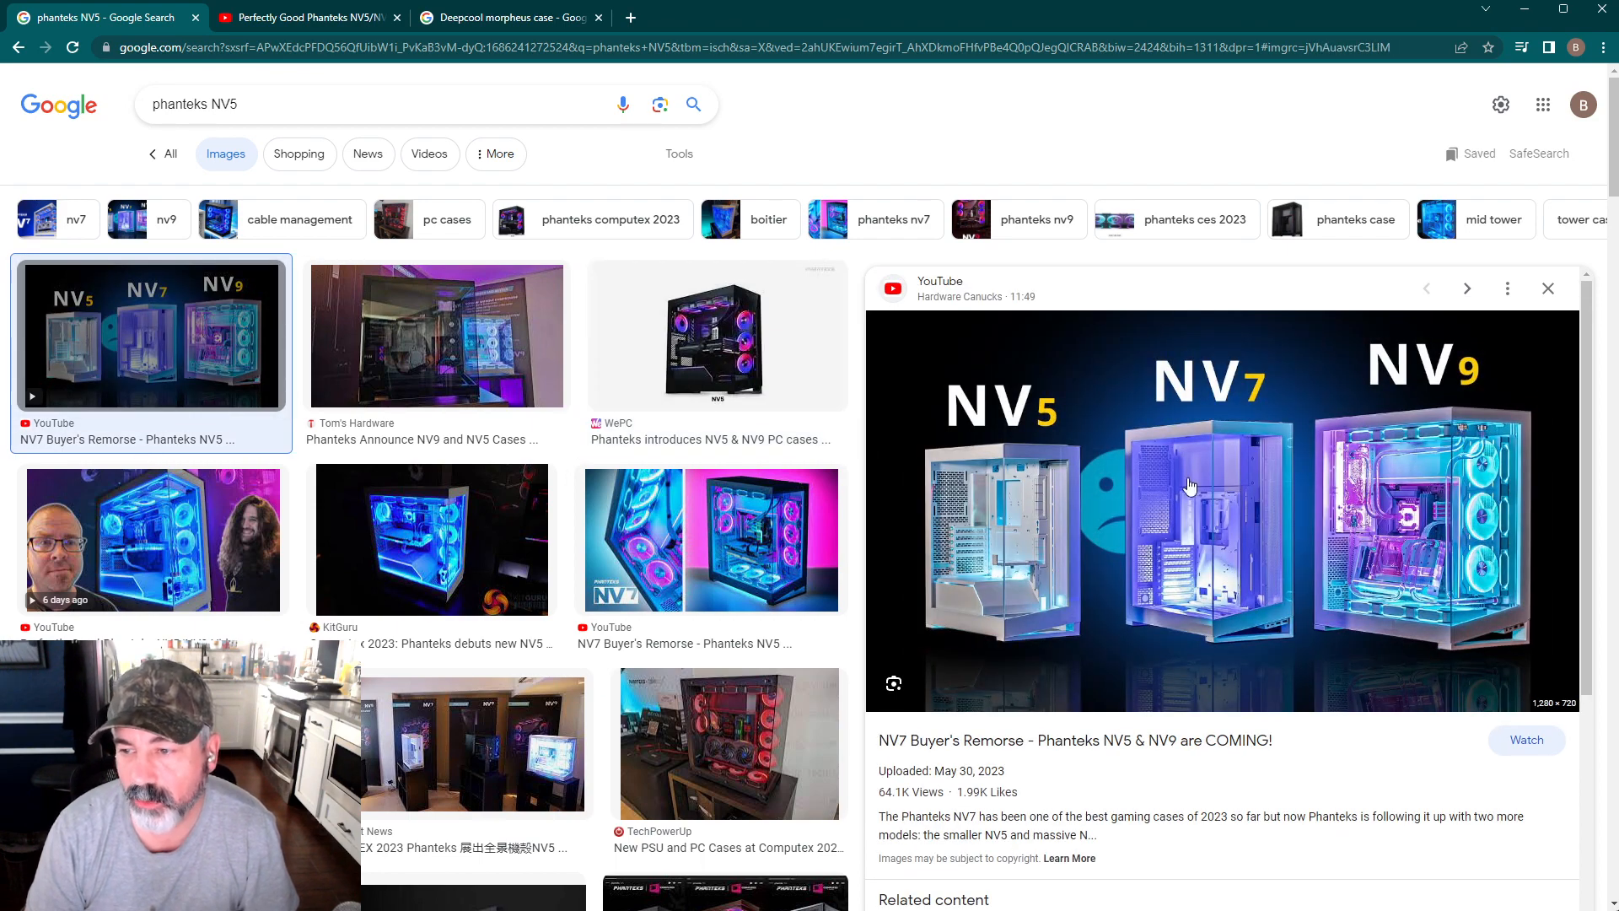
mouse_move(972, 485)
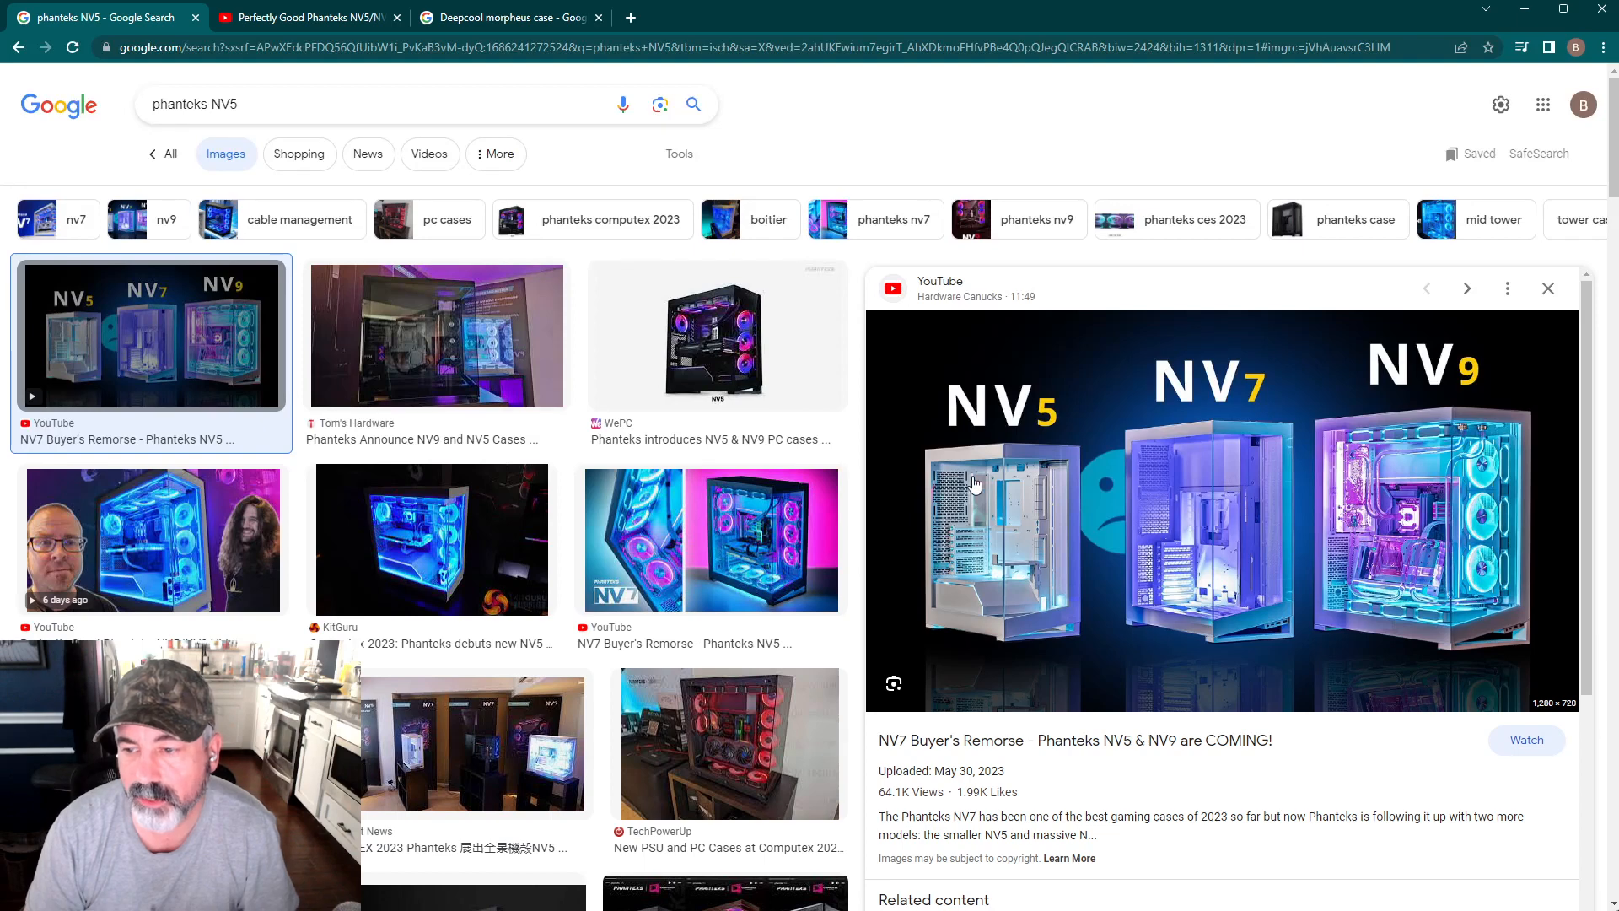
mouse_move(1005, 545)
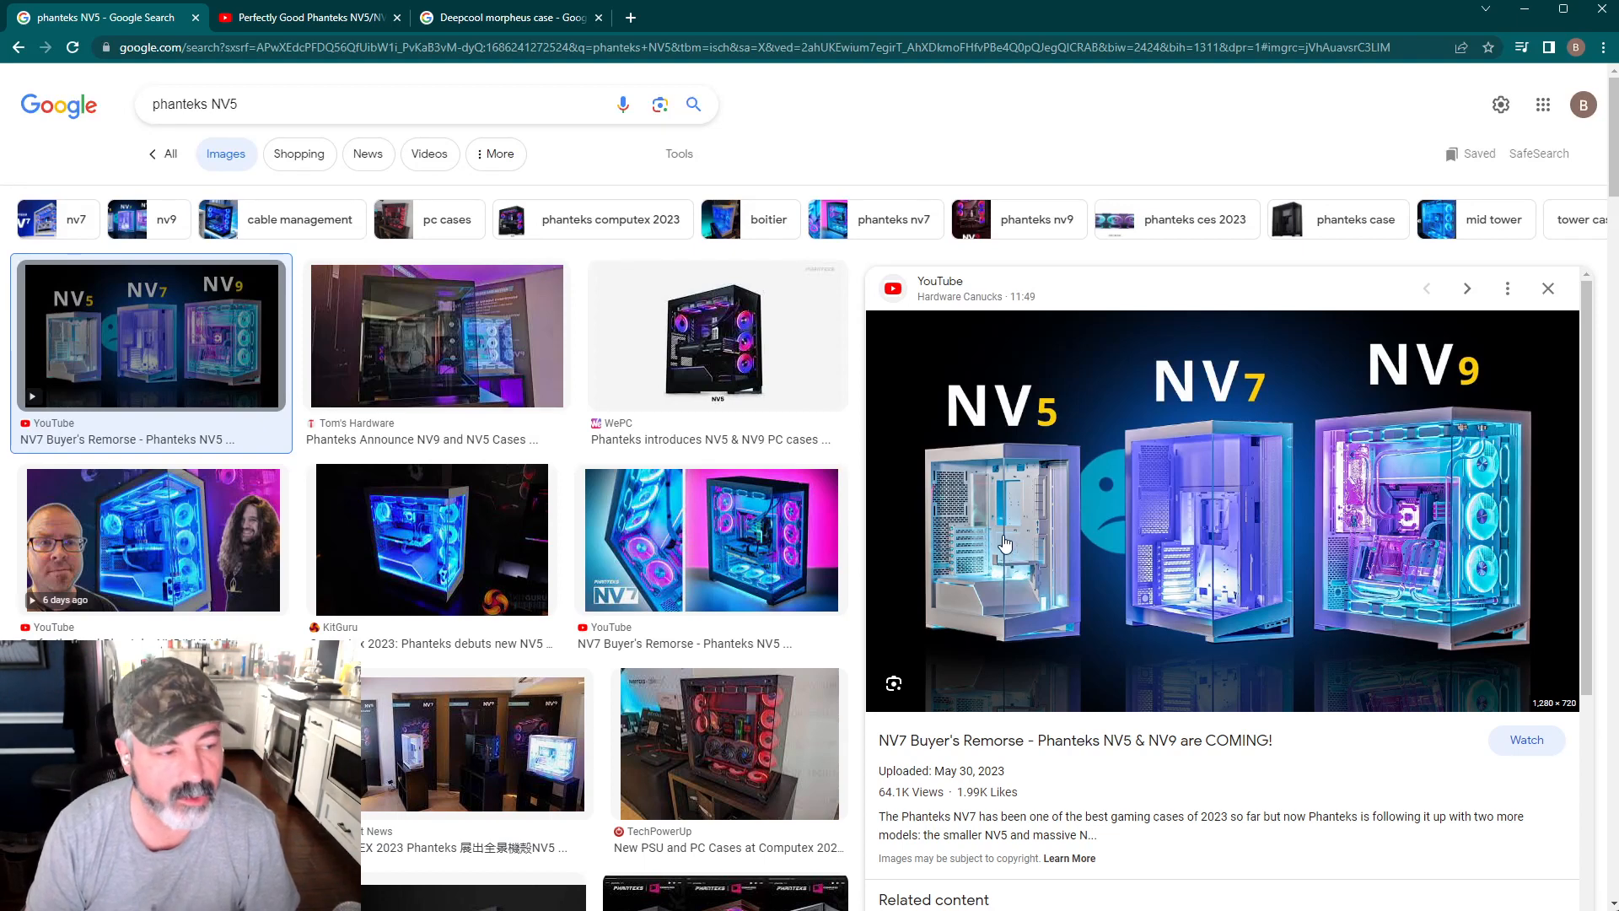
mouse_move(1070, 699)
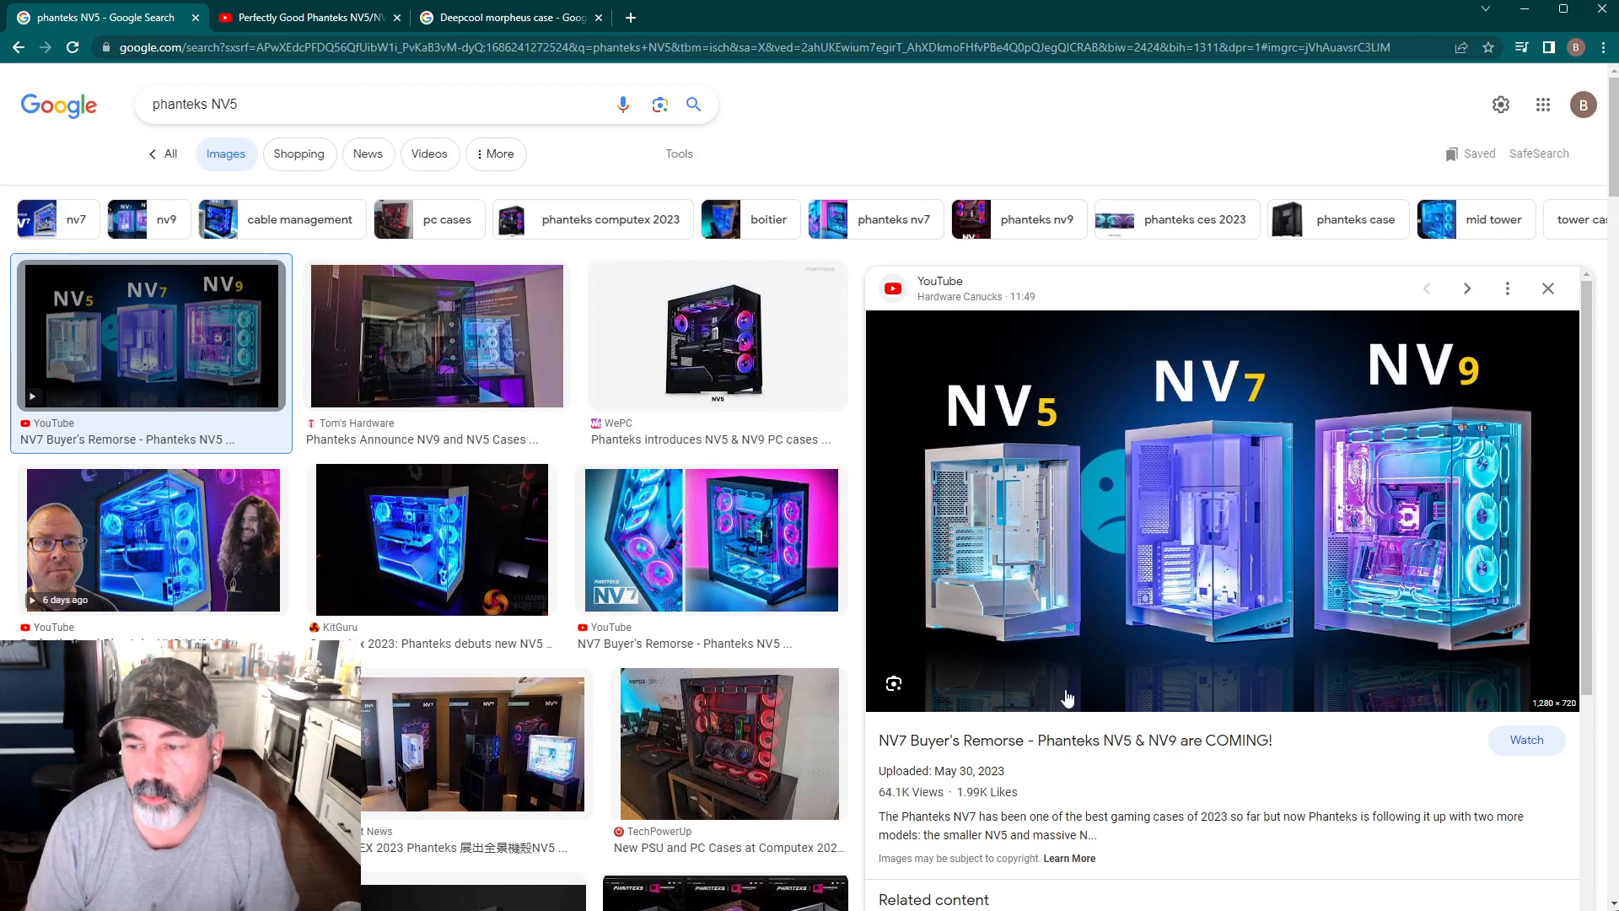
mouse_move(1046, 699)
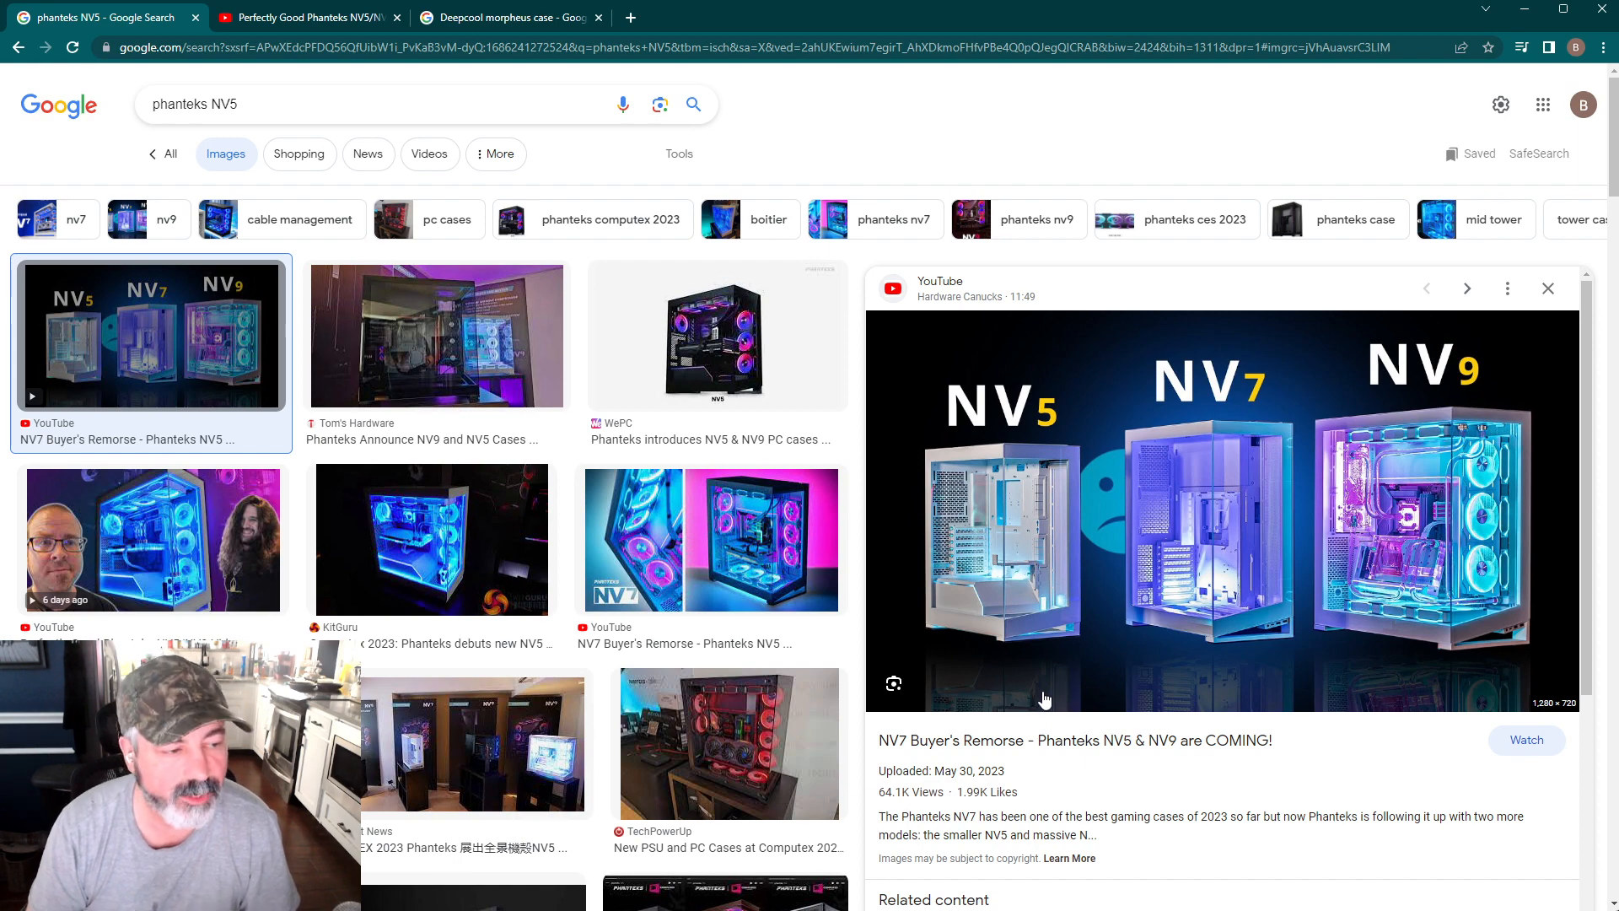
mouse_move(1064, 862)
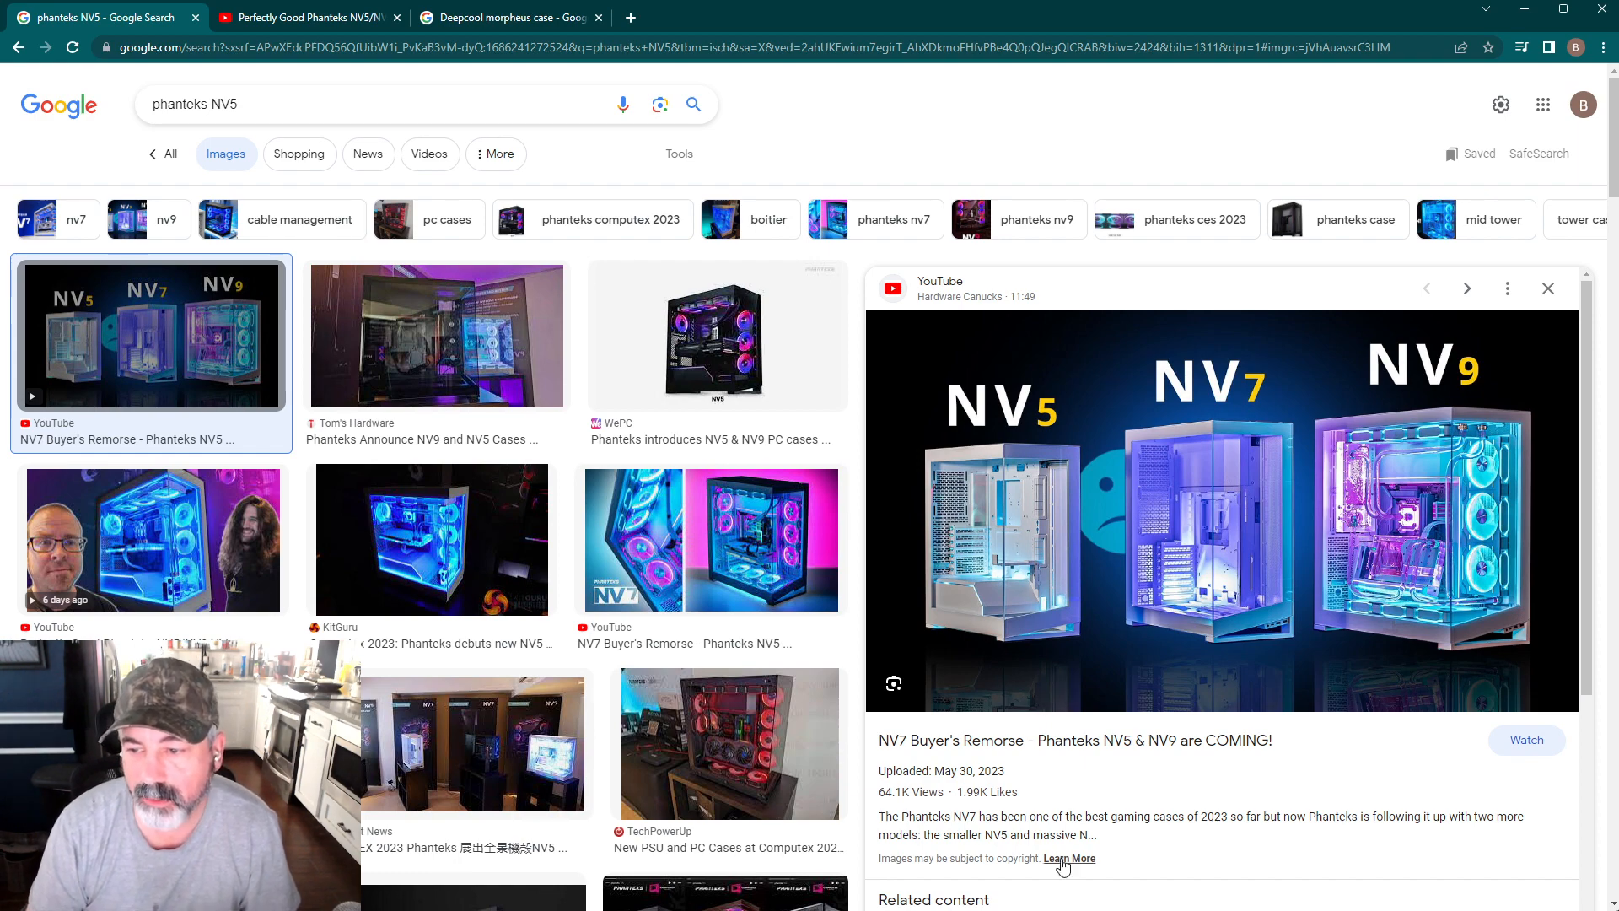
mouse_move(1047, 693)
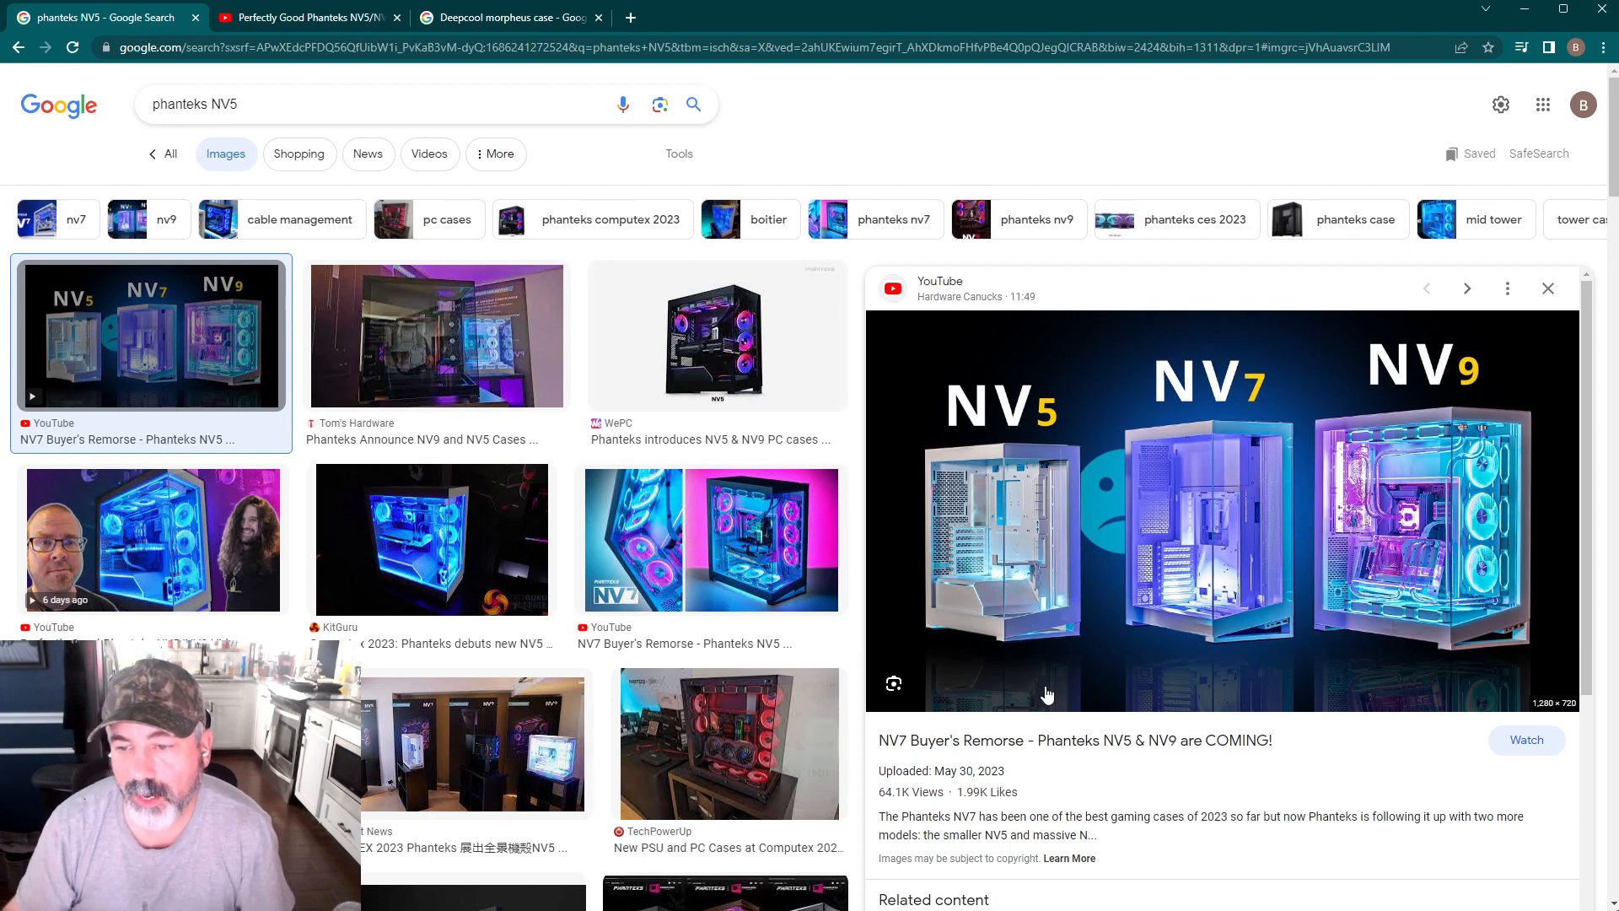
mouse_move(977, 638)
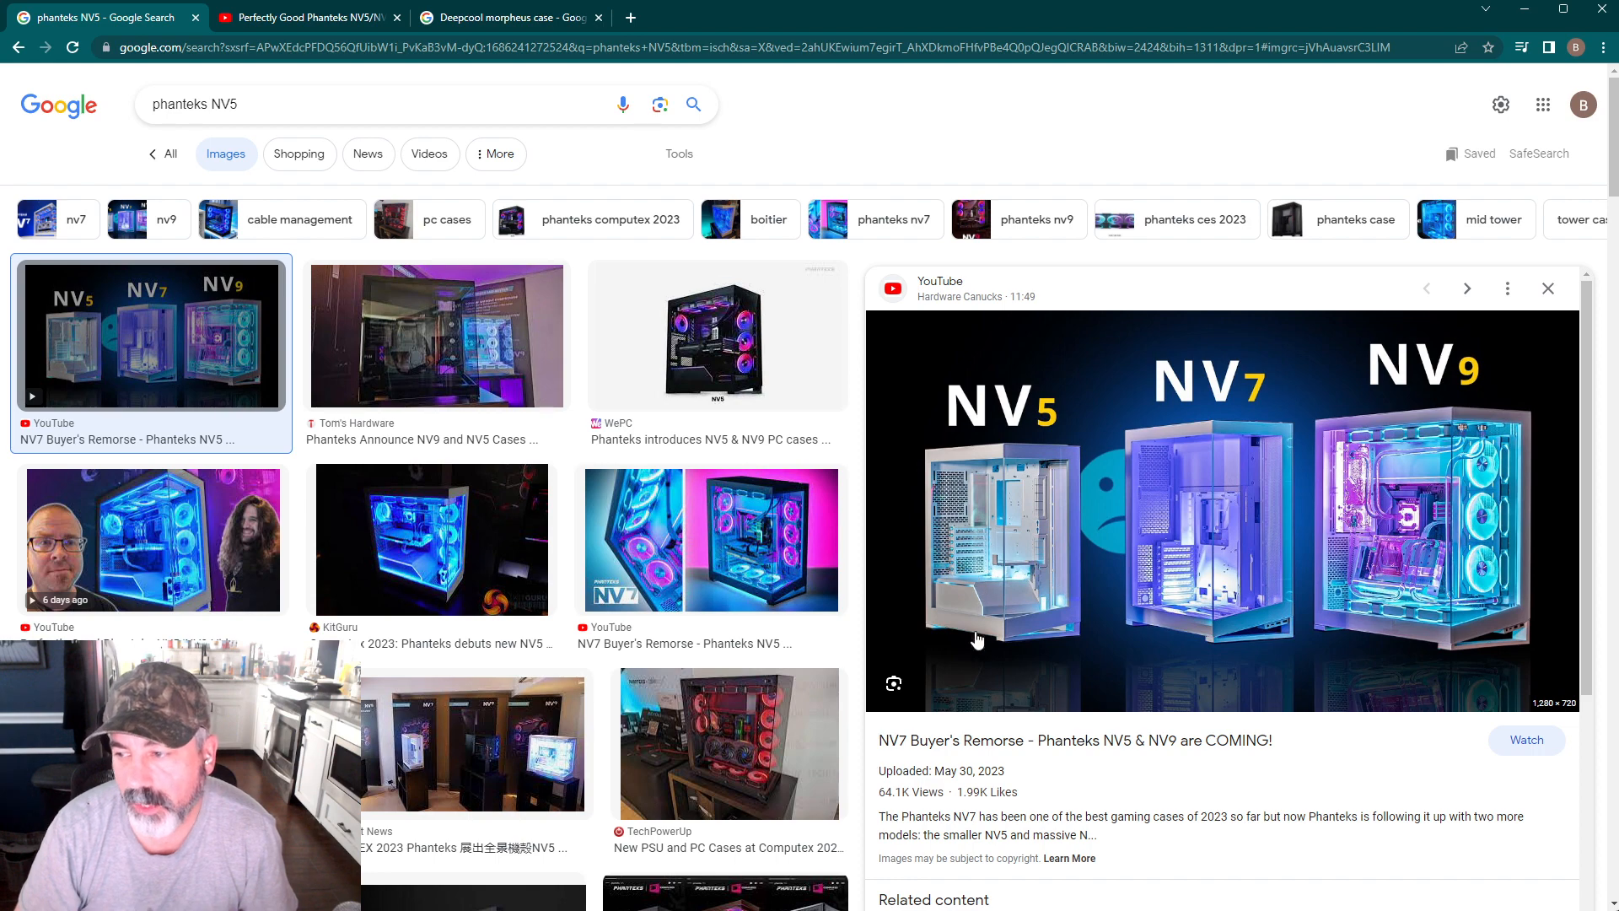
mouse_move(1002, 537)
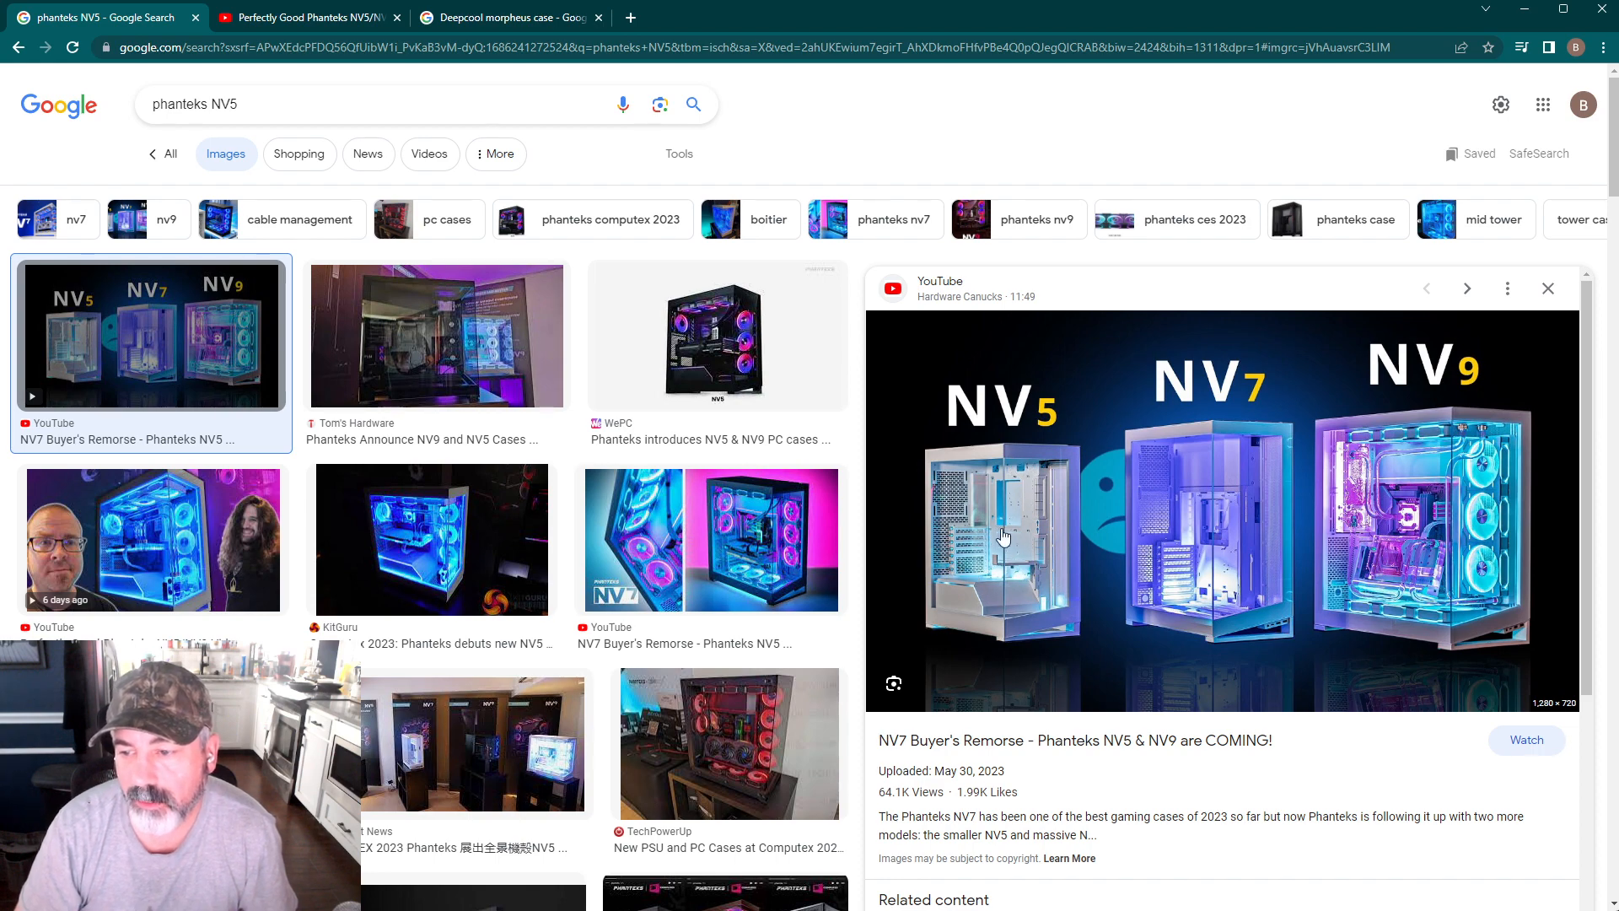
mouse_move(987, 575)
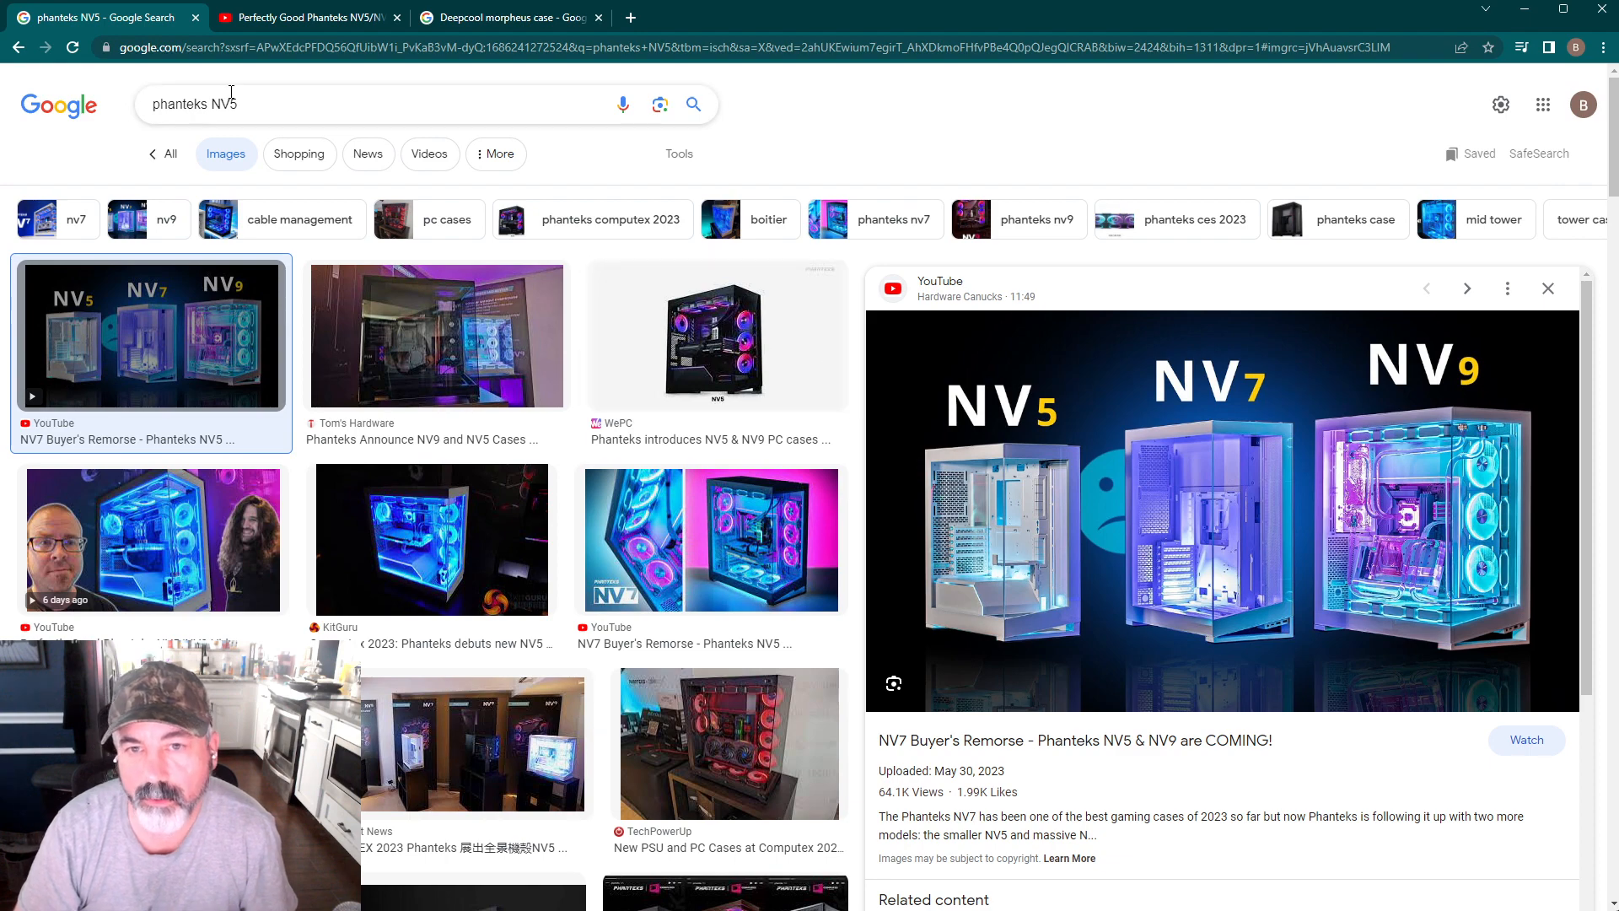
Switch to the YouTube tab and play the Phanteks NV5 case video.
click(1525, 739)
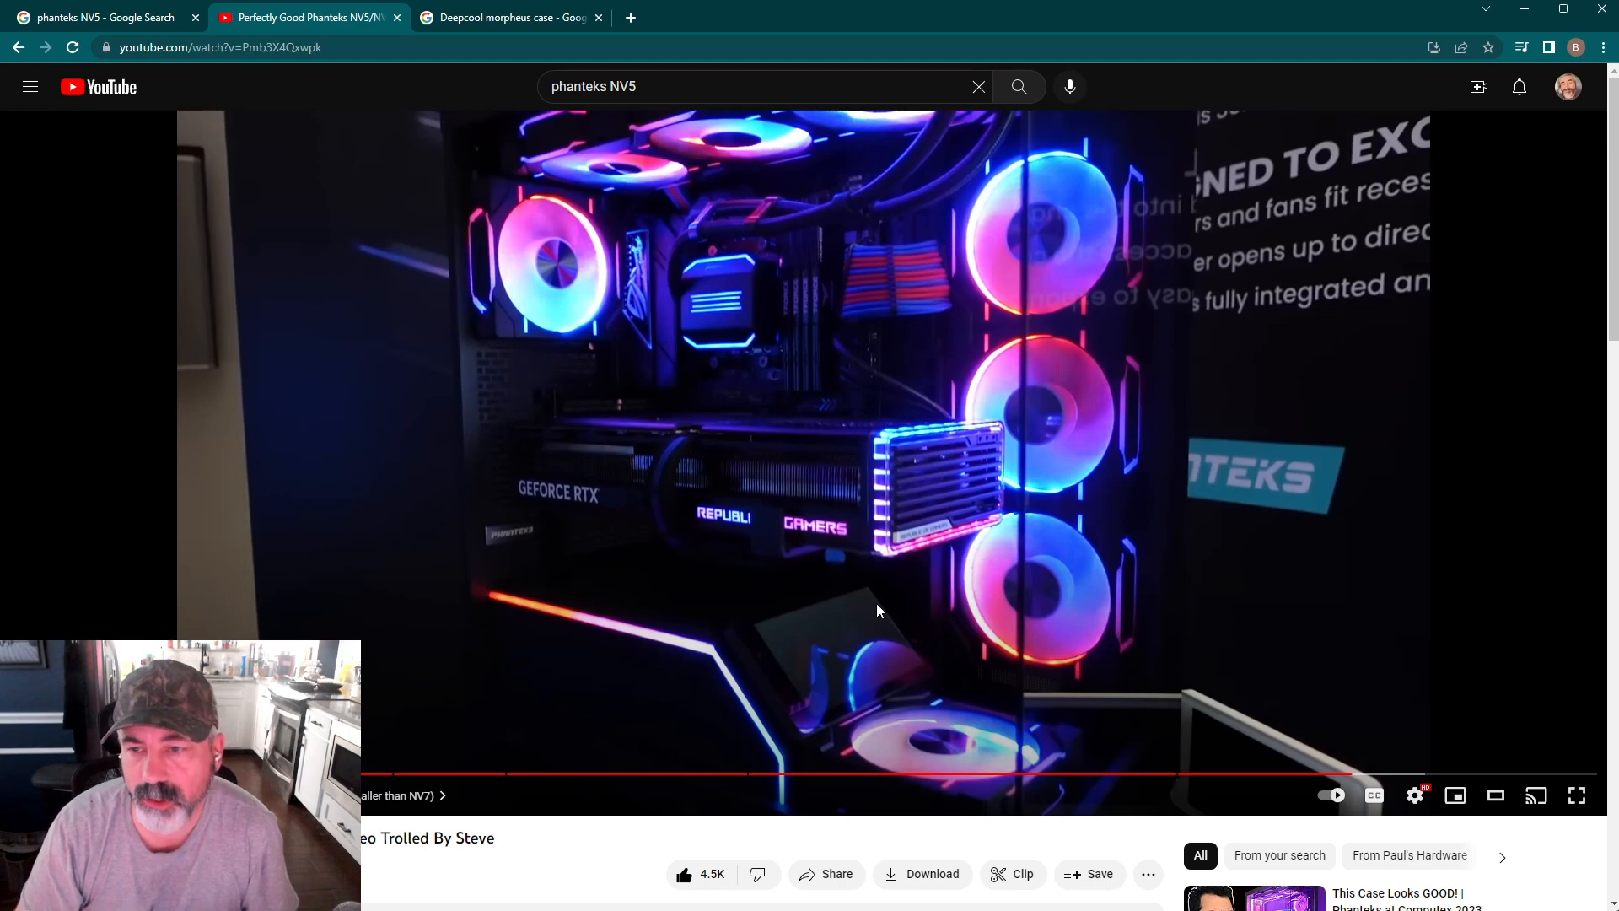
mouse_move(960, 521)
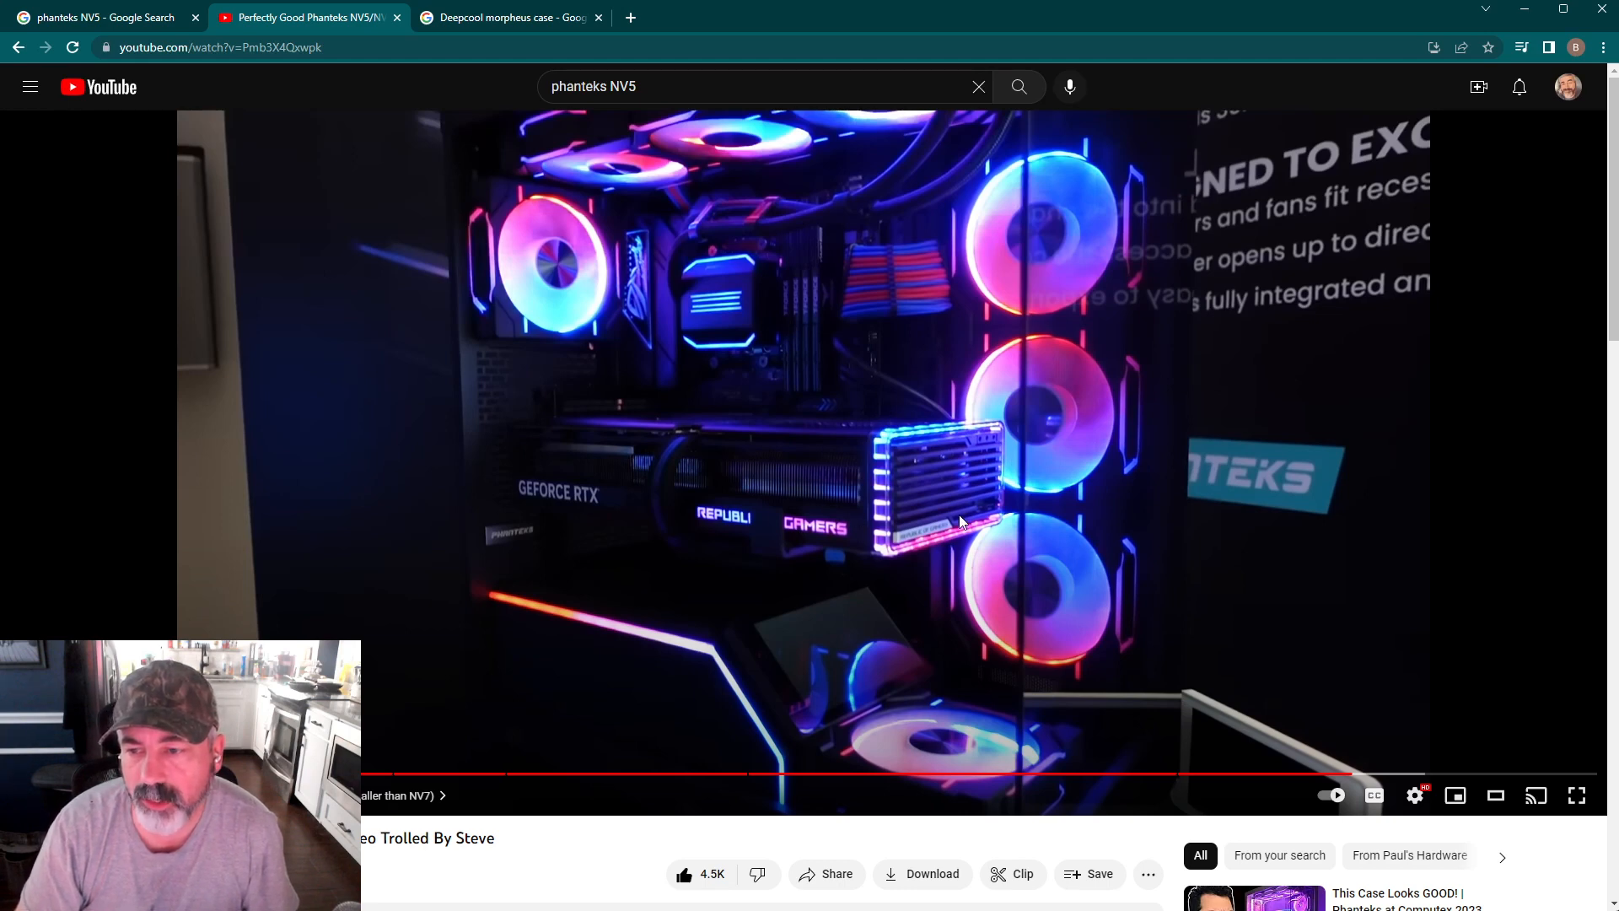
mouse_move(665, 397)
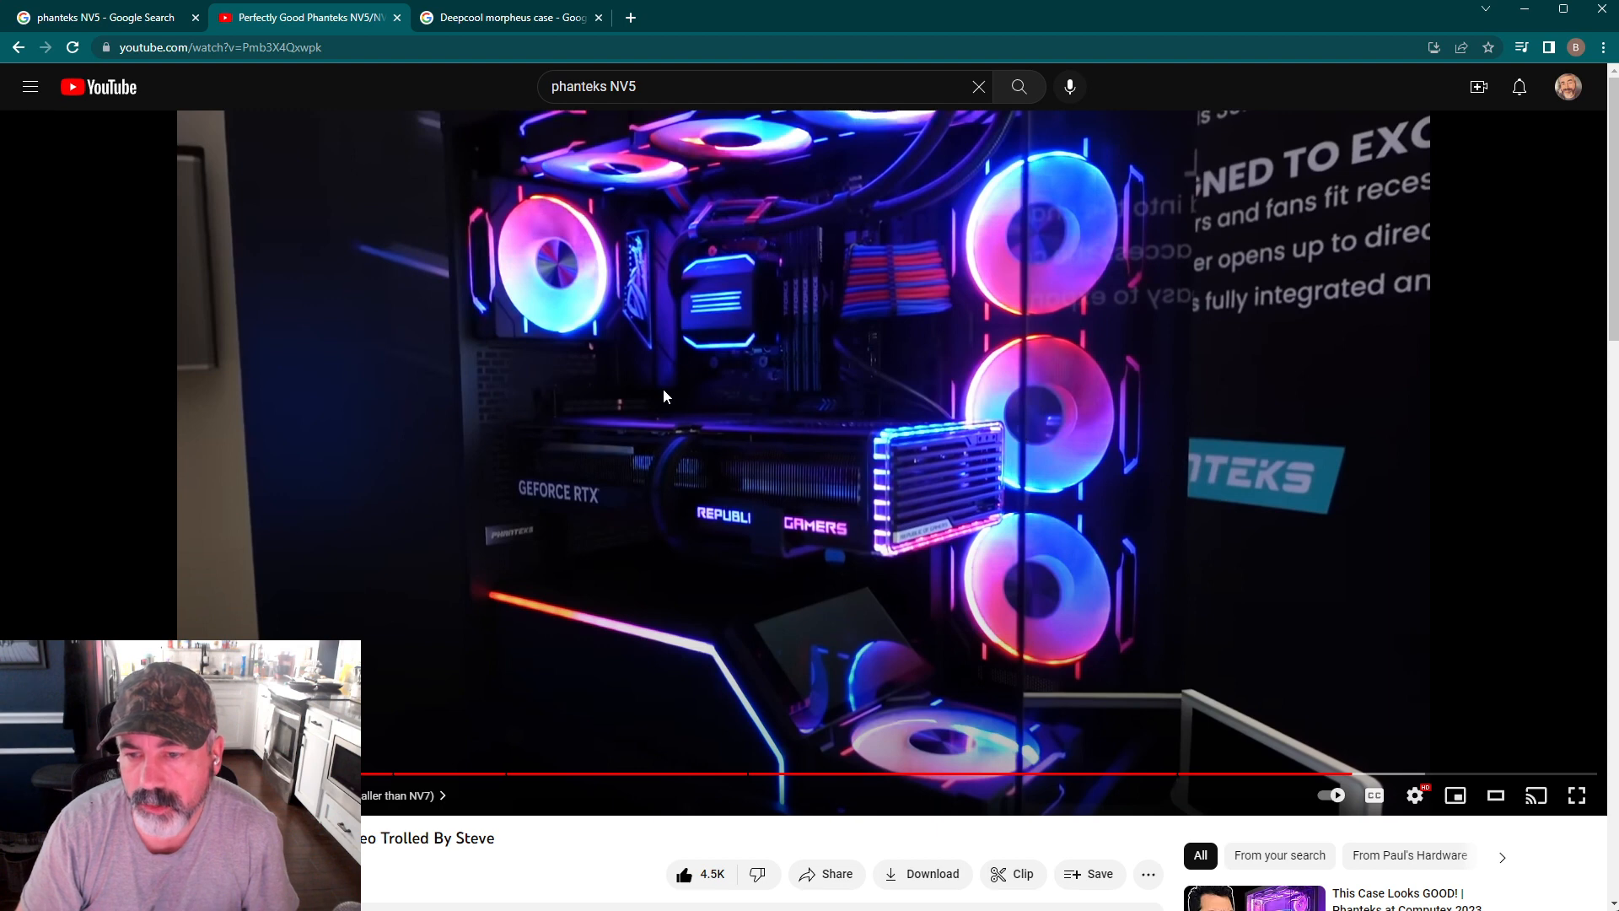
mouse_move(728, 489)
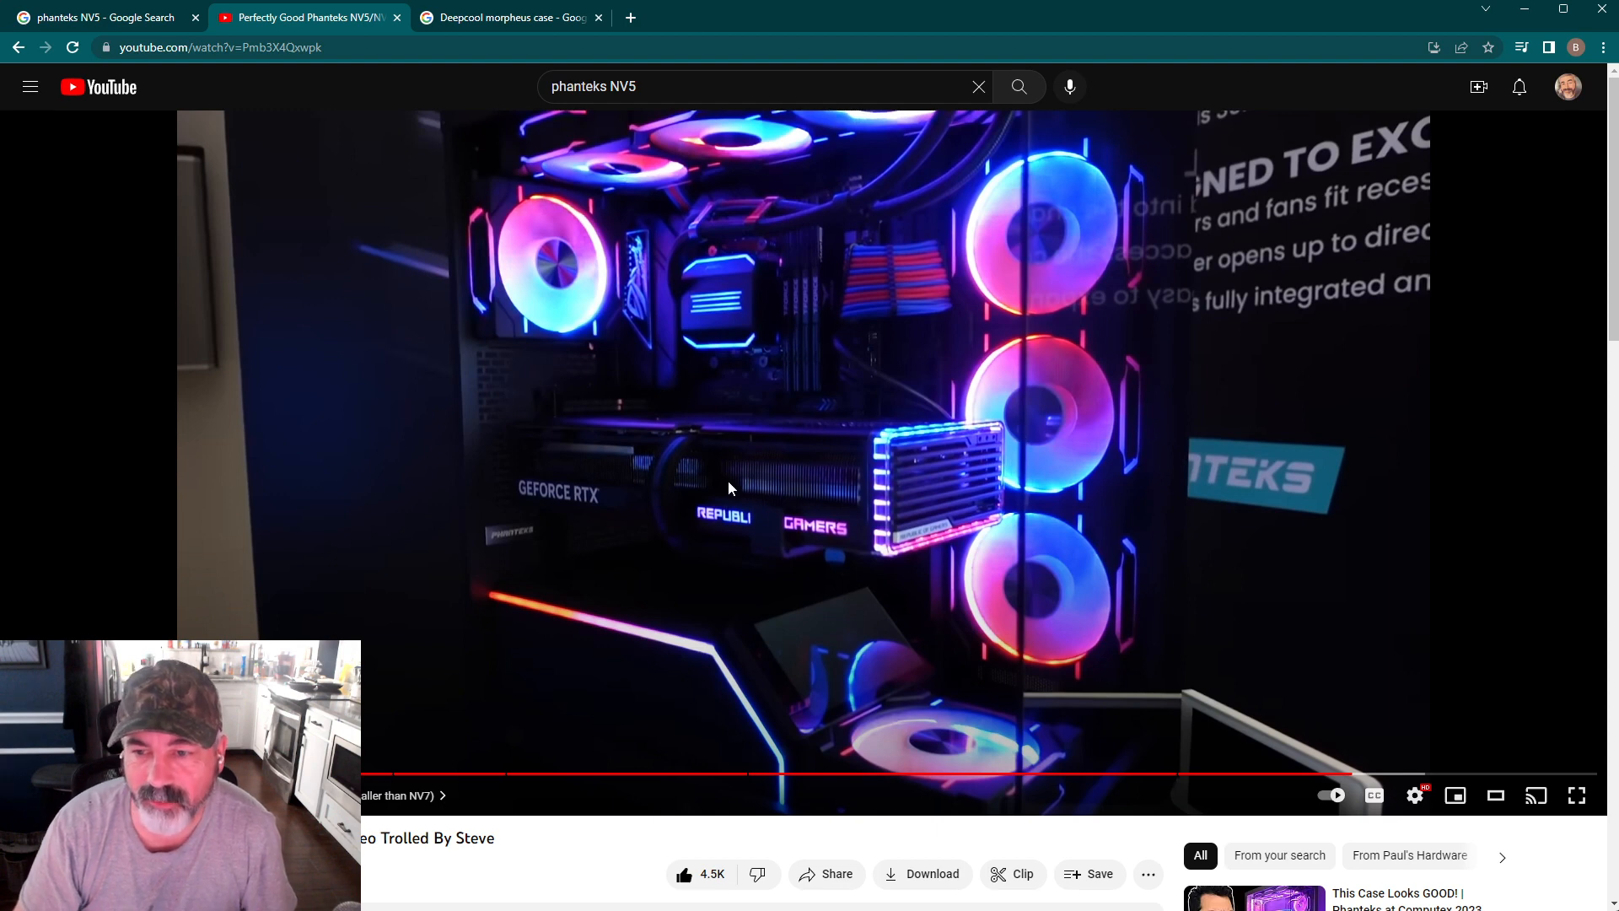
mouse_move(822, 494)
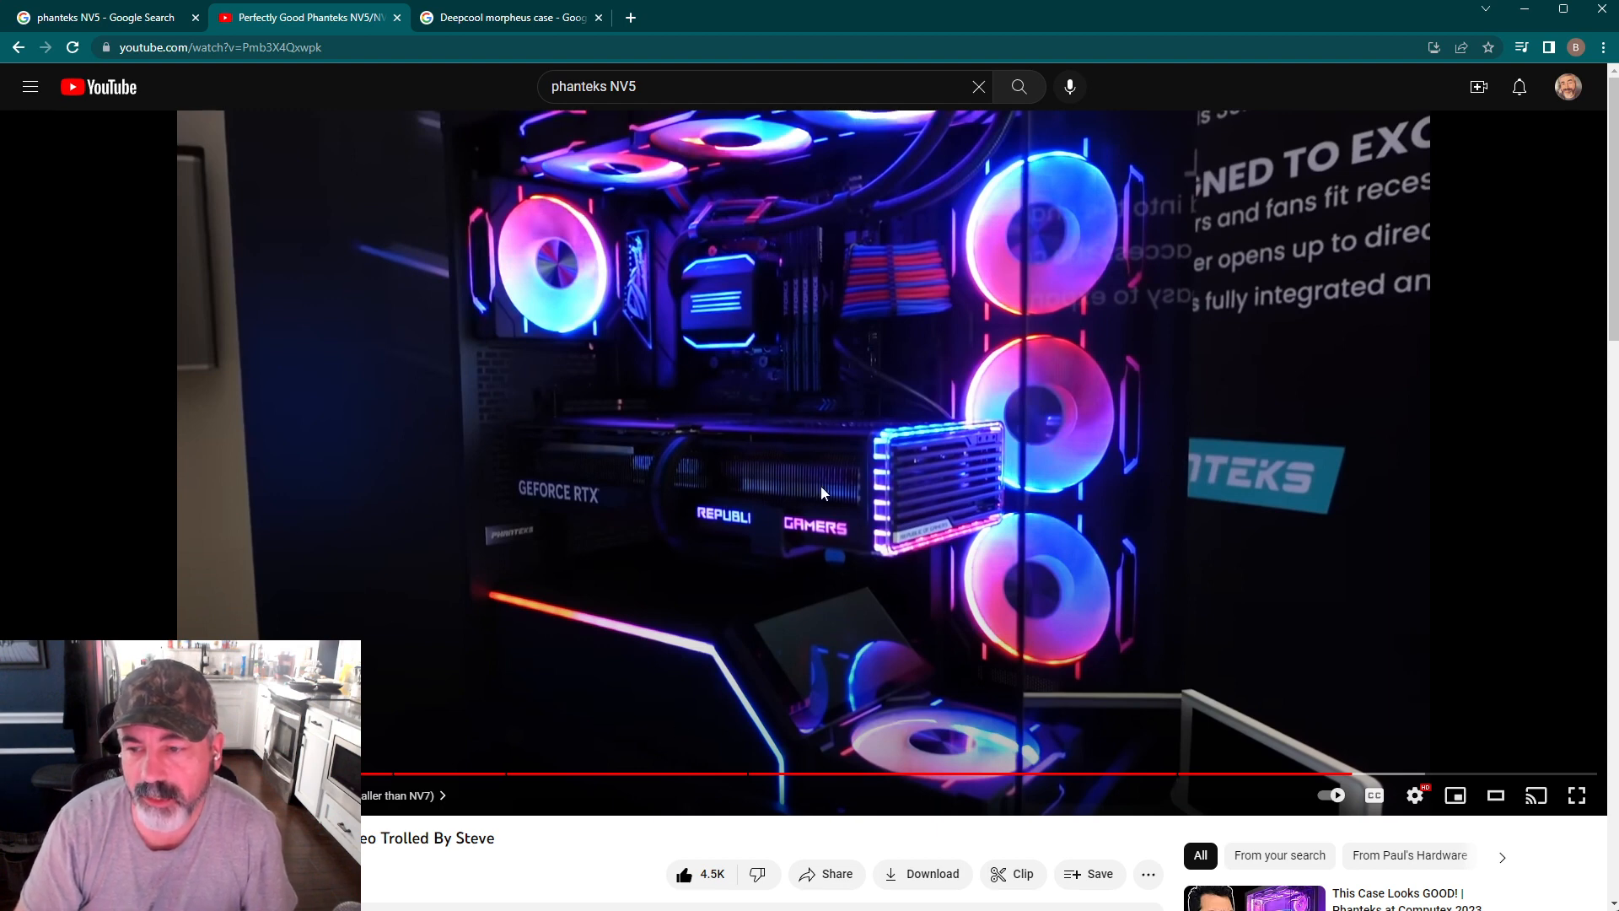
mouse_move(769, 485)
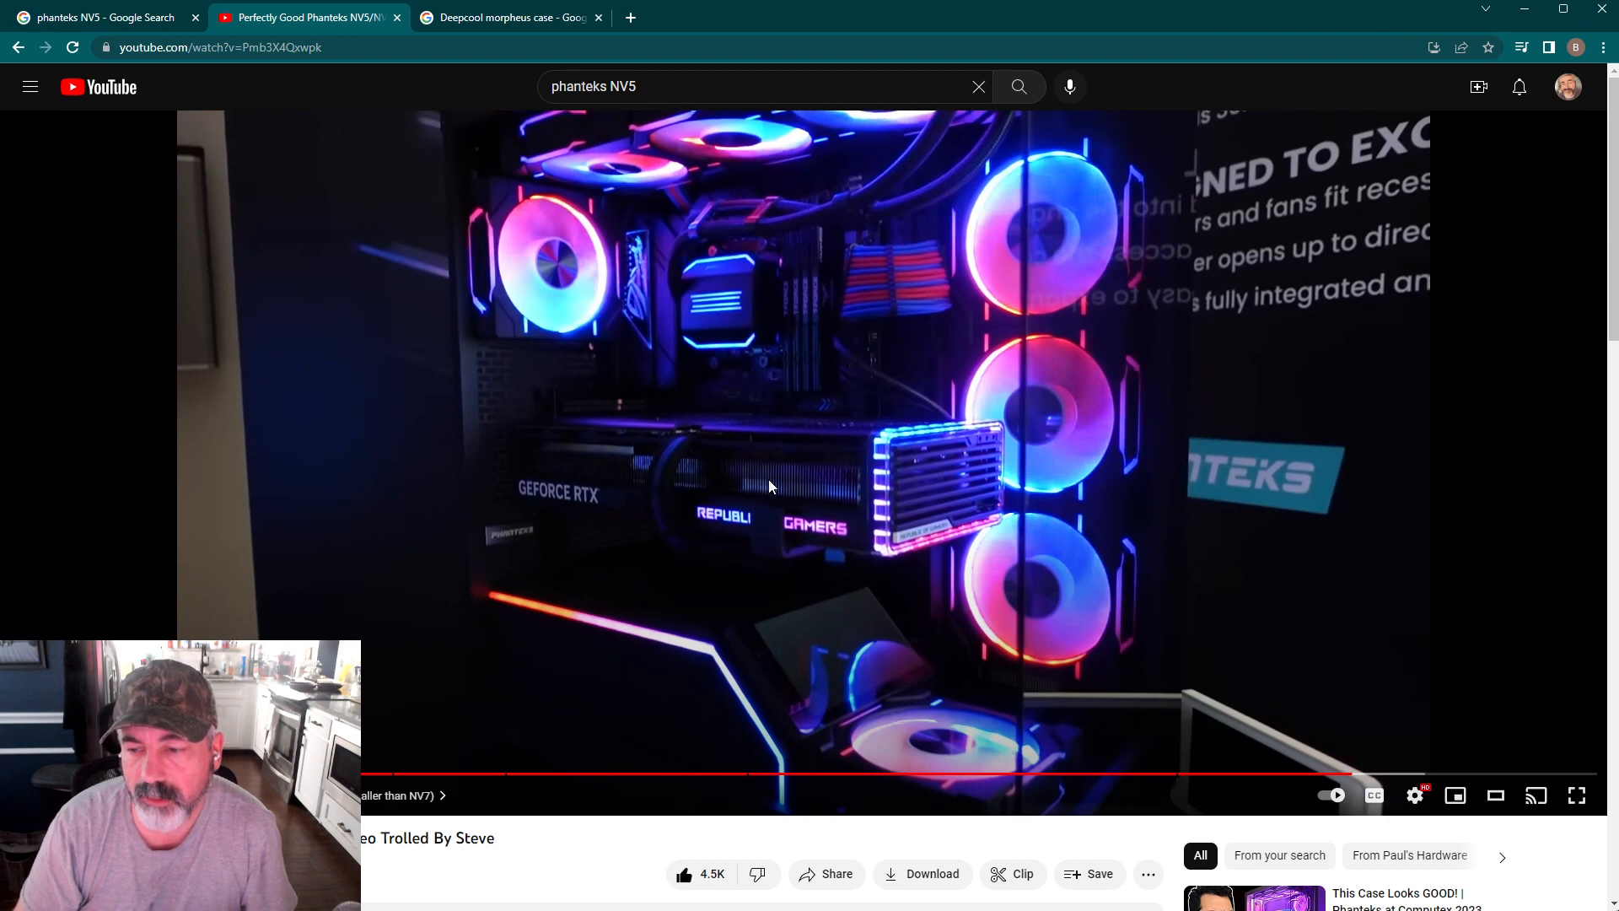
mouse_move(547, 602)
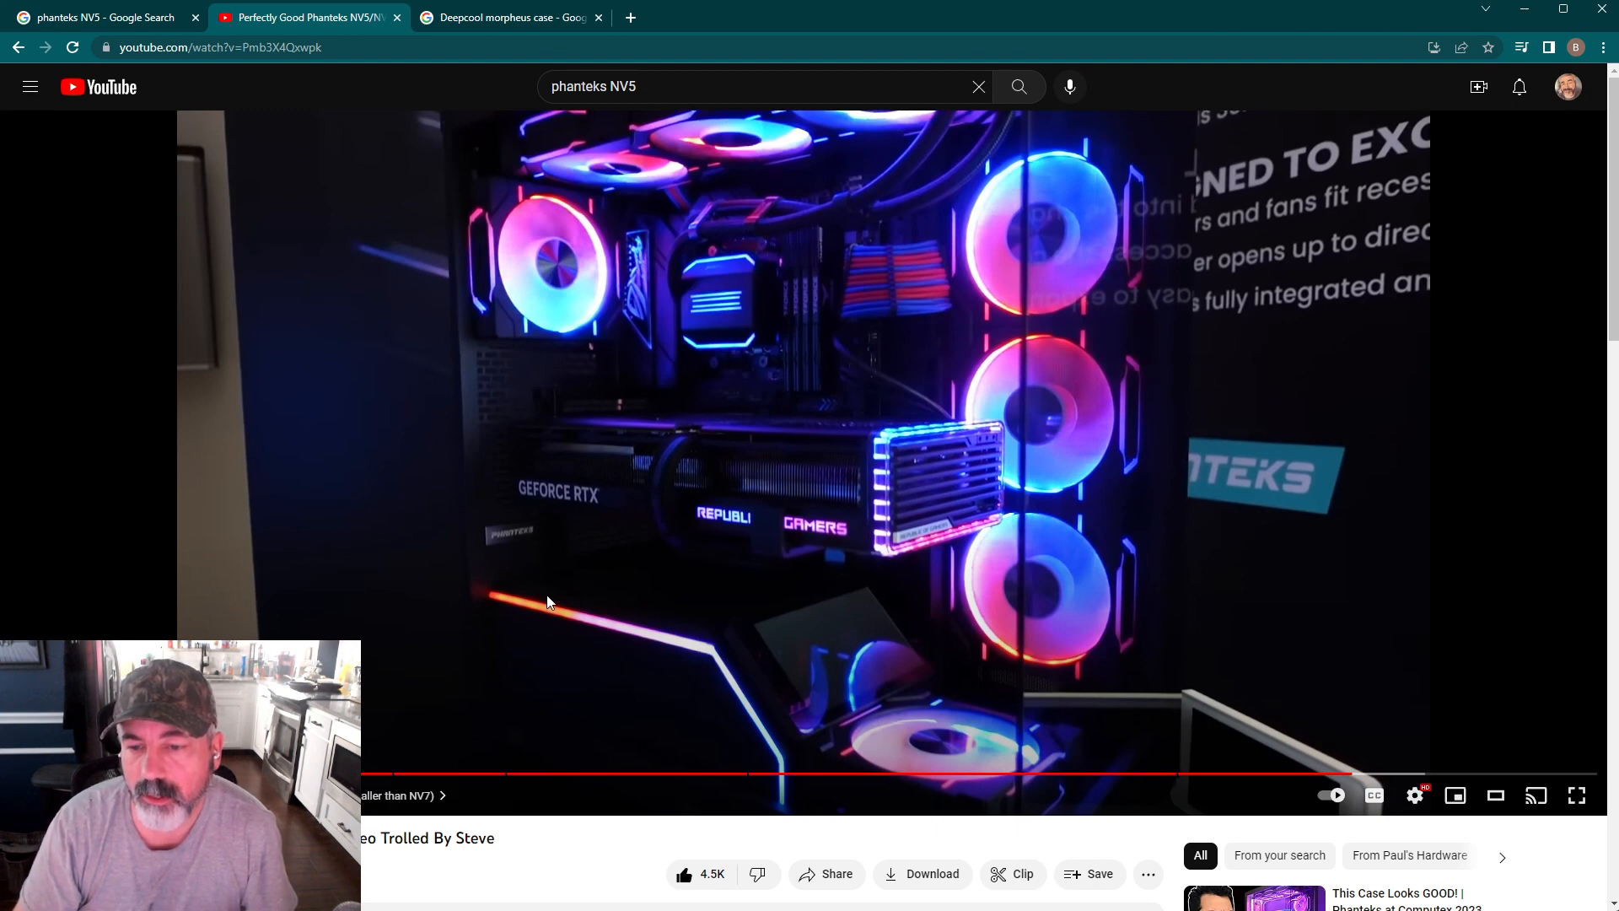
mouse_move(1010, 324)
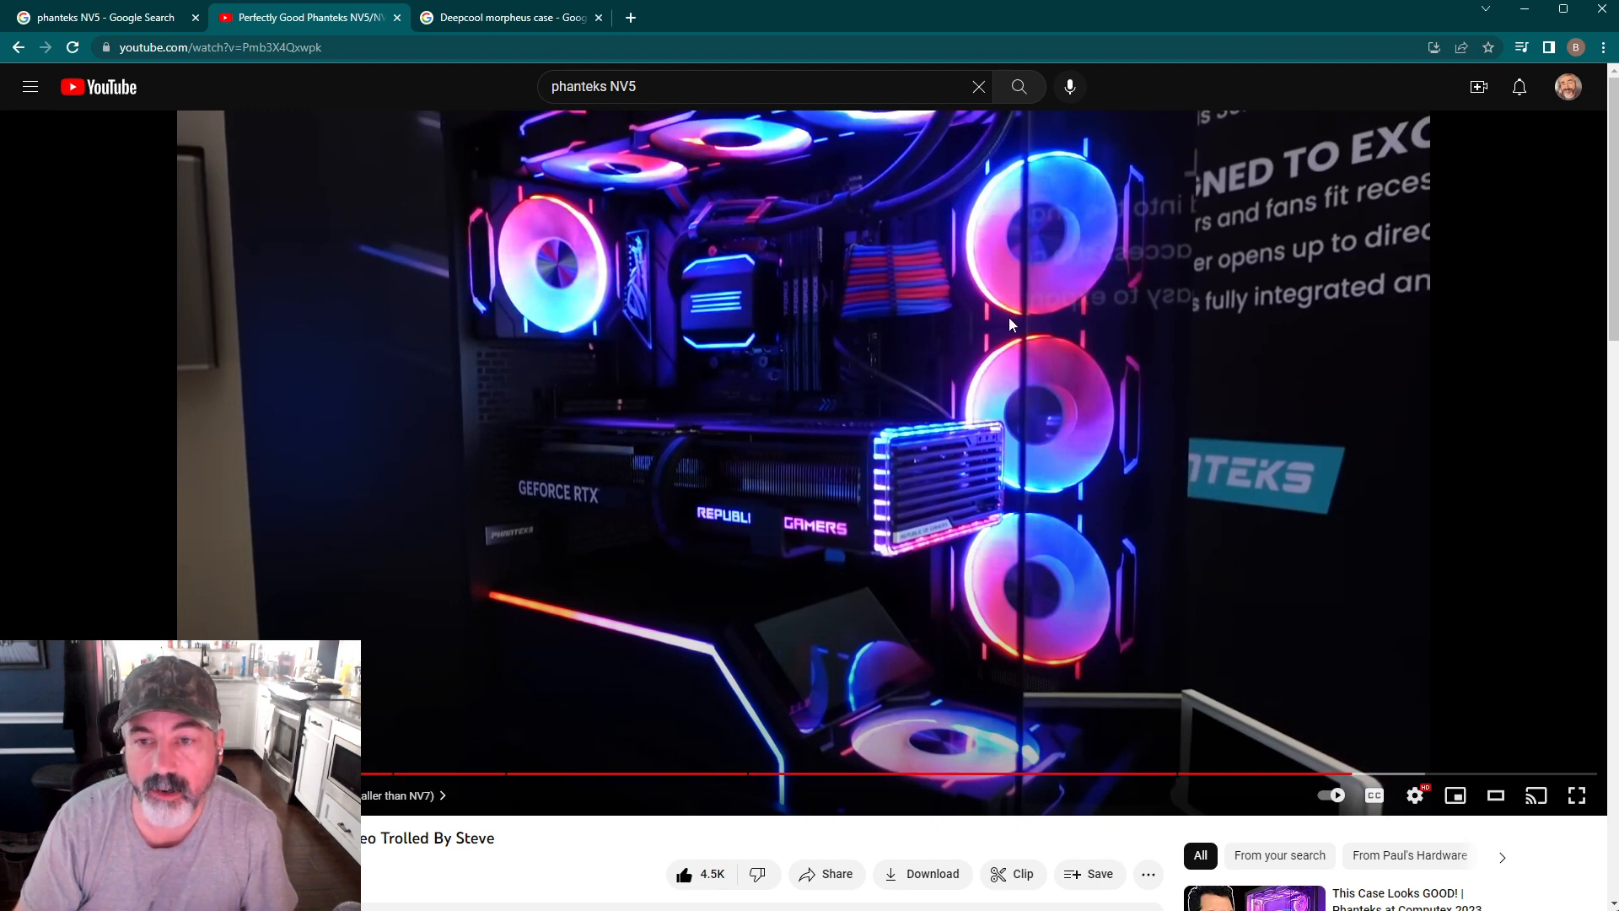
mouse_move(1103, 570)
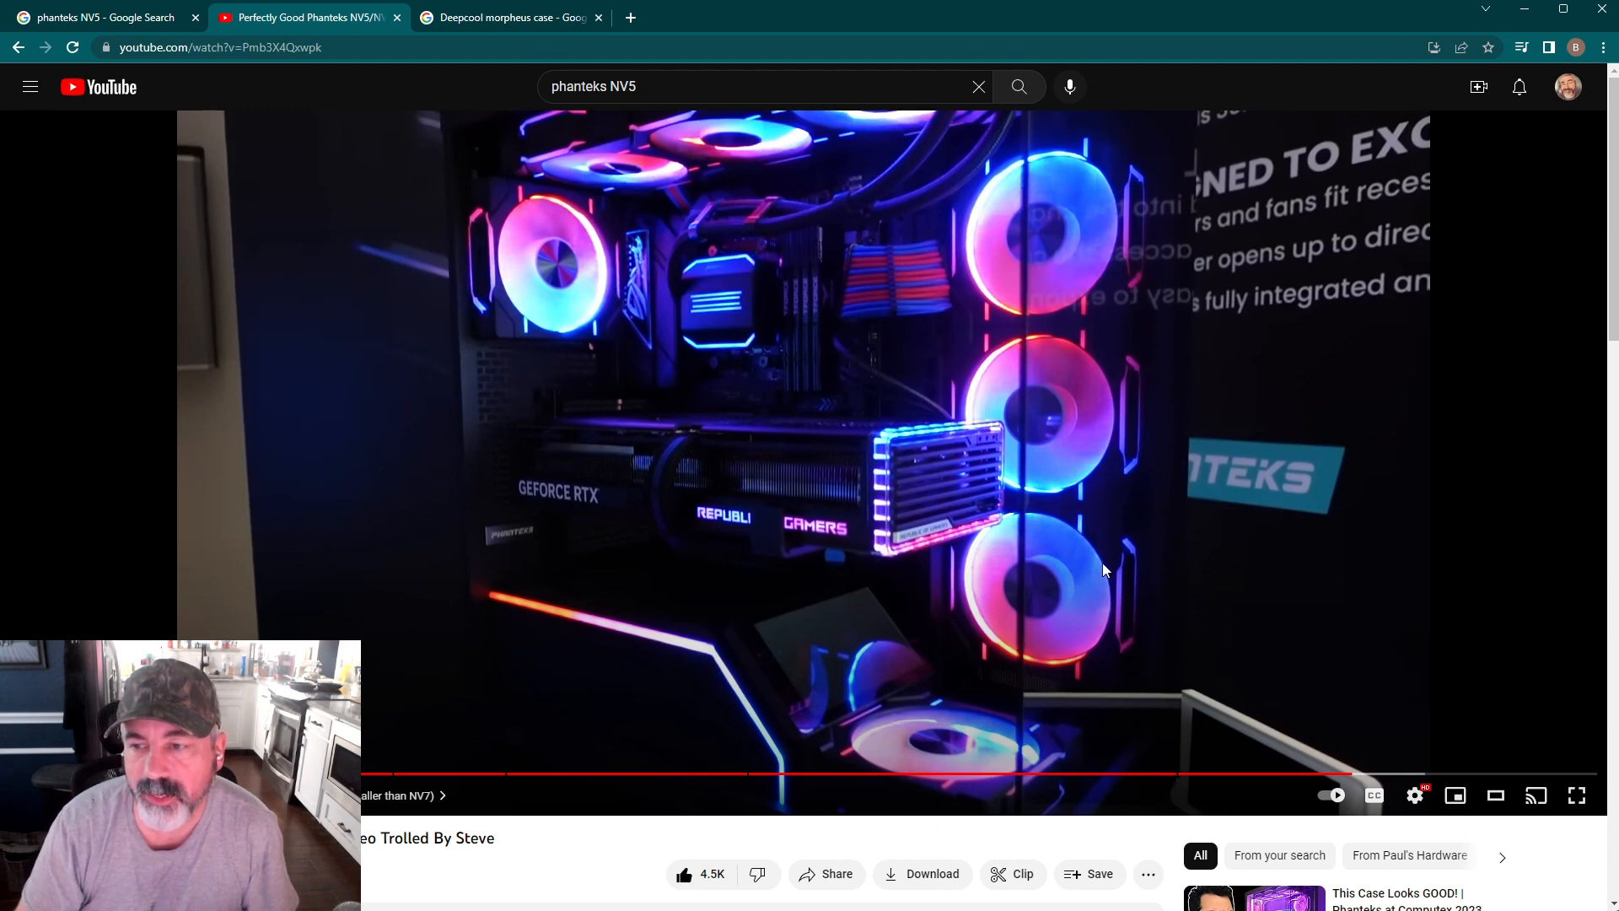
mouse_move(487, 326)
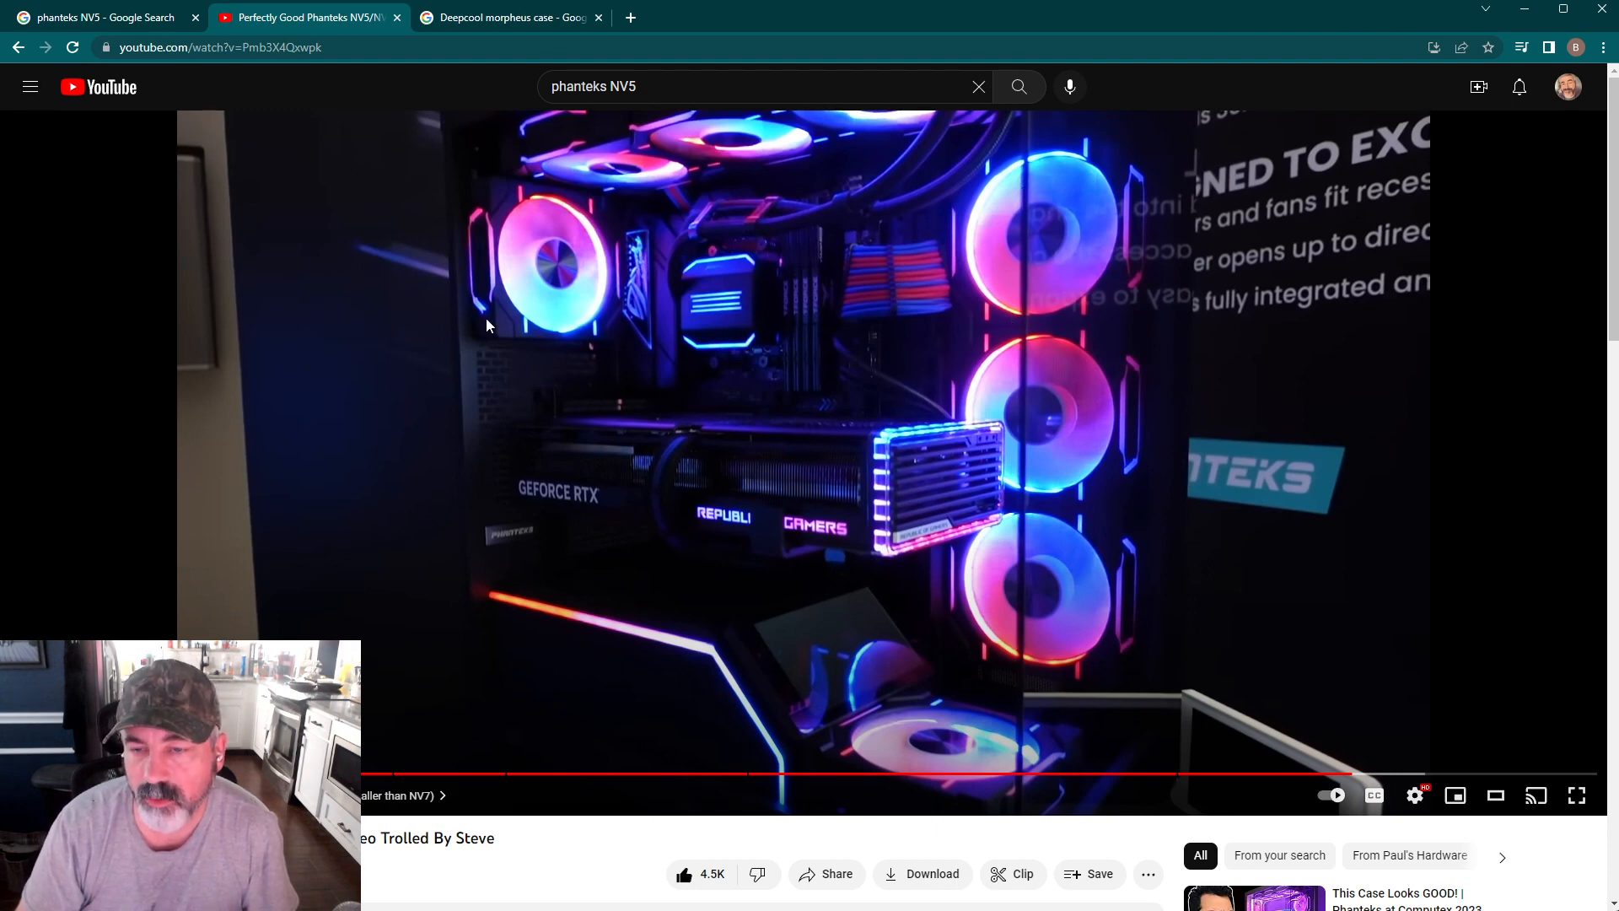
mouse_move(1205, 517)
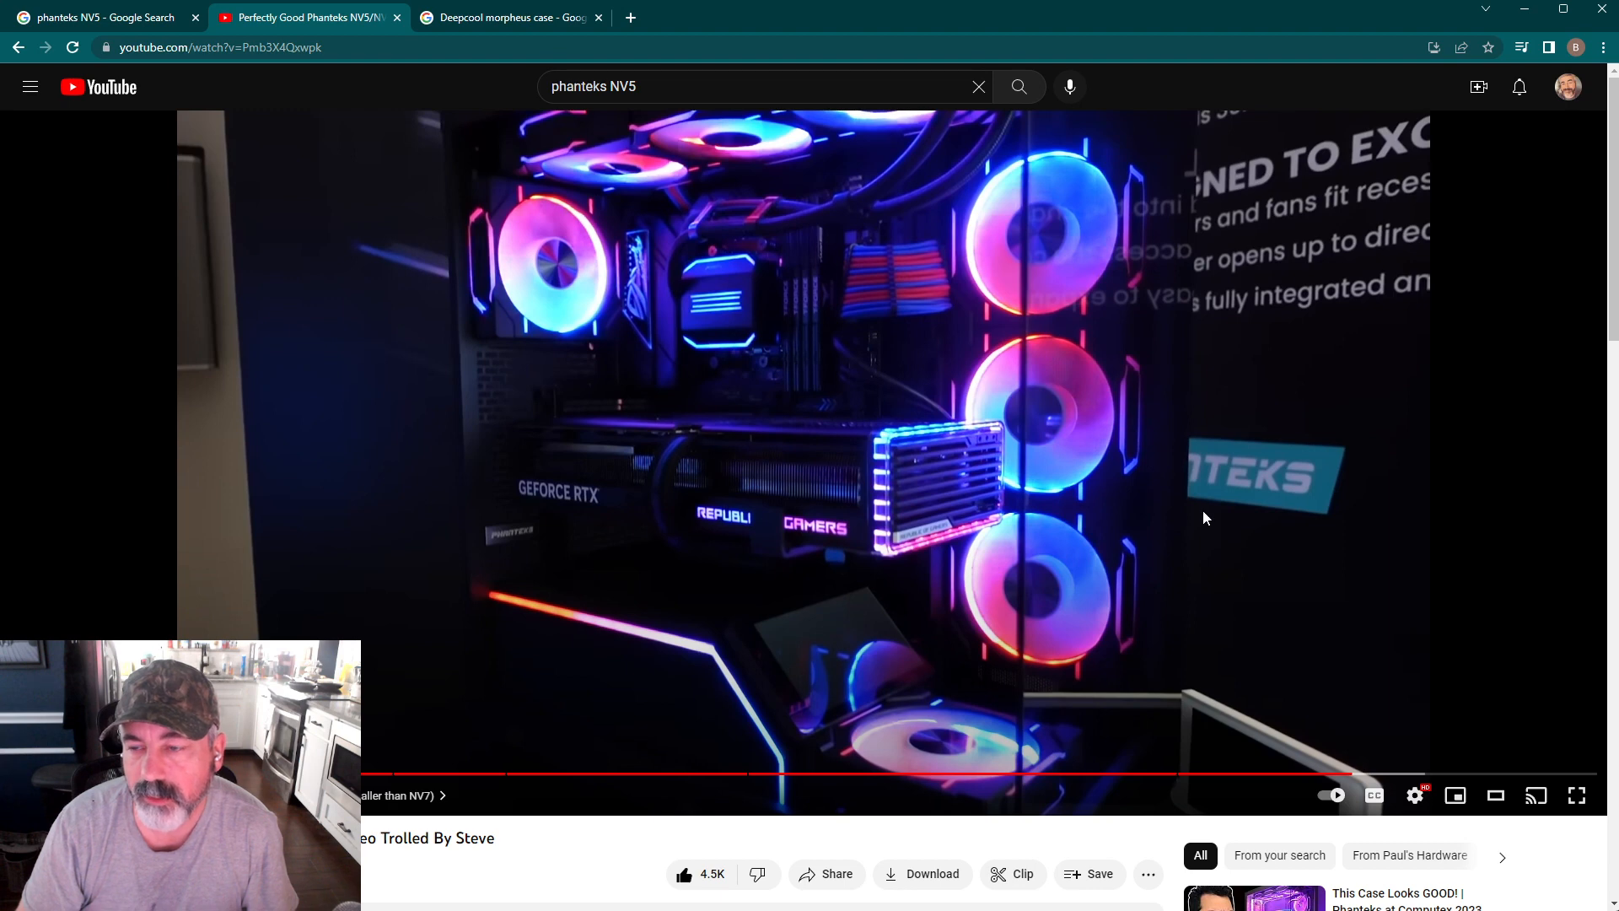
mouse_move(1027, 710)
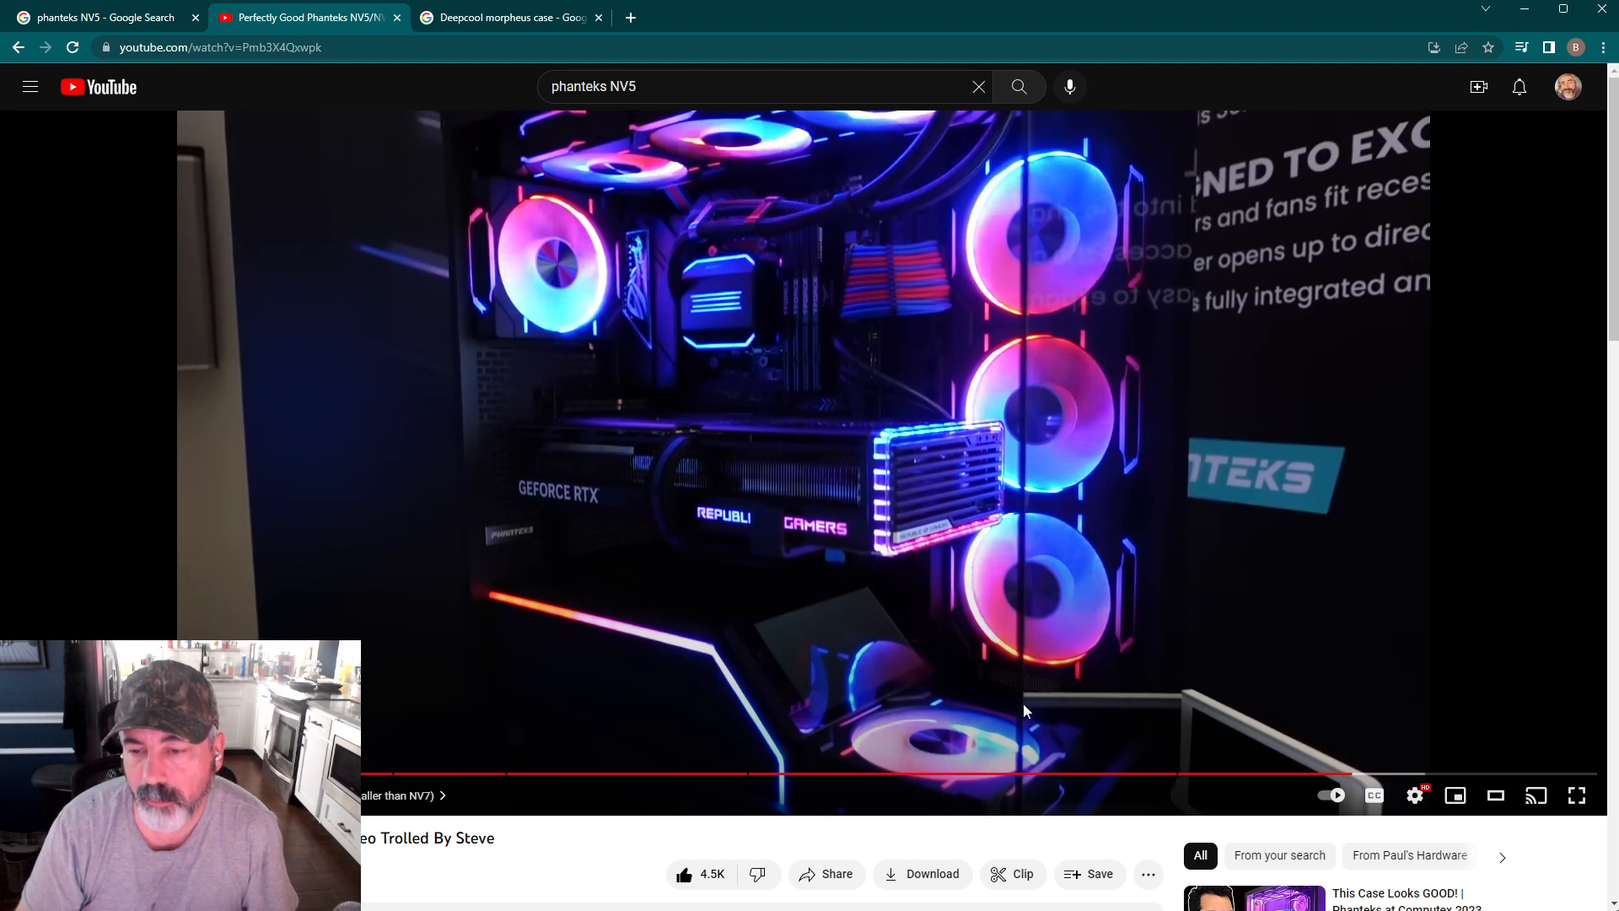
mouse_move(547, 609)
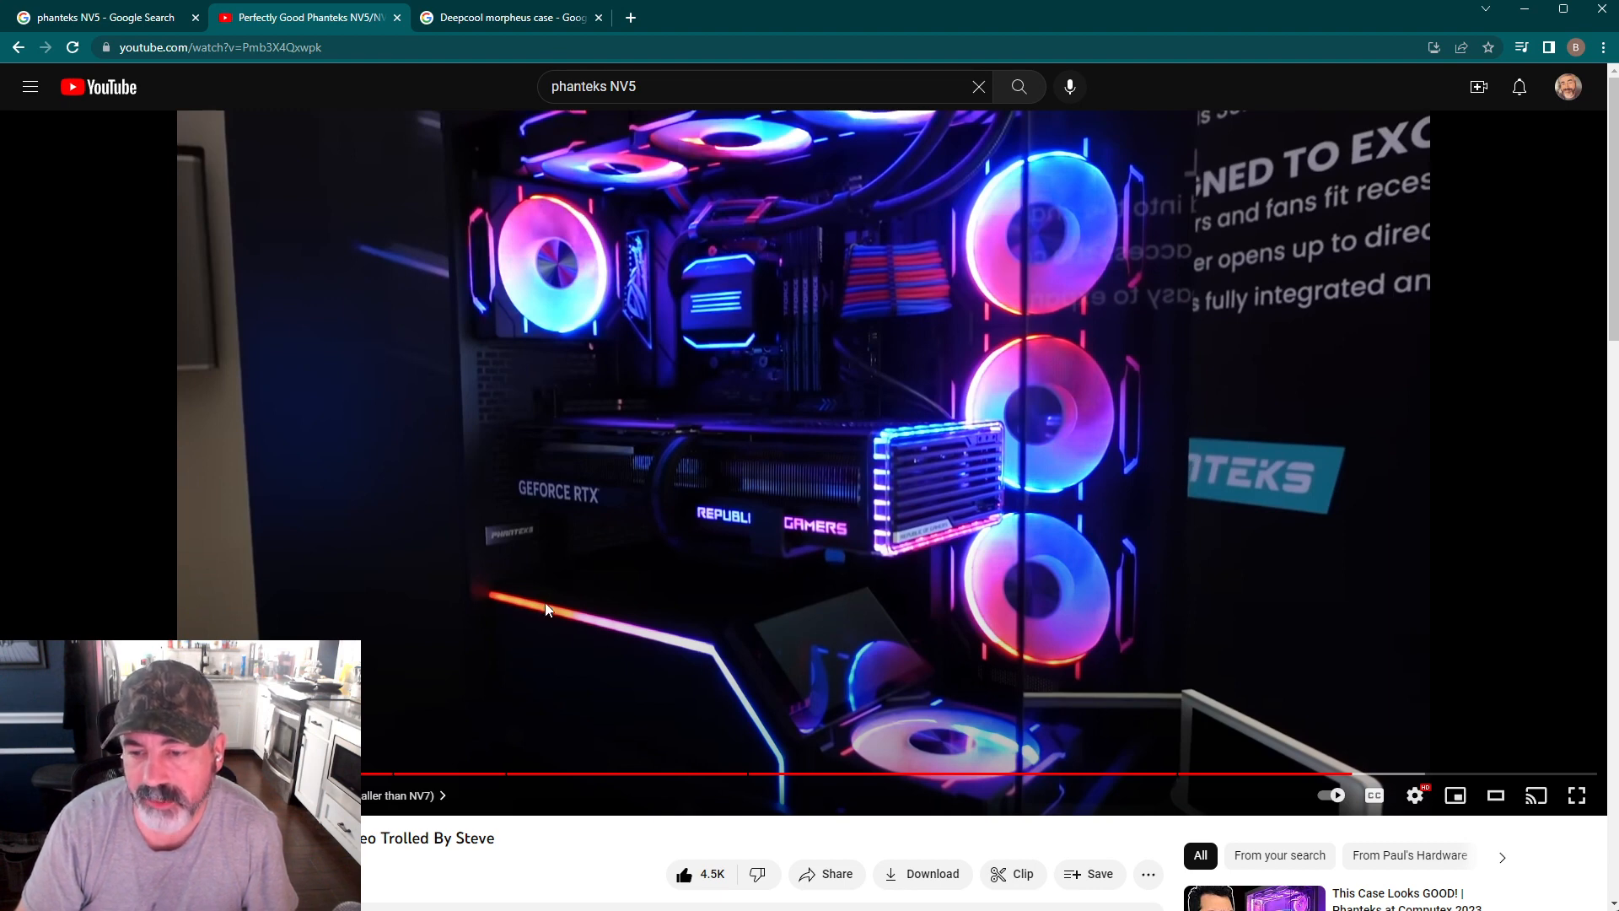
mouse_move(550, 627)
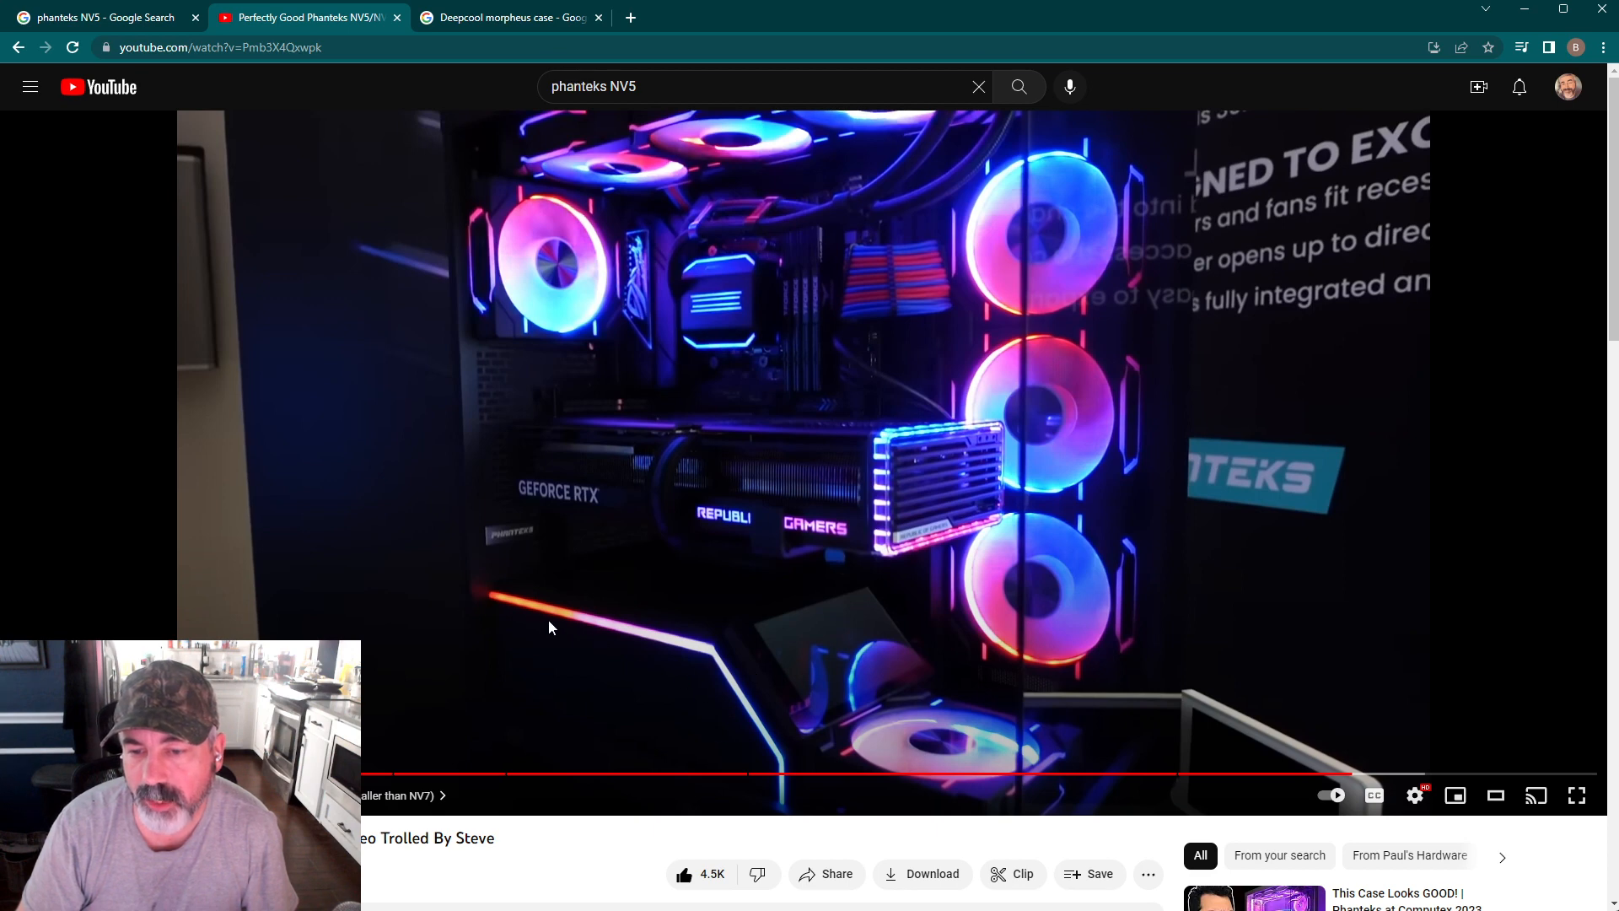
mouse_move(566, 587)
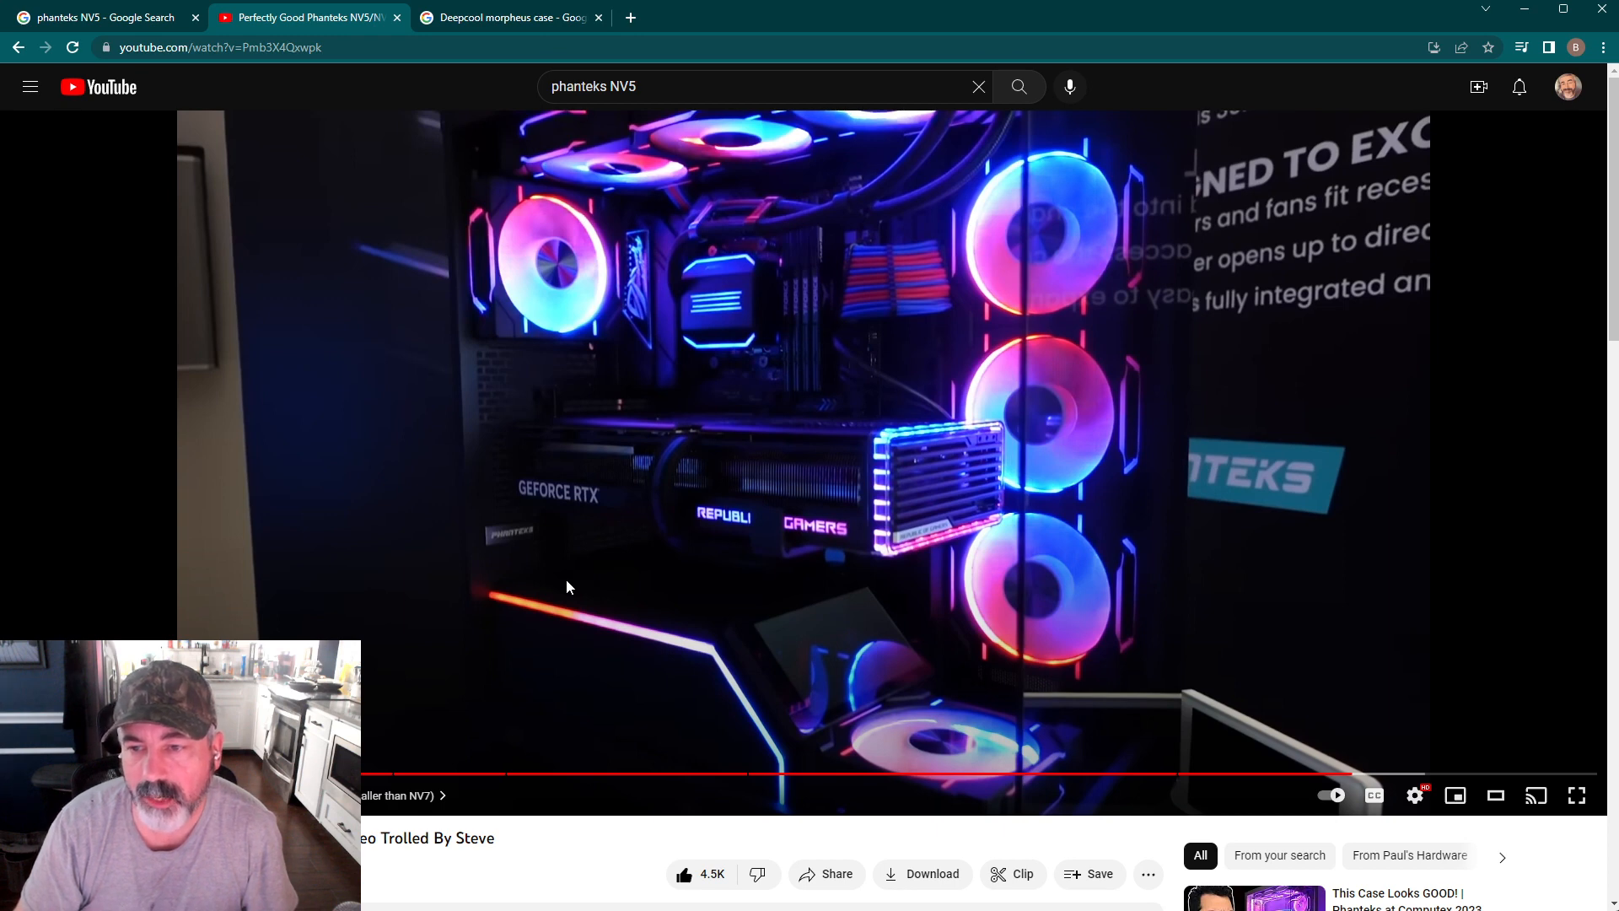
mouse_move(452, 240)
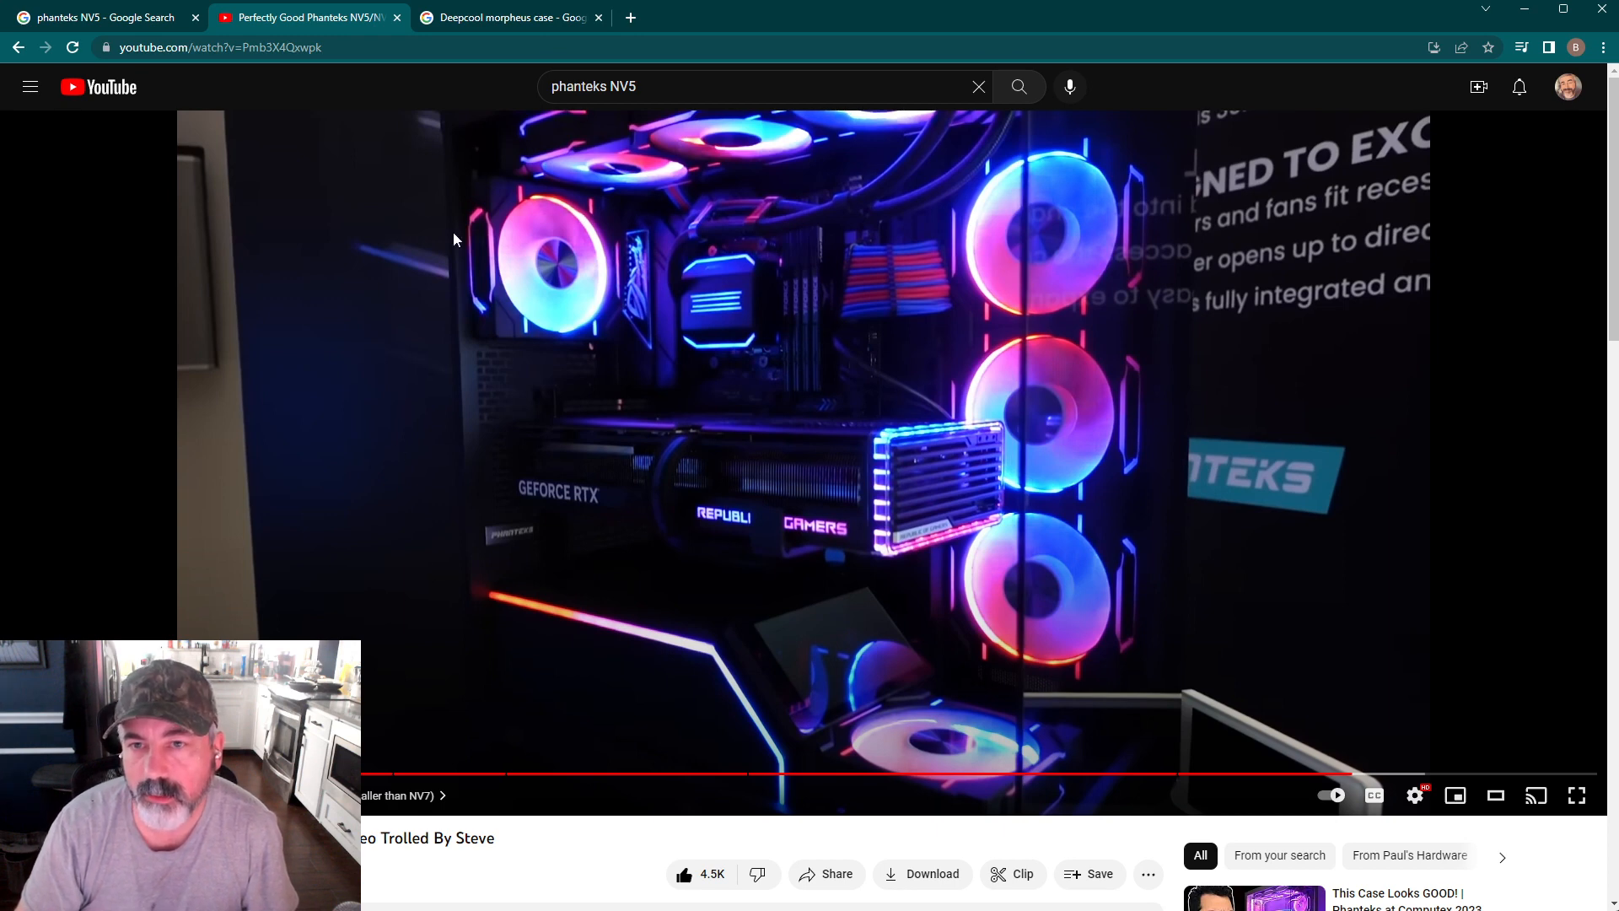
mouse_move(861, 638)
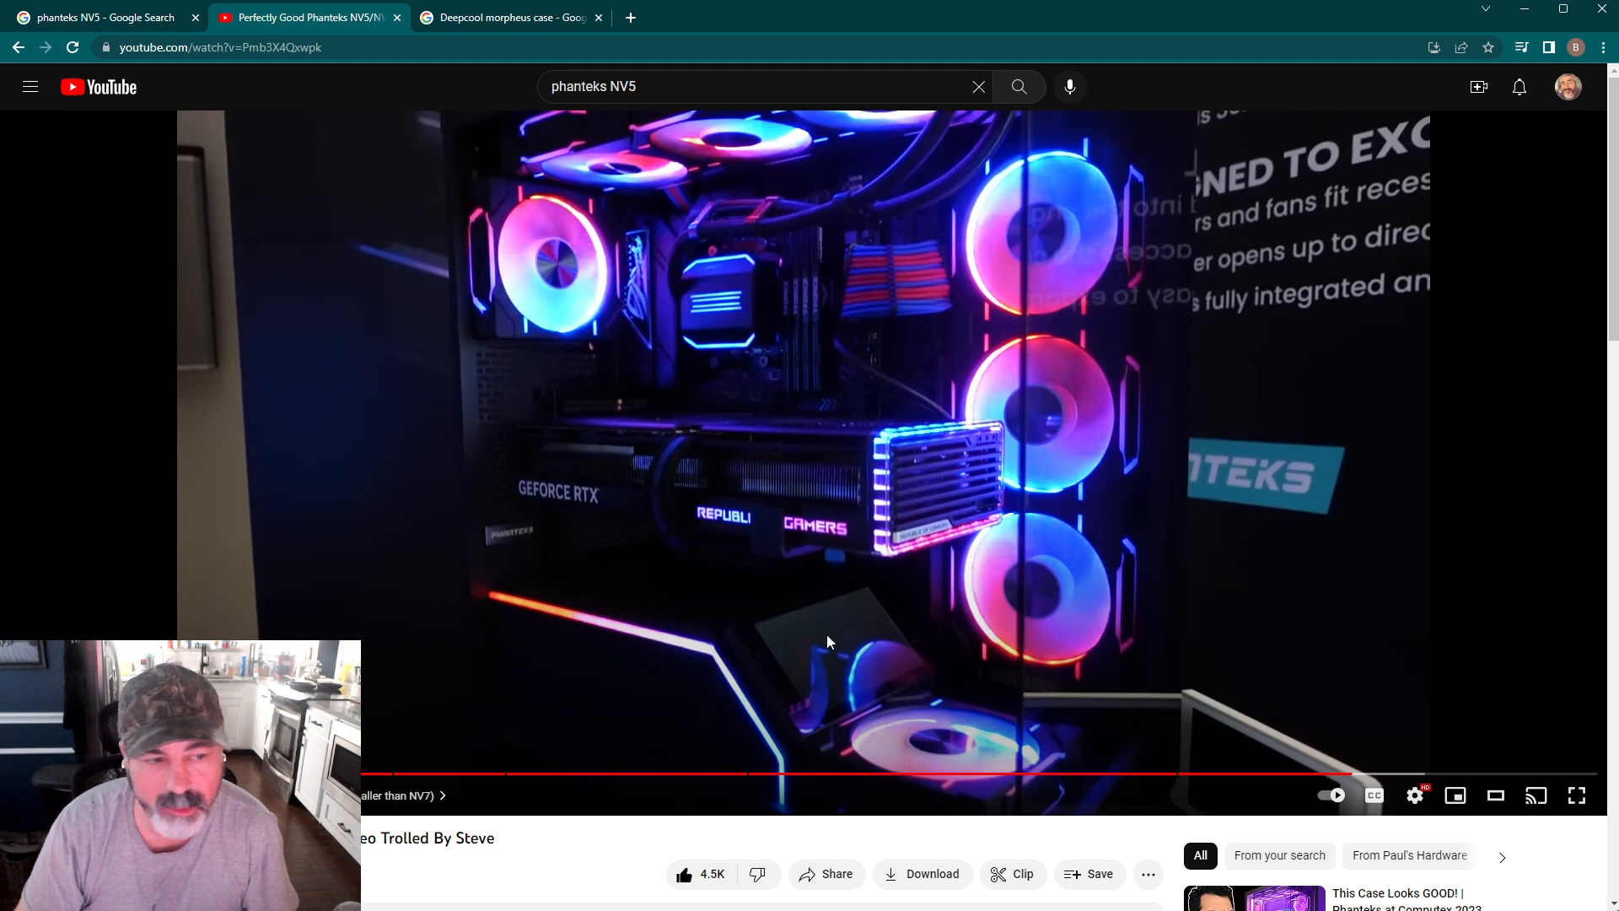
mouse_move(812, 656)
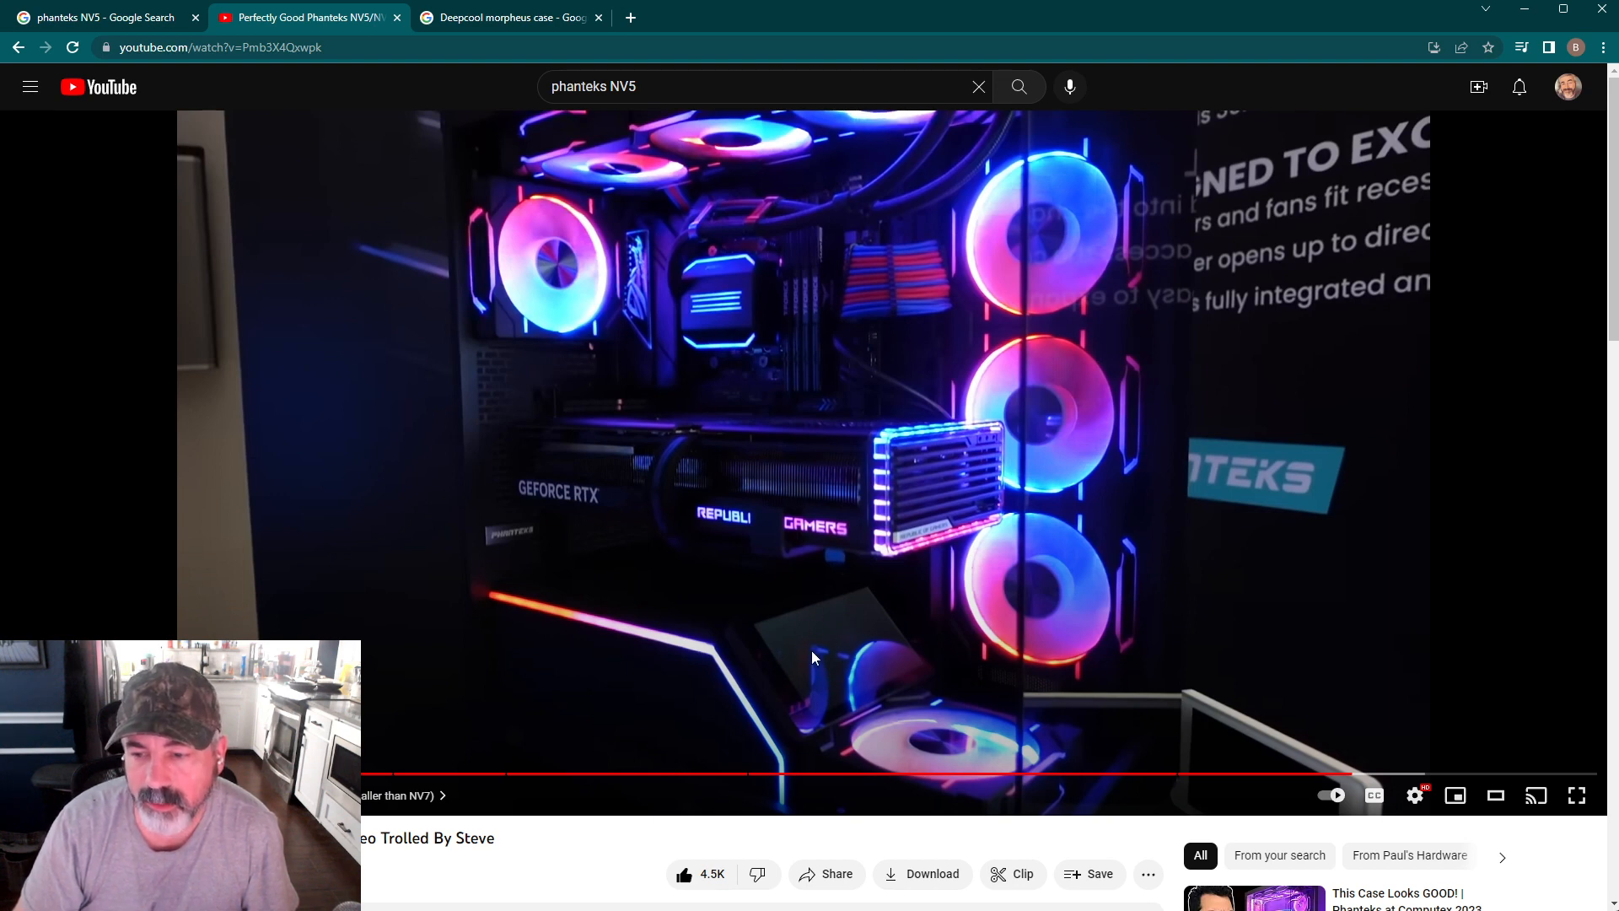
Return to the phanteks NV5 results and preview the ASCII.jp white case photo.
click(98, 17)
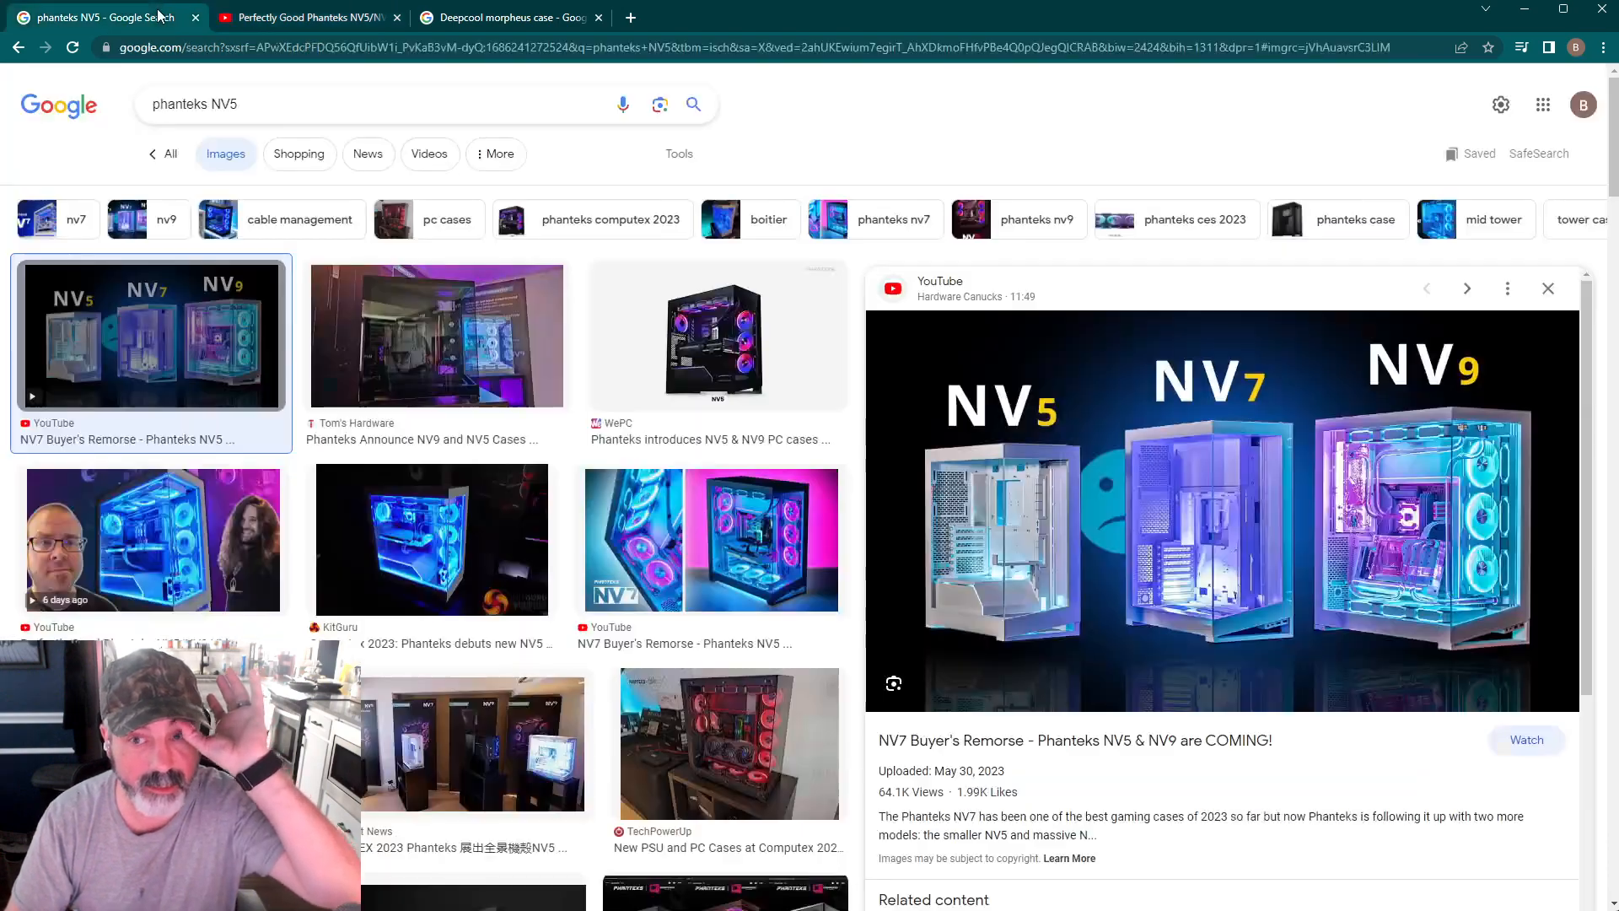
mouse_move(277, 597)
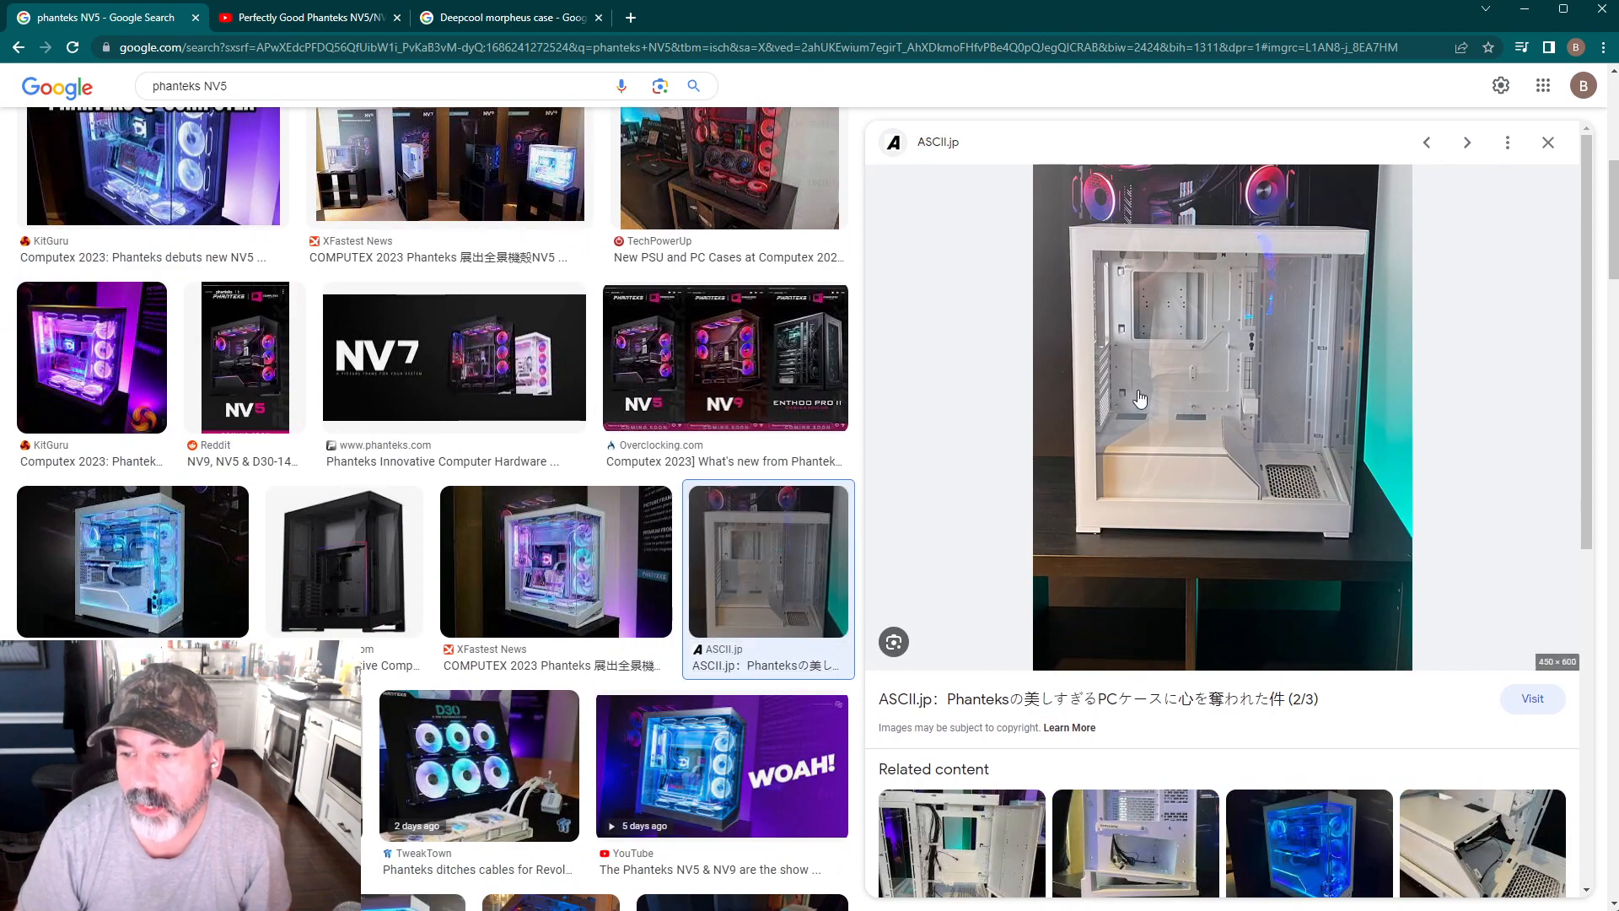
mouse_move(1088, 421)
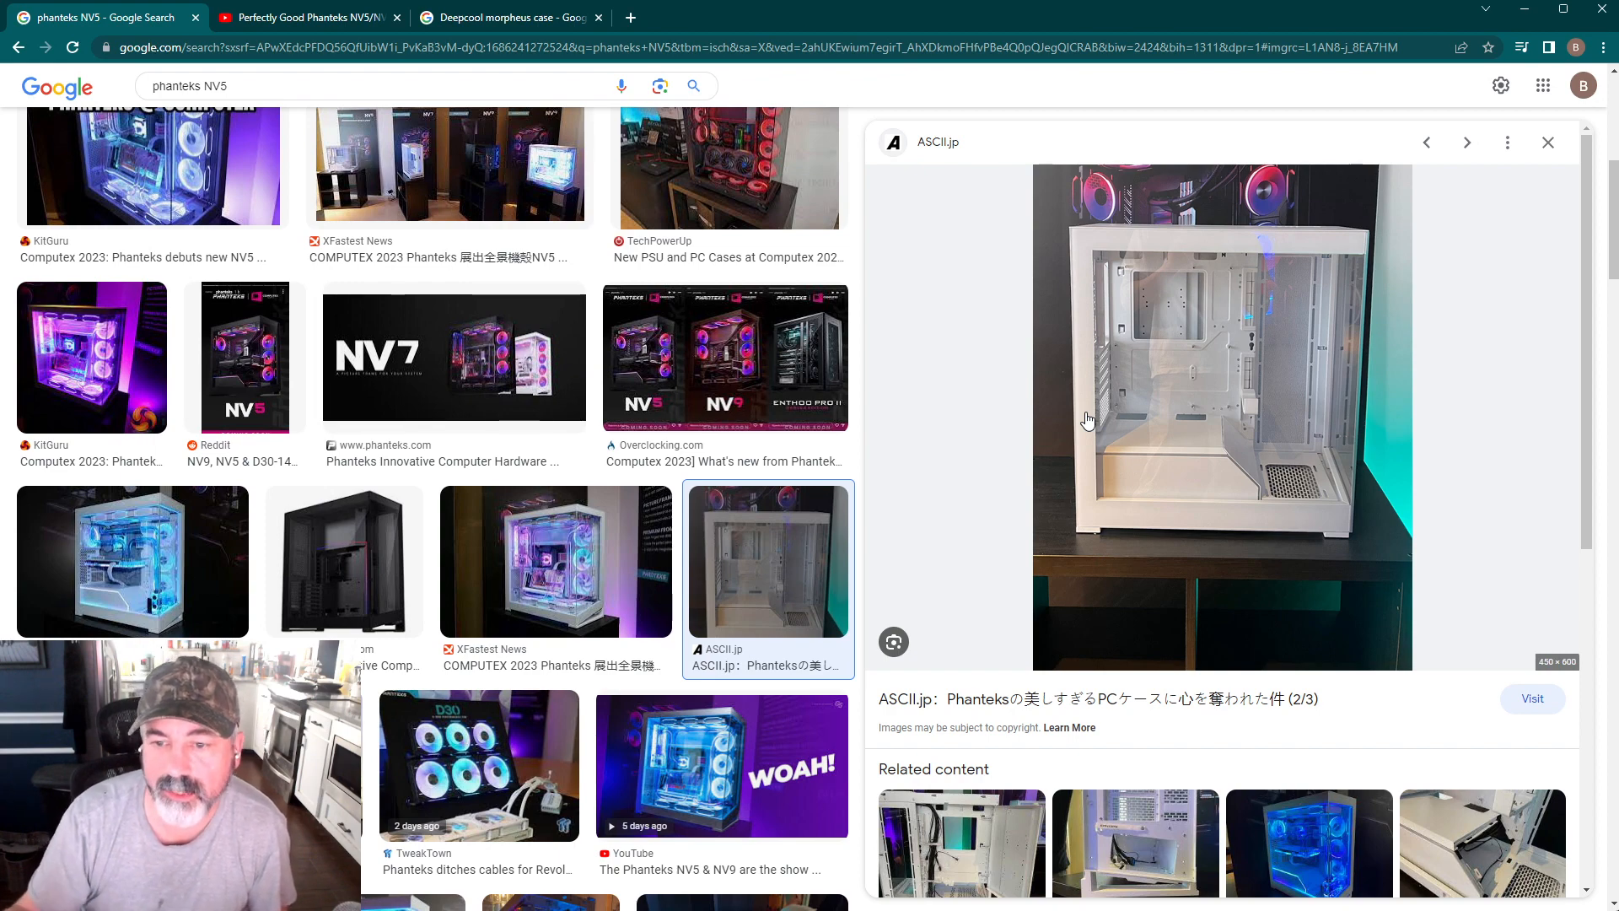
mouse_move(597, 534)
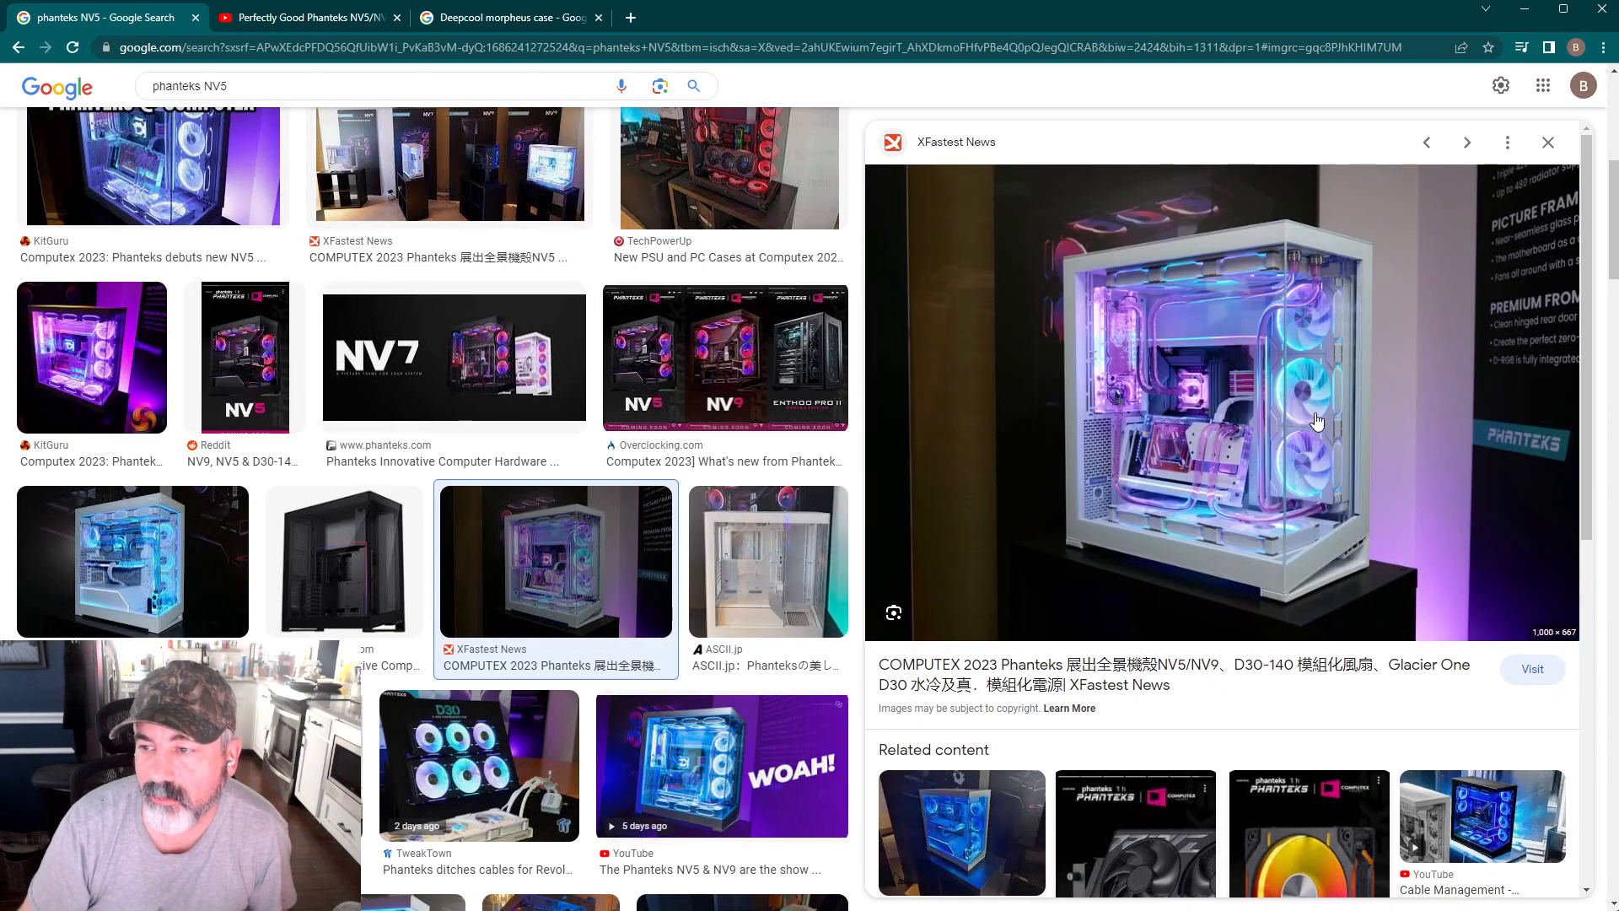
mouse_move(1352, 617)
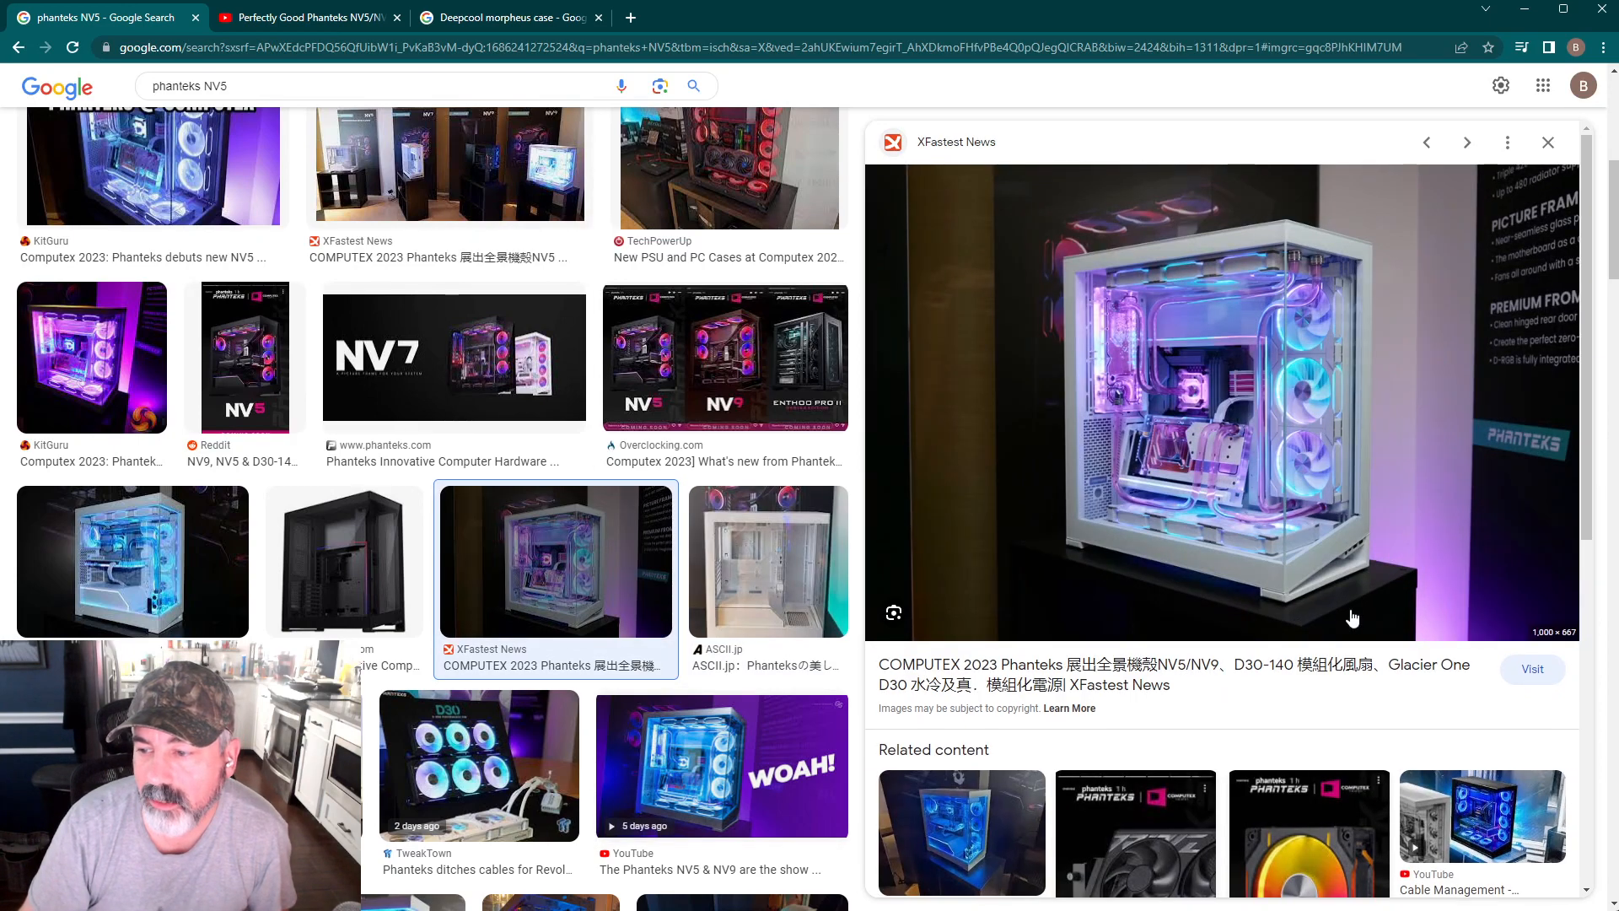
mouse_move(1317, 350)
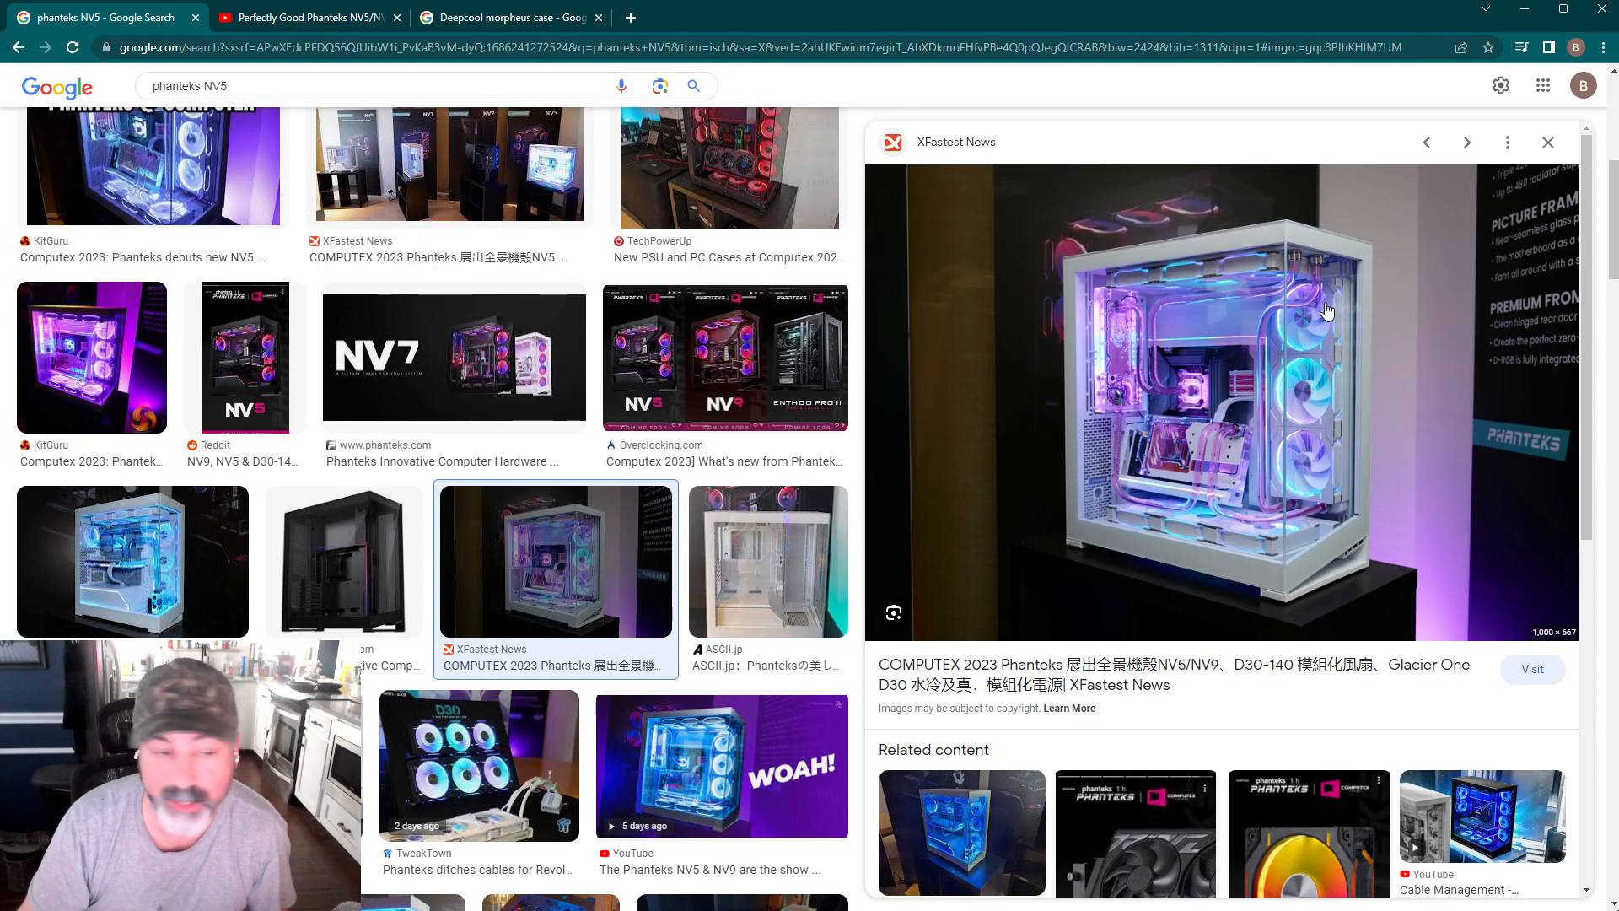
click(769, 560)
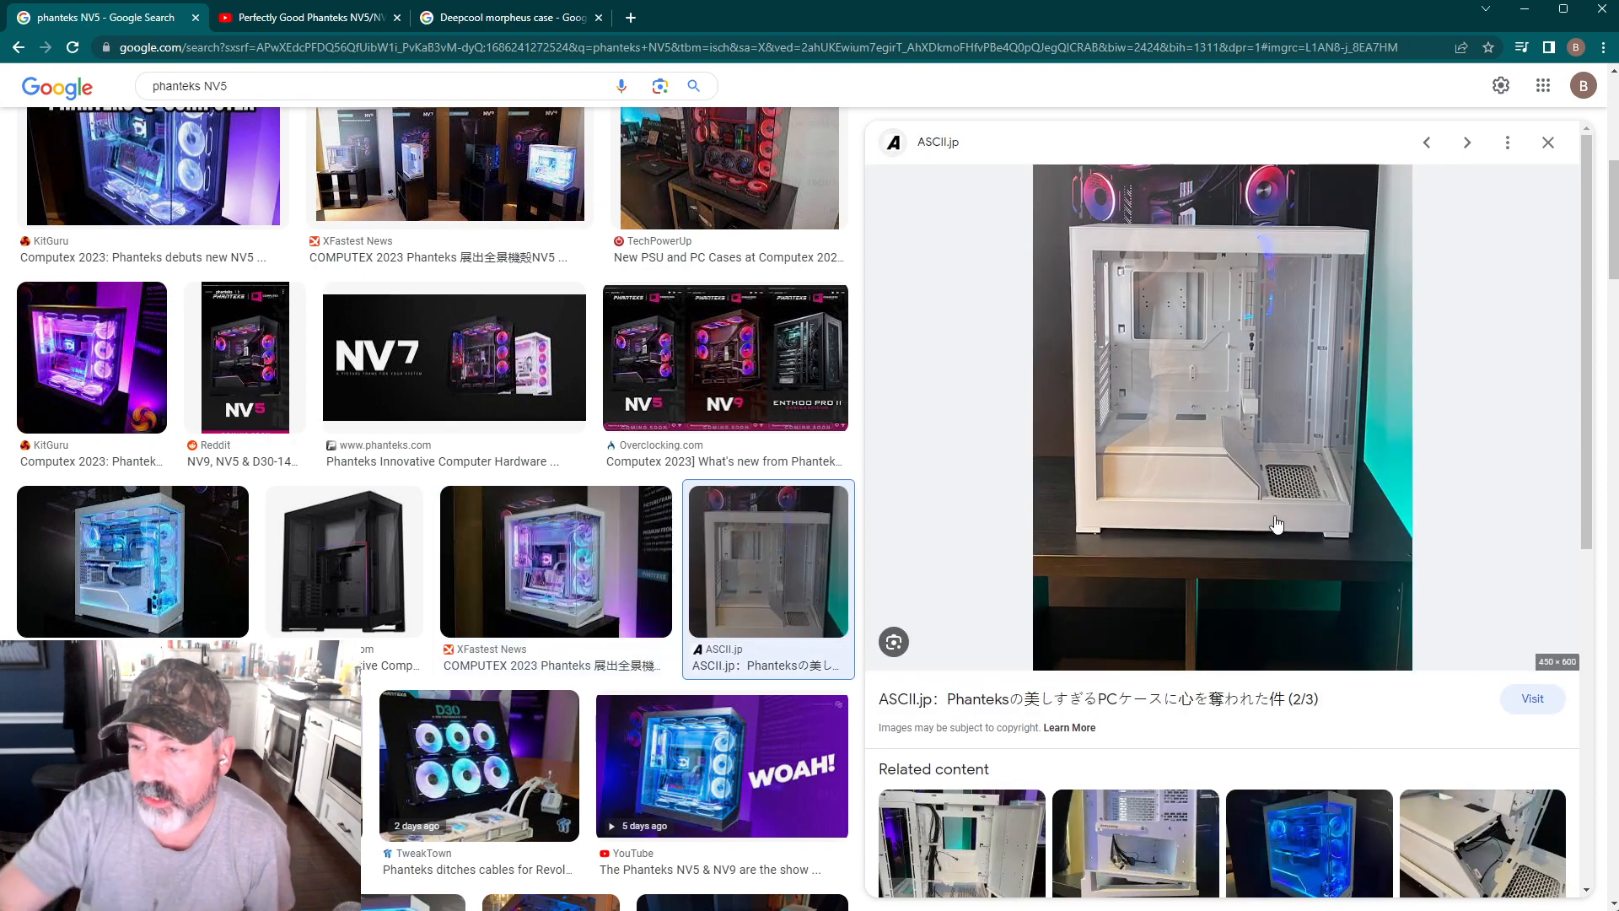
mouse_move(1238, 398)
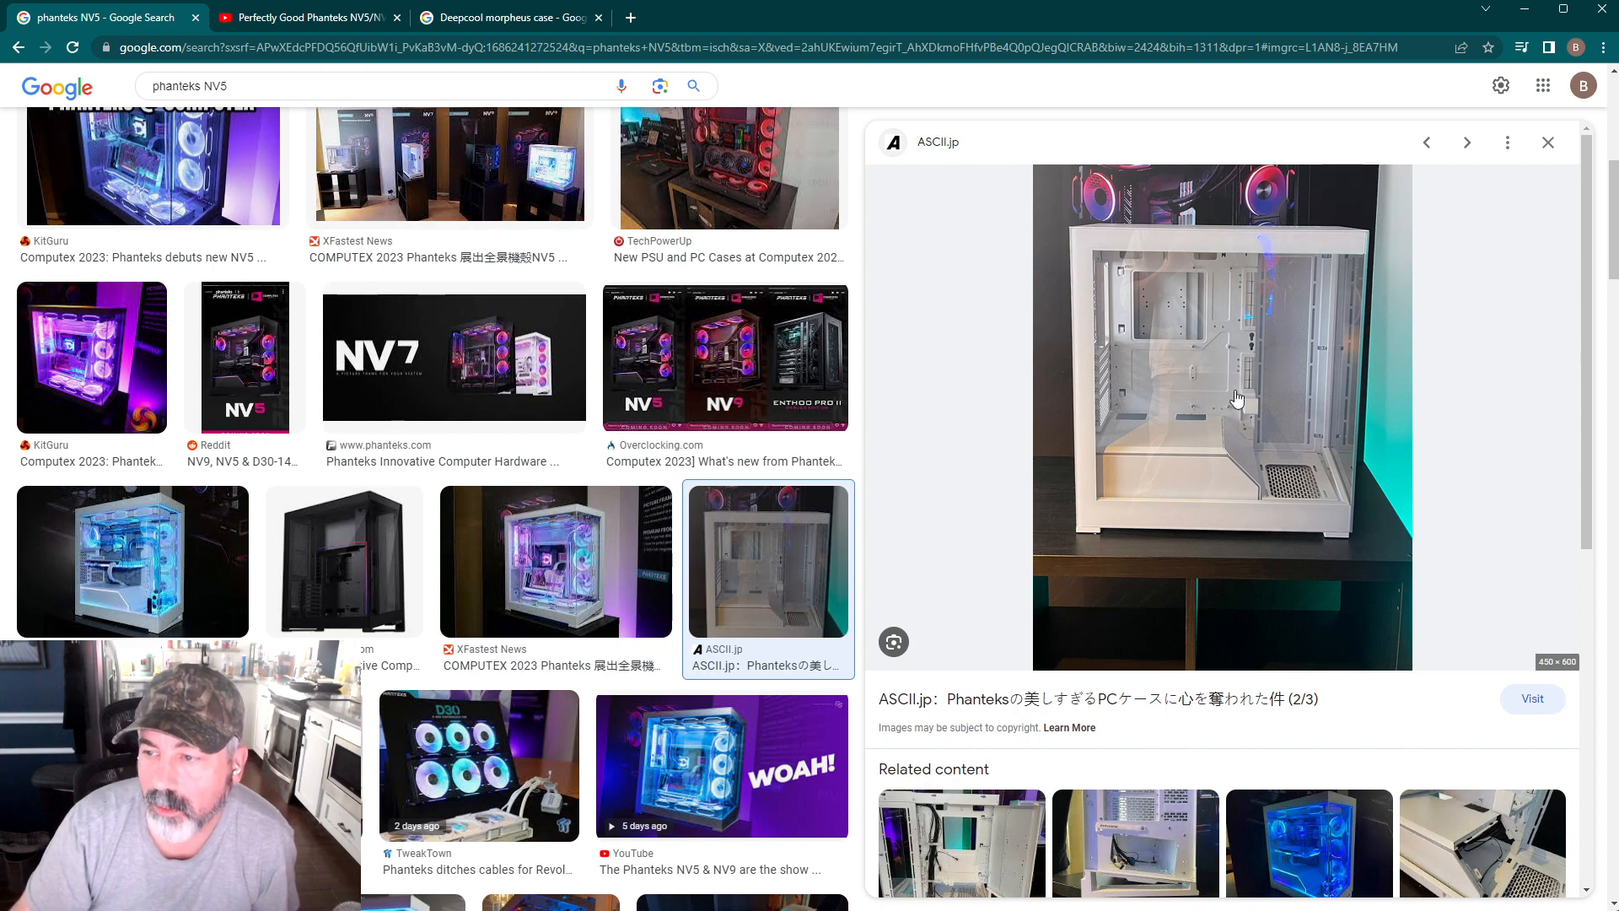
mouse_move(1359, 458)
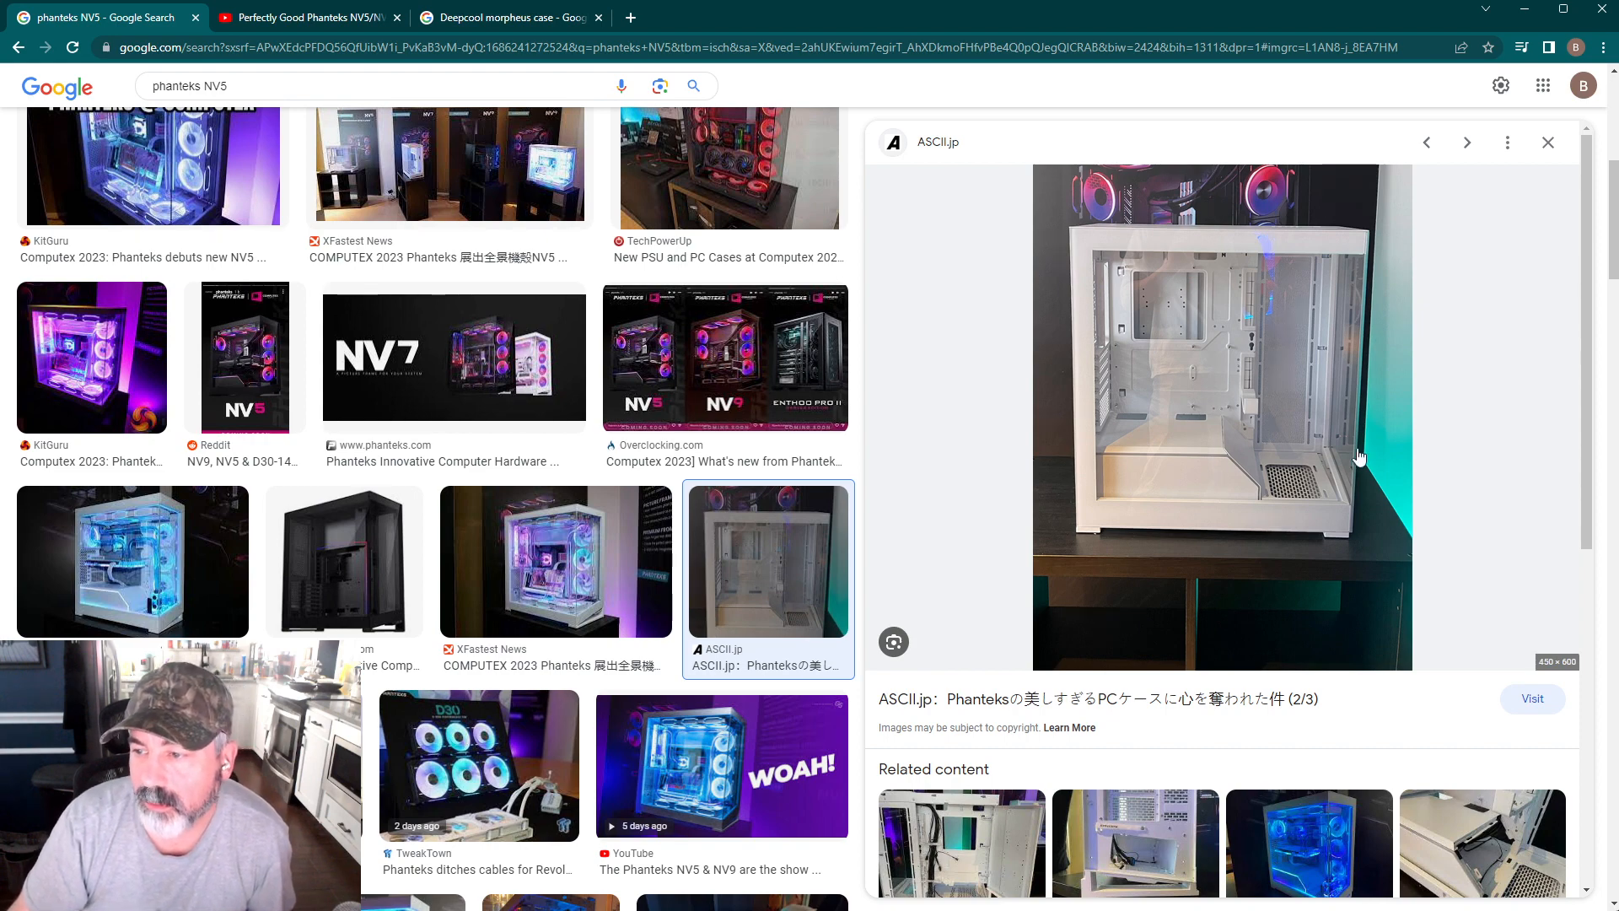
mouse_move(1153, 441)
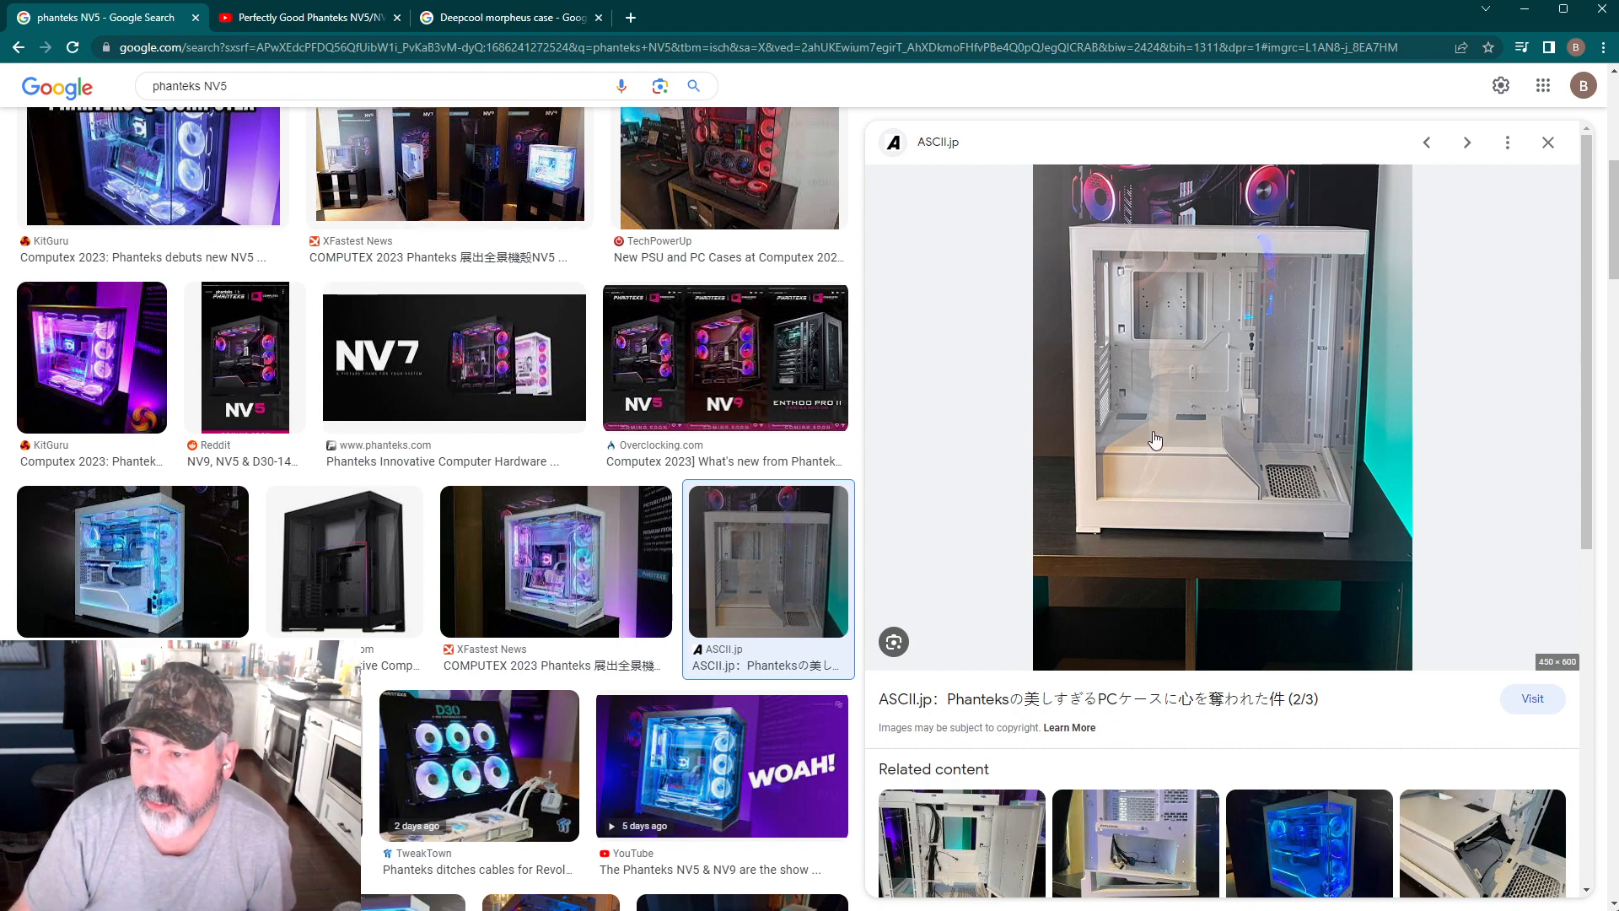
mouse_move(1208, 477)
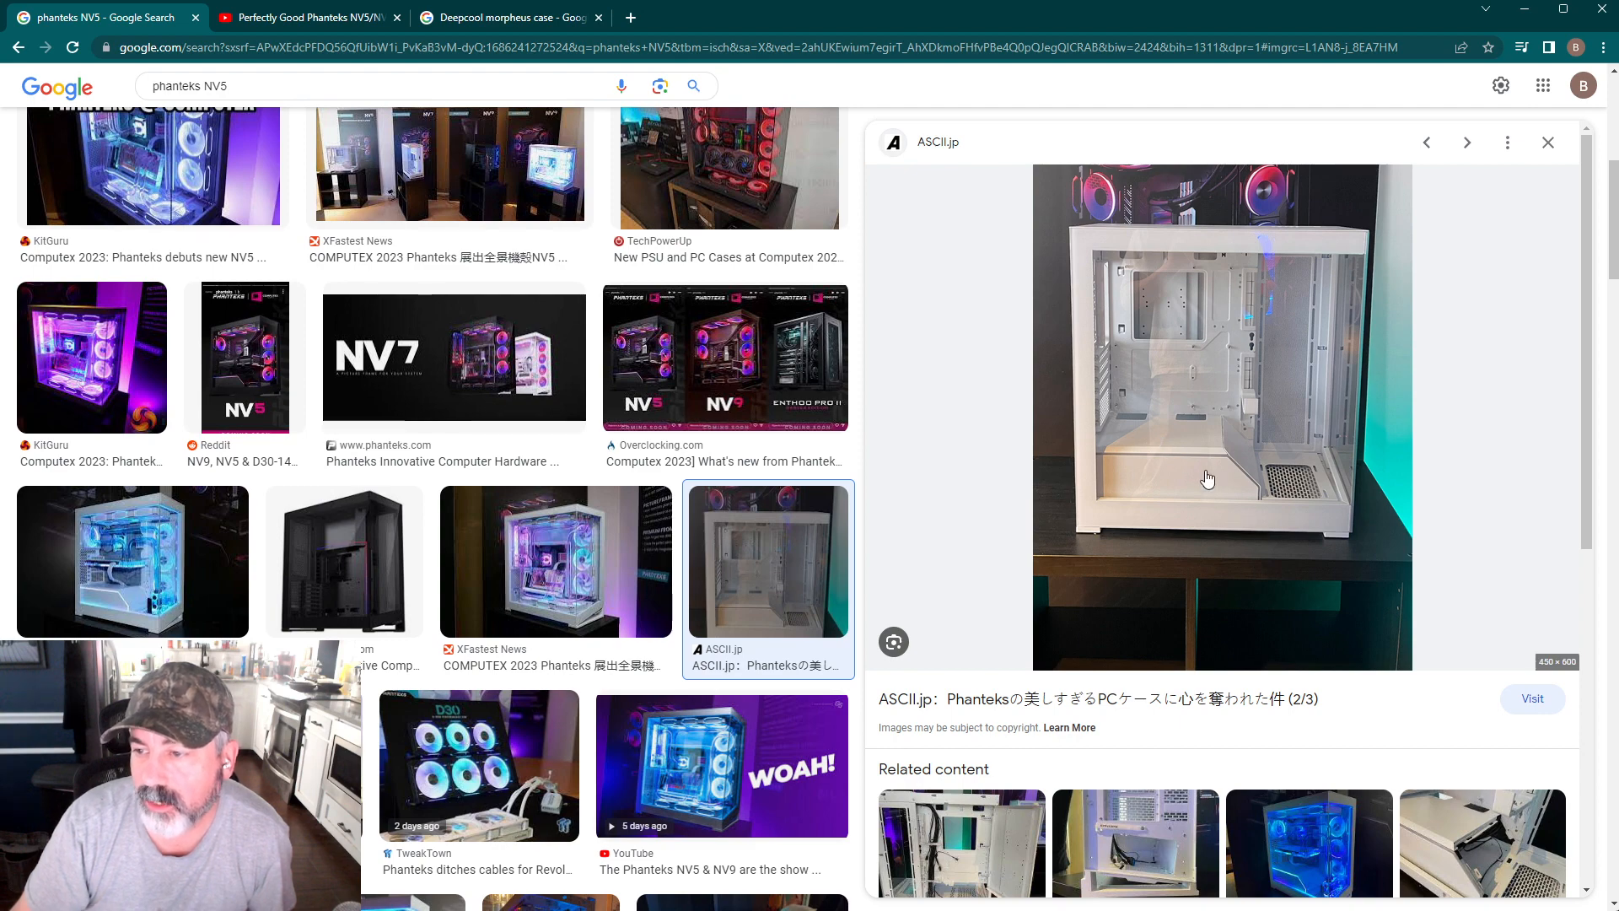
mouse_move(1248, 568)
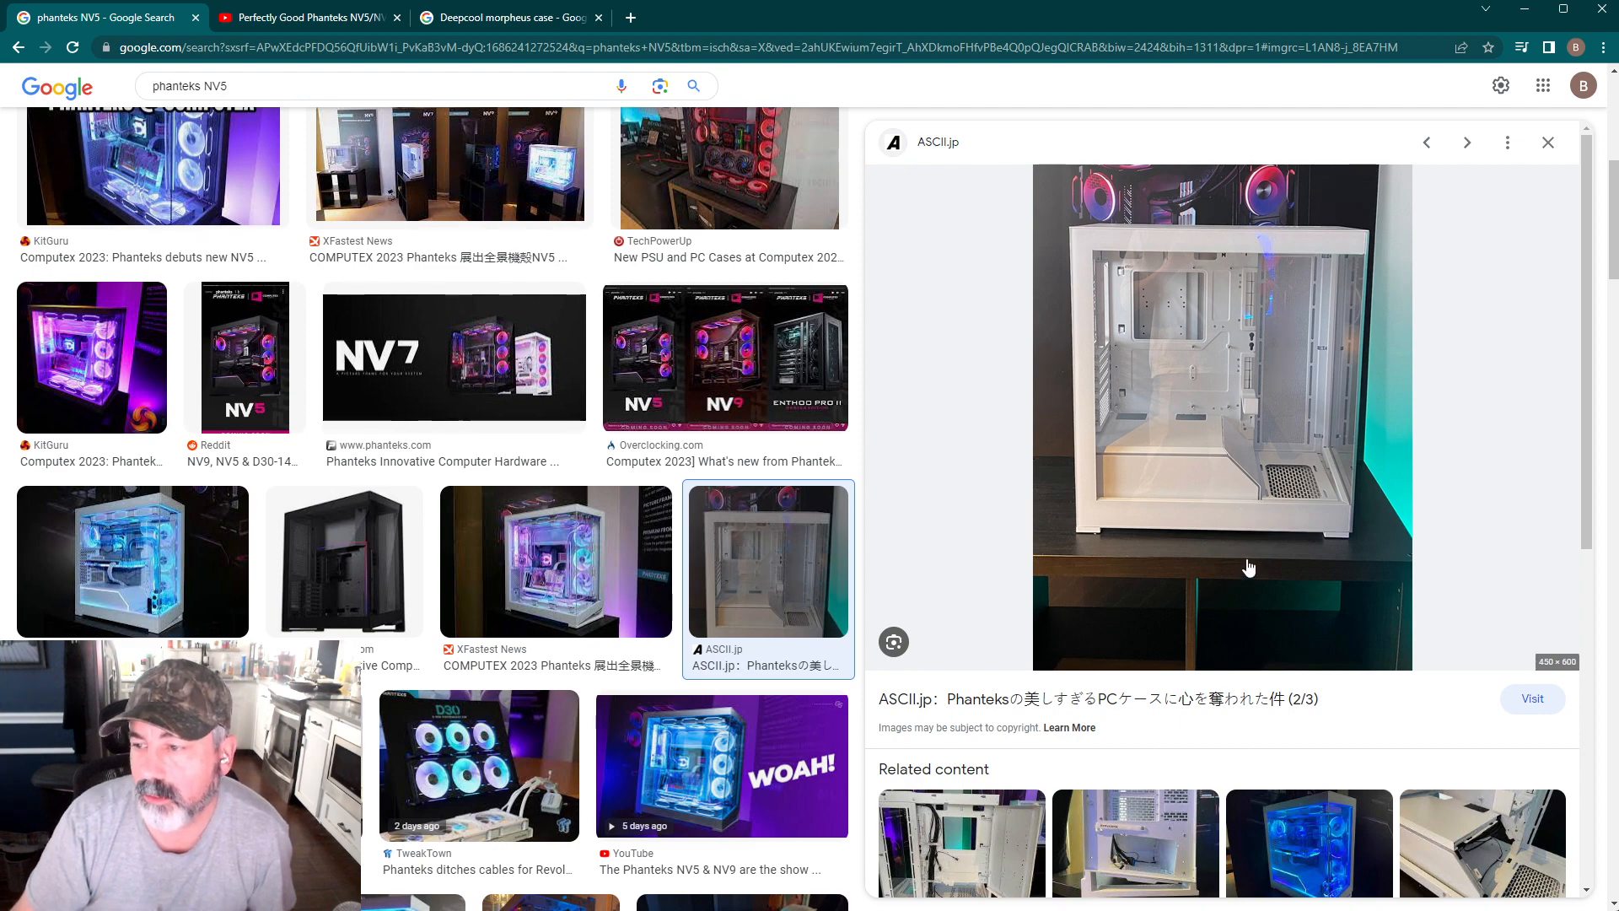
mouse_move(1259, 567)
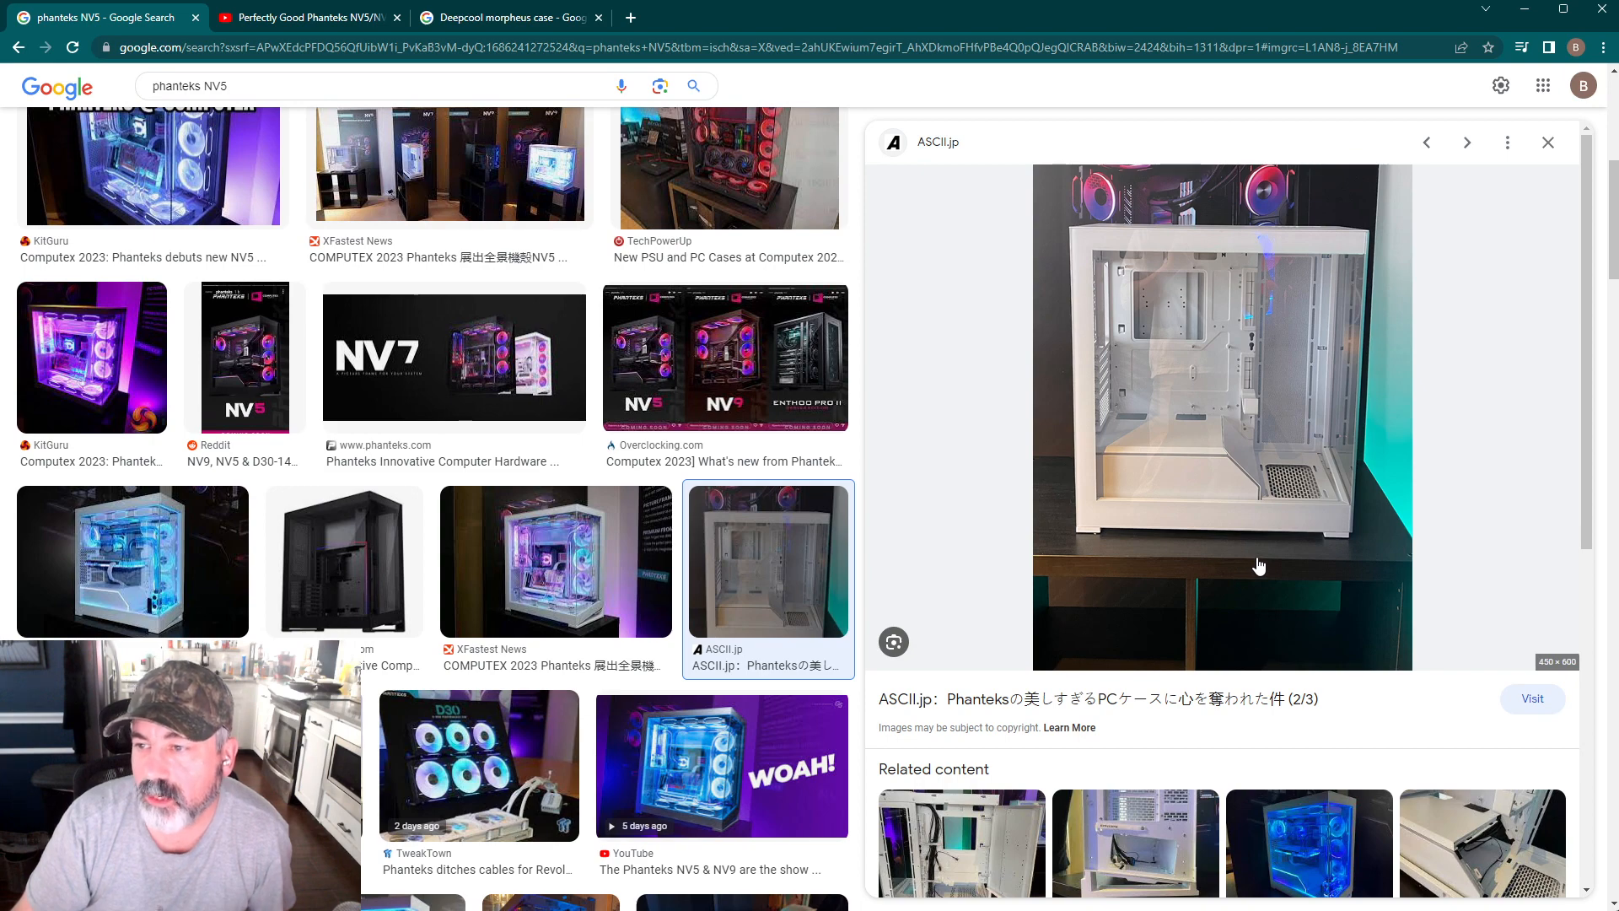
mouse_move(1289, 384)
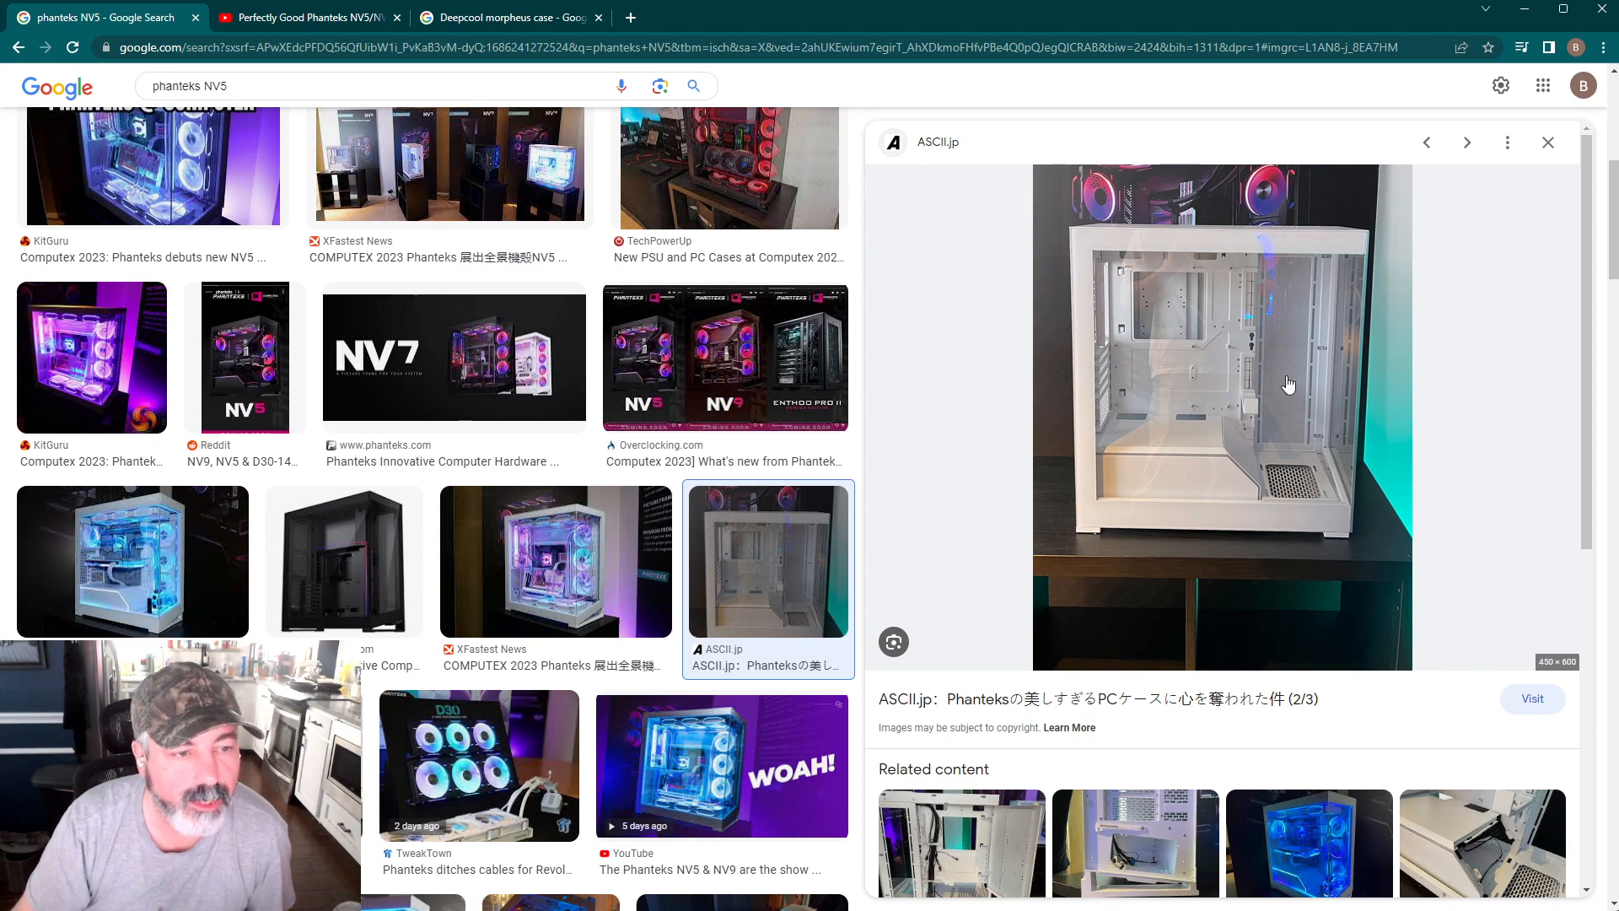
mouse_move(1245, 231)
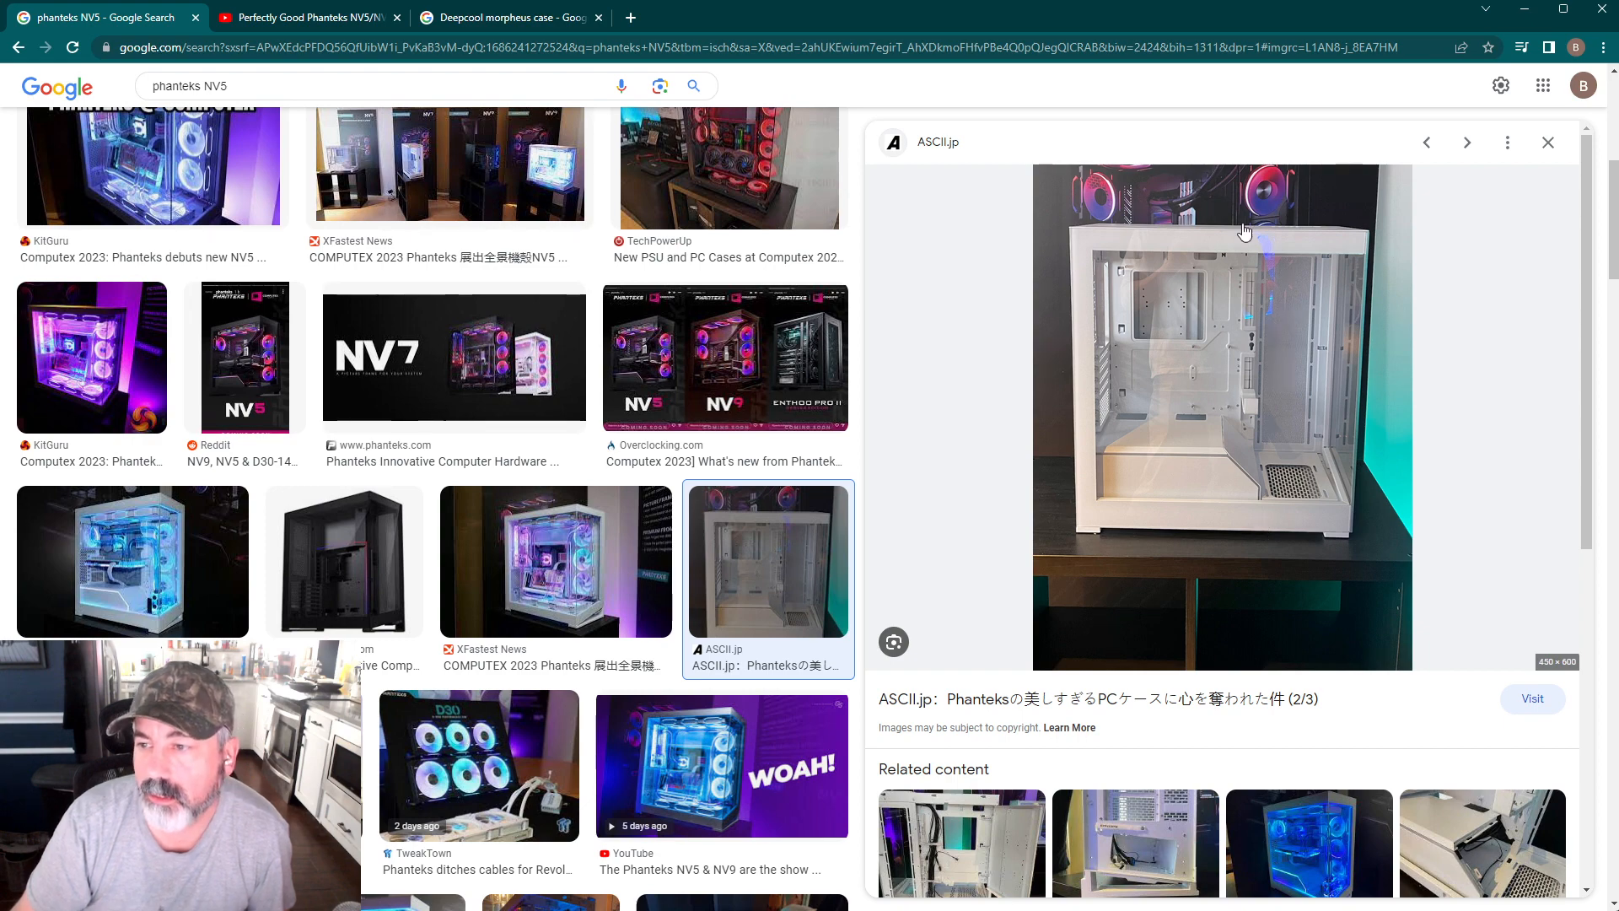
mouse_move(1275, 472)
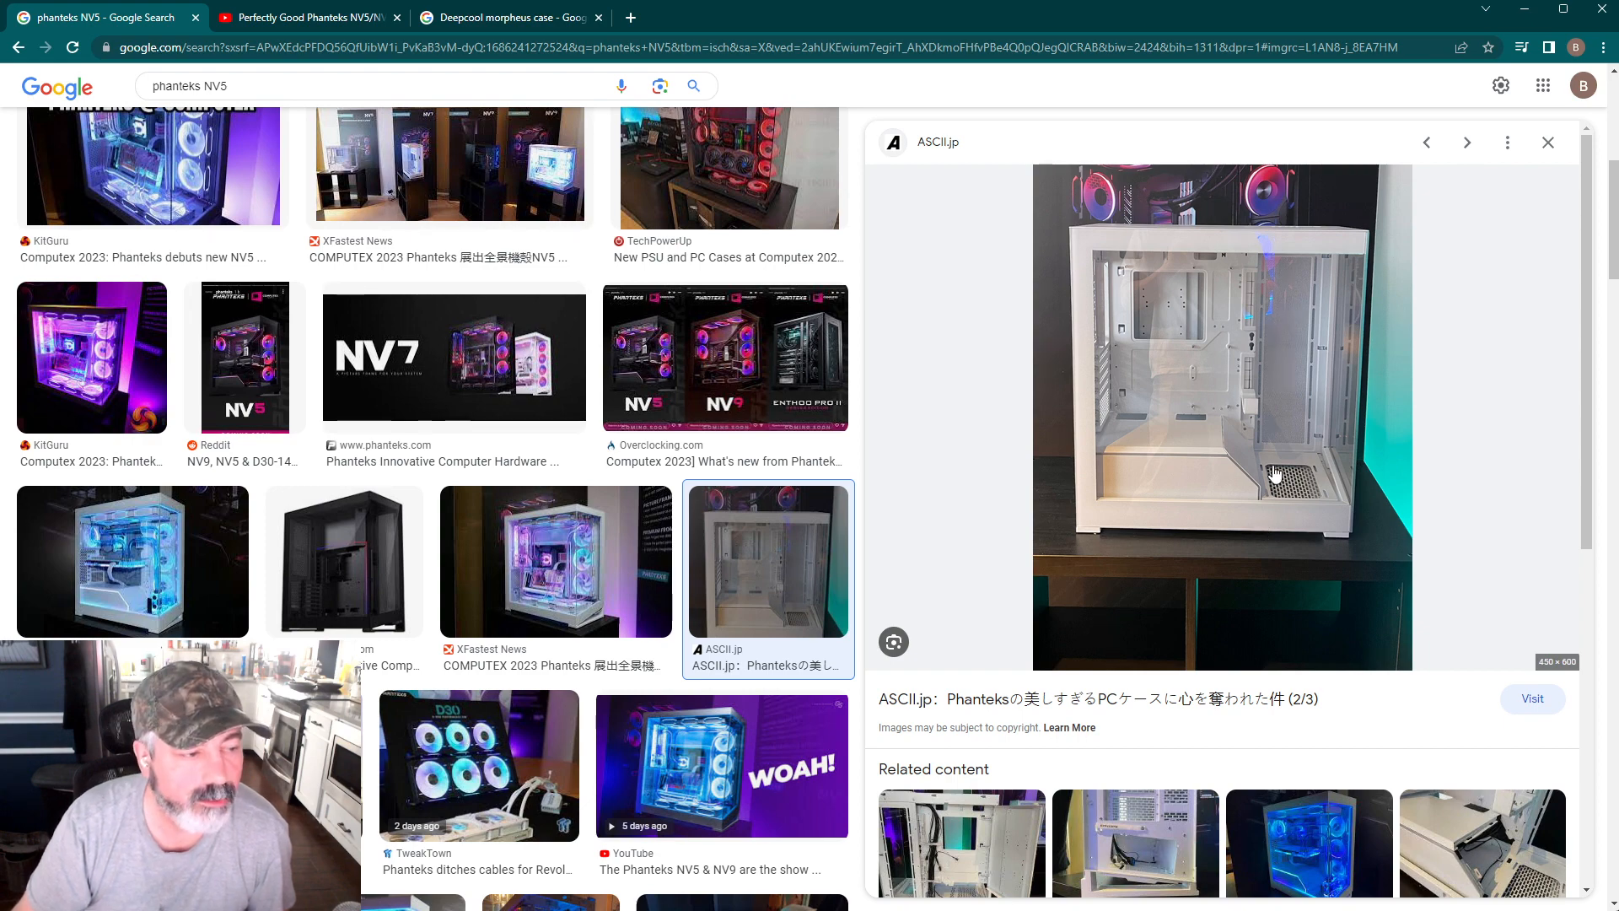
mouse_move(1273, 347)
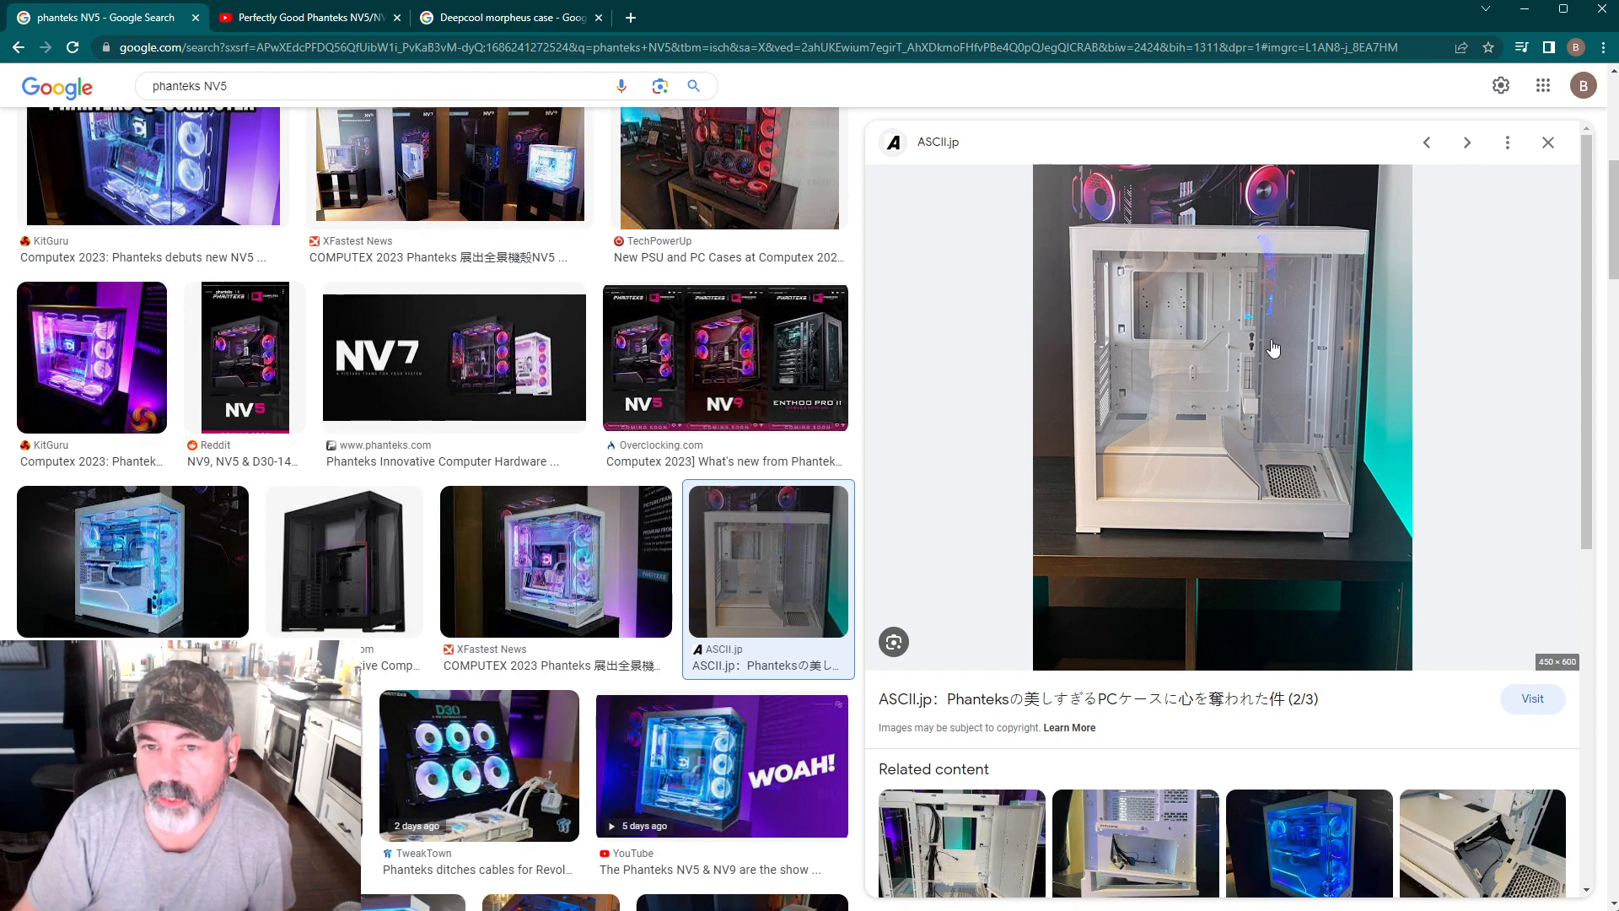
mouse_move(96, 408)
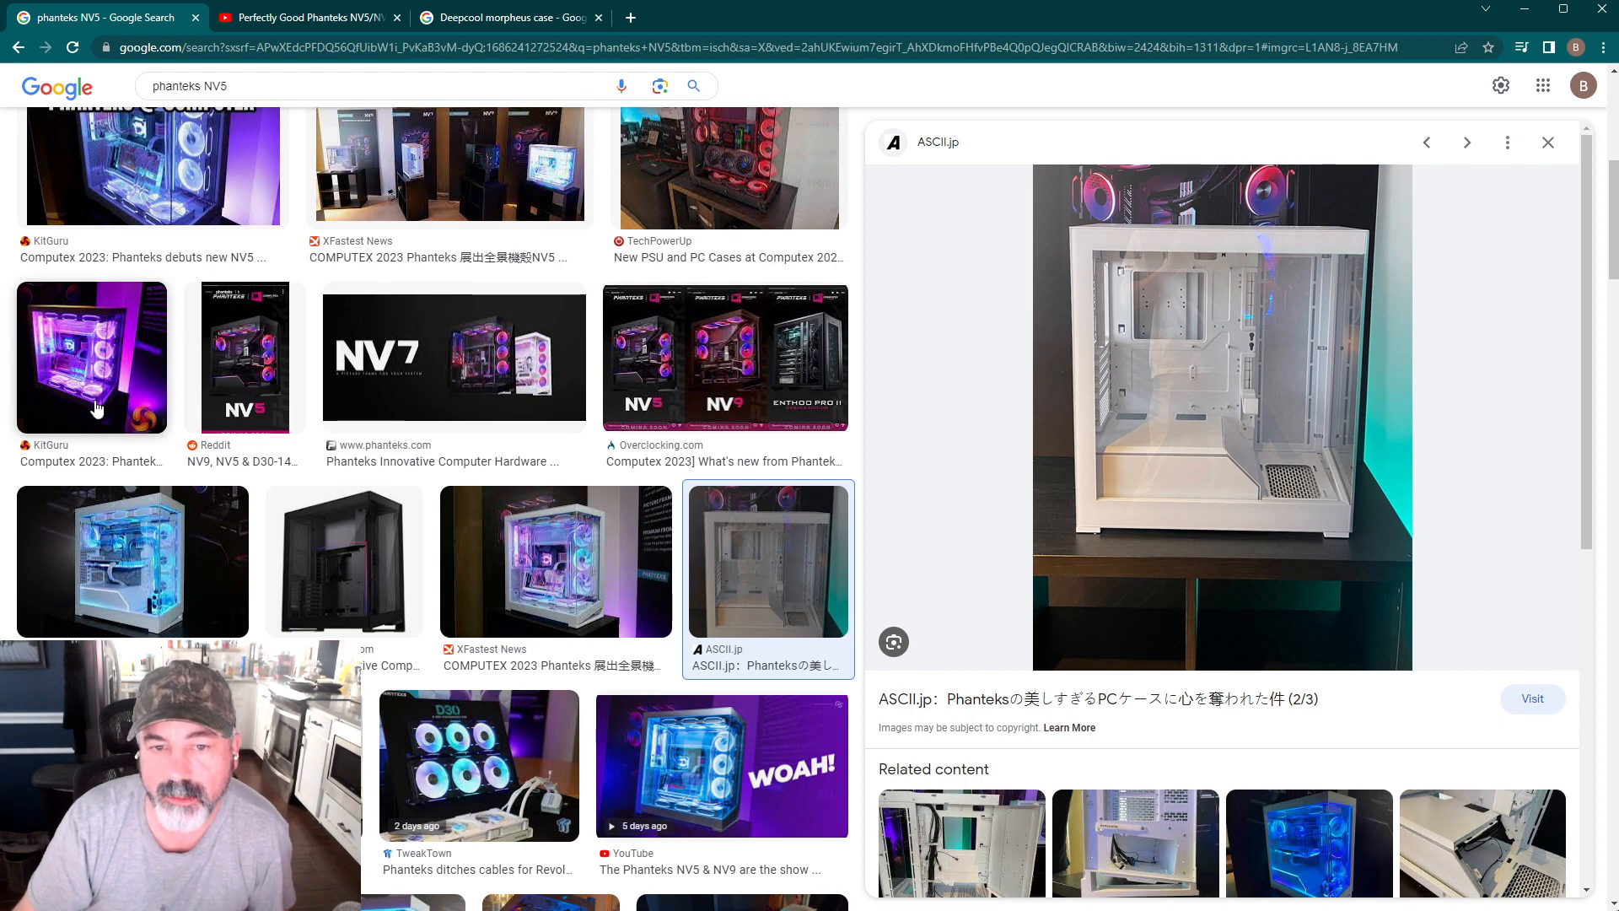
click(91, 356)
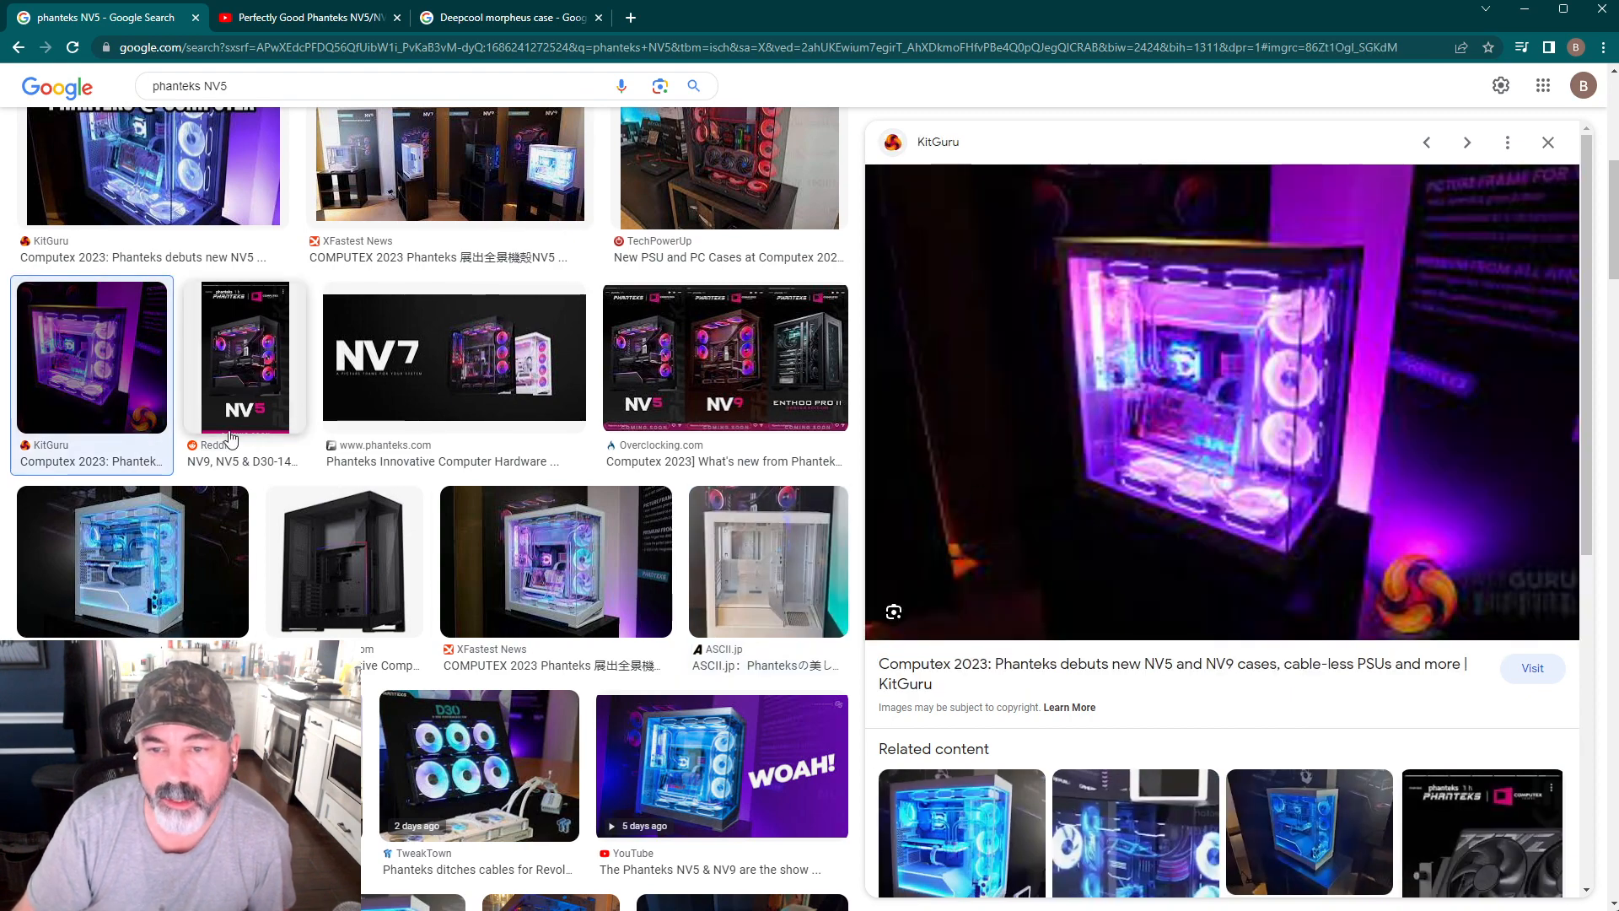
click(243, 355)
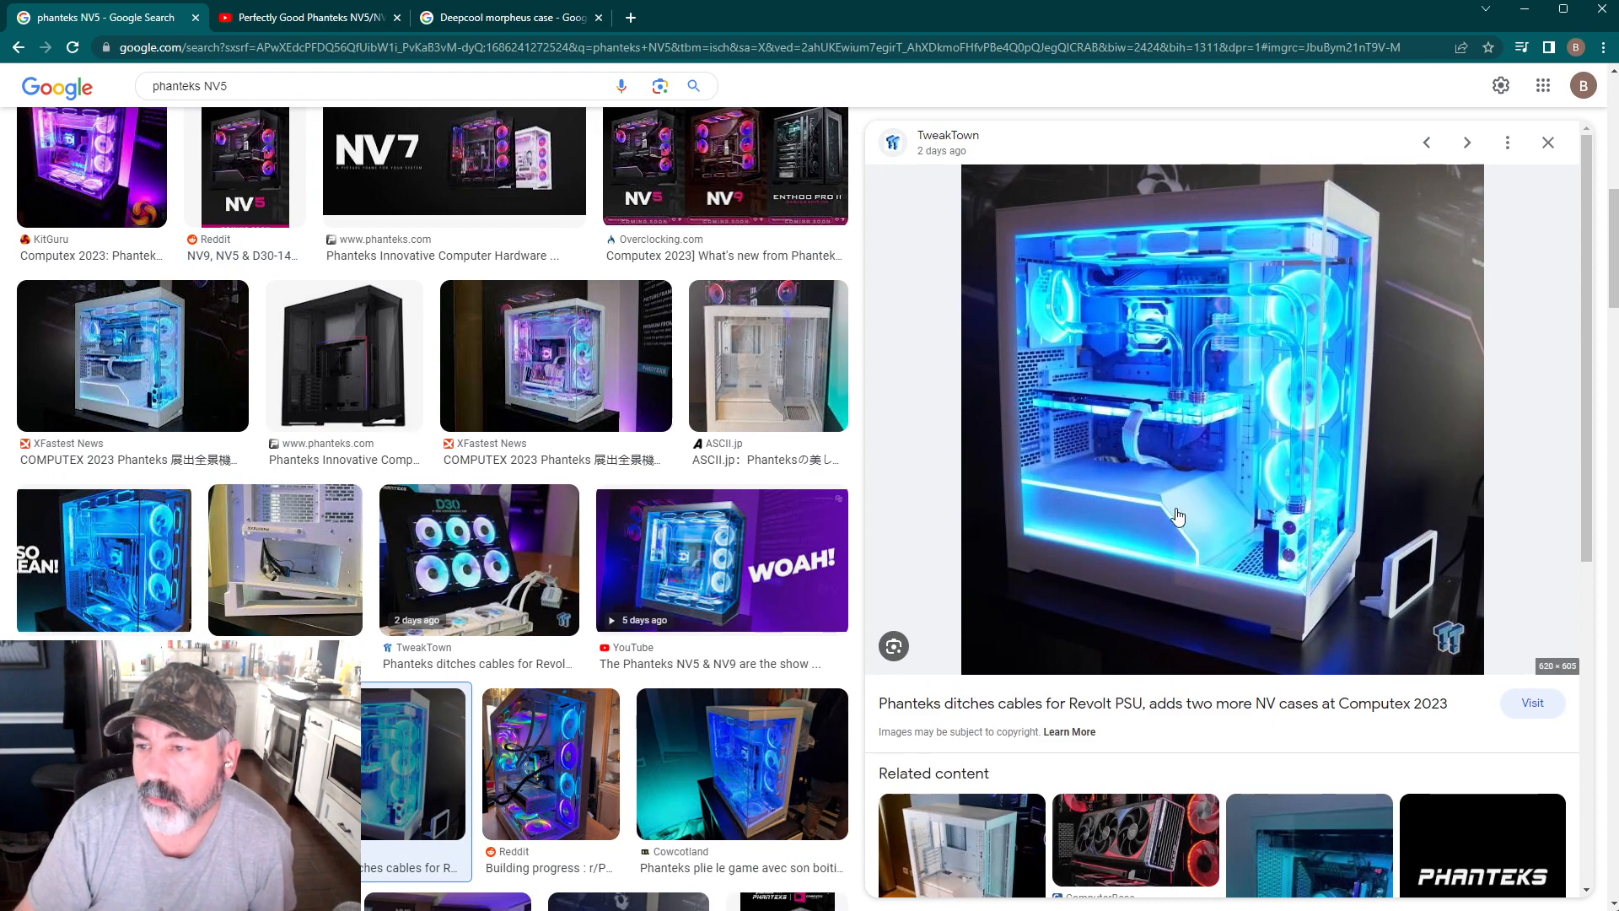
mouse_move(1298, 260)
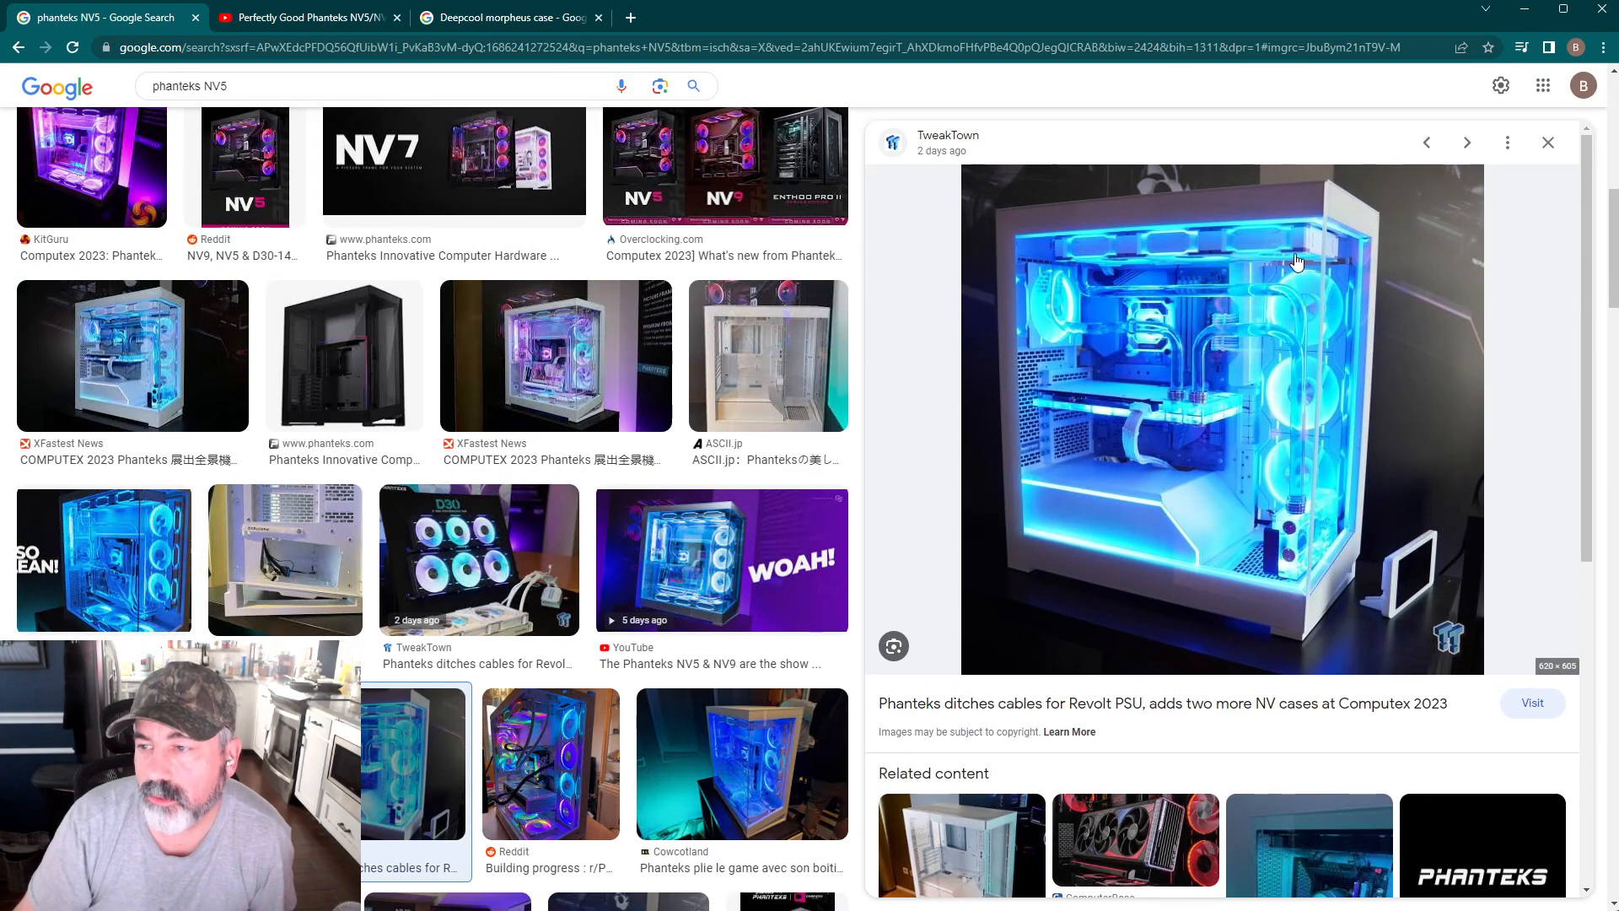
mouse_move(1243, 297)
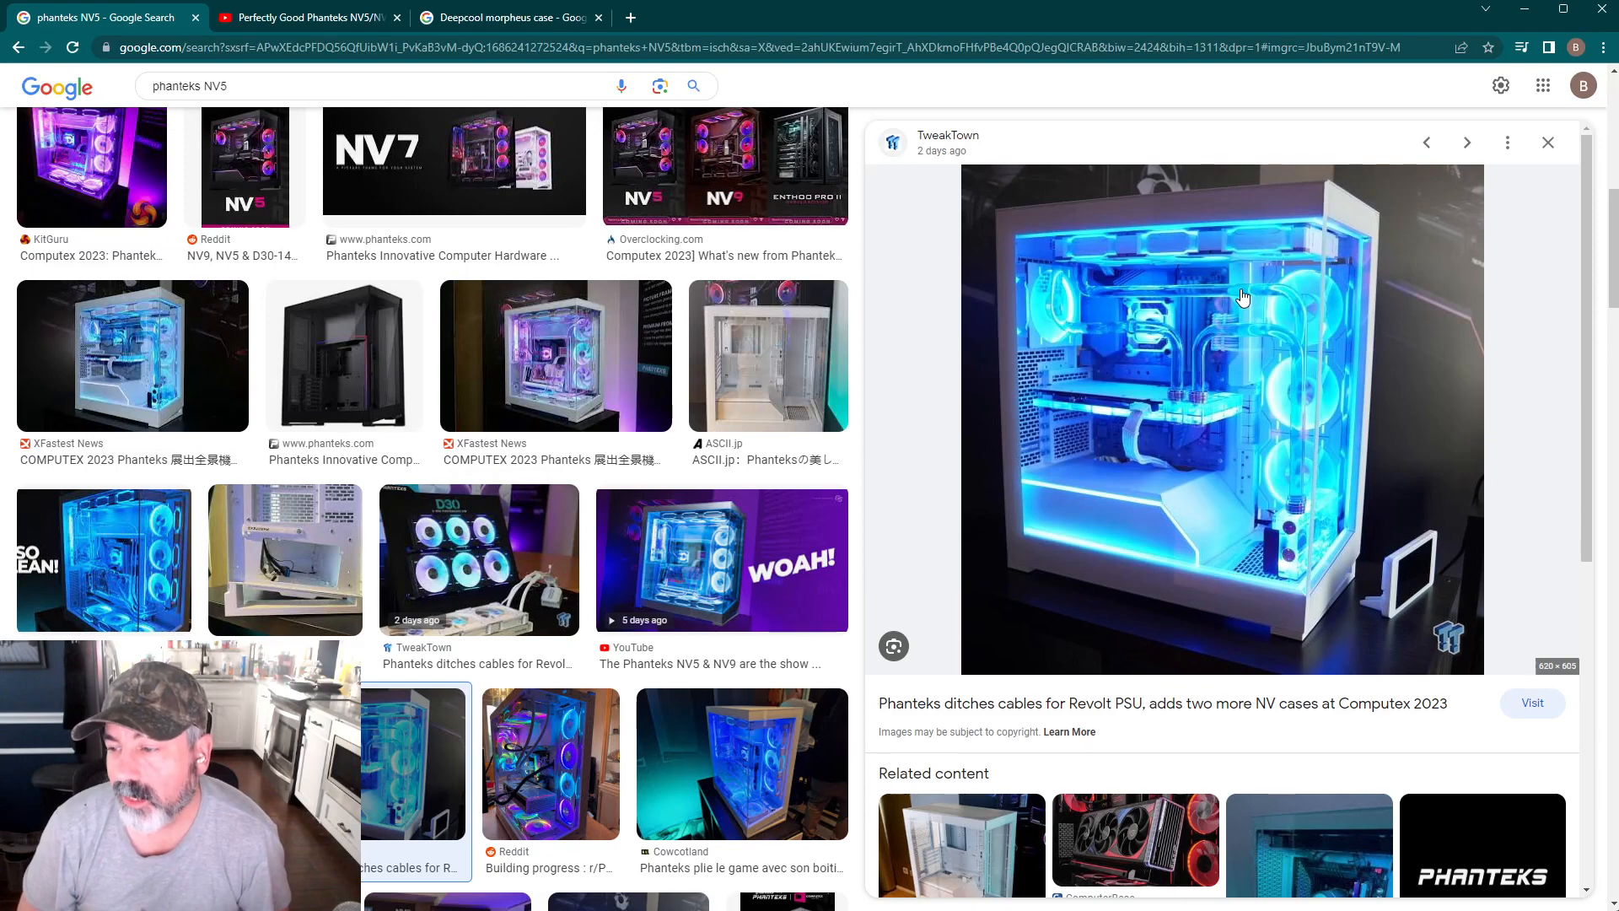
mouse_move(1435, 635)
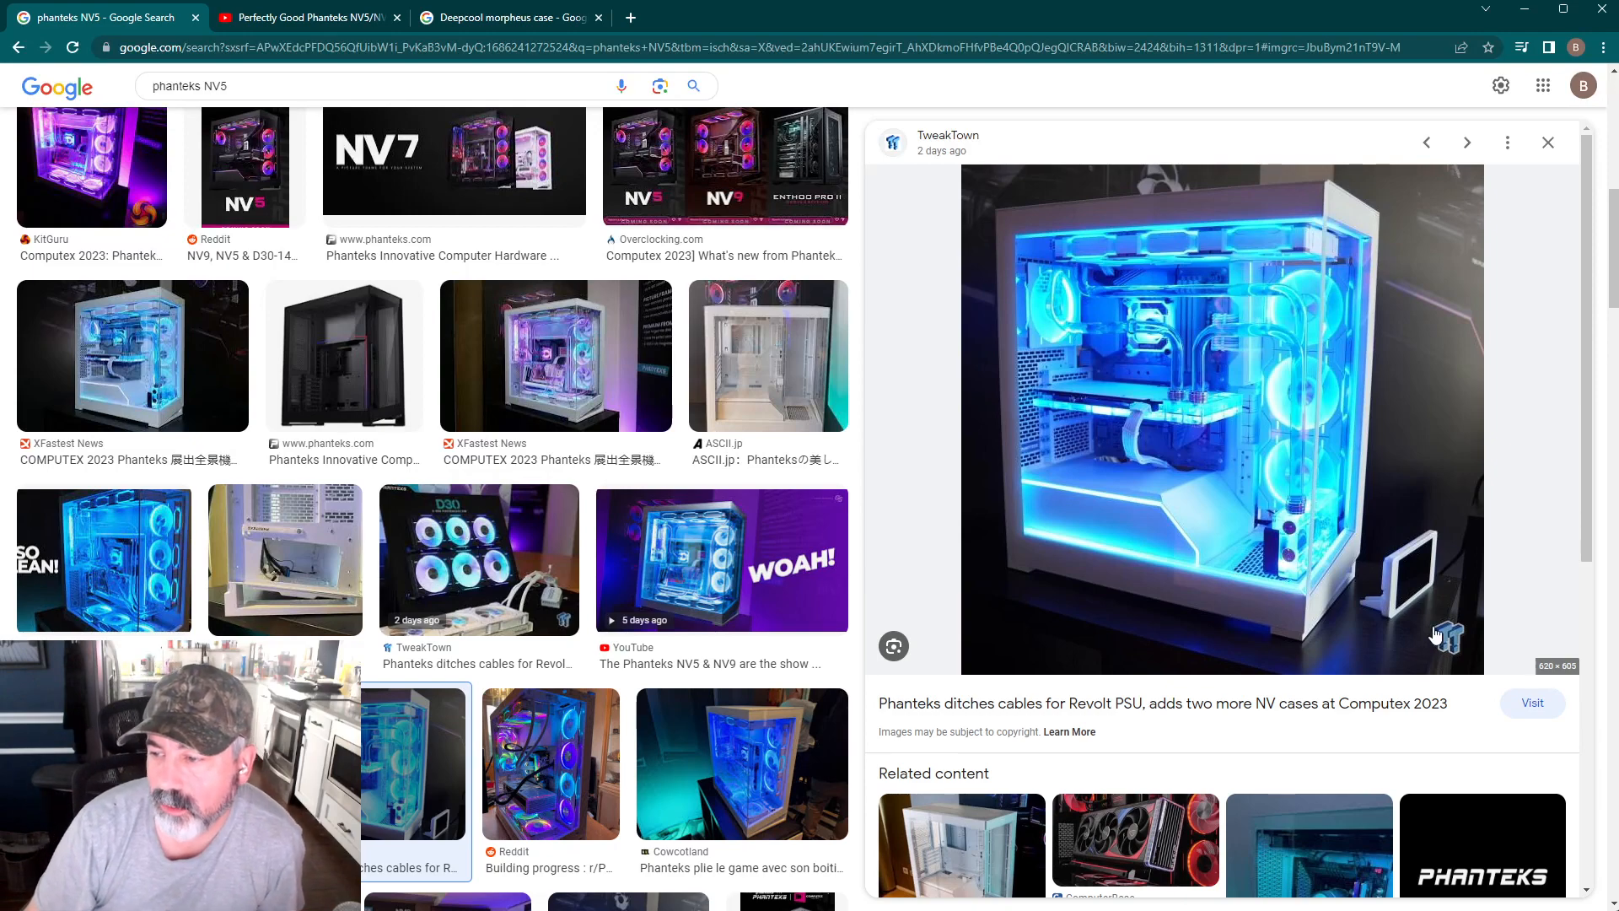
mouse_move(1411, 560)
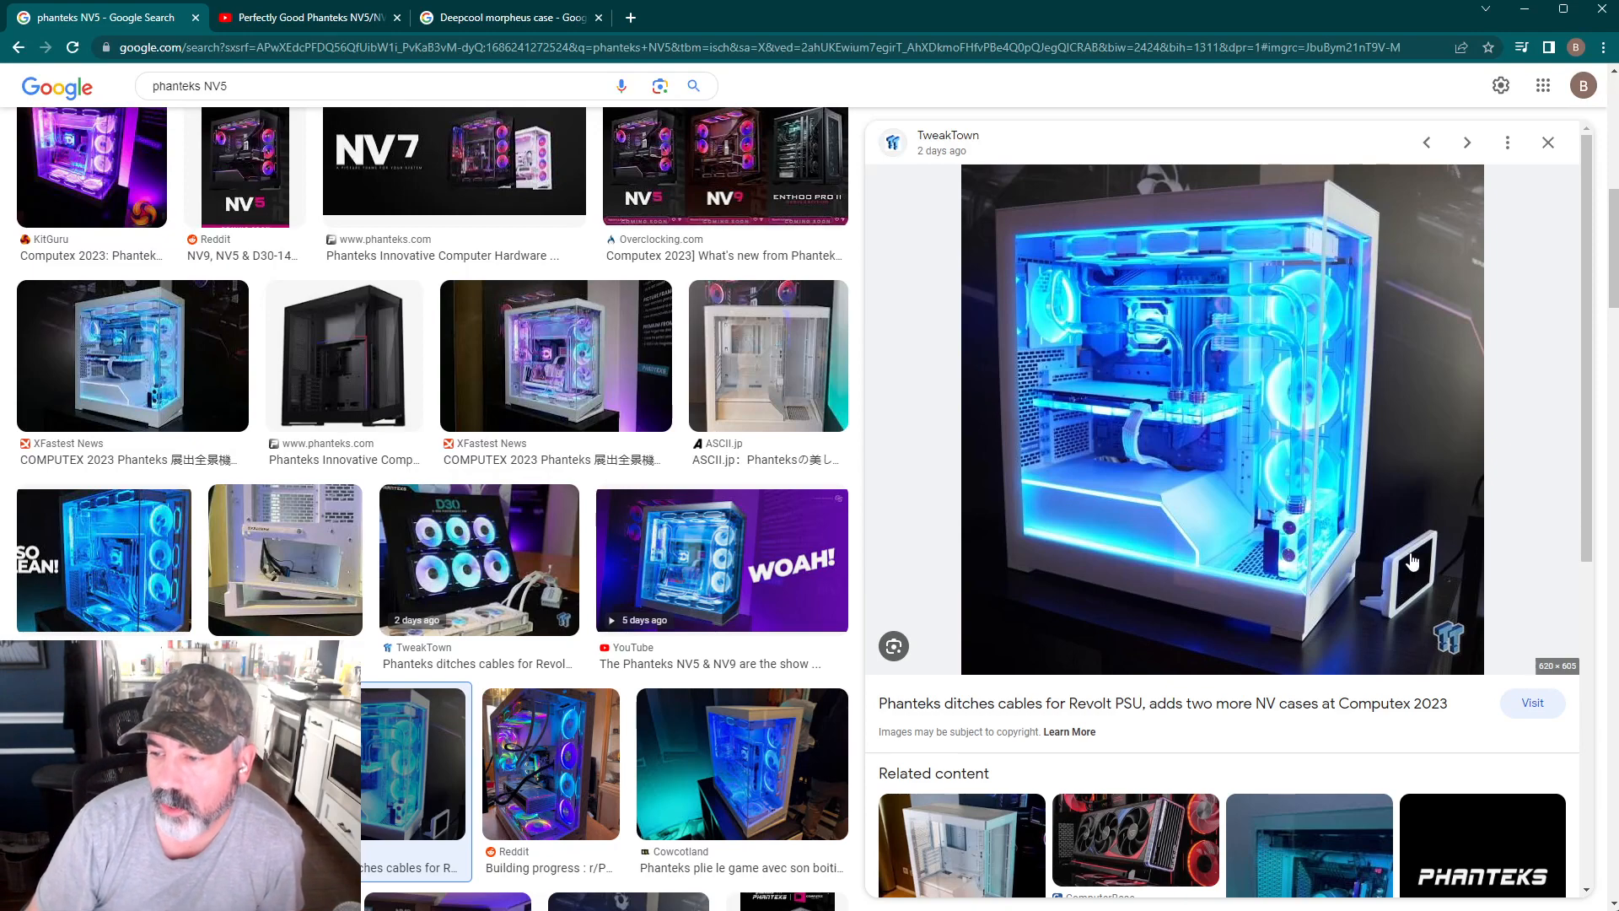
mouse_move(1230, 573)
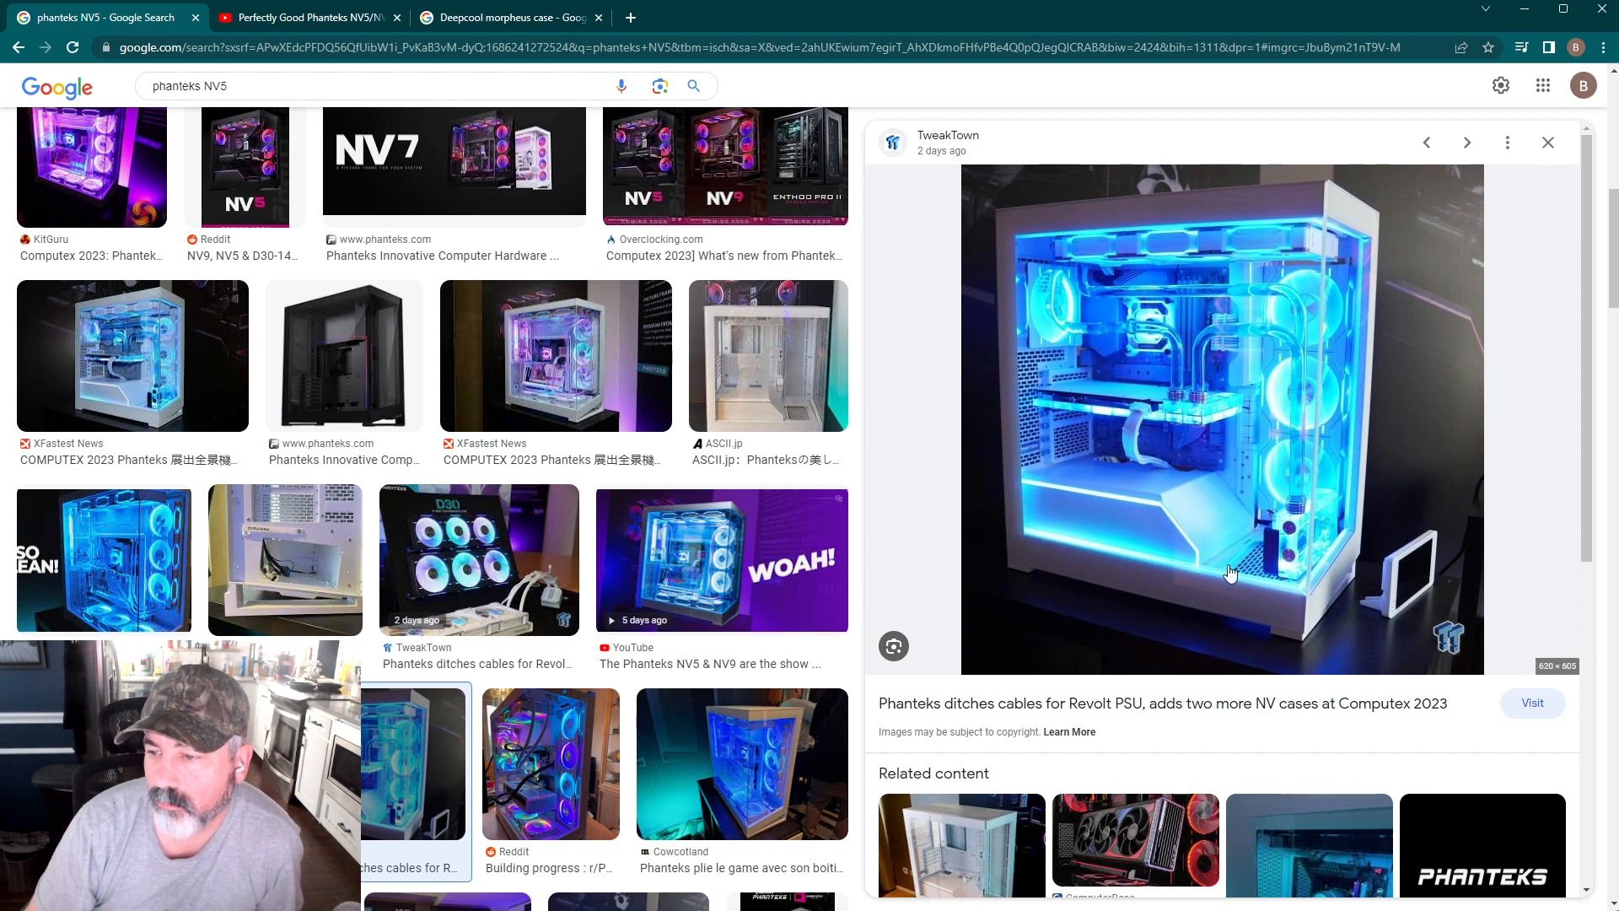
mouse_move(1368, 617)
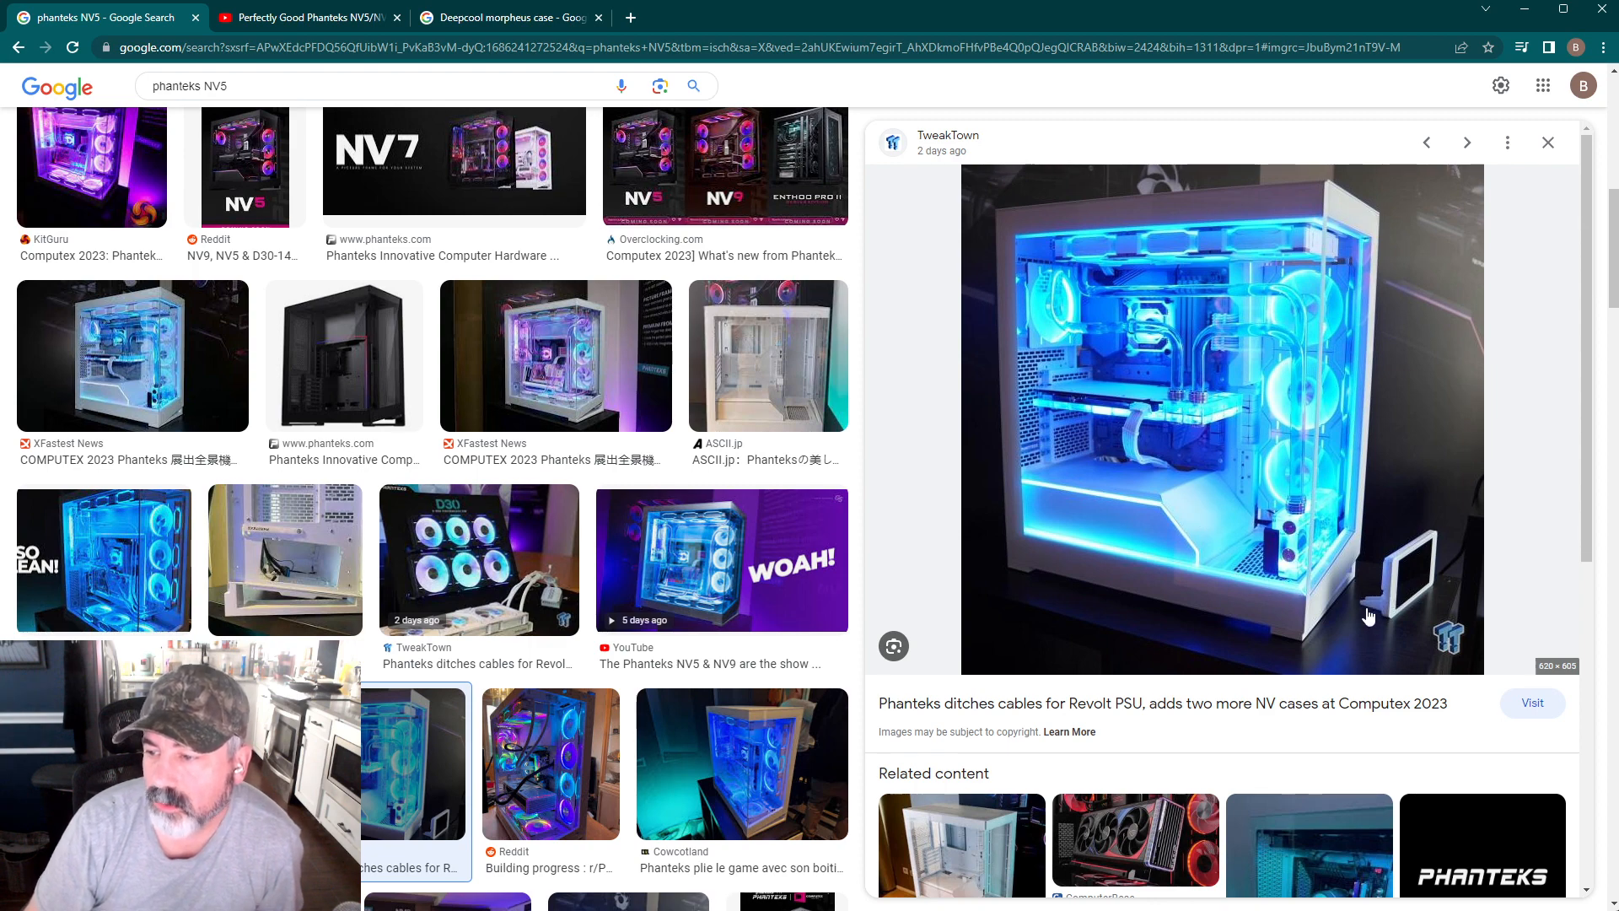
mouse_move(1394, 604)
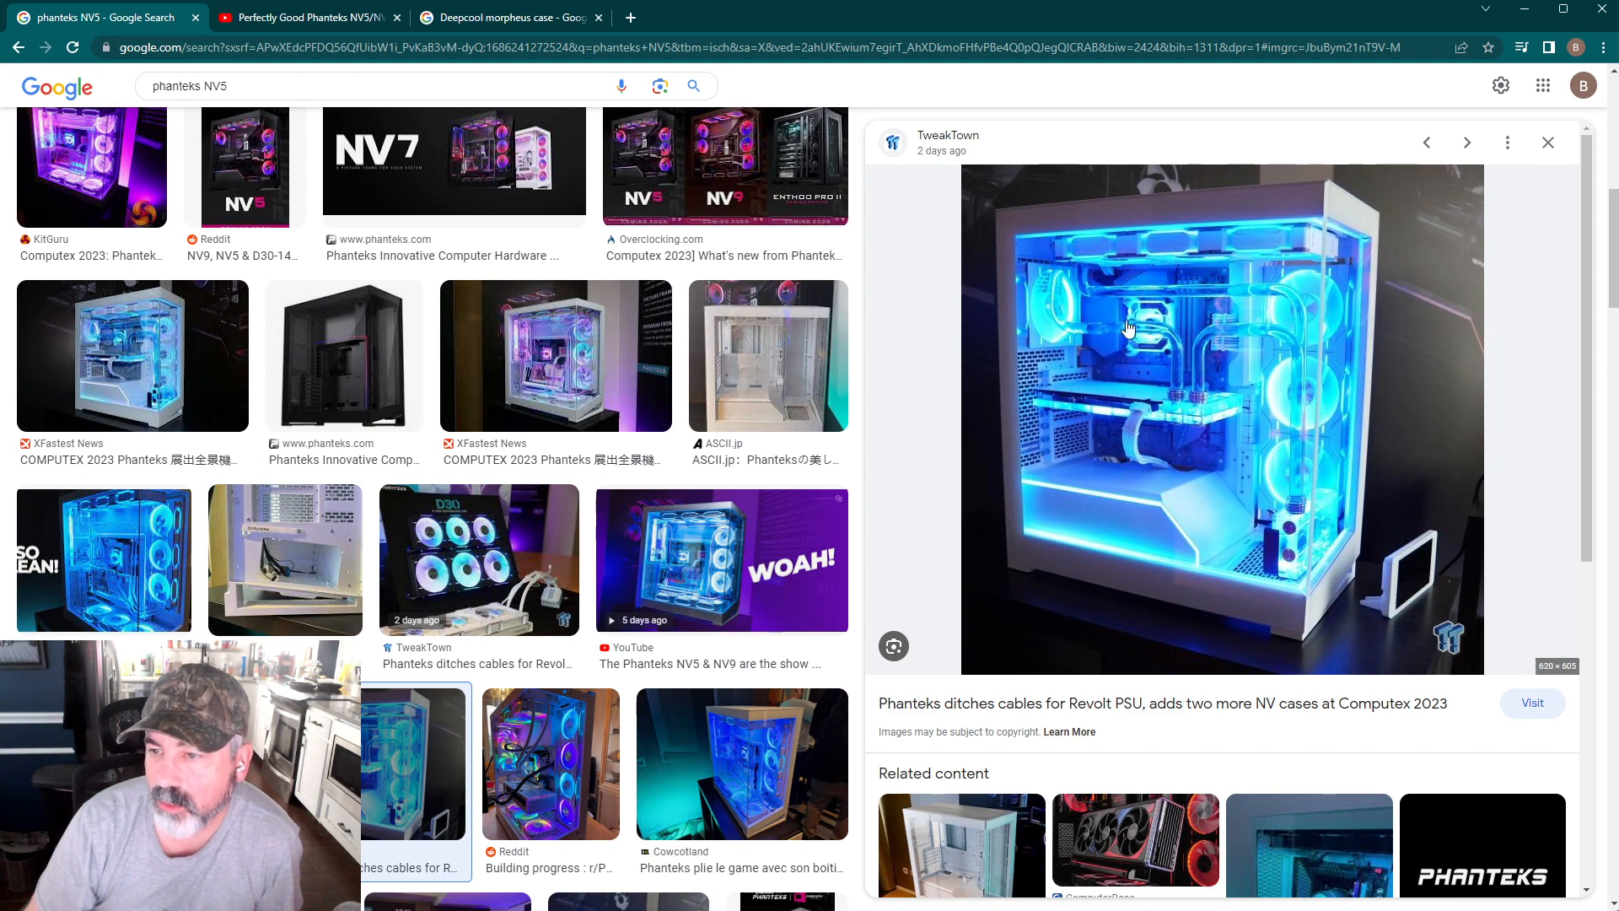
mouse_move(1236, 600)
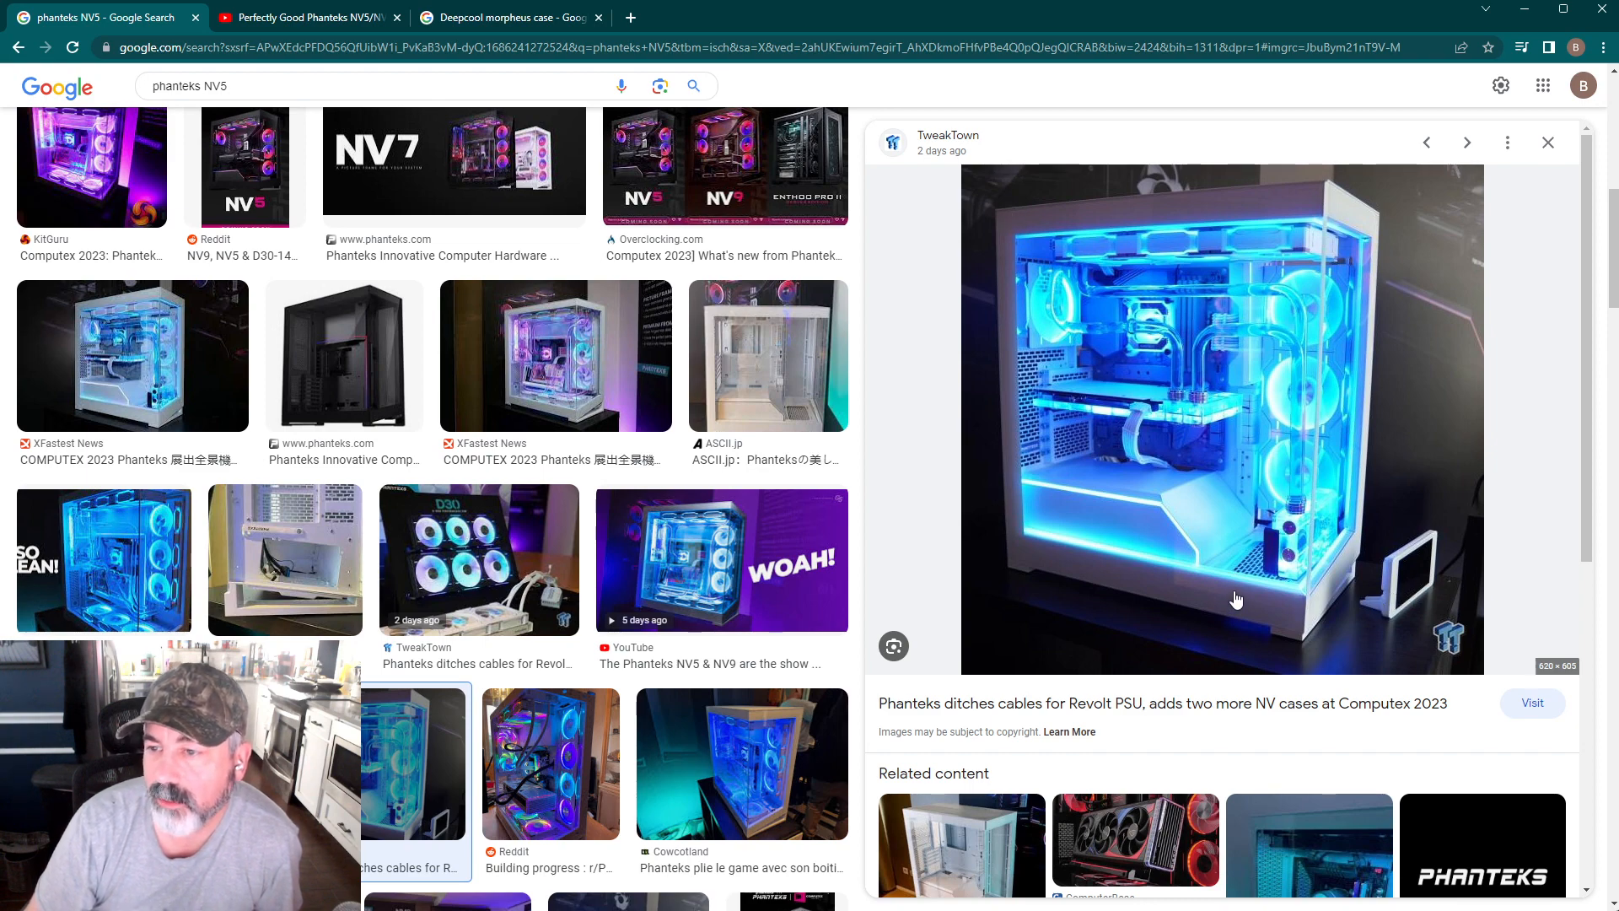
mouse_move(1154, 332)
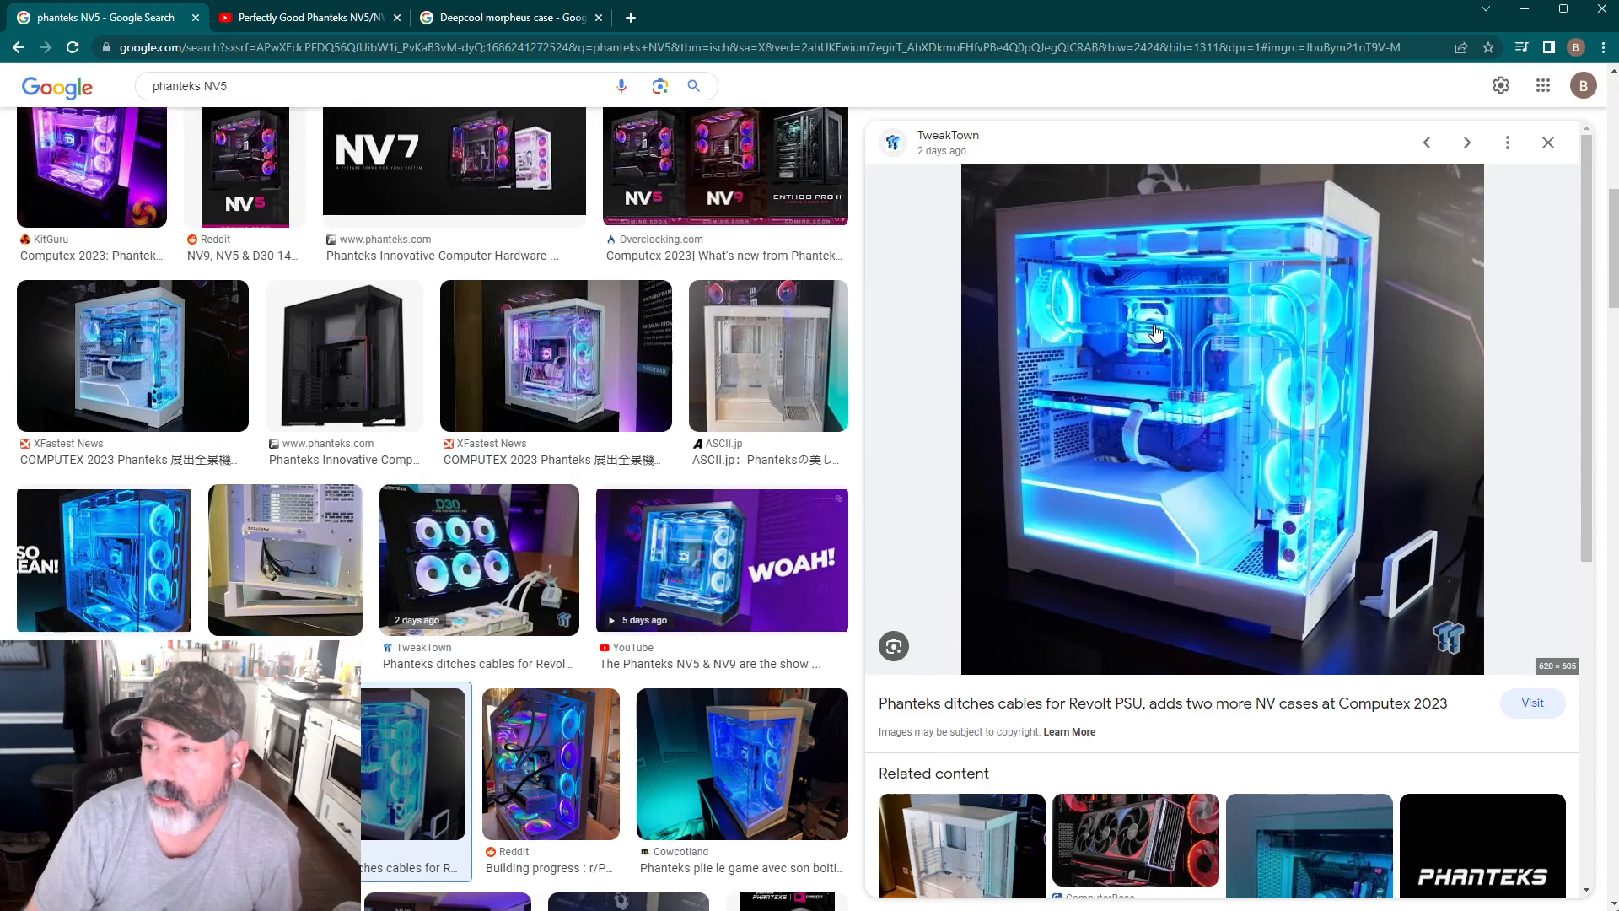
mouse_move(1329, 549)
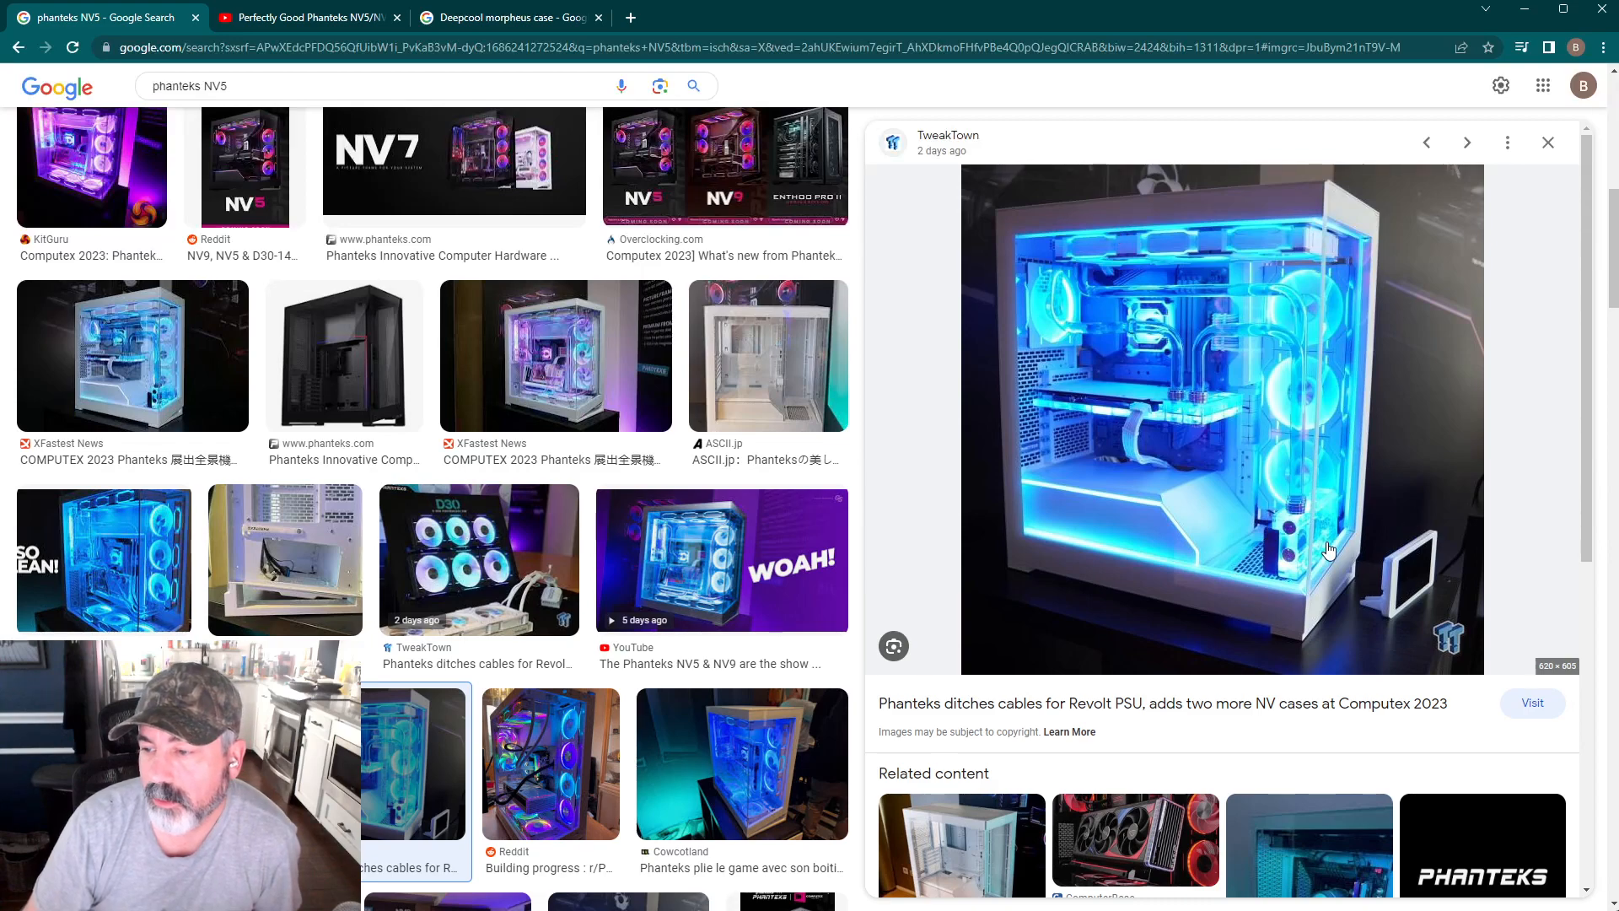
mouse_move(1328, 499)
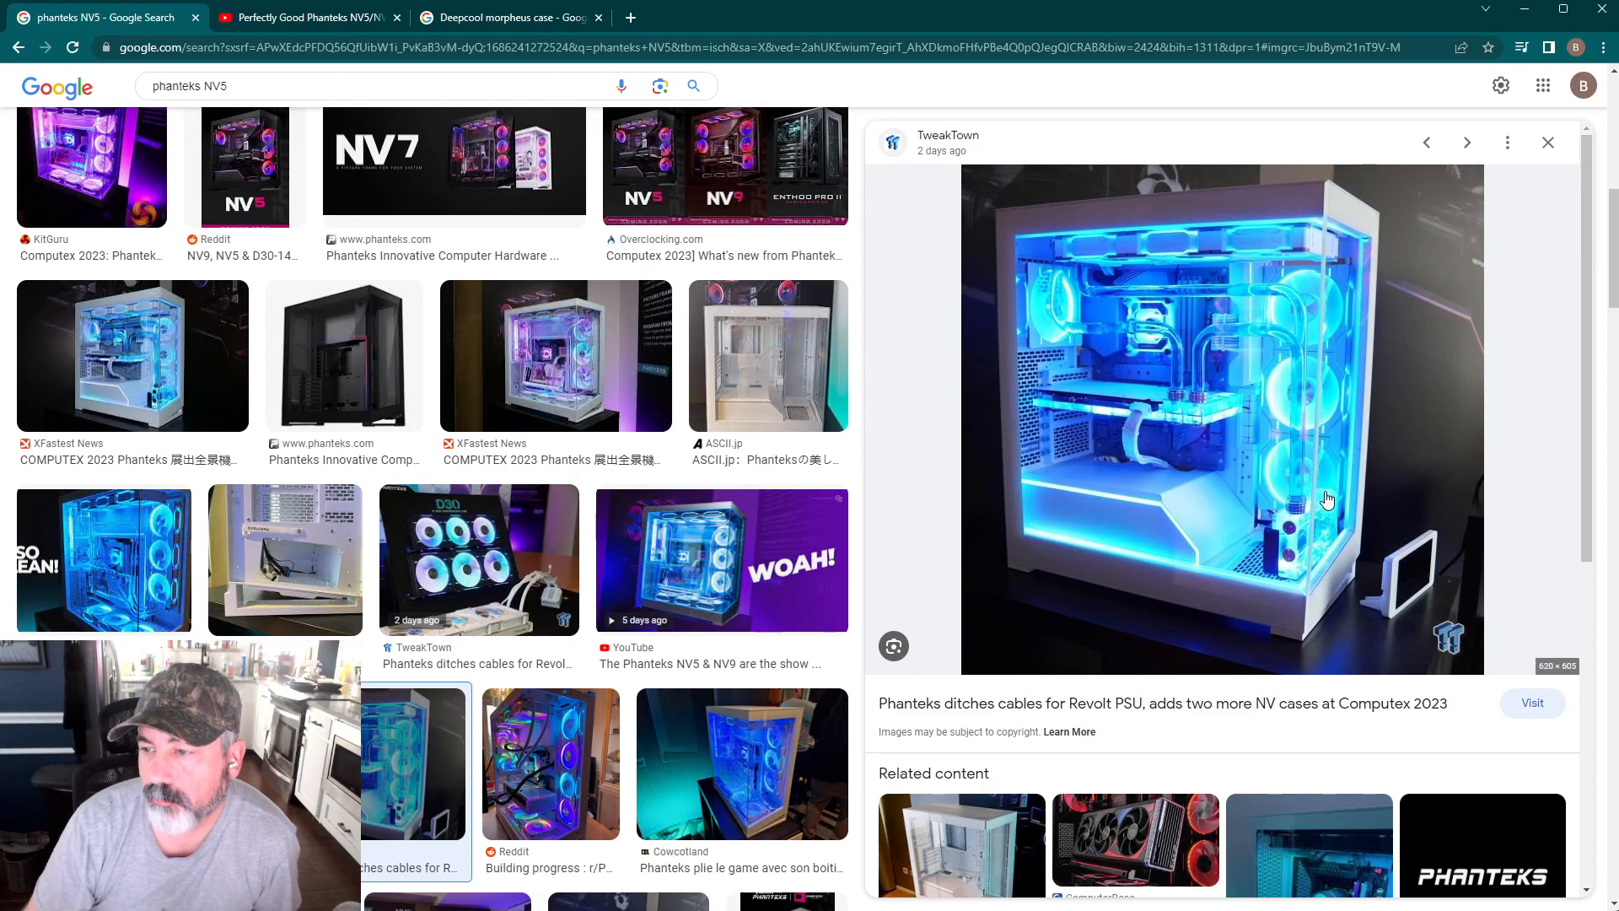
mouse_move(1178, 464)
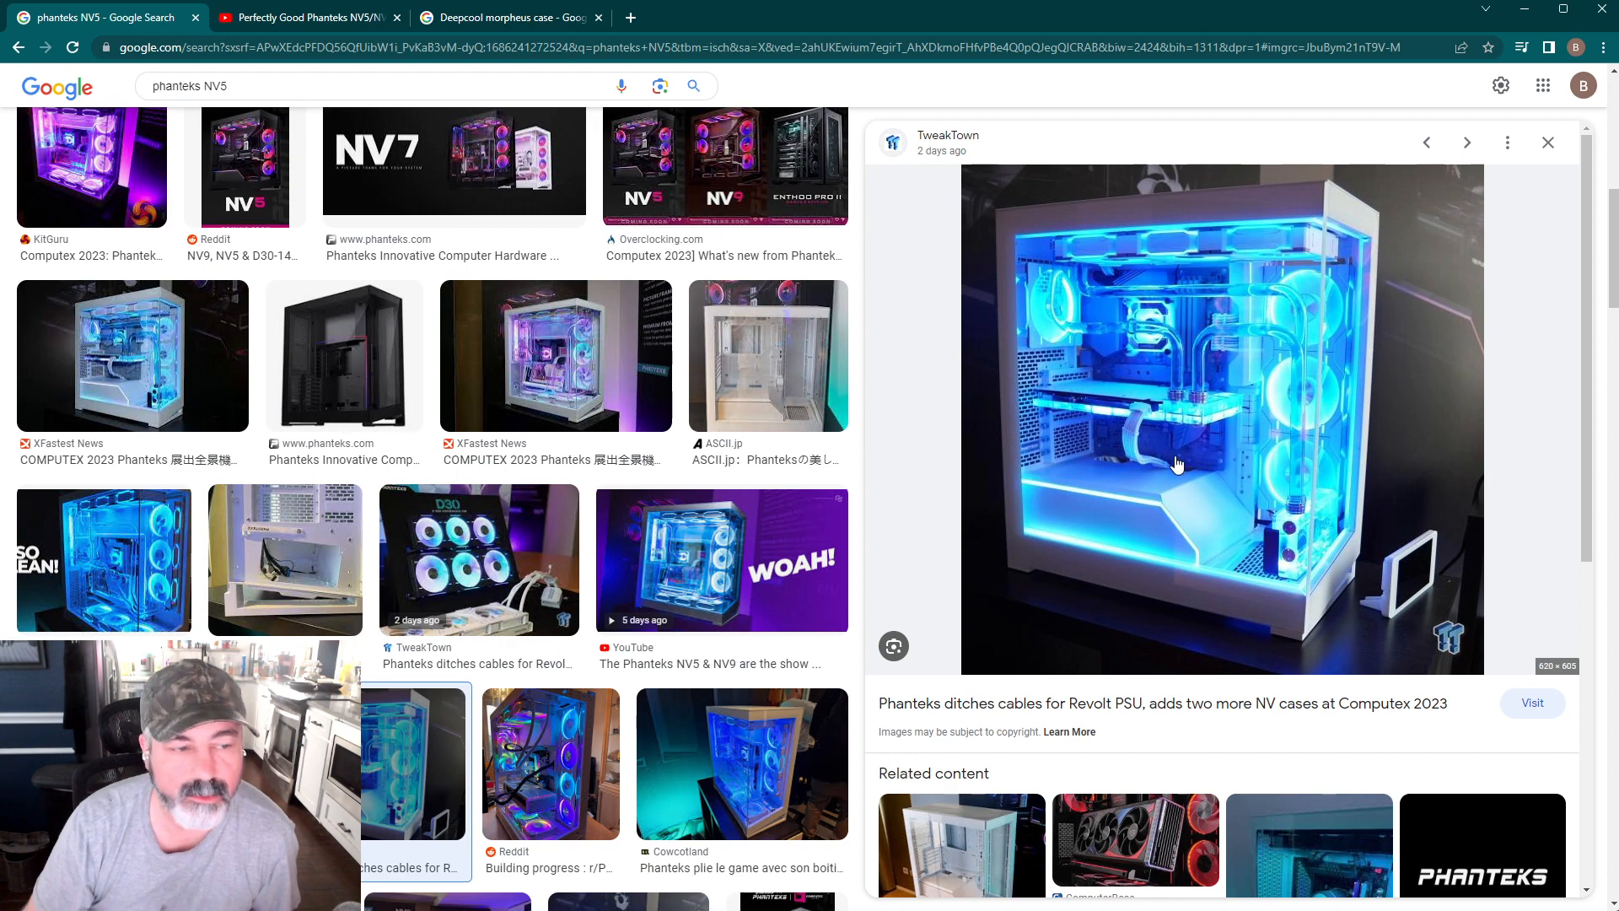
mouse_move(1115, 266)
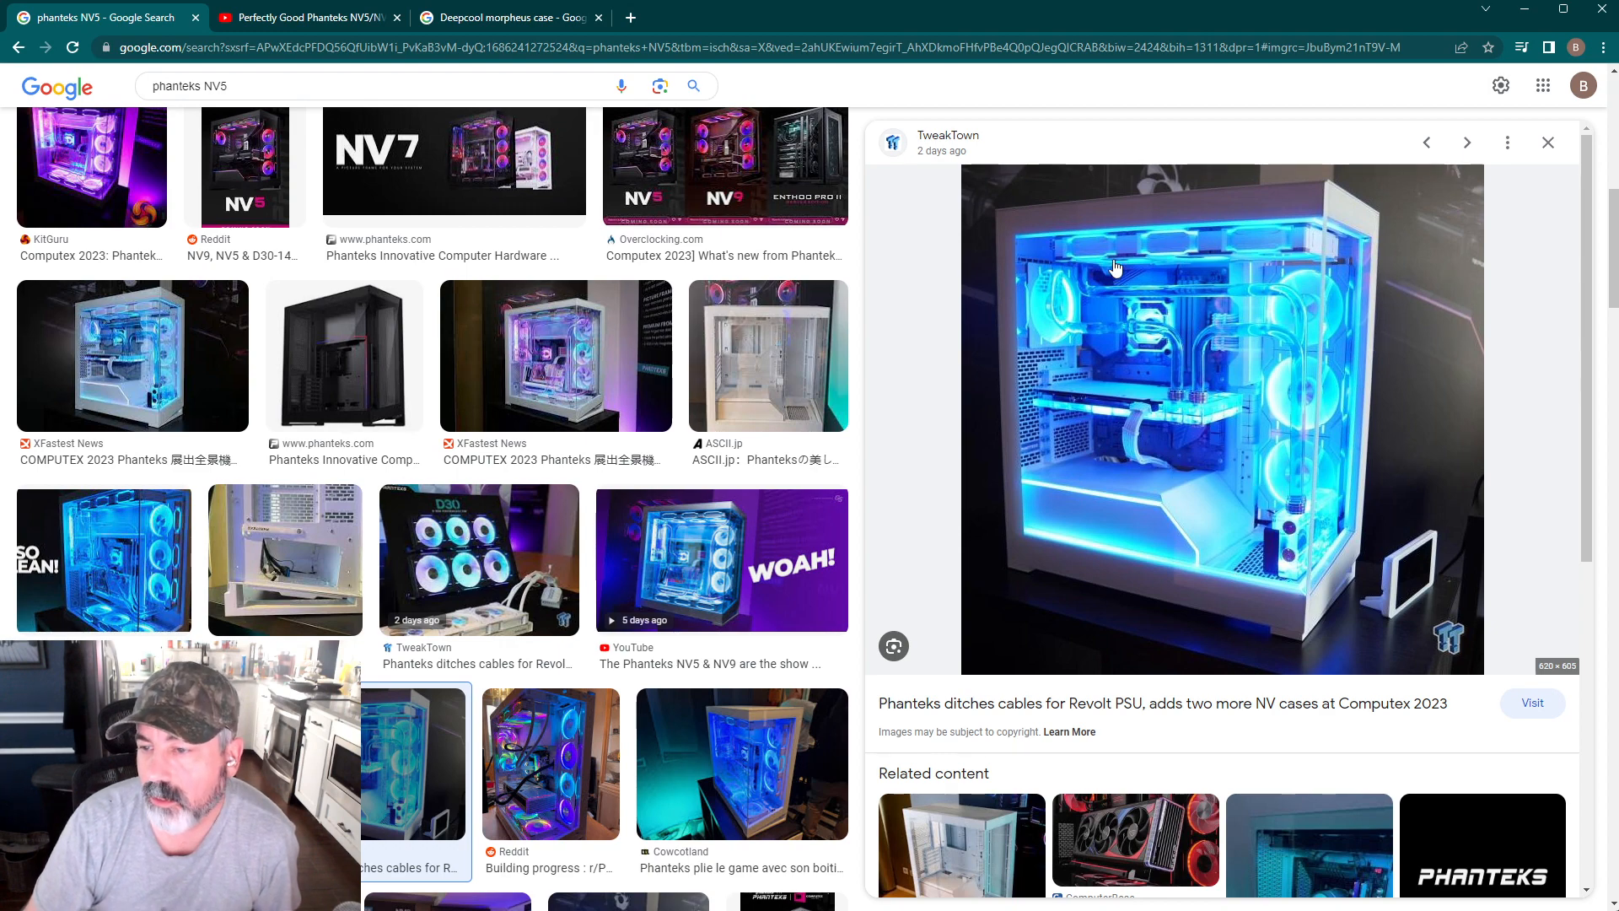
mouse_move(1120, 547)
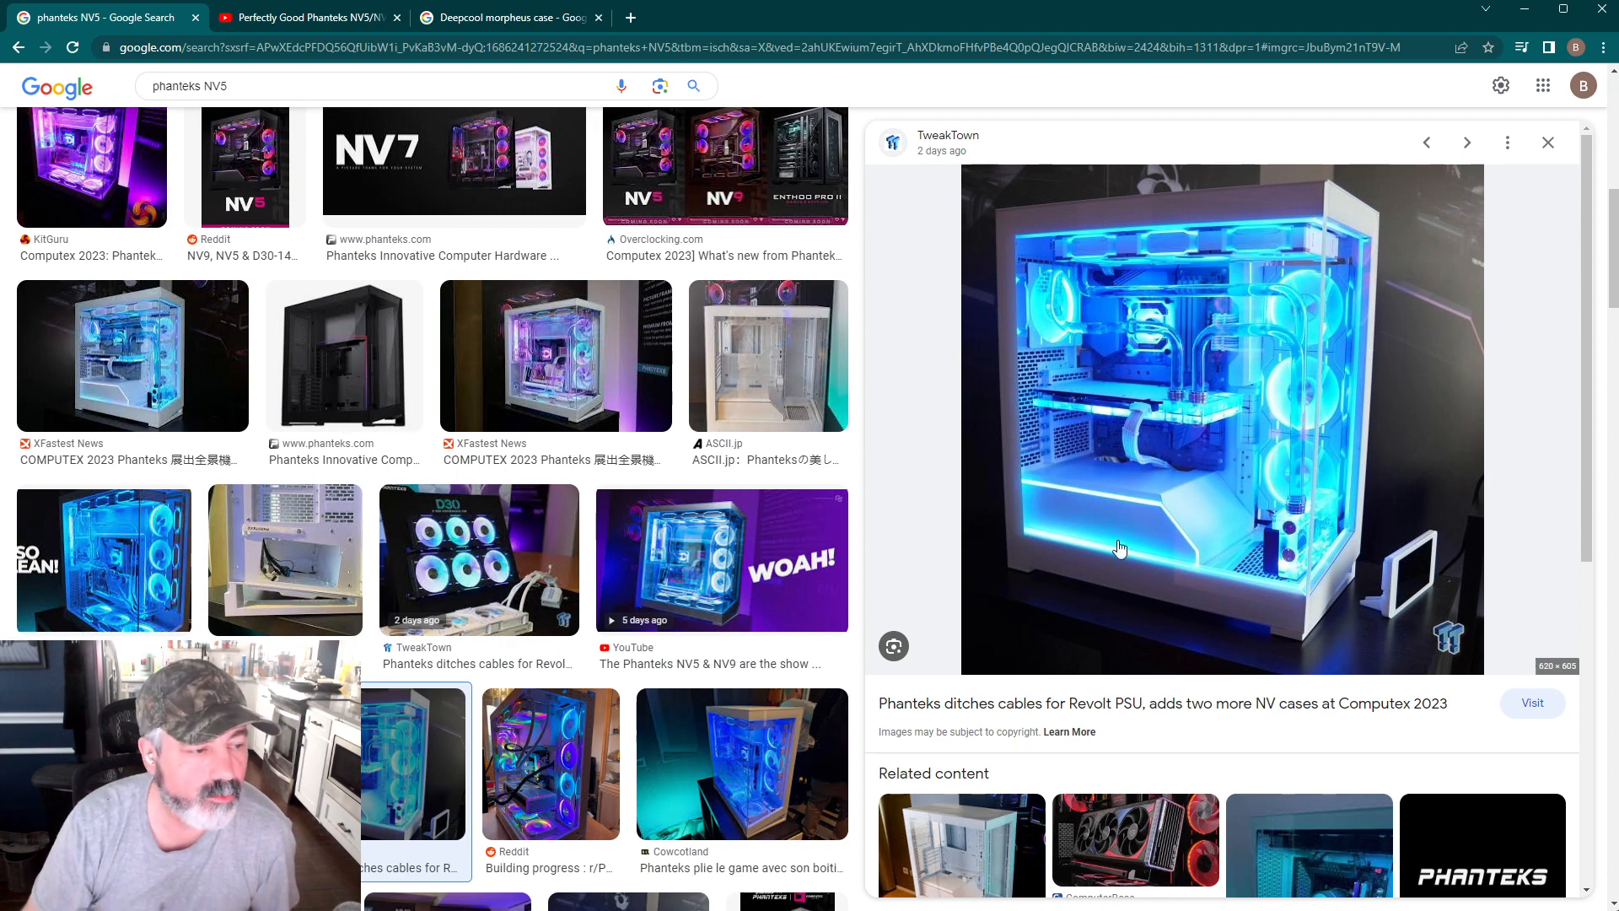
mouse_move(1248, 317)
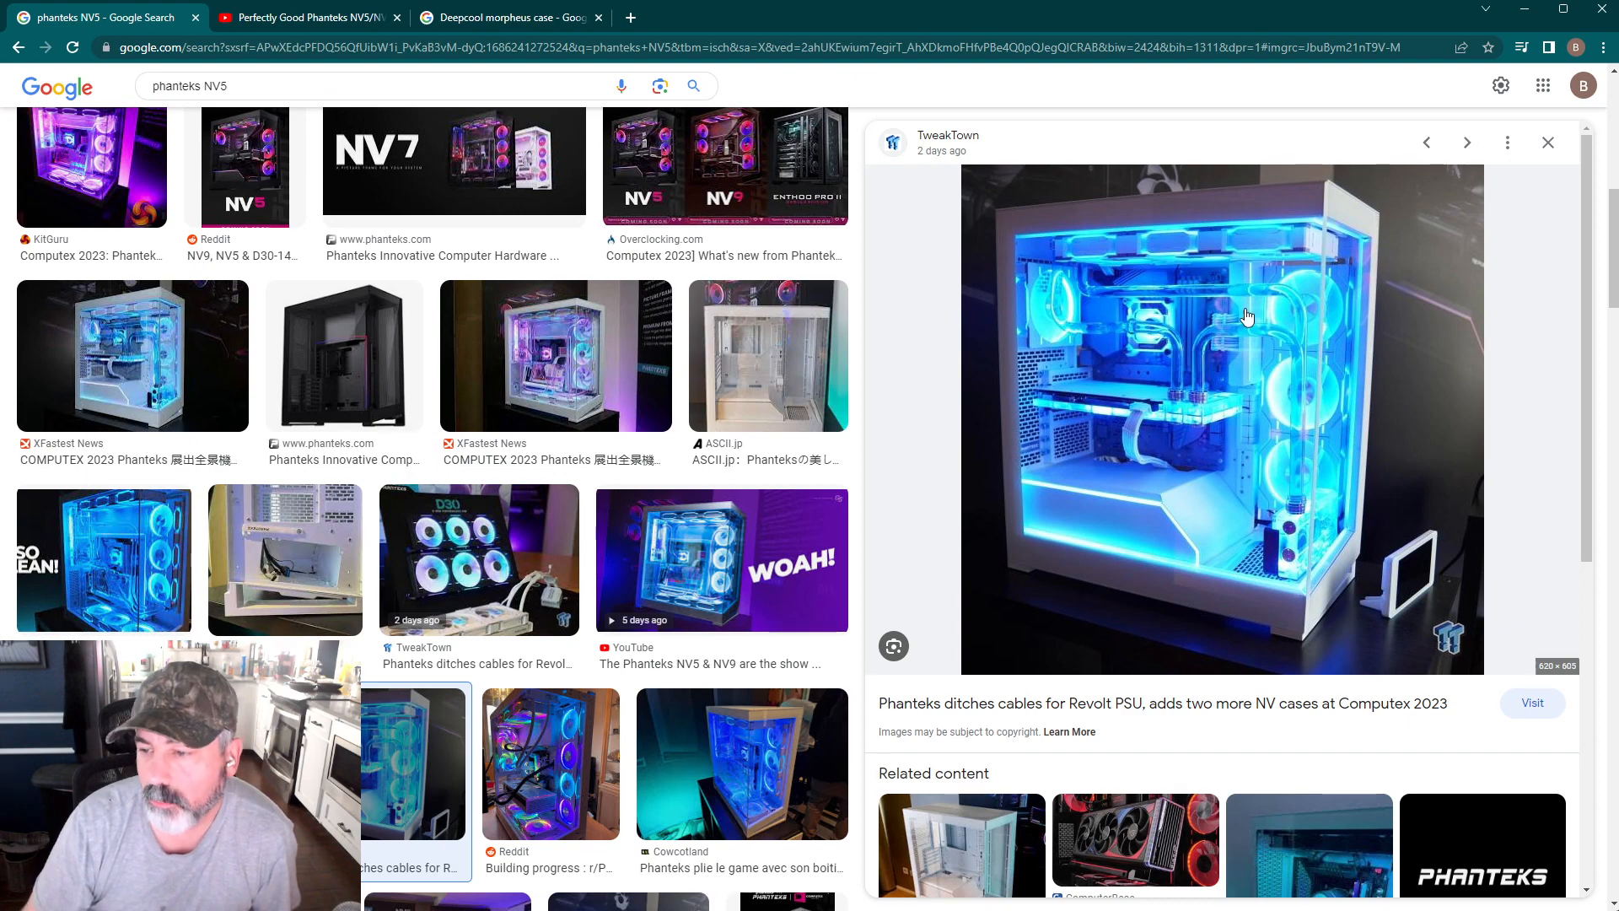
mouse_move(1179, 592)
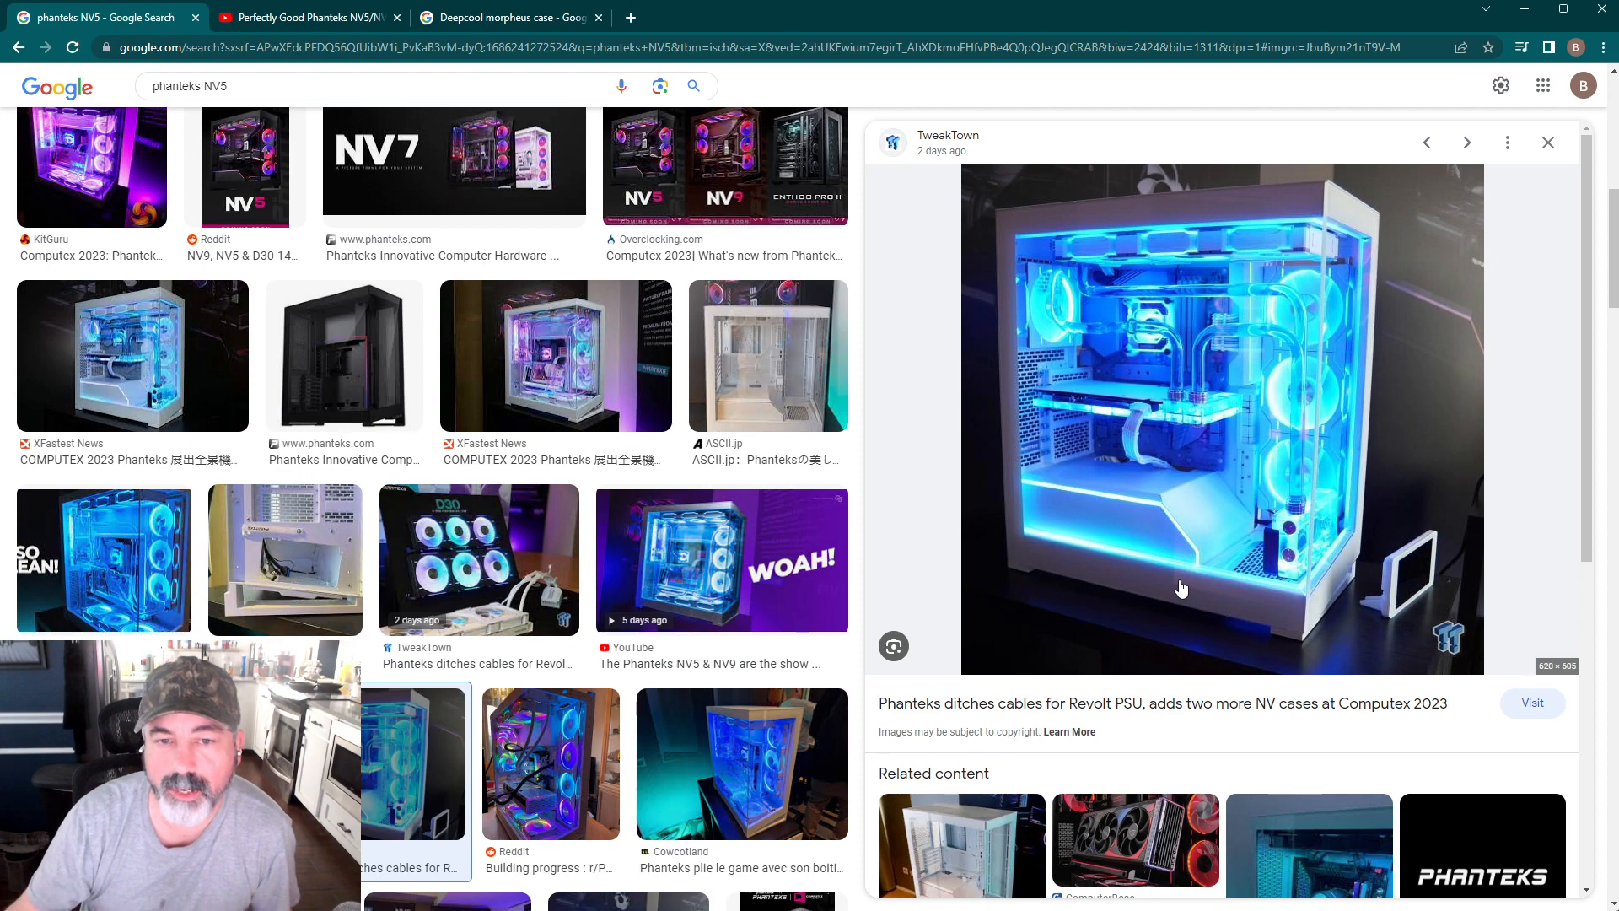
mouse_move(1049, 150)
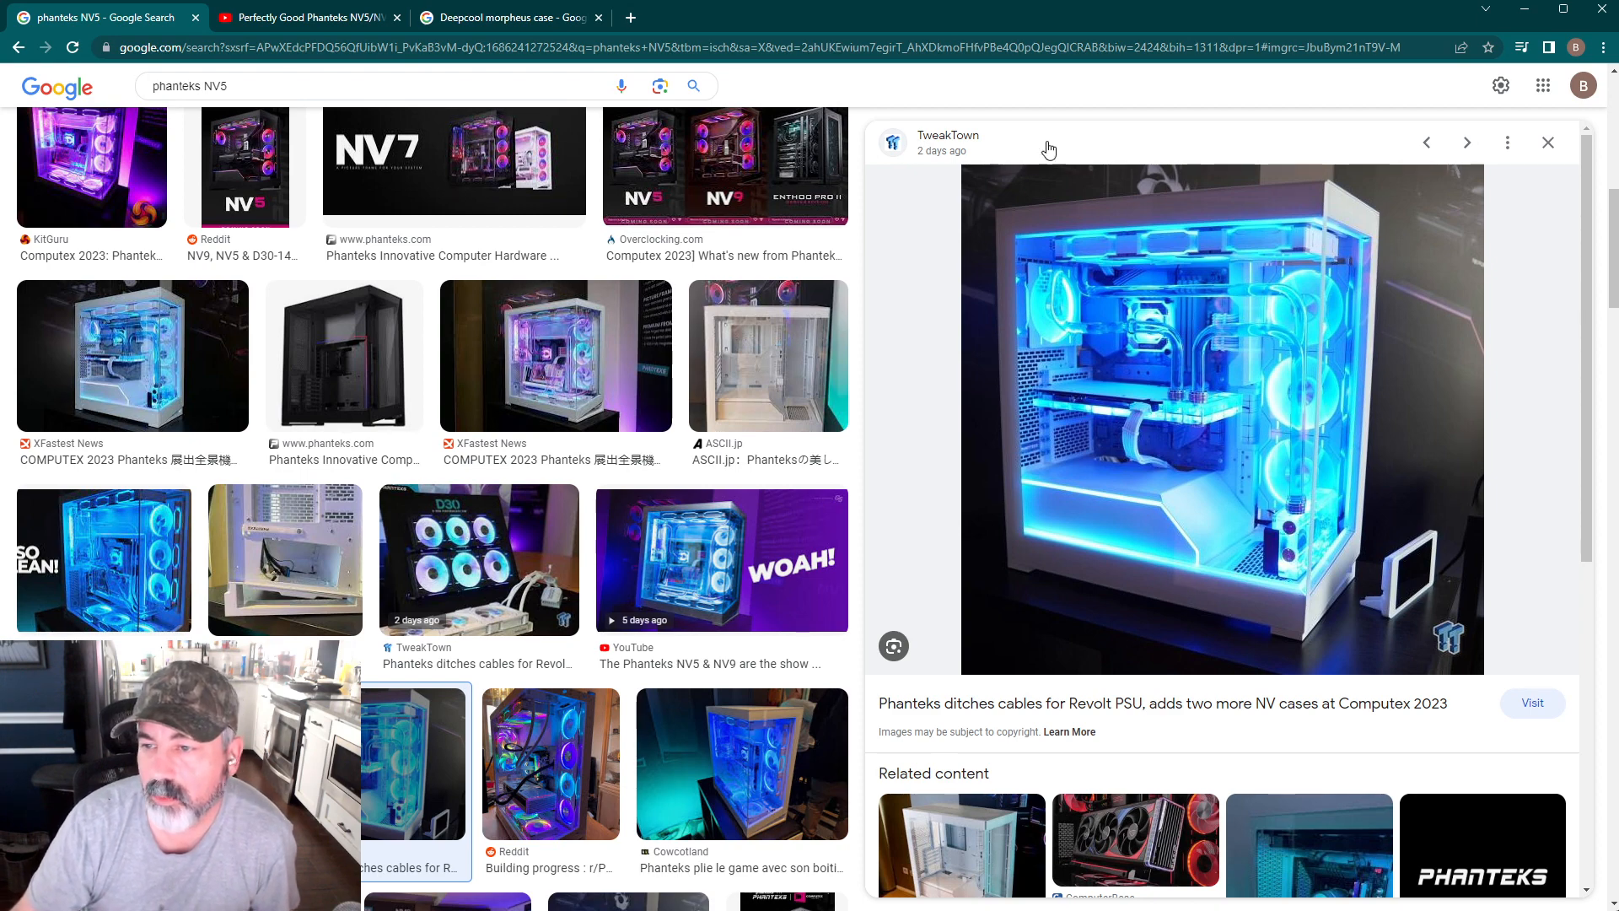
mouse_move(1041, 254)
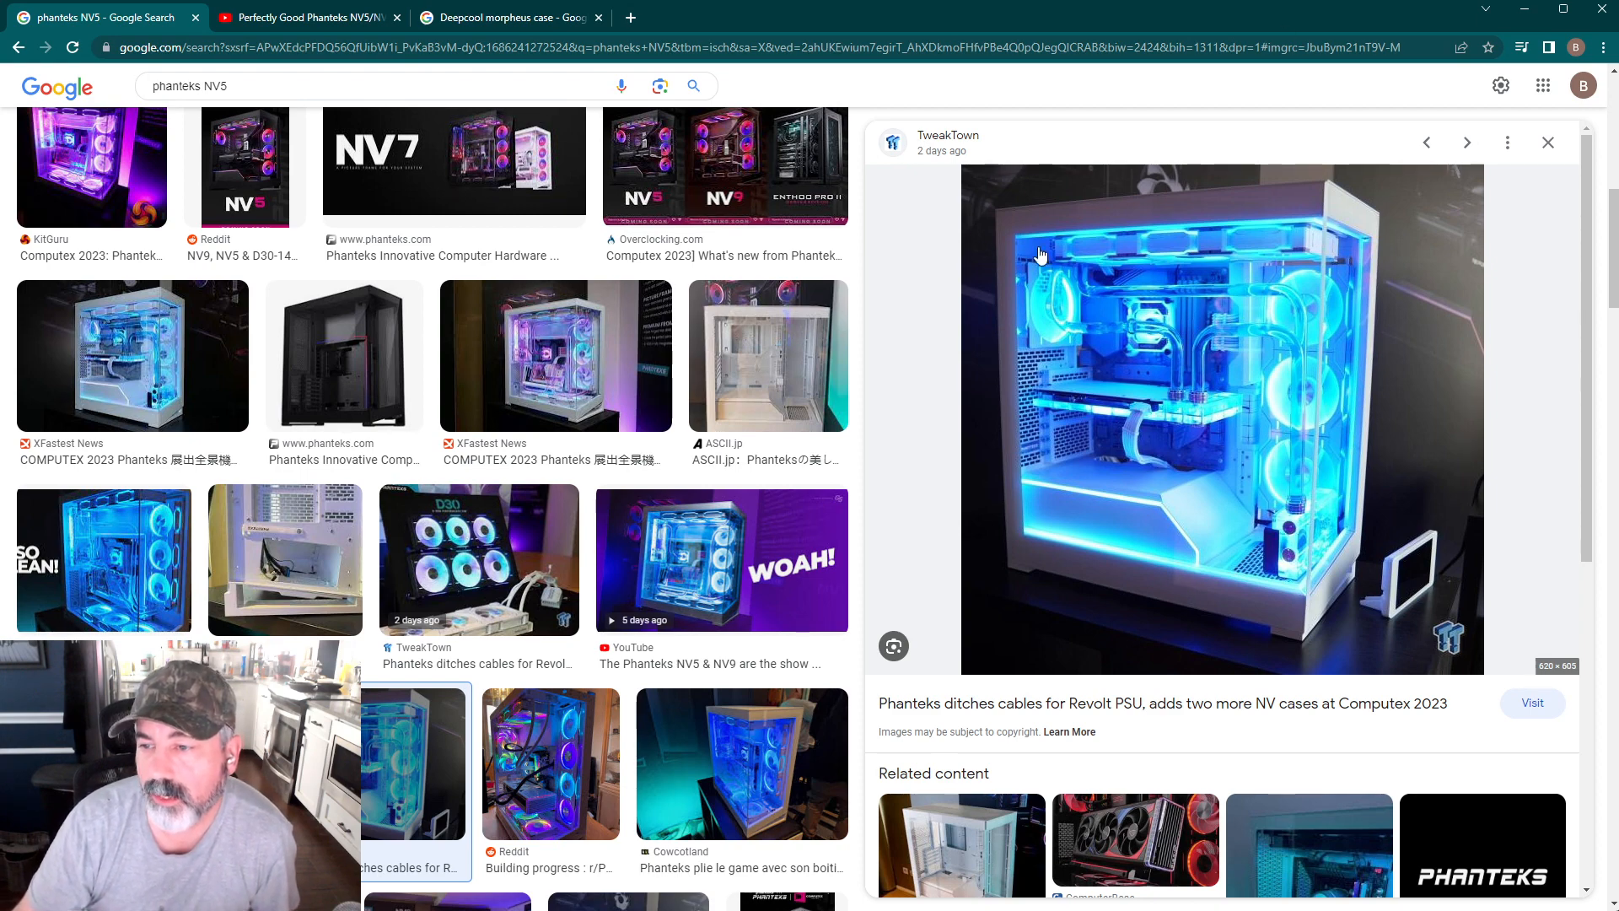
mouse_move(1388, 348)
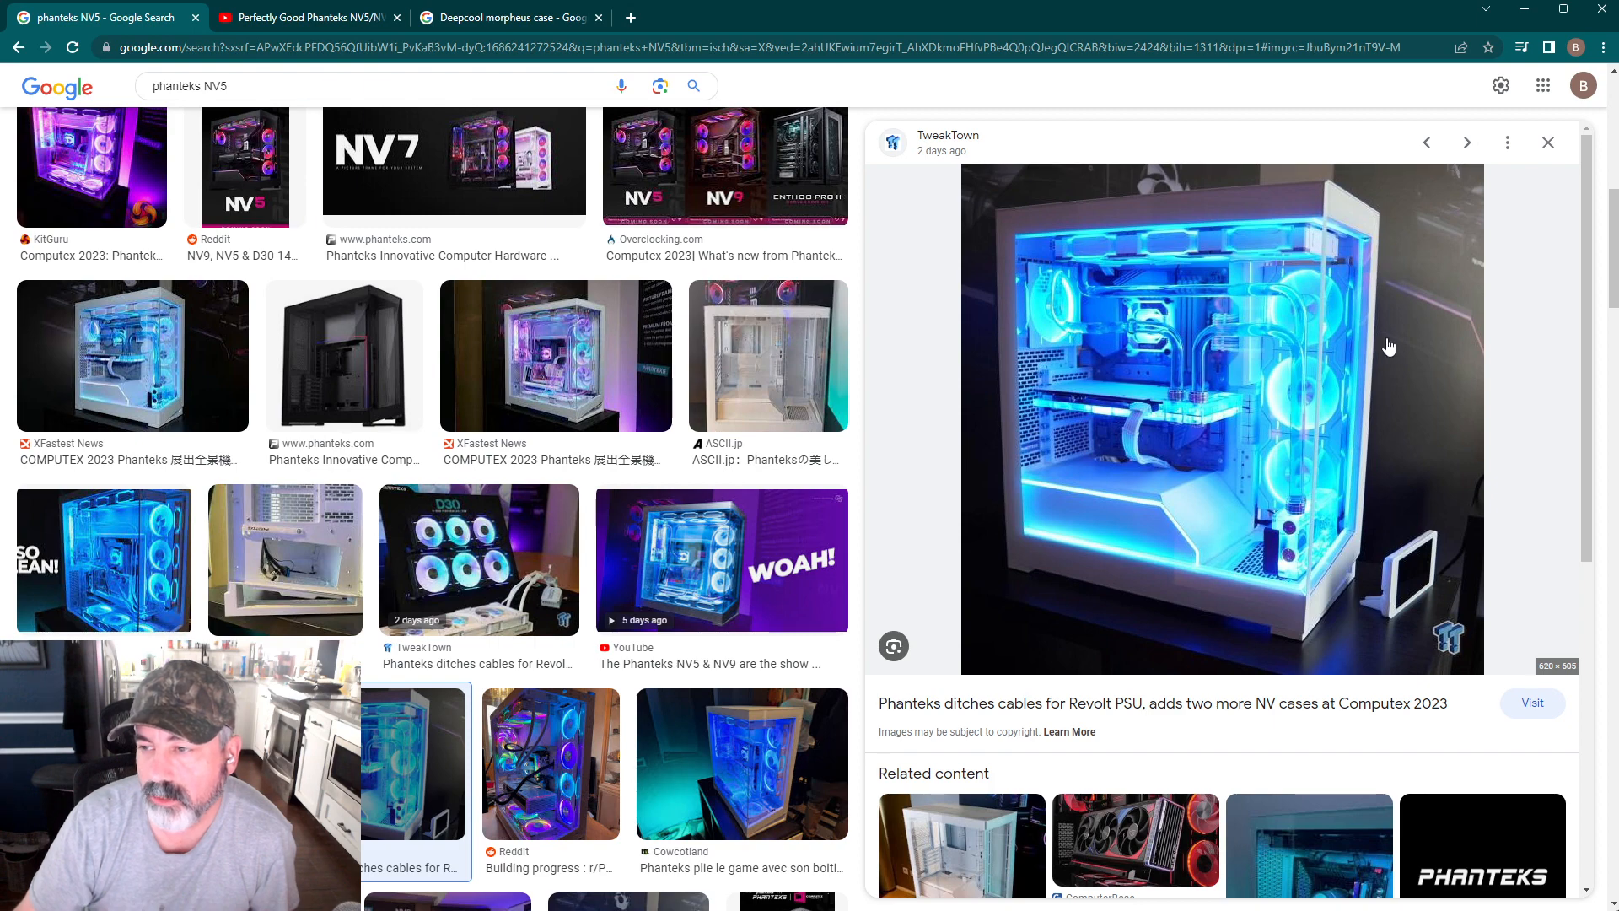
mouse_move(1200, 411)
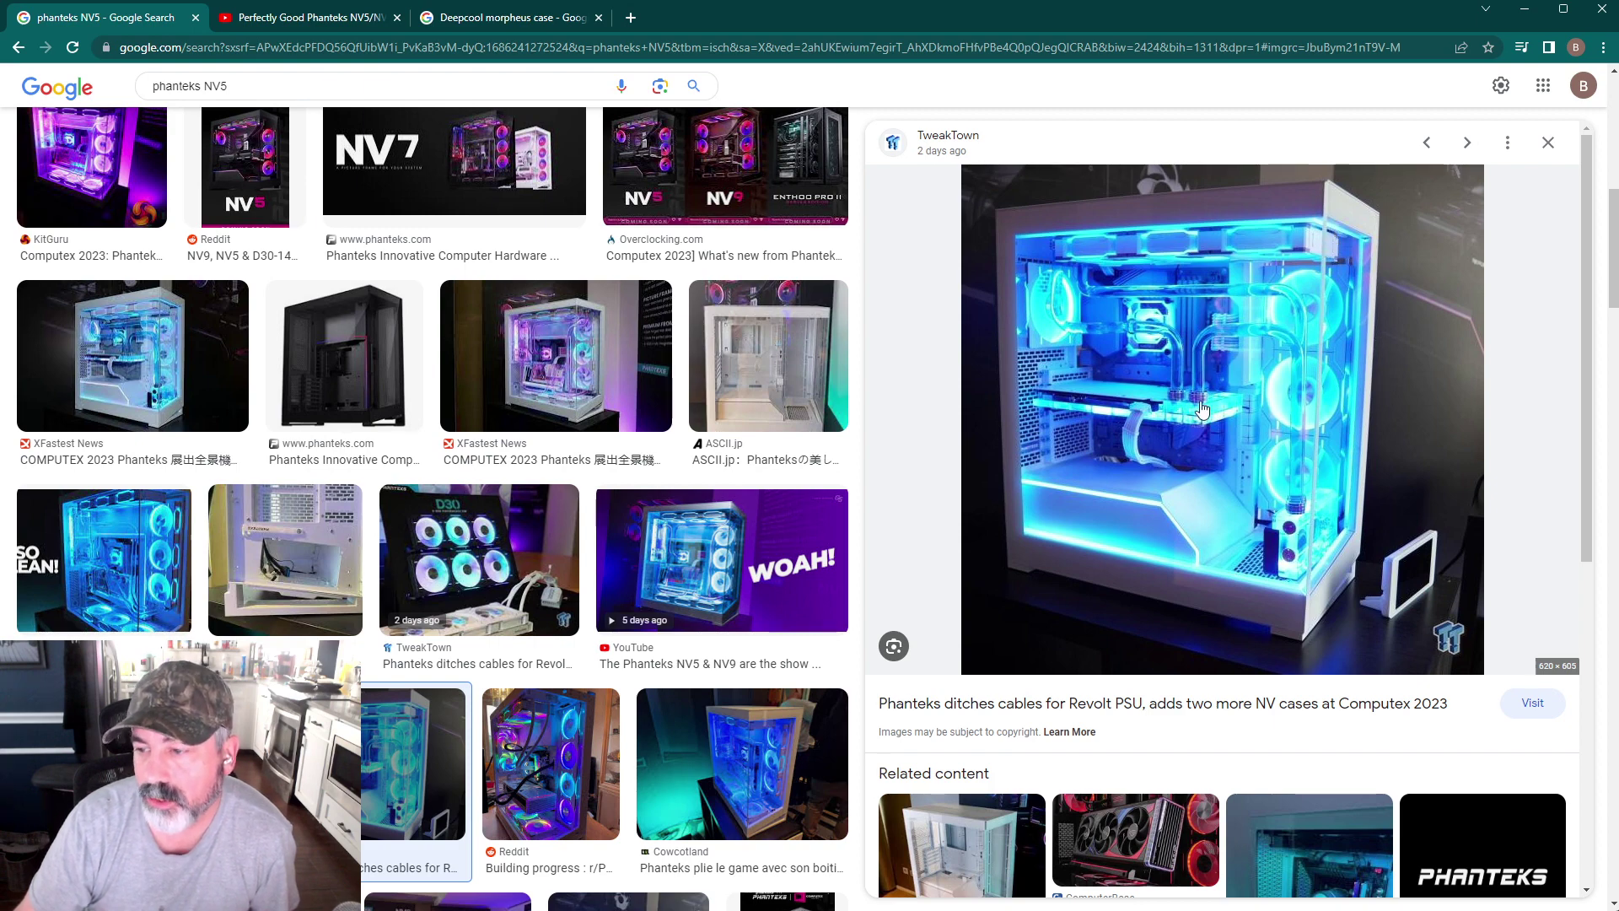
mouse_move(1294, 496)
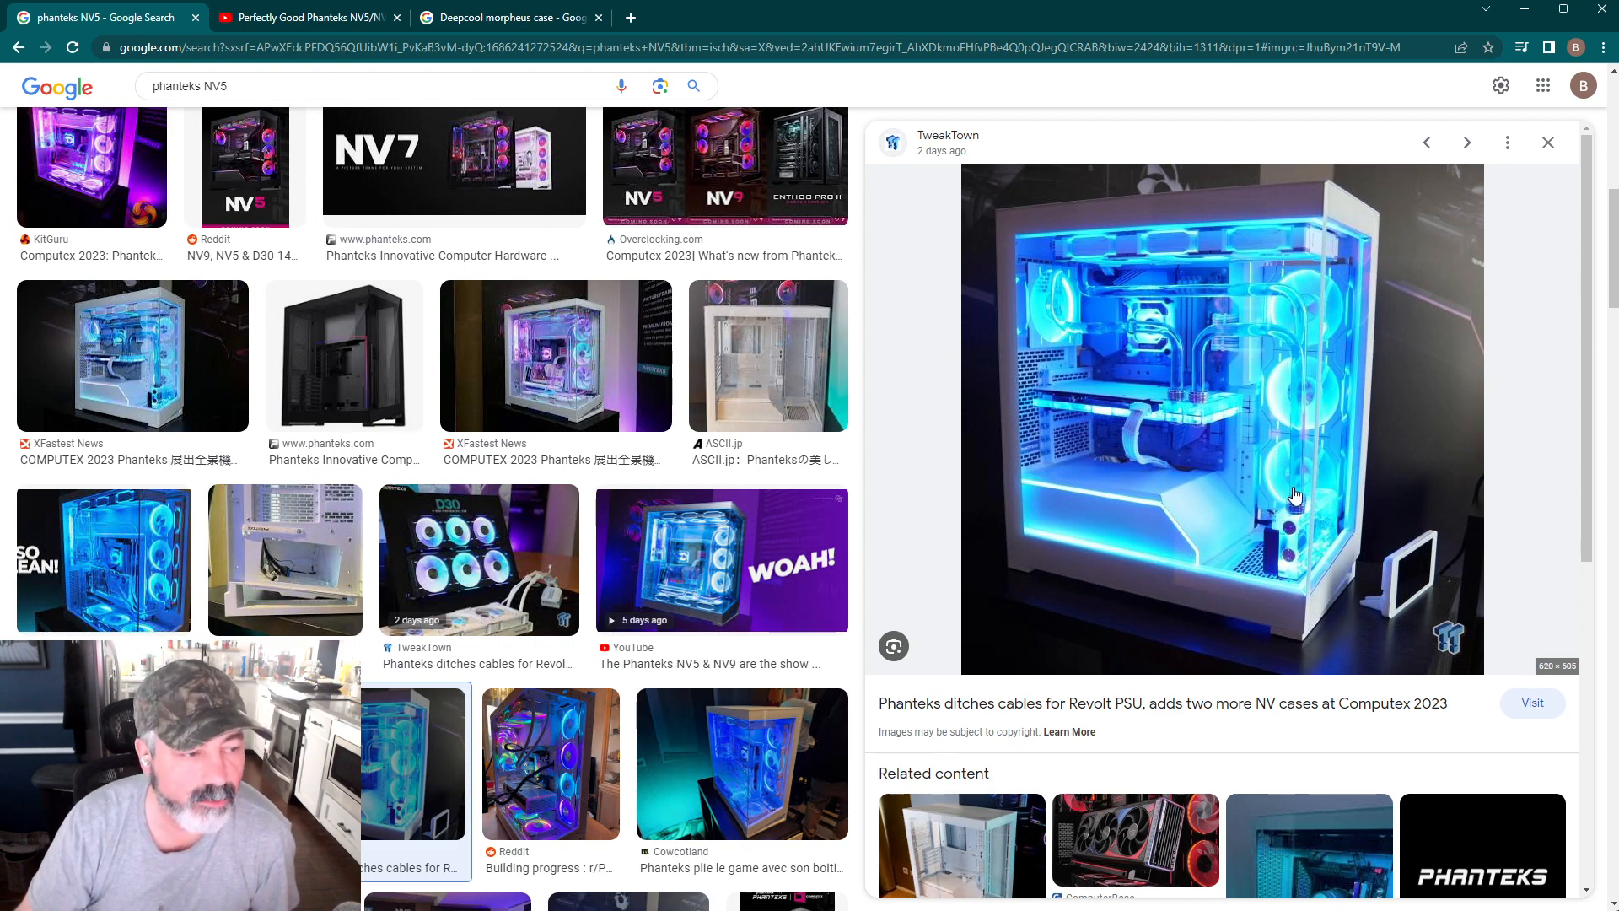
mouse_move(1305, 219)
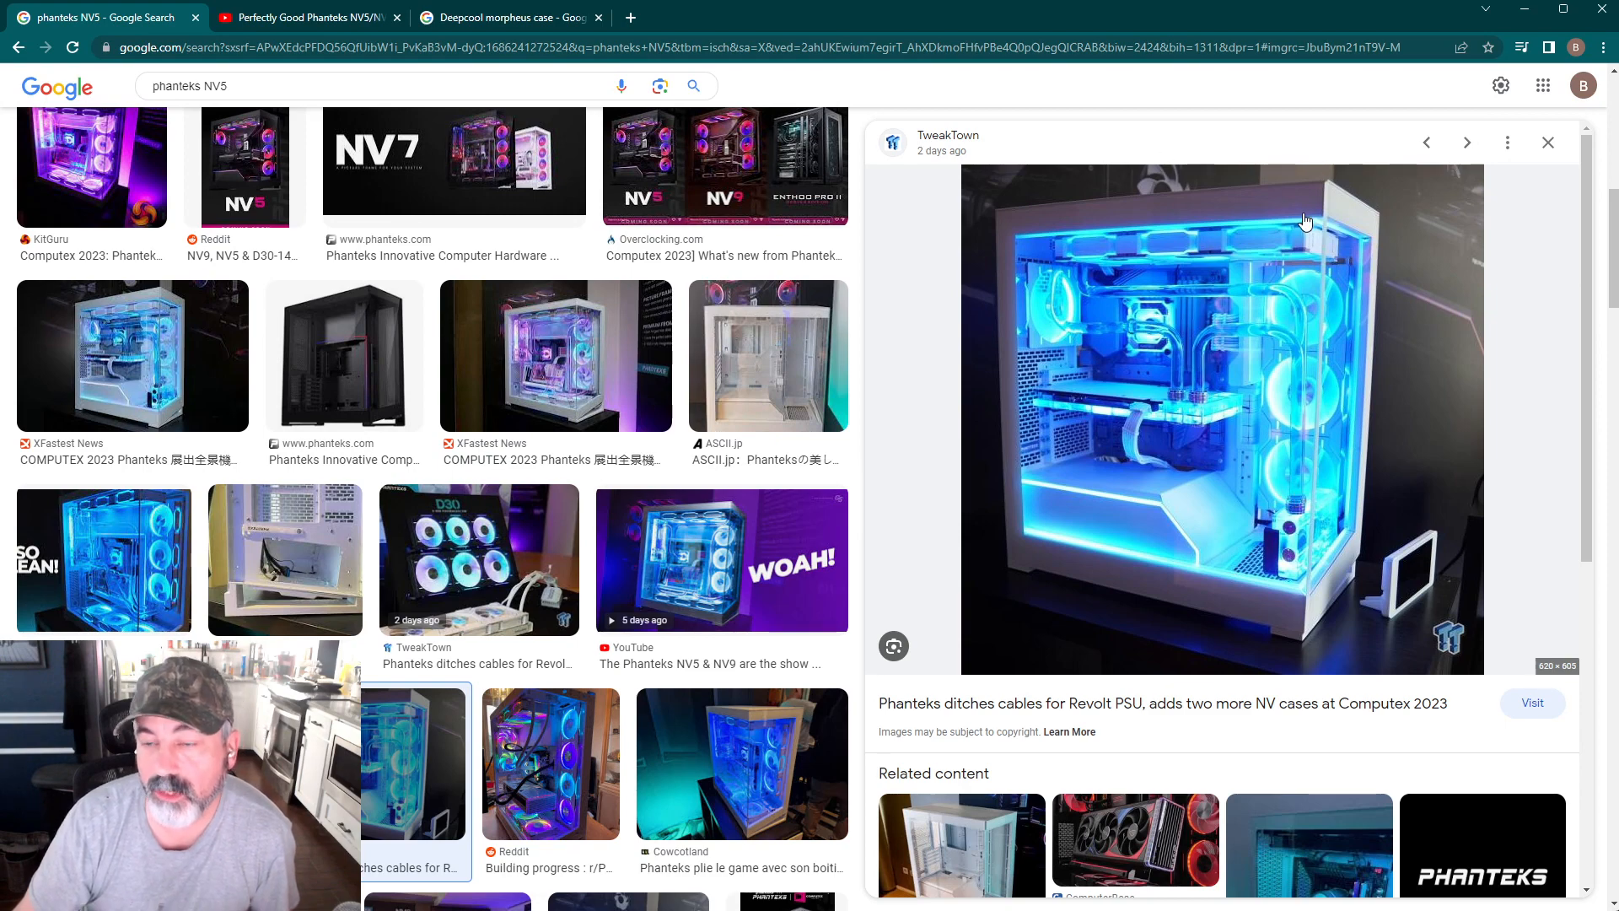
mouse_move(1148, 287)
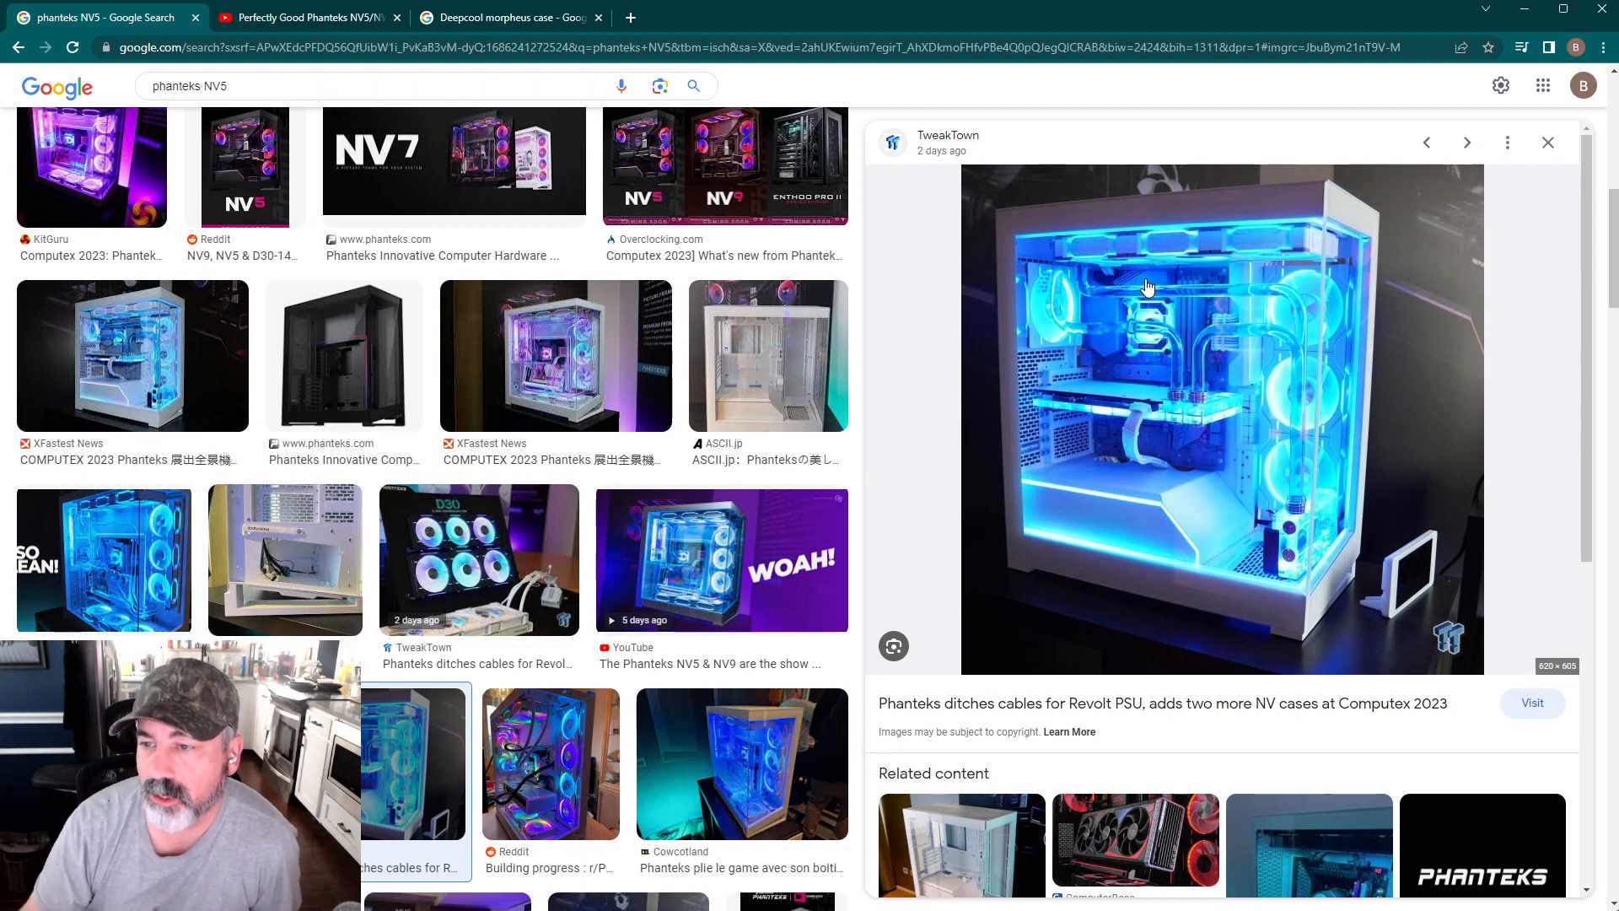
mouse_move(1286, 385)
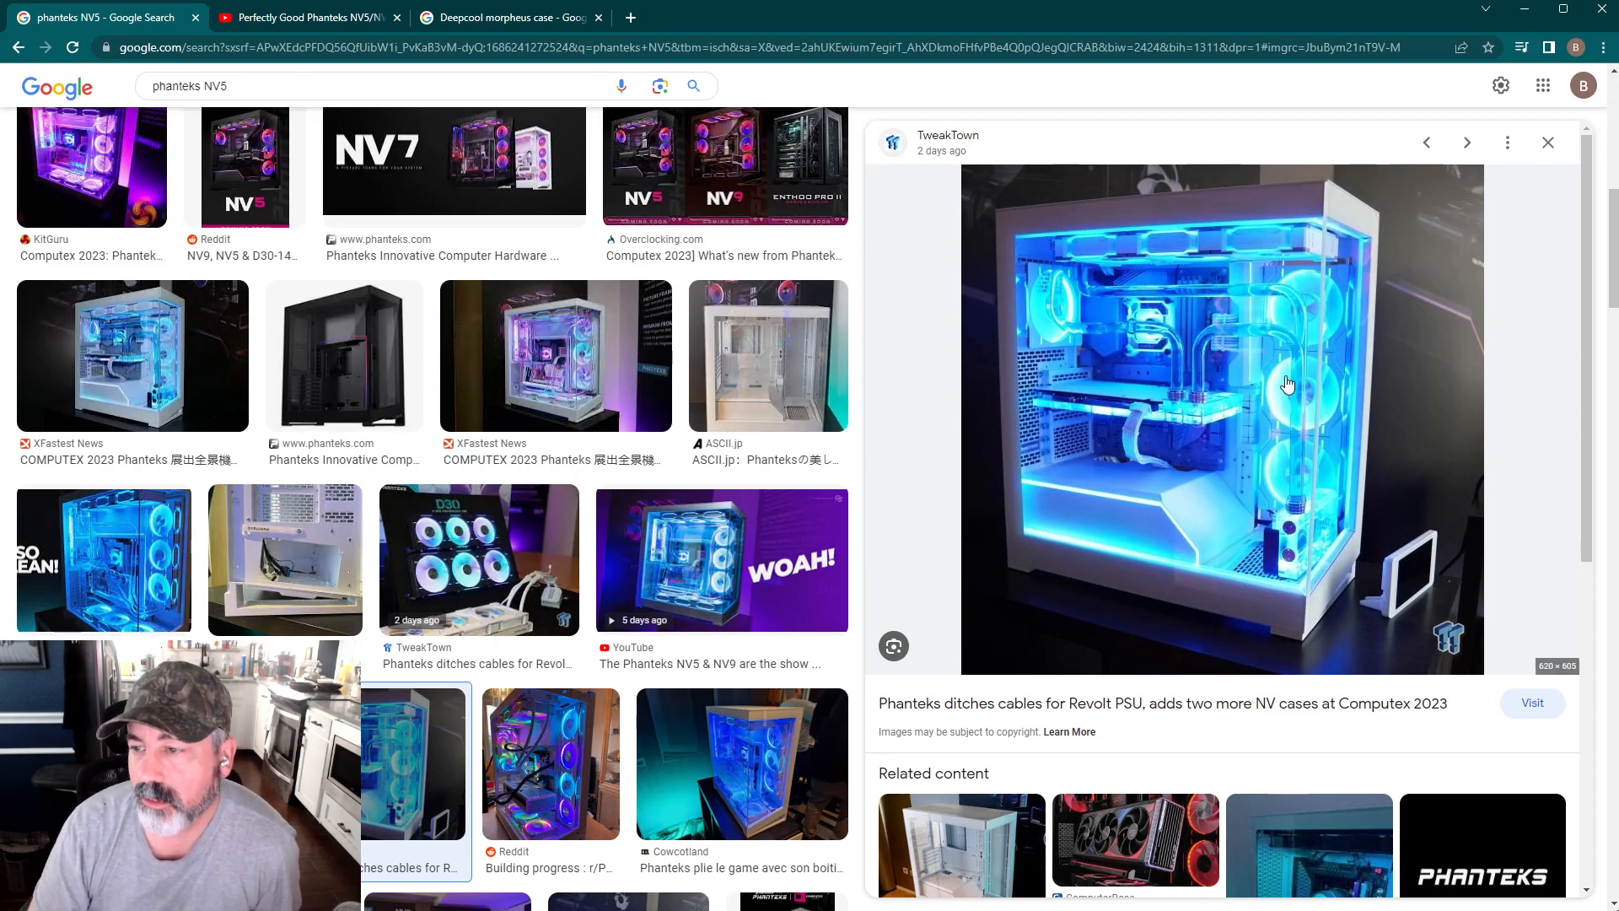
mouse_move(604, 383)
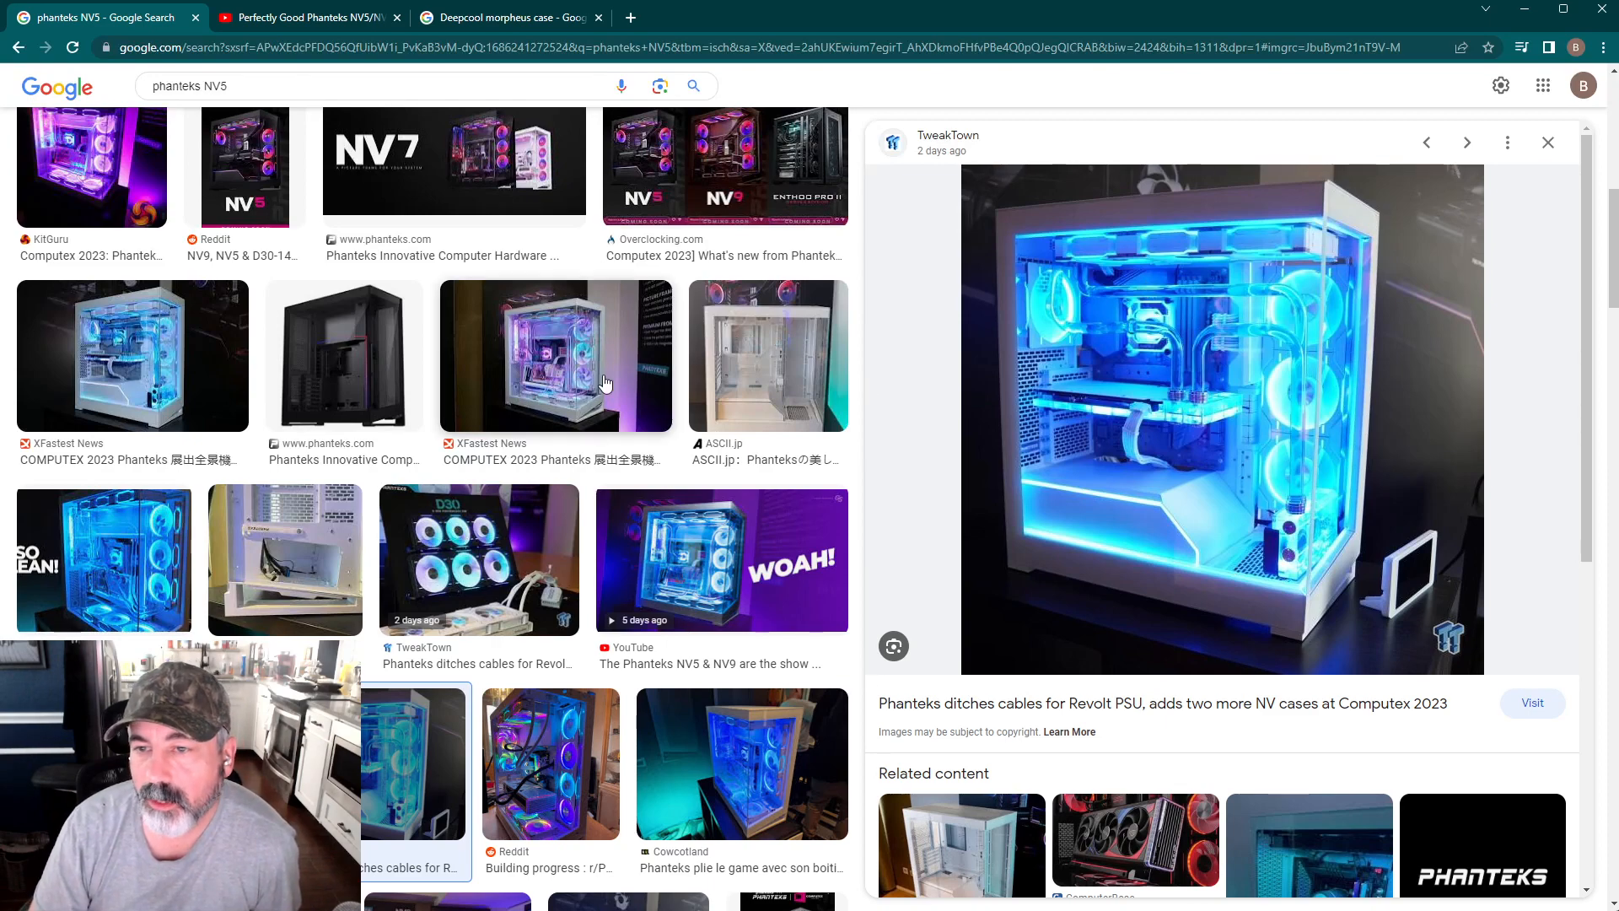
scroll(up, 3)
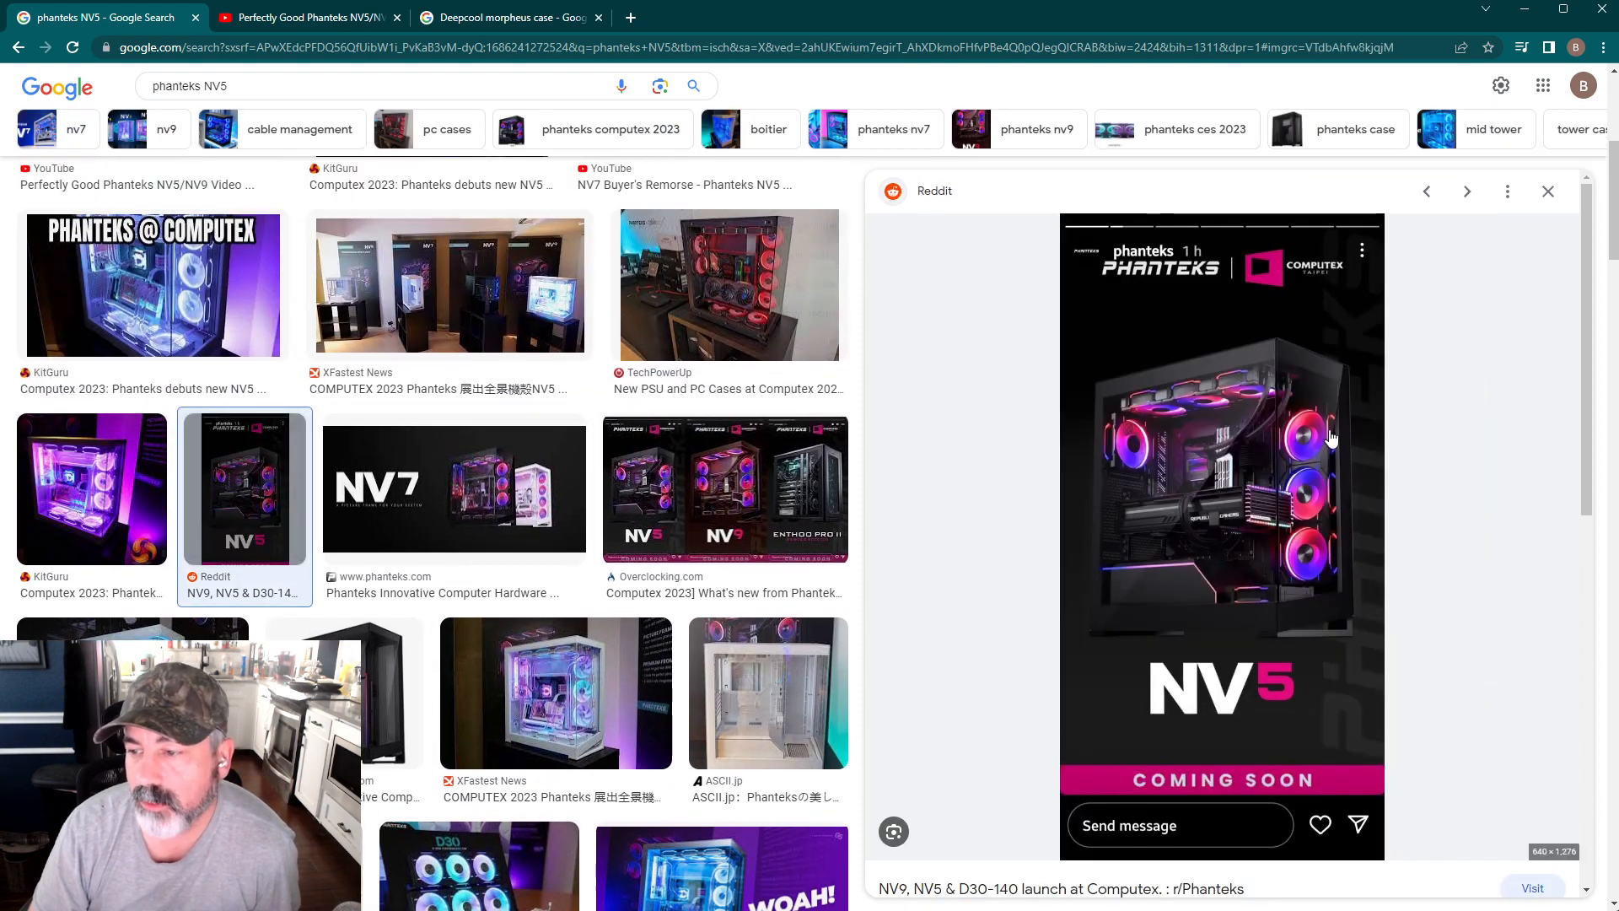
mouse_move(614, 630)
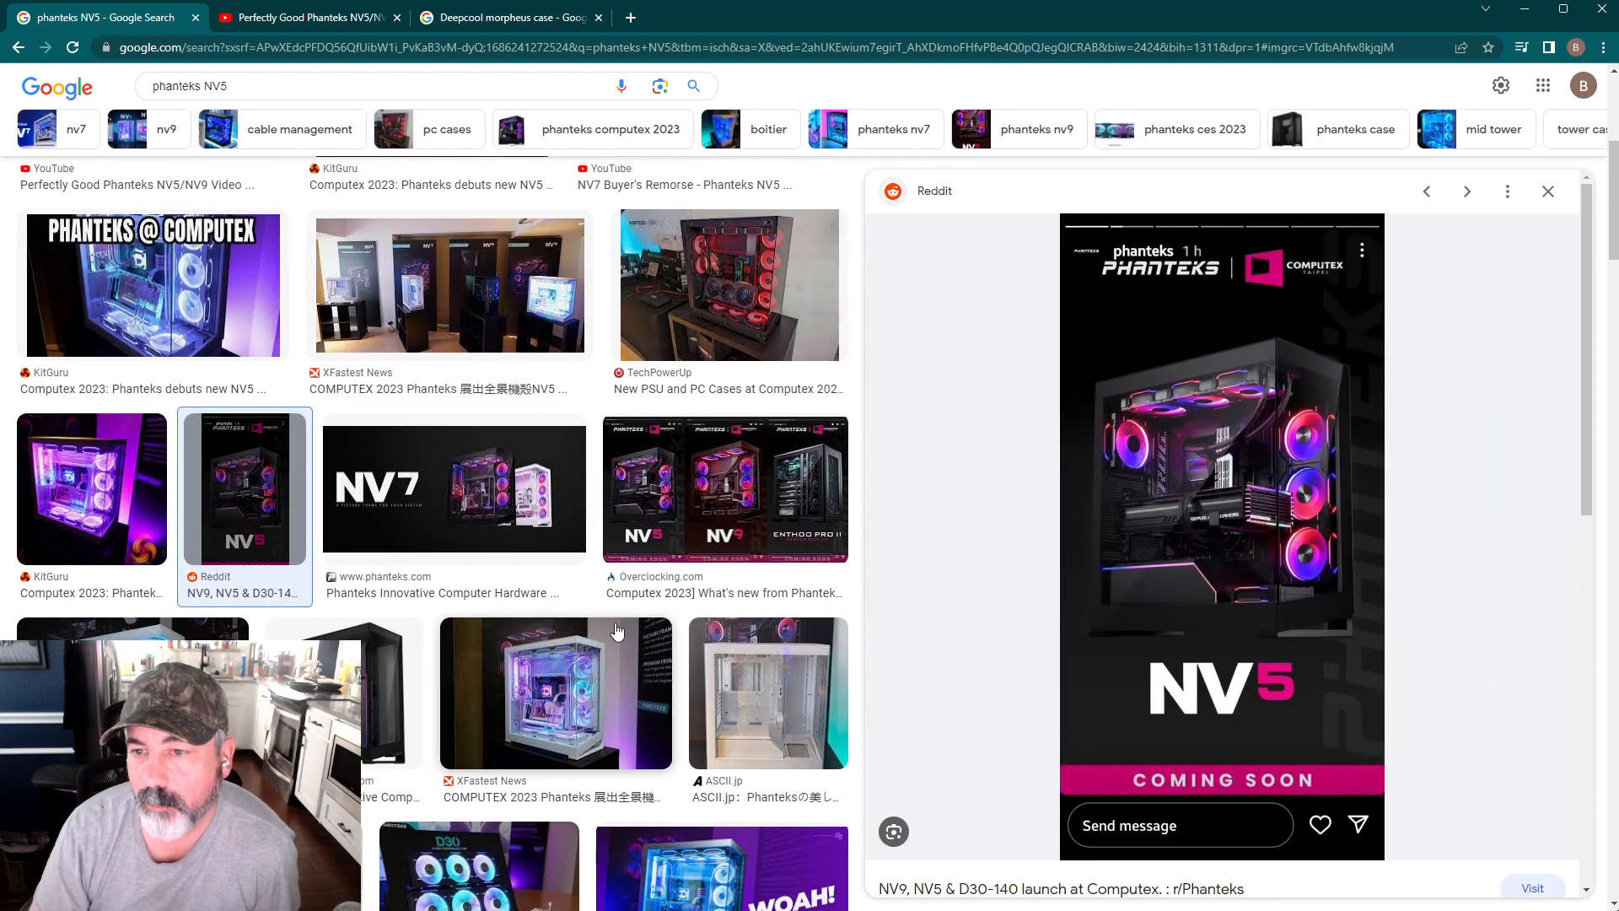
mouse_move(1291, 659)
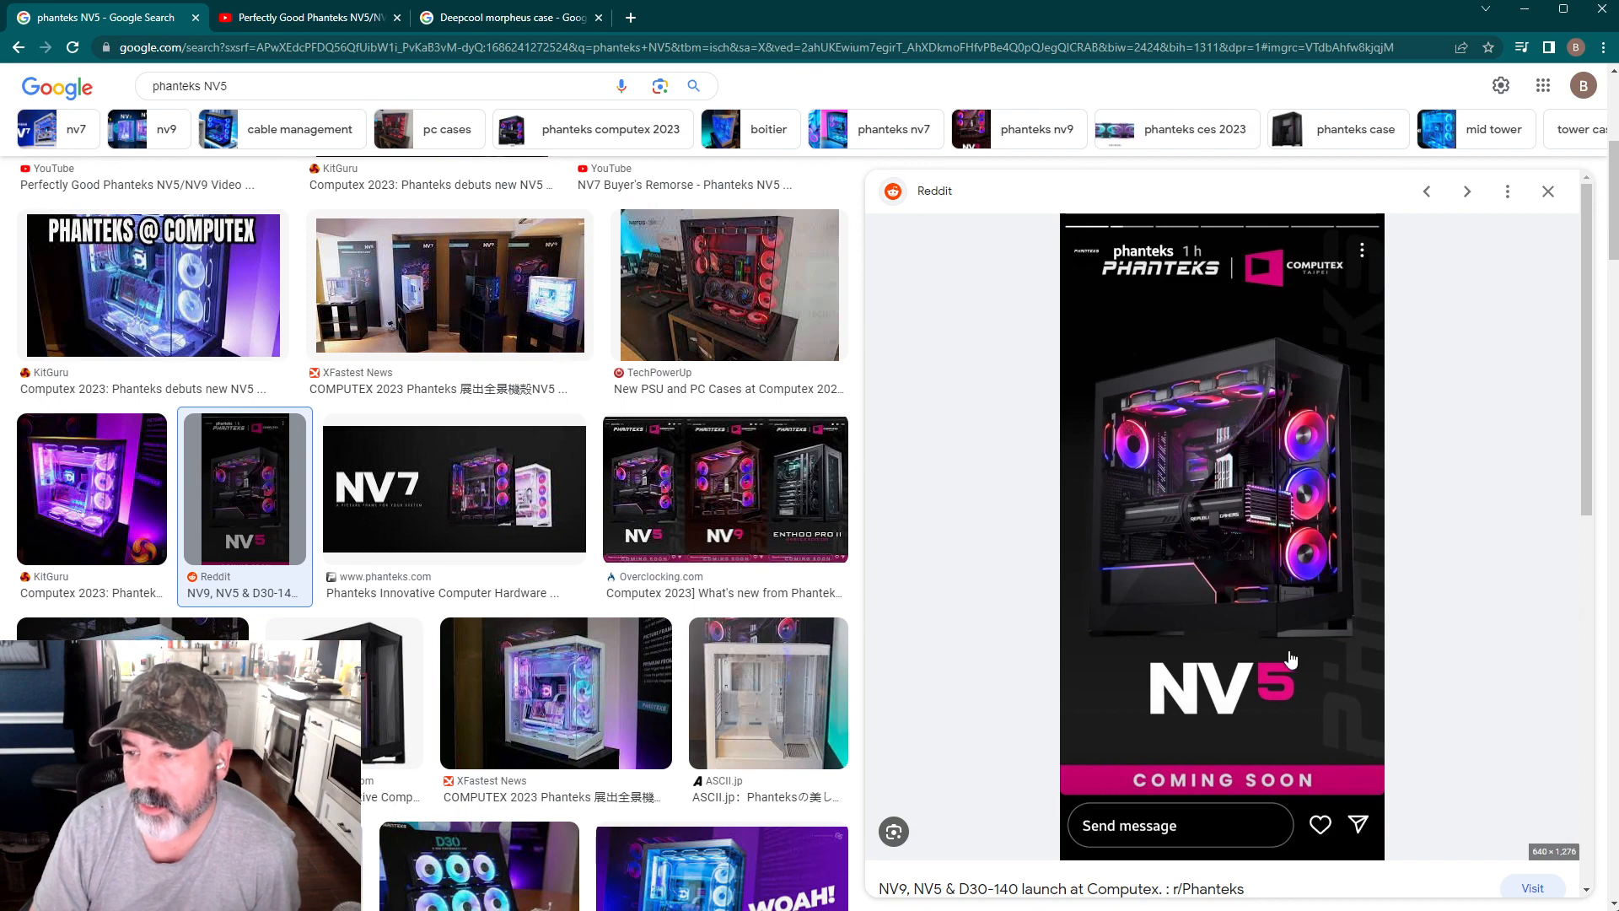
mouse_move(1329, 513)
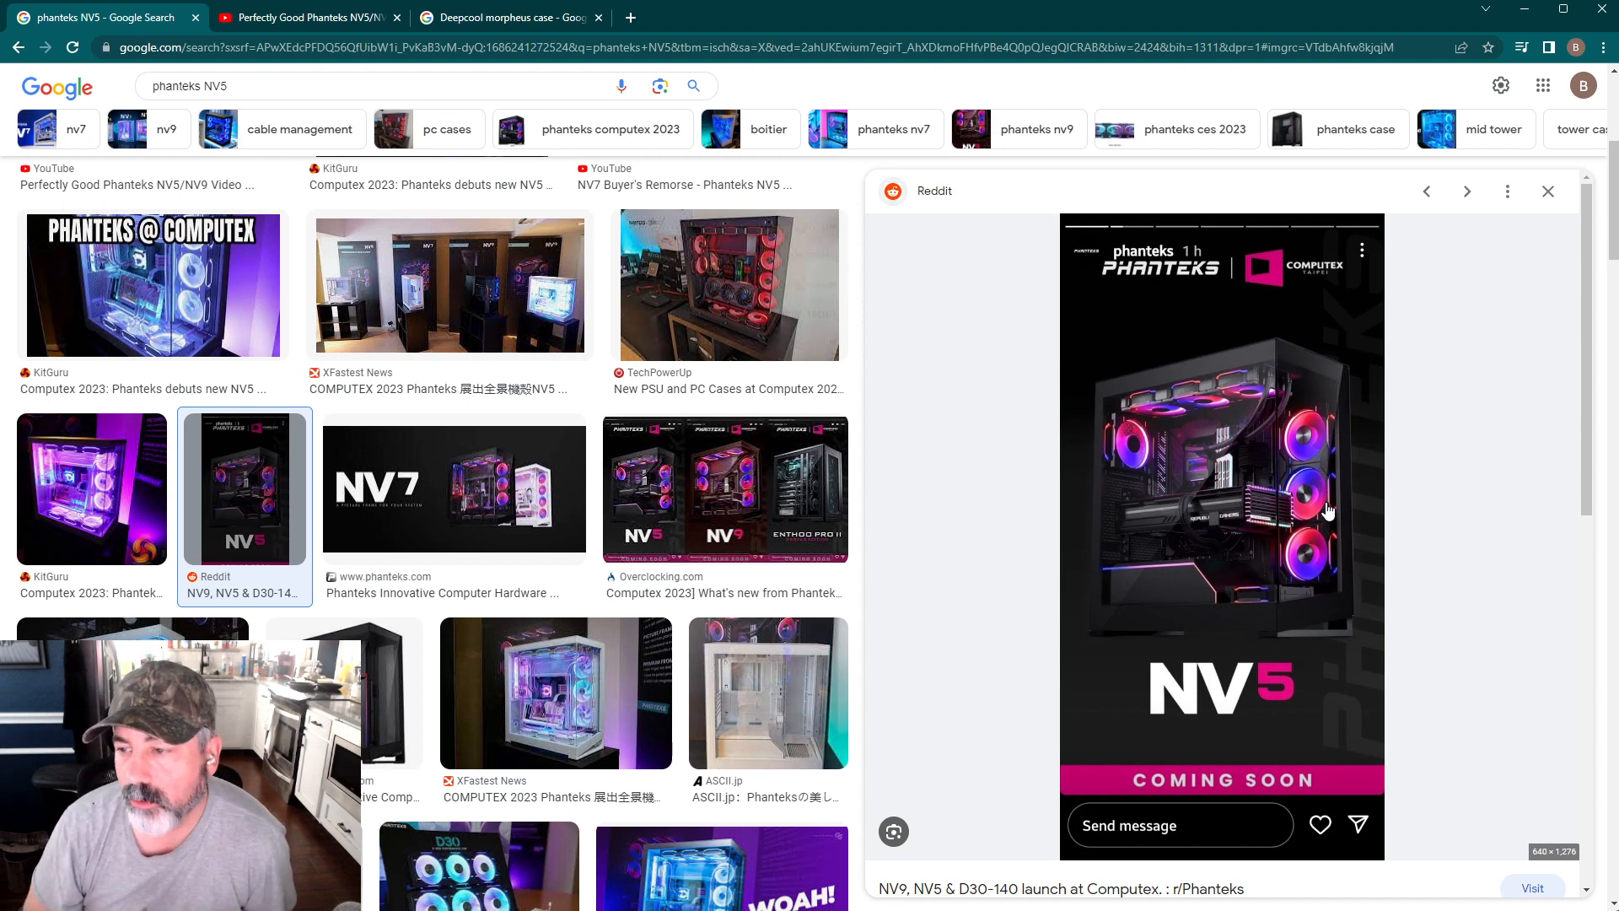
mouse_move(1368, 432)
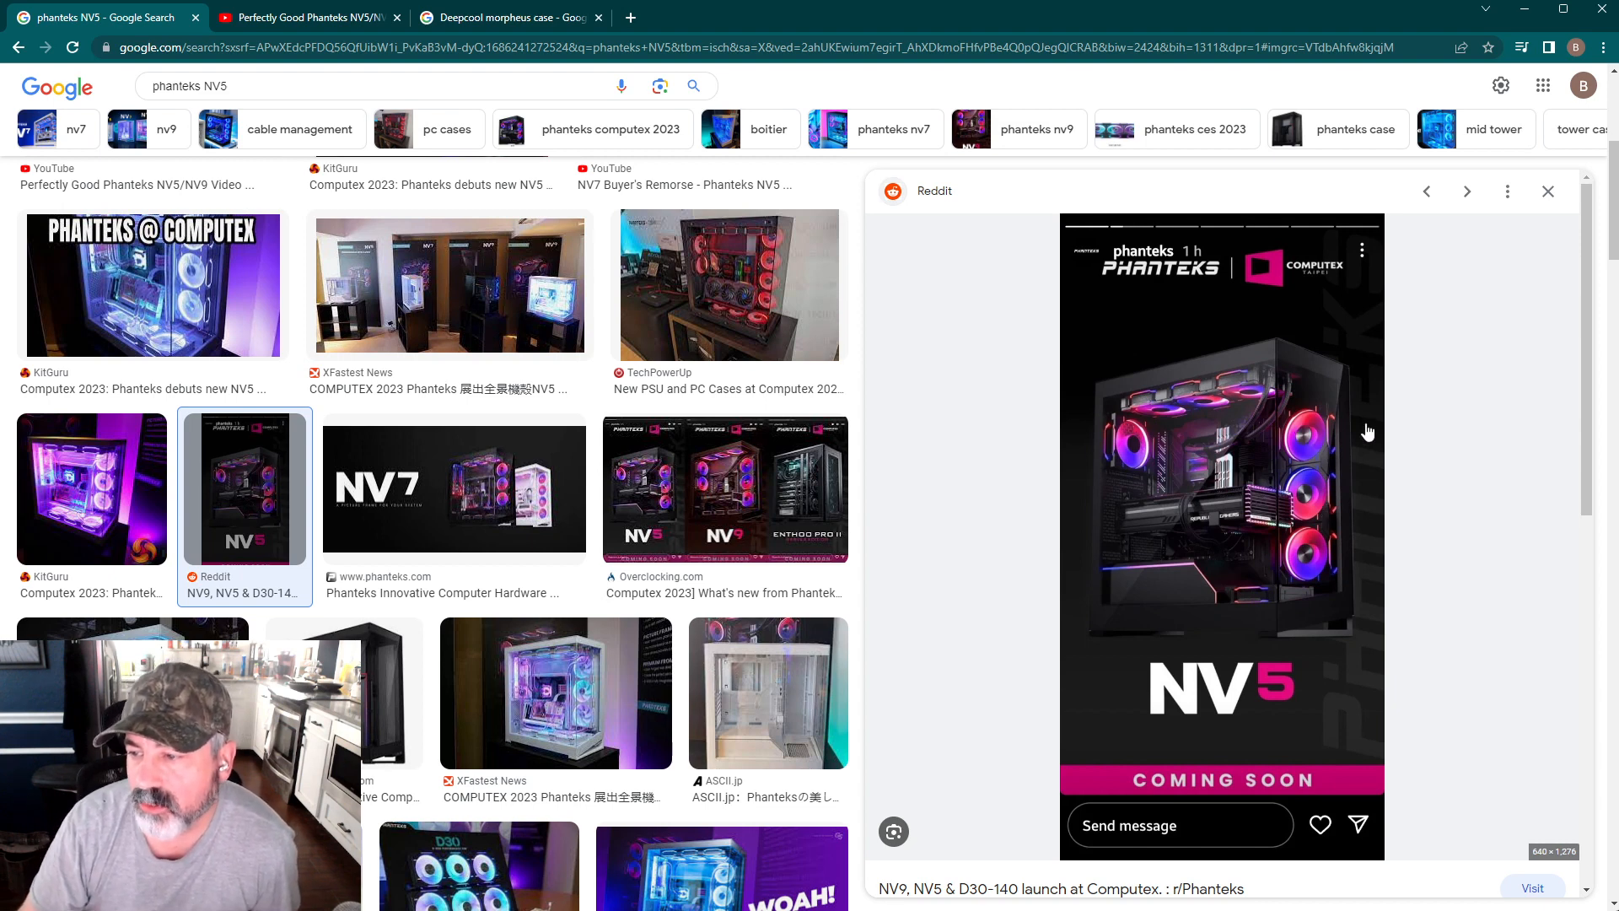
mouse_move(1329, 539)
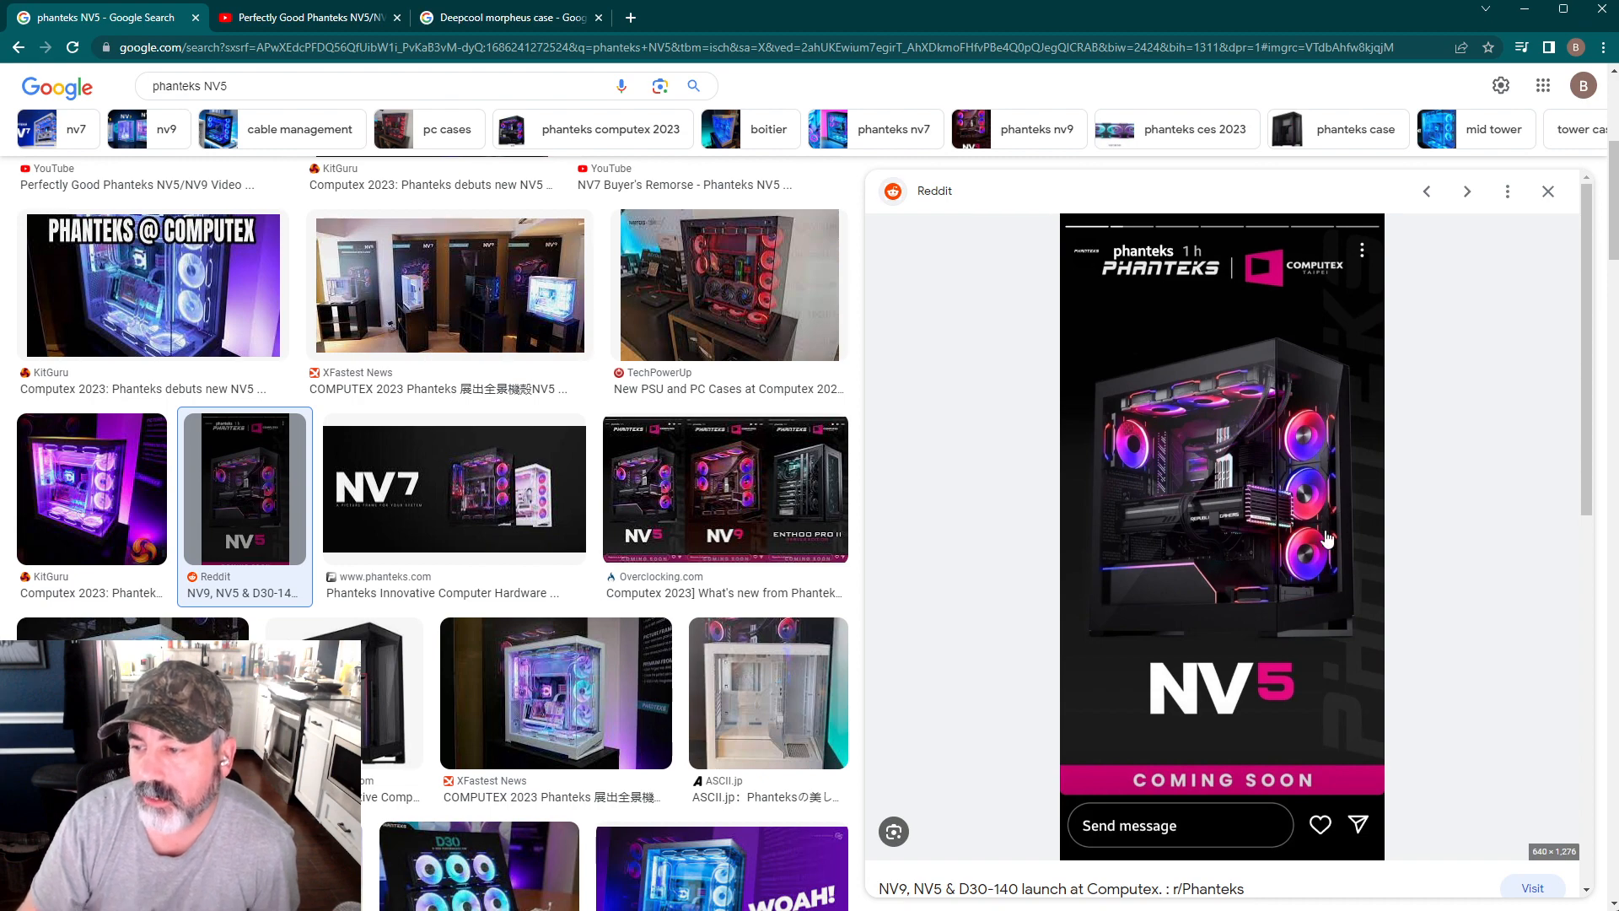
mouse_move(1363, 565)
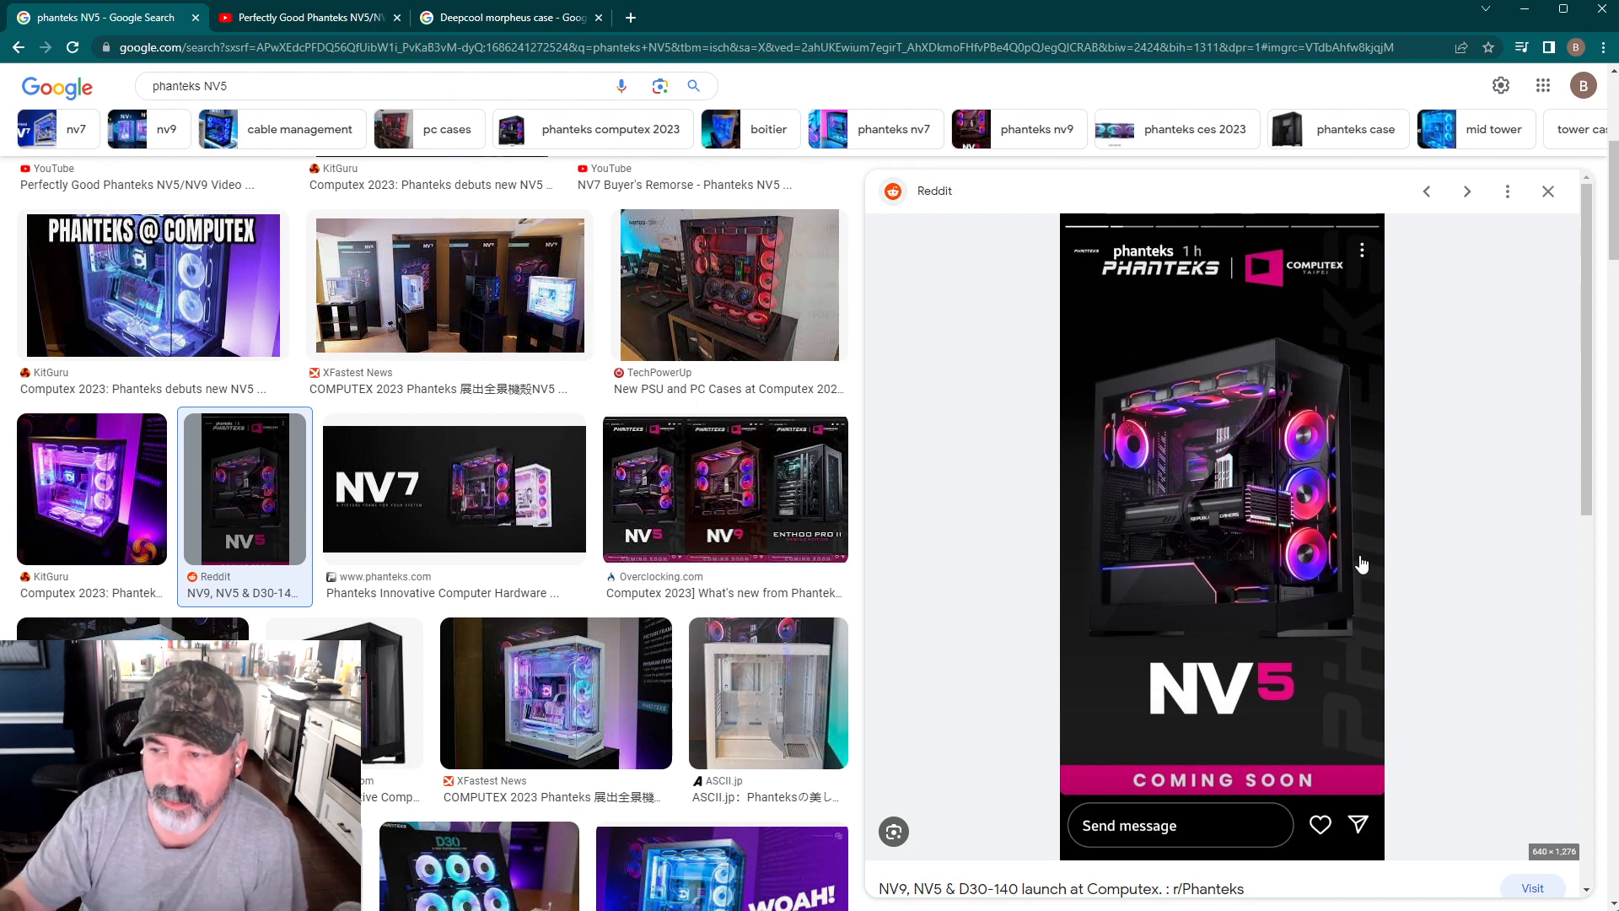
mouse_move(1299, 459)
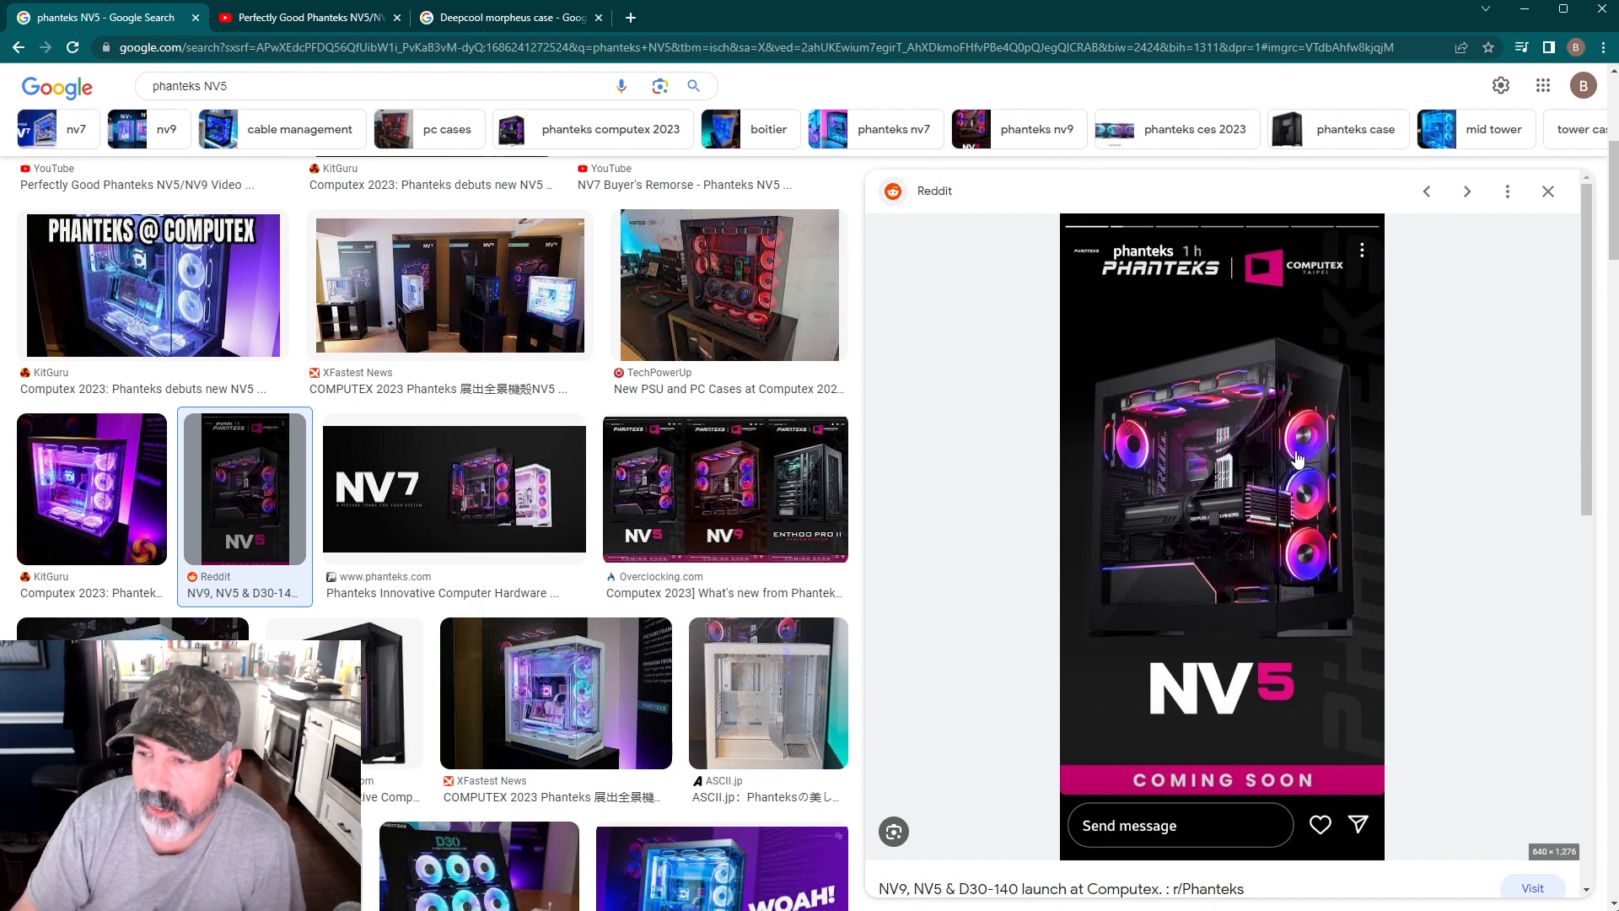
mouse_move(1309, 428)
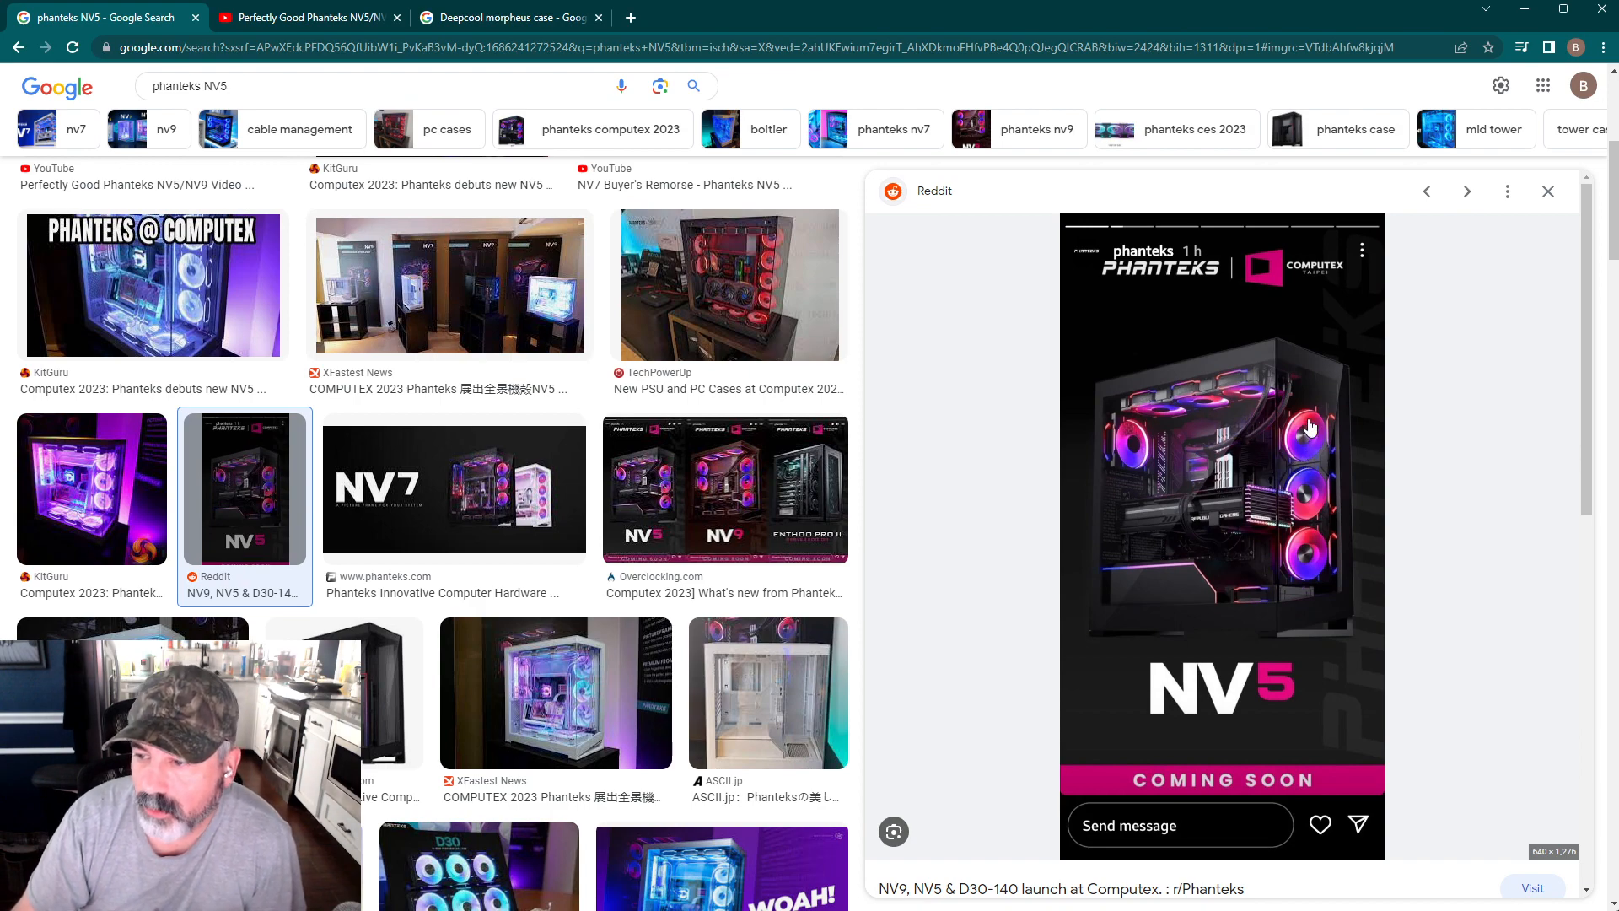
mouse_move(1327, 592)
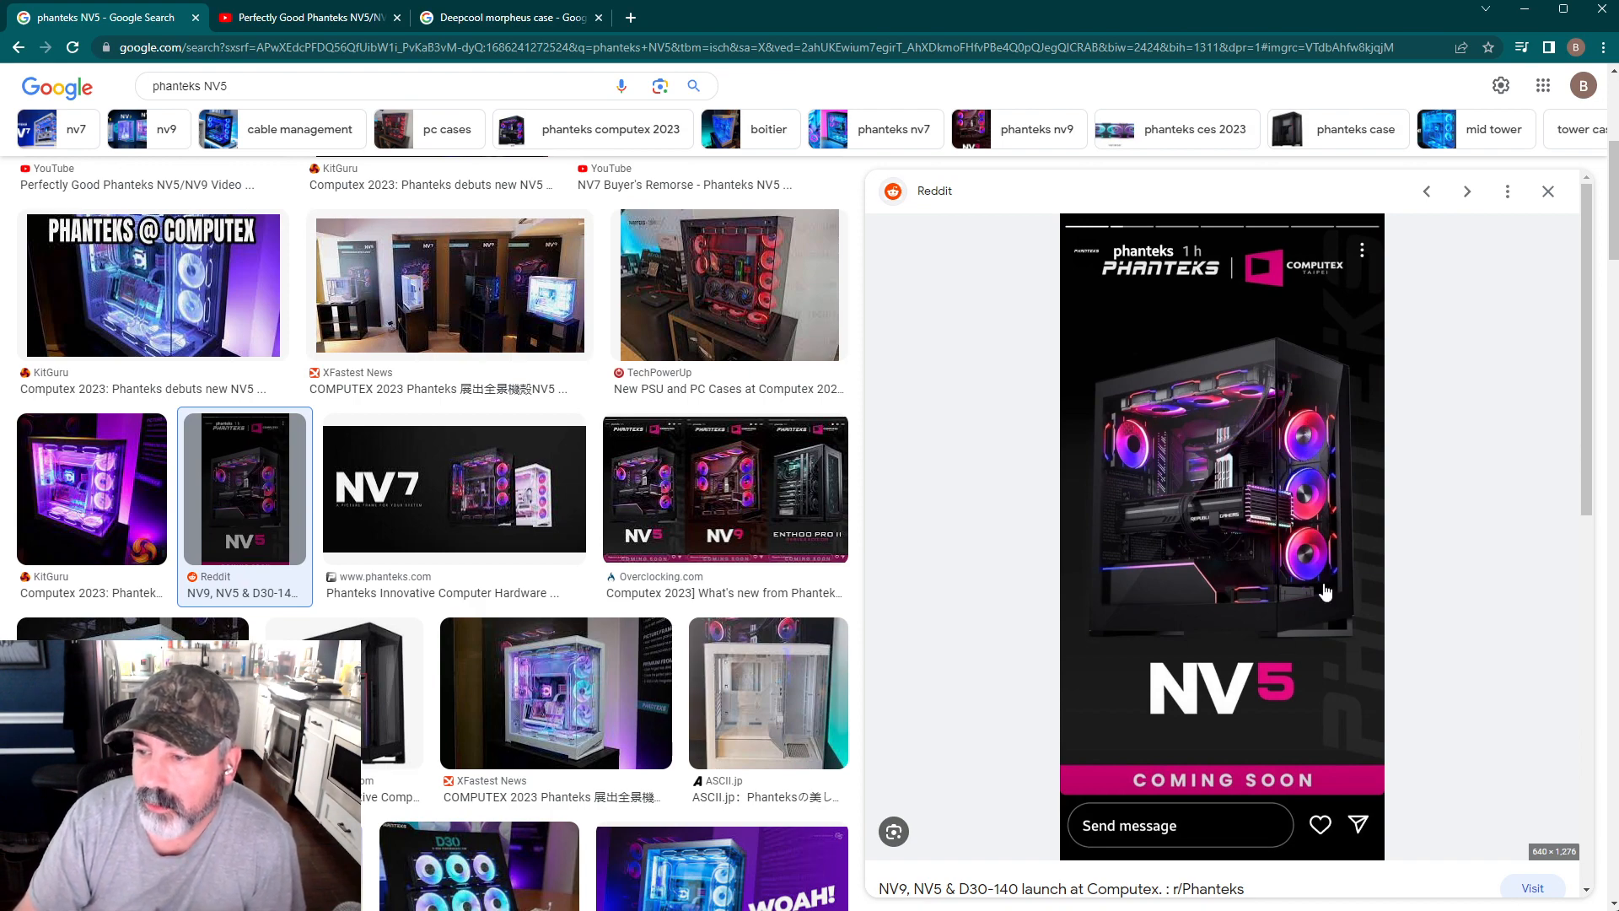
mouse_move(1260, 595)
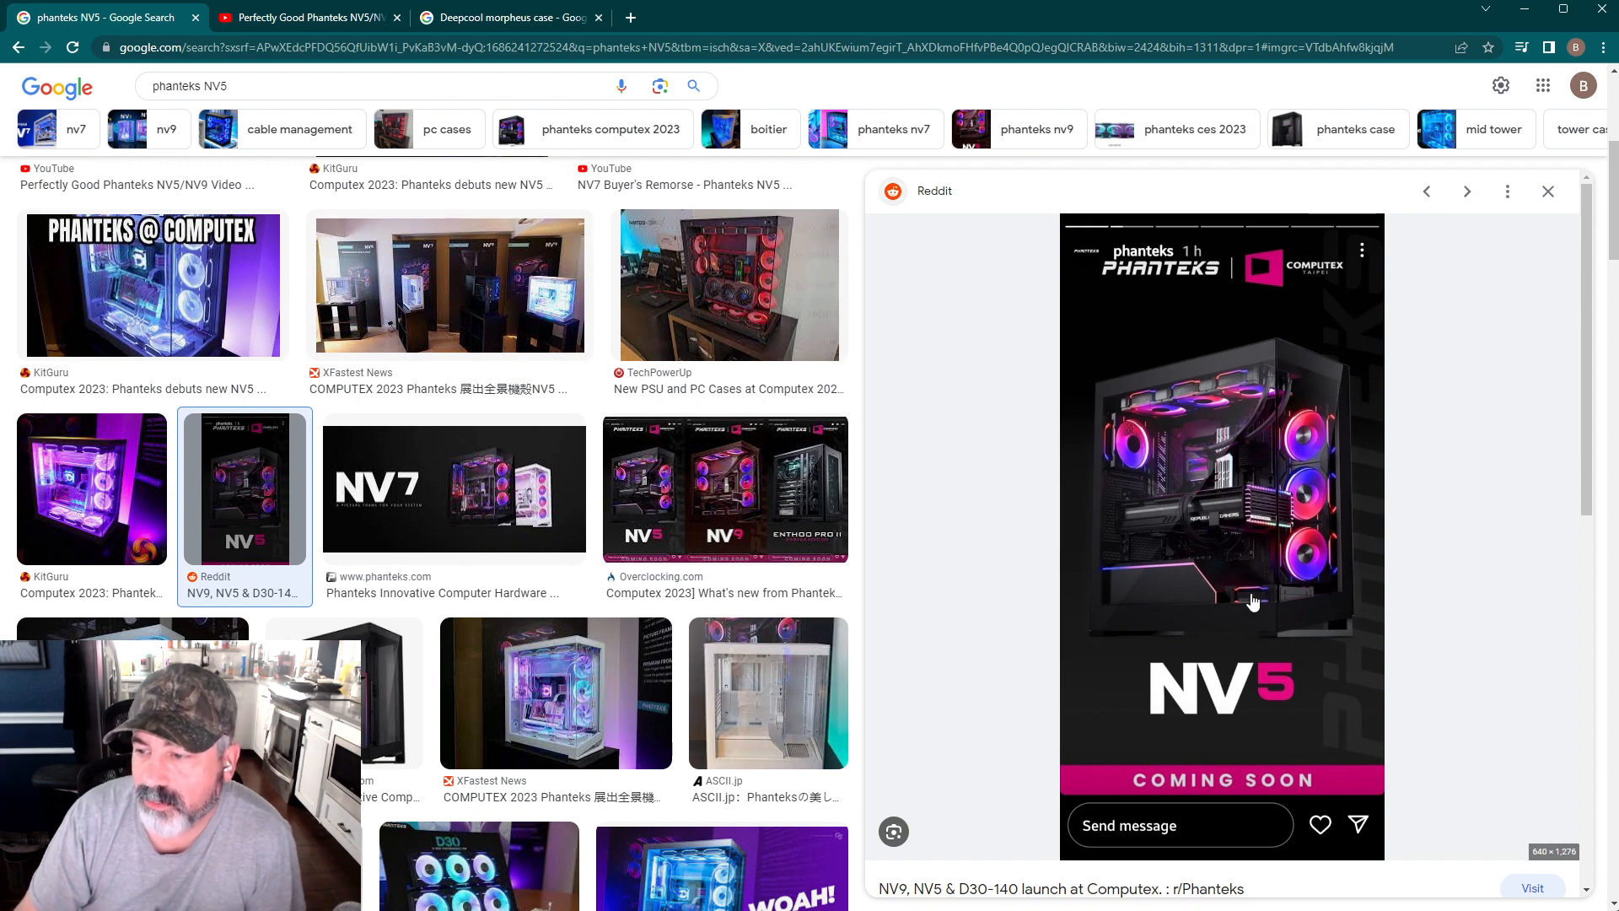
mouse_move(1159, 565)
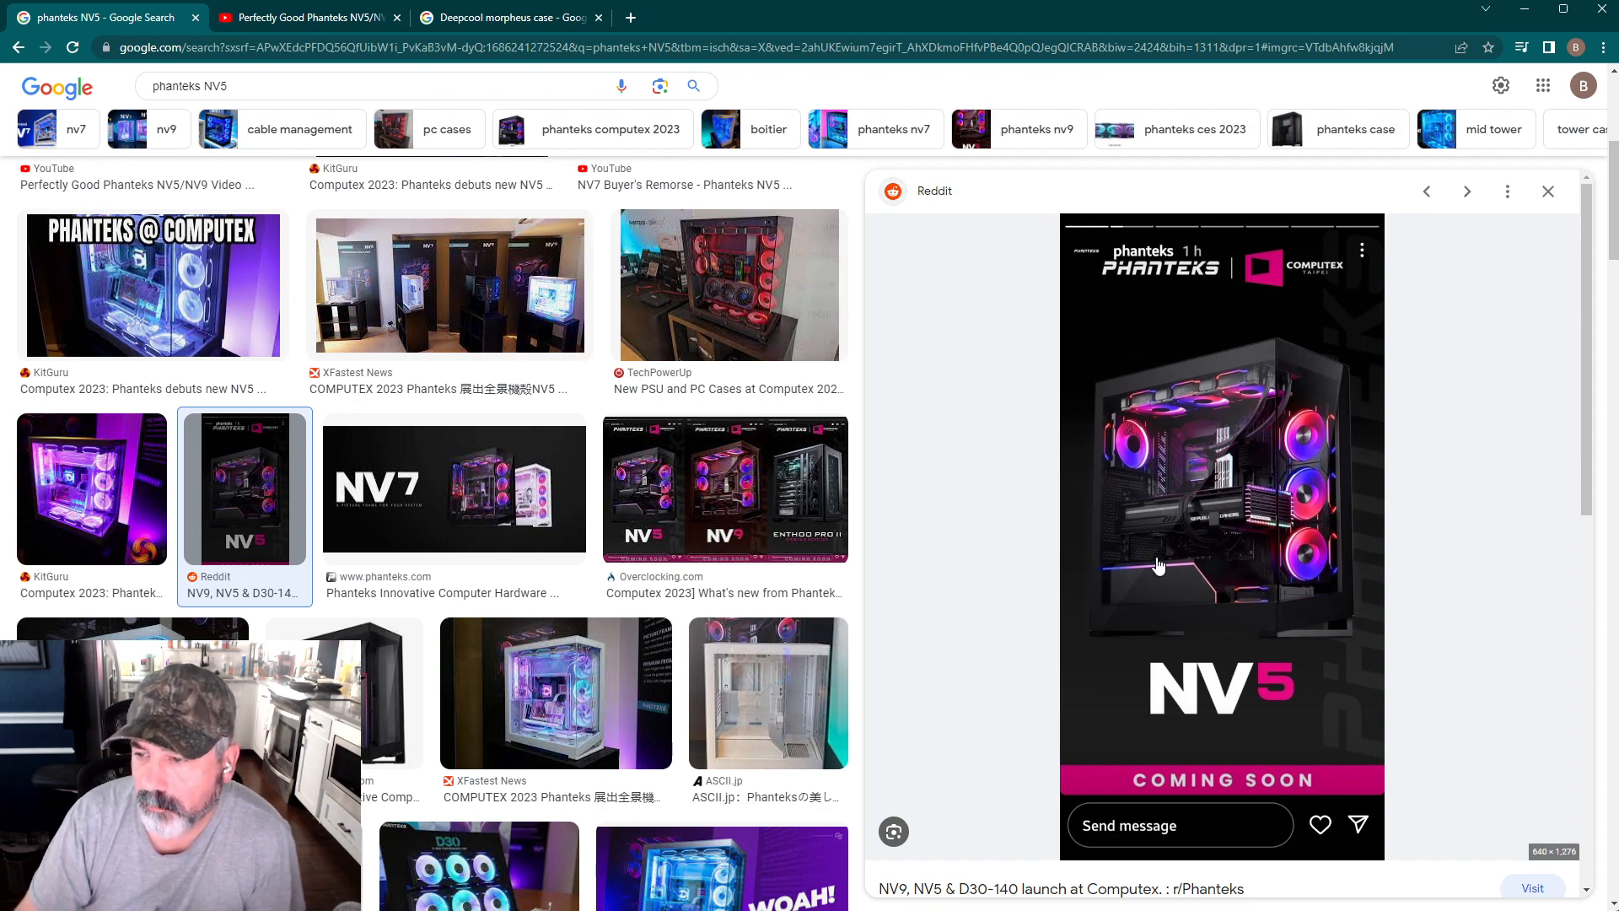
mouse_move(1152, 569)
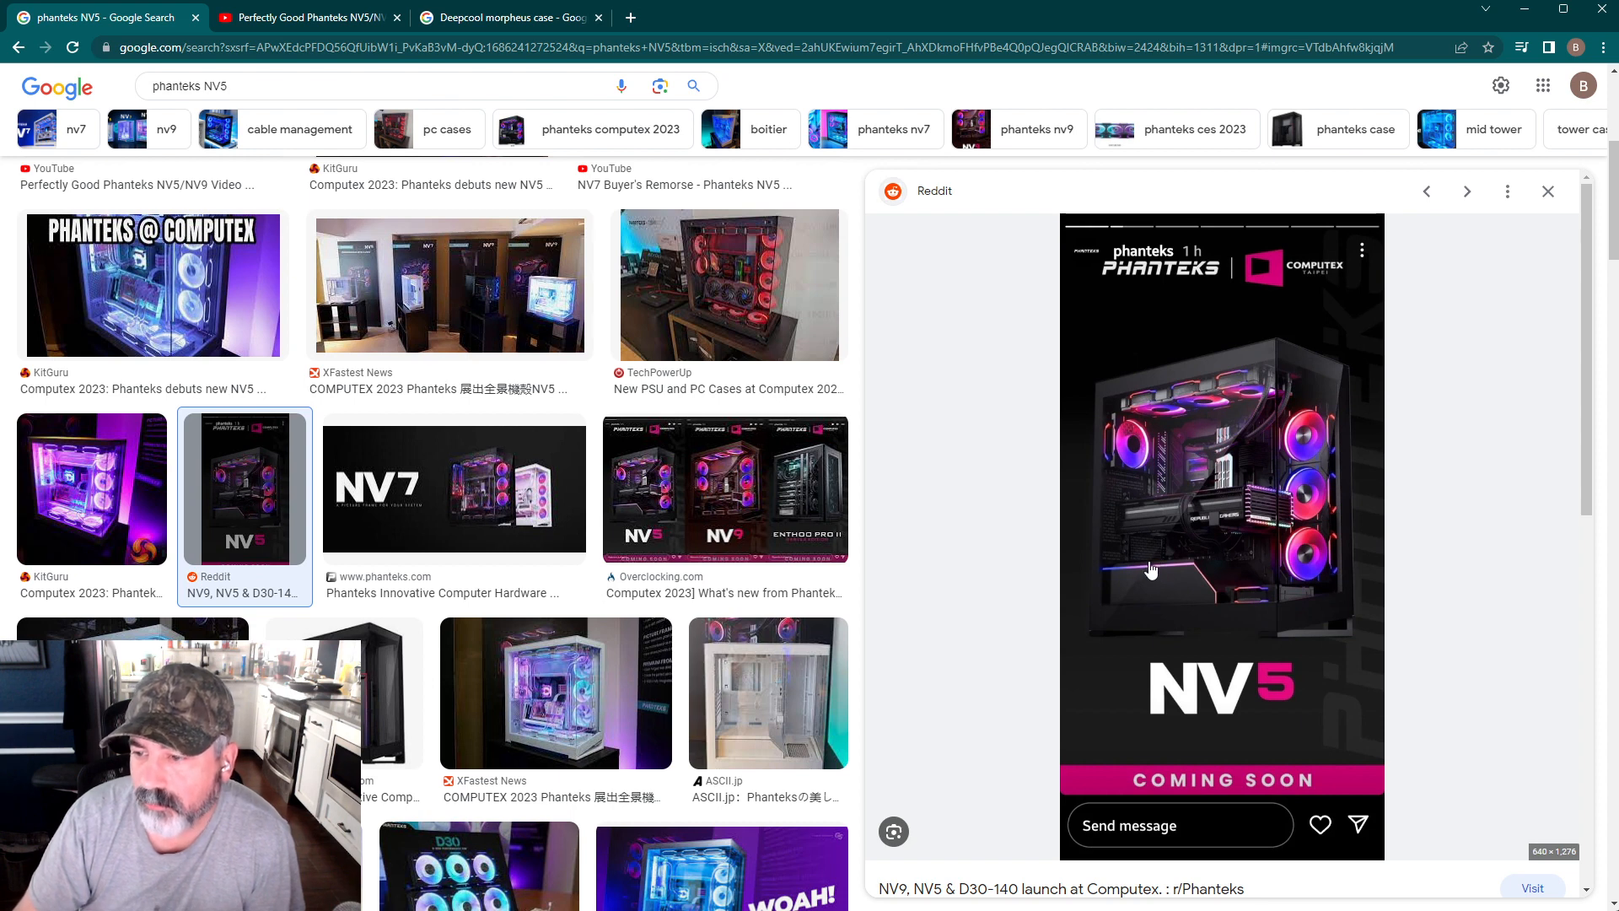
mouse_move(1189, 568)
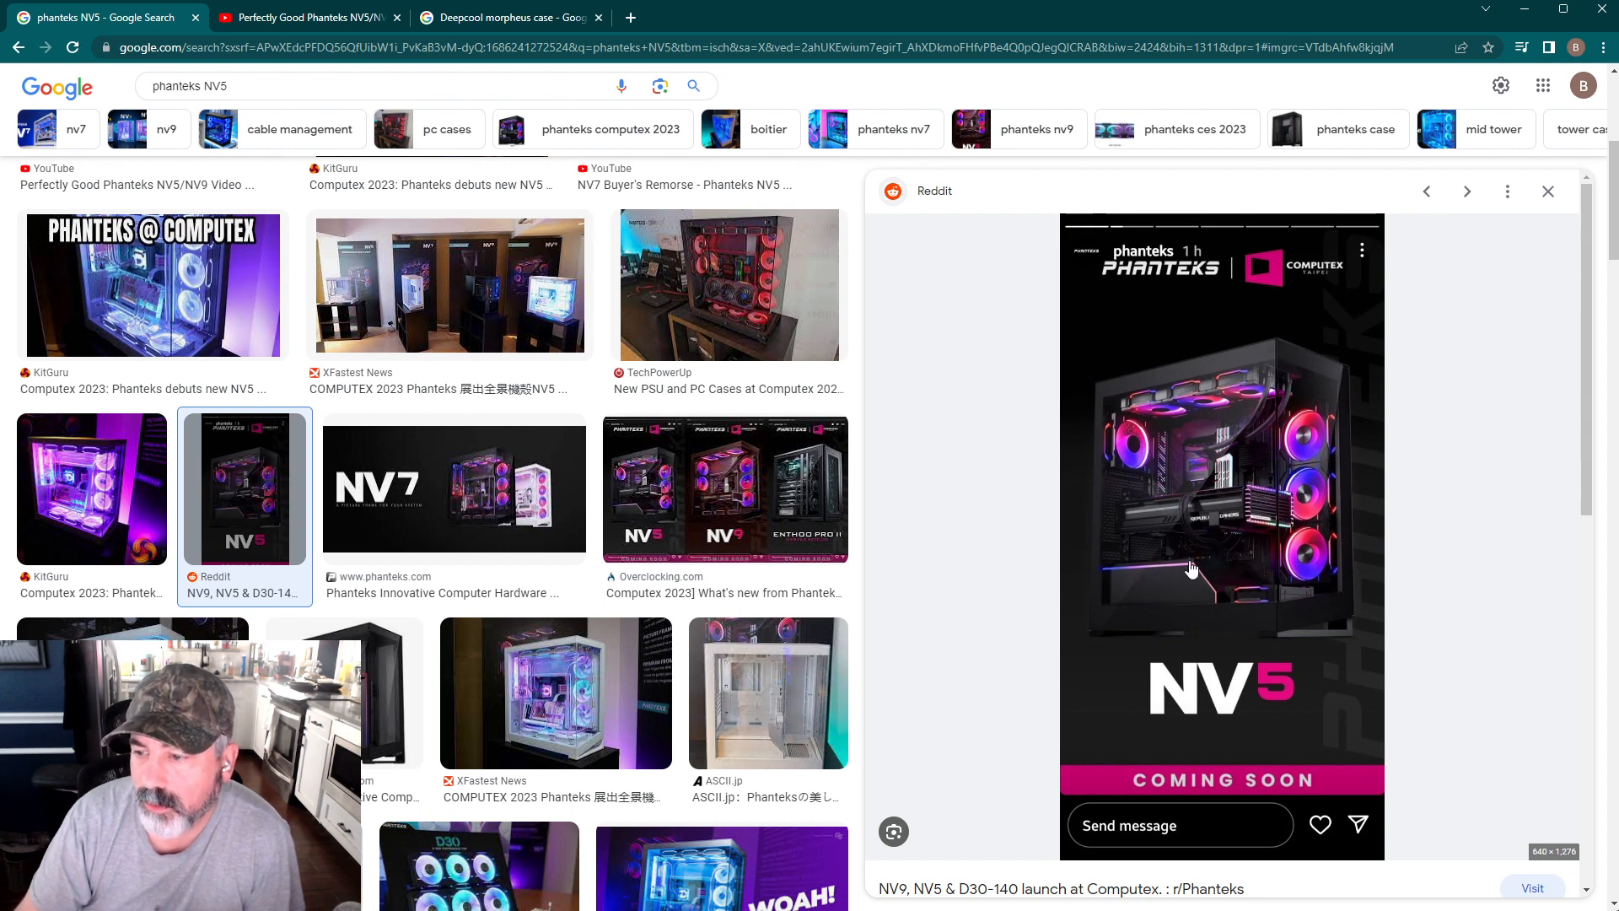
mouse_move(1312, 603)
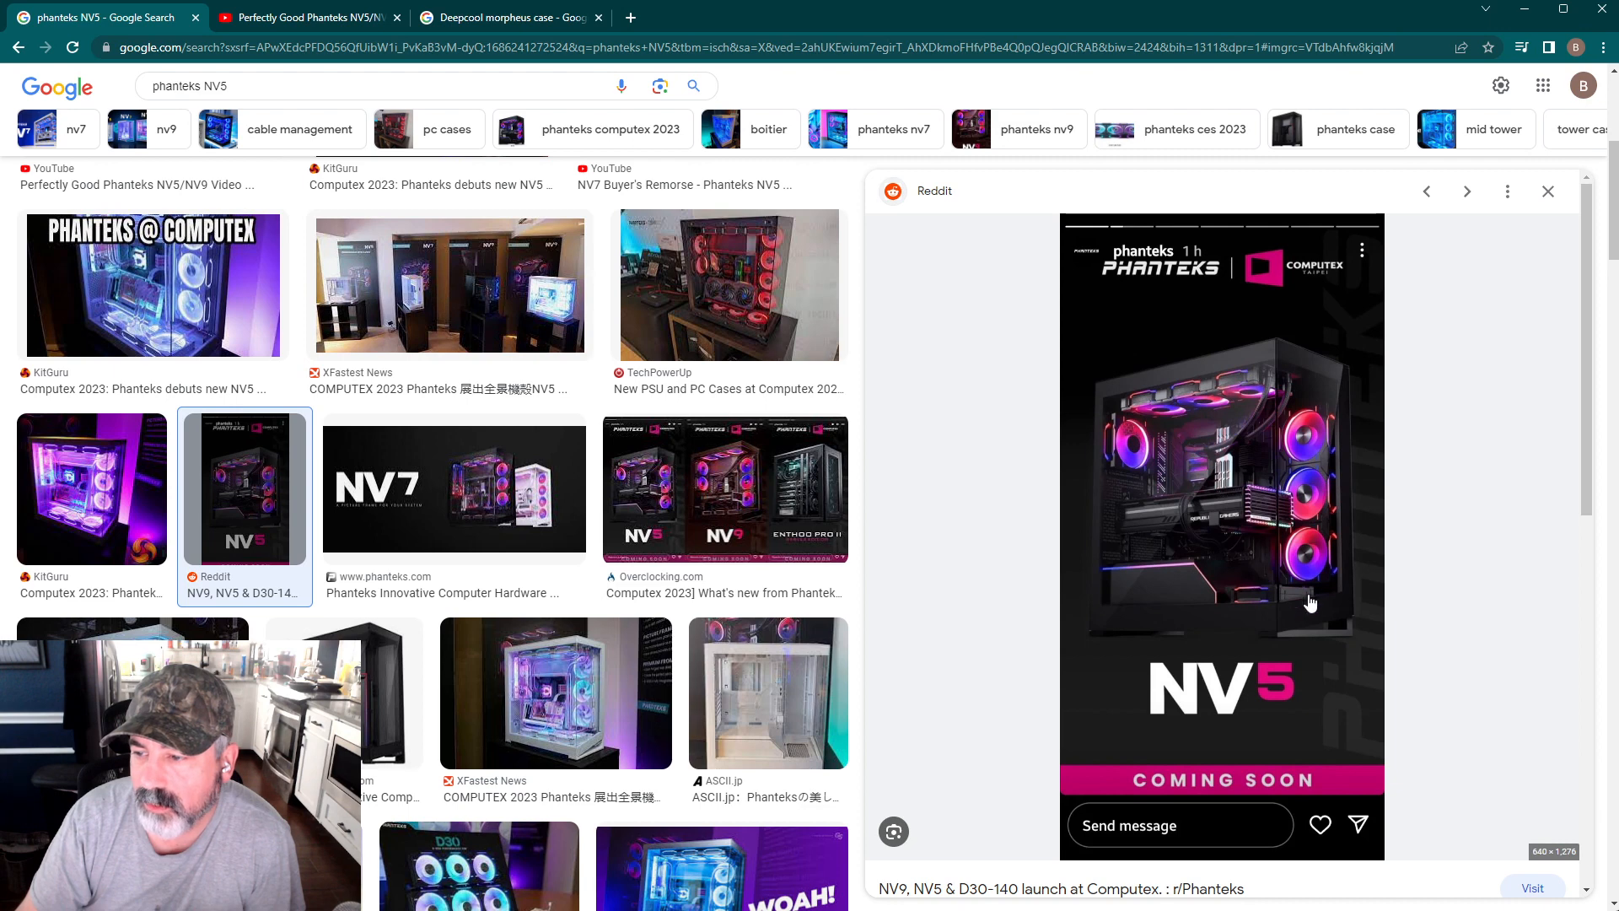
mouse_move(1254, 536)
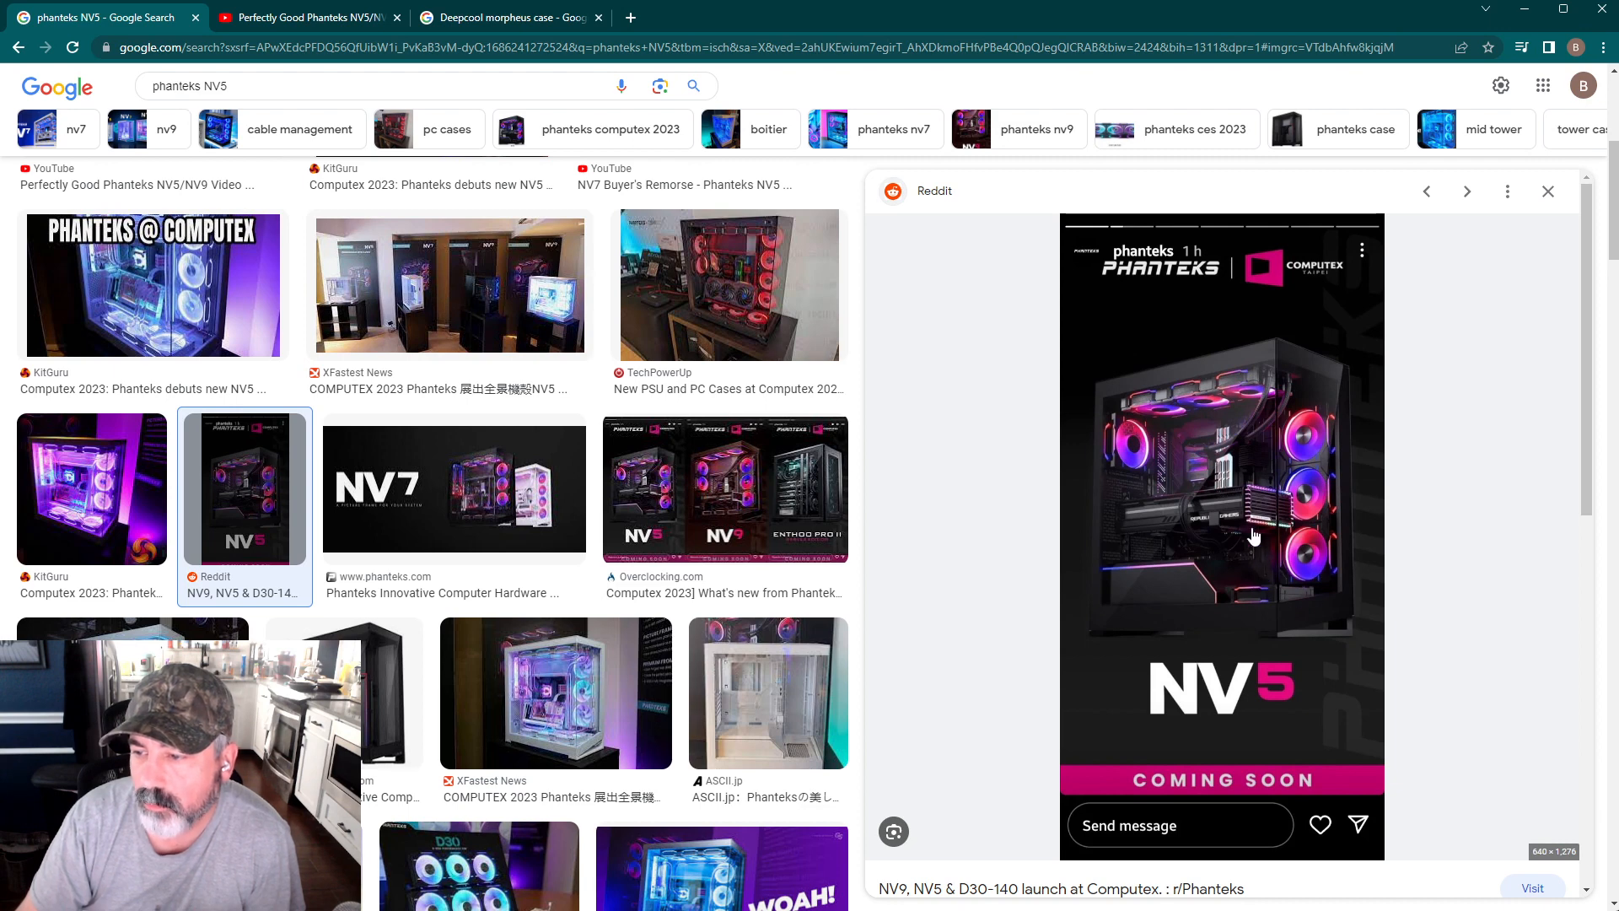
mouse_move(1265, 526)
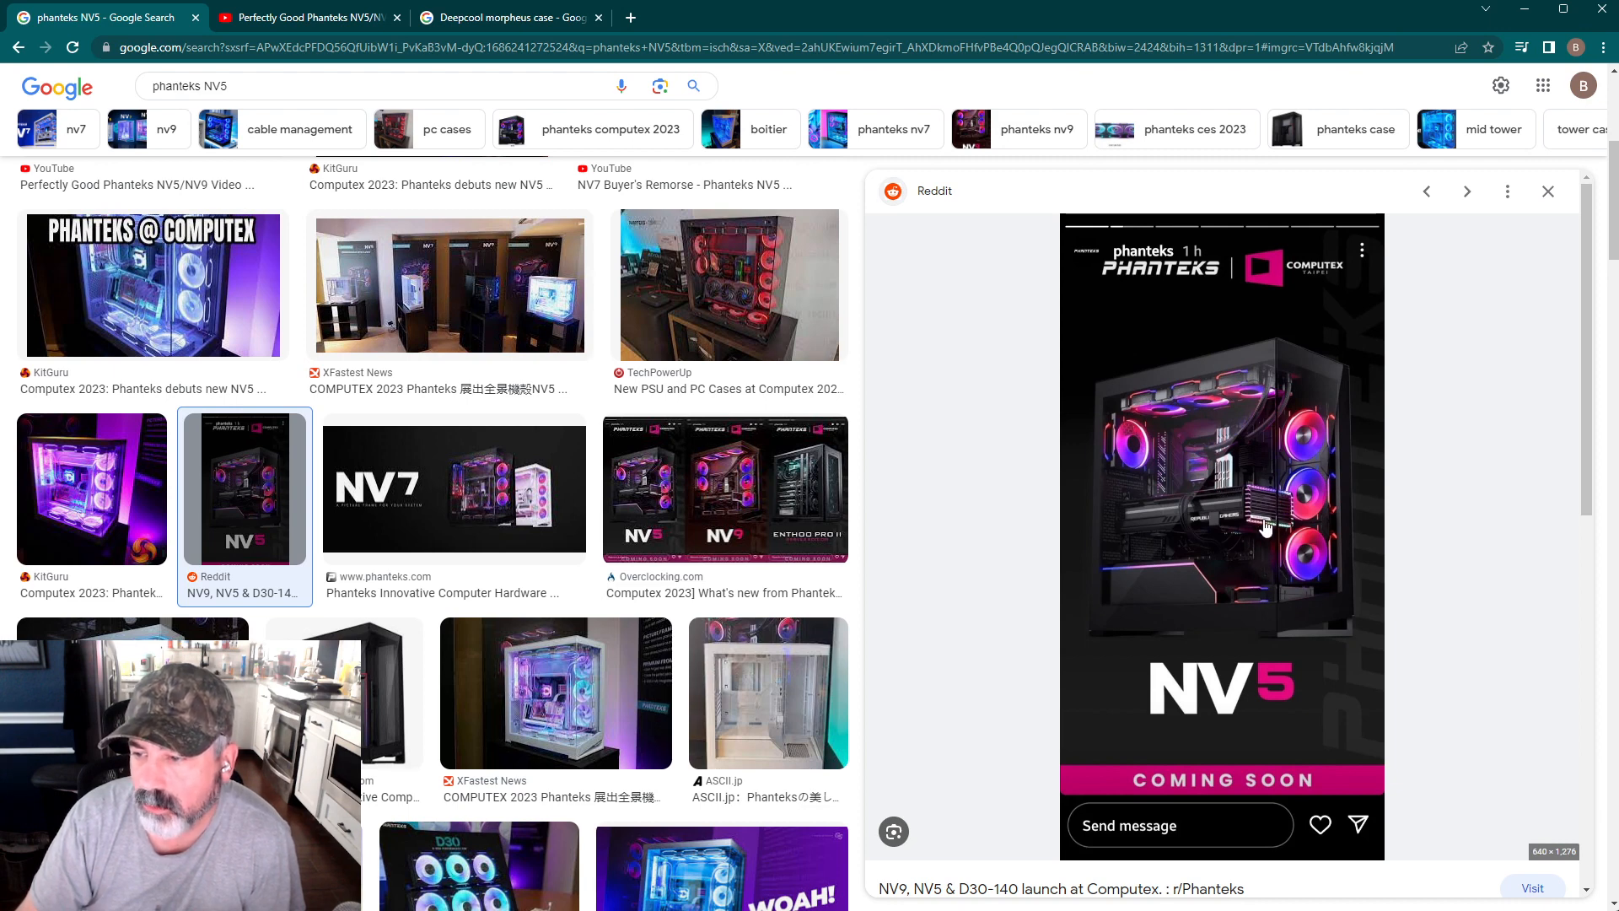
mouse_move(1286, 581)
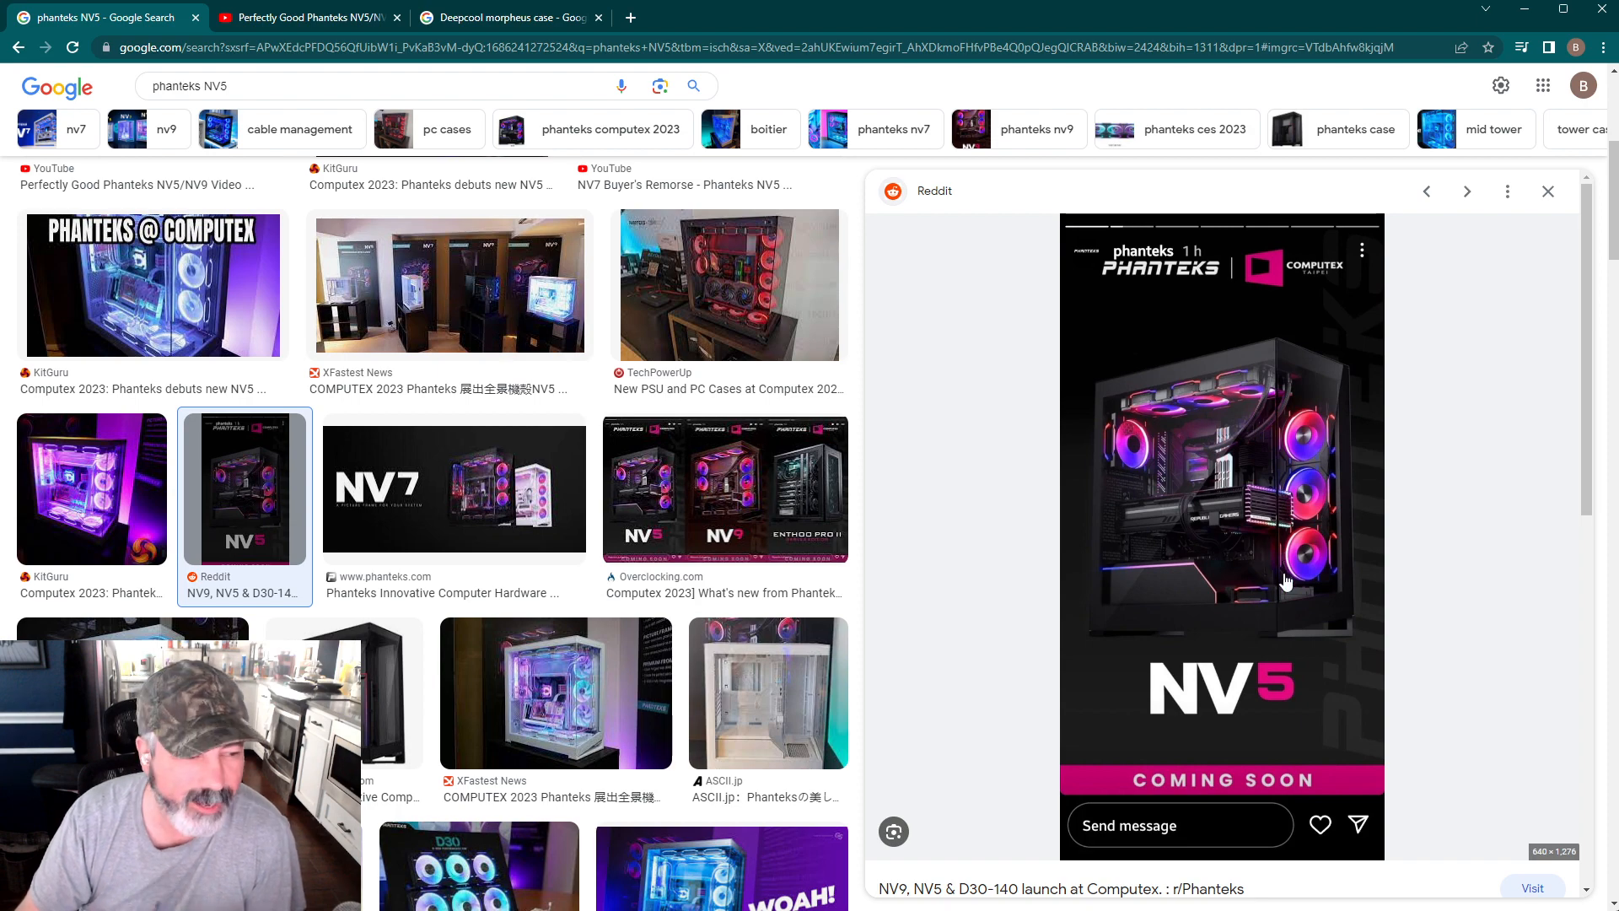
mouse_move(1293, 612)
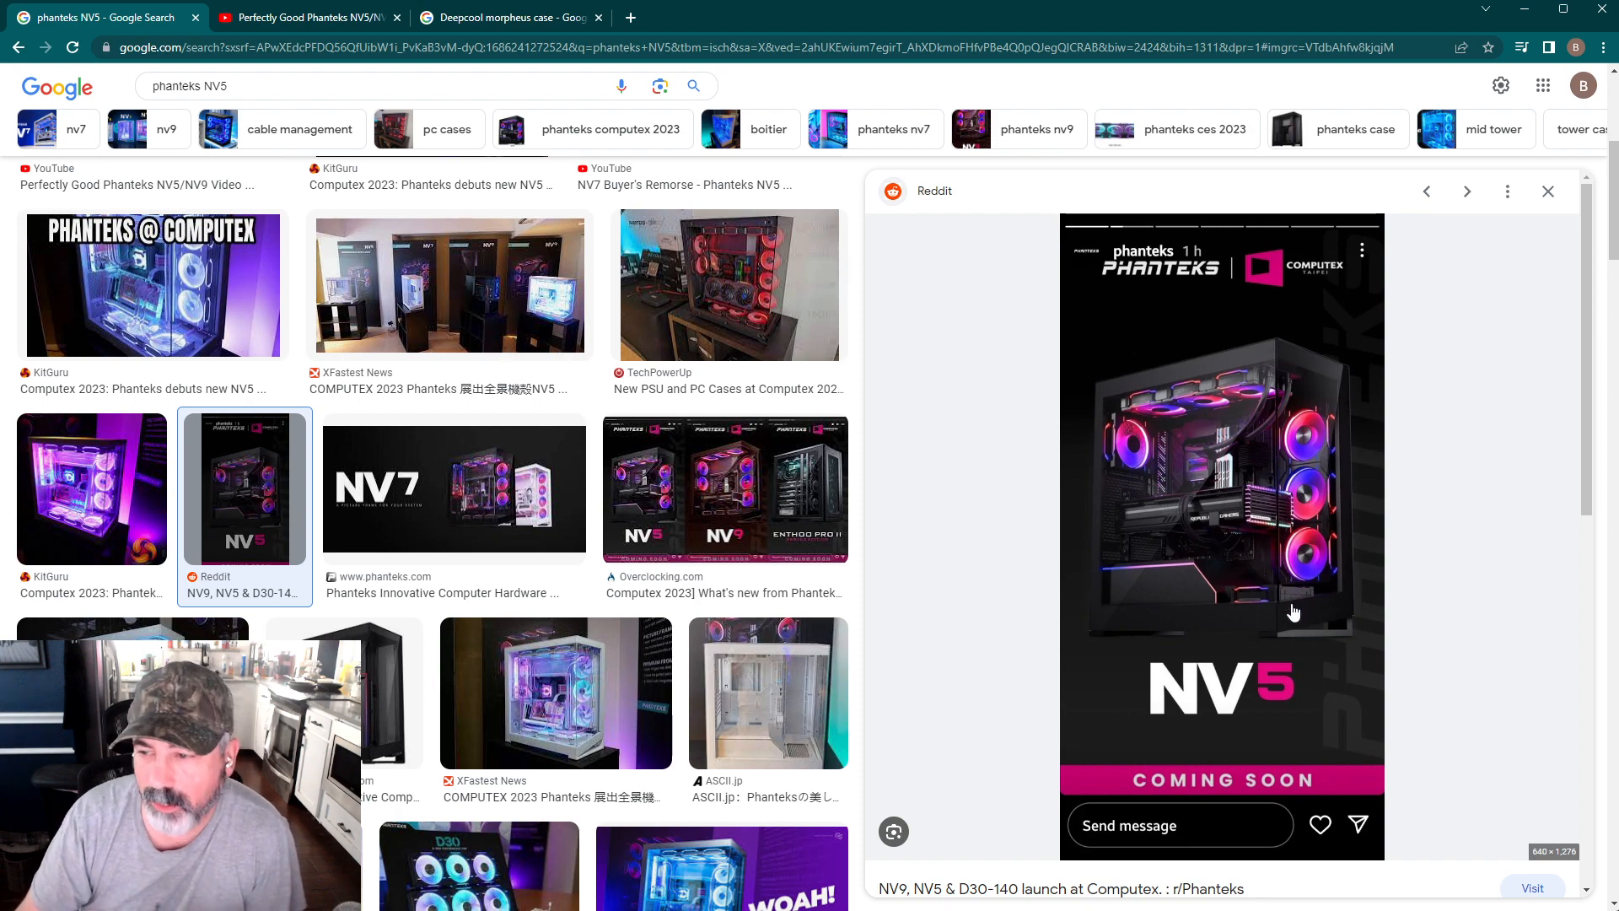
mouse_move(1256, 599)
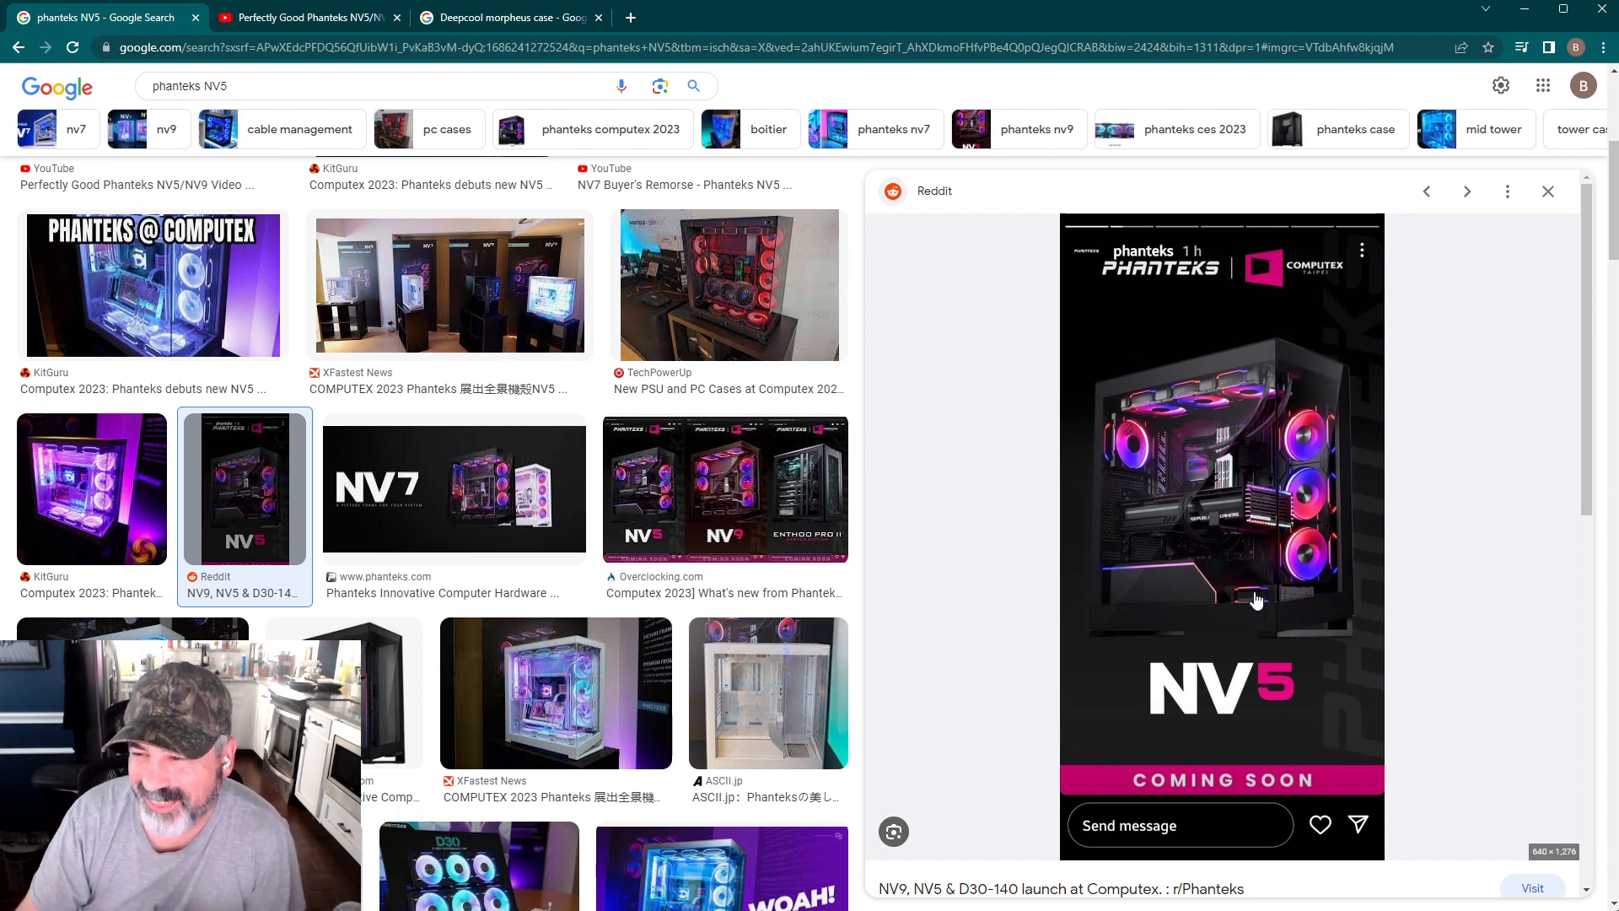
mouse_move(1265, 614)
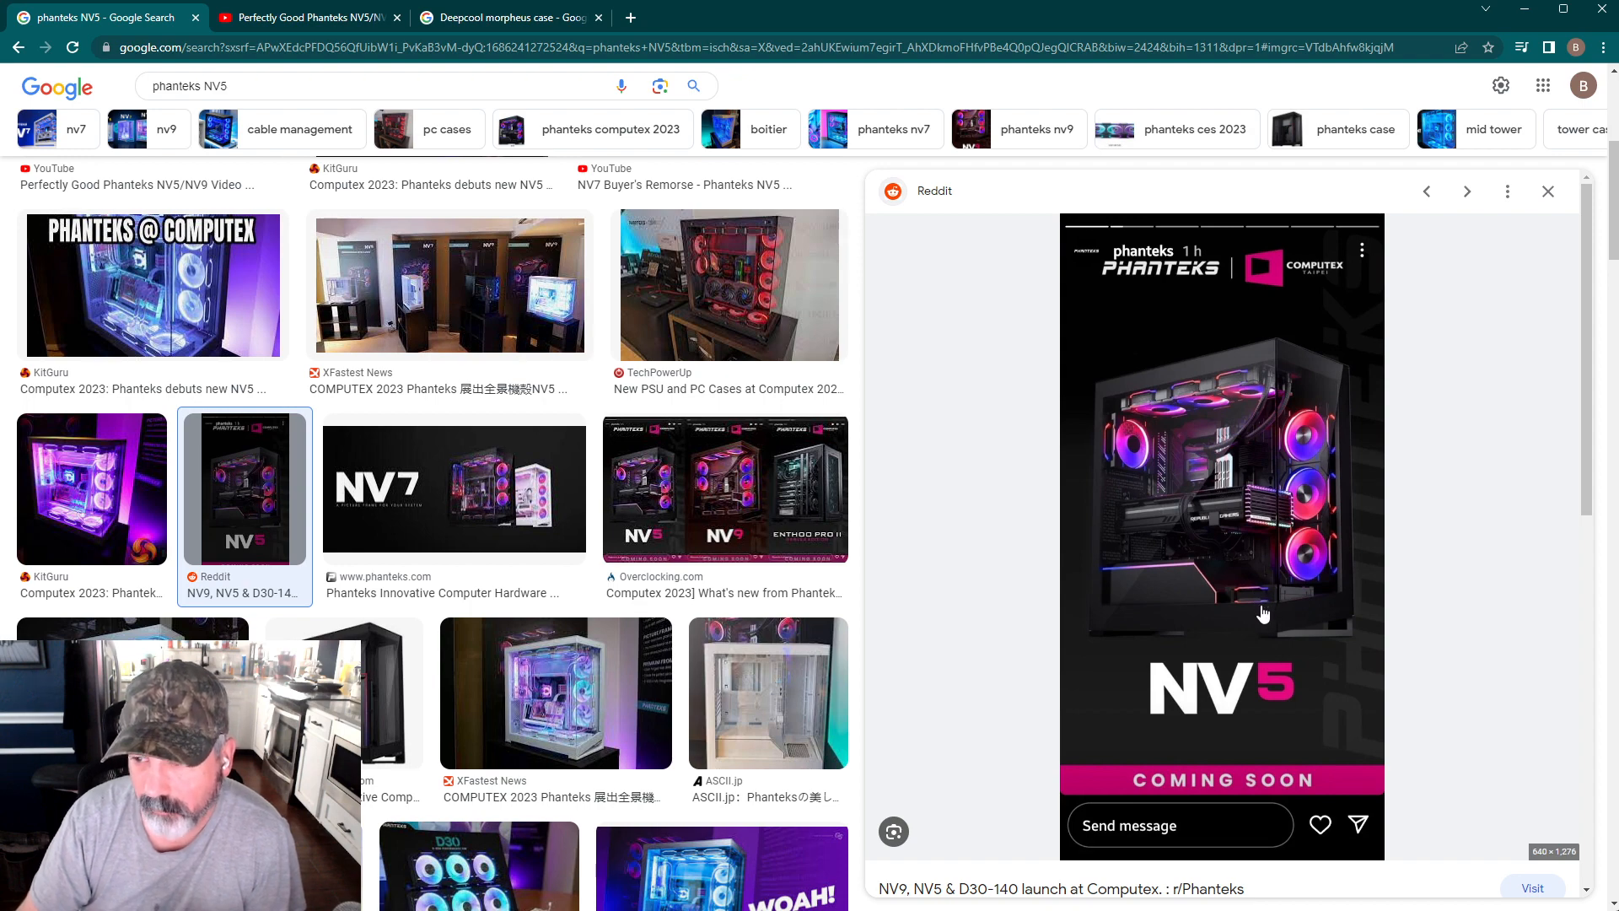
mouse_move(1287, 597)
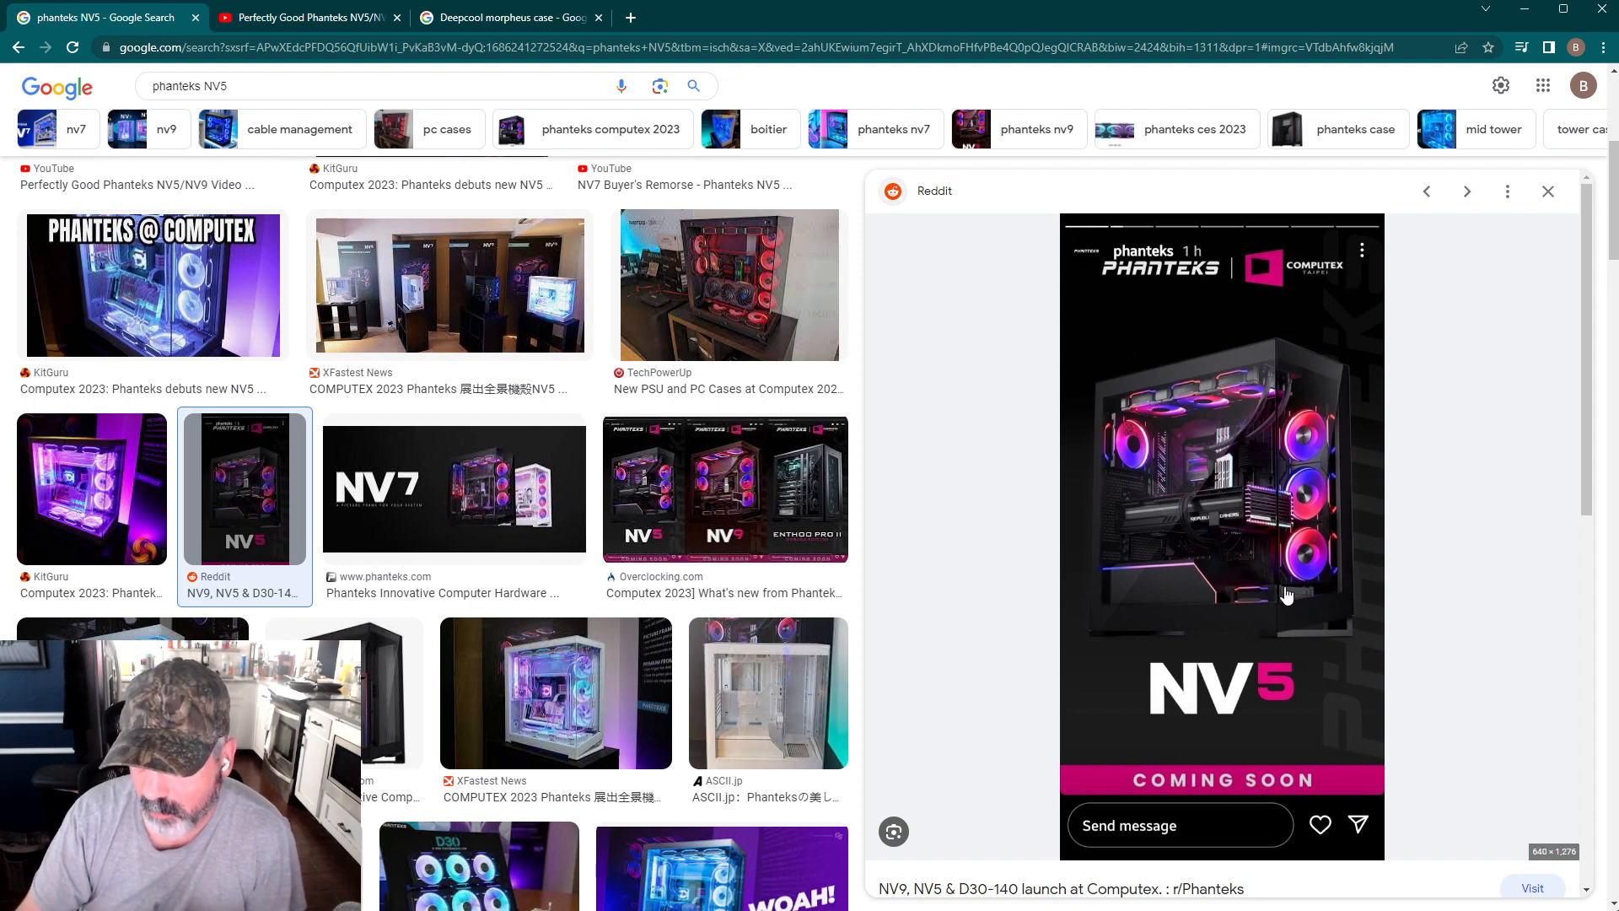
mouse_move(1268, 683)
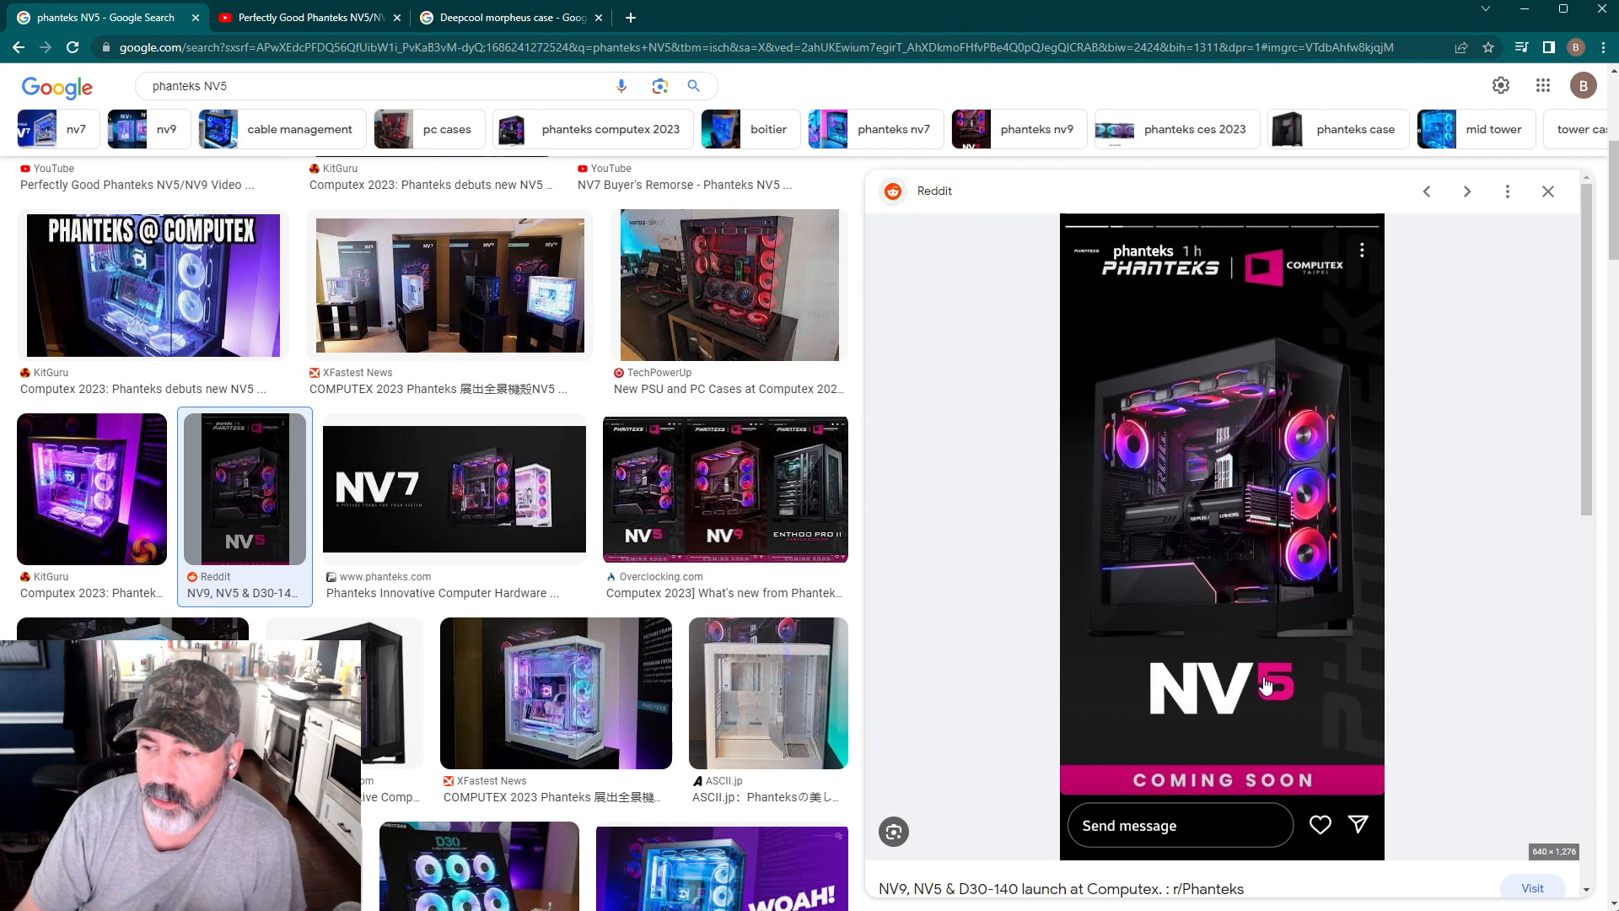
mouse_move(1288, 508)
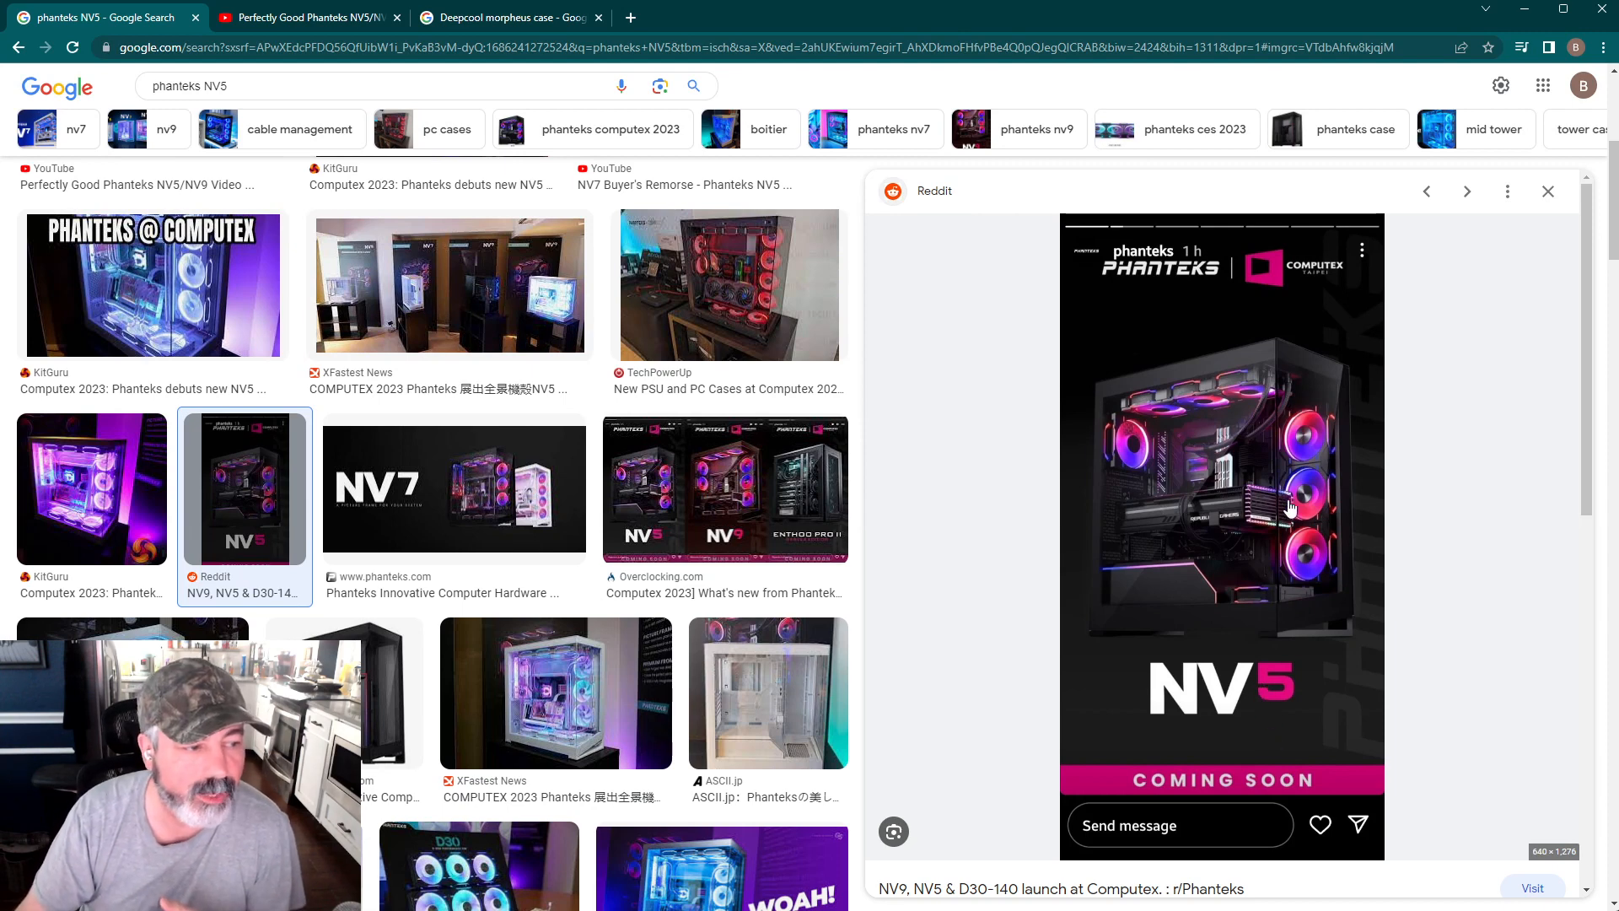
mouse_move(1336, 536)
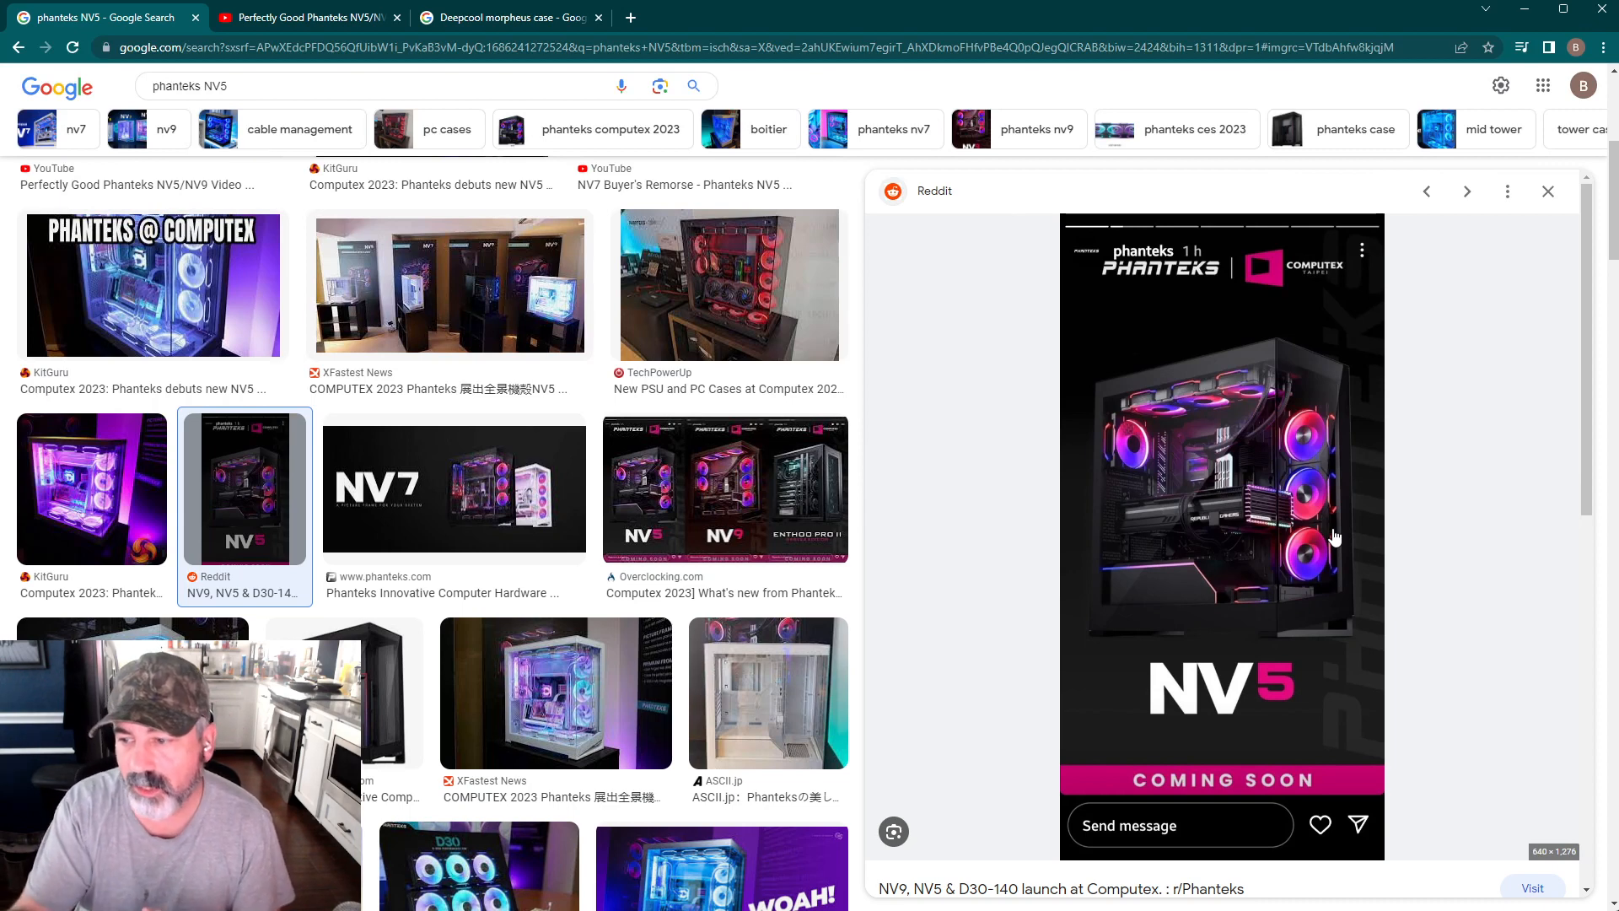
mouse_move(1224, 599)
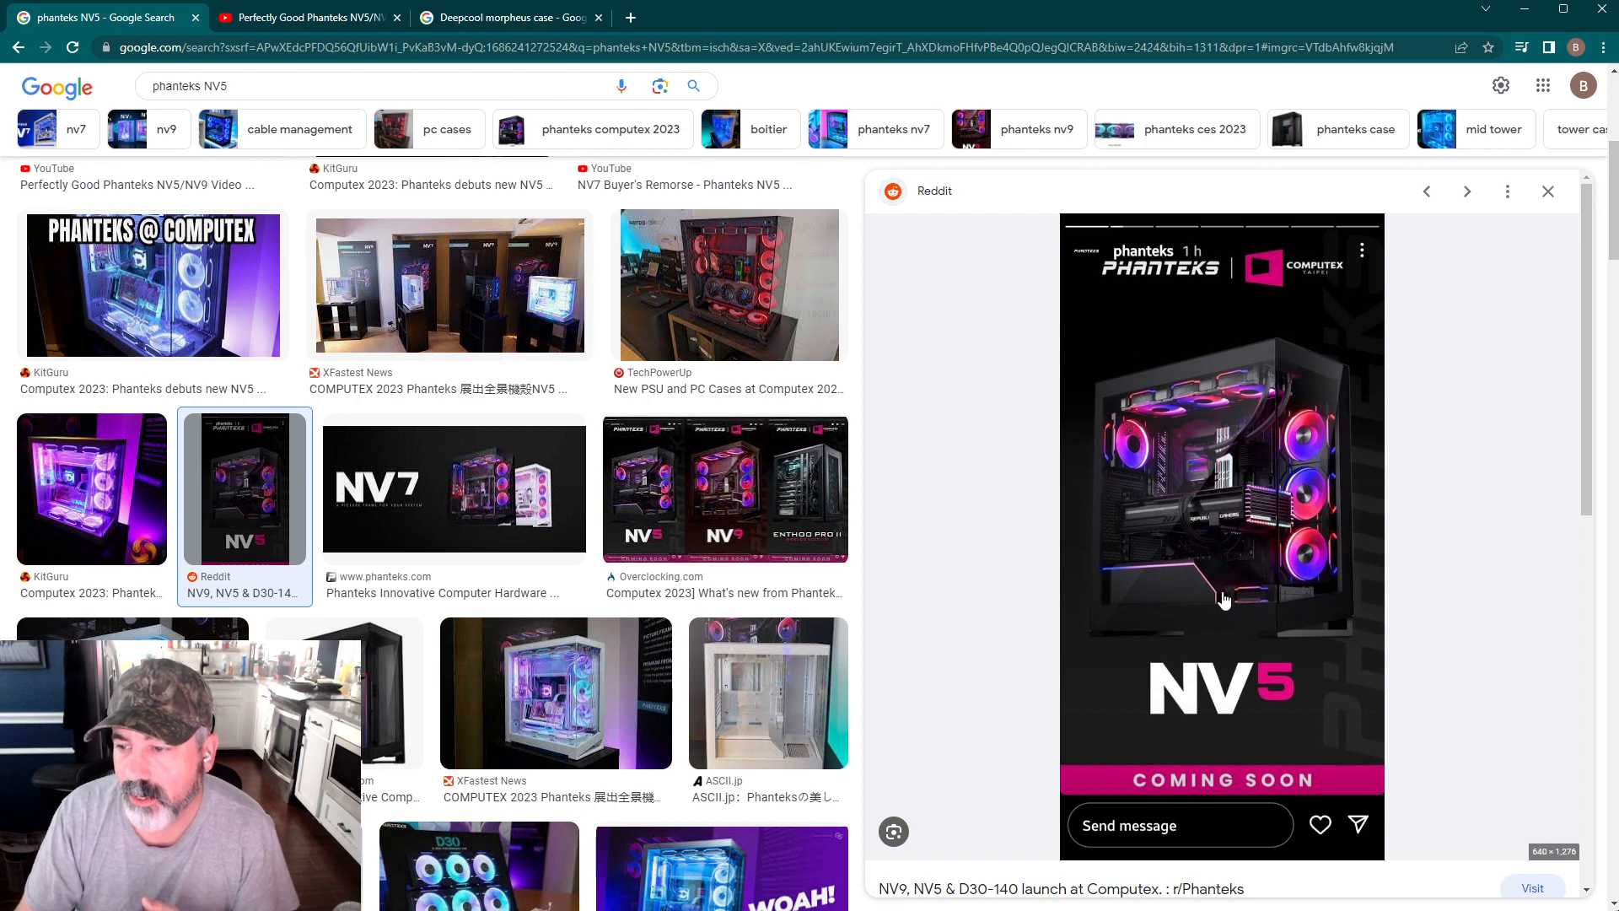
mouse_move(1555, 565)
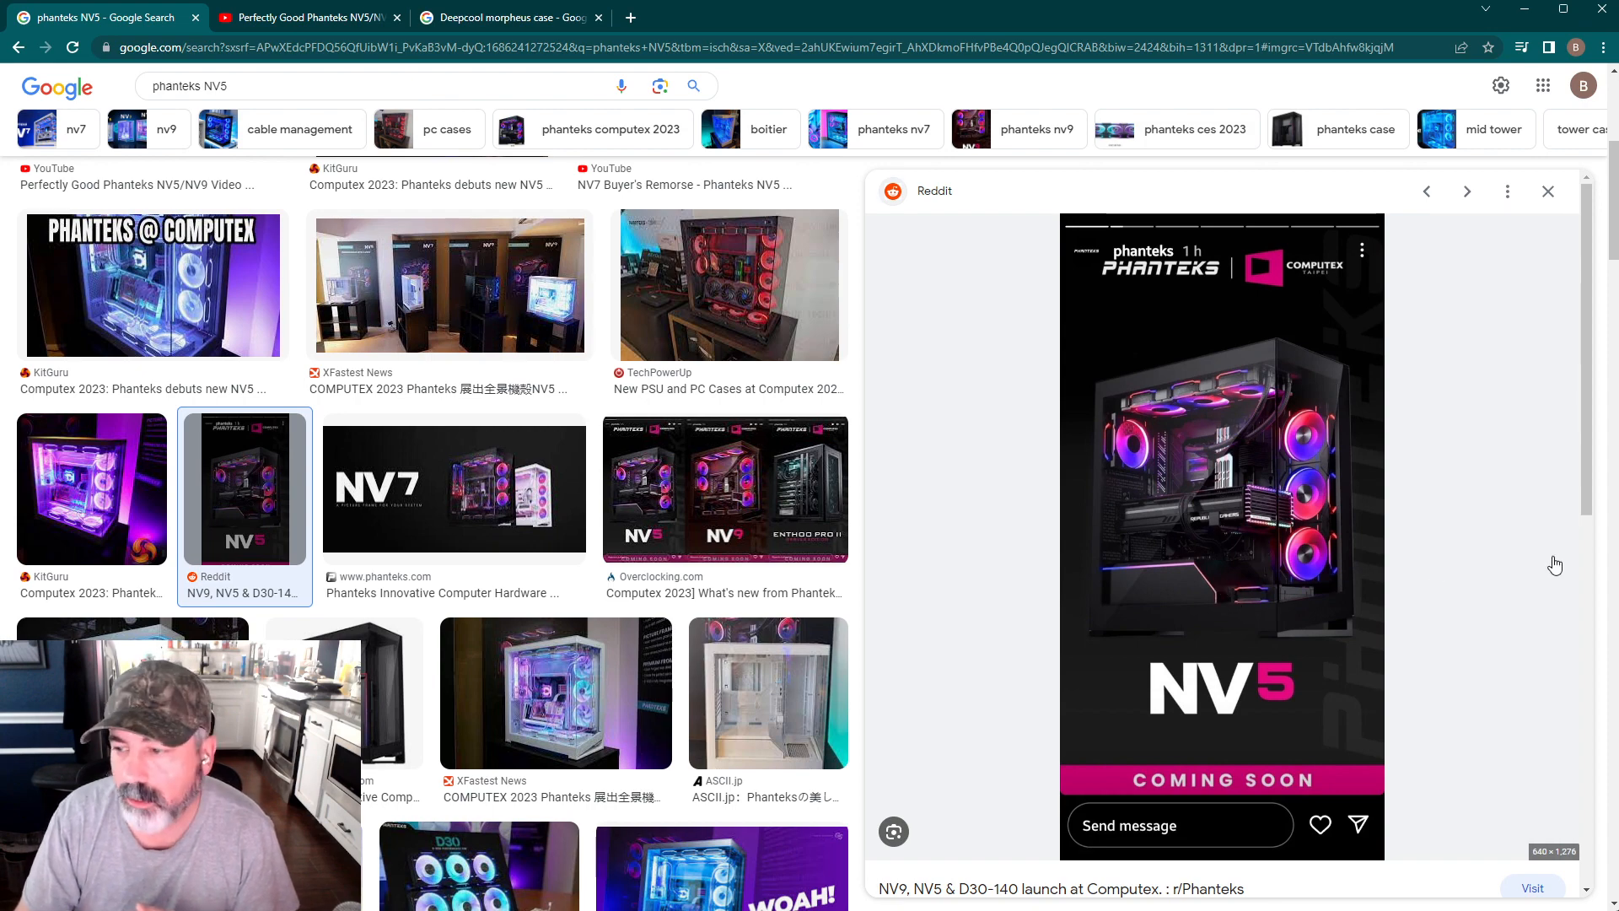
mouse_move(1248, 572)
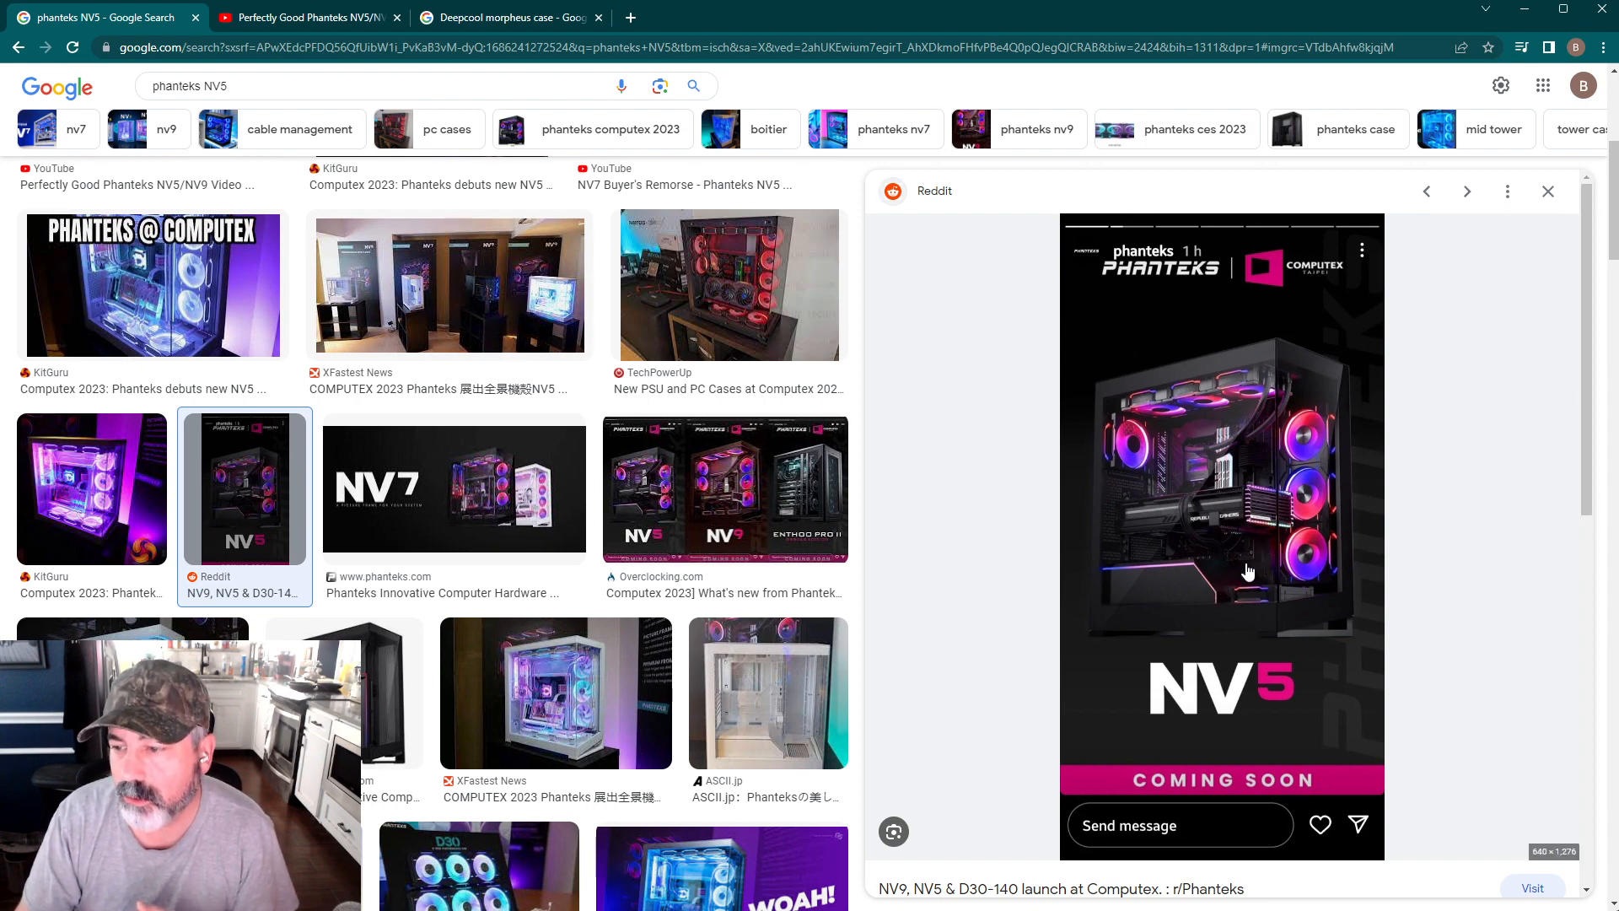
mouse_move(1263, 588)
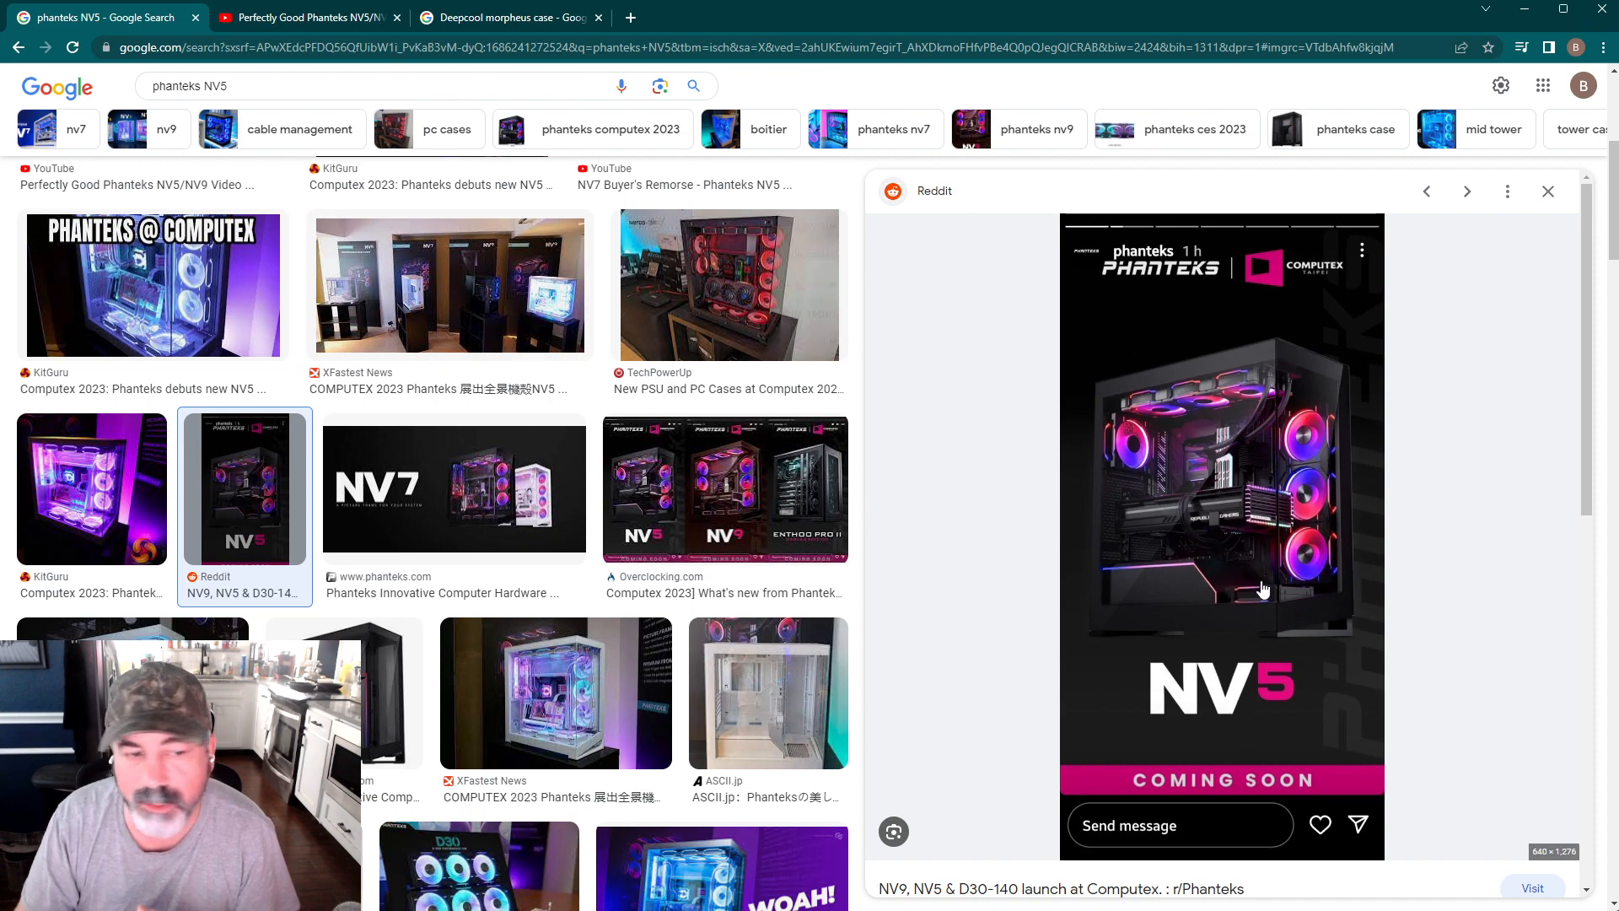
mouse_move(1236, 757)
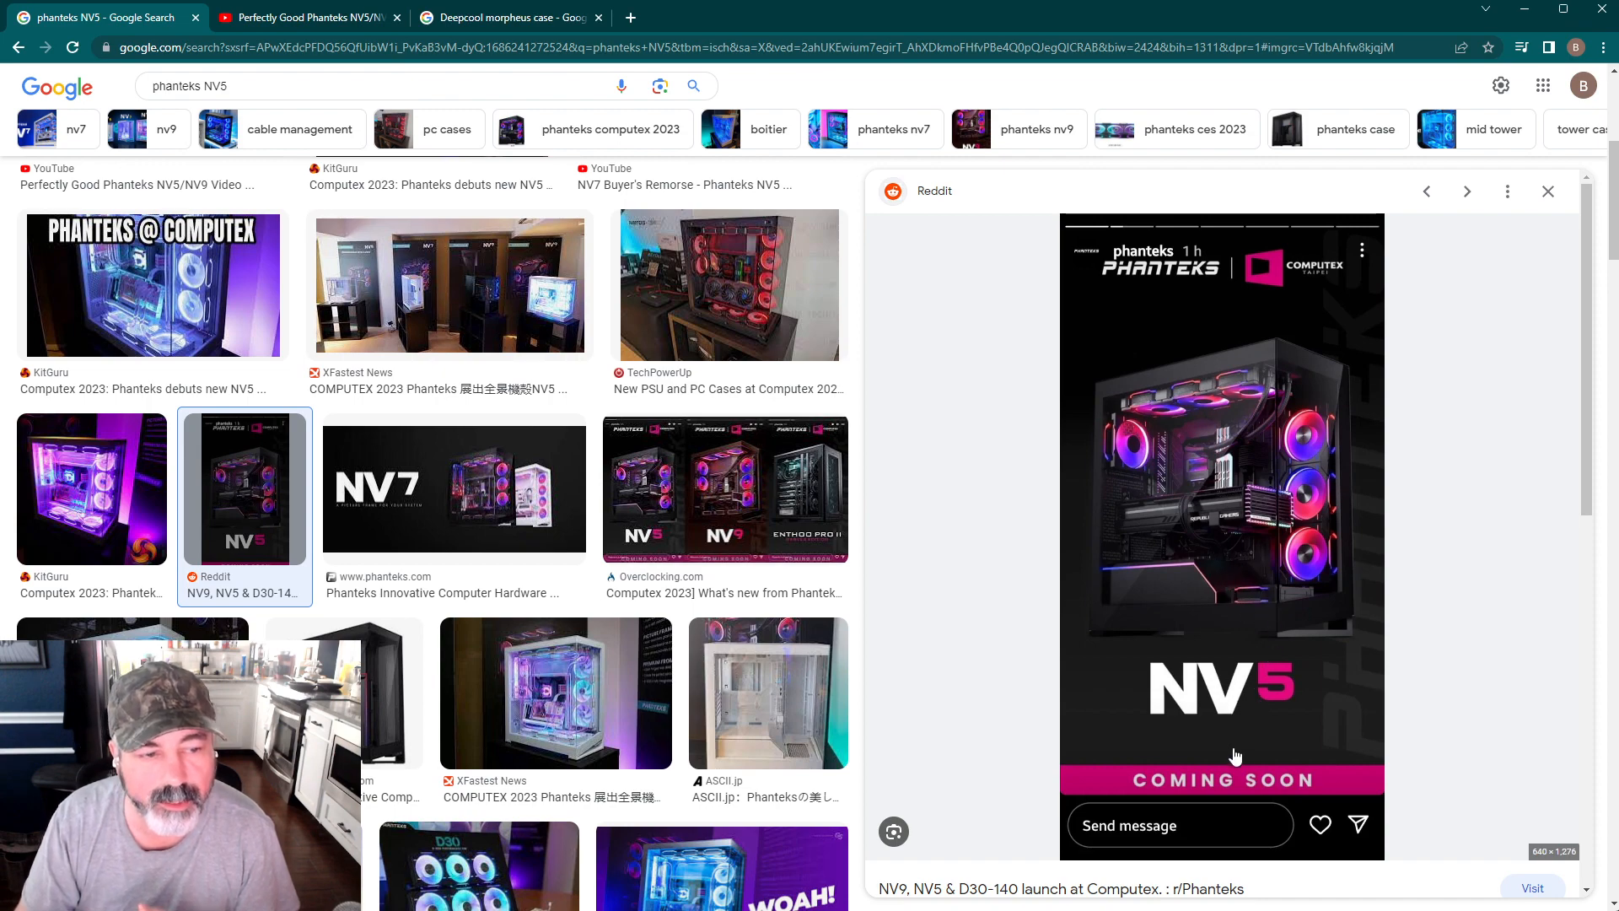
mouse_move(1250, 669)
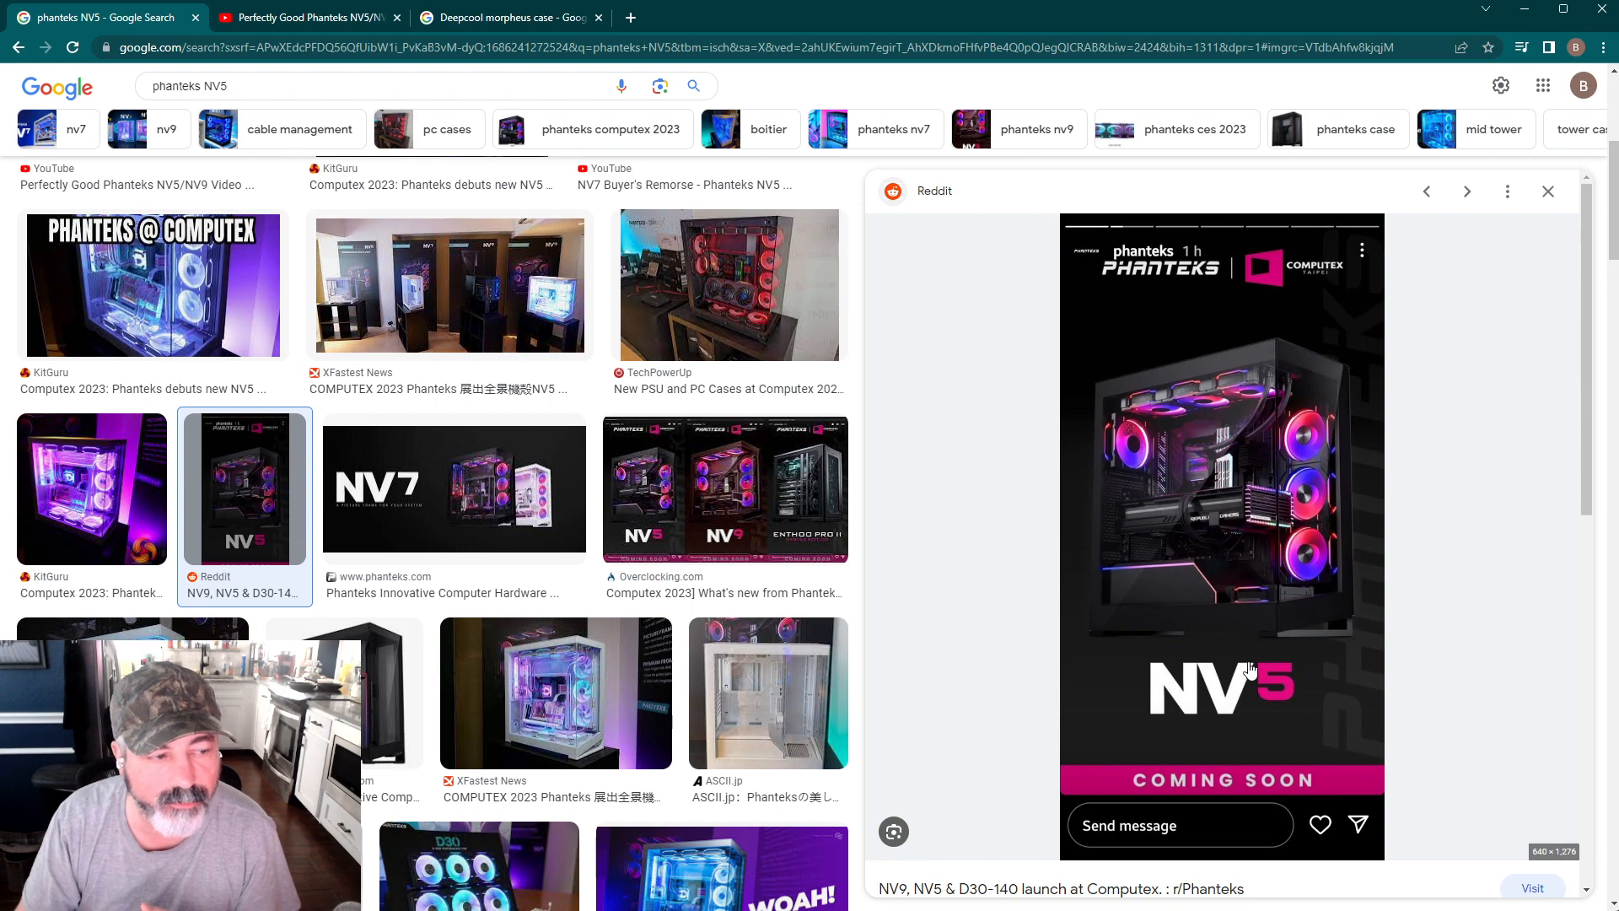
mouse_move(1272, 673)
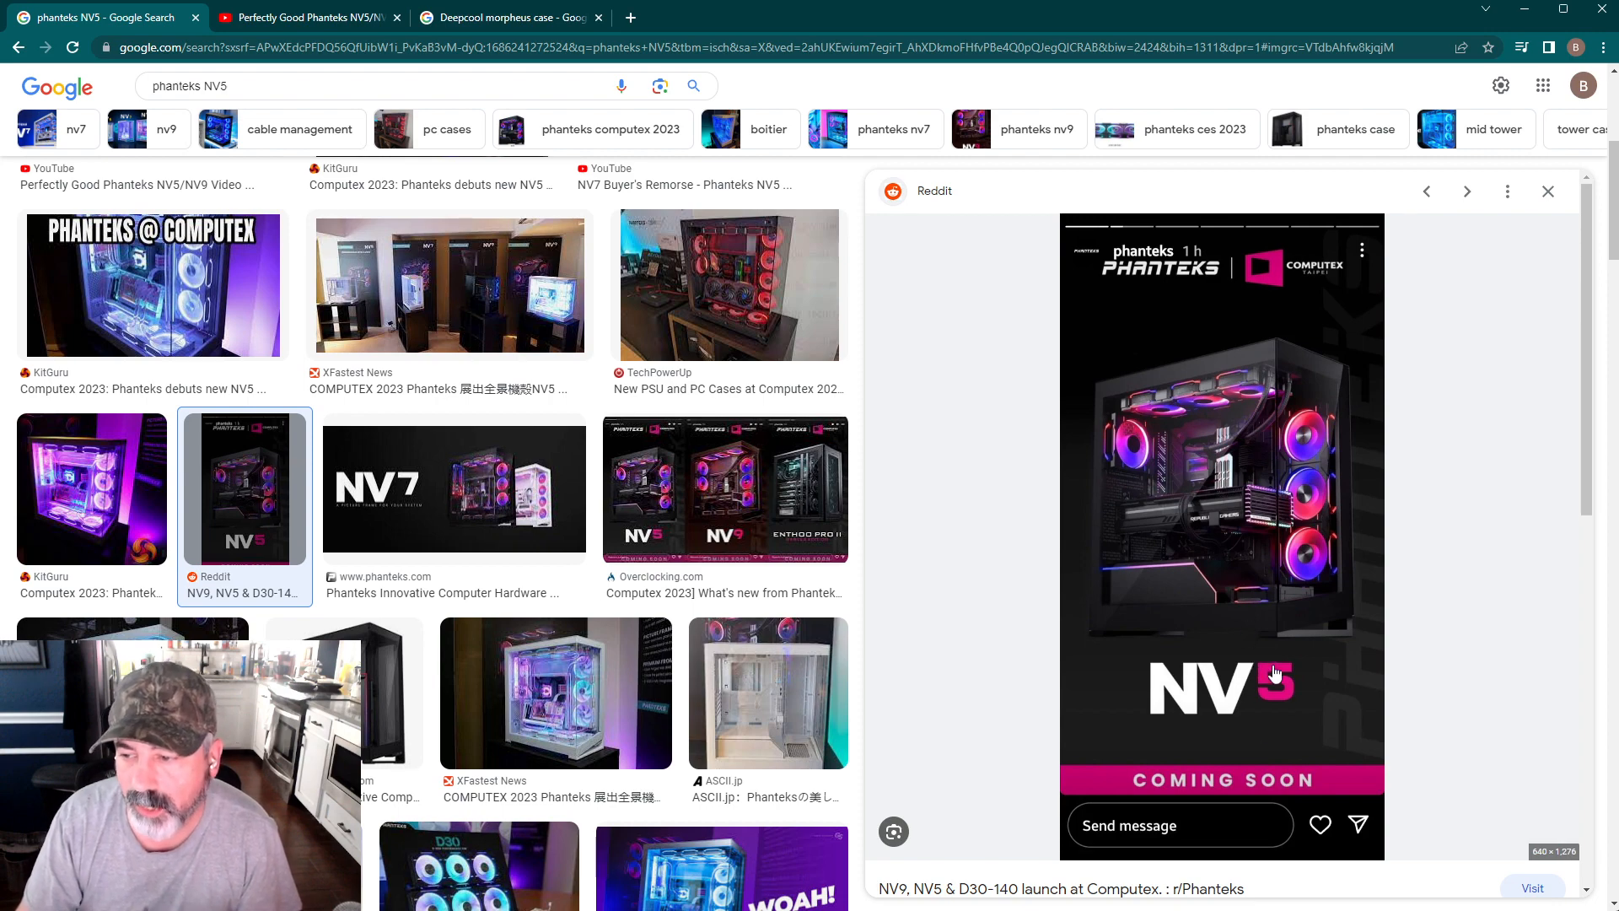
mouse_move(1243, 555)
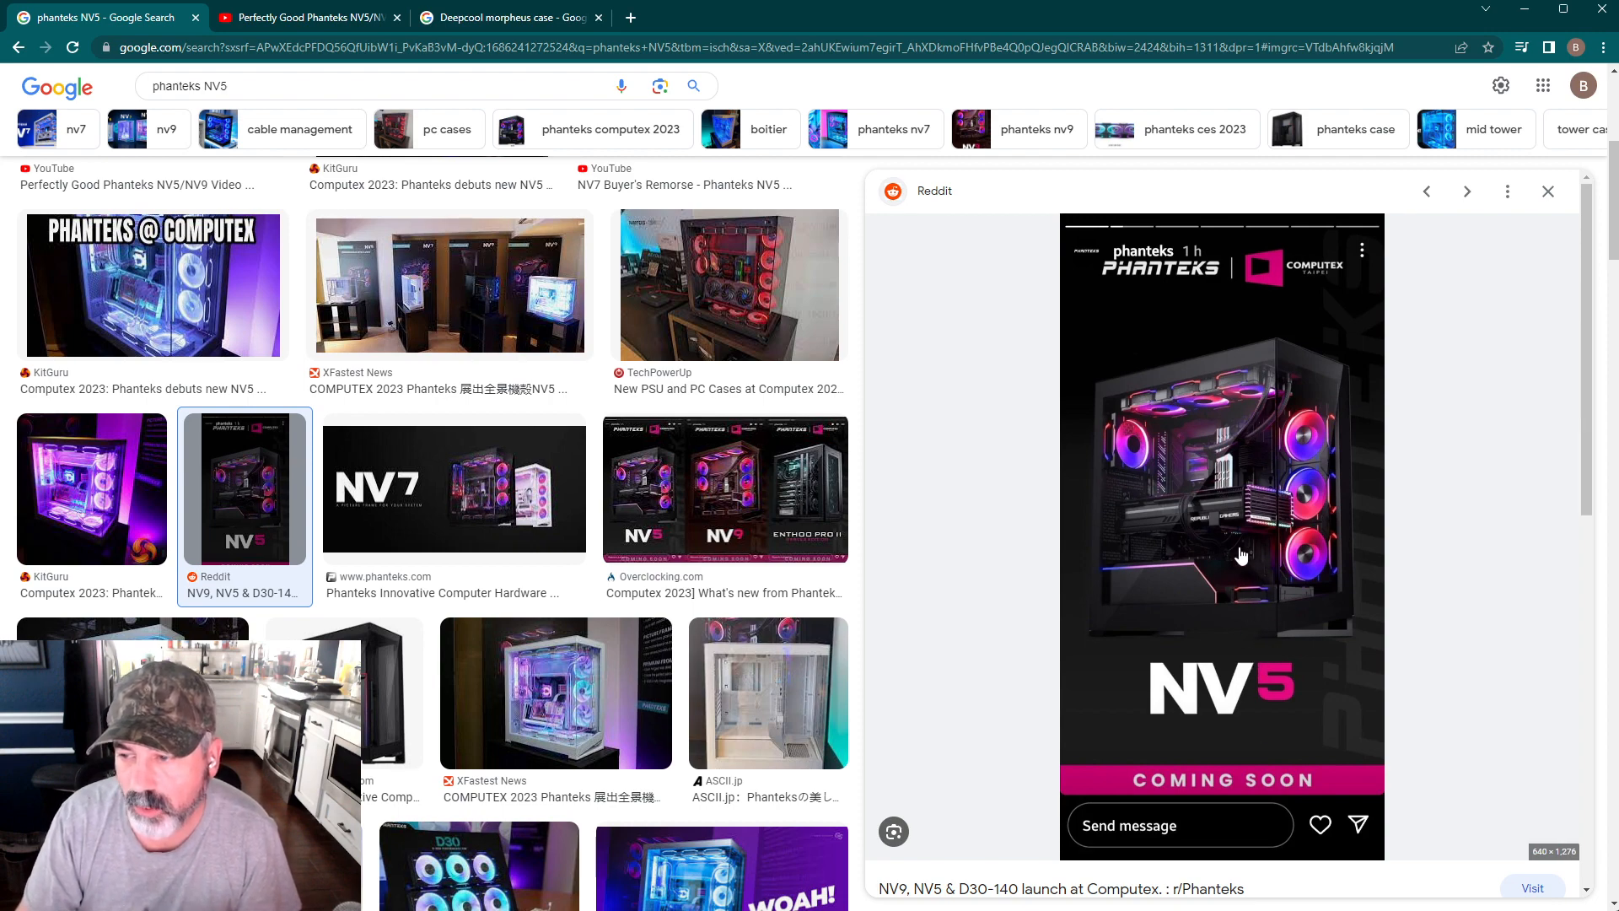
mouse_move(1265, 523)
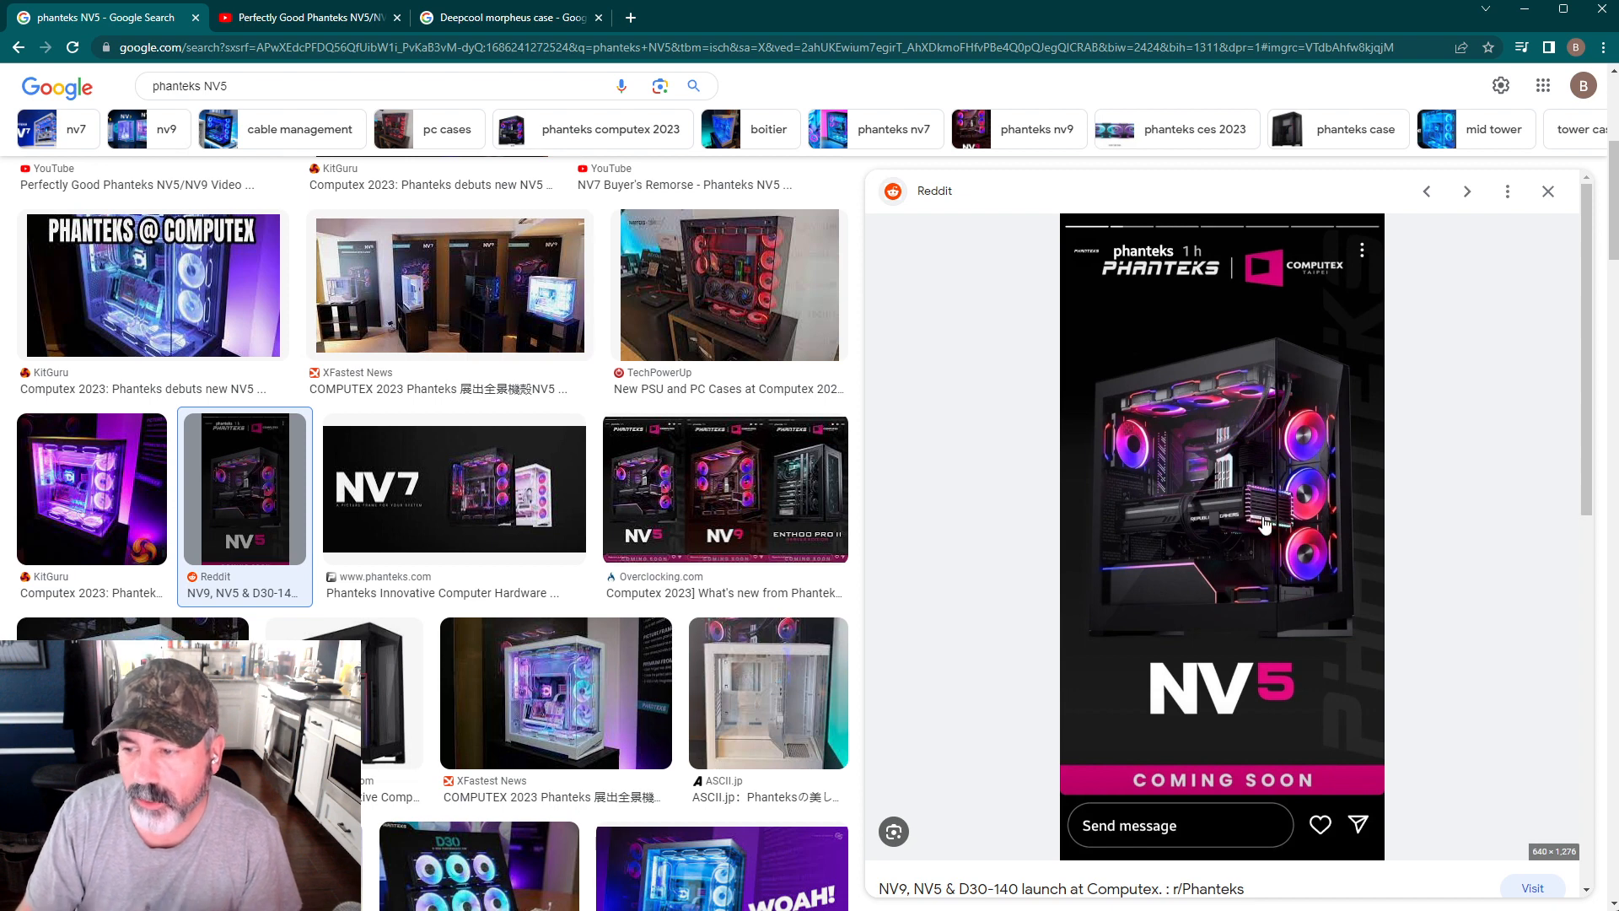
mouse_move(1271, 620)
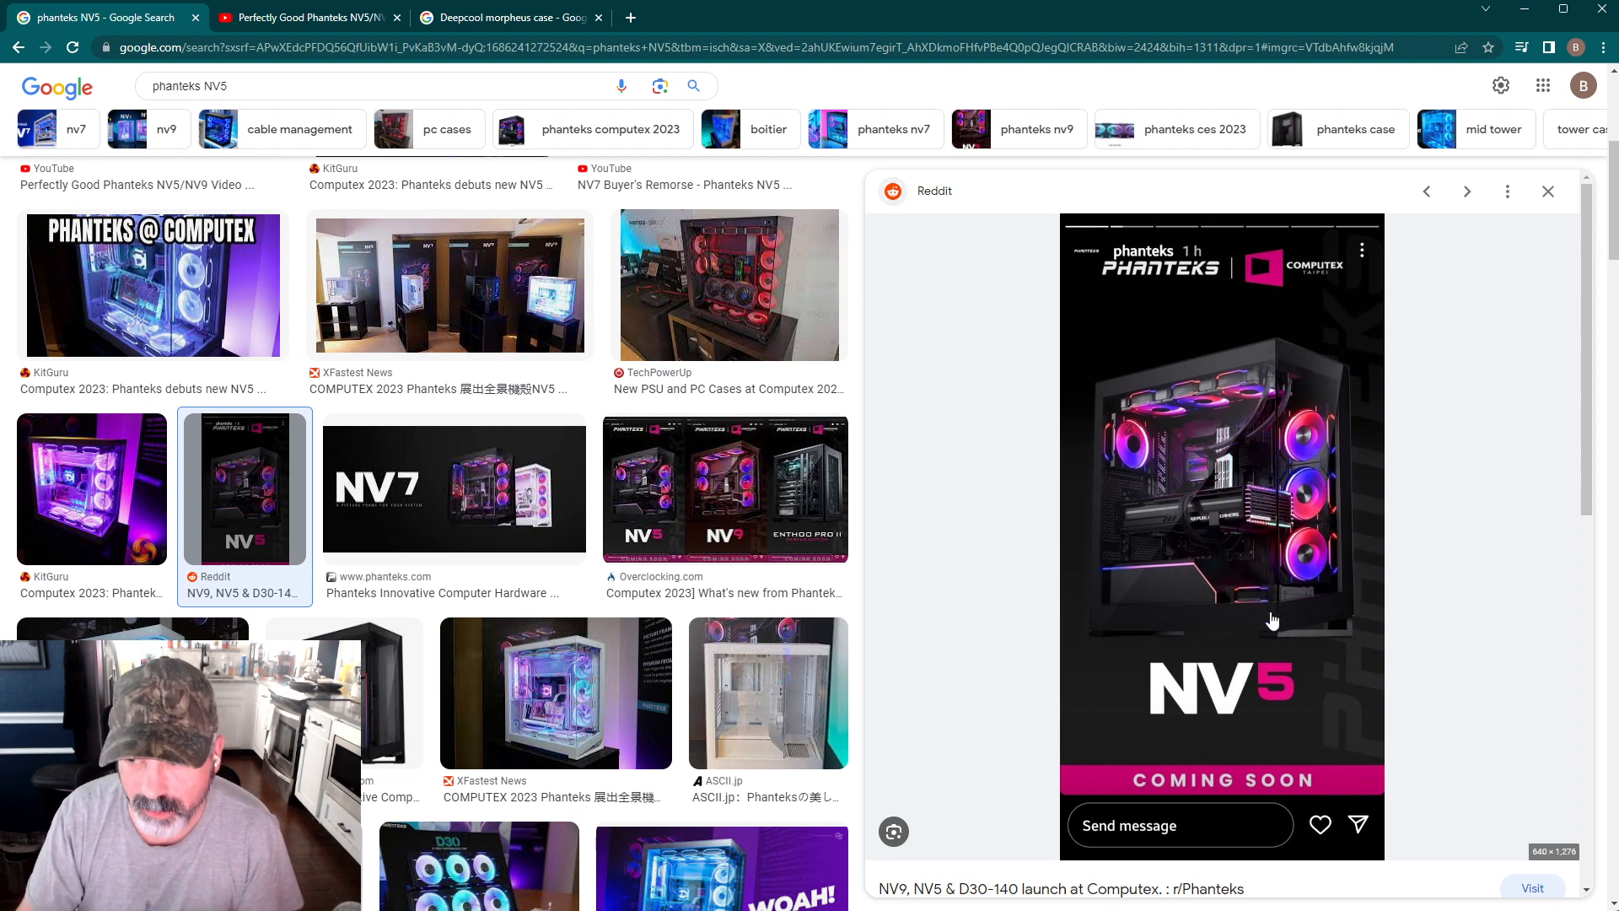
mouse_move(1244, 597)
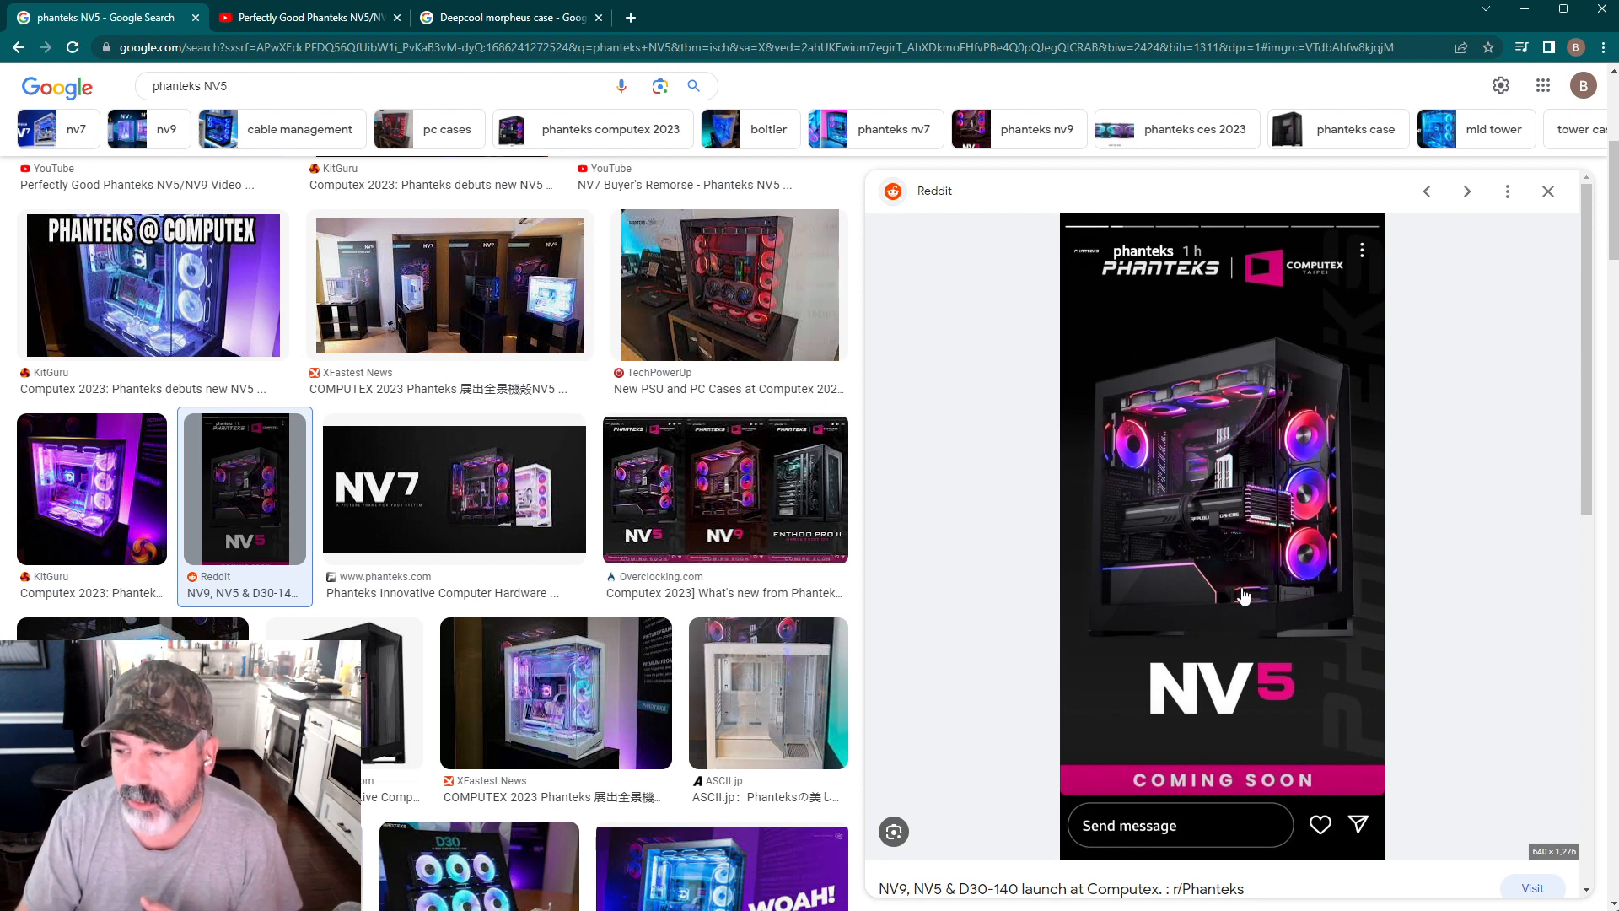
mouse_move(1280, 602)
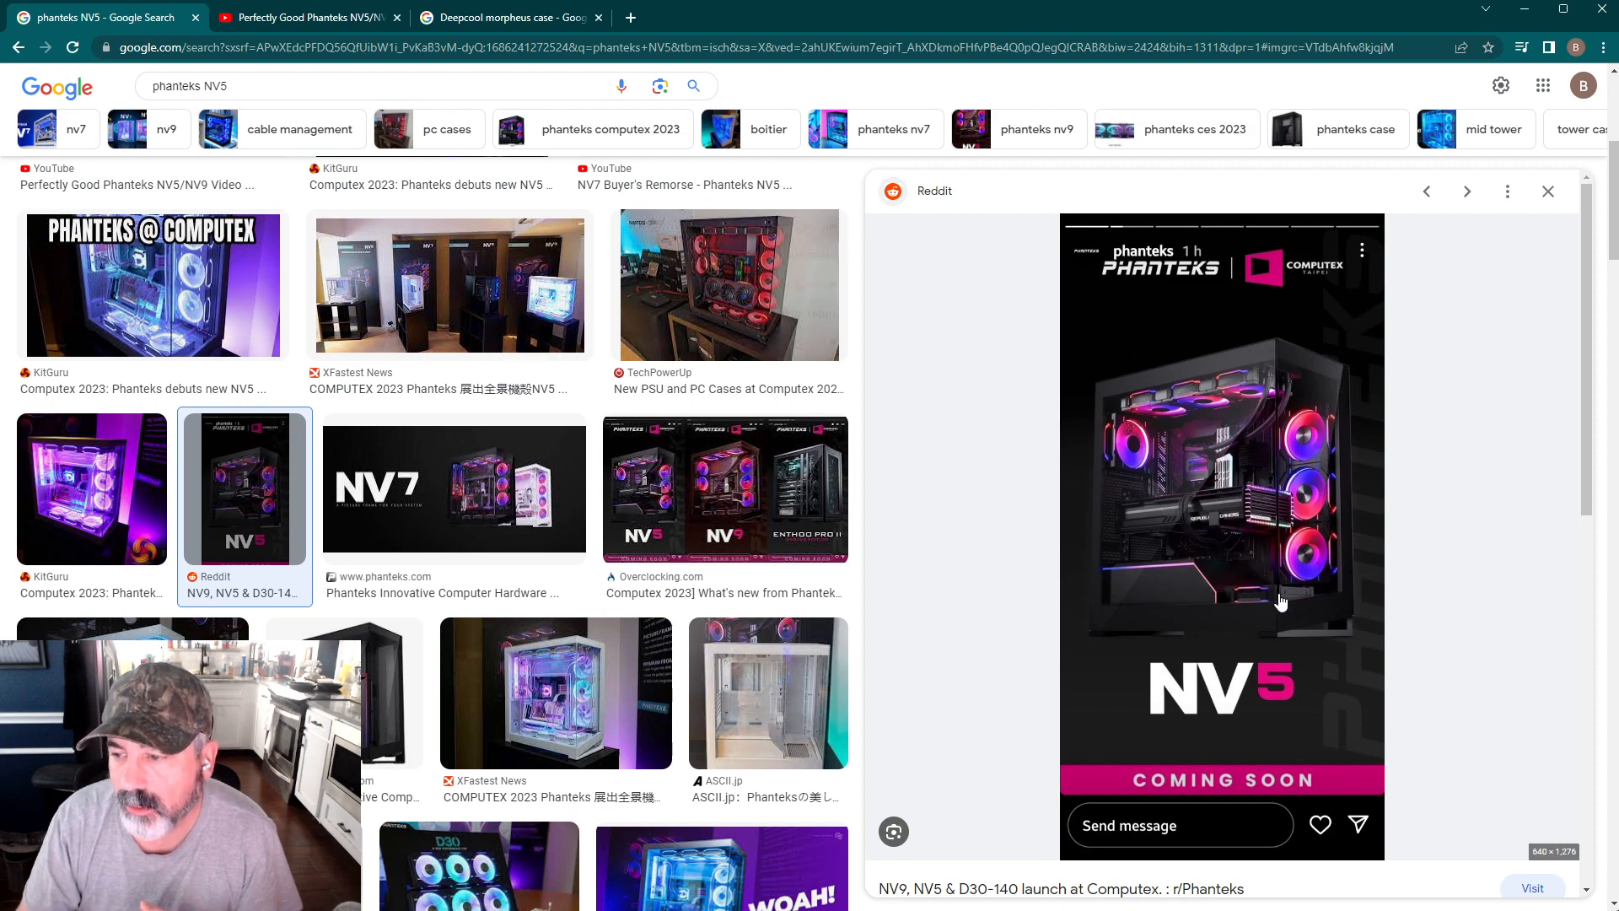
mouse_move(1378, 611)
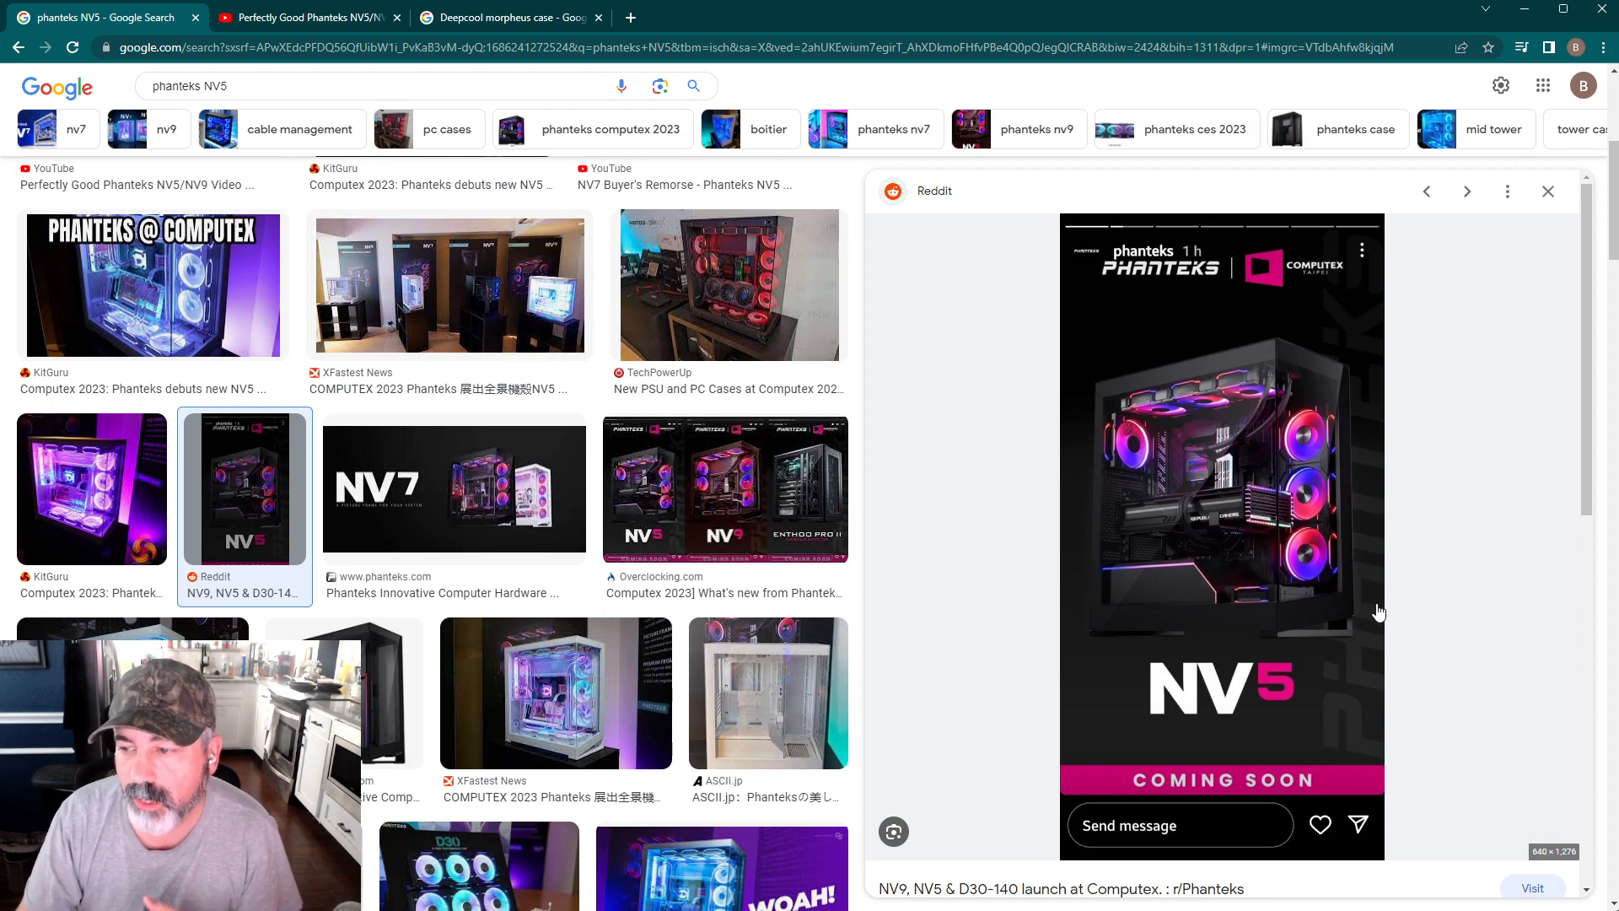
mouse_move(1420, 609)
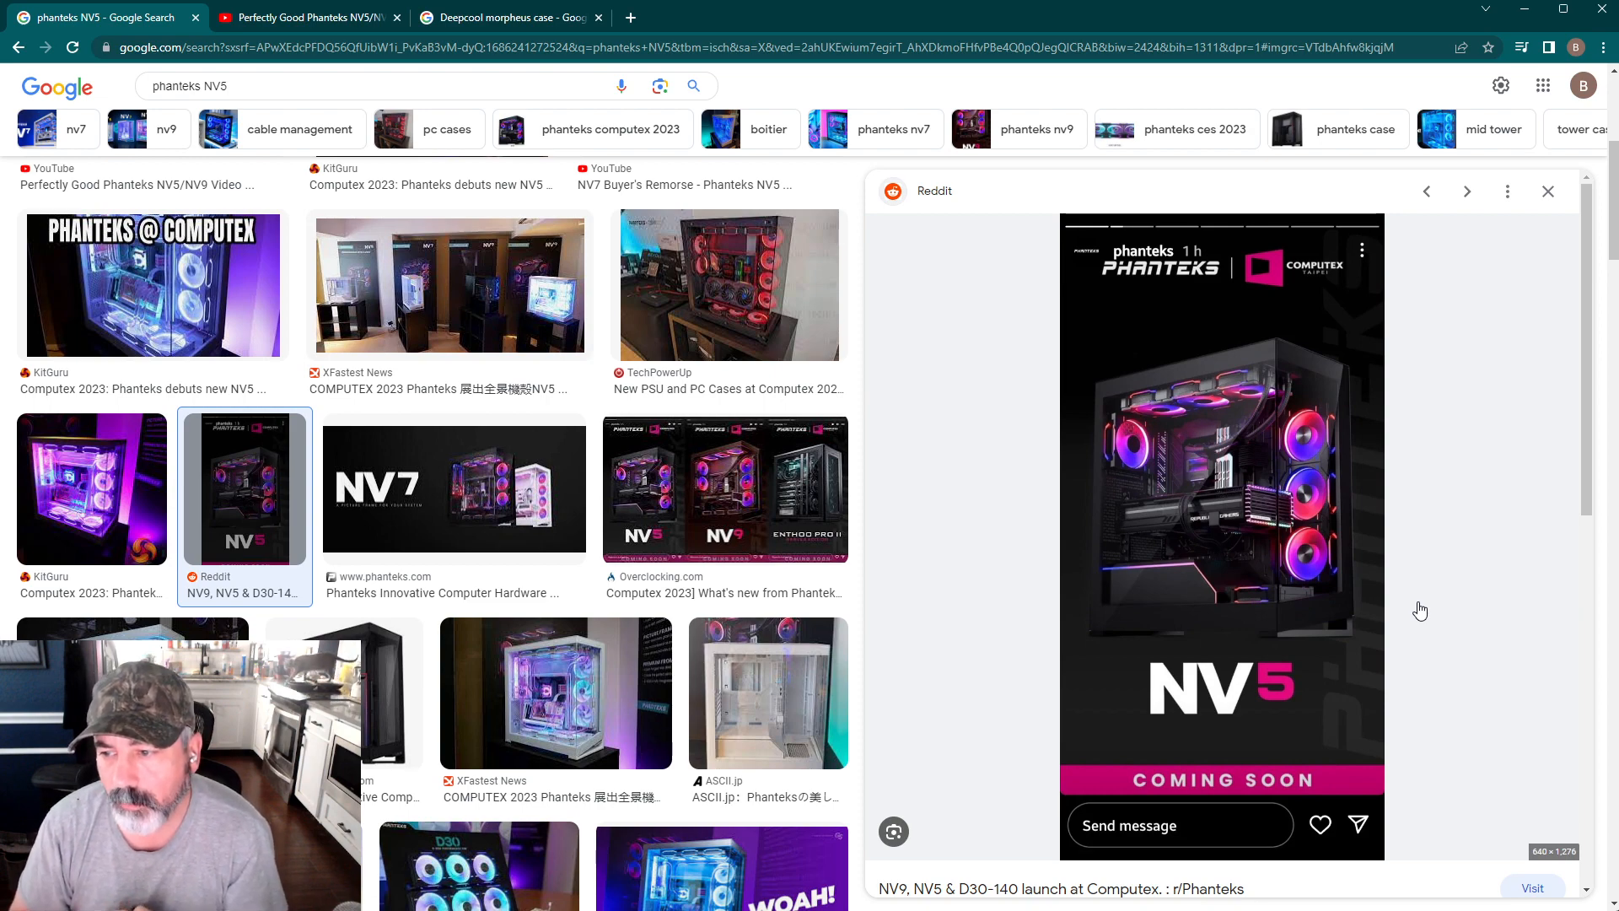
mouse_move(1388, 538)
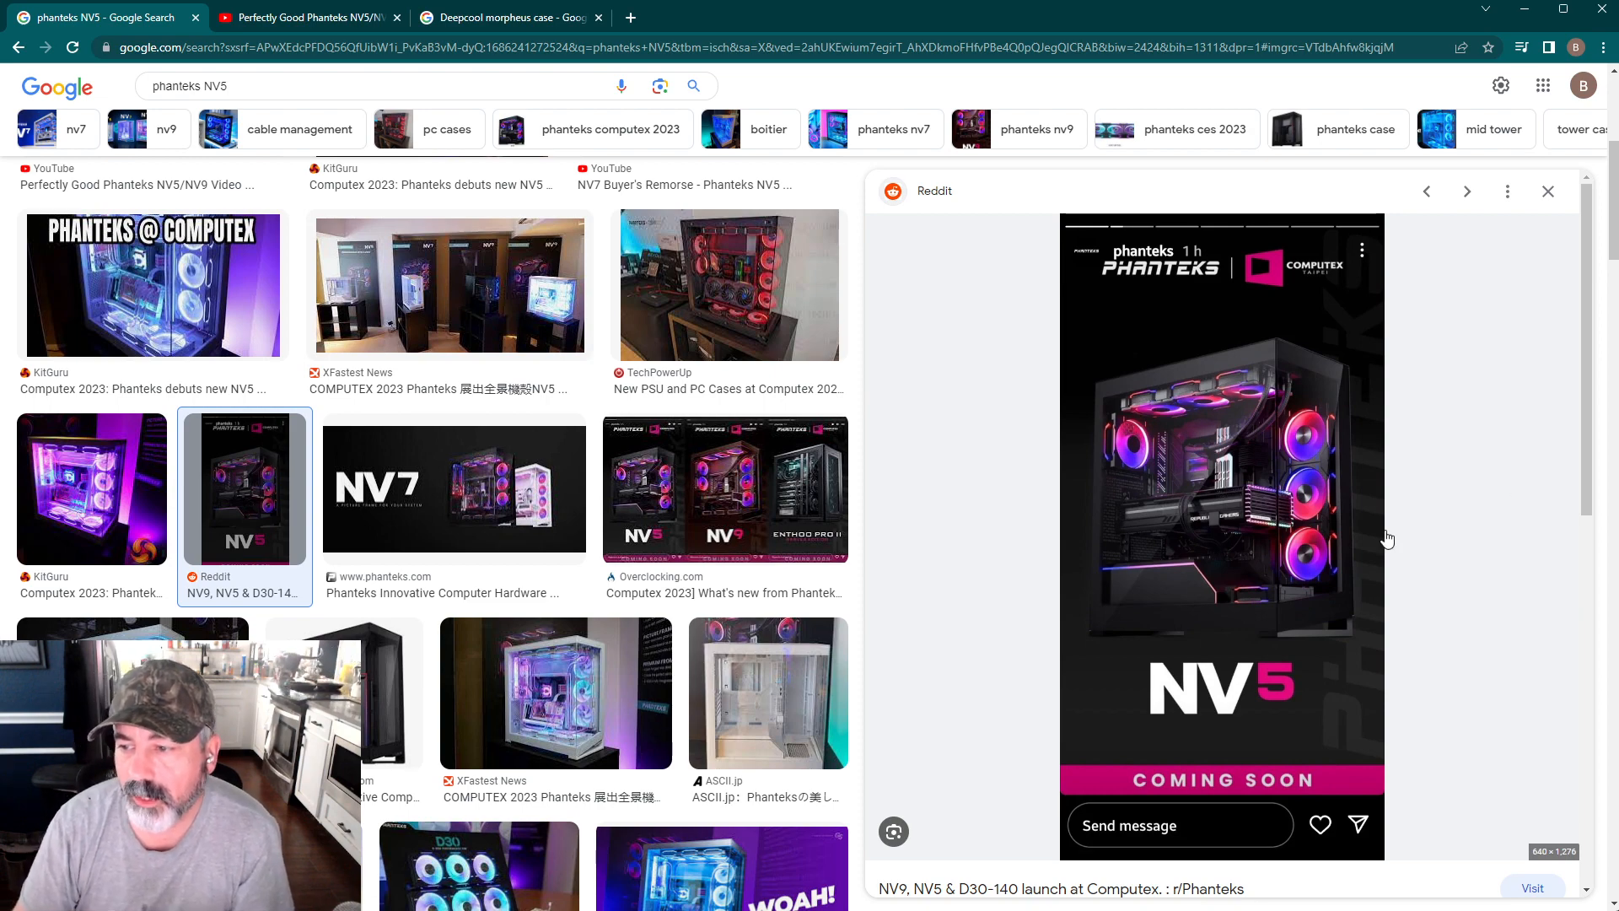
mouse_move(1250, 600)
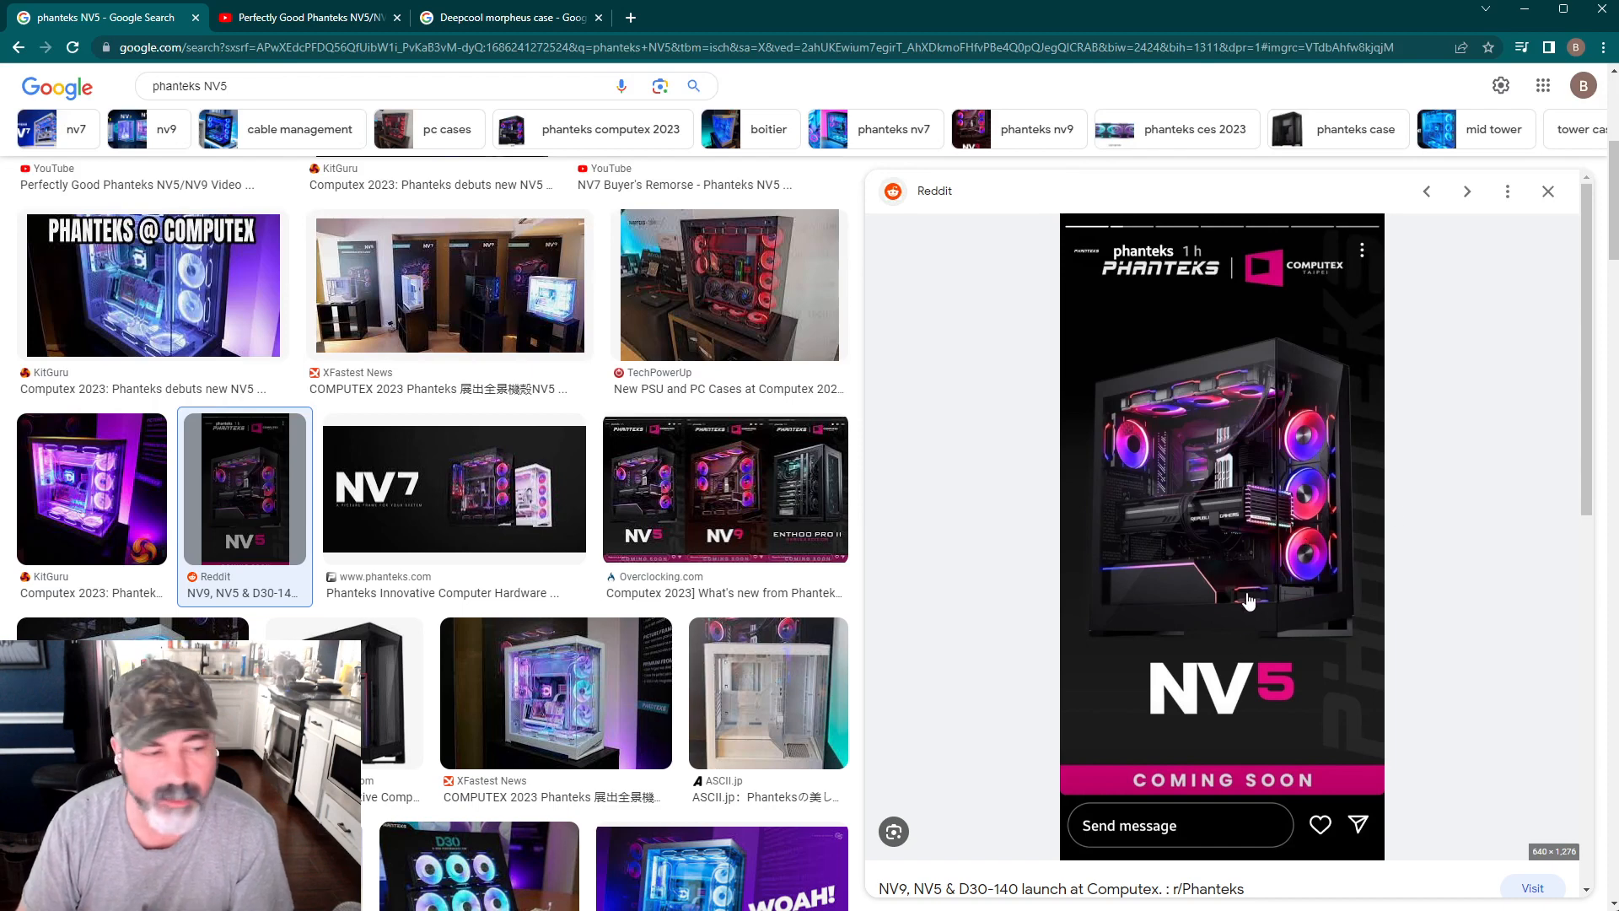
mouse_move(1262, 523)
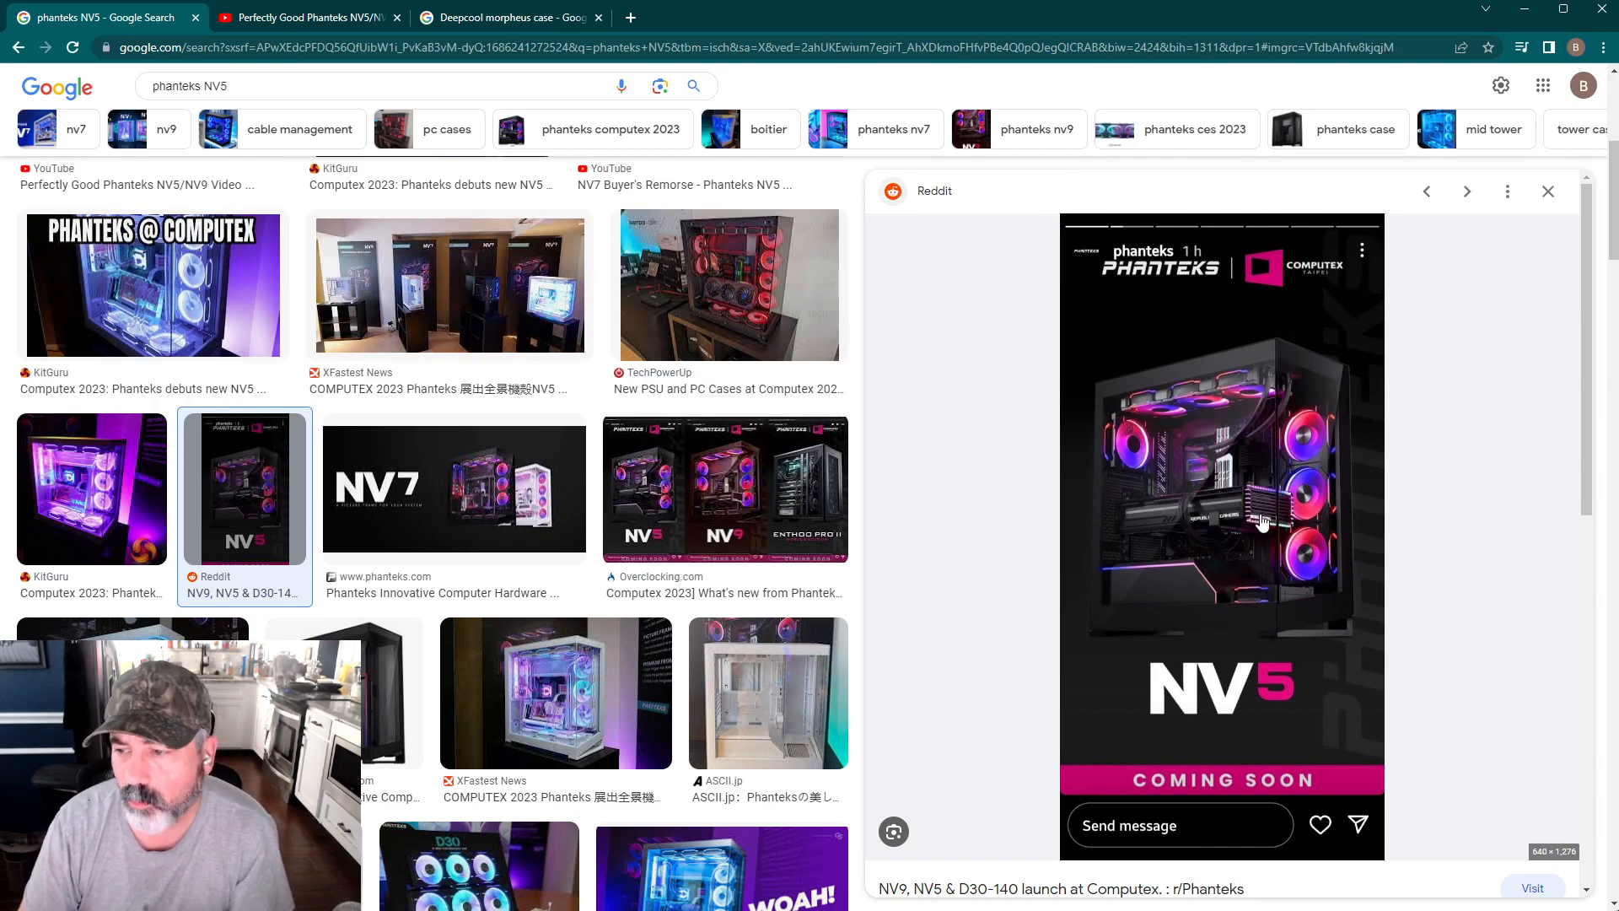
mouse_move(1312, 588)
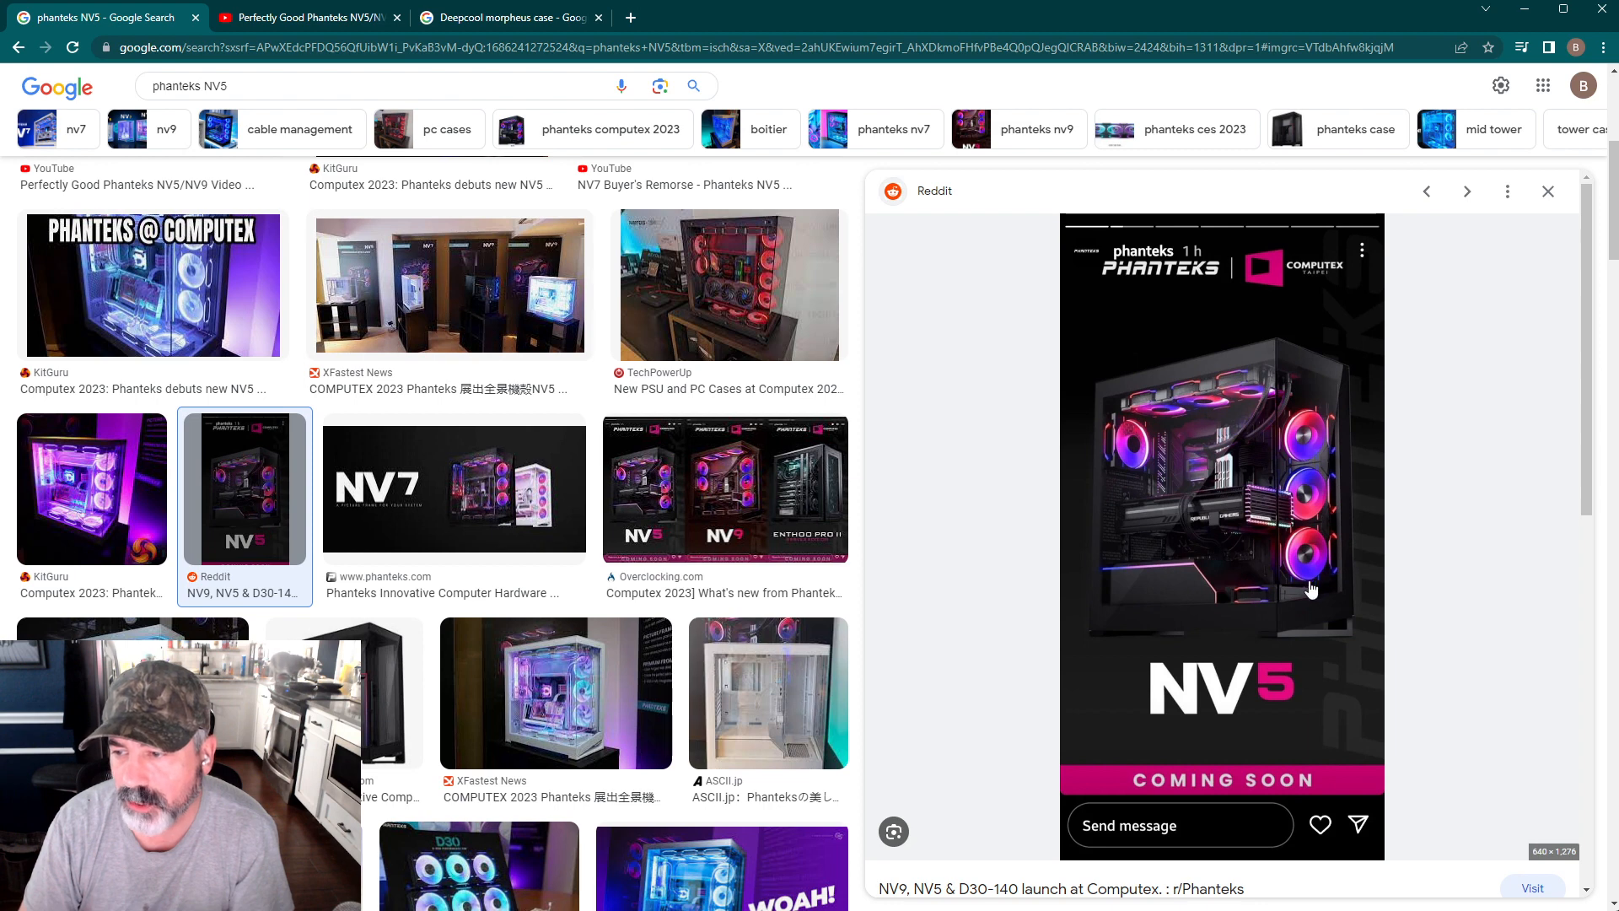
mouse_move(1322, 545)
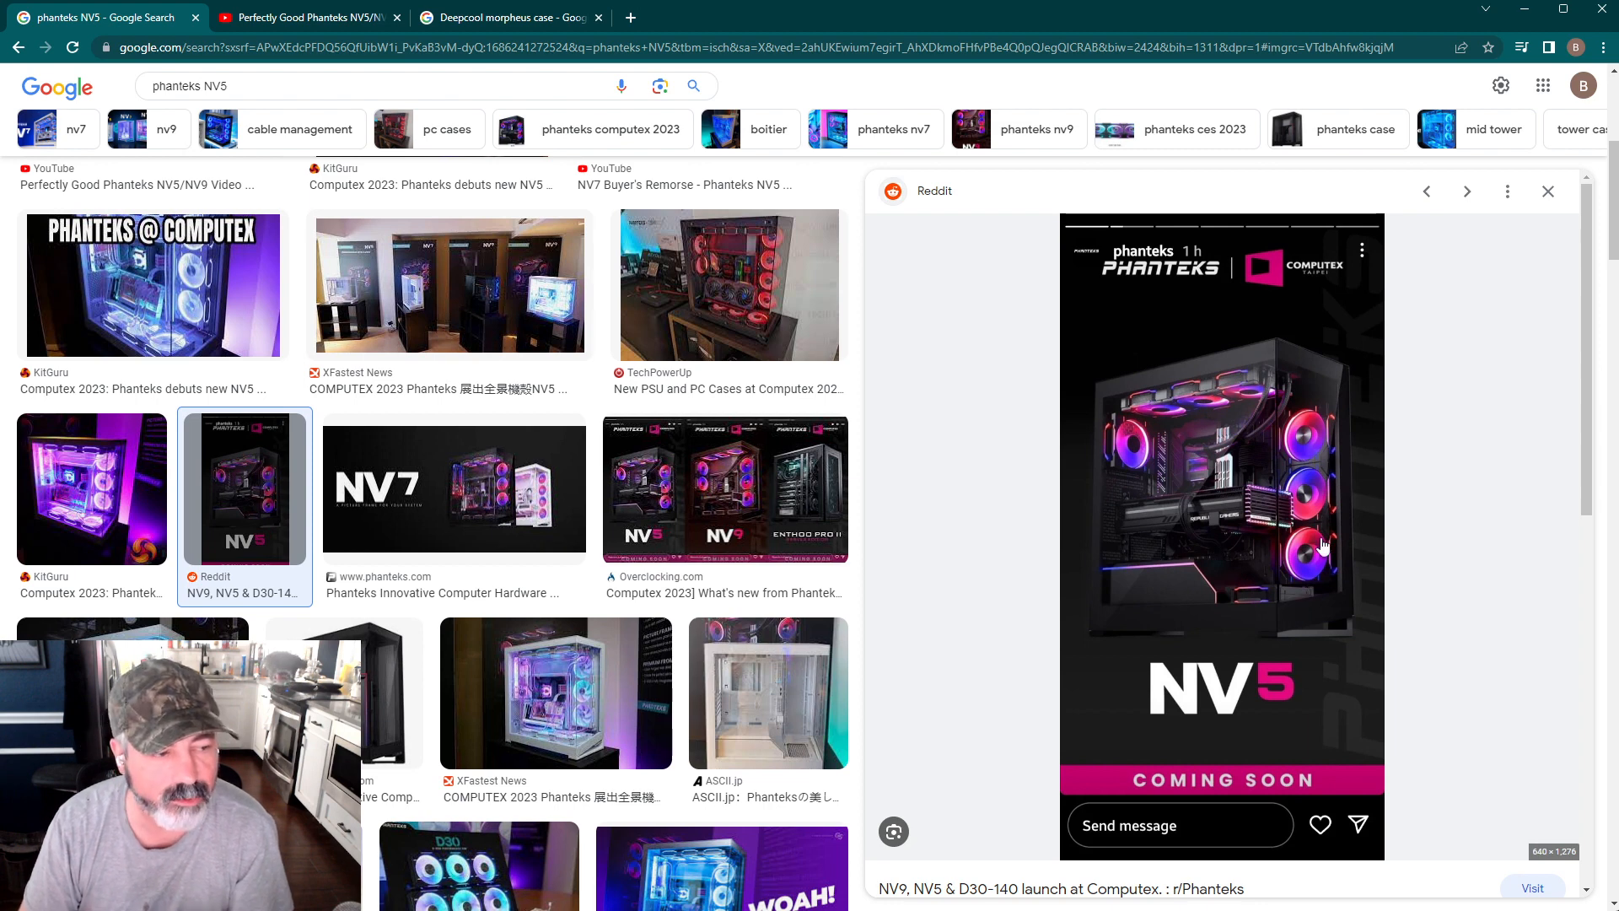
mouse_move(1339, 599)
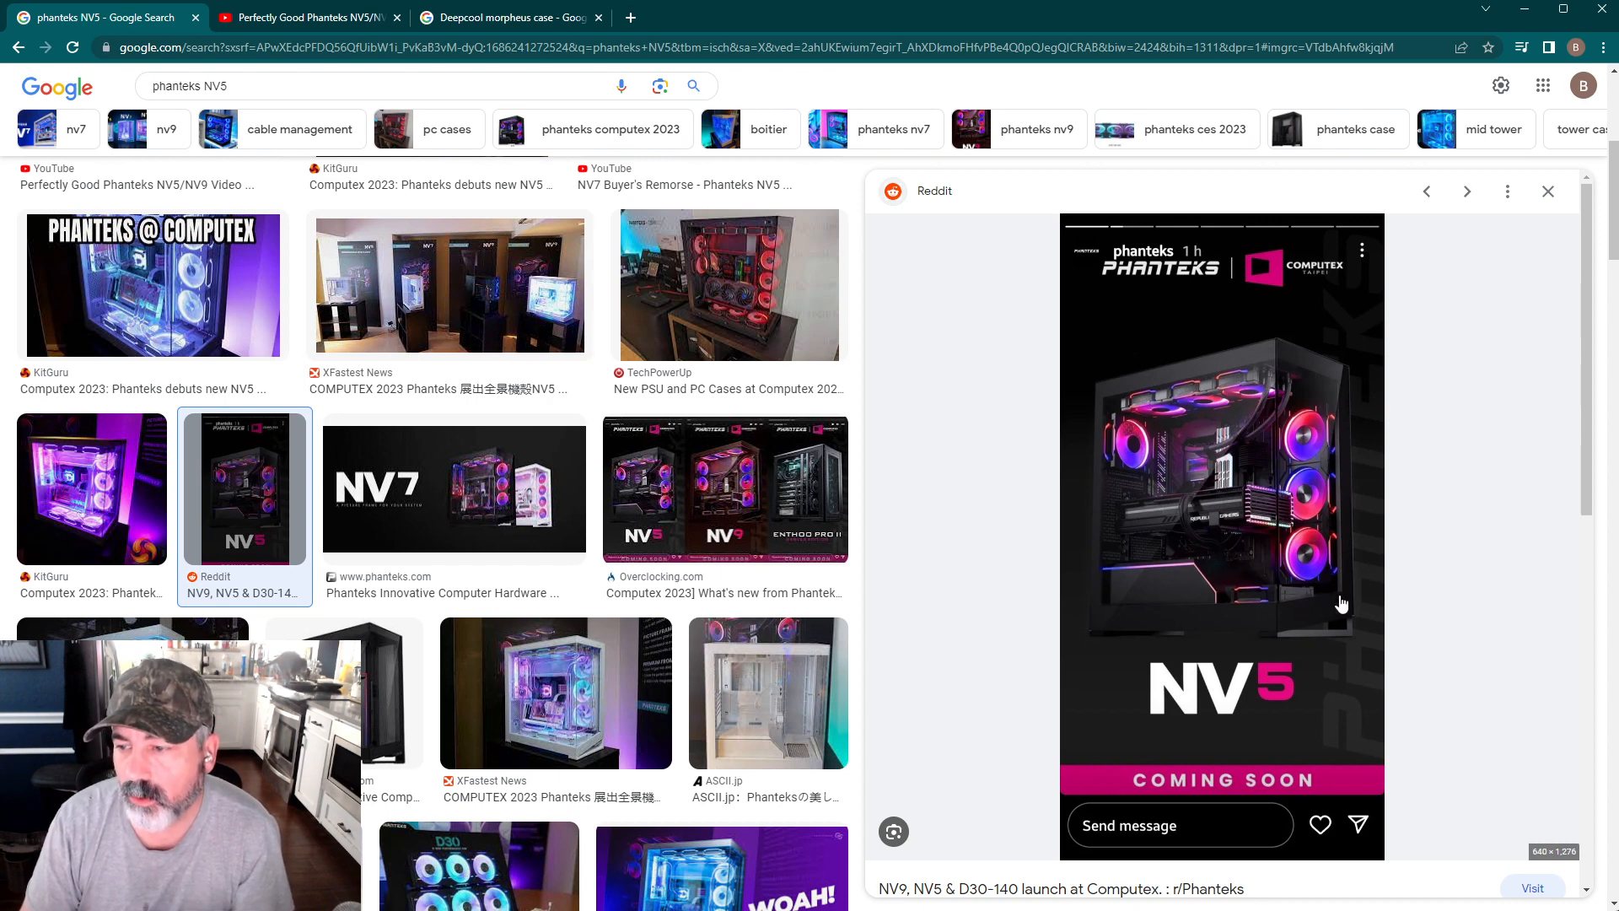
mouse_move(1333, 603)
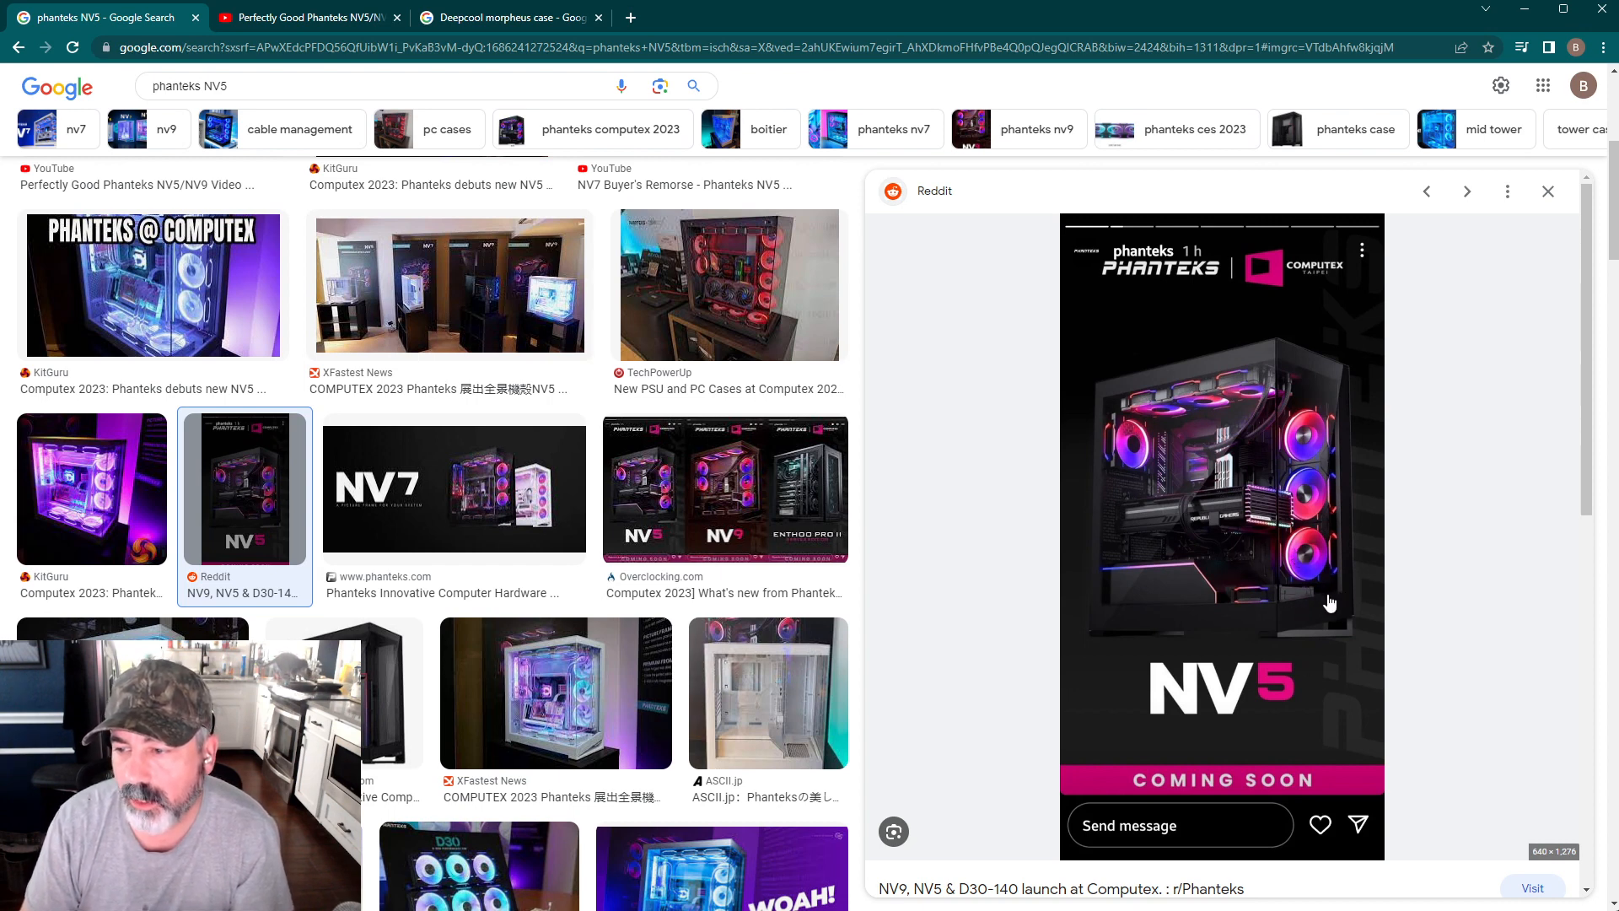
mouse_move(1240, 535)
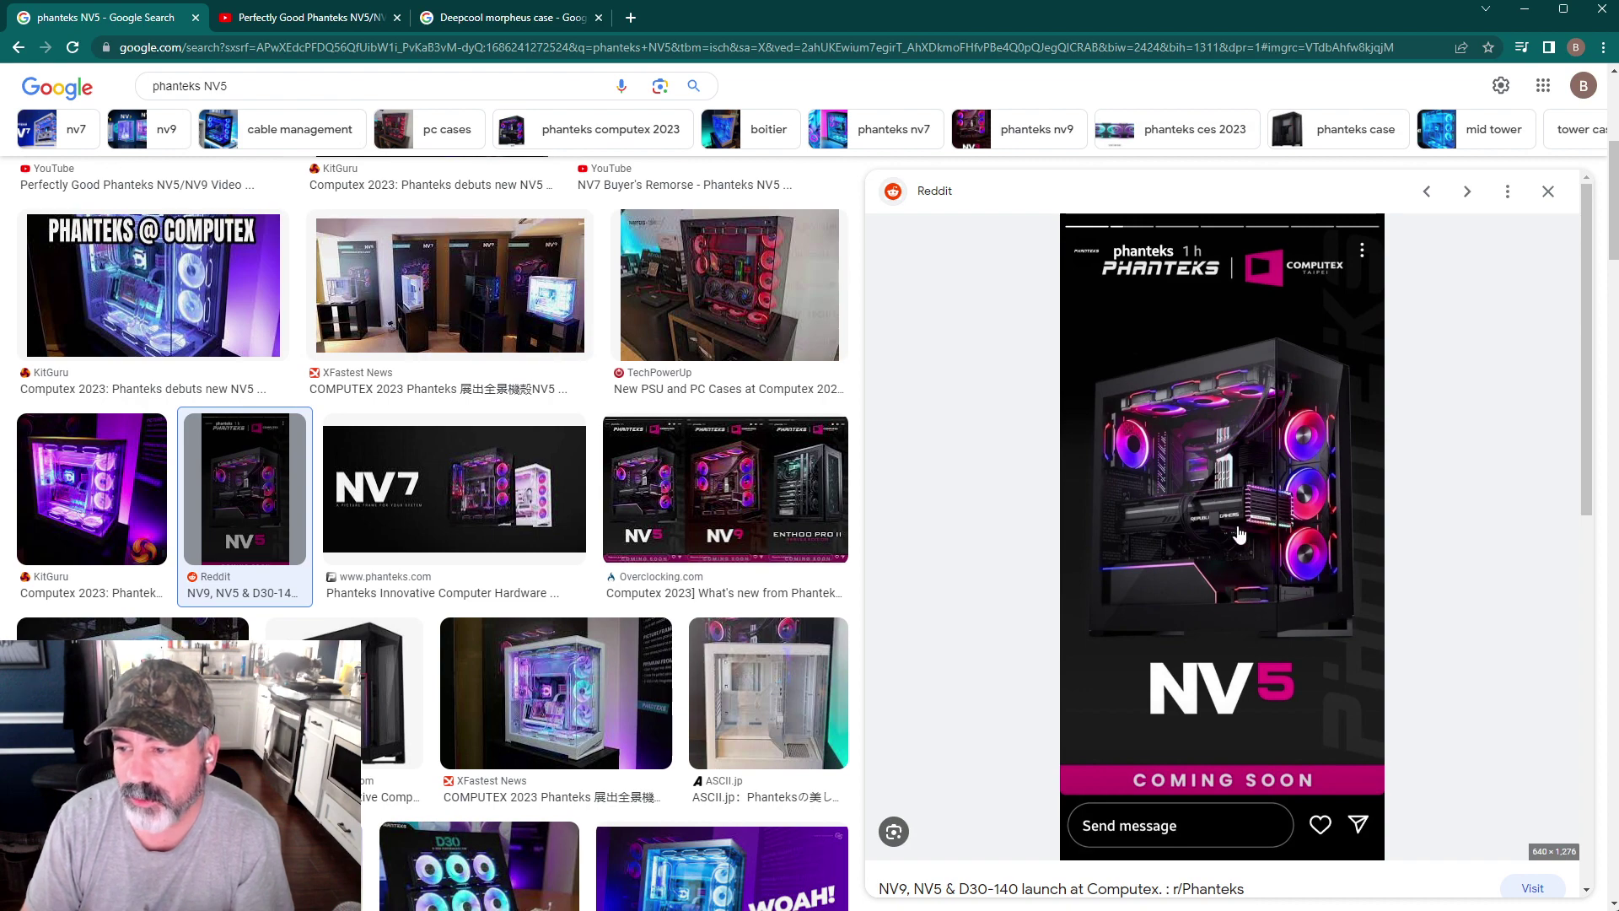
mouse_move(1217, 465)
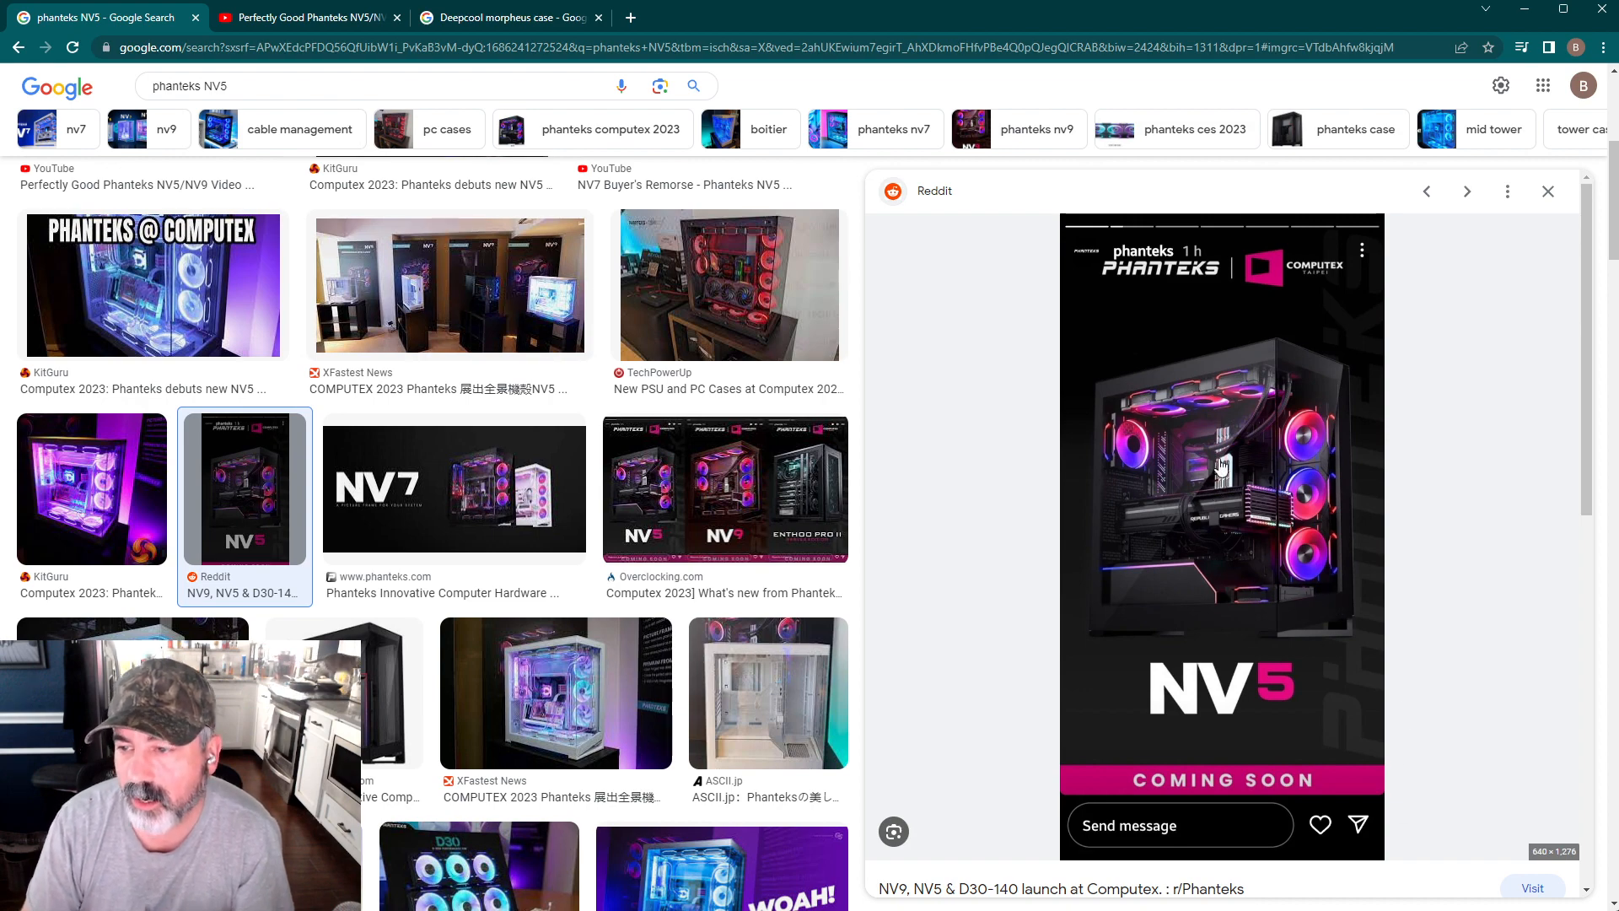
mouse_move(1109, 349)
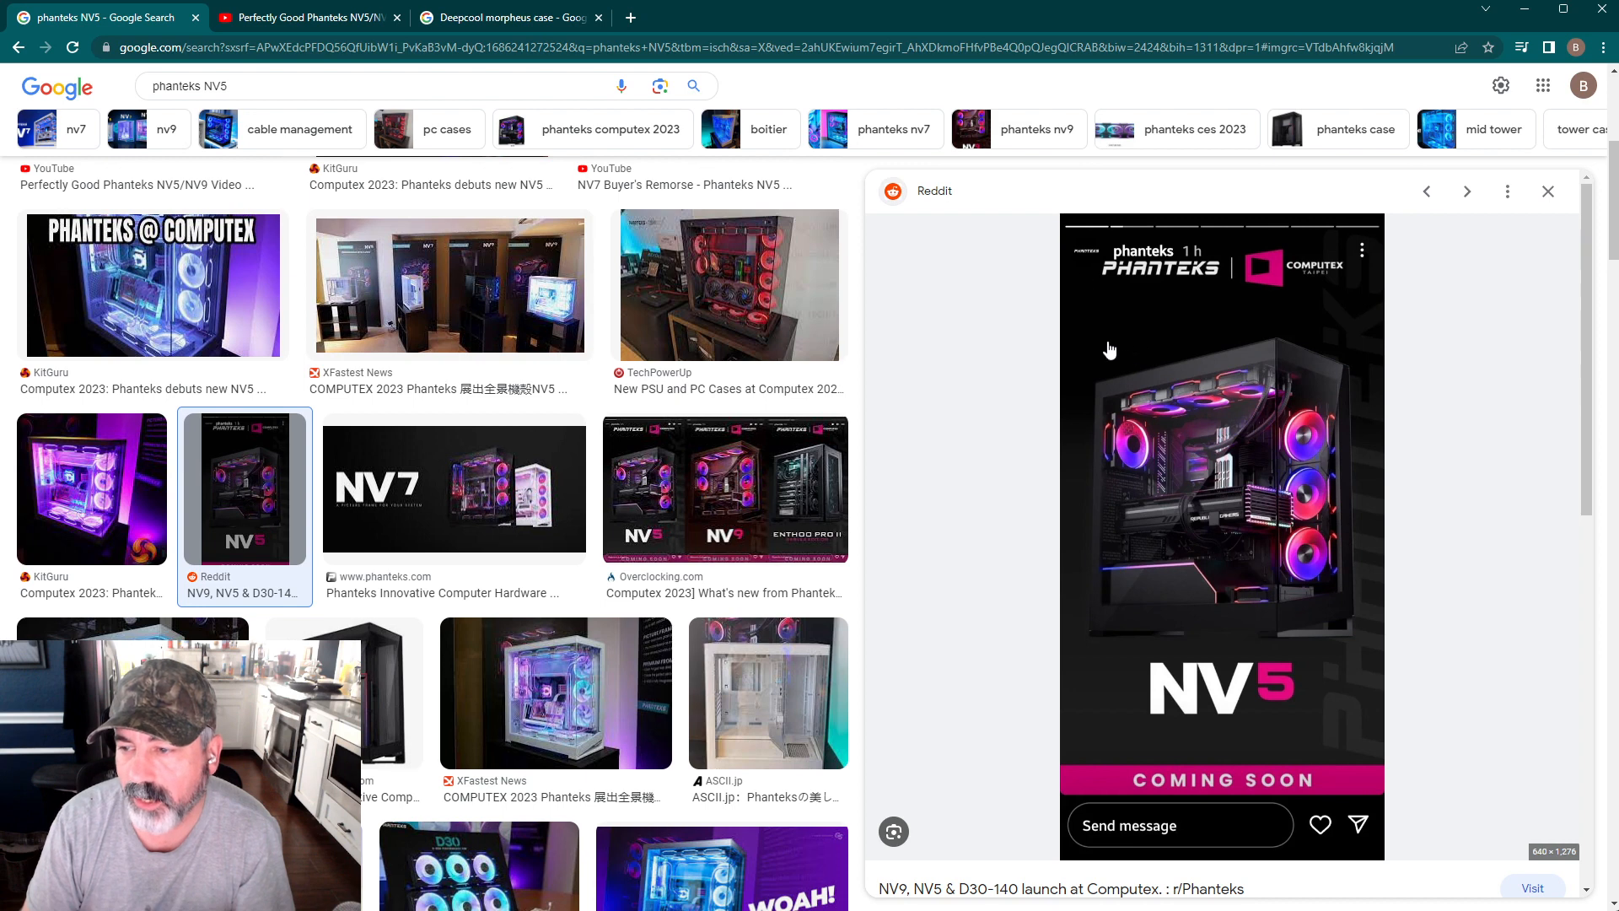
mouse_move(1105, 253)
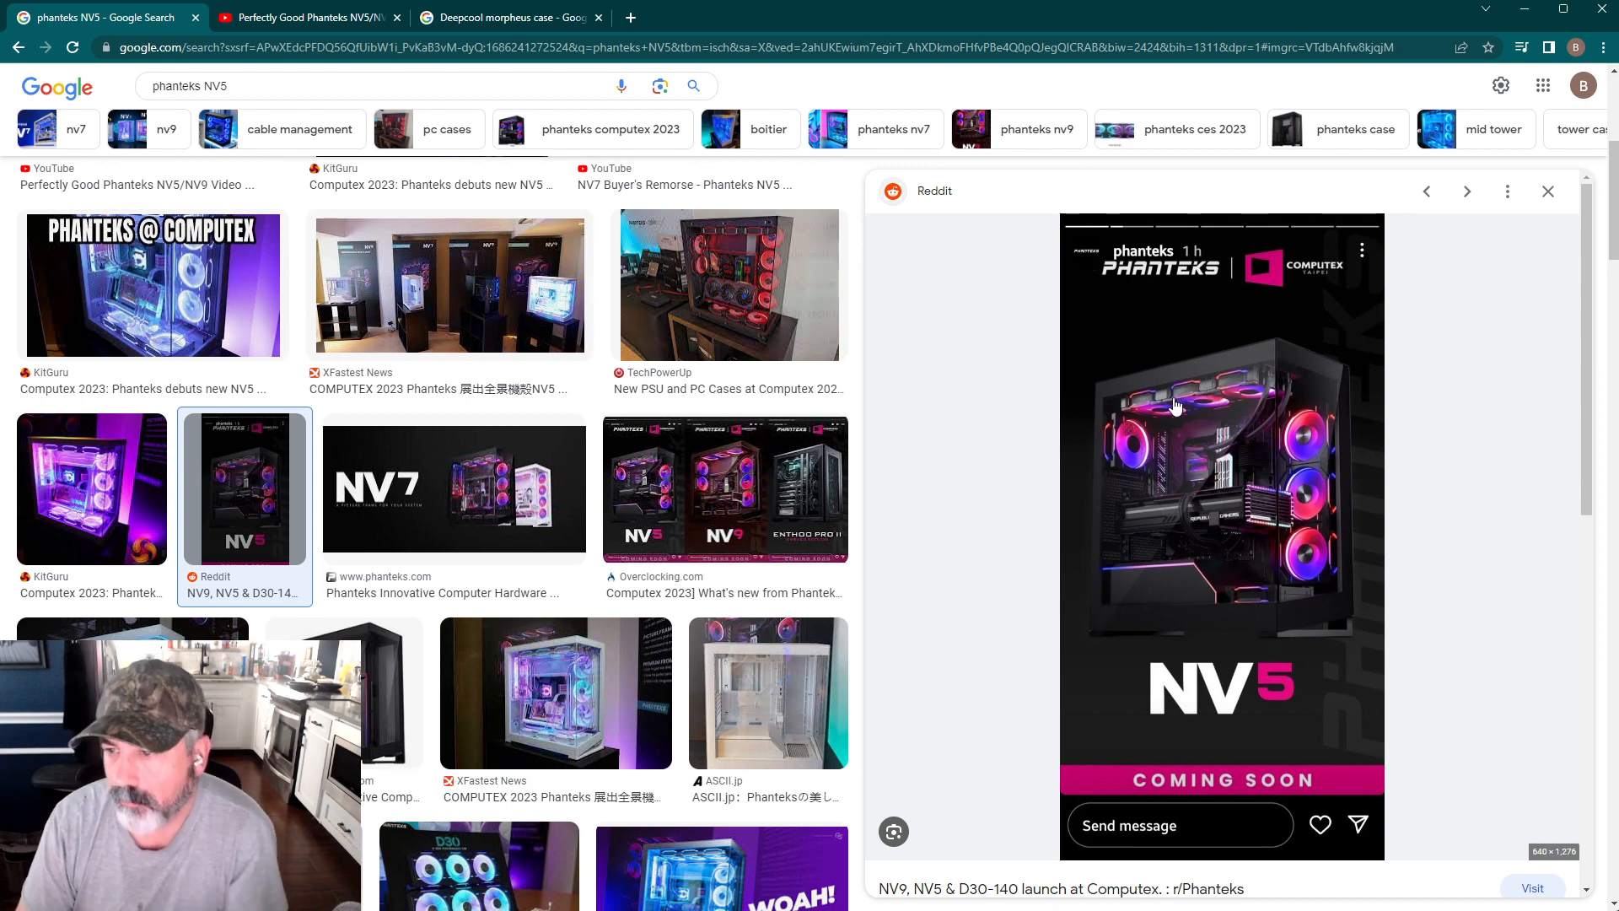
mouse_move(1319, 485)
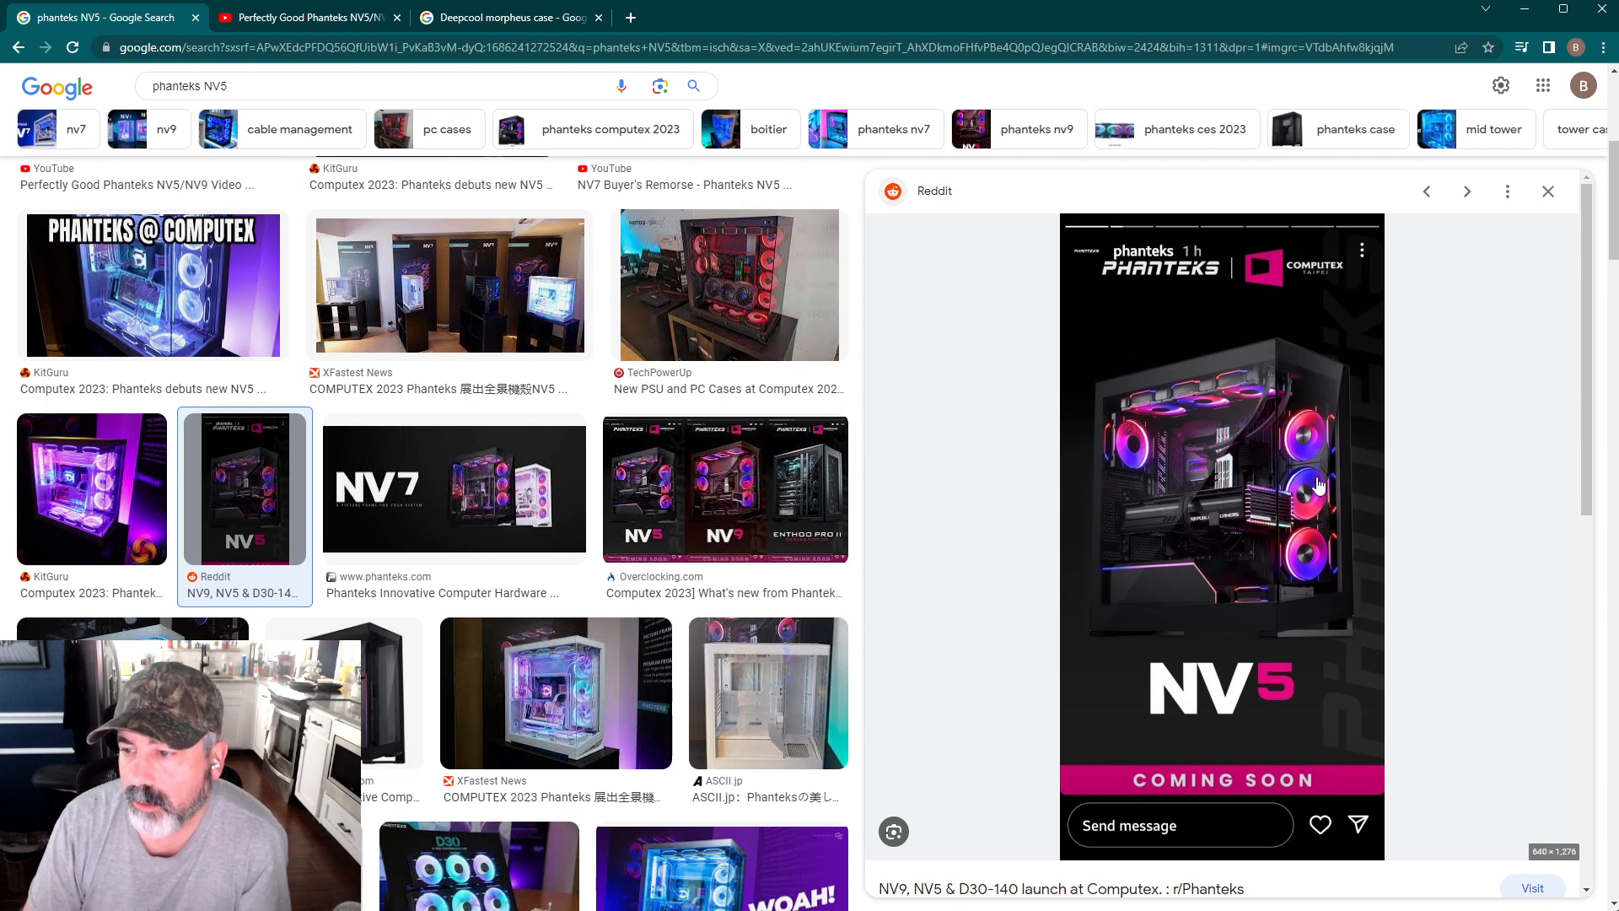
mouse_move(1135, 395)
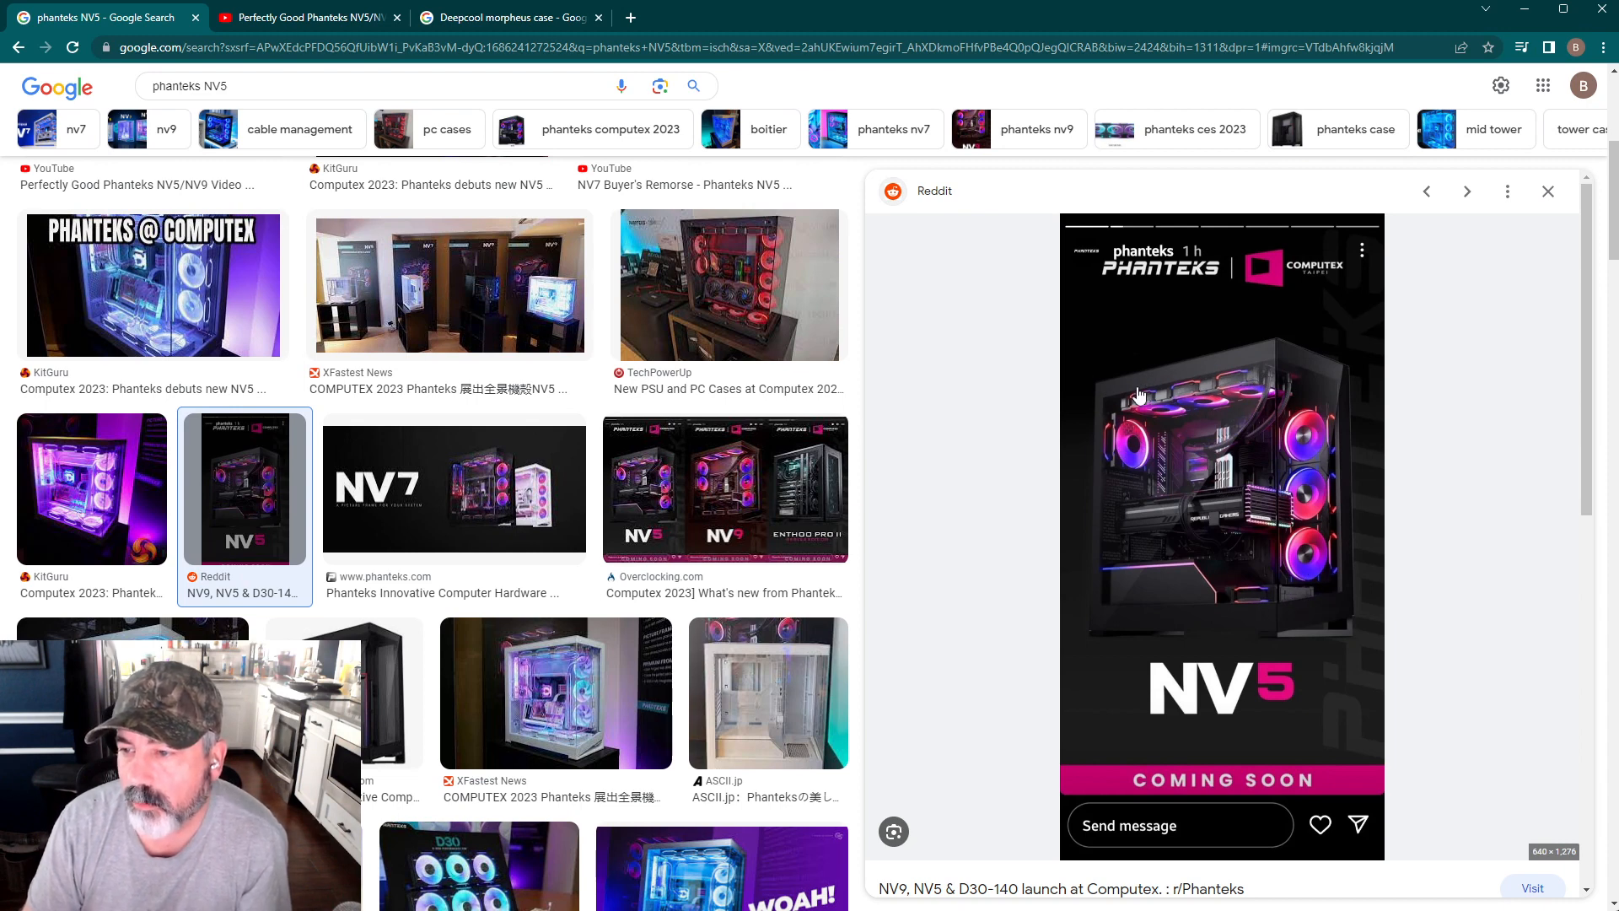
mouse_move(1305, 443)
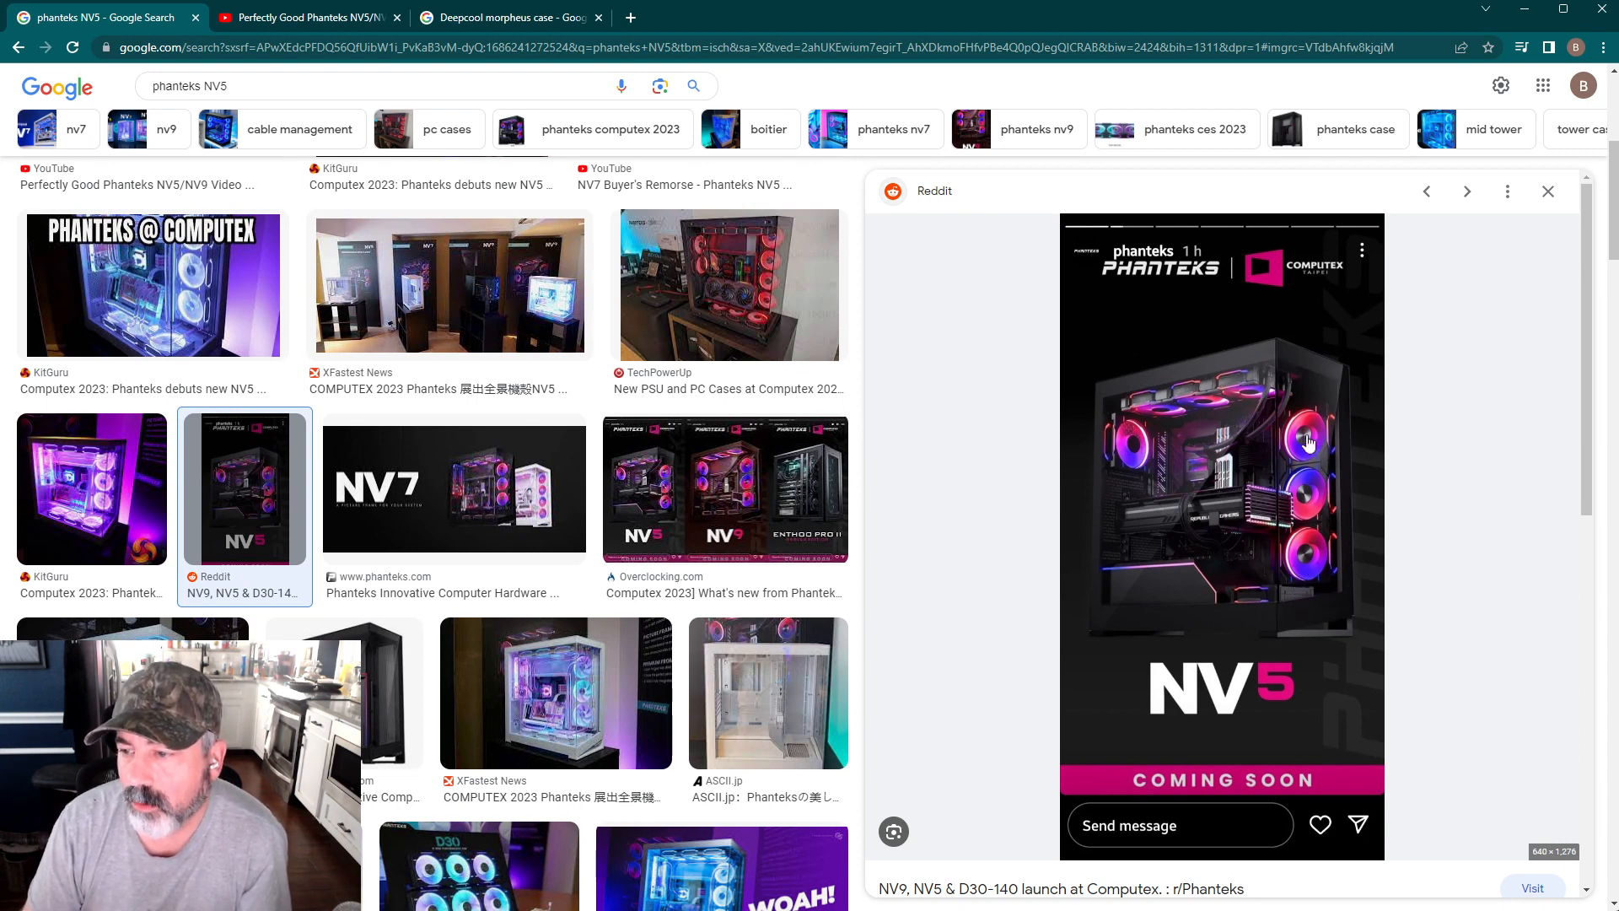
mouse_move(1149, 471)
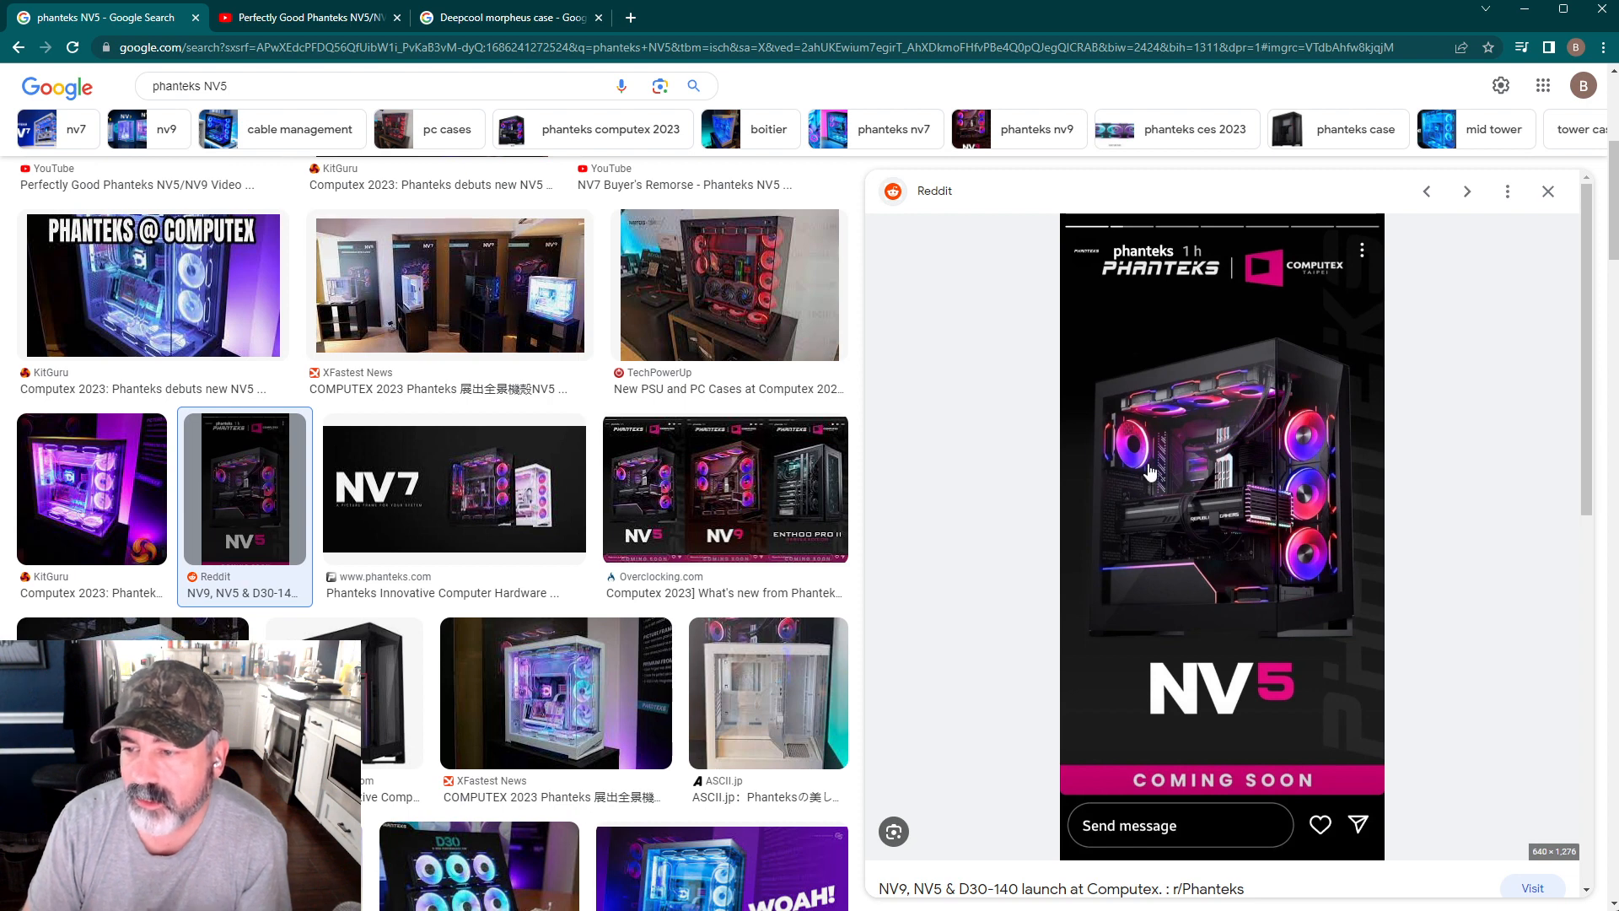
mouse_move(1322, 459)
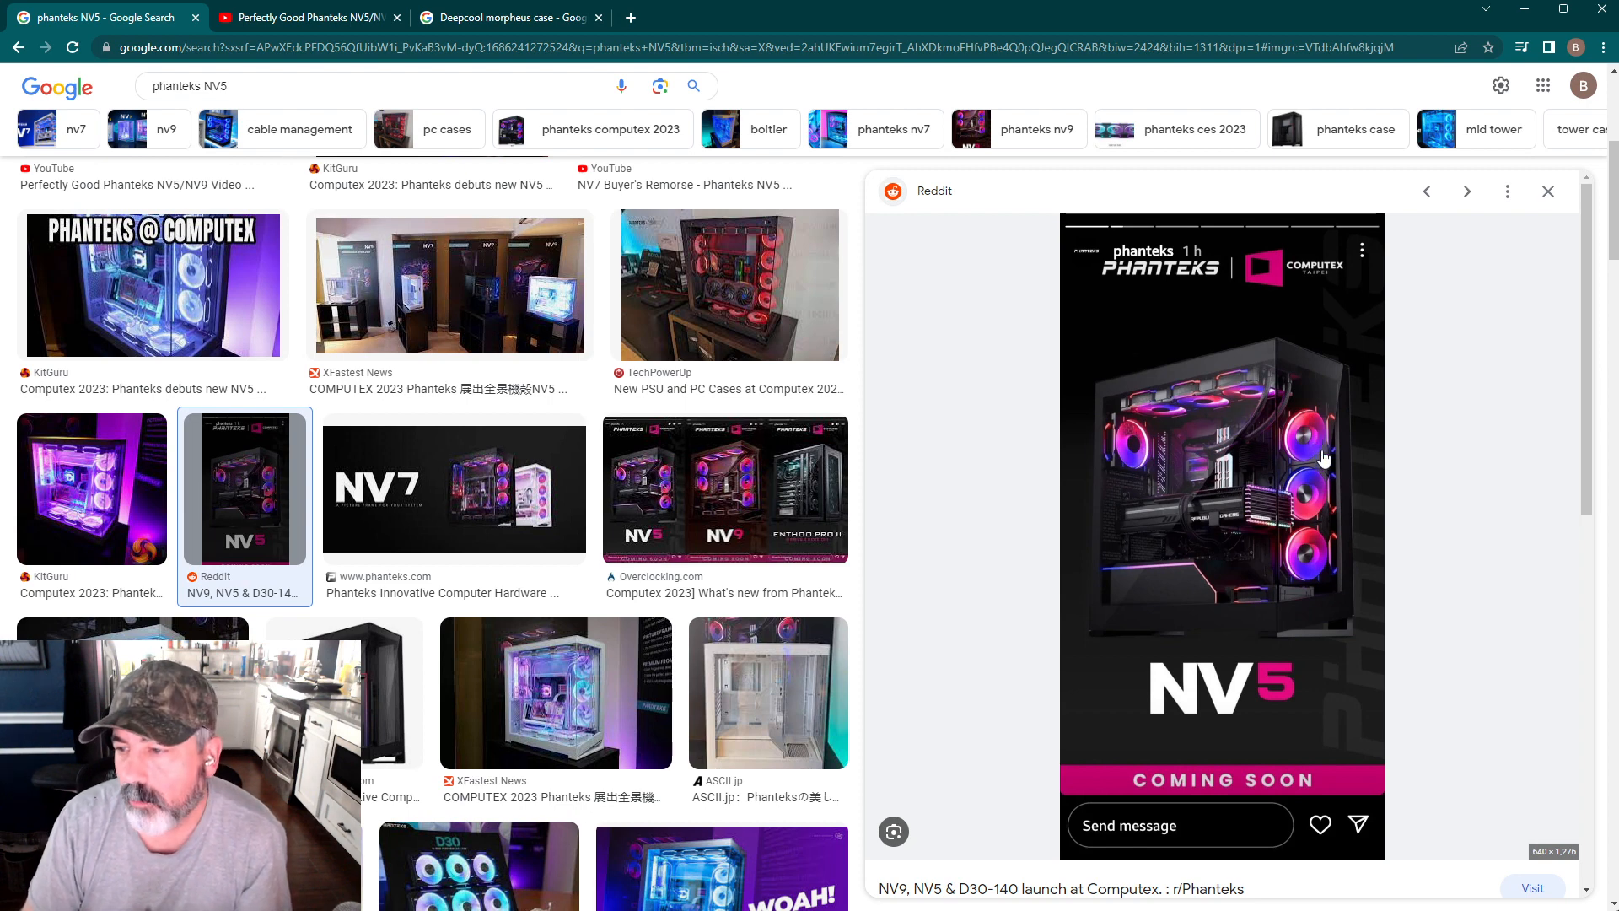
mouse_move(1297, 603)
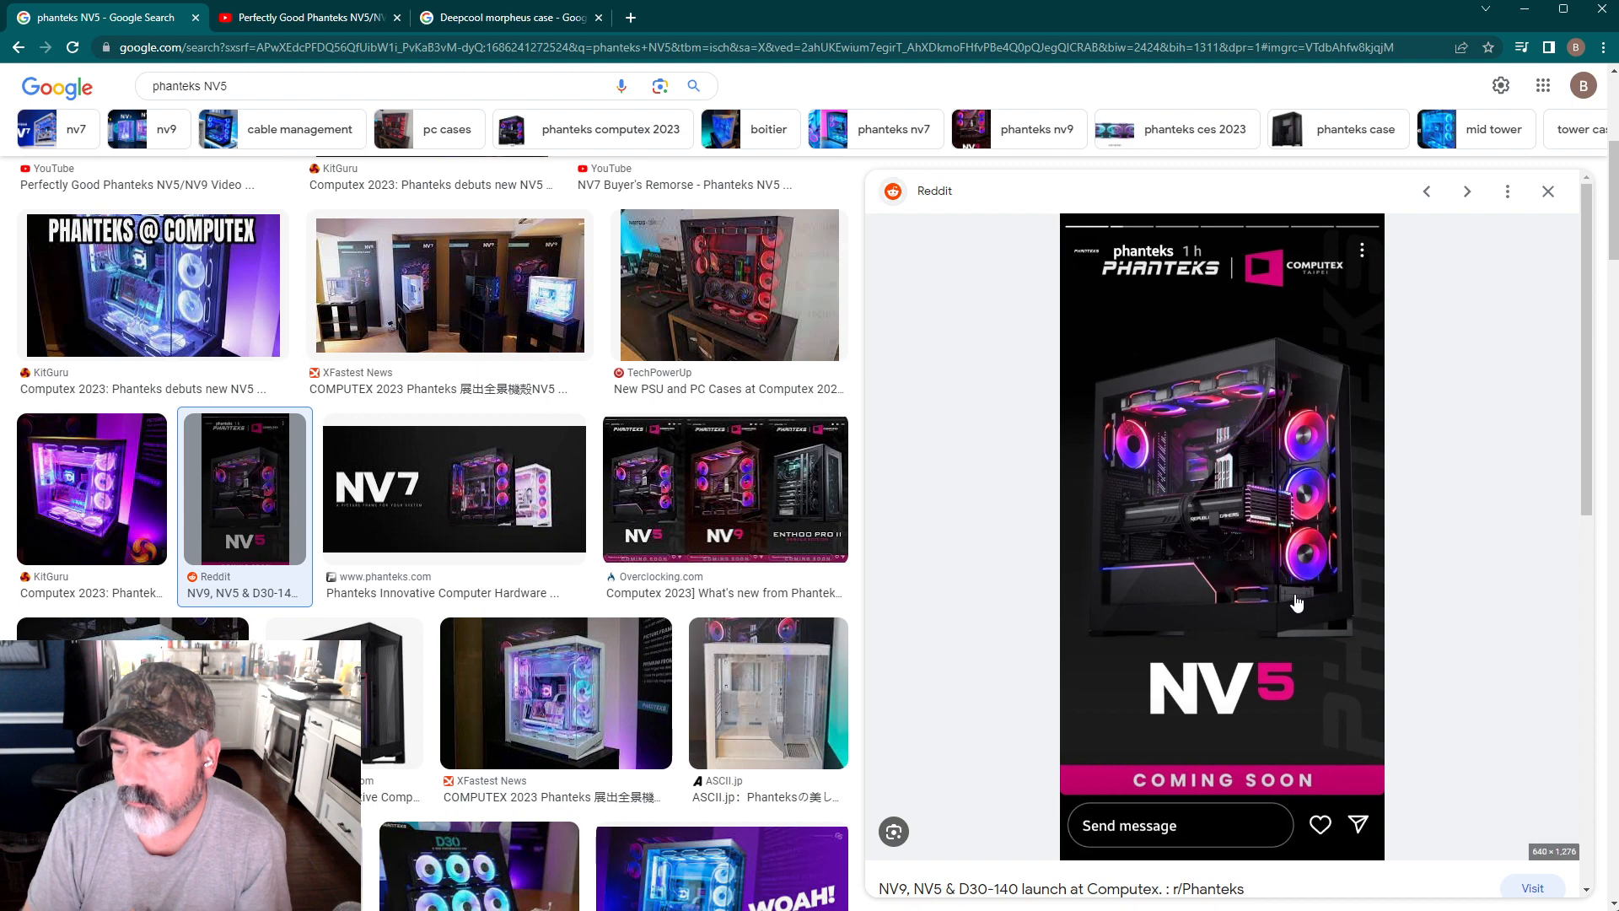
mouse_move(1201, 406)
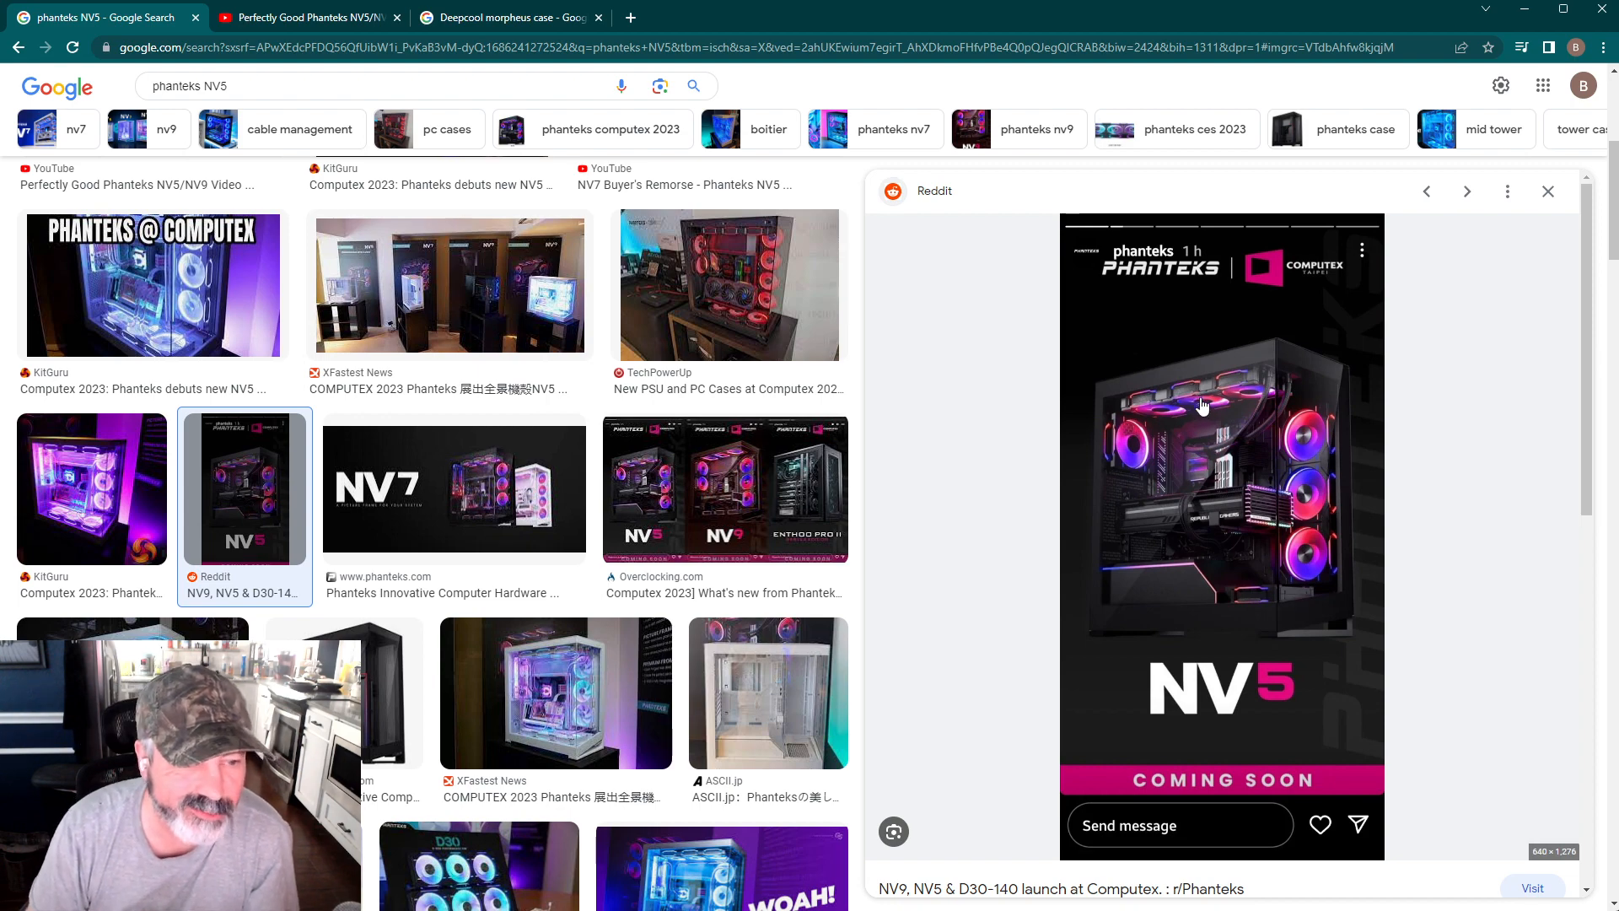
mouse_move(1201, 416)
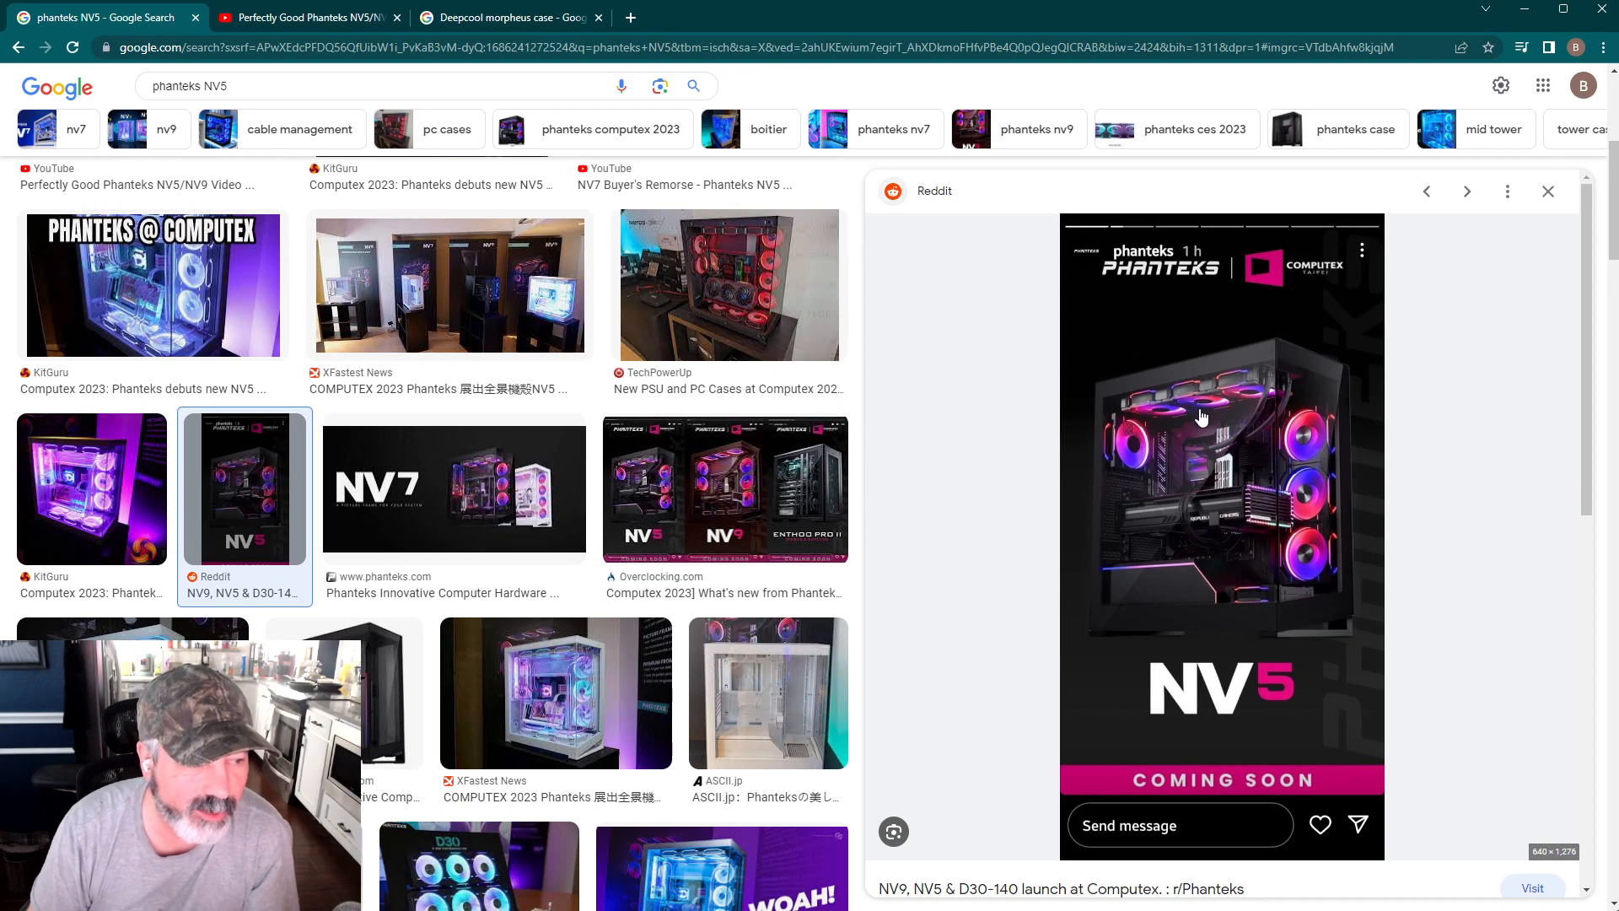
mouse_move(1197, 445)
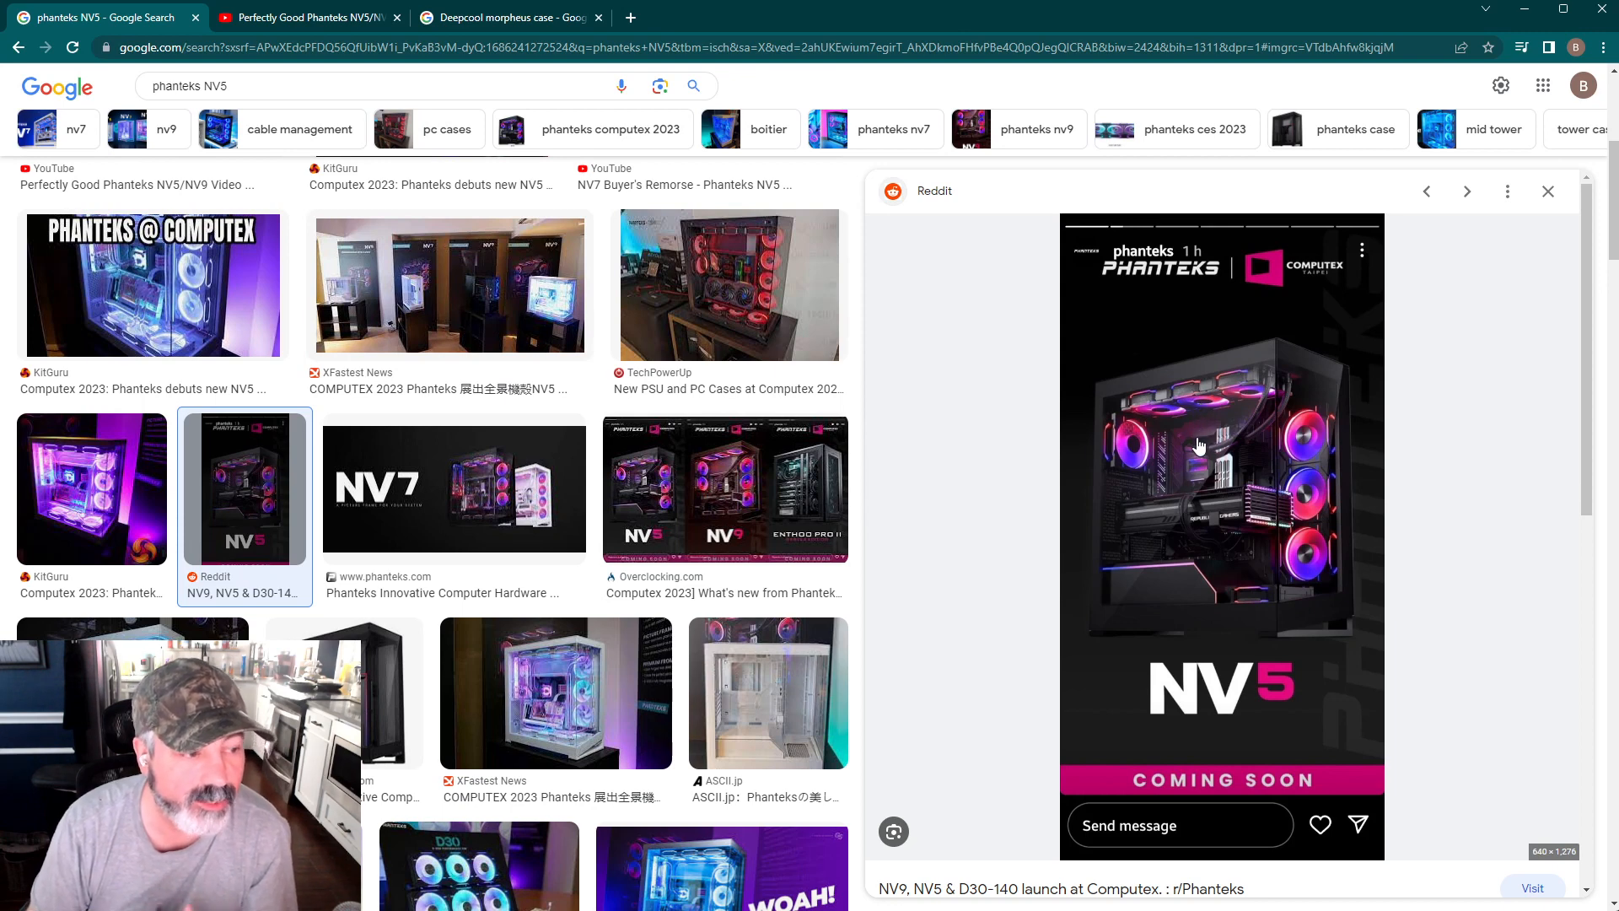
mouse_move(1189, 477)
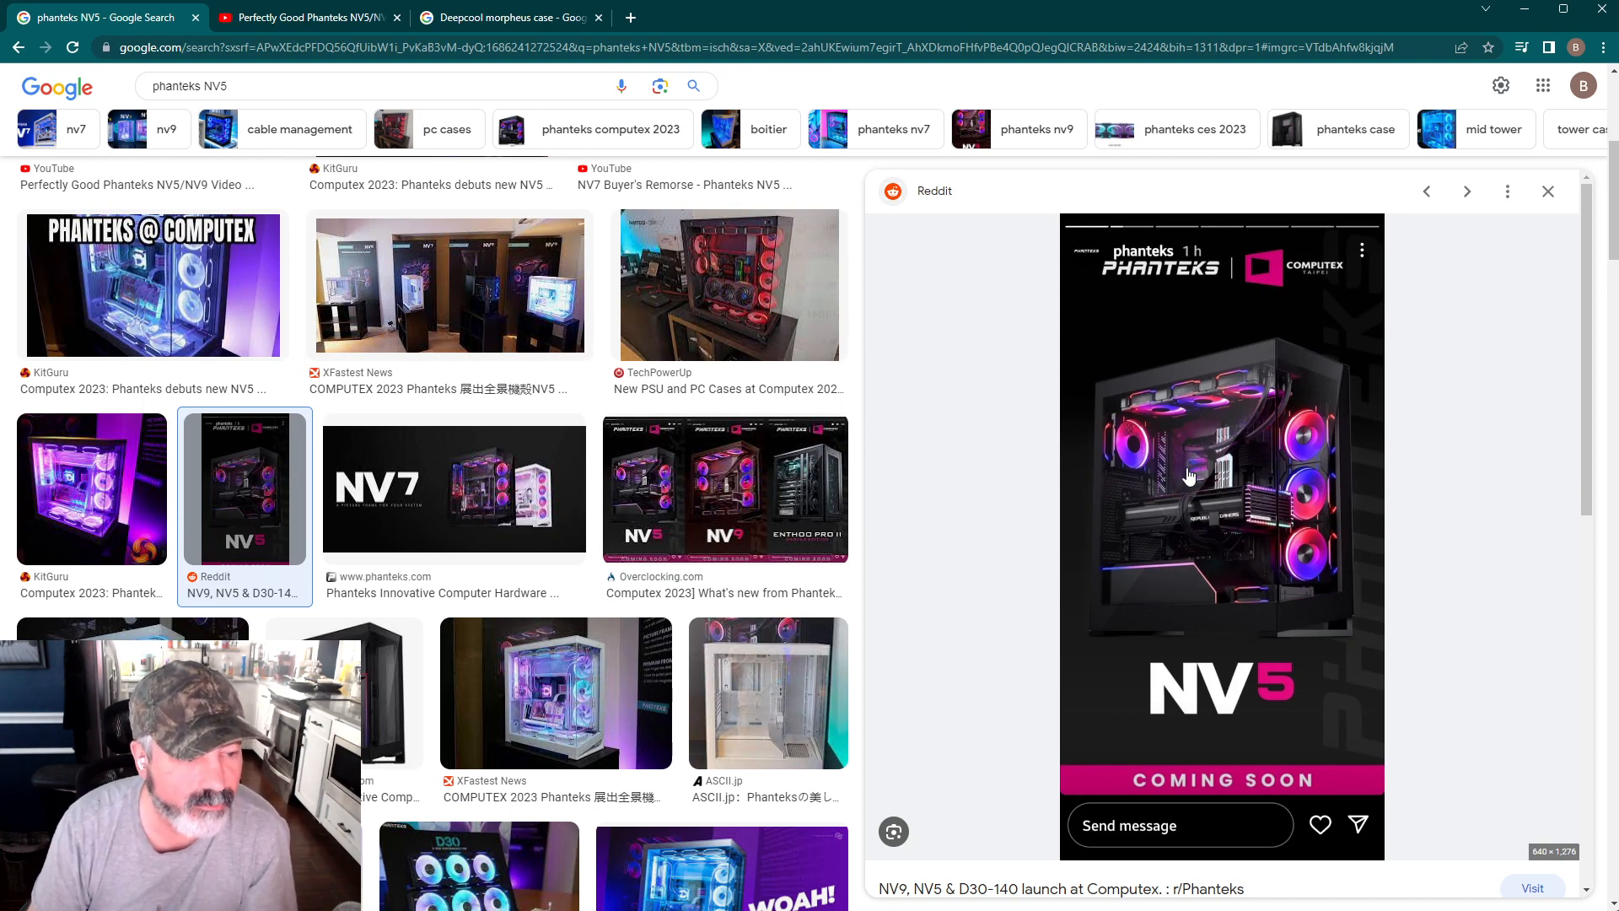
mouse_move(1177, 486)
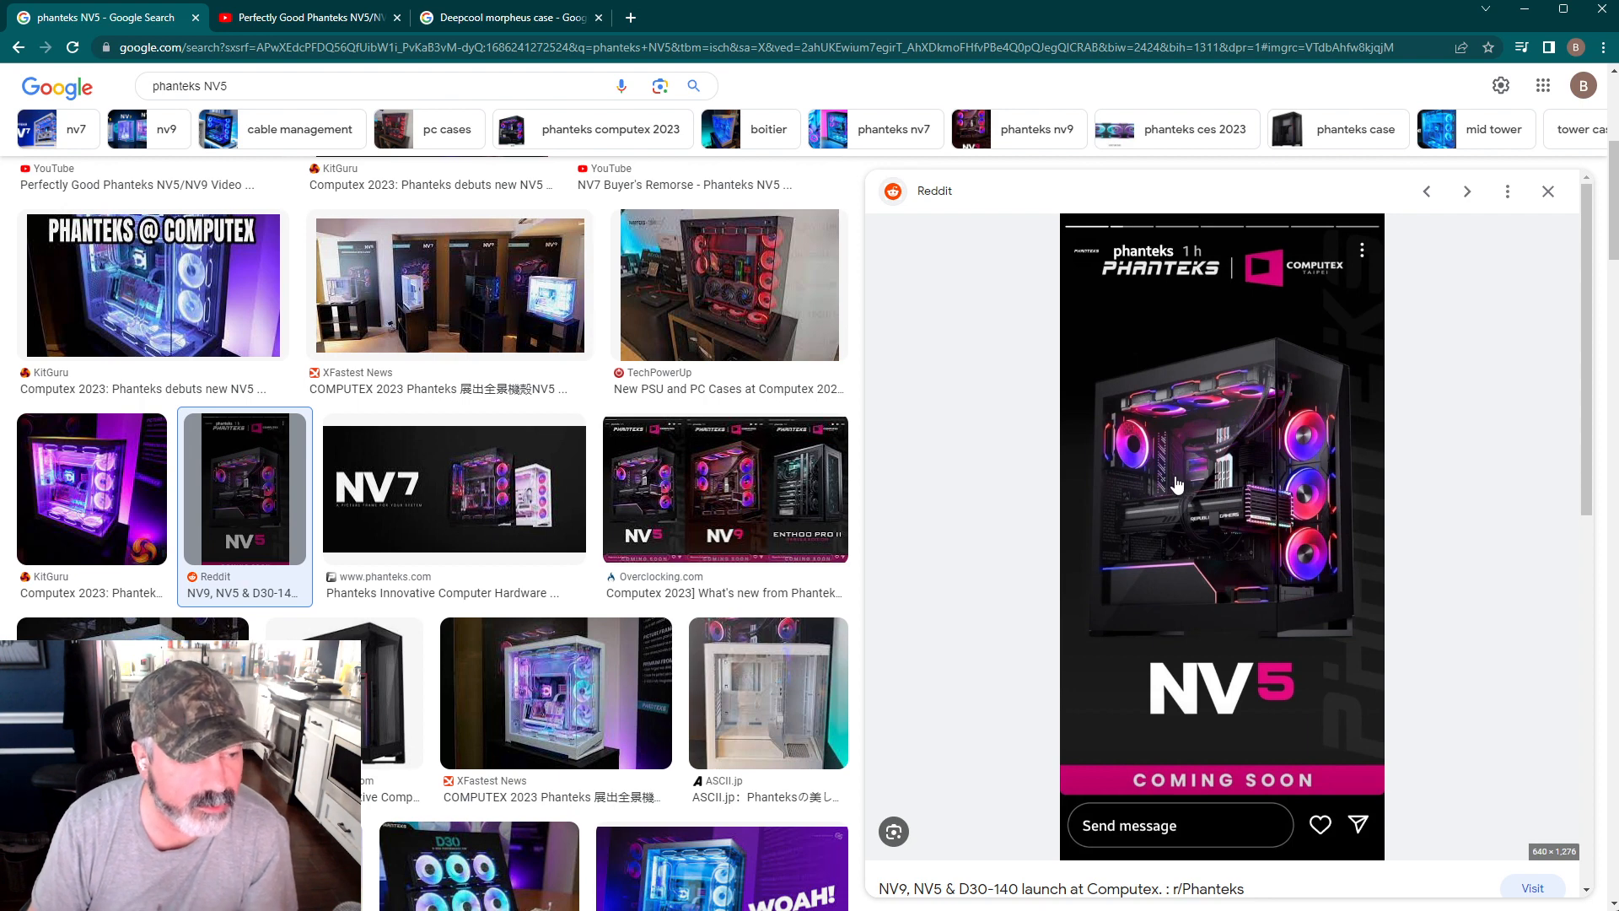
mouse_move(1181, 503)
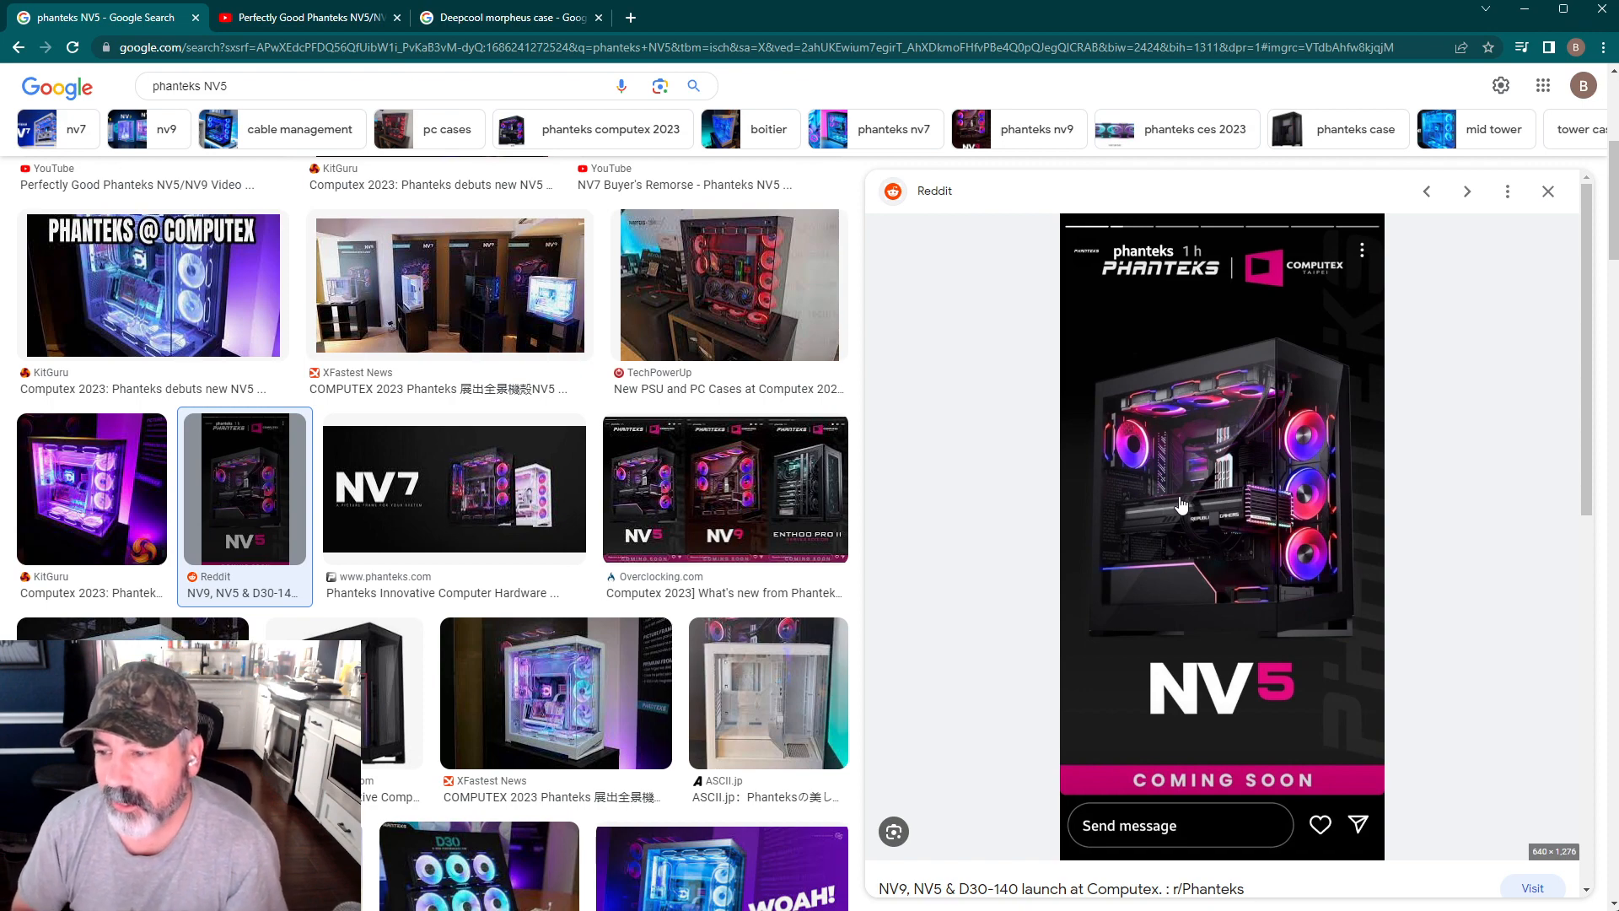
mouse_move(1255, 374)
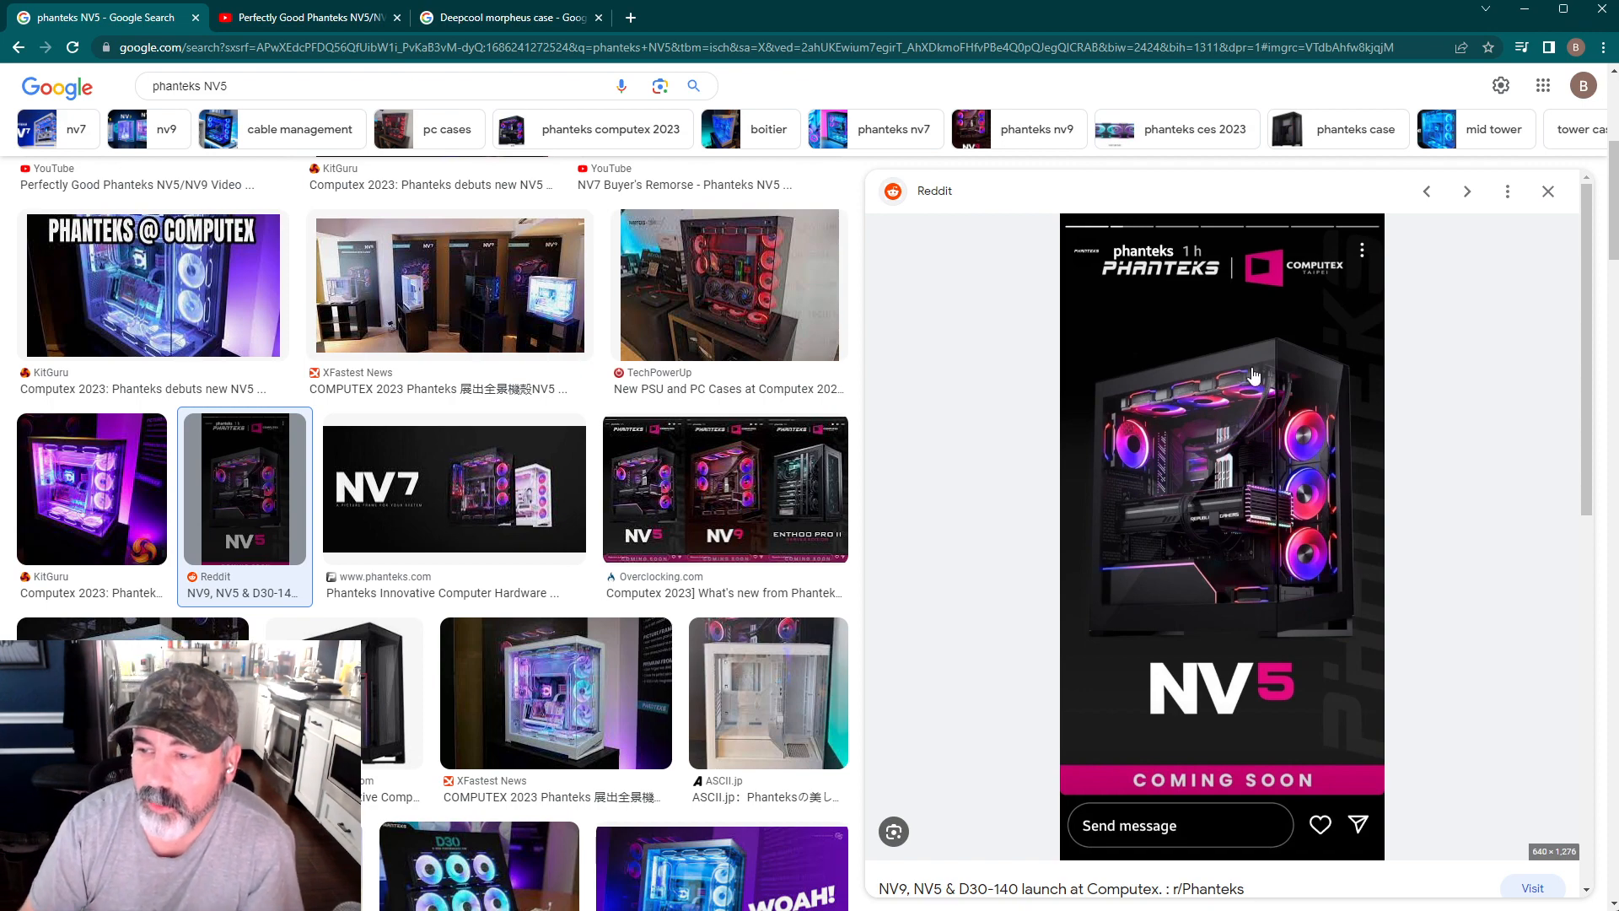
mouse_move(1312, 432)
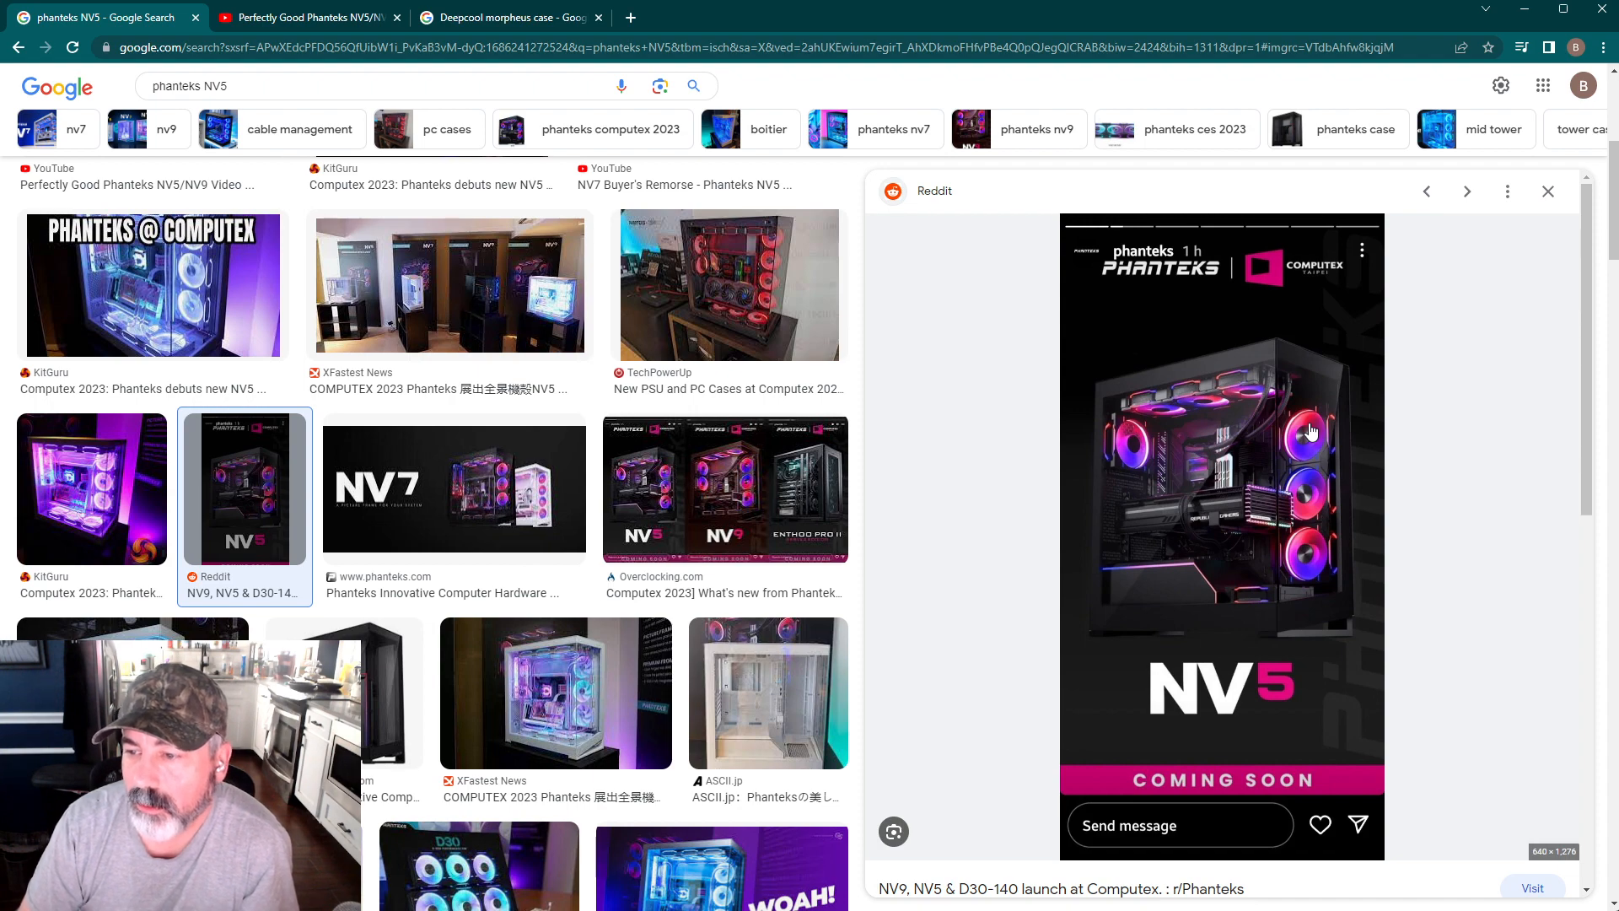
mouse_move(1305, 487)
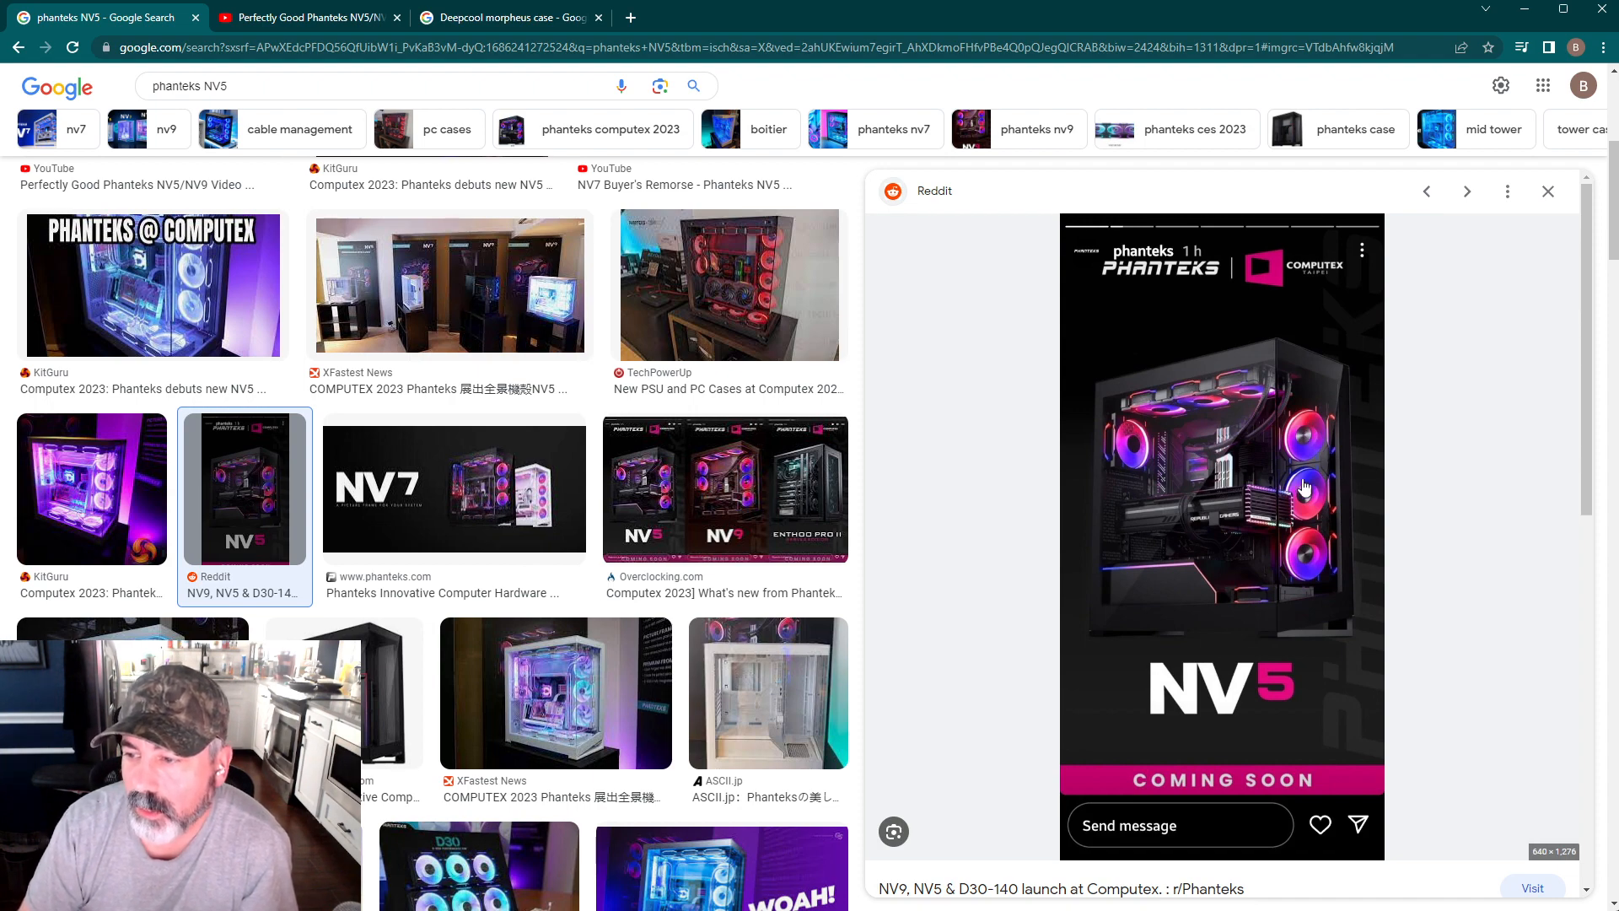
mouse_move(1294, 595)
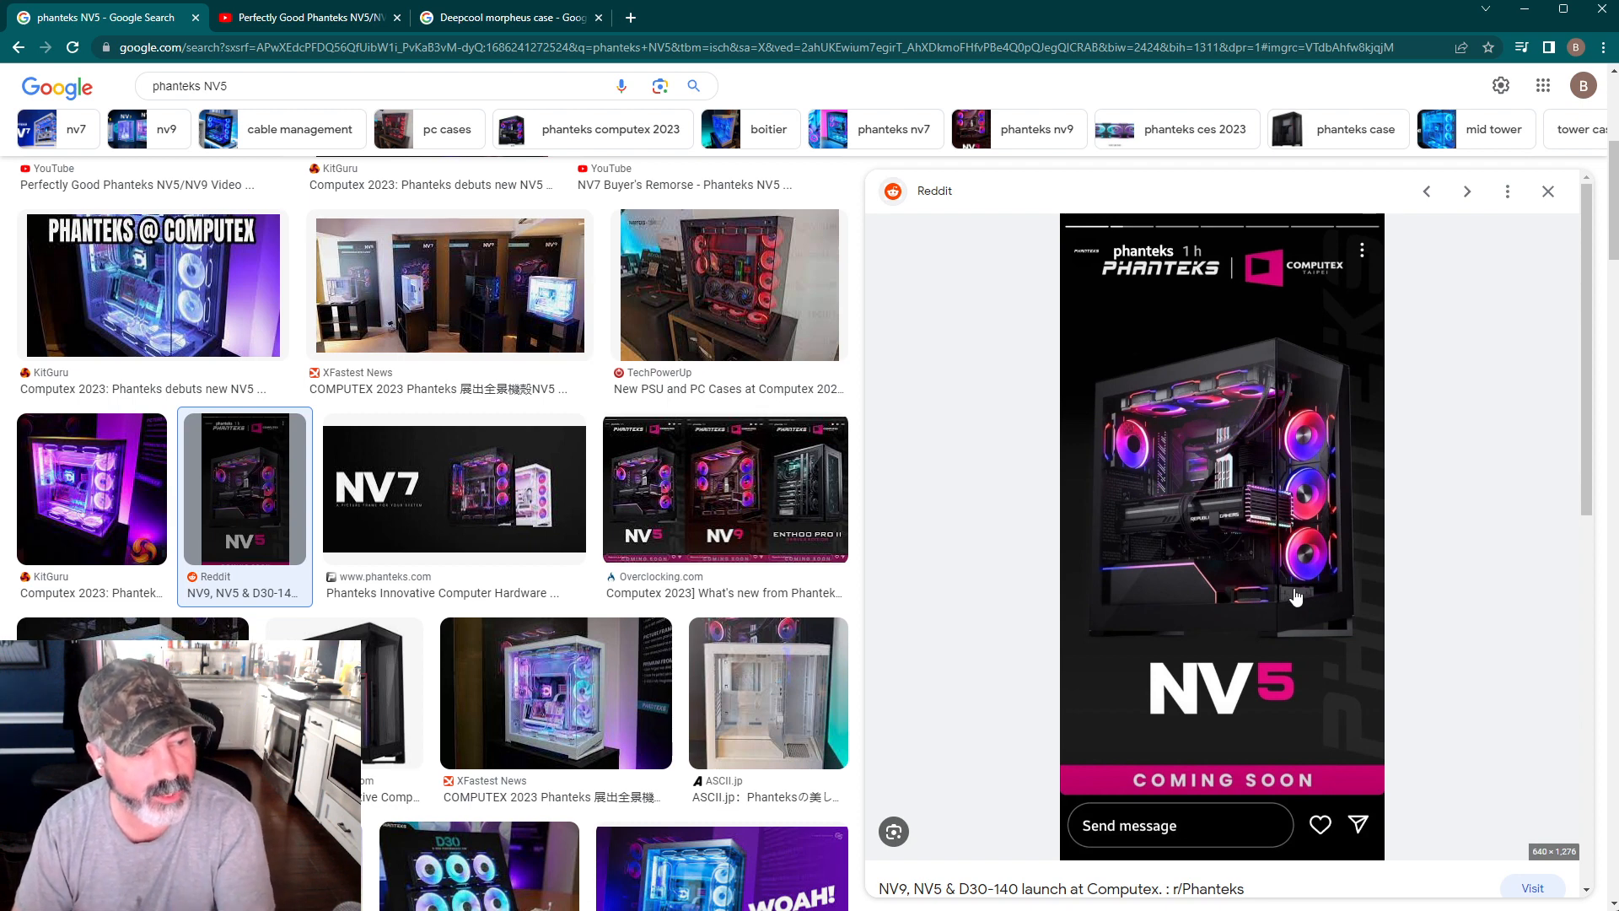
mouse_move(1300, 434)
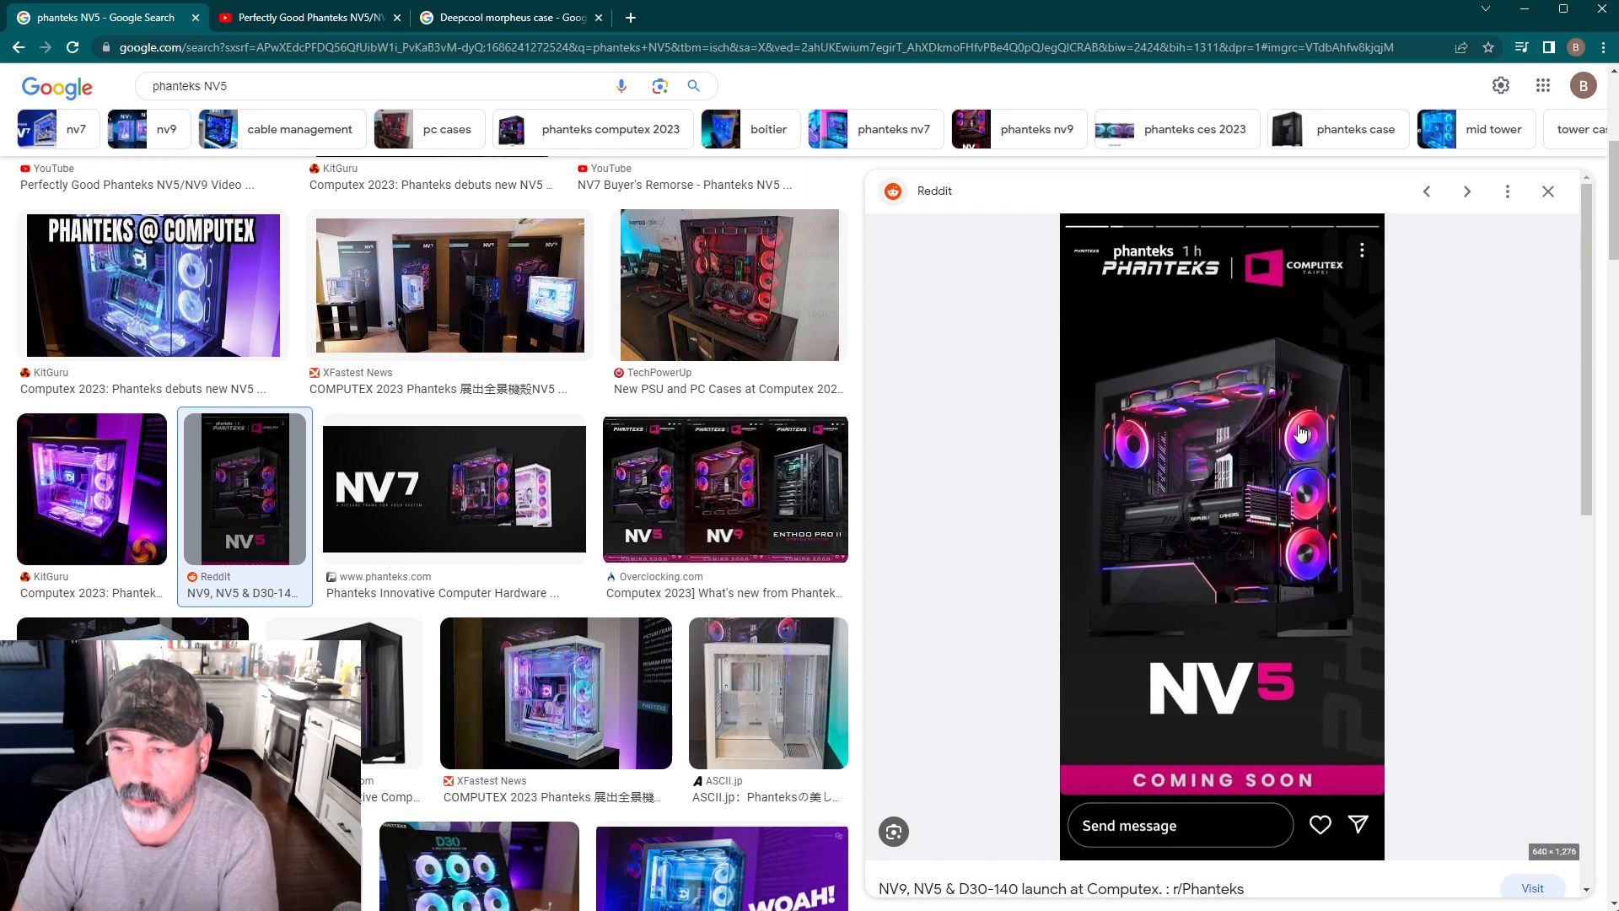
mouse_move(1317, 521)
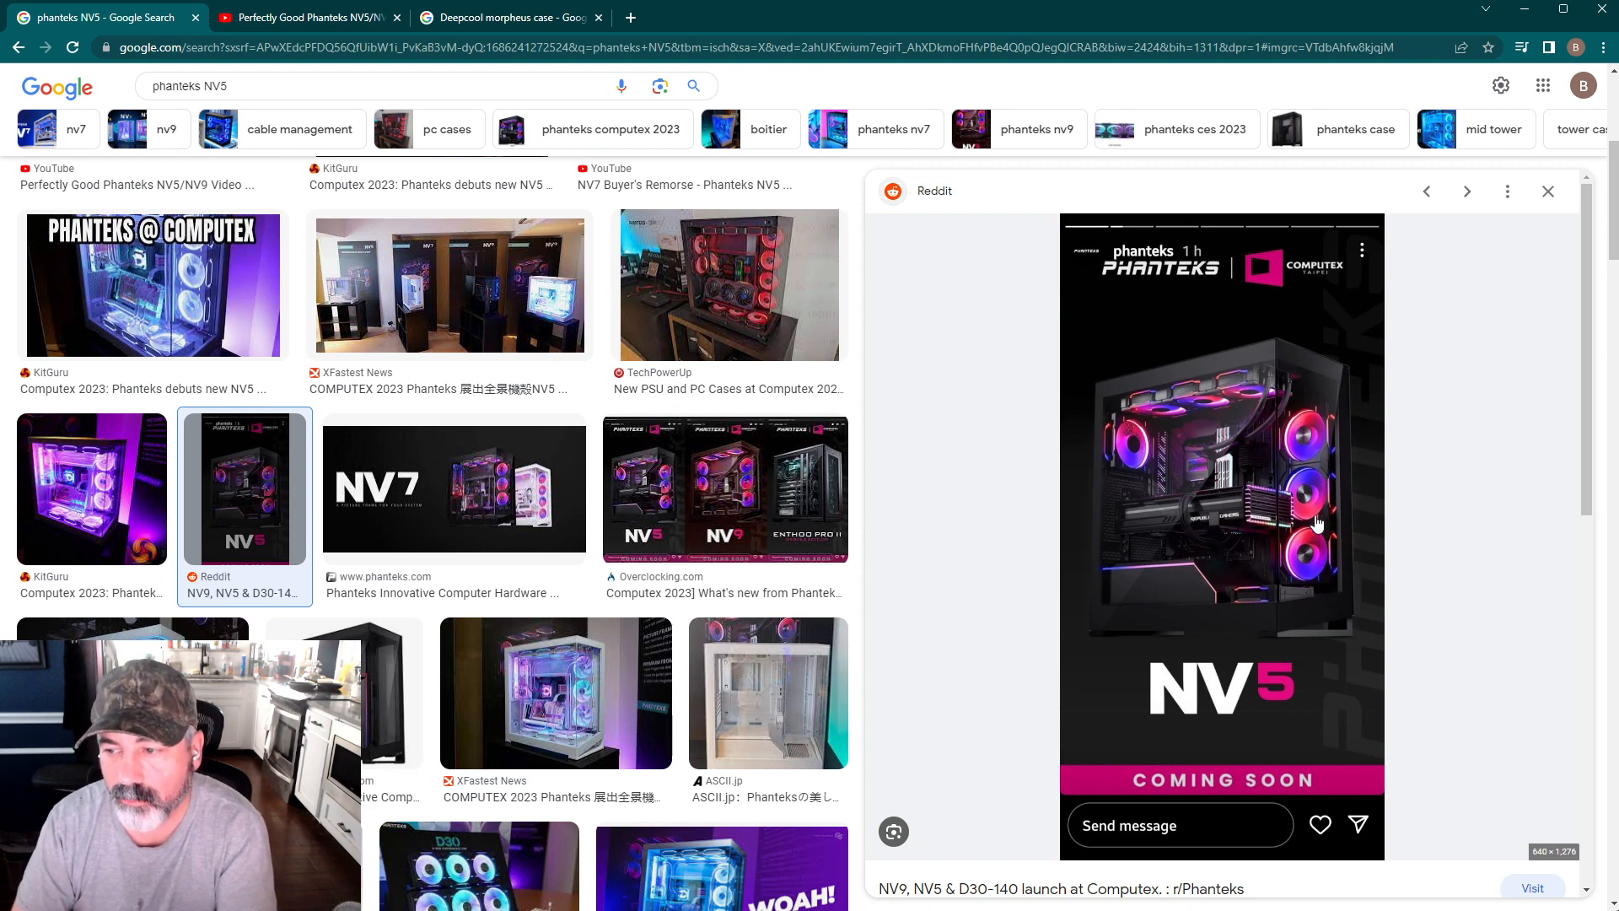
mouse_move(1333, 546)
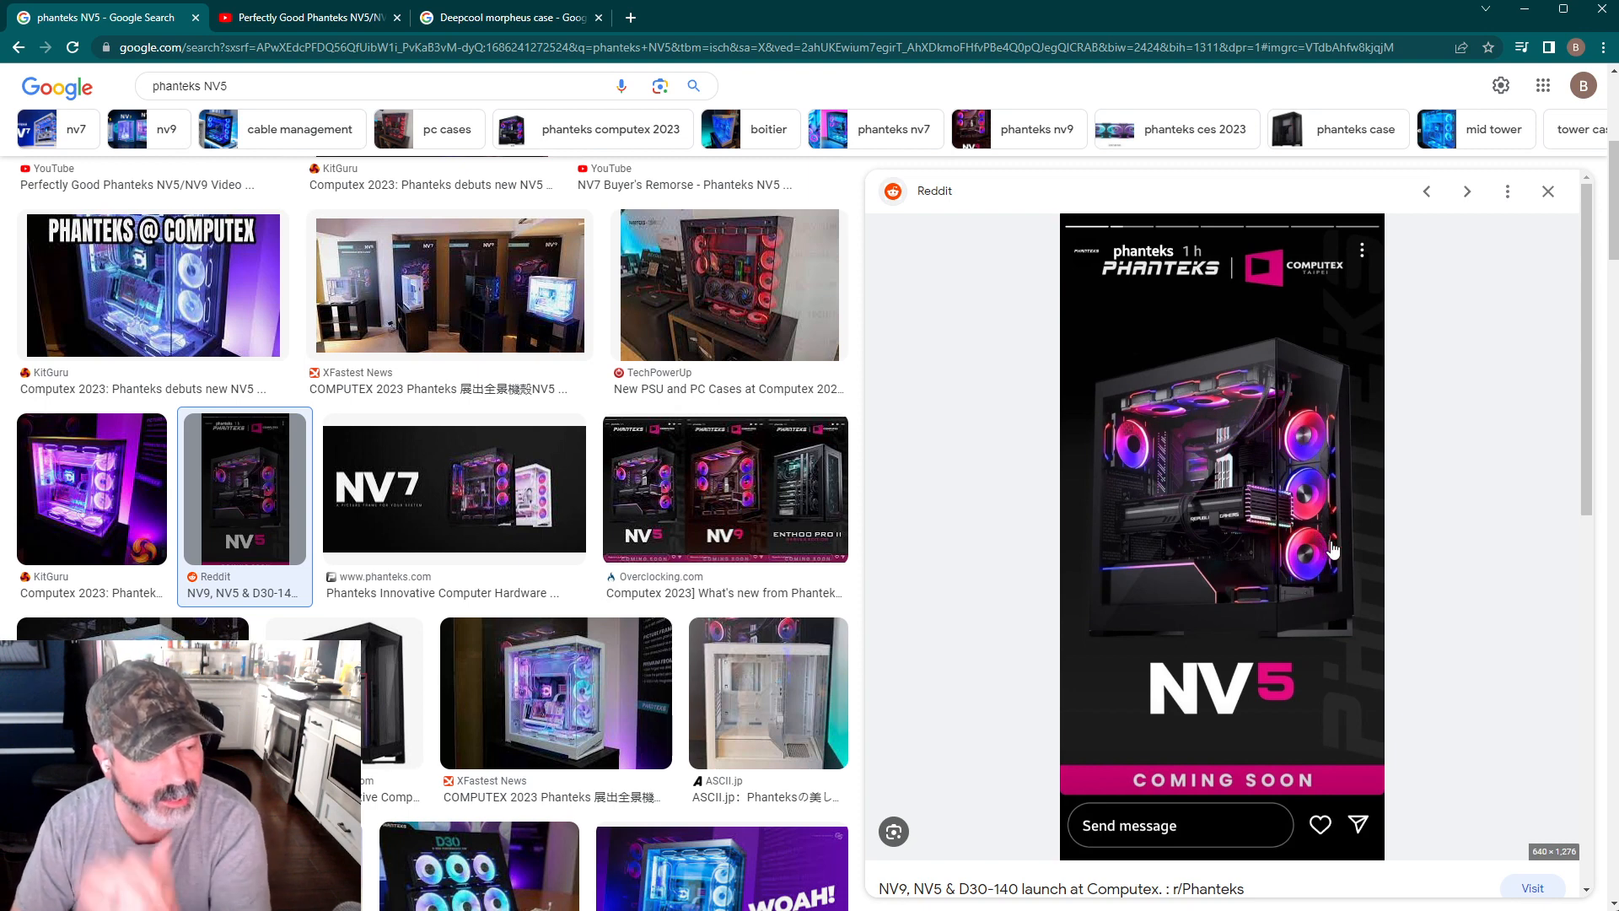
mouse_move(1336, 553)
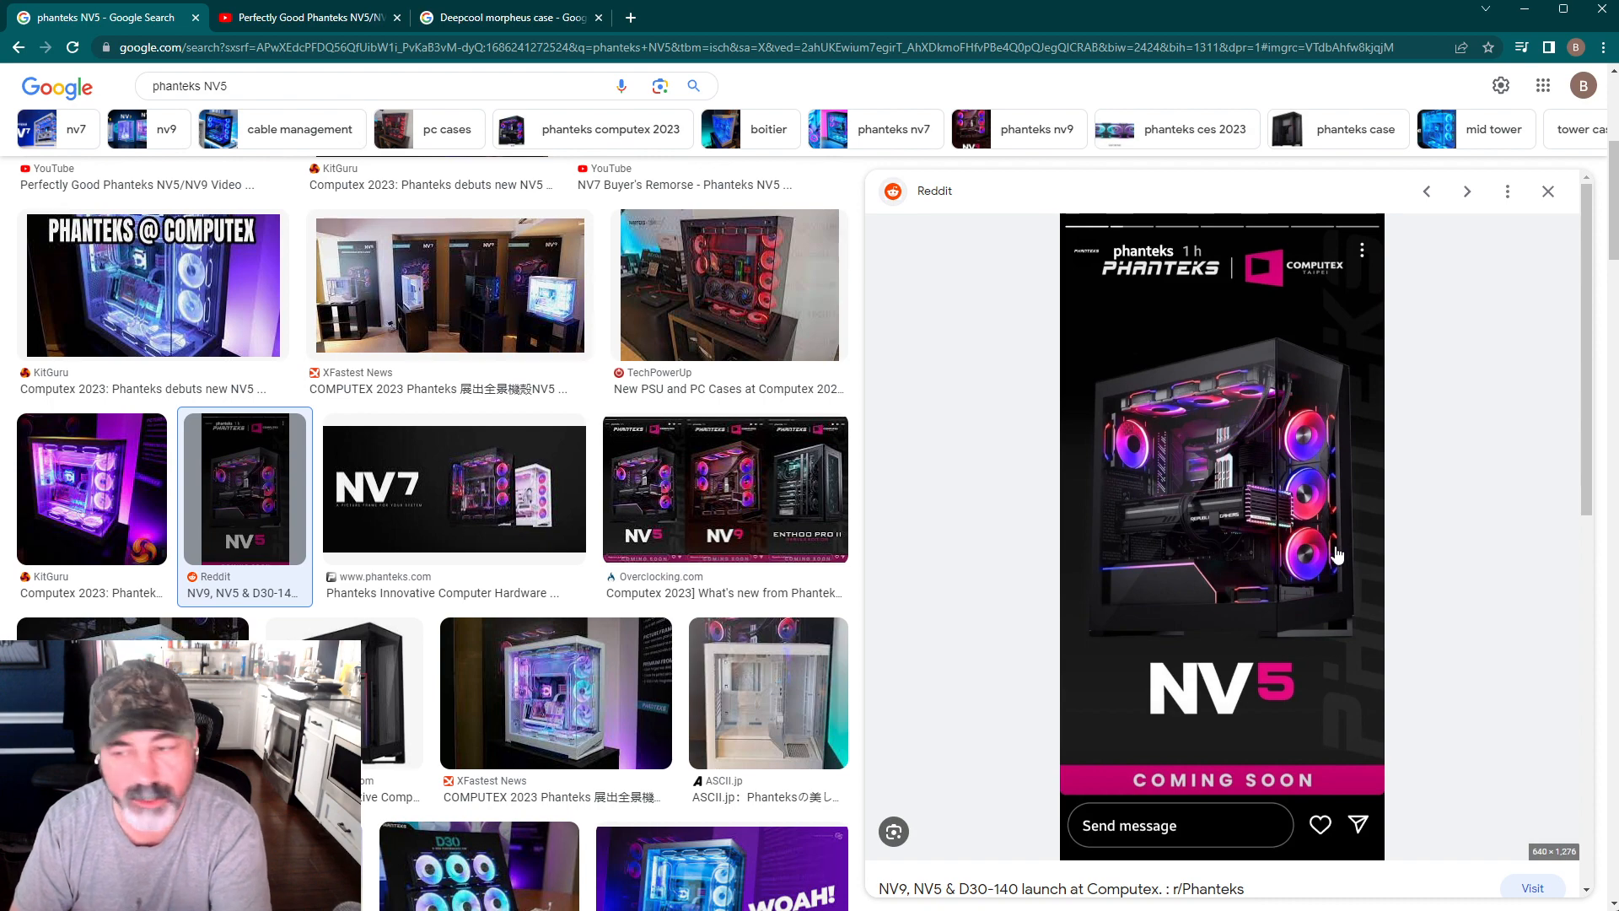
mouse_move(1373, 609)
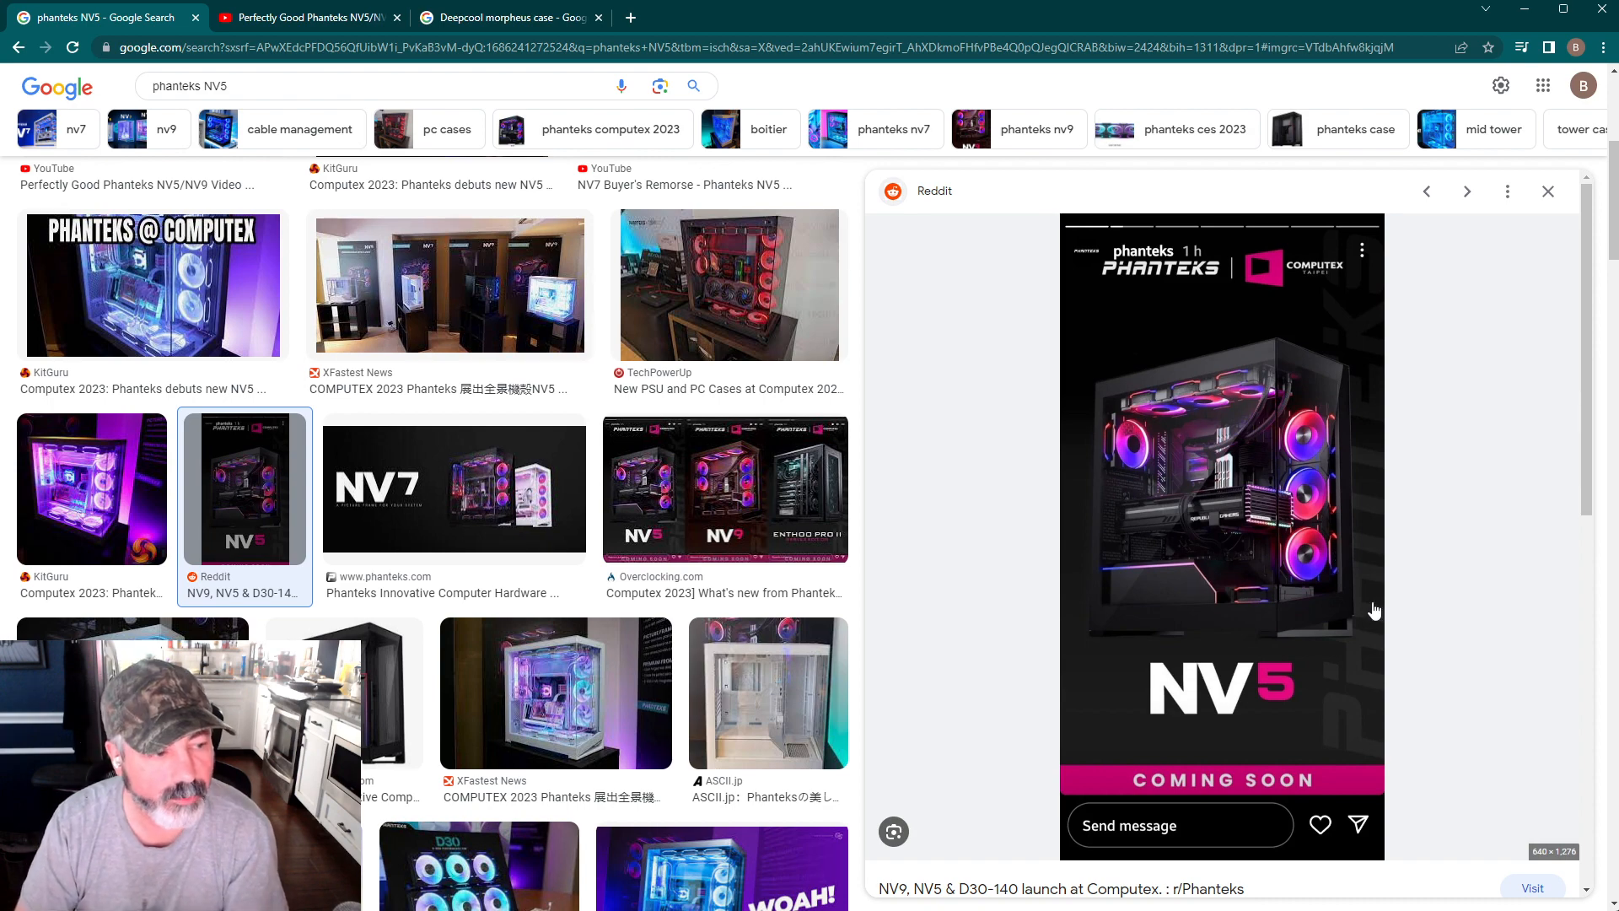
mouse_move(1575, 788)
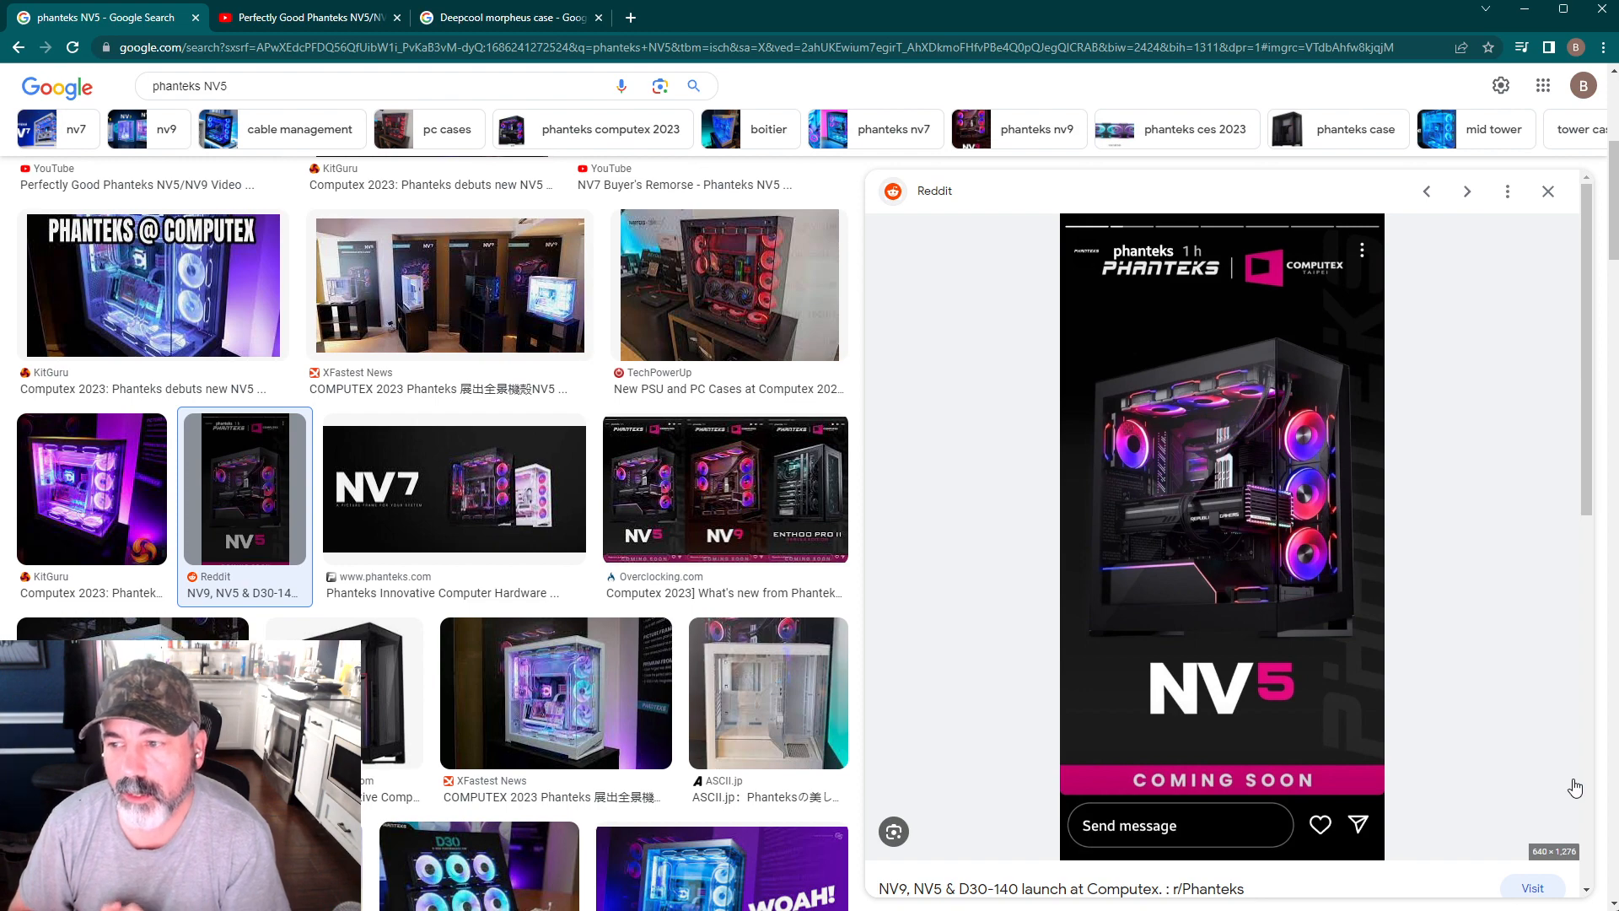
mouse_move(470, 108)
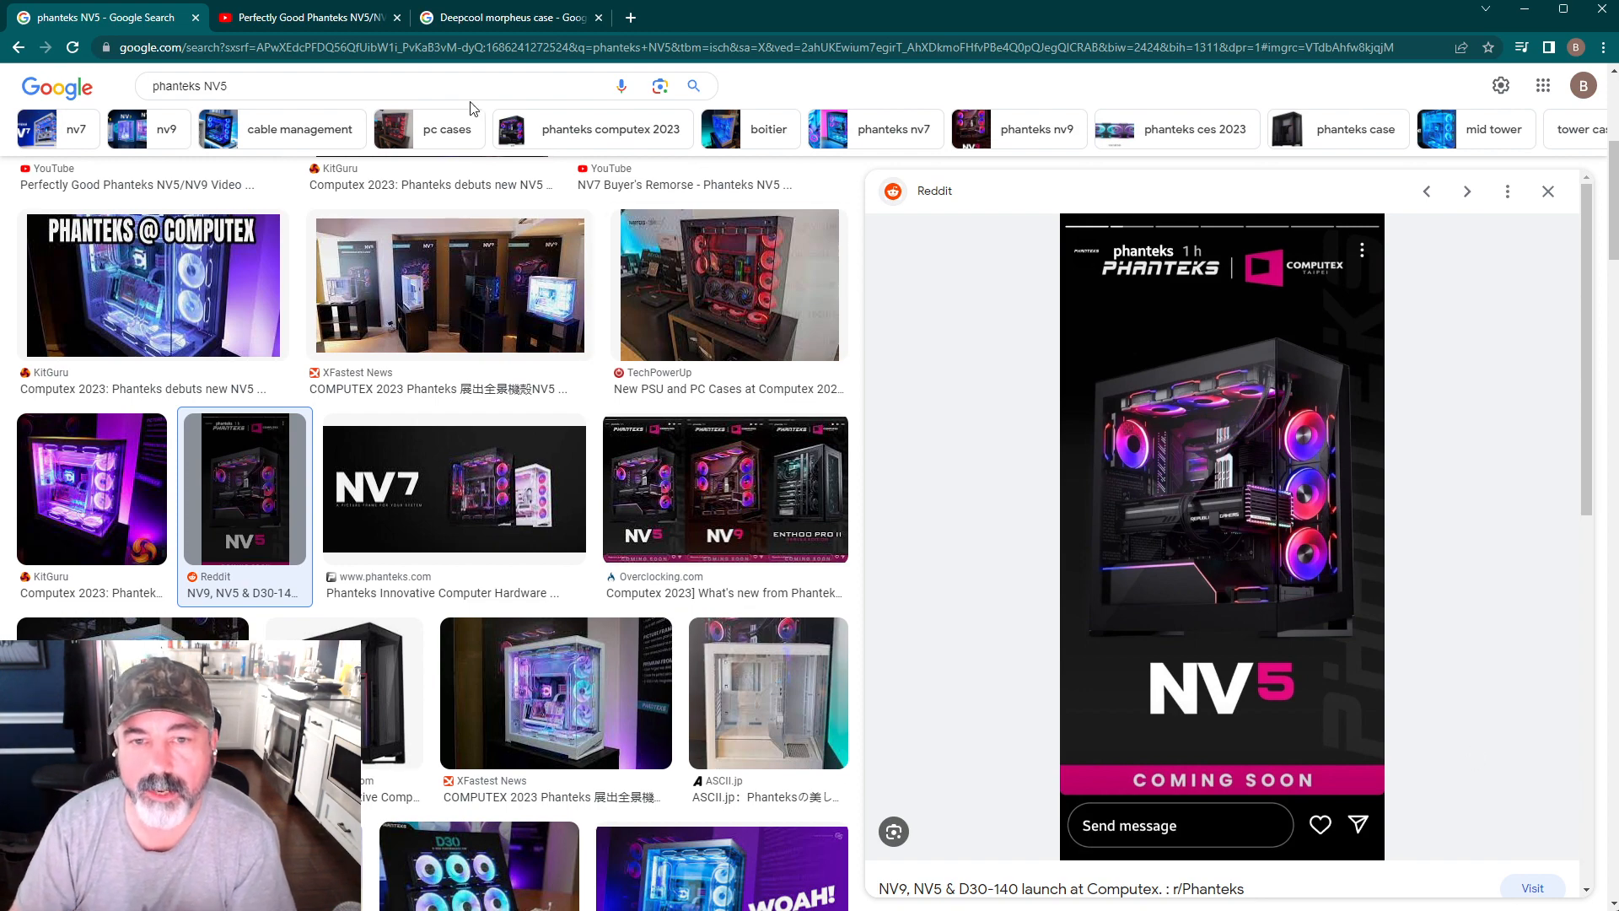
click(305, 17)
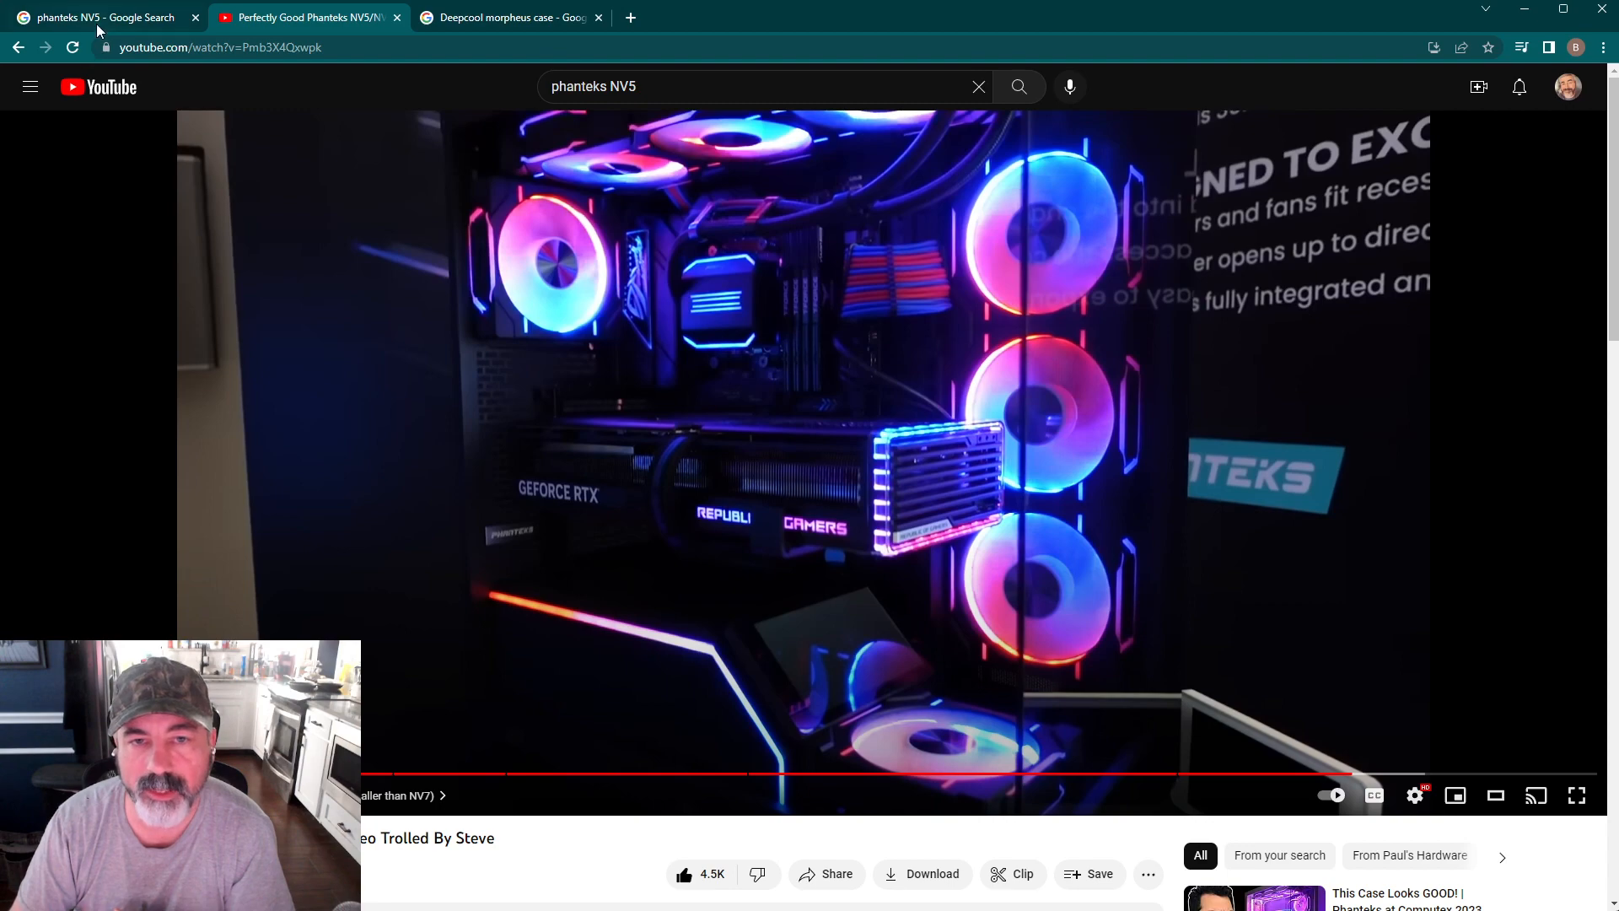
click(98, 17)
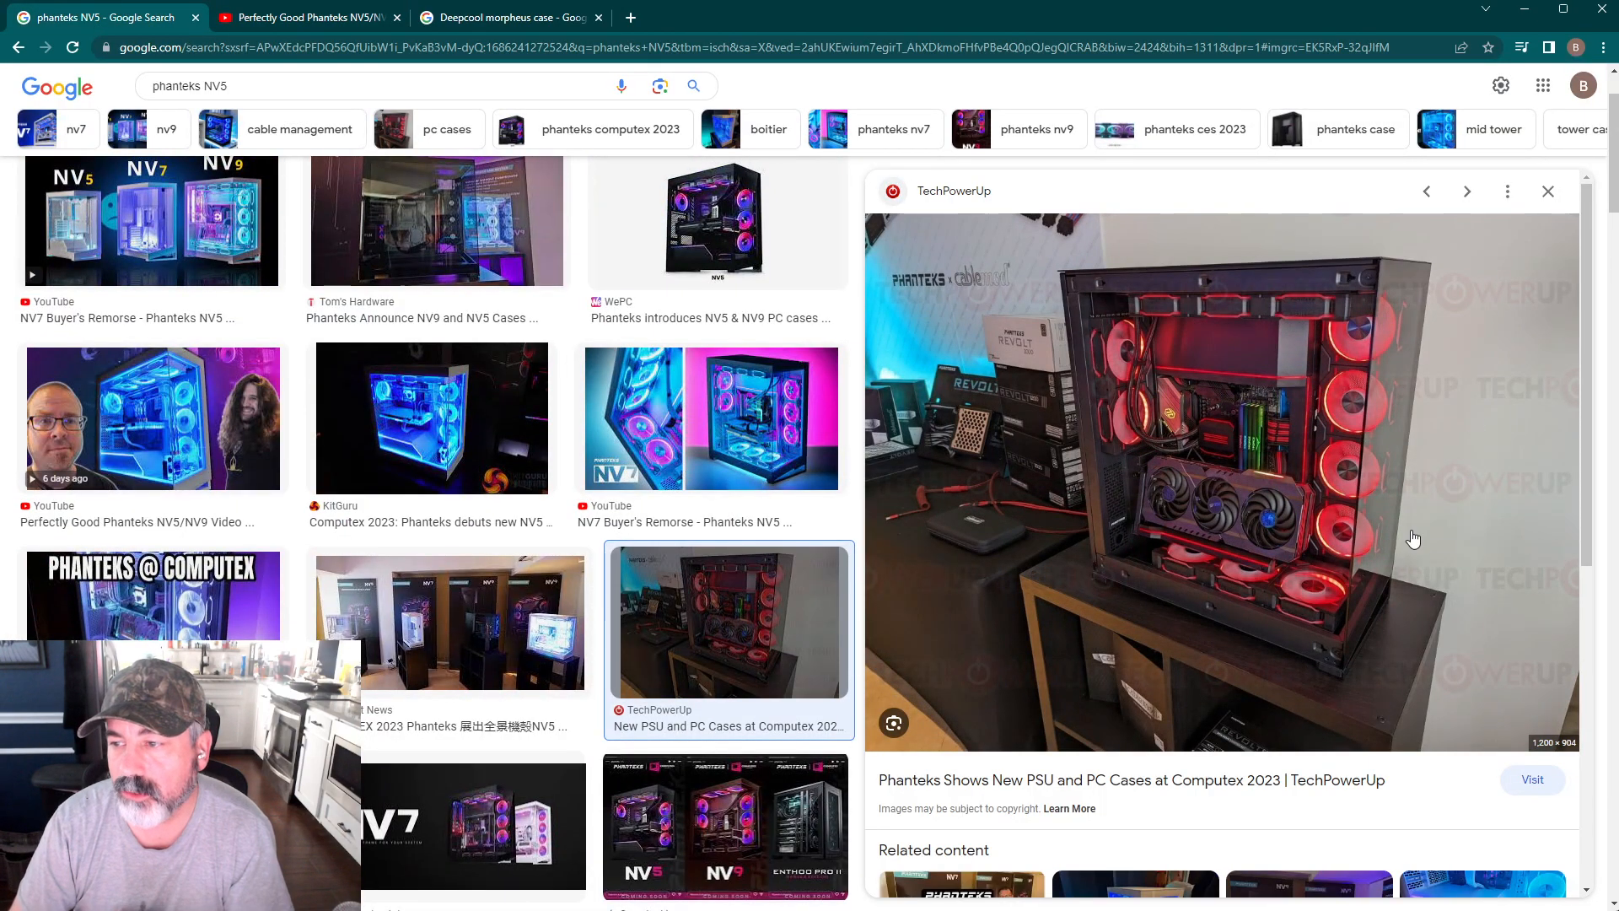
mouse_move(1254, 136)
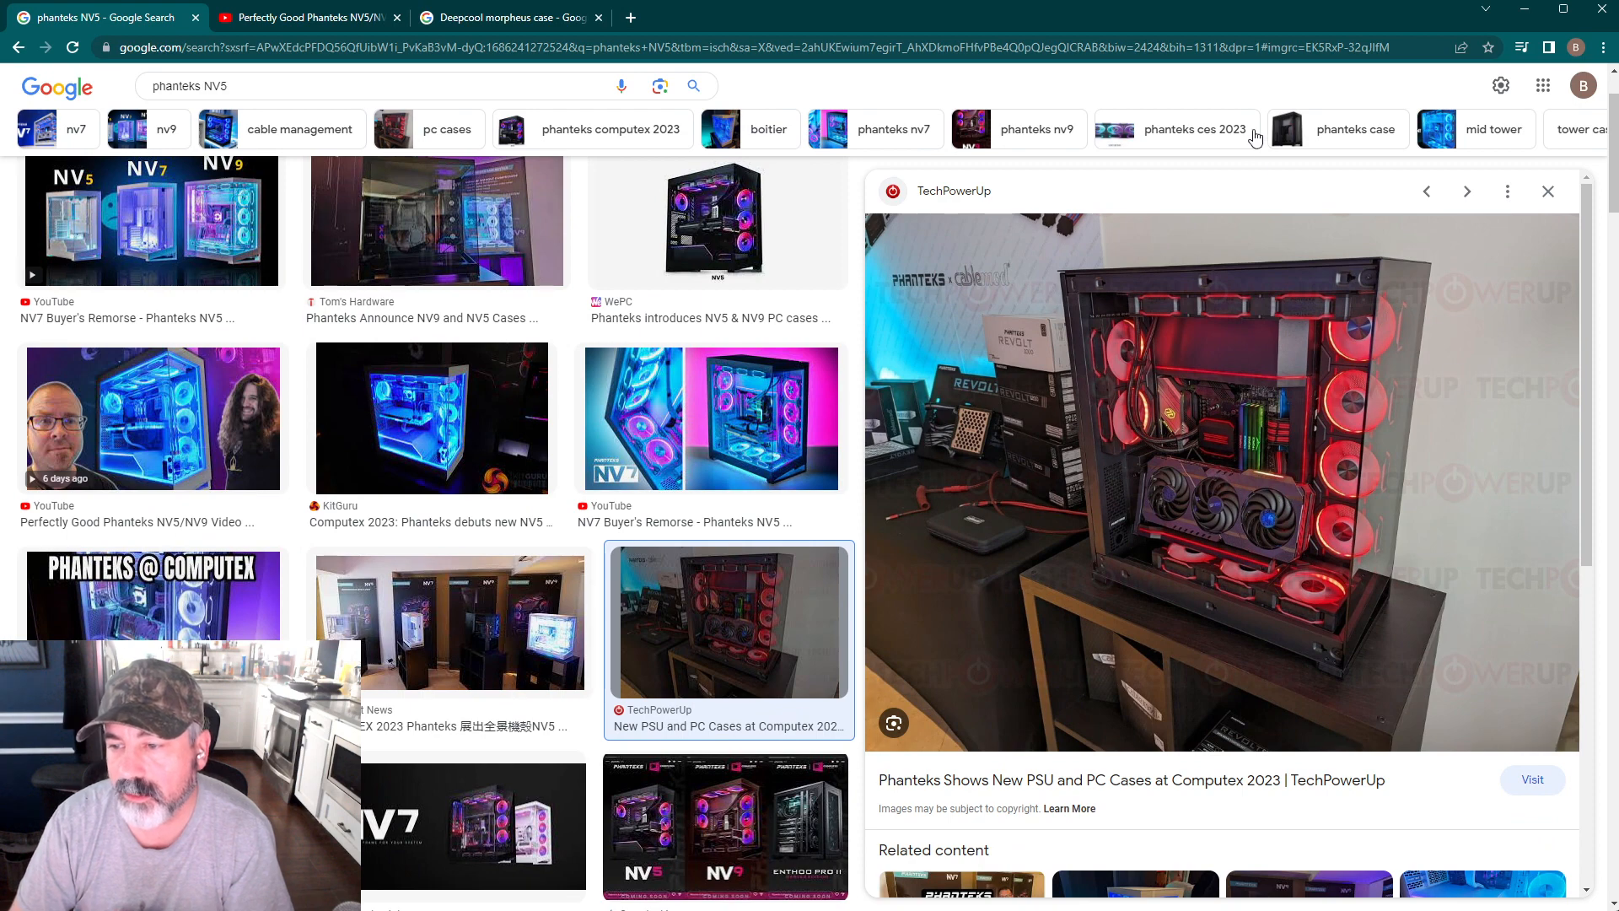
mouse_move(1240, 413)
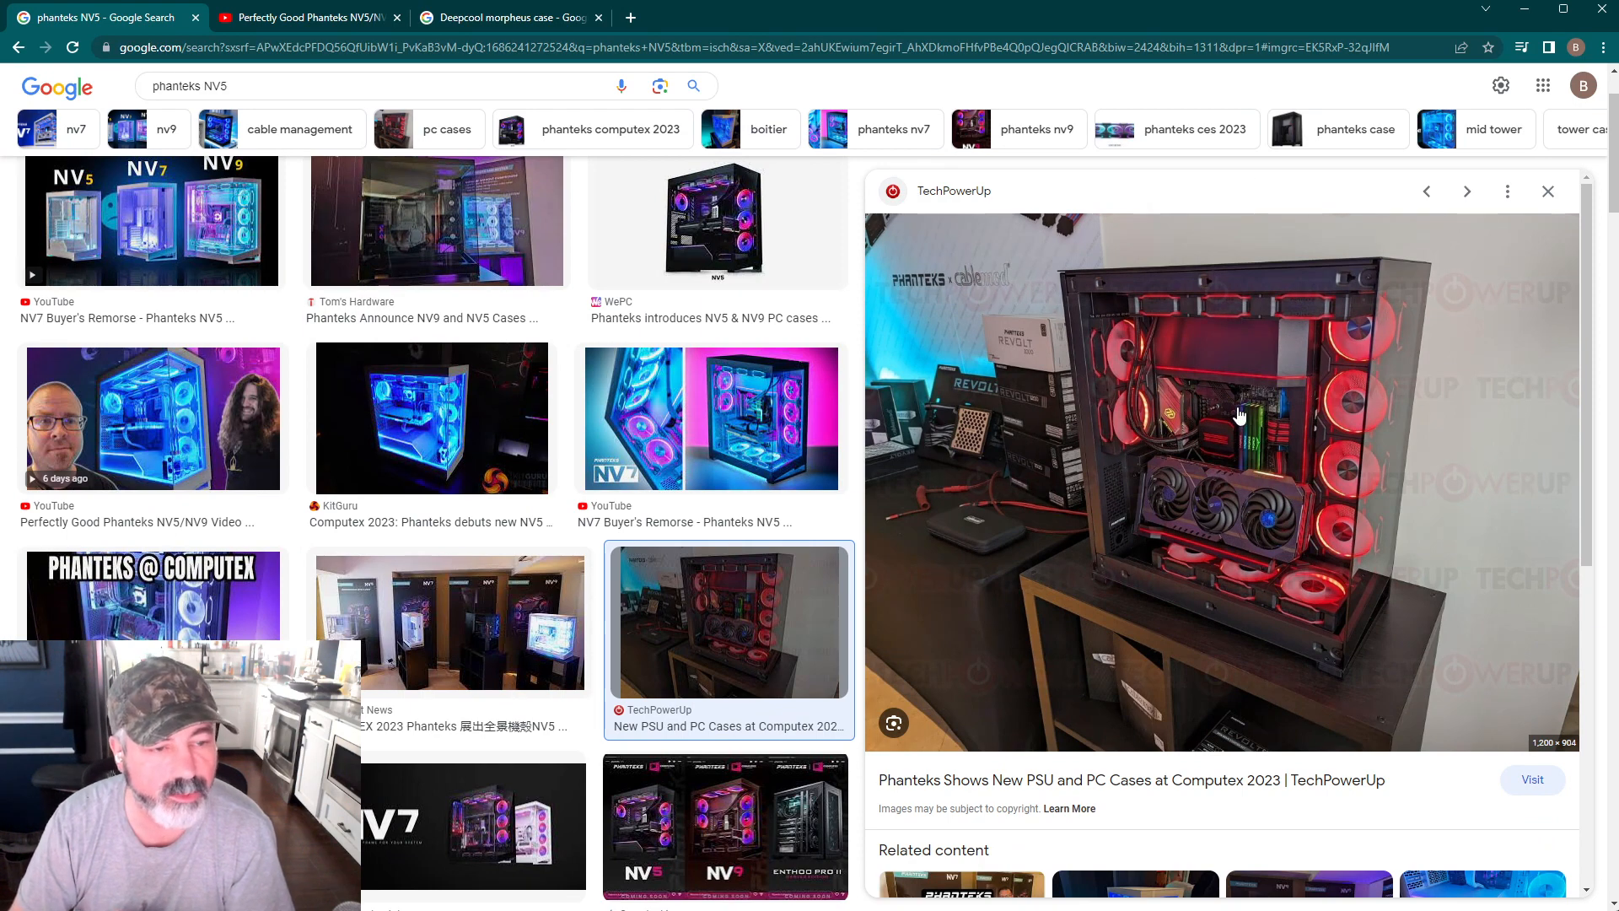
mouse_move(1265, 575)
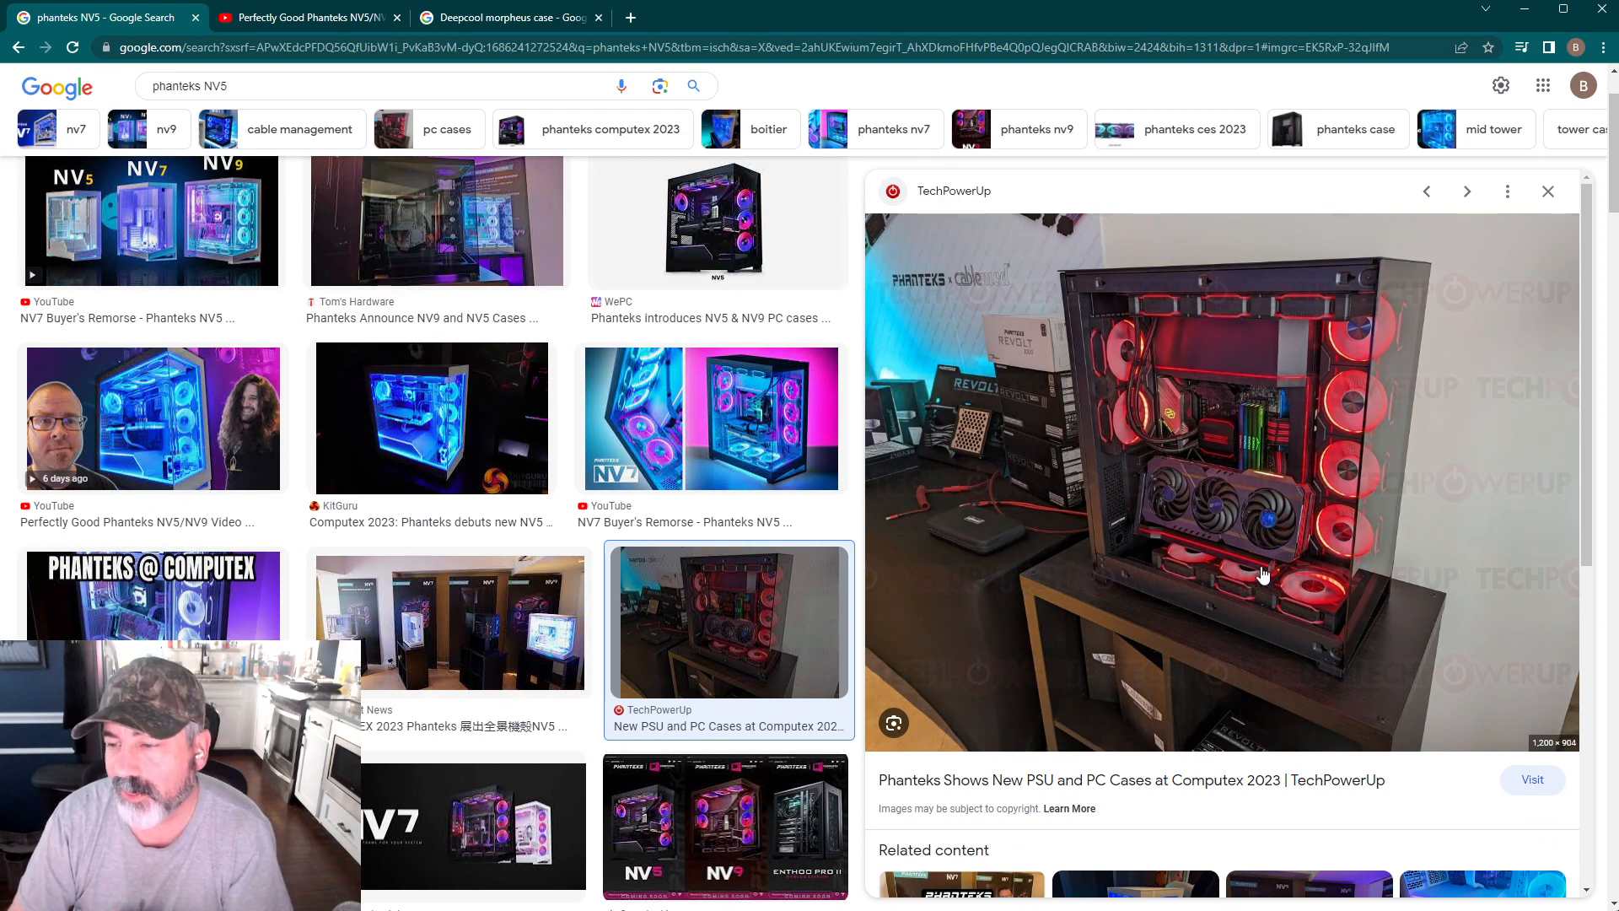
mouse_move(1250, 582)
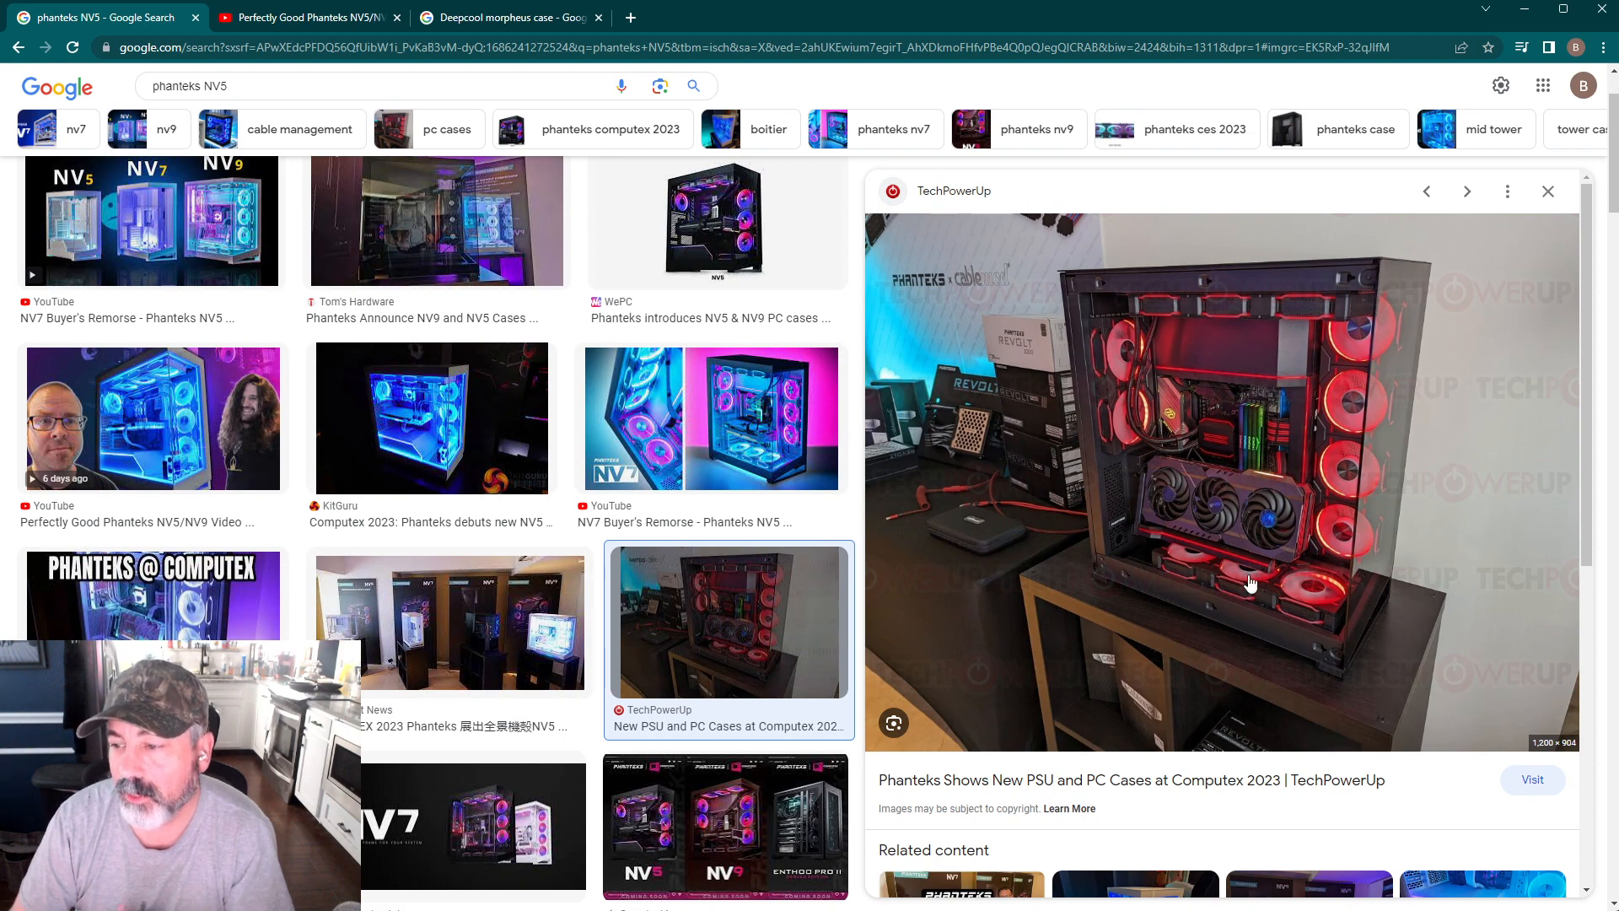
mouse_move(1358, 315)
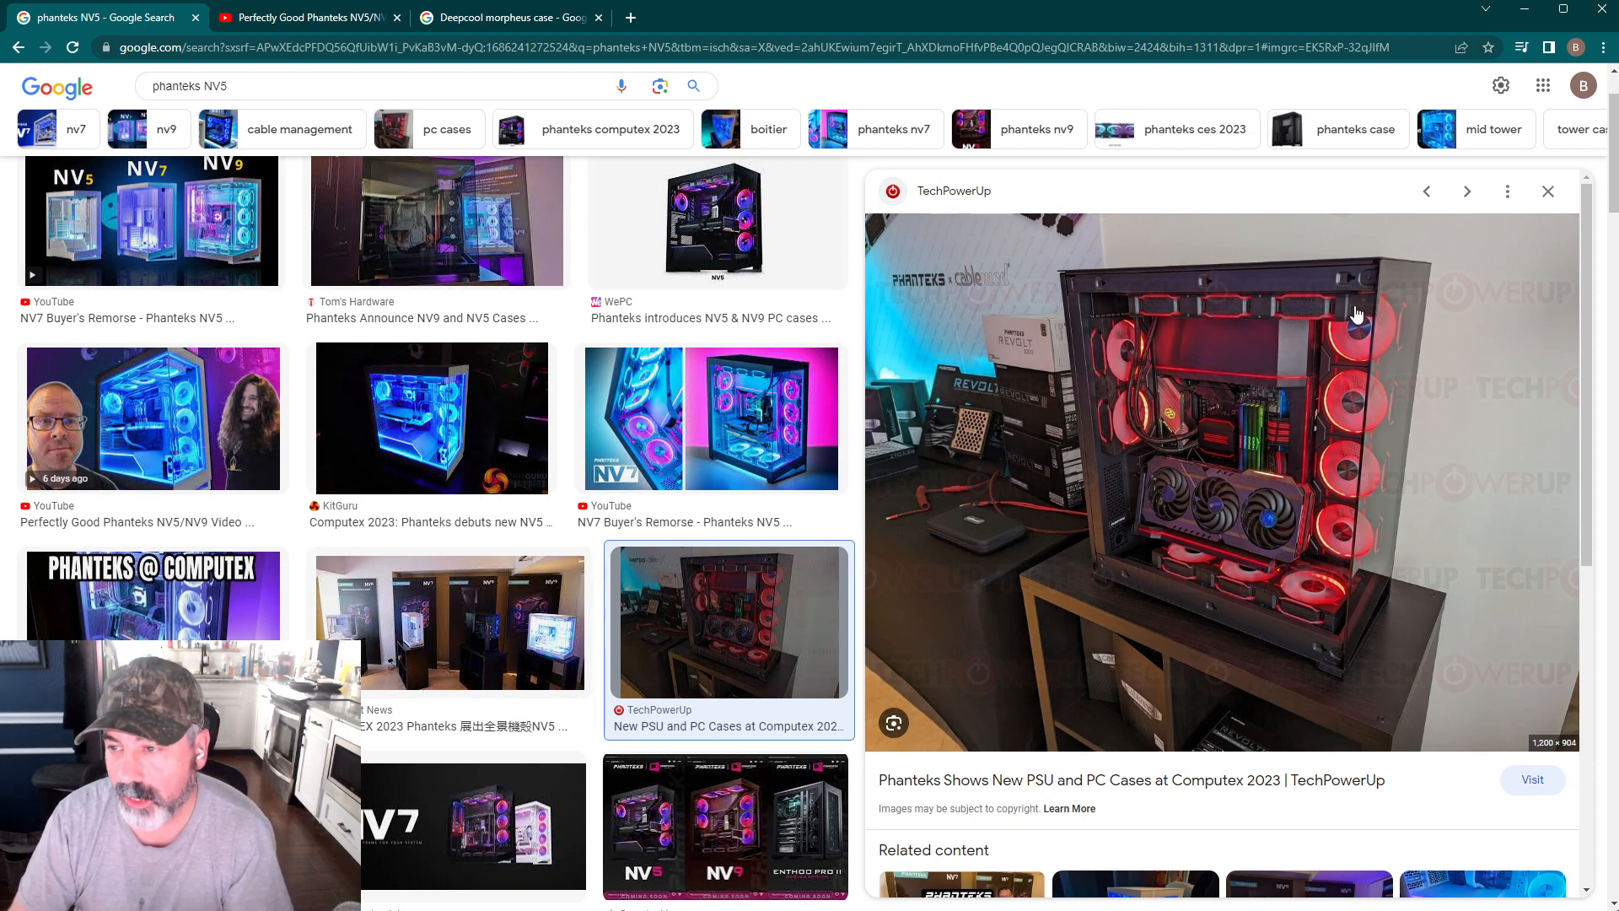
mouse_move(1341, 418)
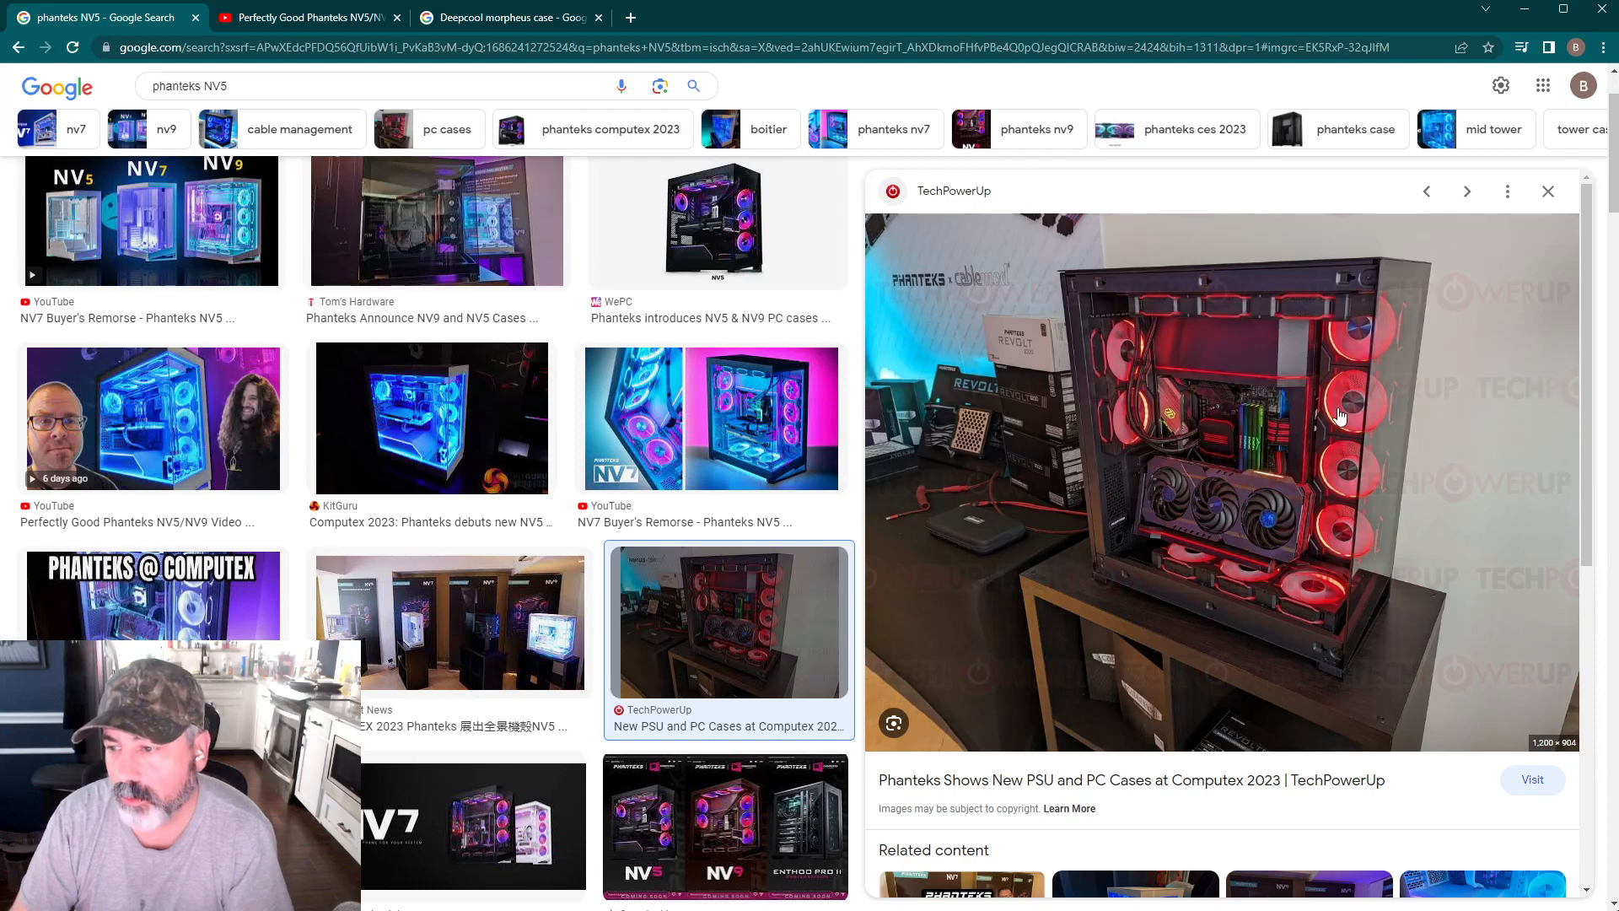
scroll(up, 3)
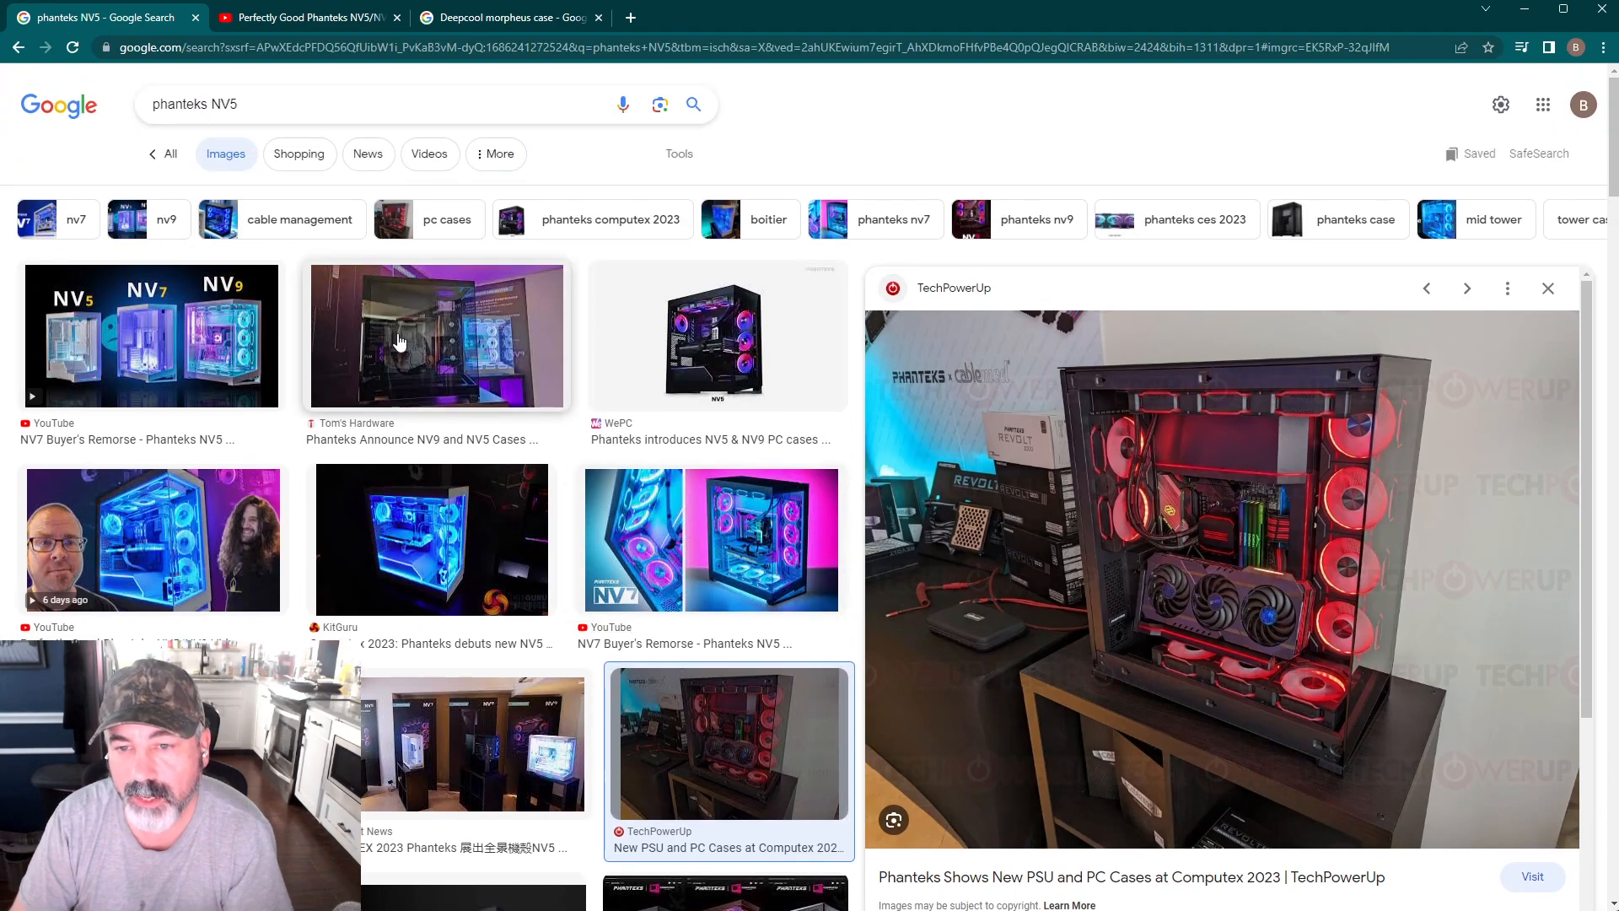
Alternate between the WePC NV5 image and the YouTube NV5/NV7/NV9 comparison, ending on the comparison.
click(152, 335)
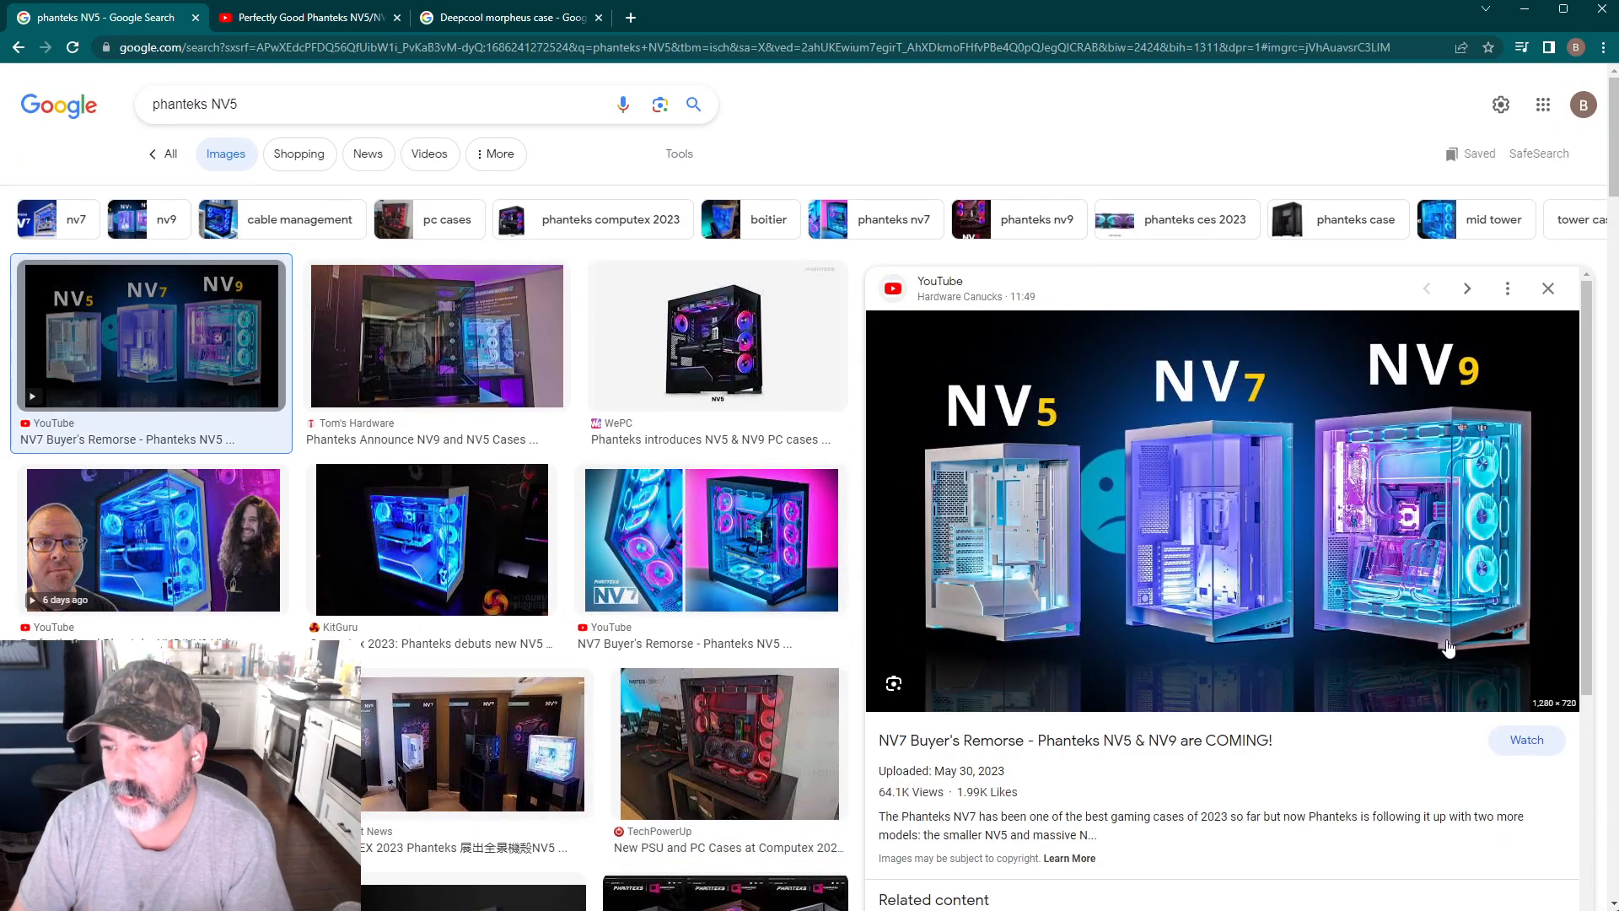
mouse_move(1451, 481)
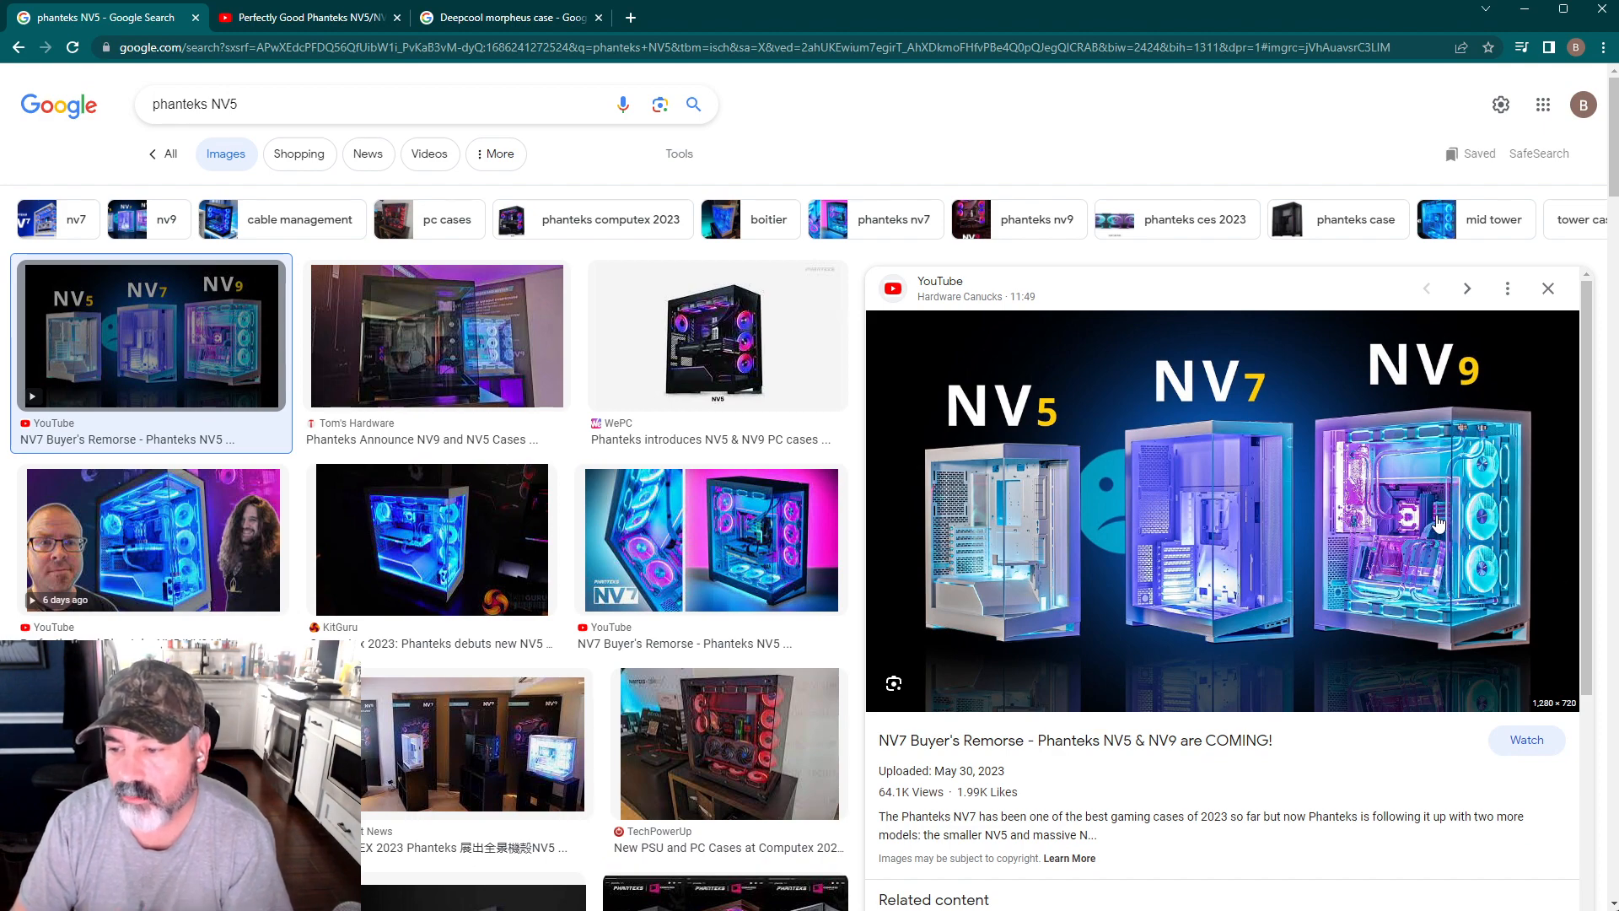
mouse_move(1515, 645)
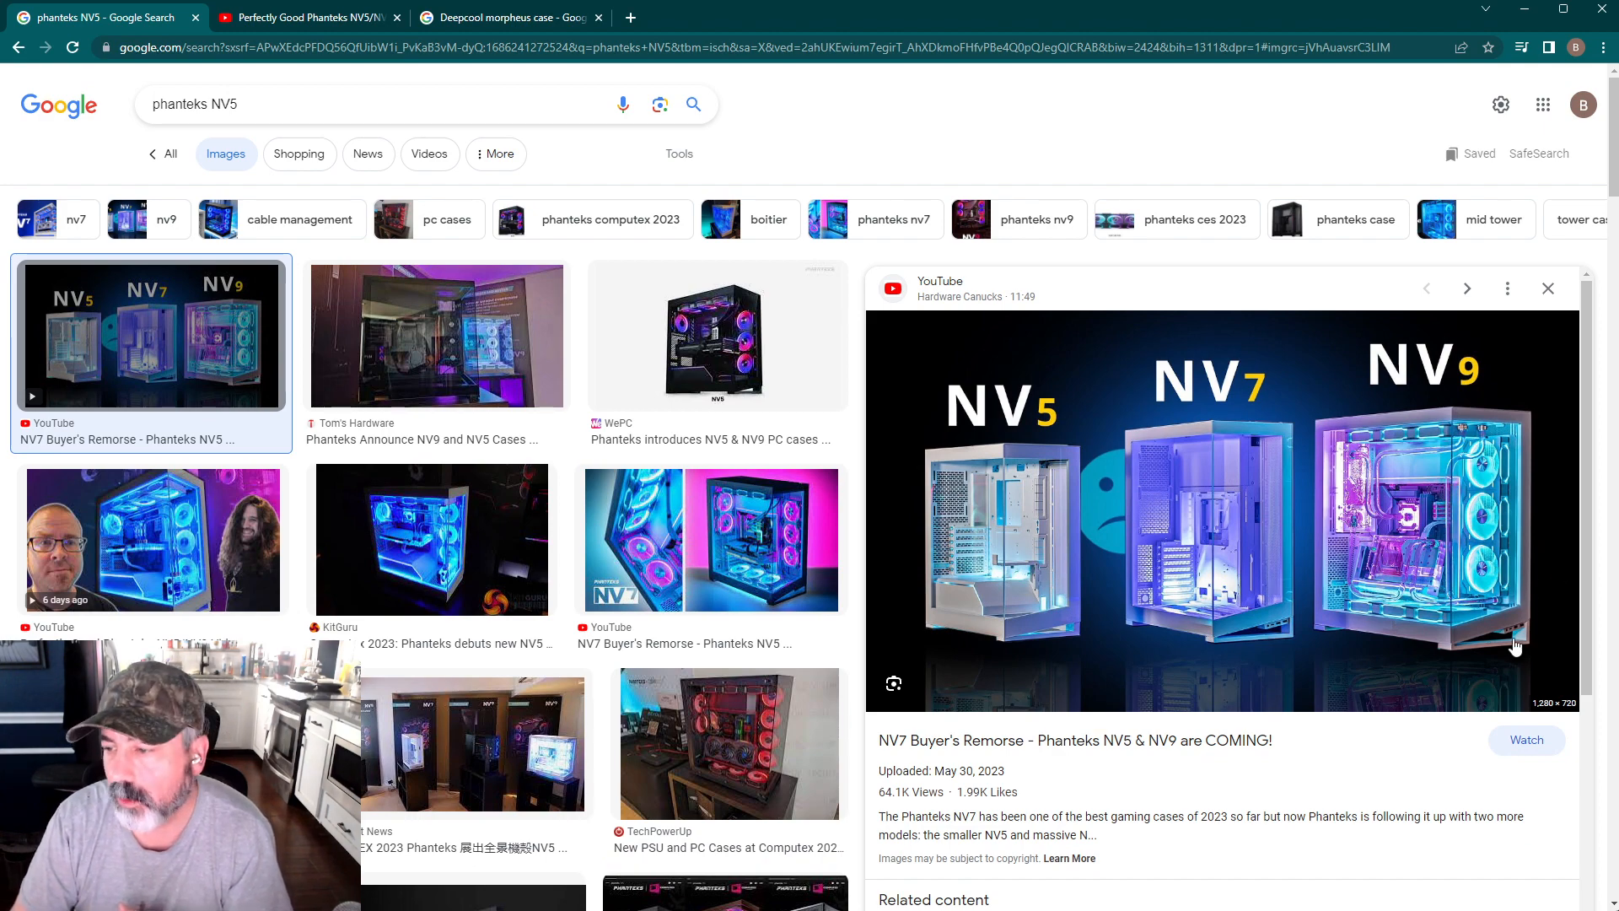
mouse_move(1496, 560)
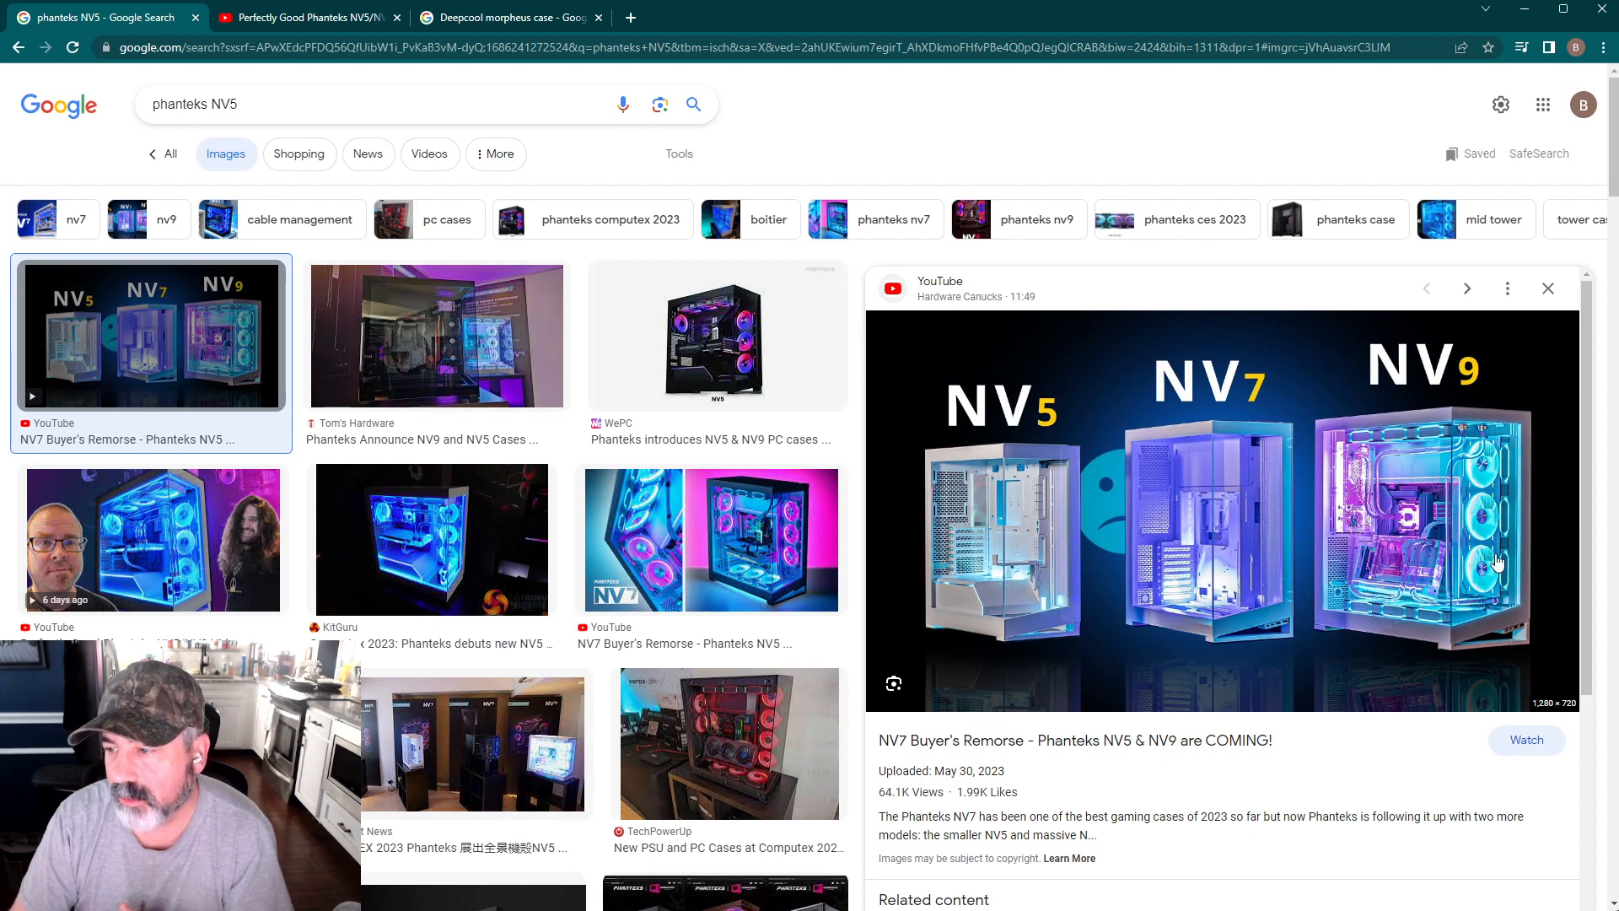
click(715, 335)
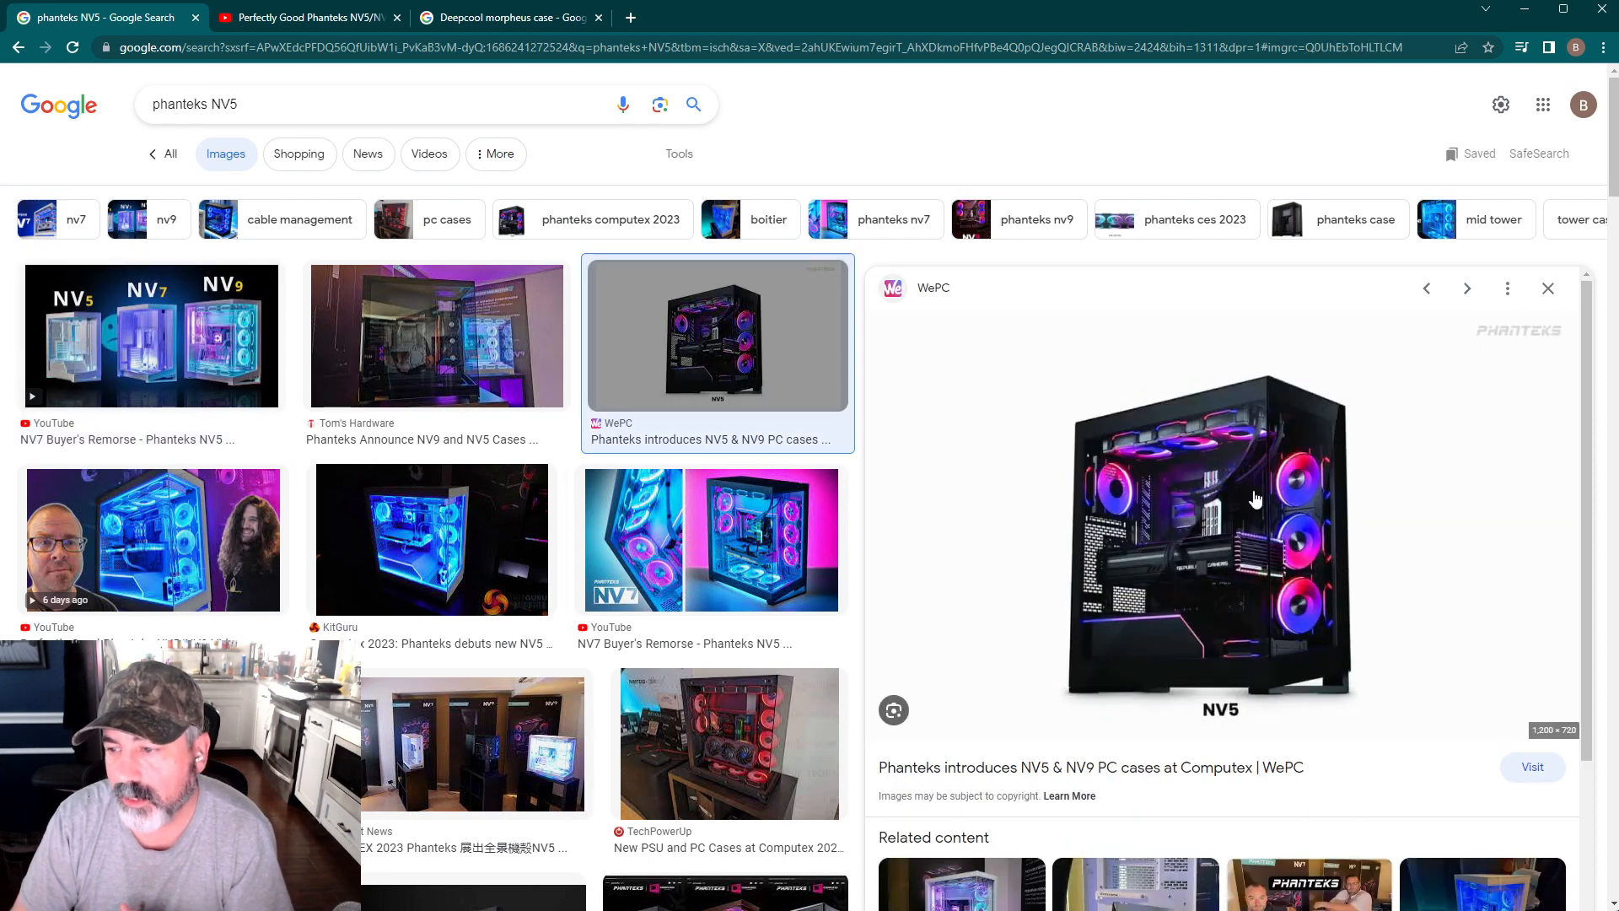
click(152, 336)
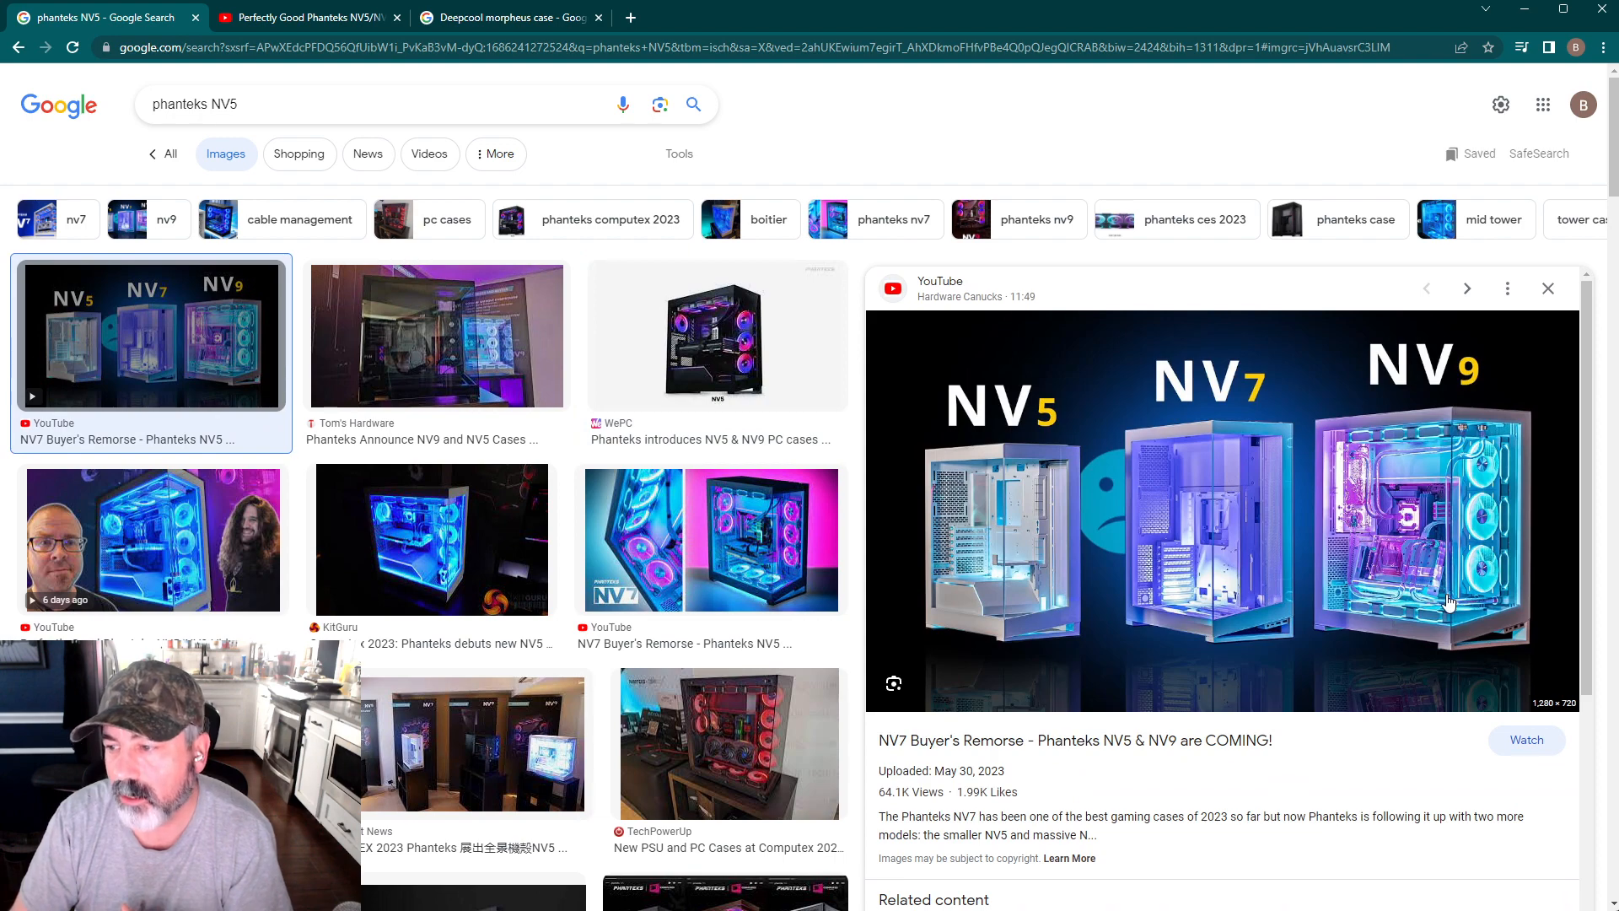
mouse_move(1378, 681)
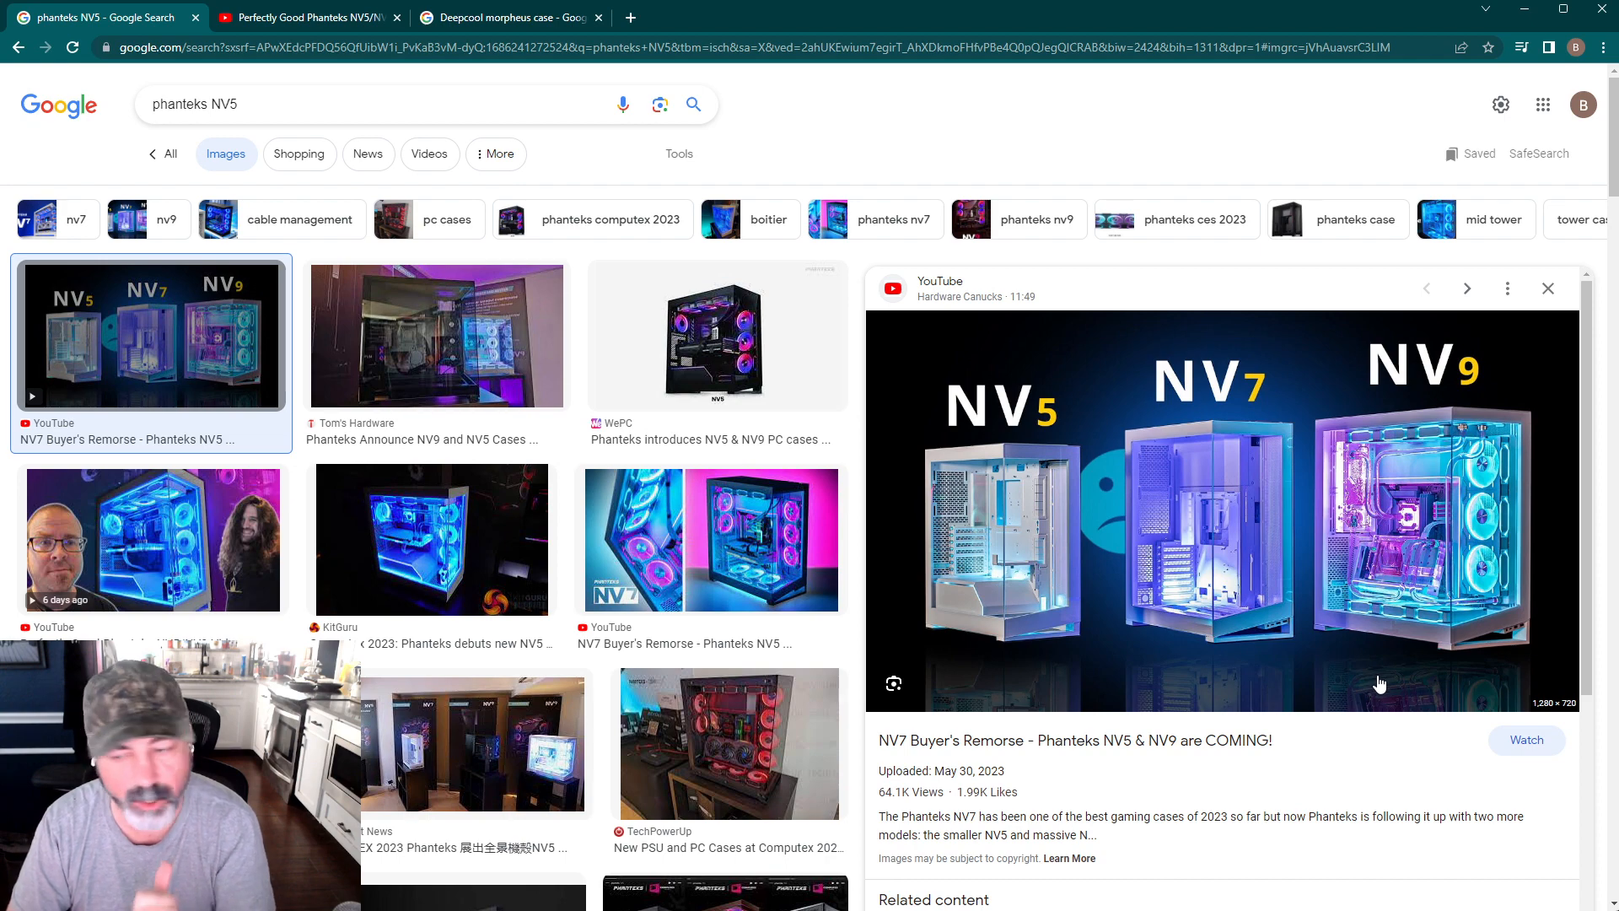
mouse_move(1464, 579)
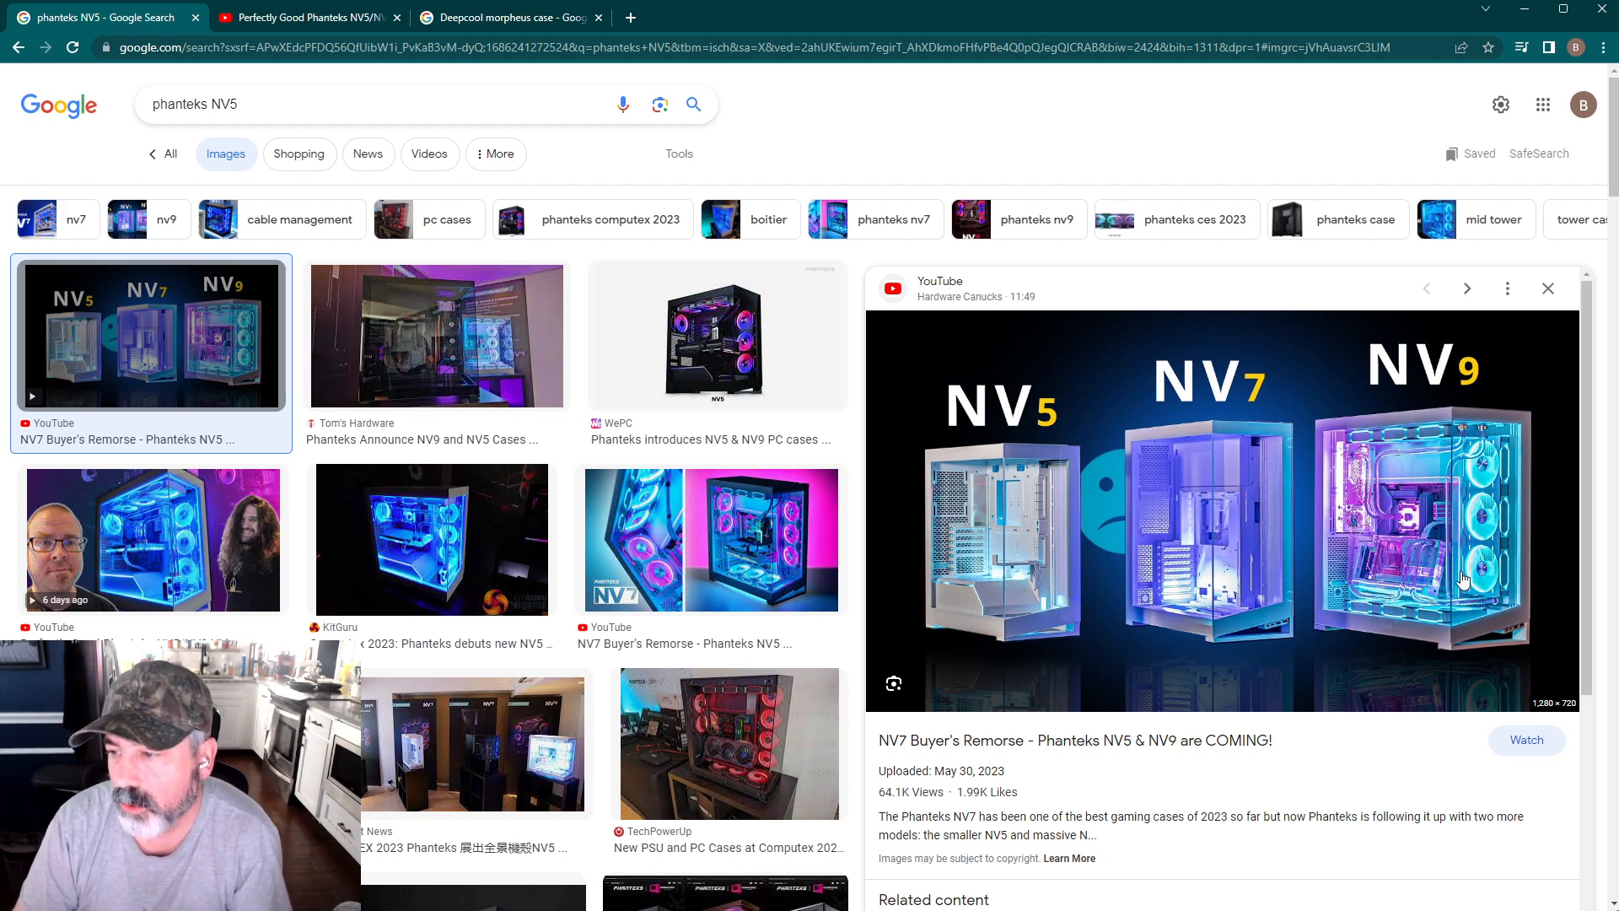
mouse_move(1523, 539)
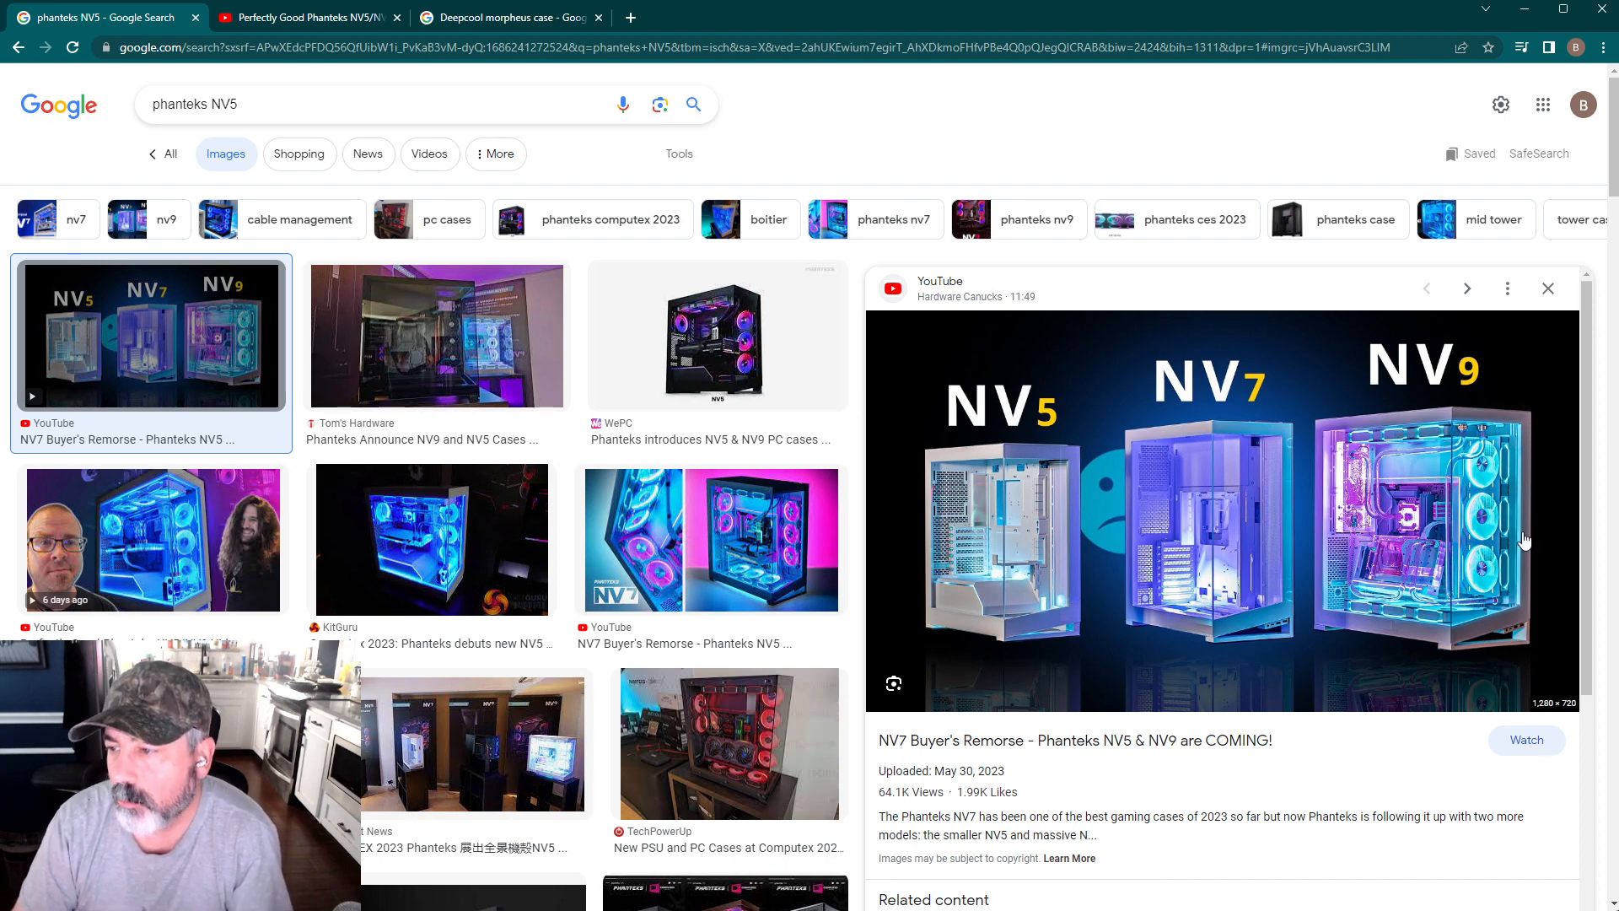
mouse_move(1180, 542)
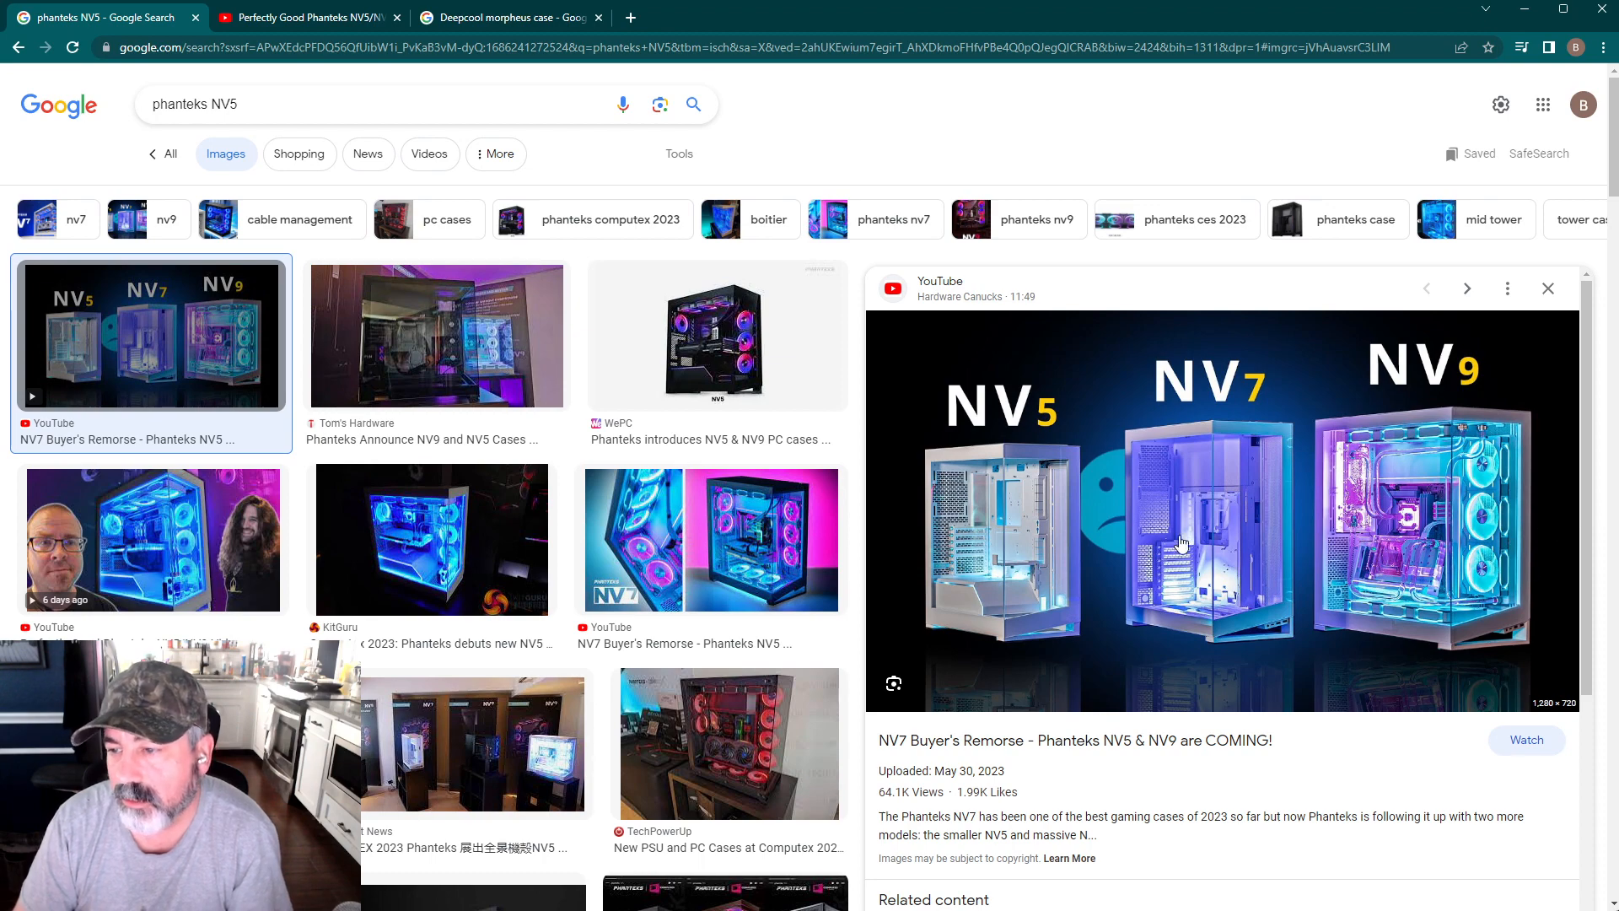
mouse_move(1214, 385)
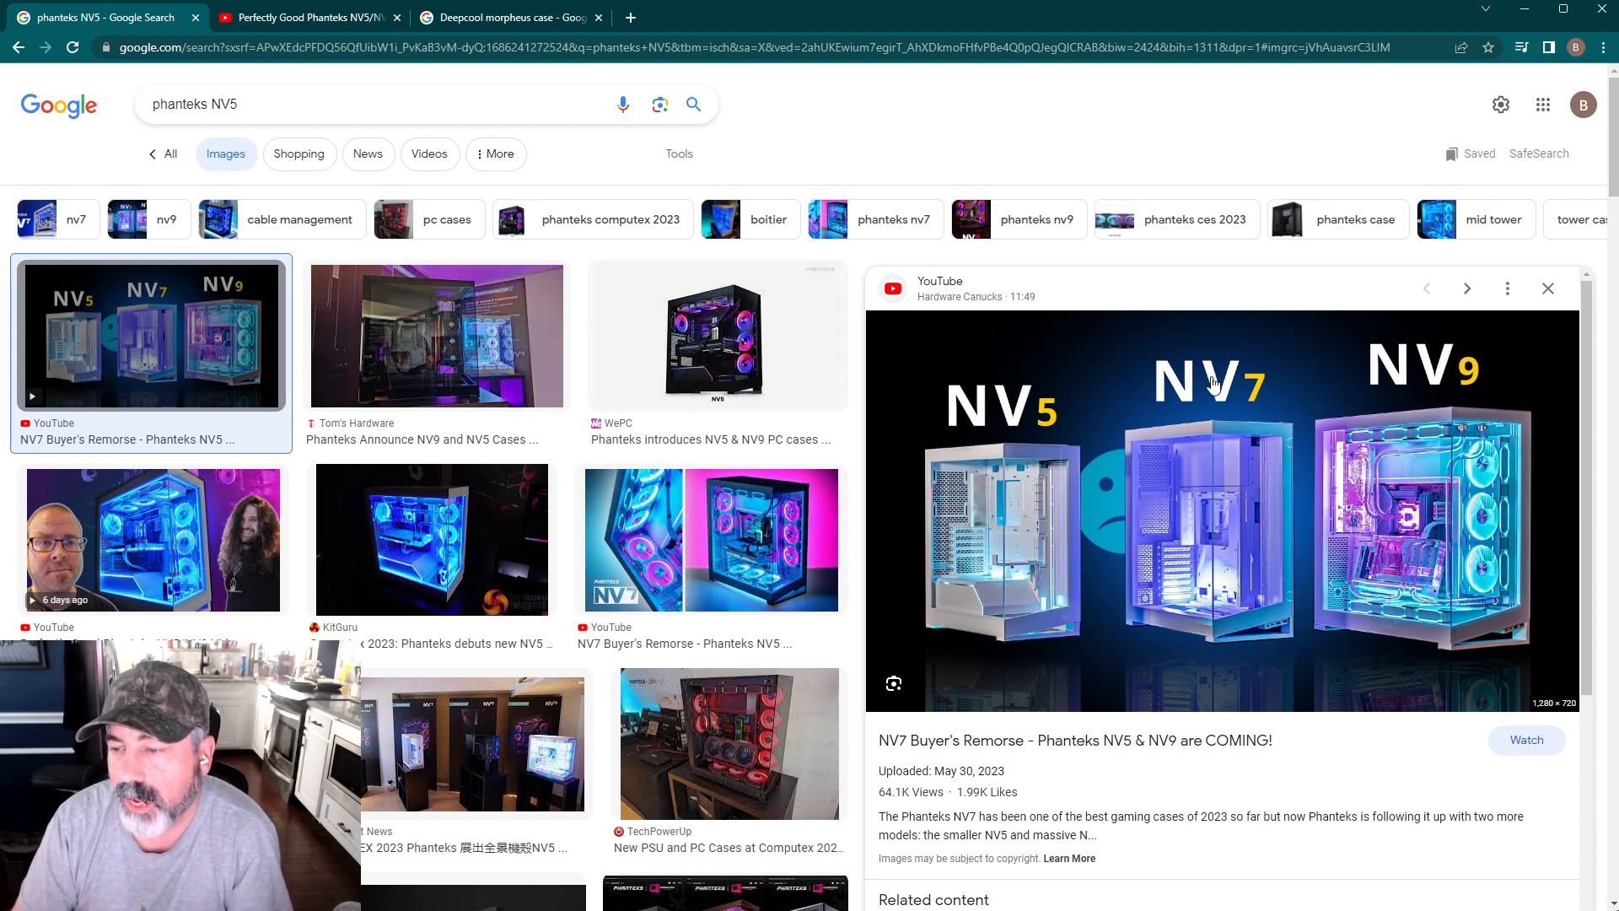
mouse_move(1235, 544)
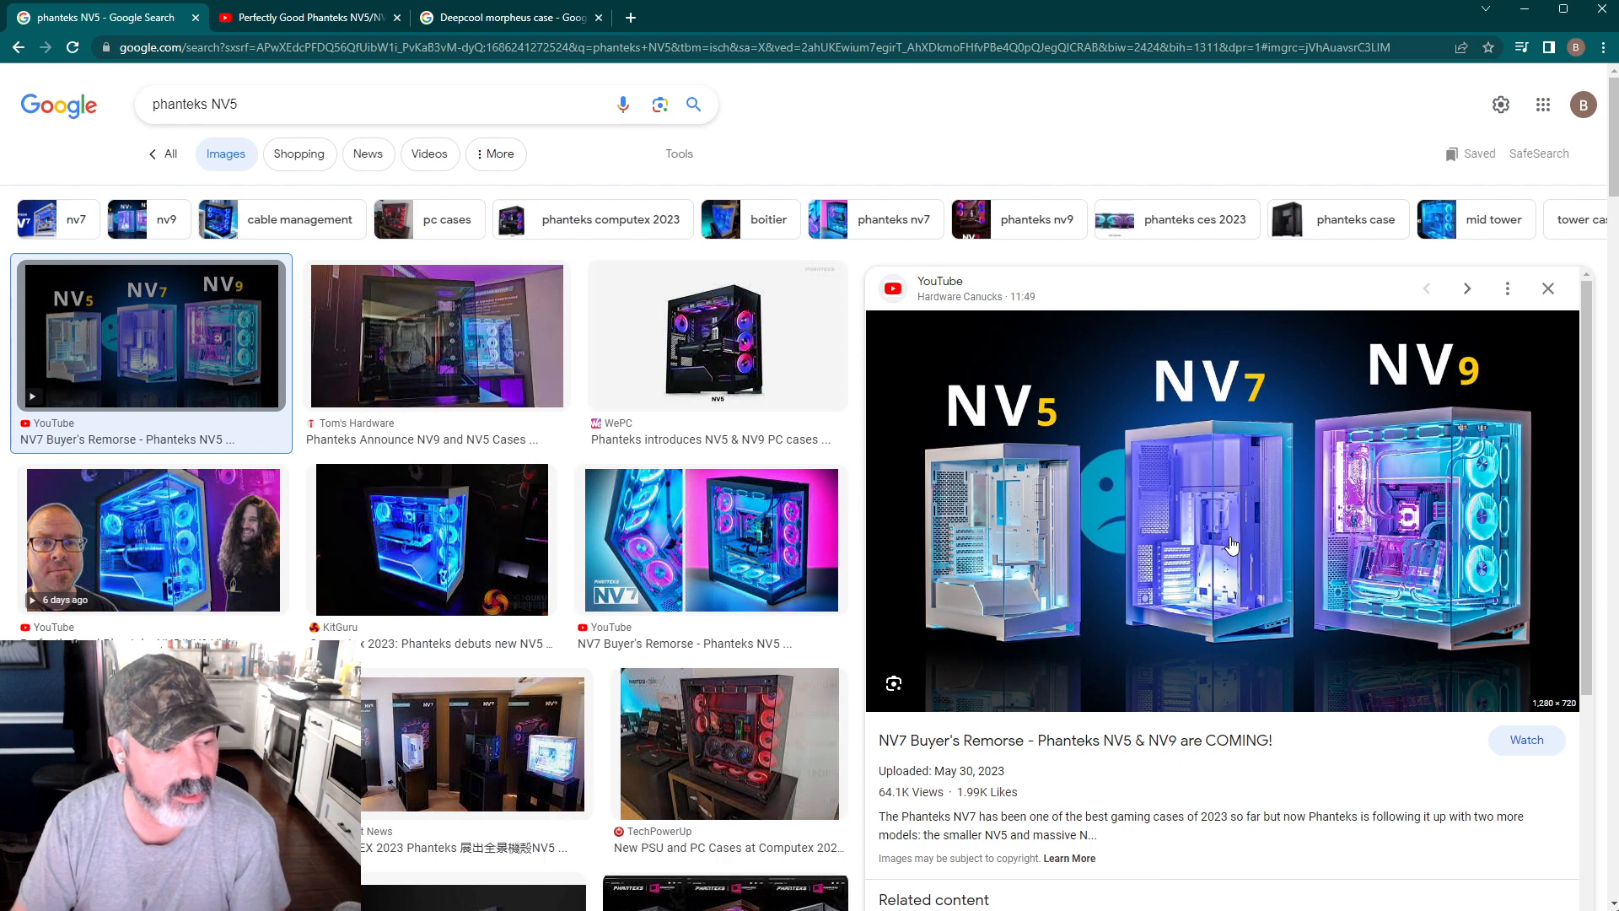
mouse_move(1232, 536)
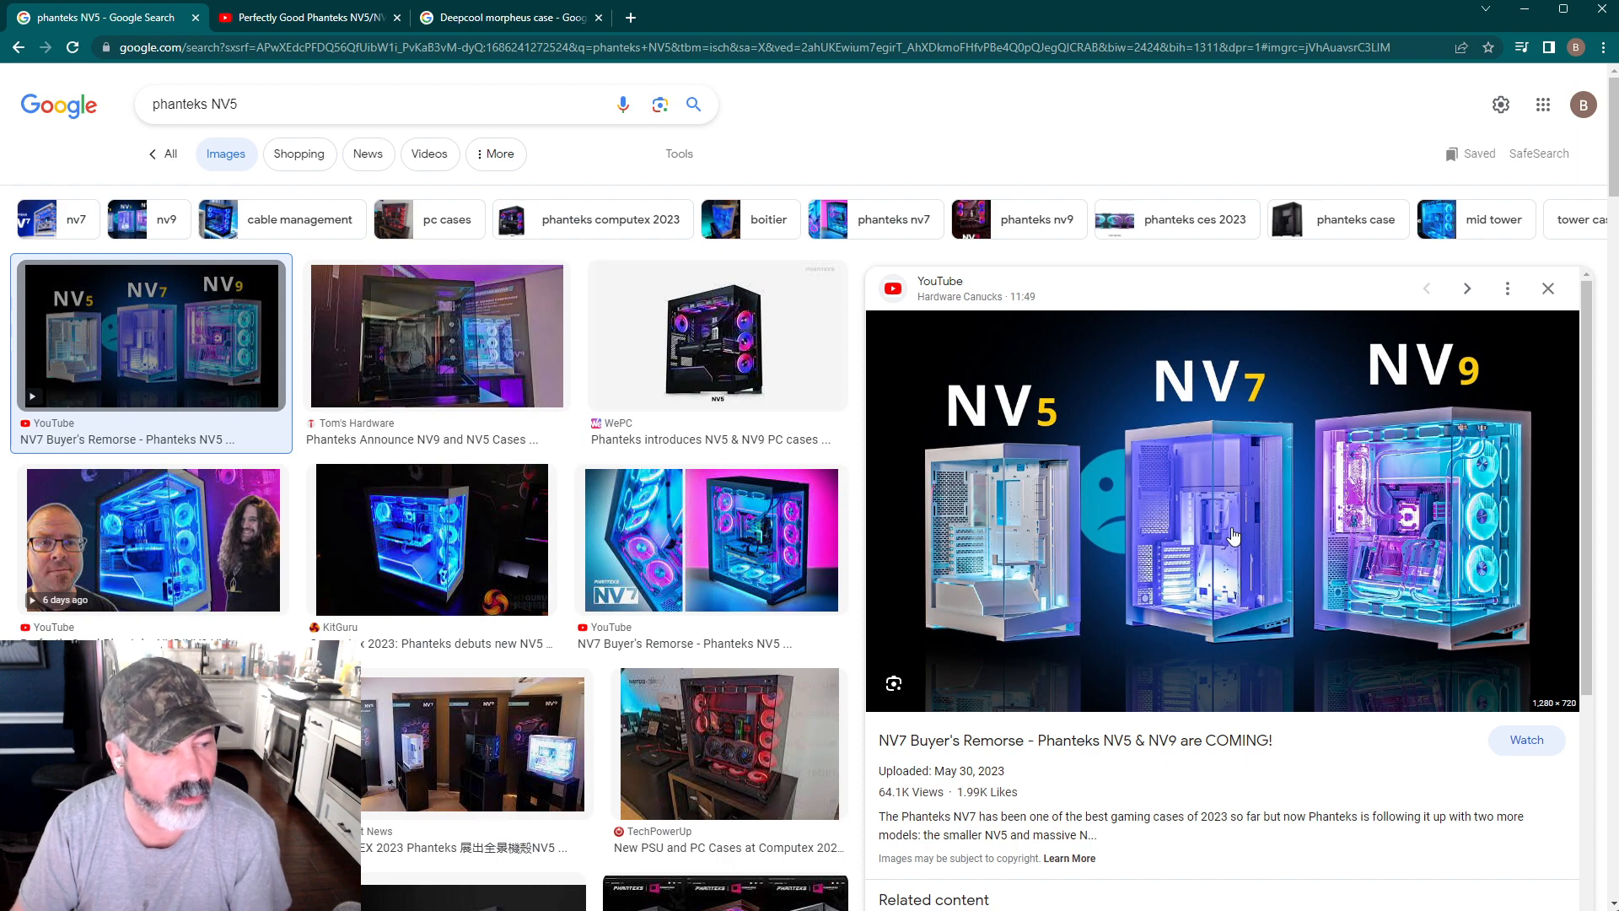
mouse_move(1157, 524)
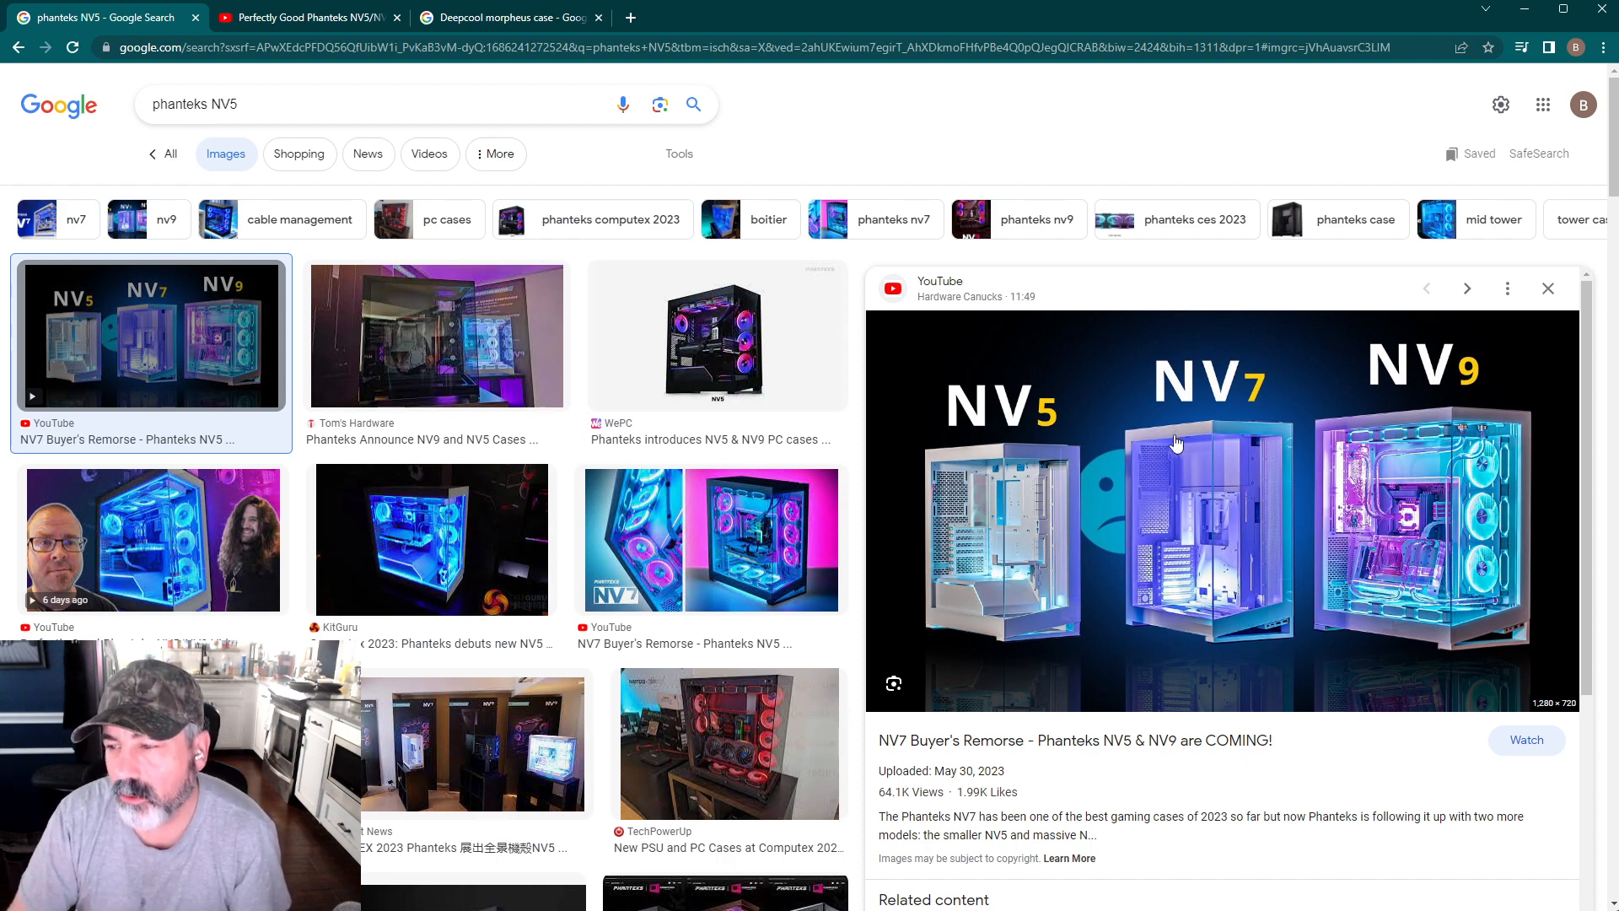
mouse_move(1547, 477)
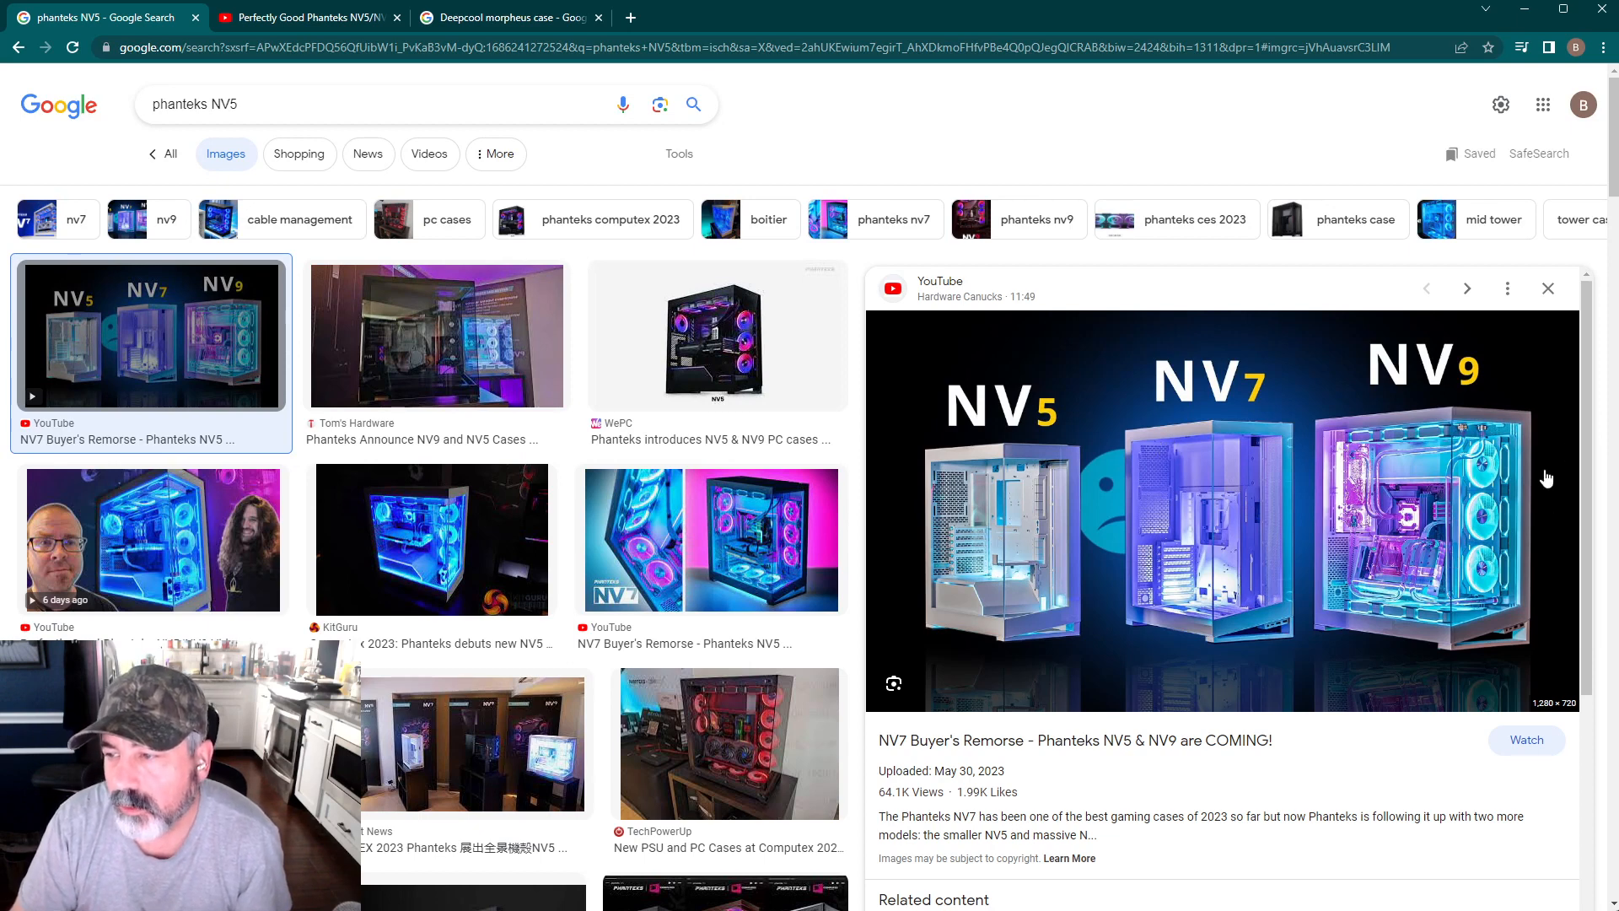
mouse_move(1432, 507)
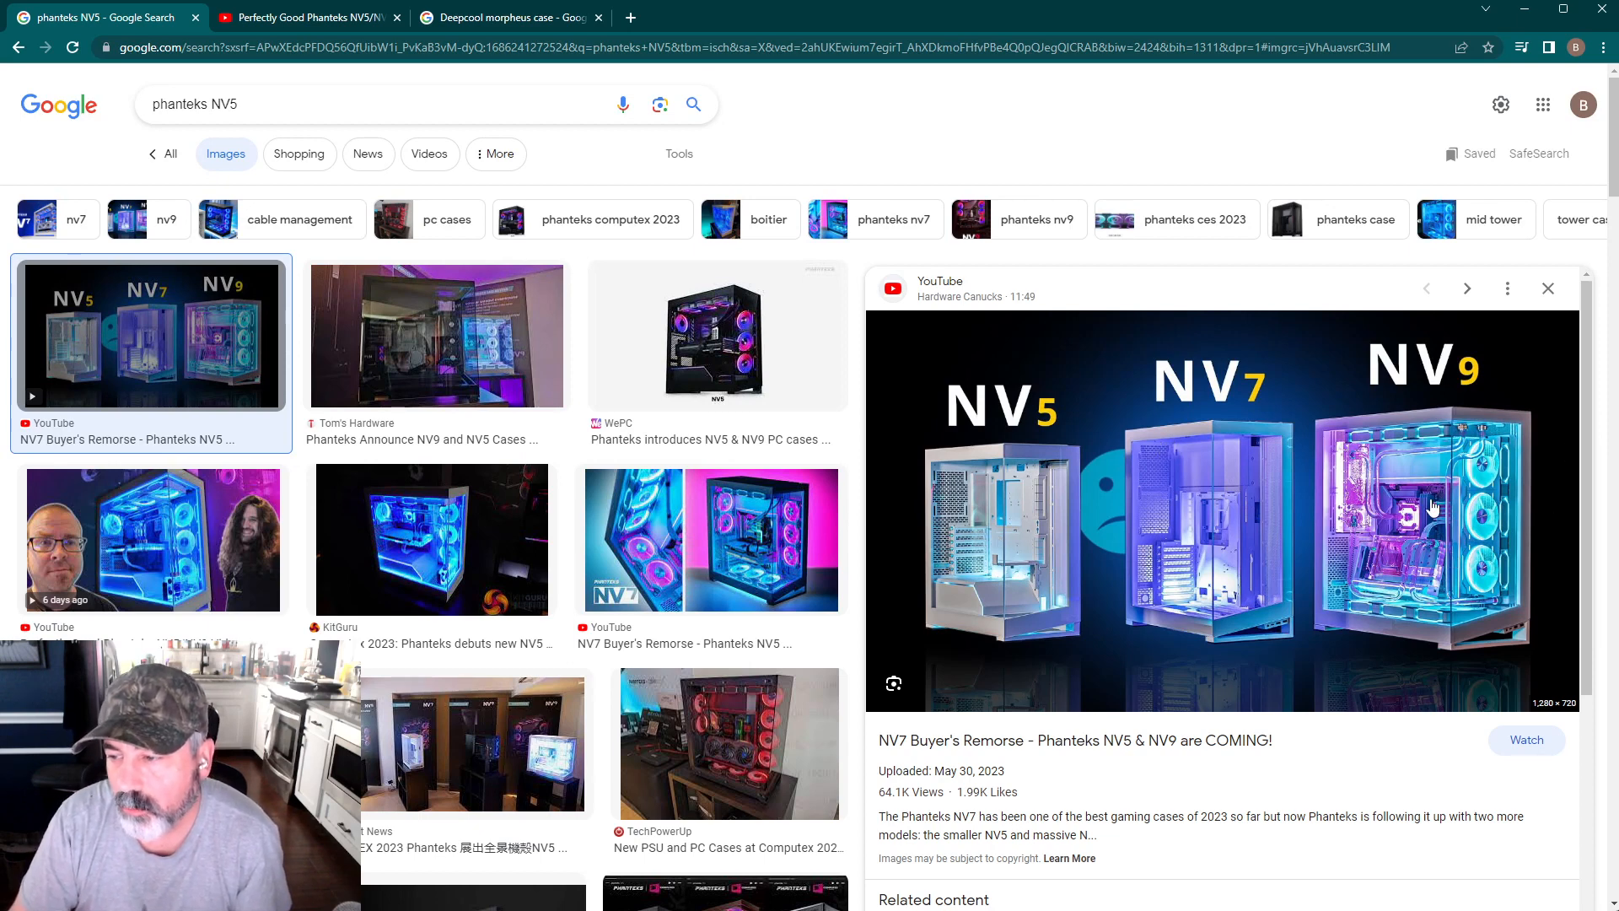
mouse_move(1052, 629)
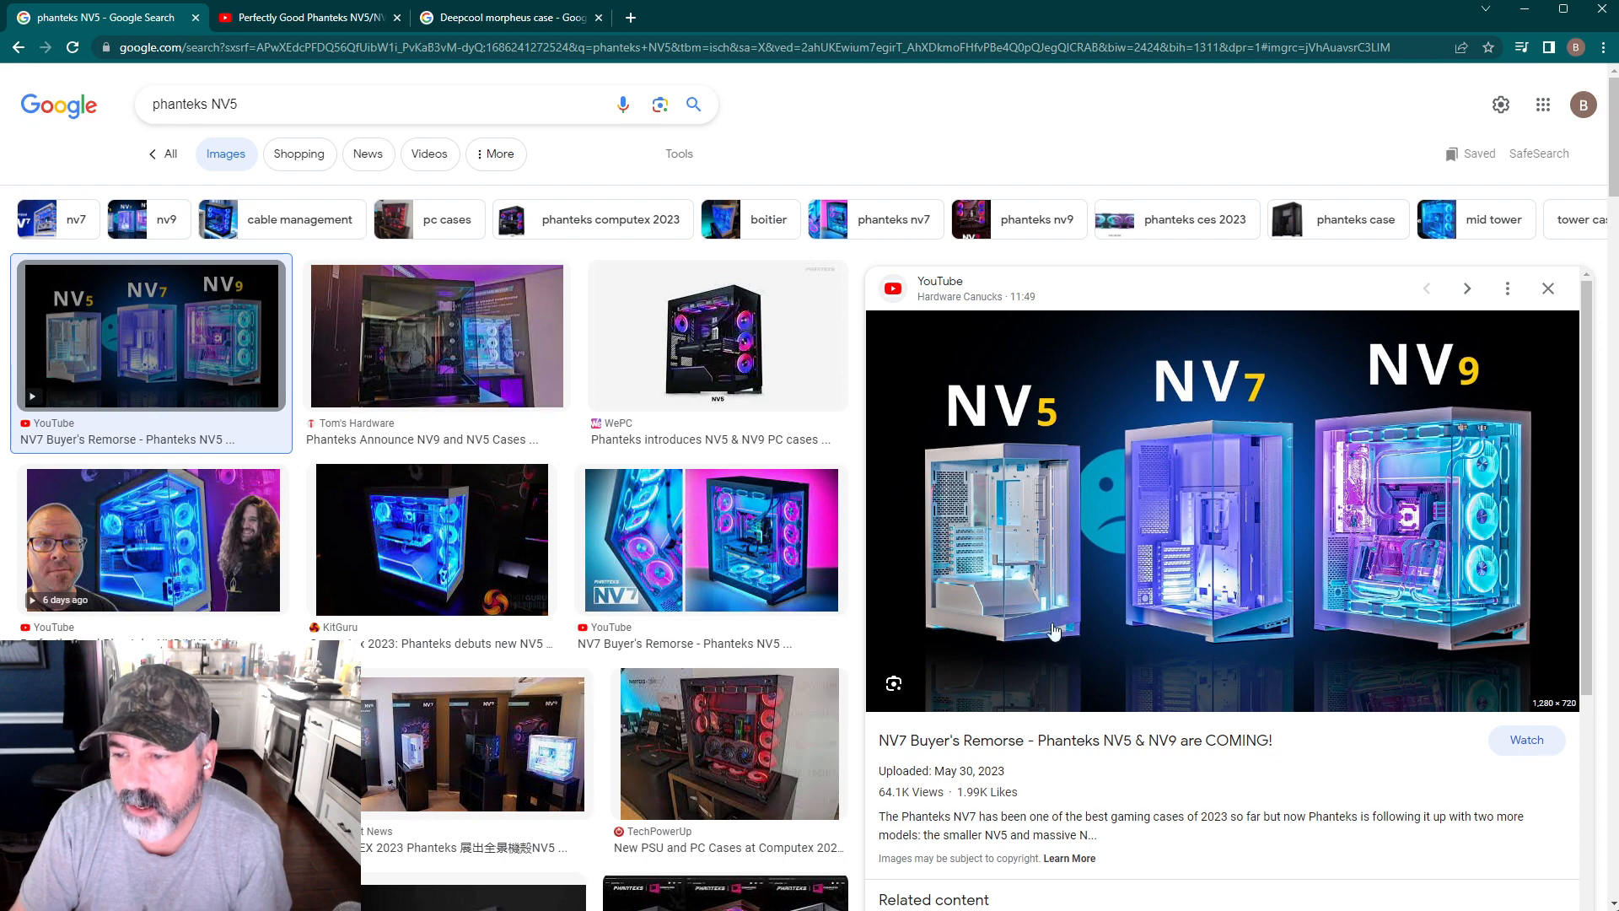
mouse_move(1017, 589)
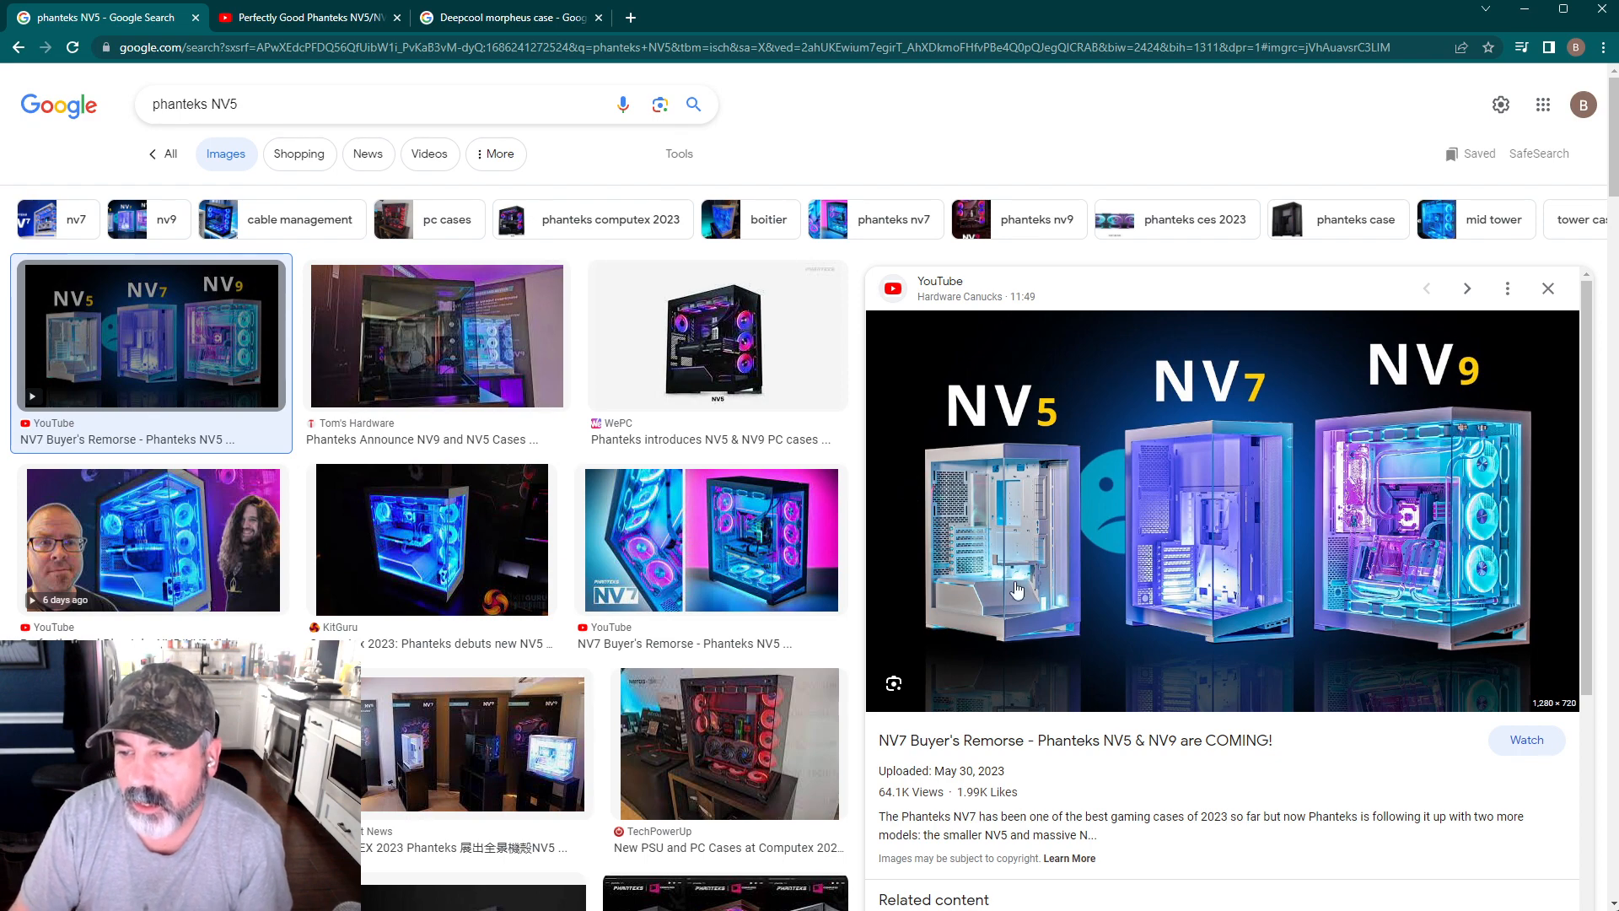
mouse_move(1051, 636)
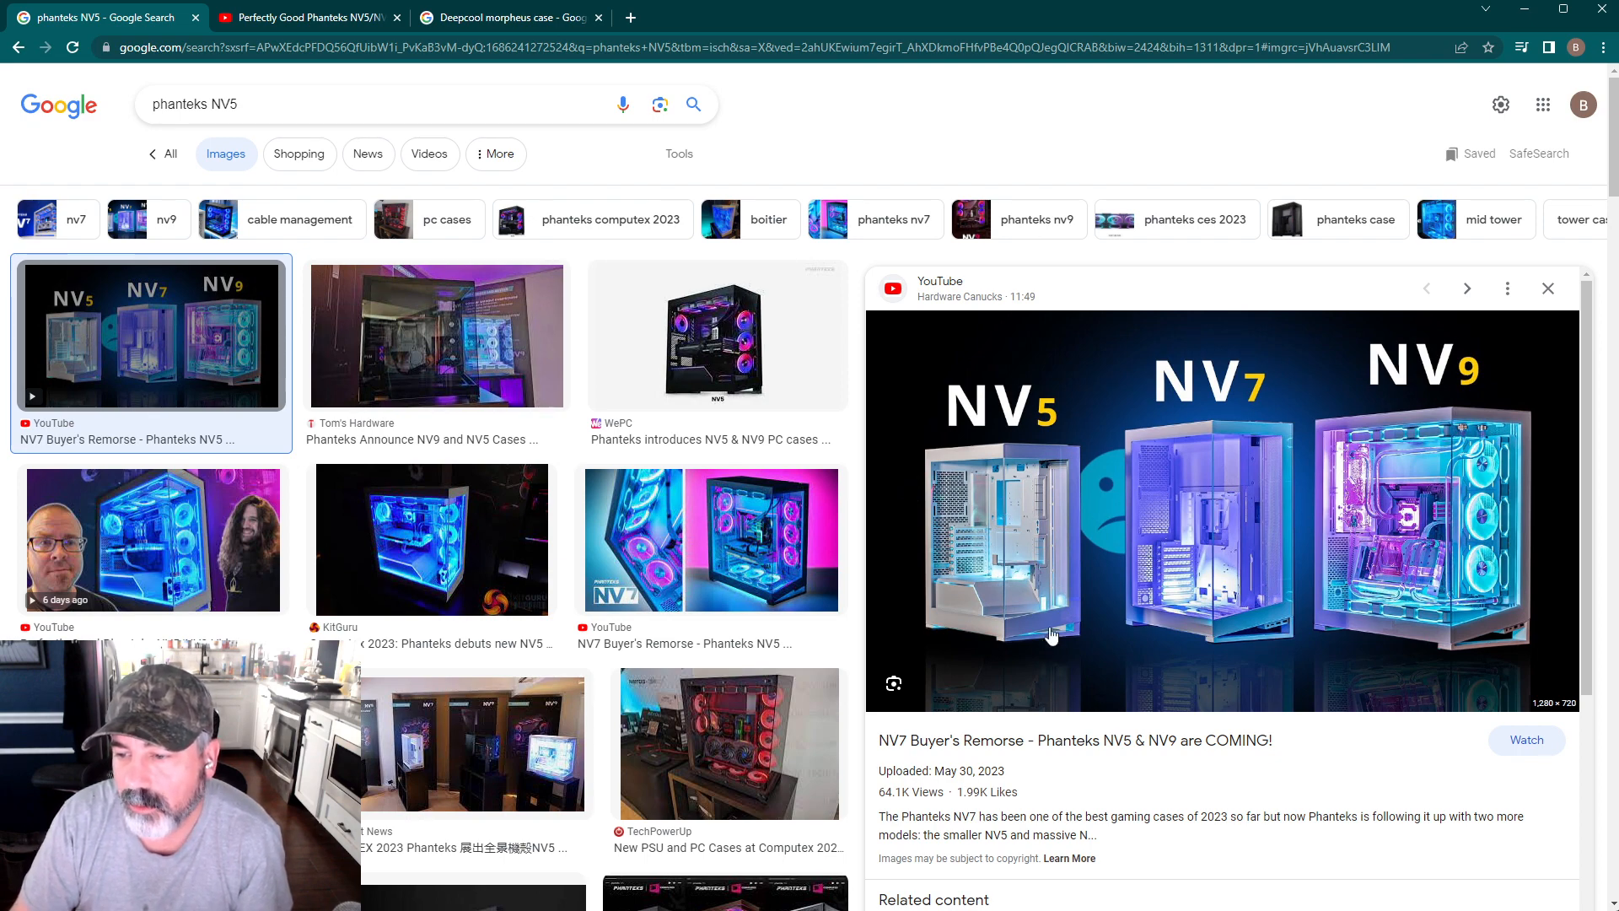
mouse_move(1221, 544)
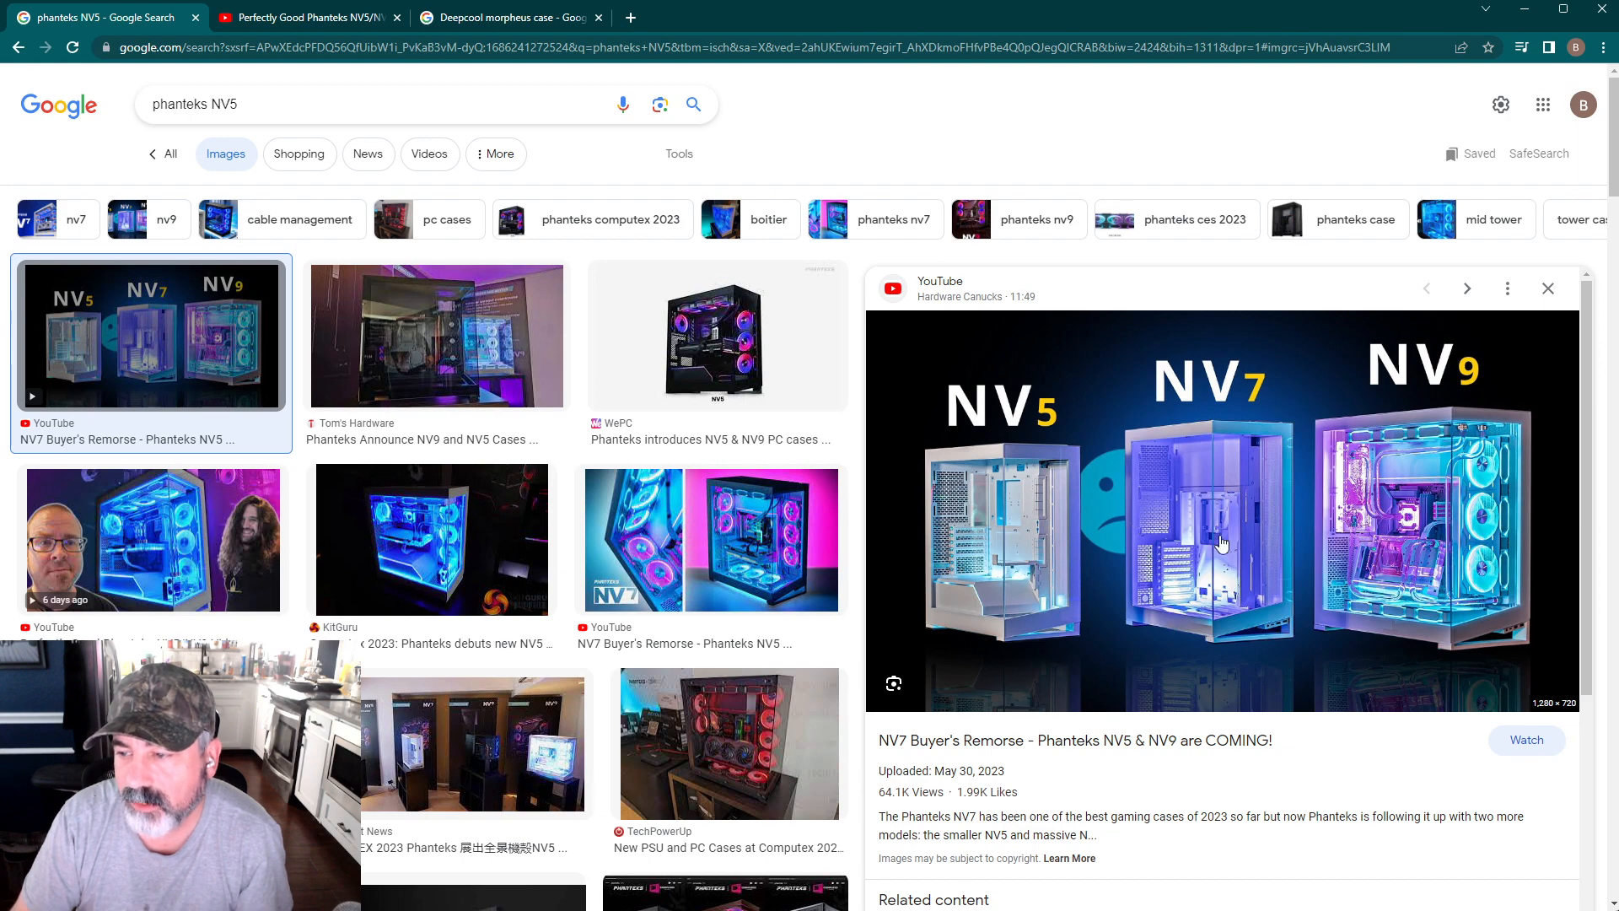
mouse_move(978, 591)
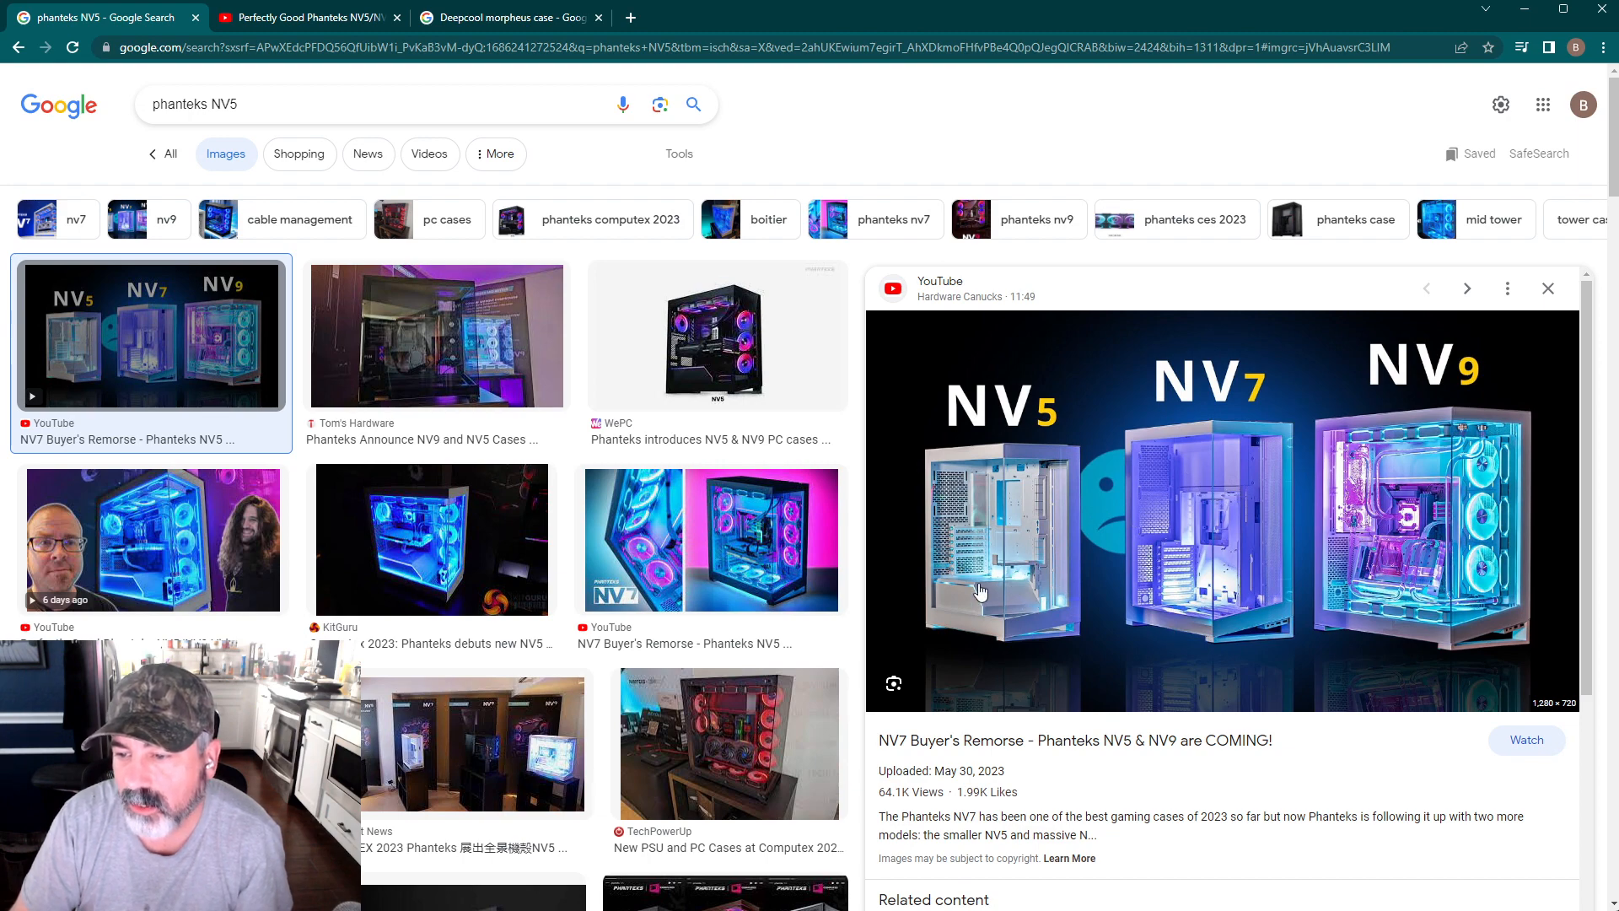
mouse_move(1229, 466)
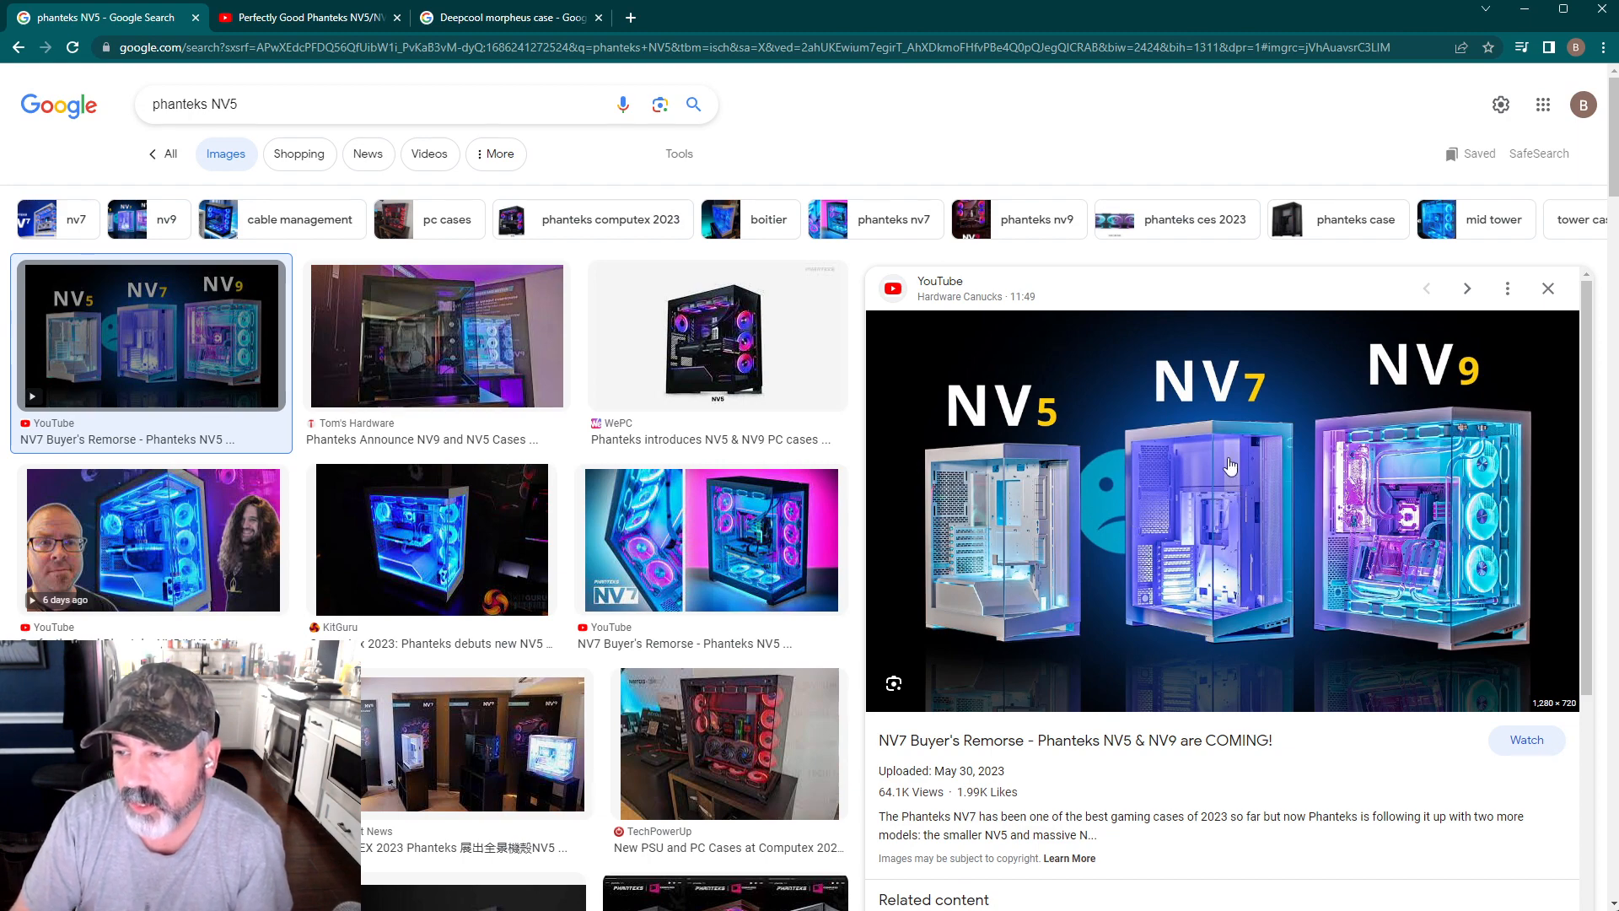
mouse_move(982, 592)
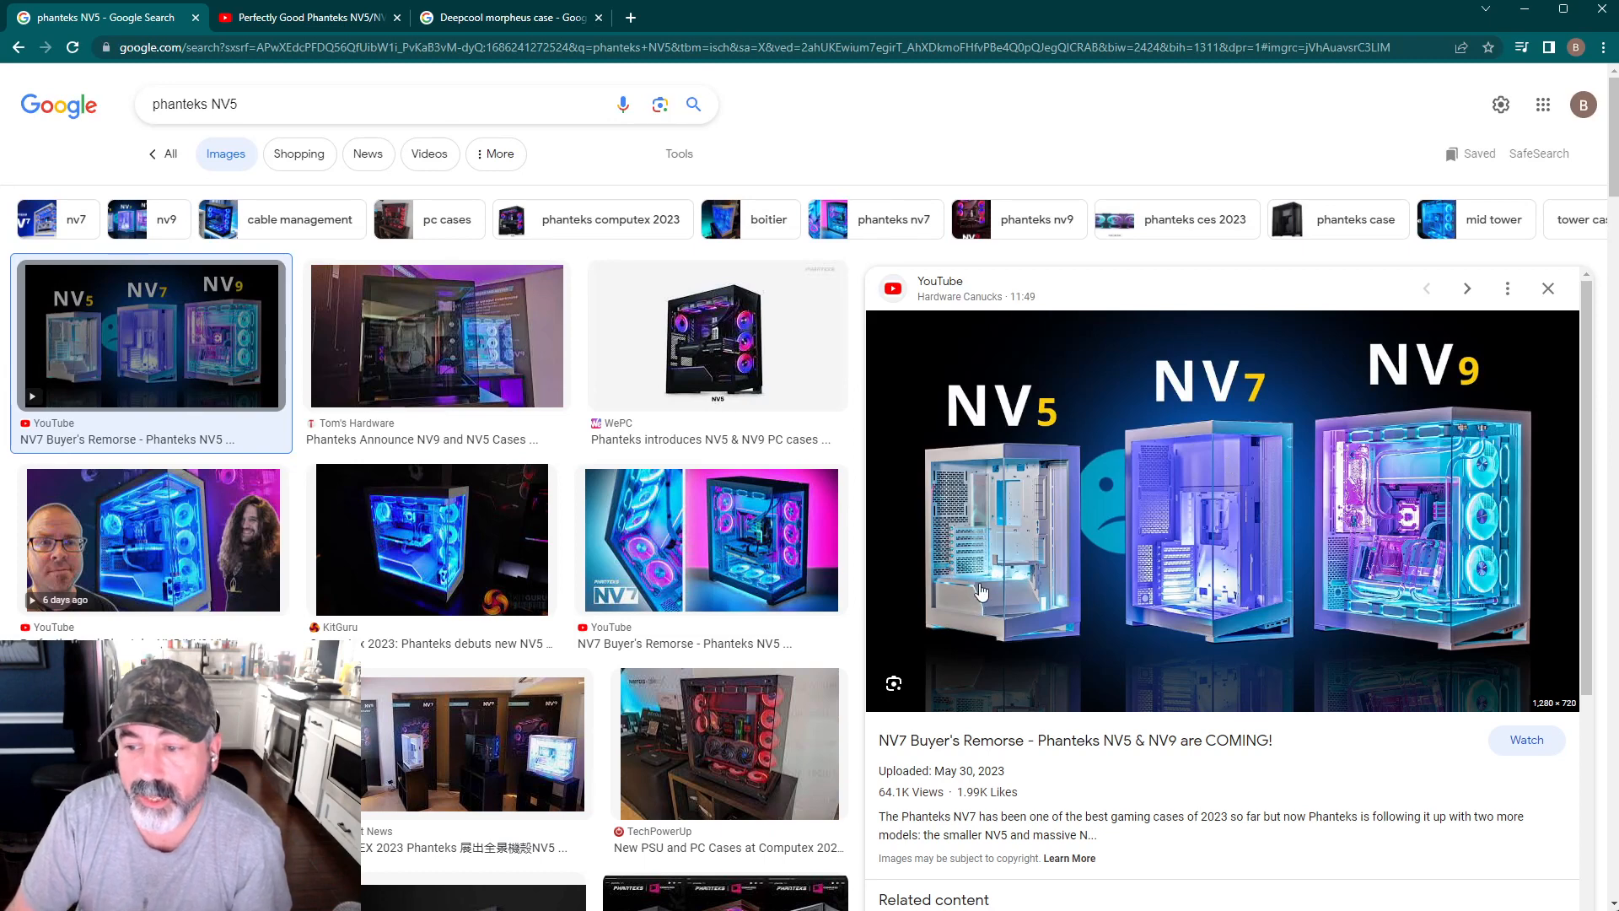
mouse_move(1002, 598)
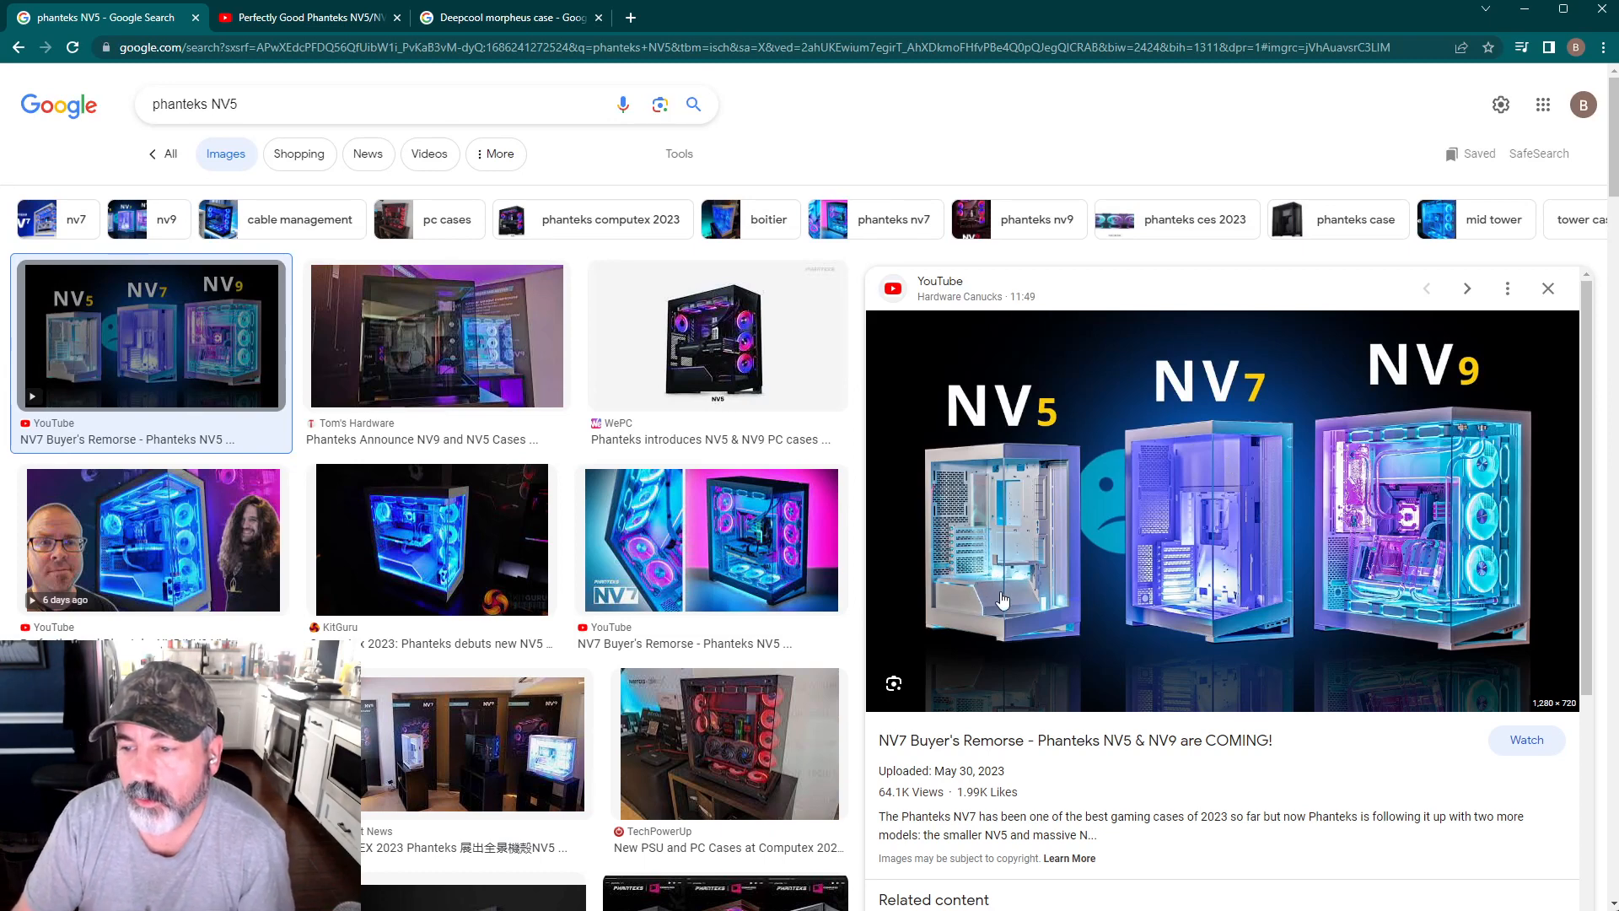
mouse_move(1003, 614)
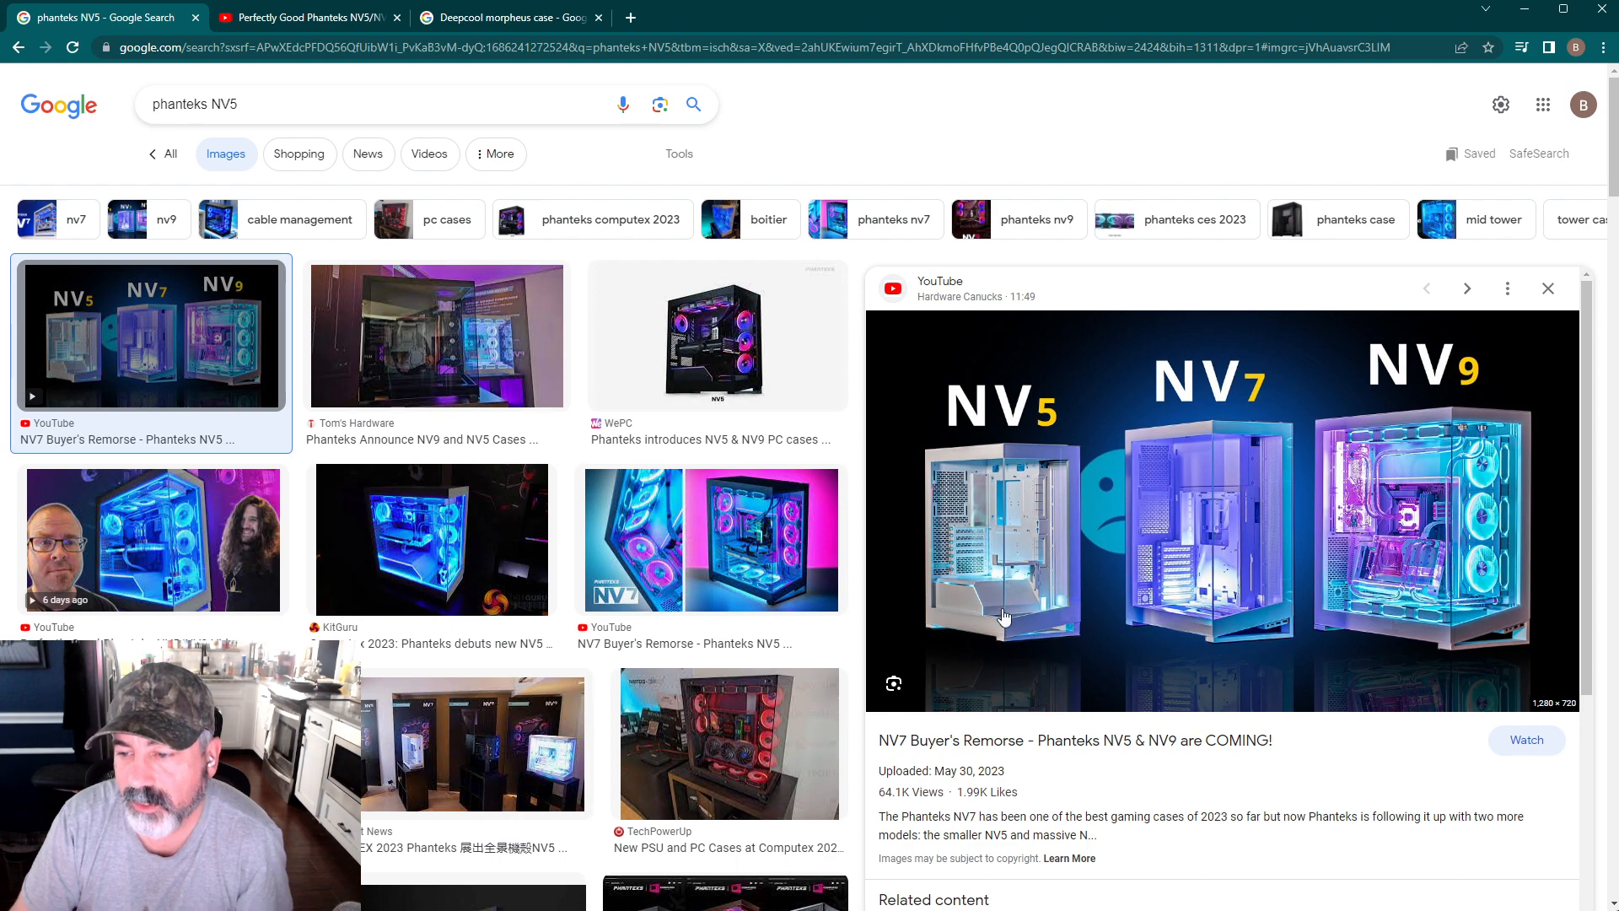
mouse_move(1497, 638)
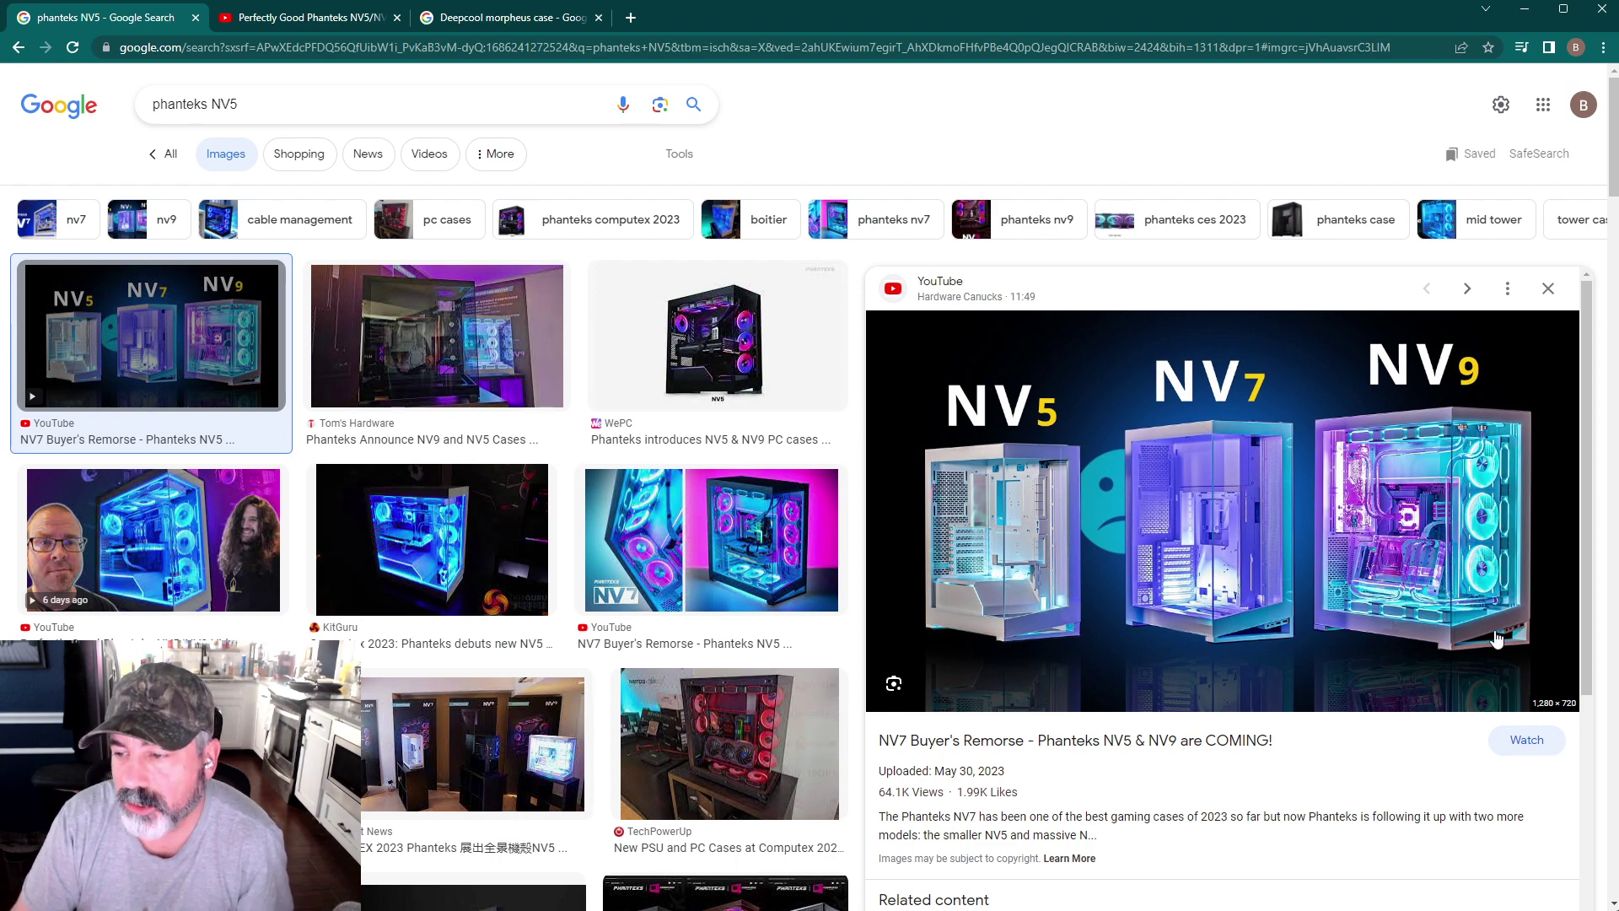
mouse_move(1230, 710)
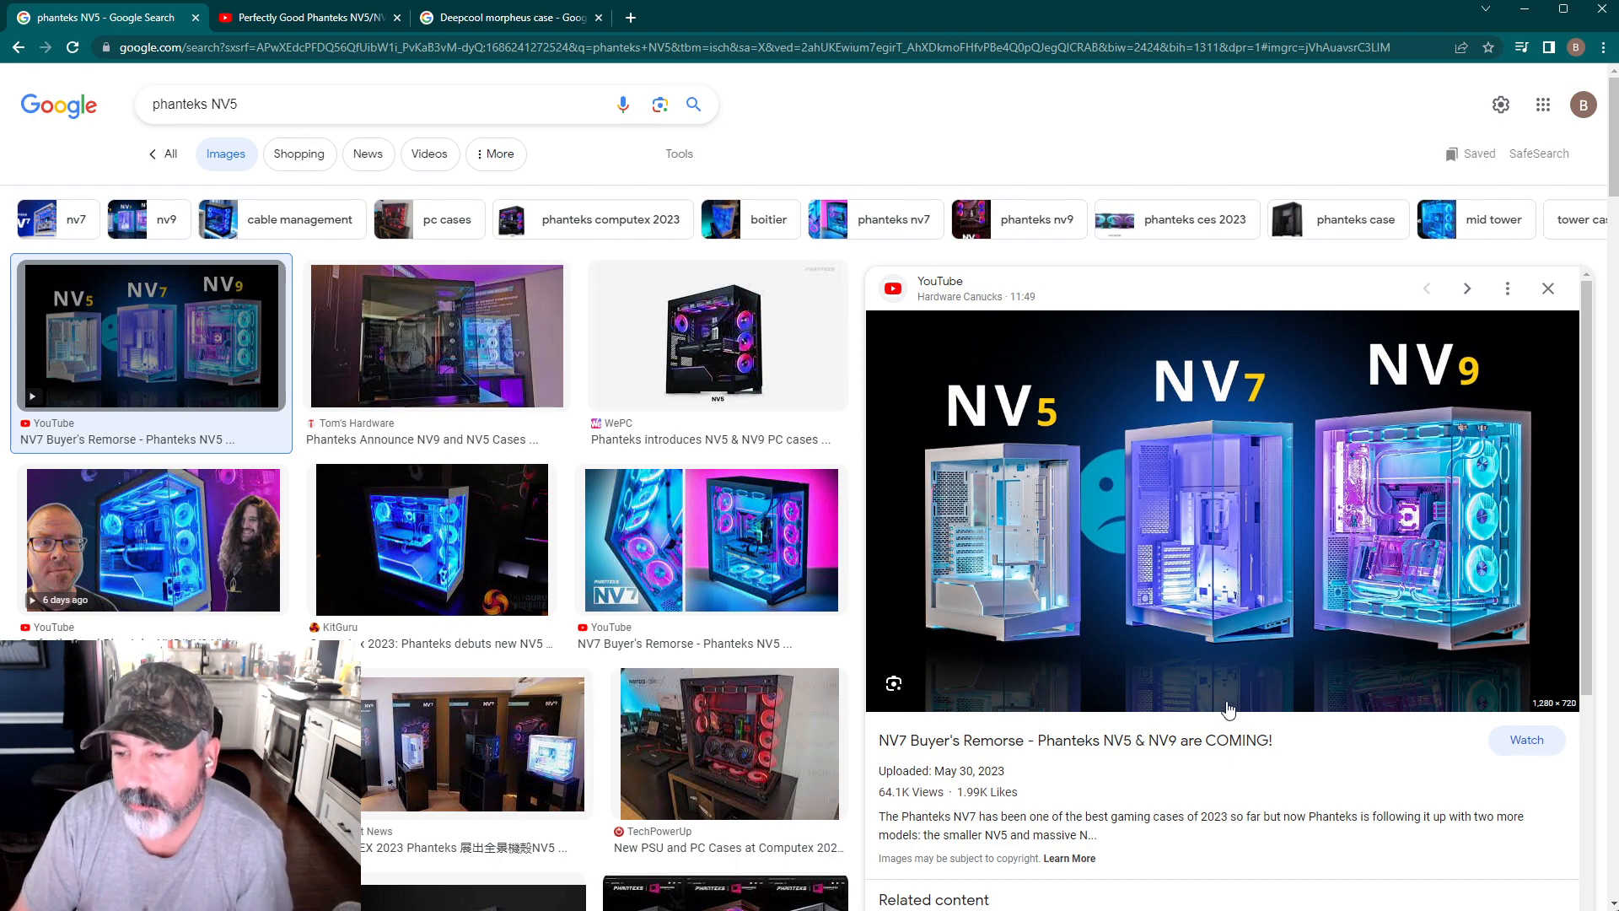
mouse_move(1053, 669)
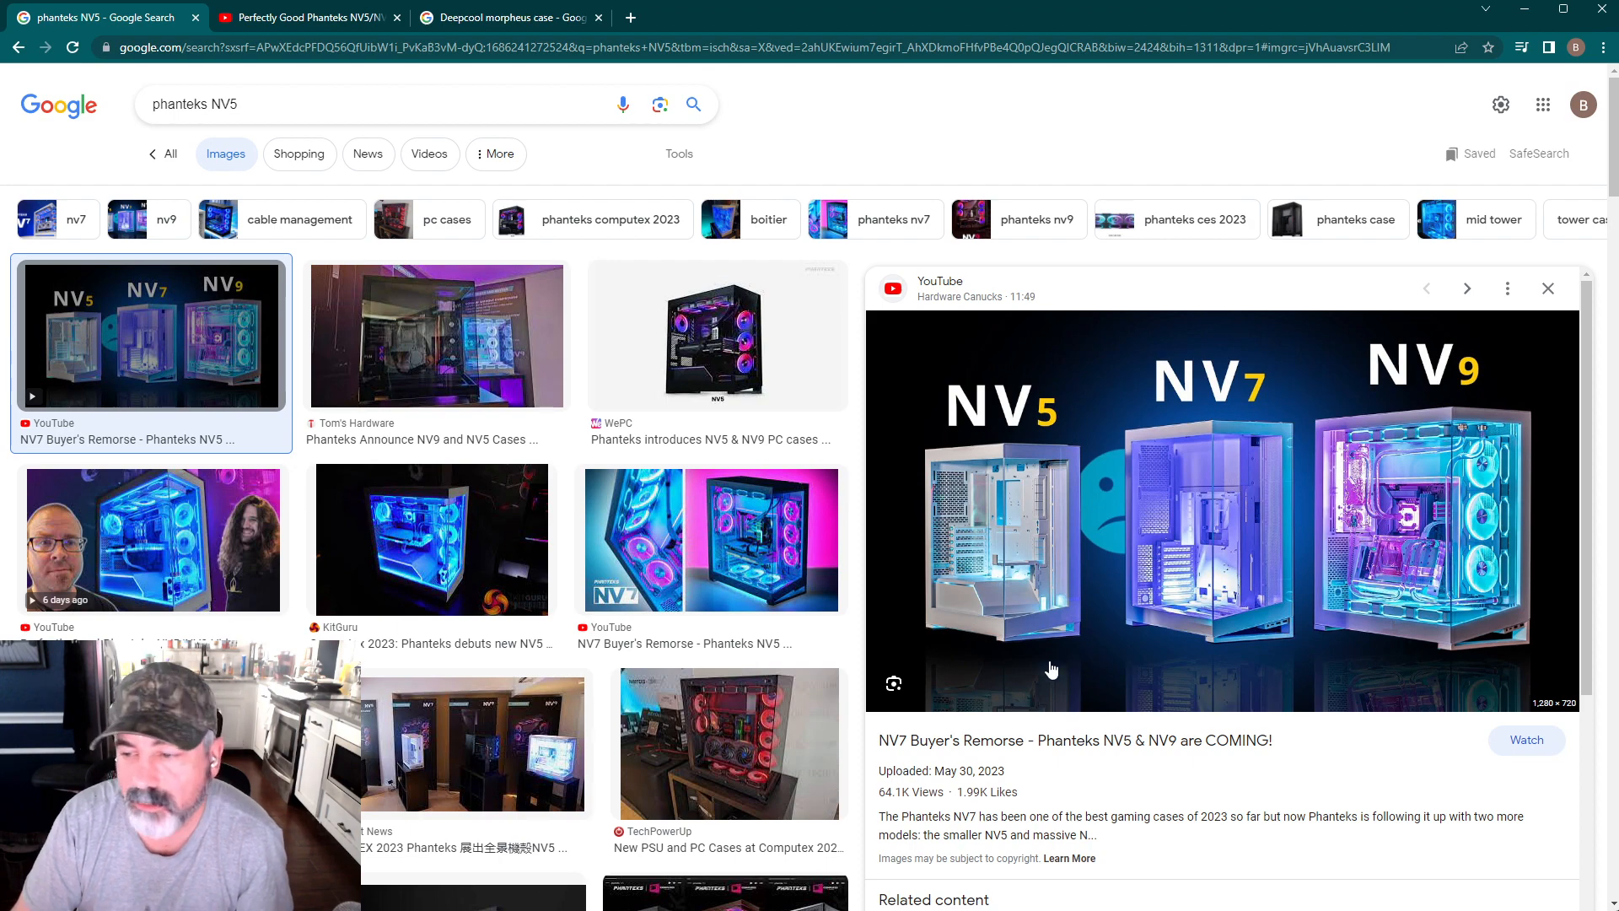
mouse_move(1093, 595)
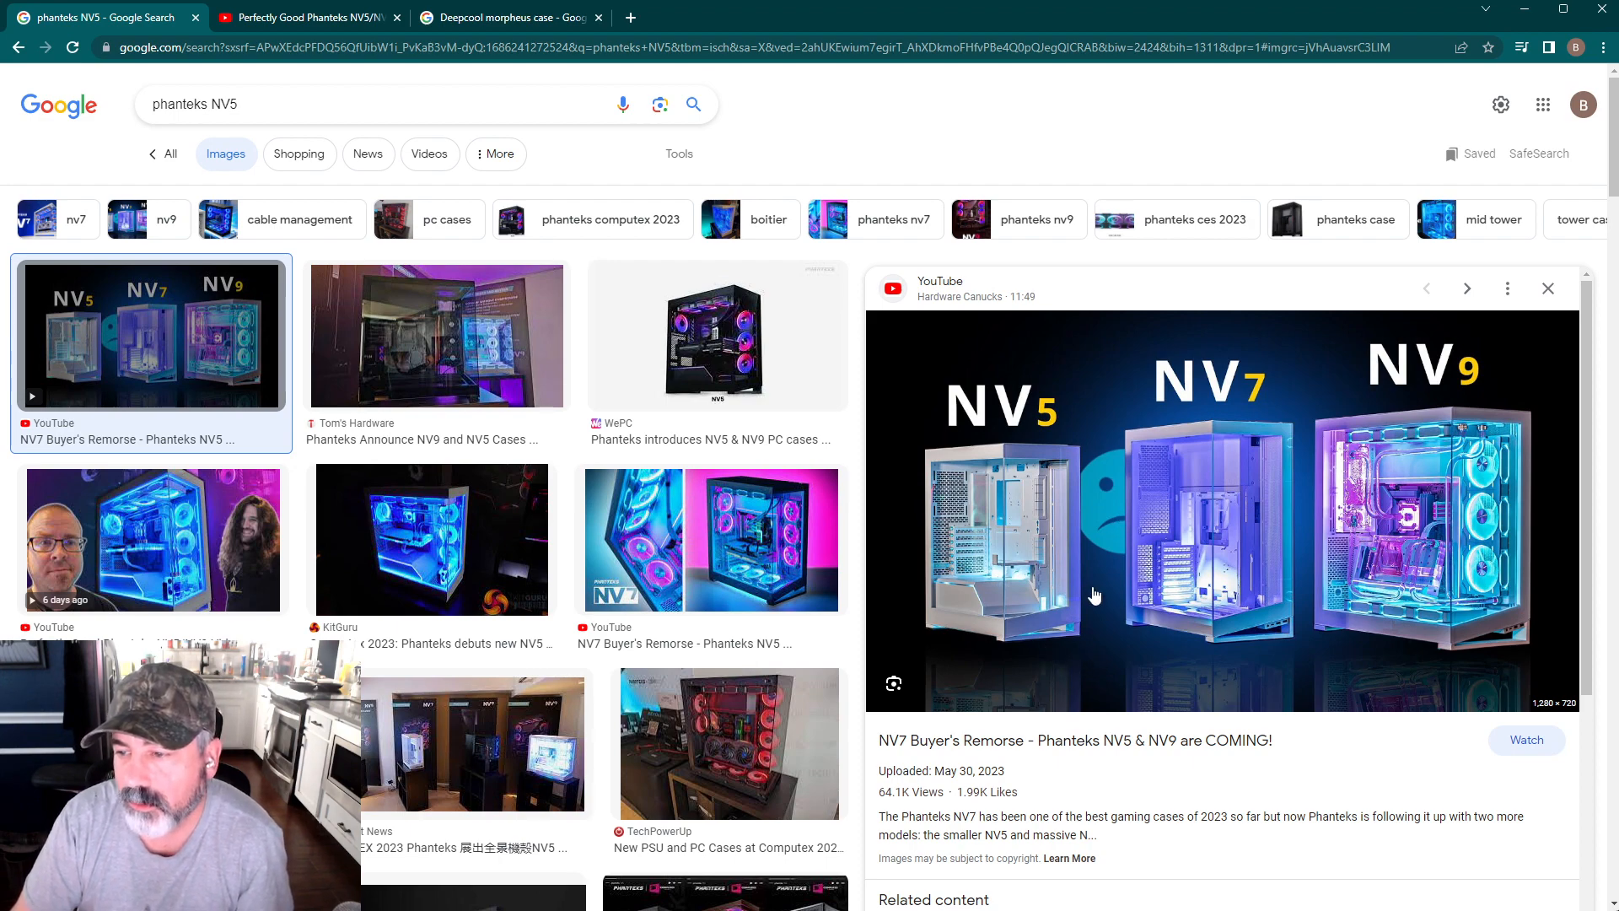
mouse_move(983, 519)
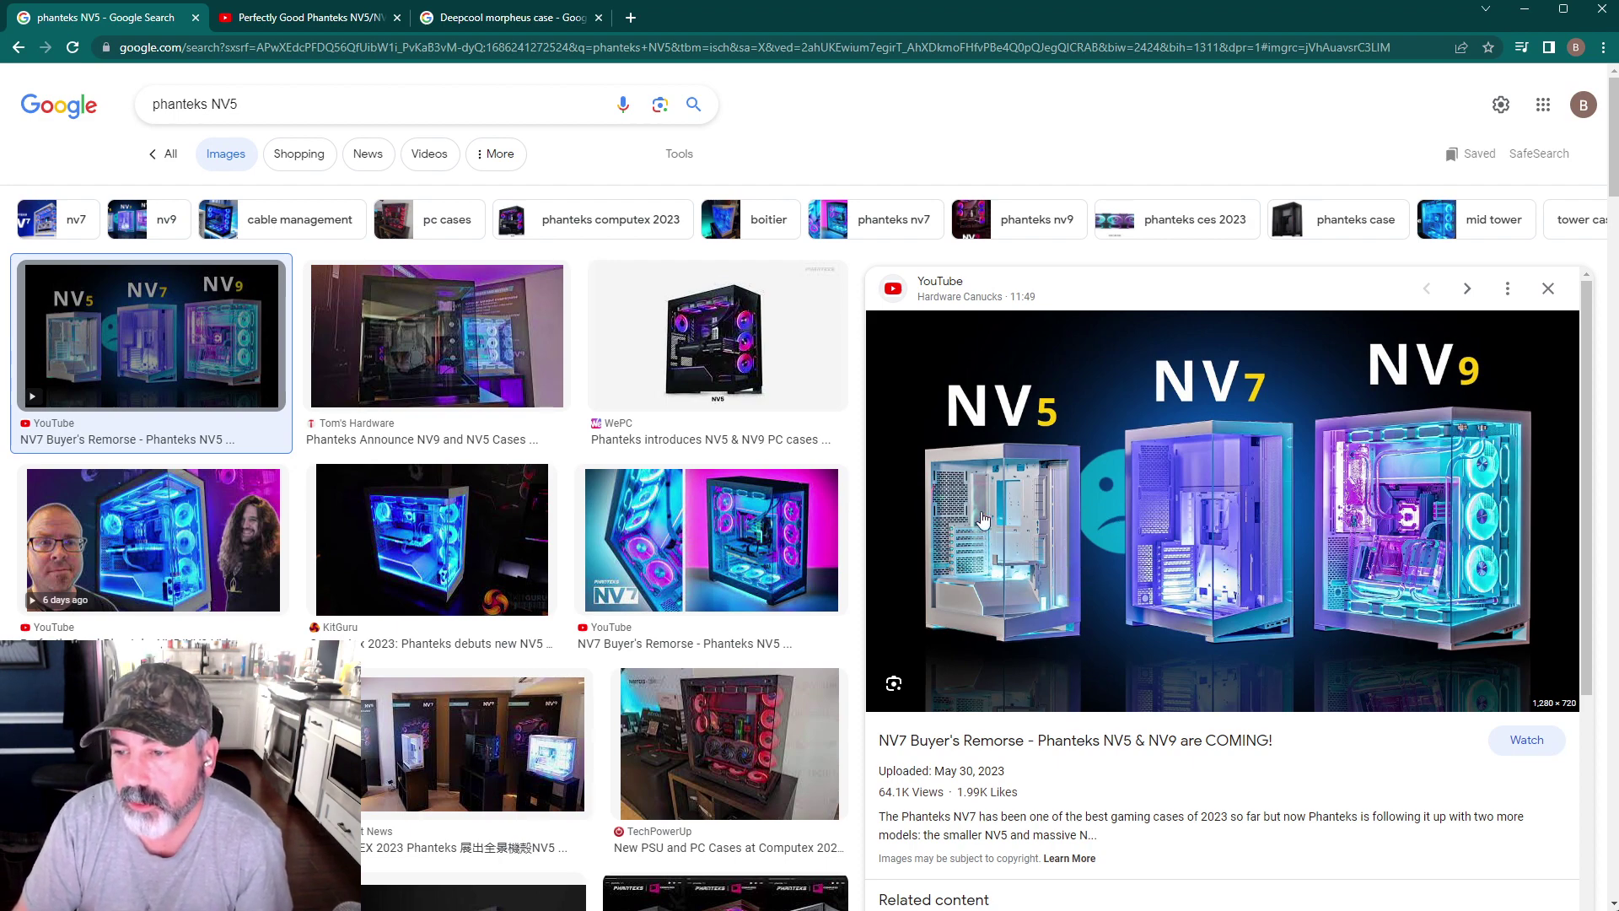
mouse_move(779, 340)
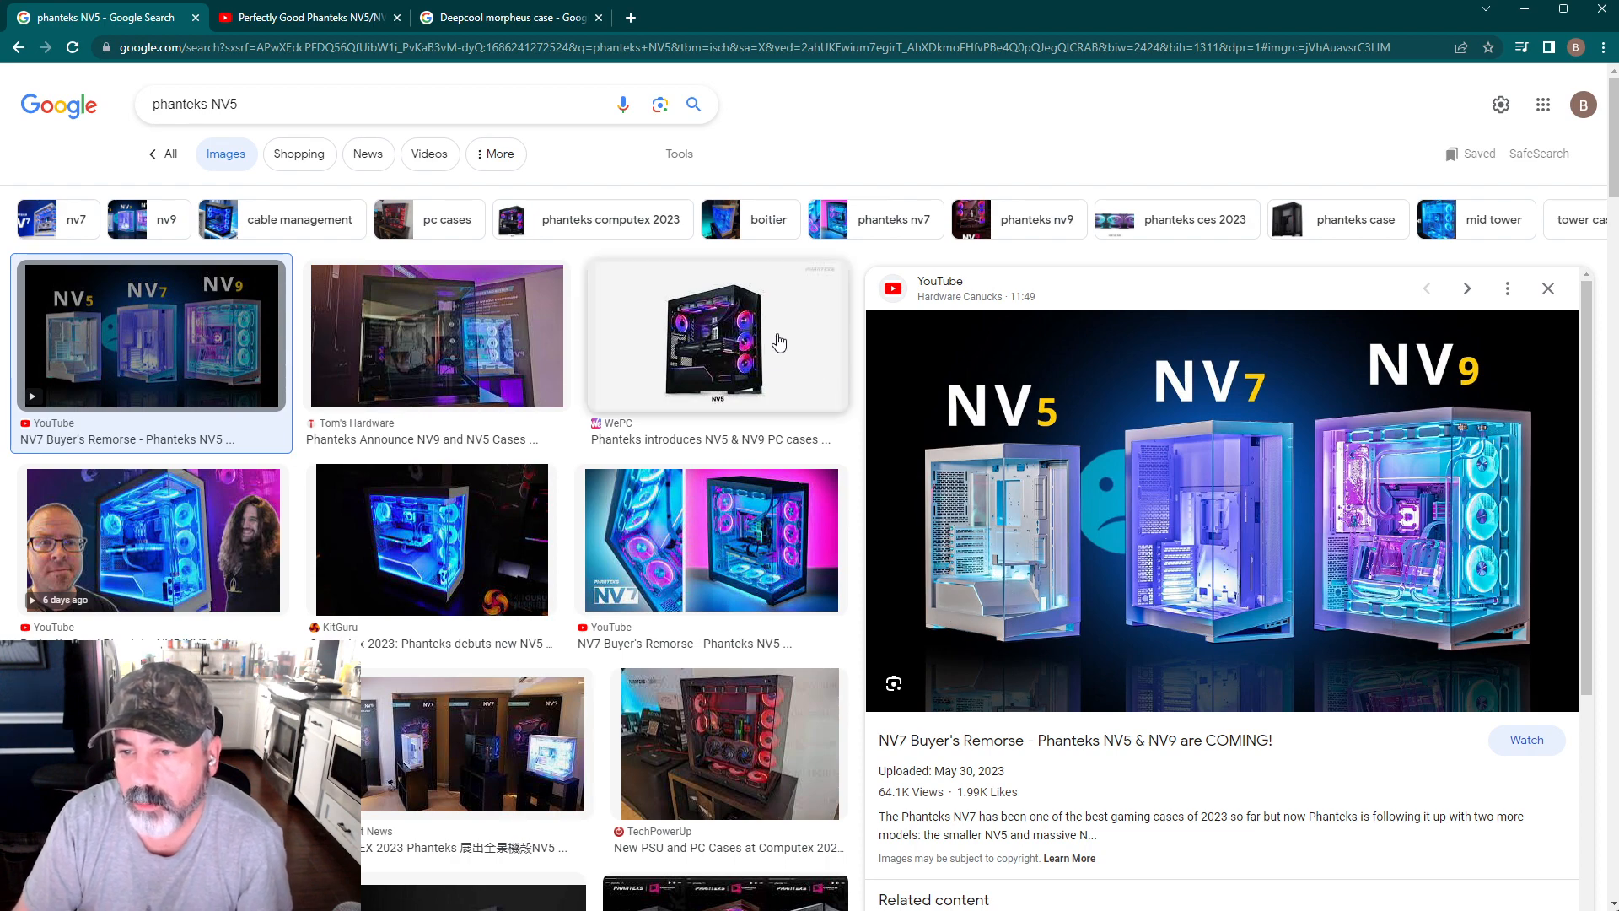
click(717, 336)
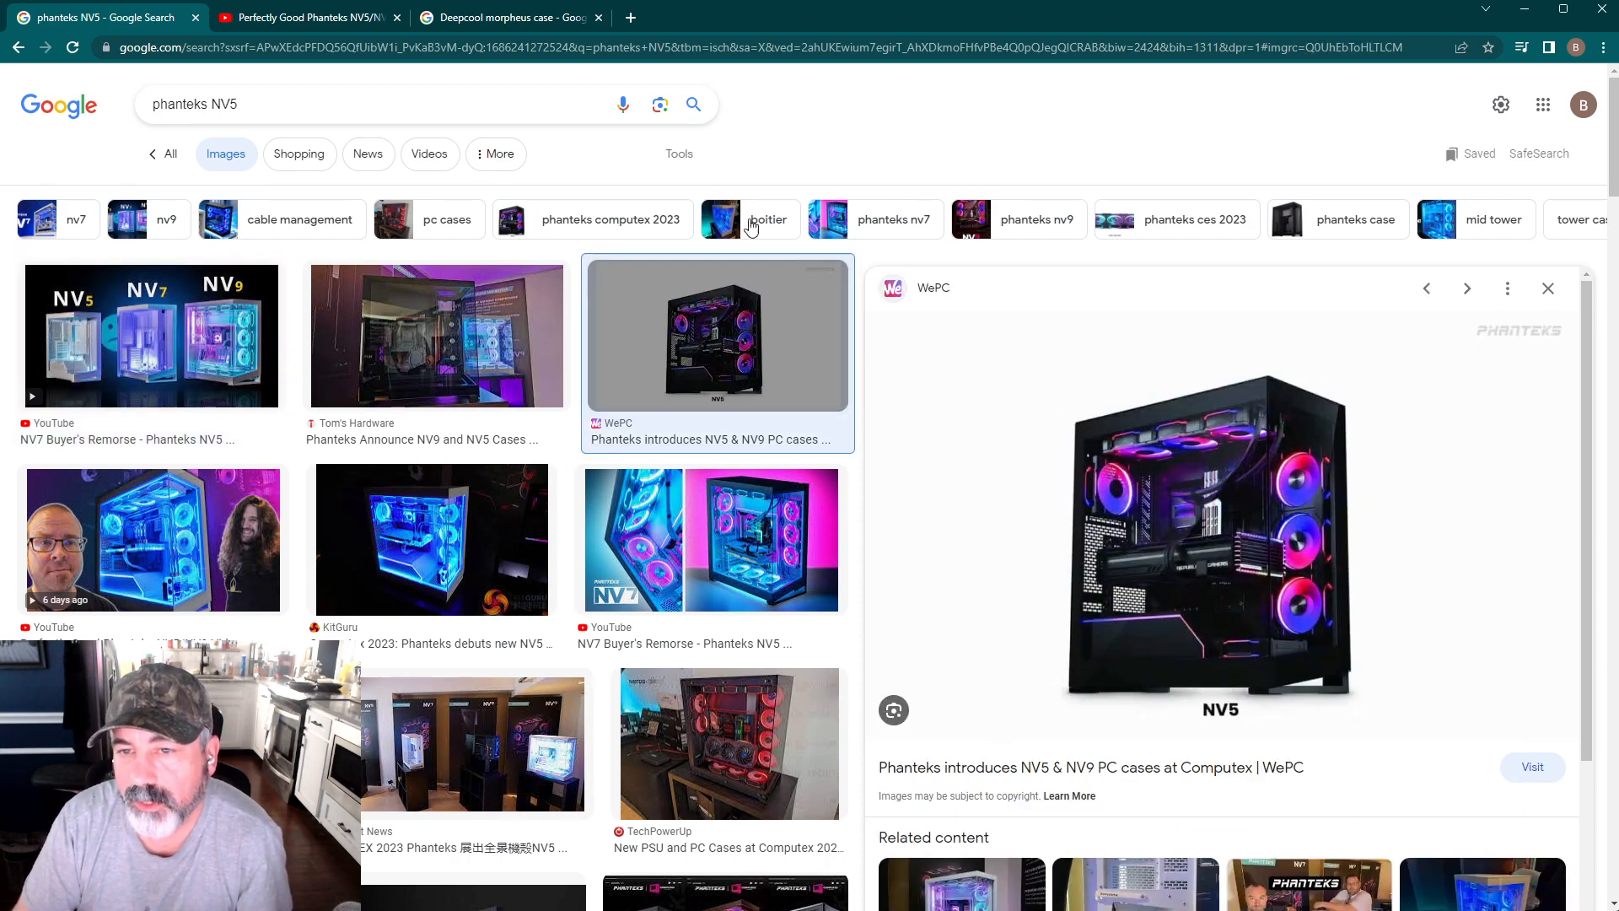
click(152, 335)
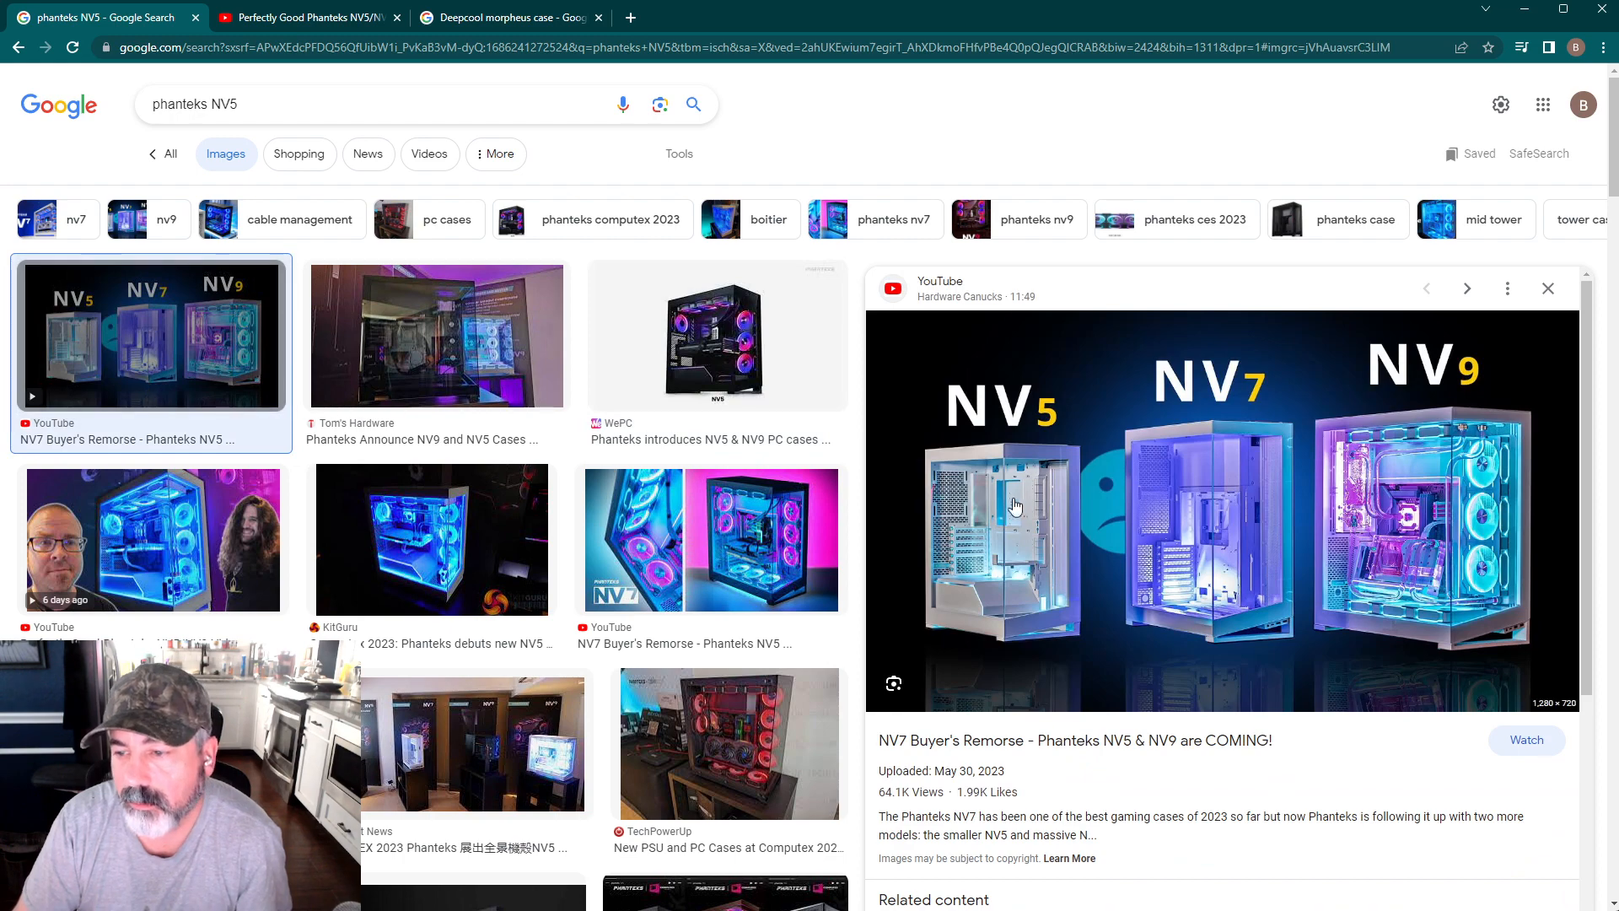
mouse_move(1022, 518)
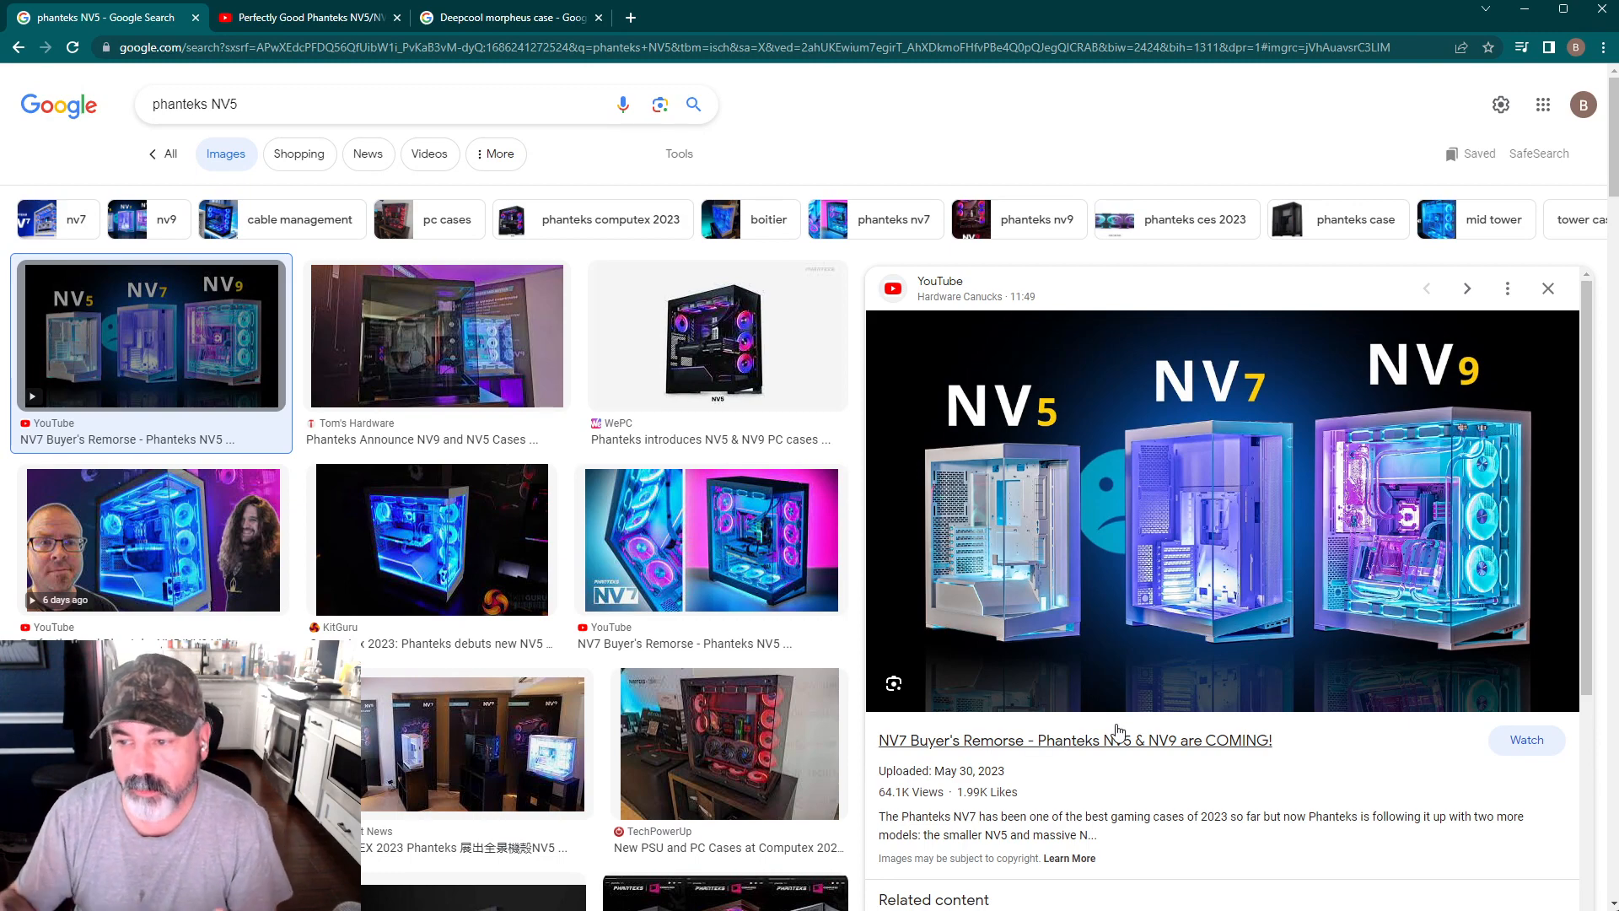
mouse_move(547, 622)
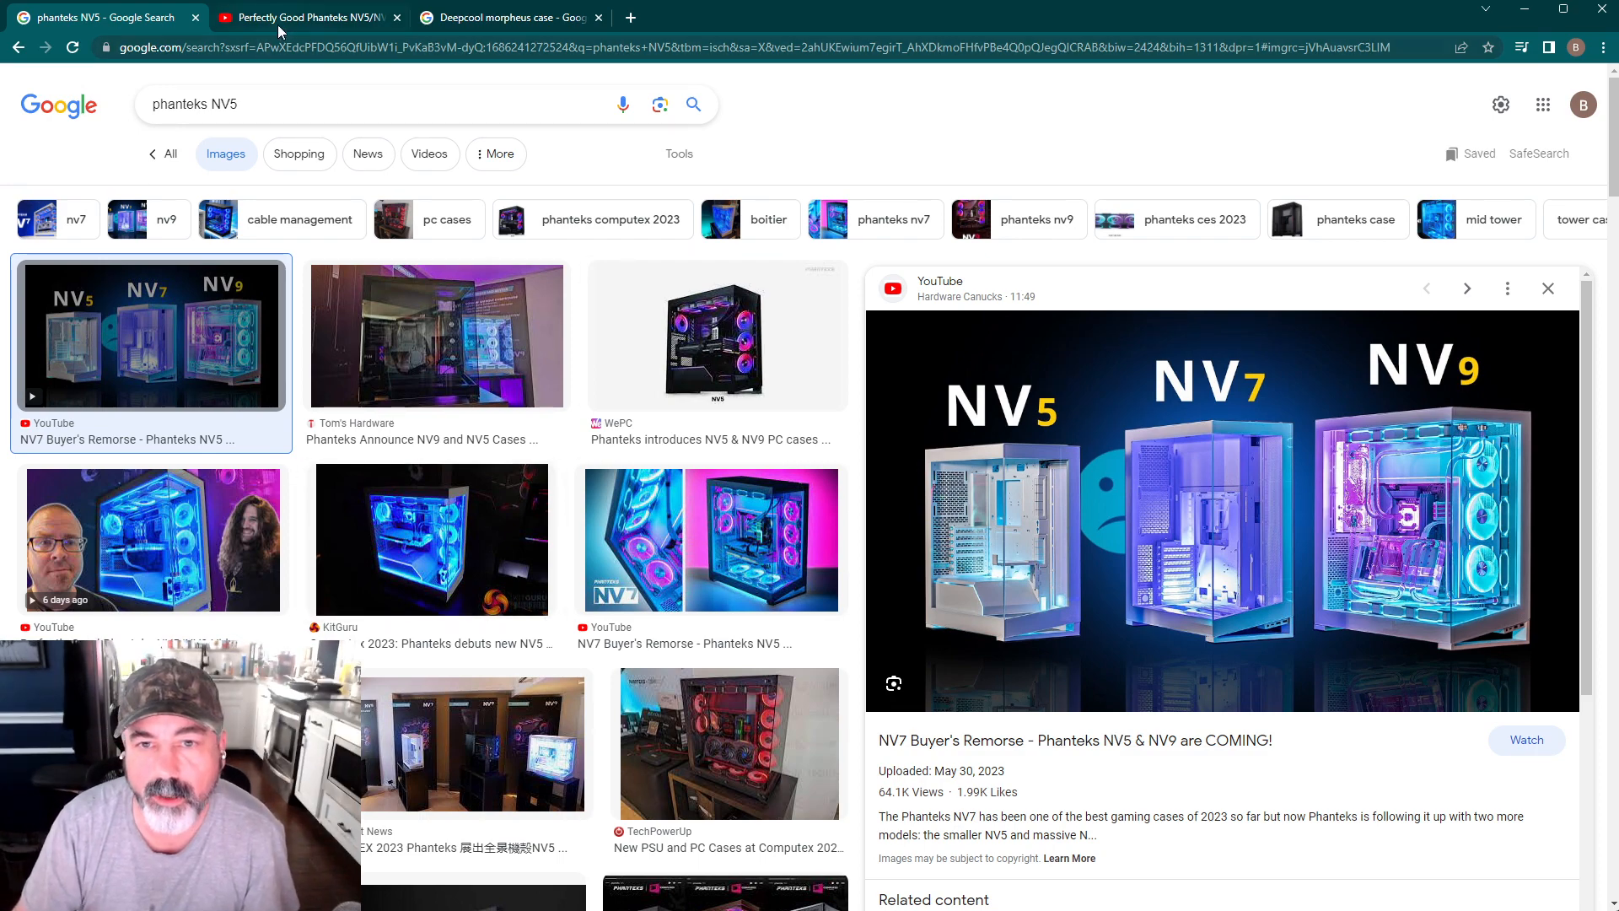
Switch to the Deepcool morpheus case results and preview TechPowerUp's dual-chamber case image.
click(506, 17)
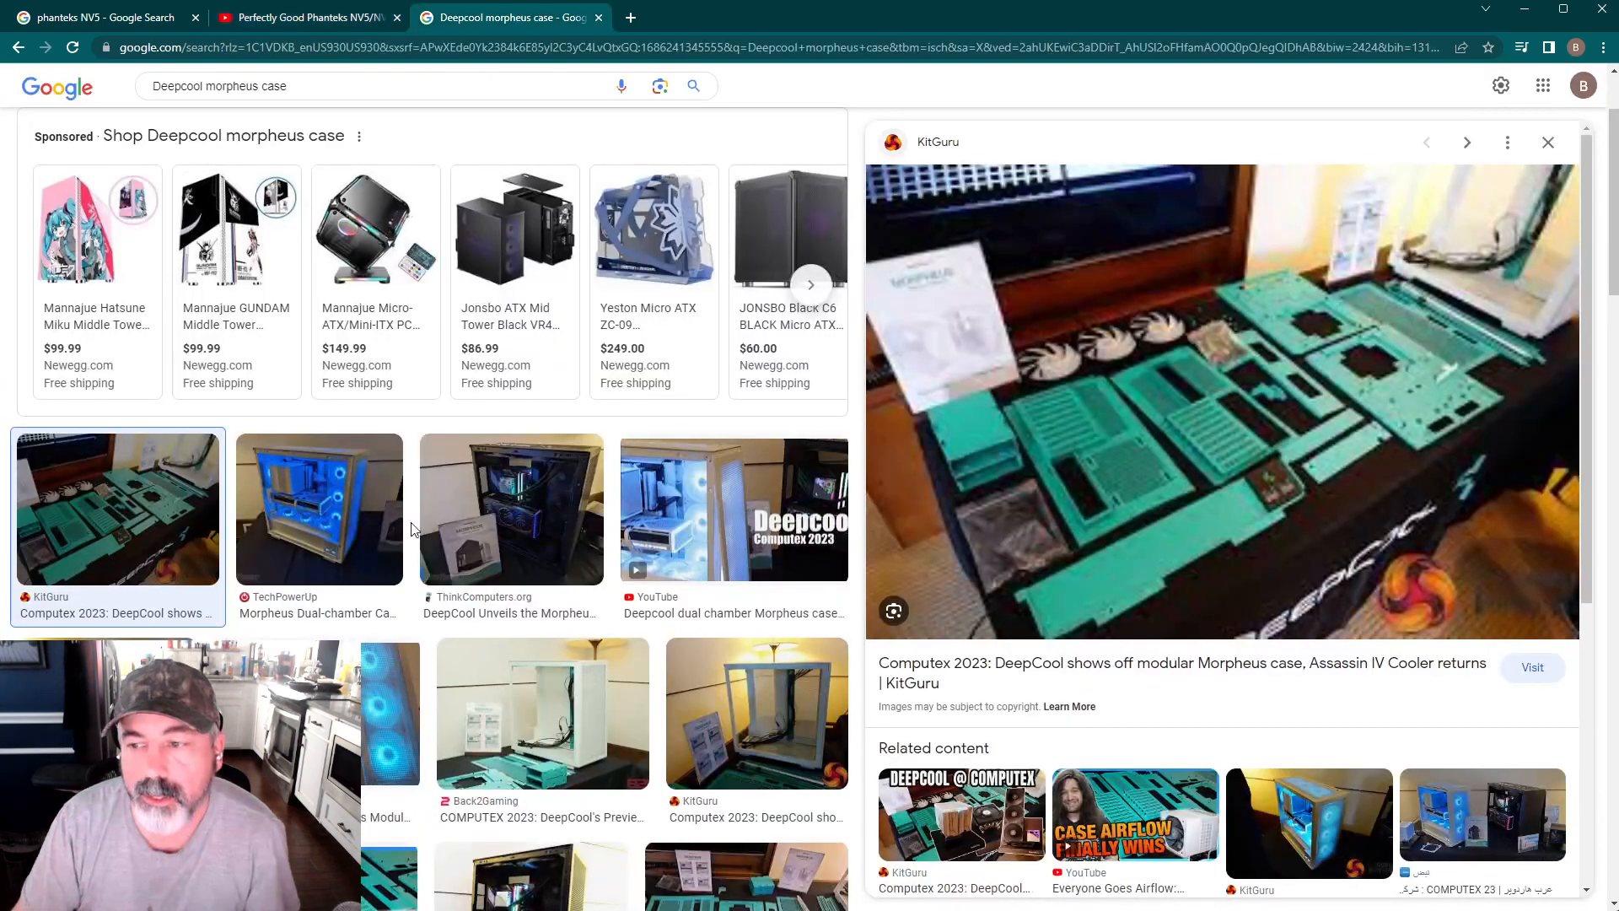
mouse_move(314, 592)
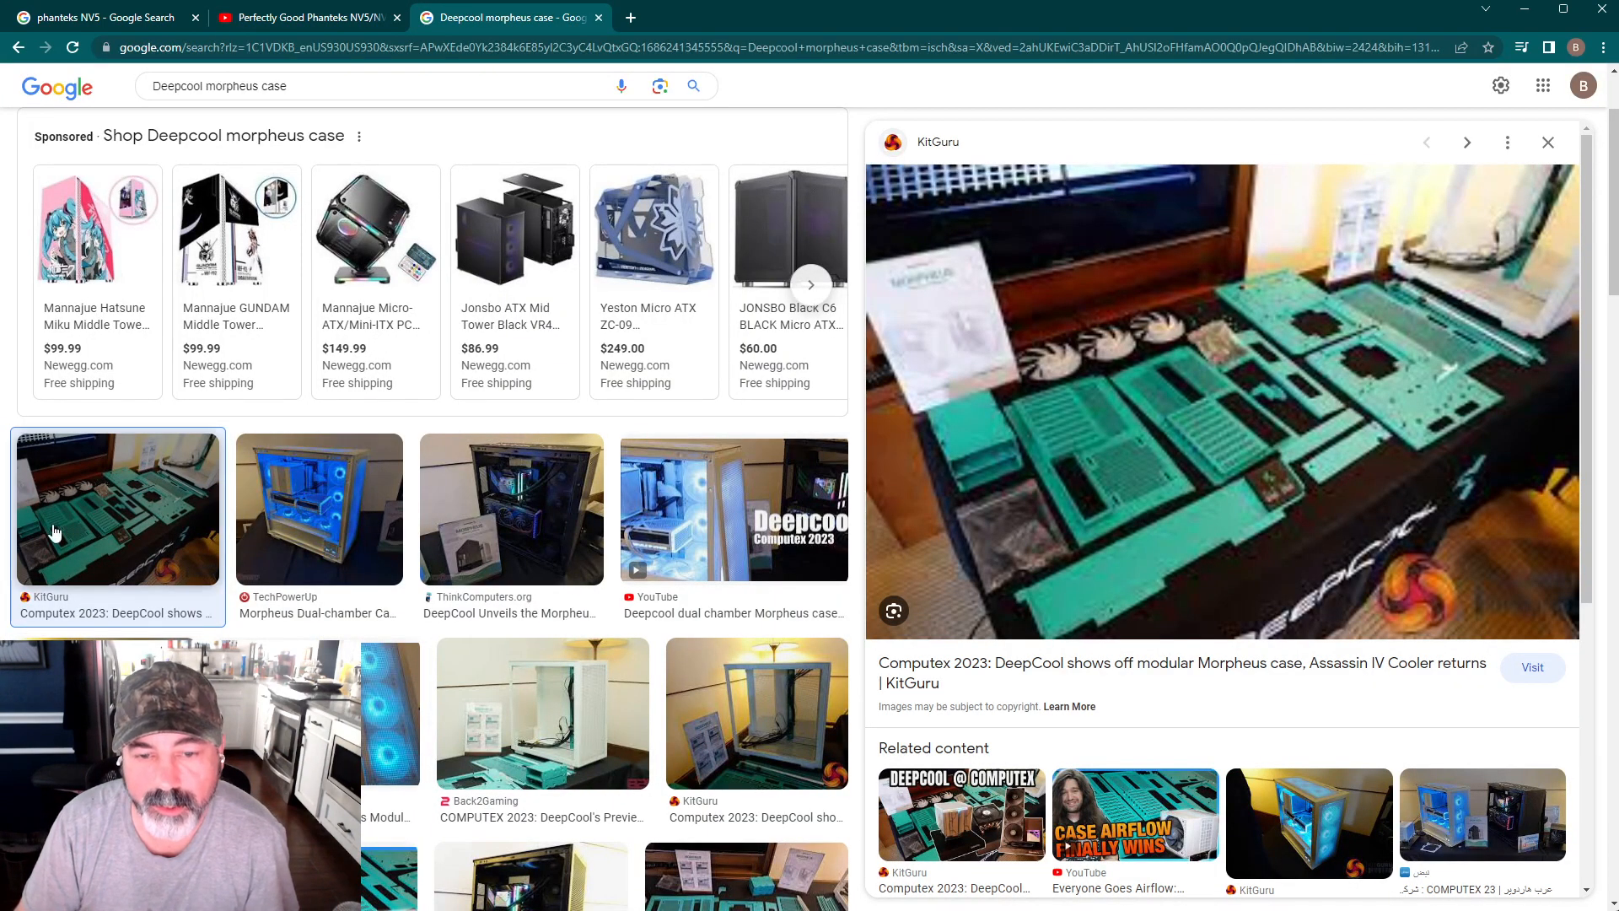
mouse_move(295, 577)
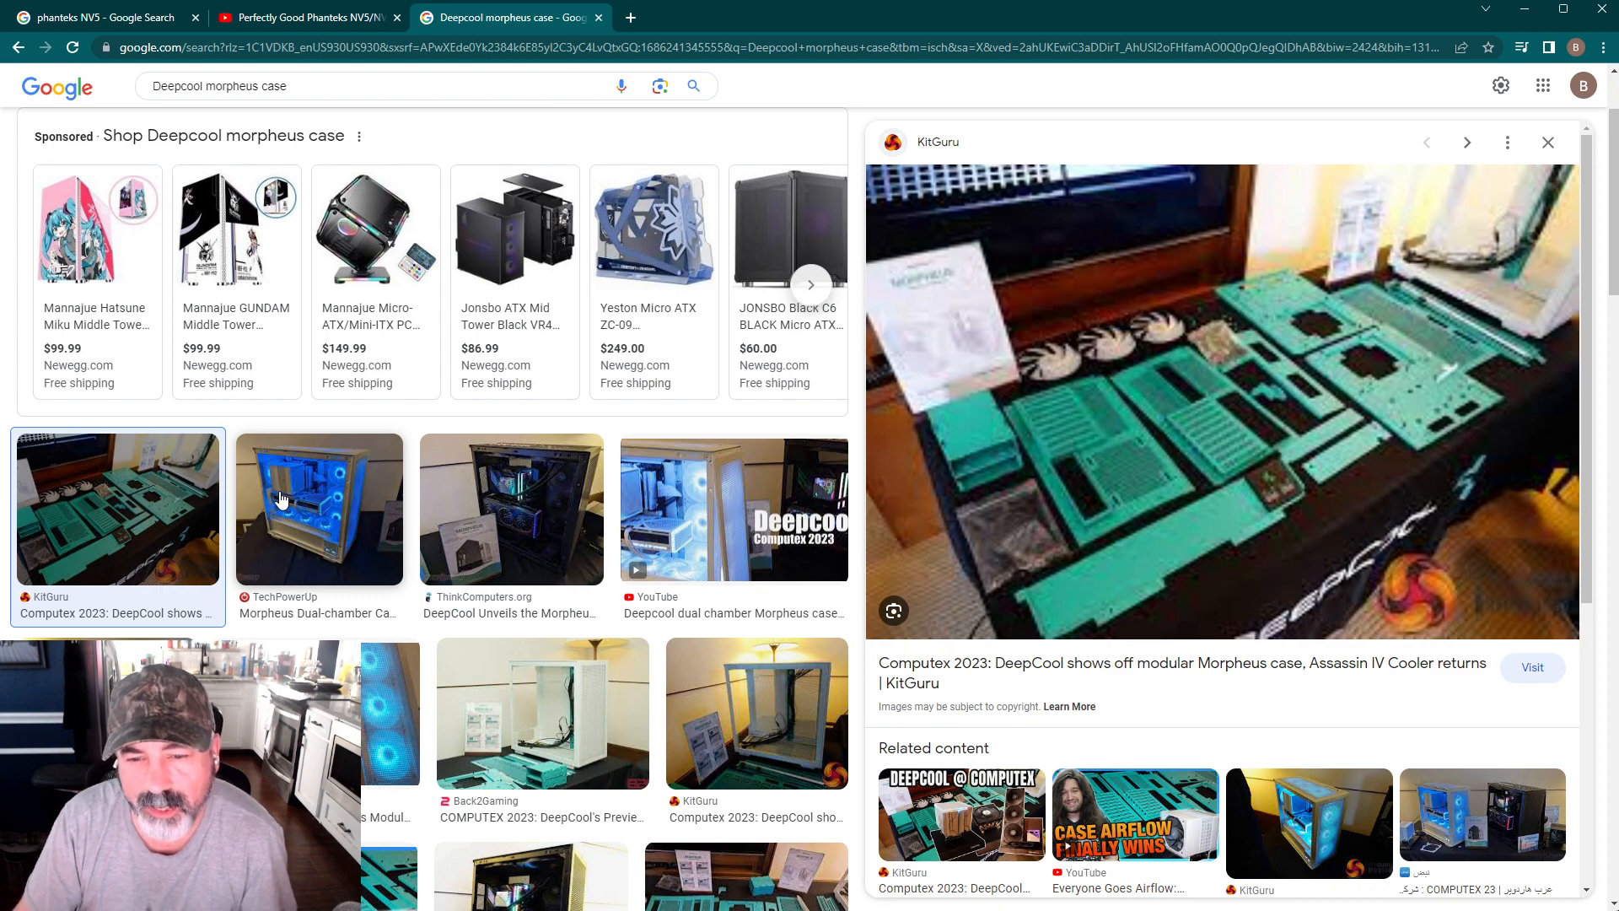
click(319, 507)
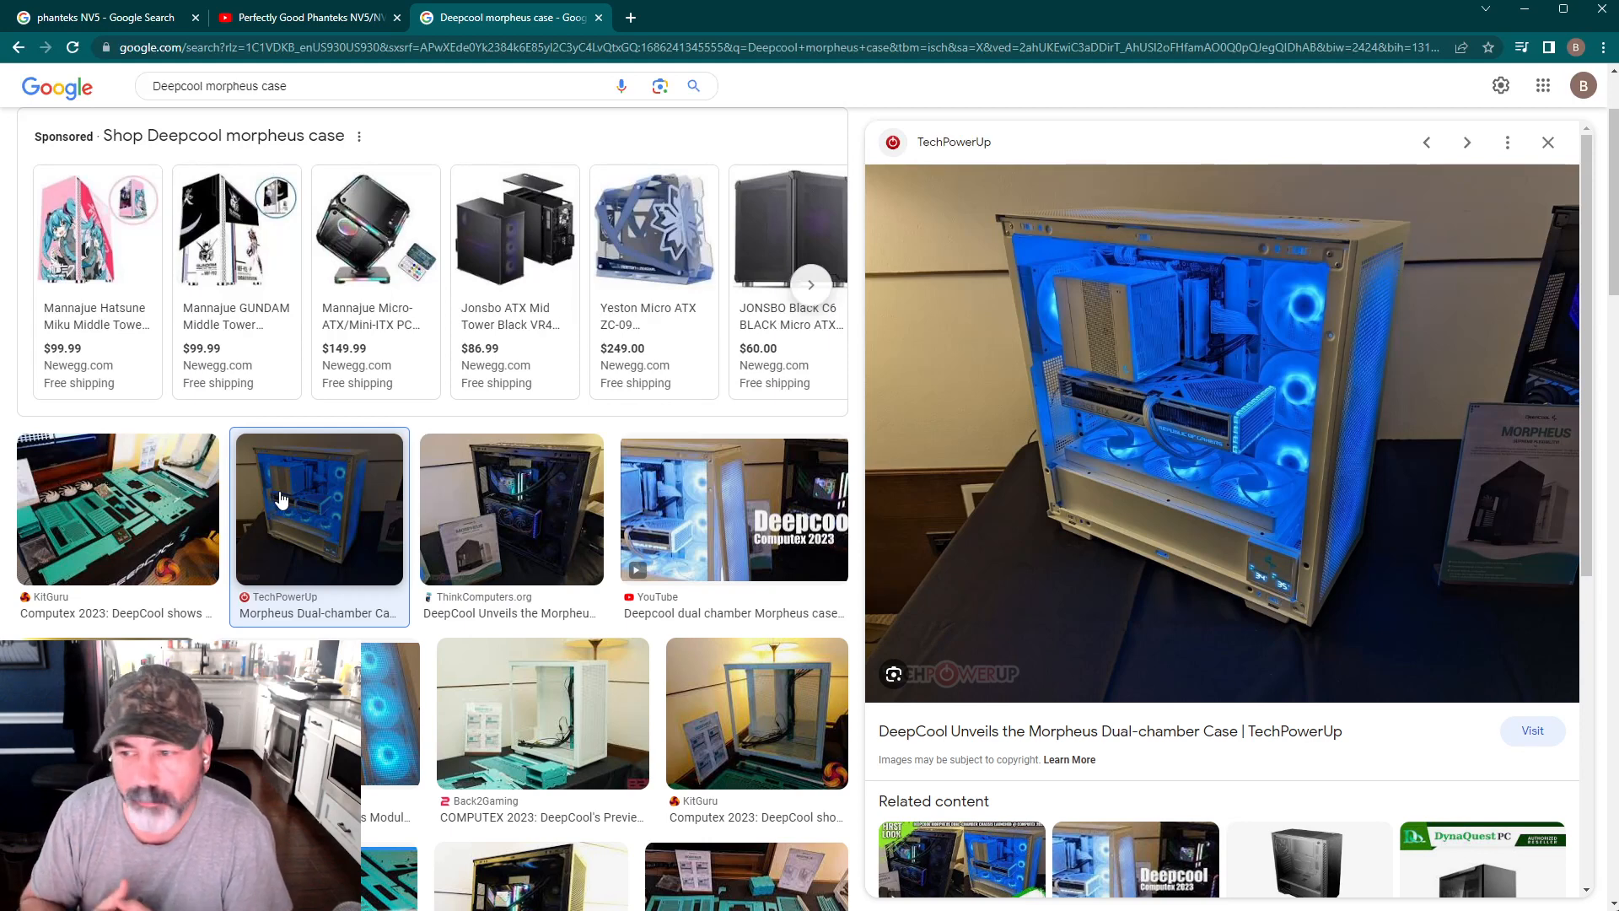
mouse_move(283, 460)
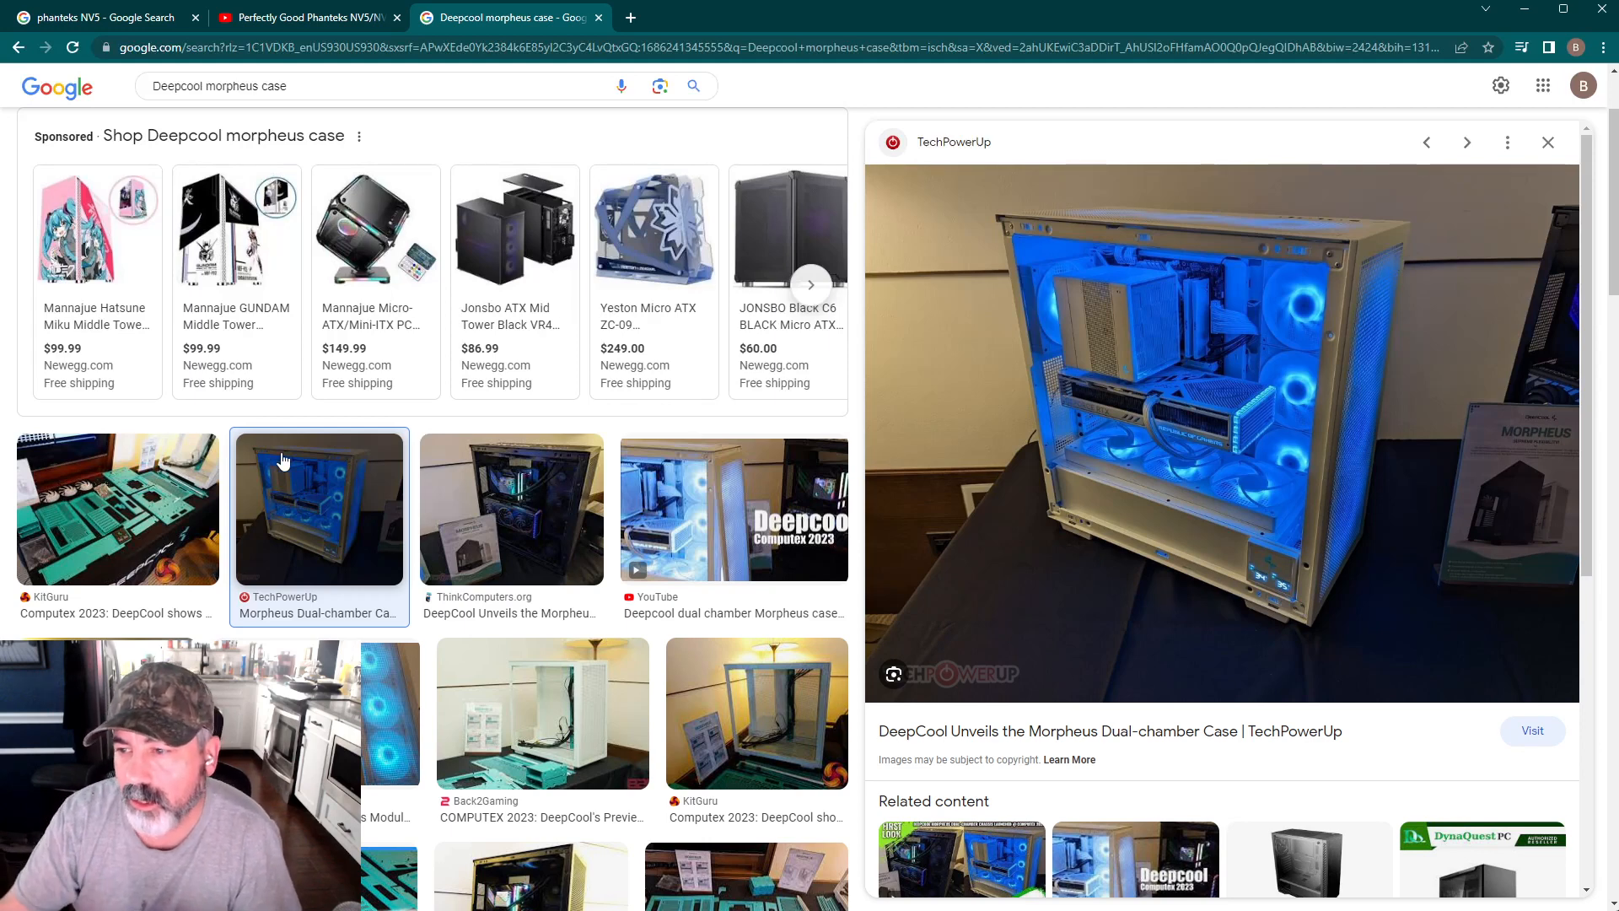
mouse_move(1224, 449)
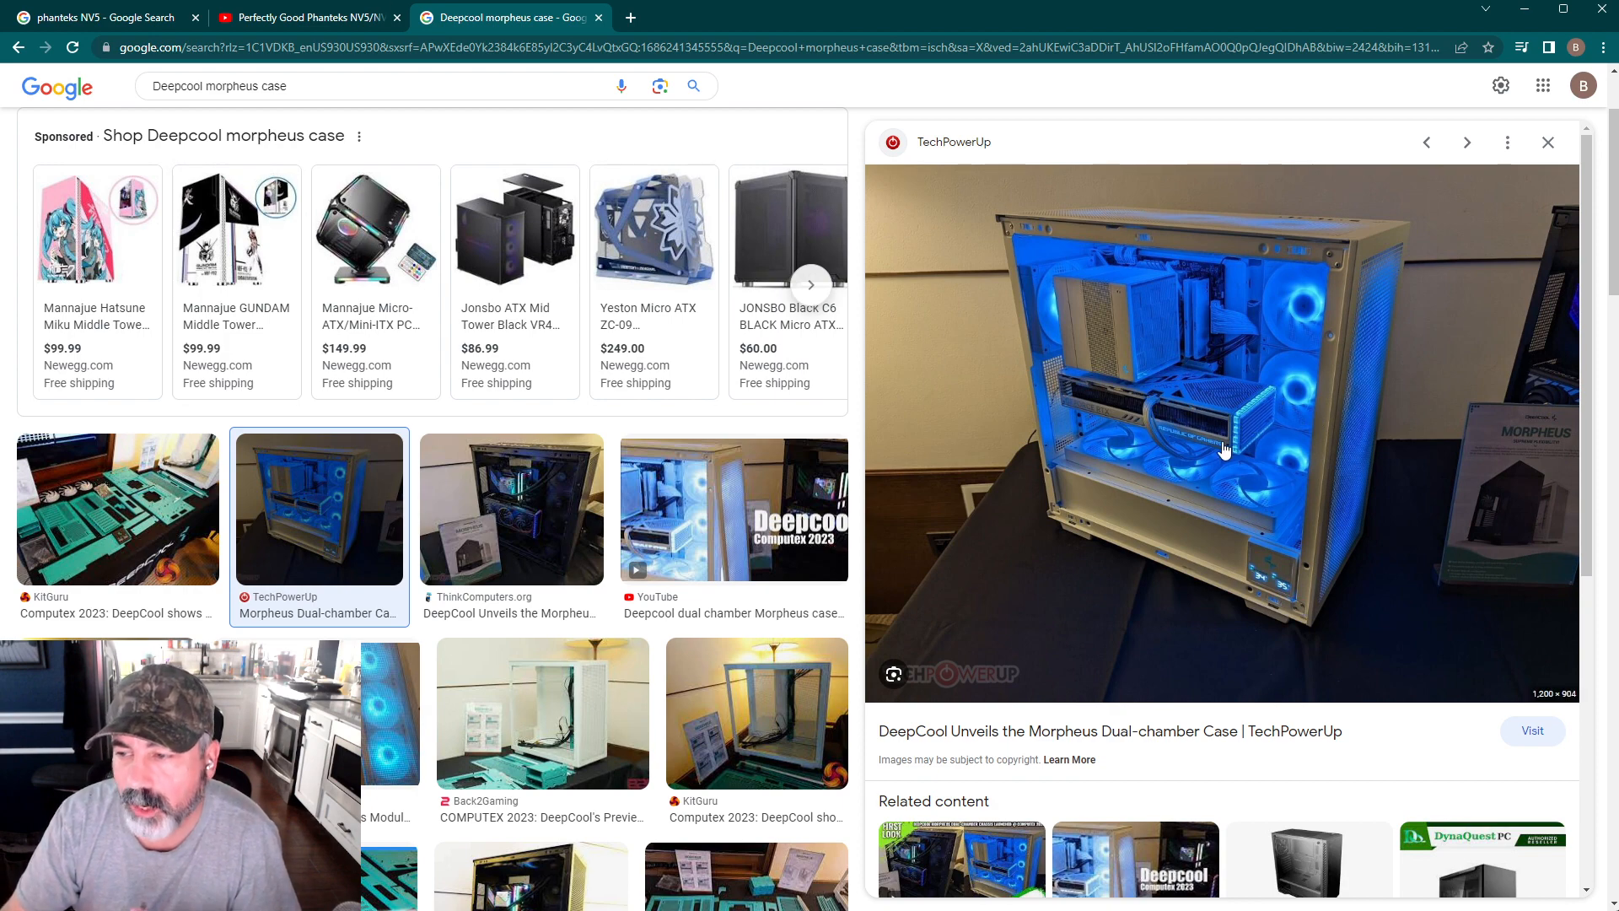
mouse_move(1276, 462)
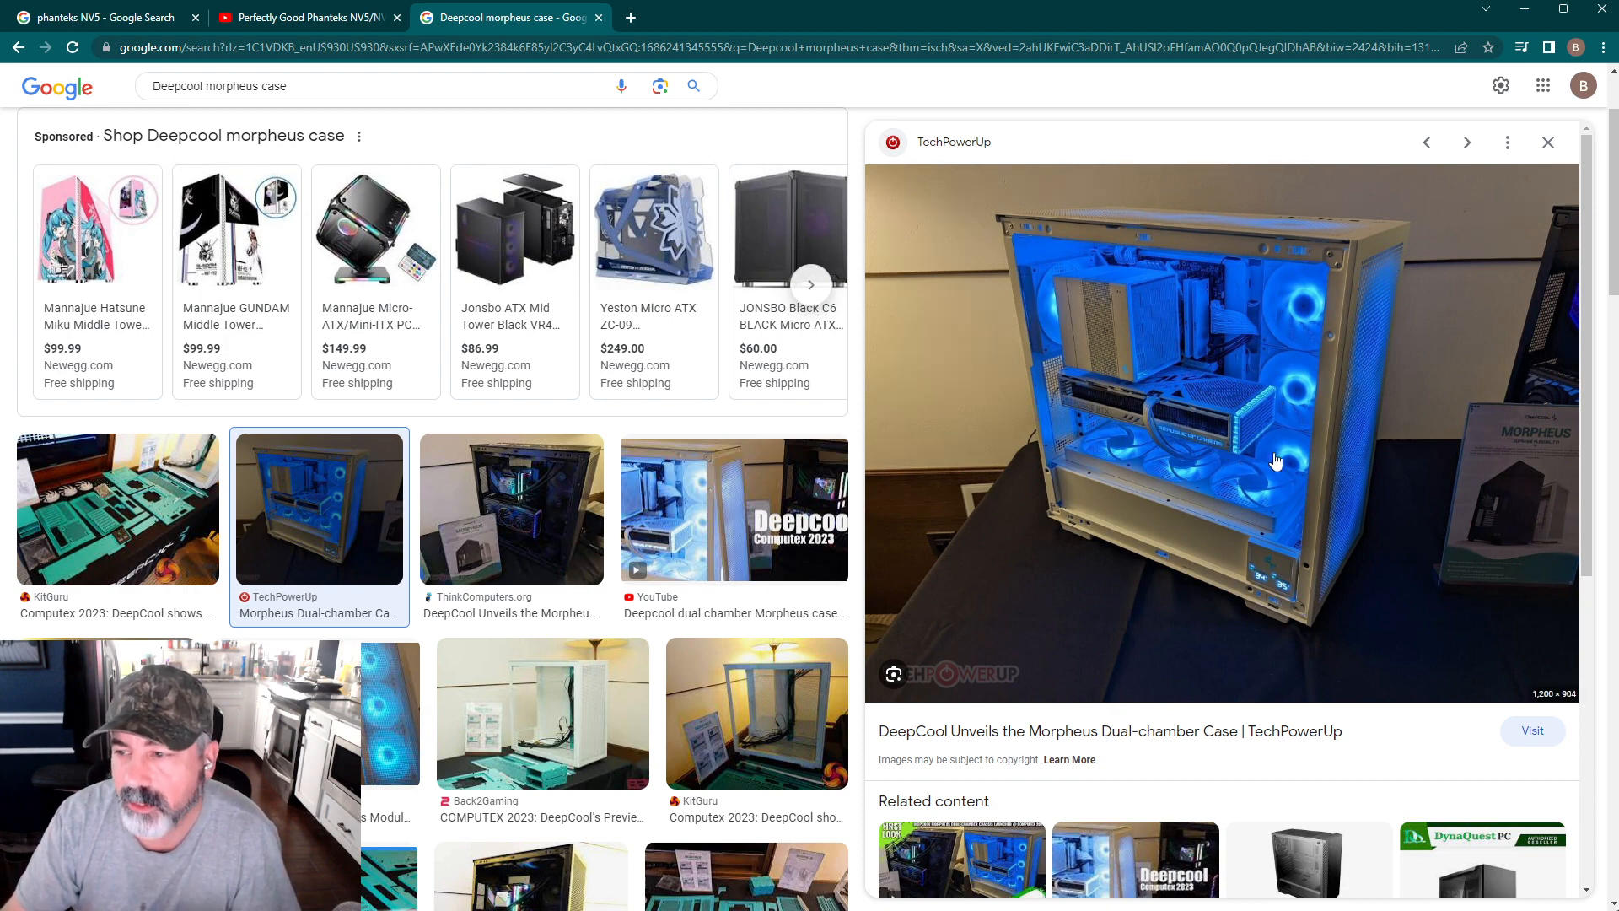
mouse_move(1251, 452)
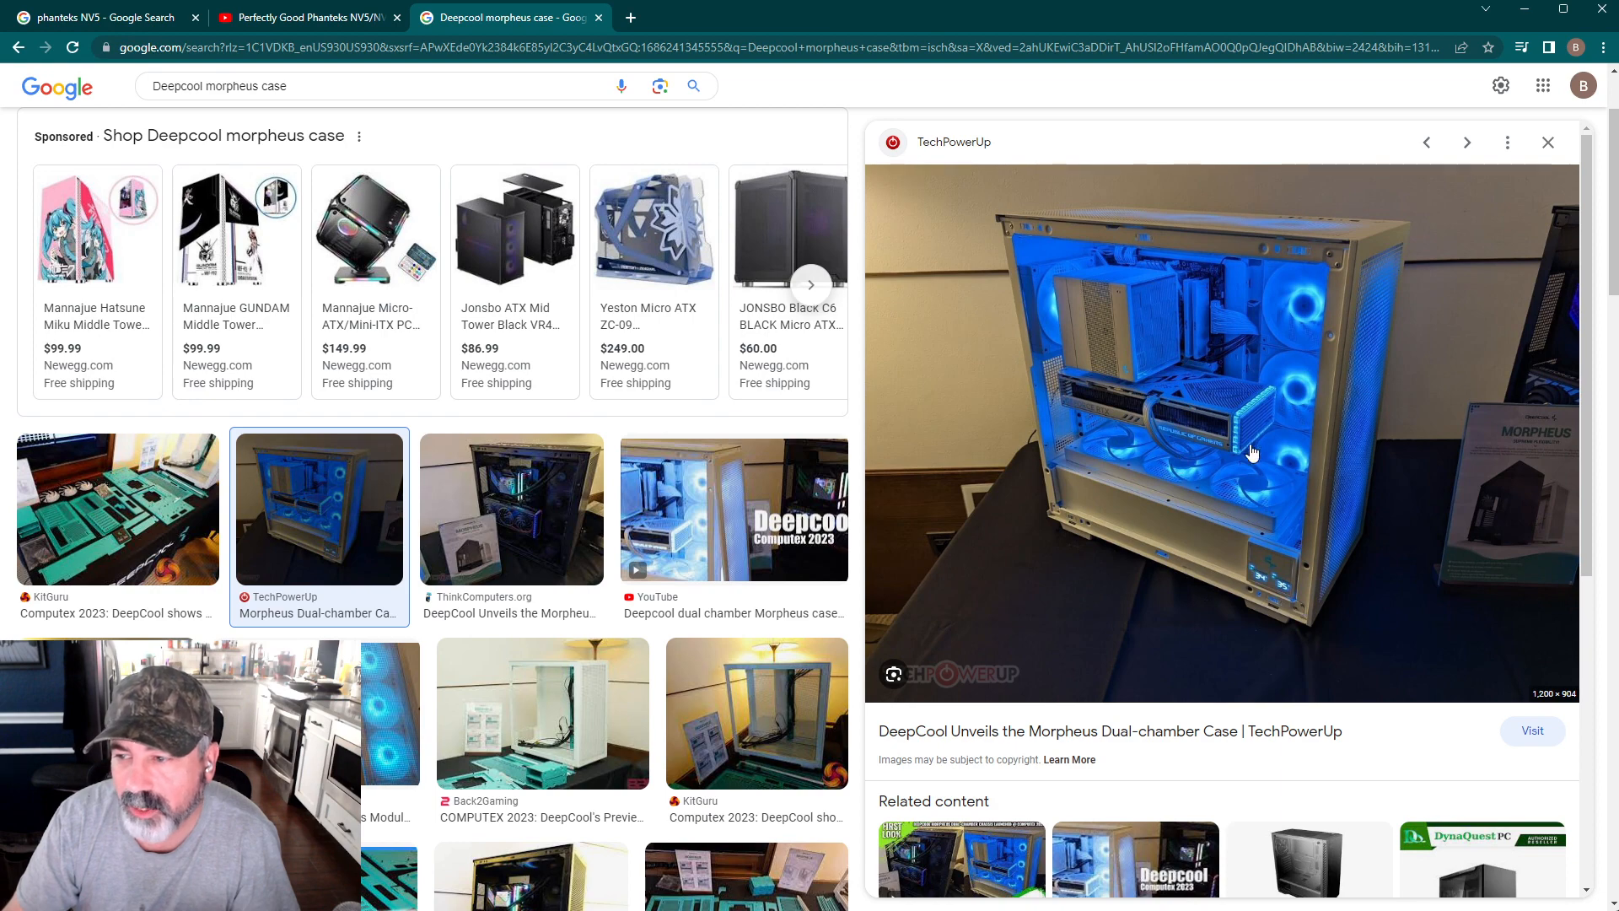
click(98, 17)
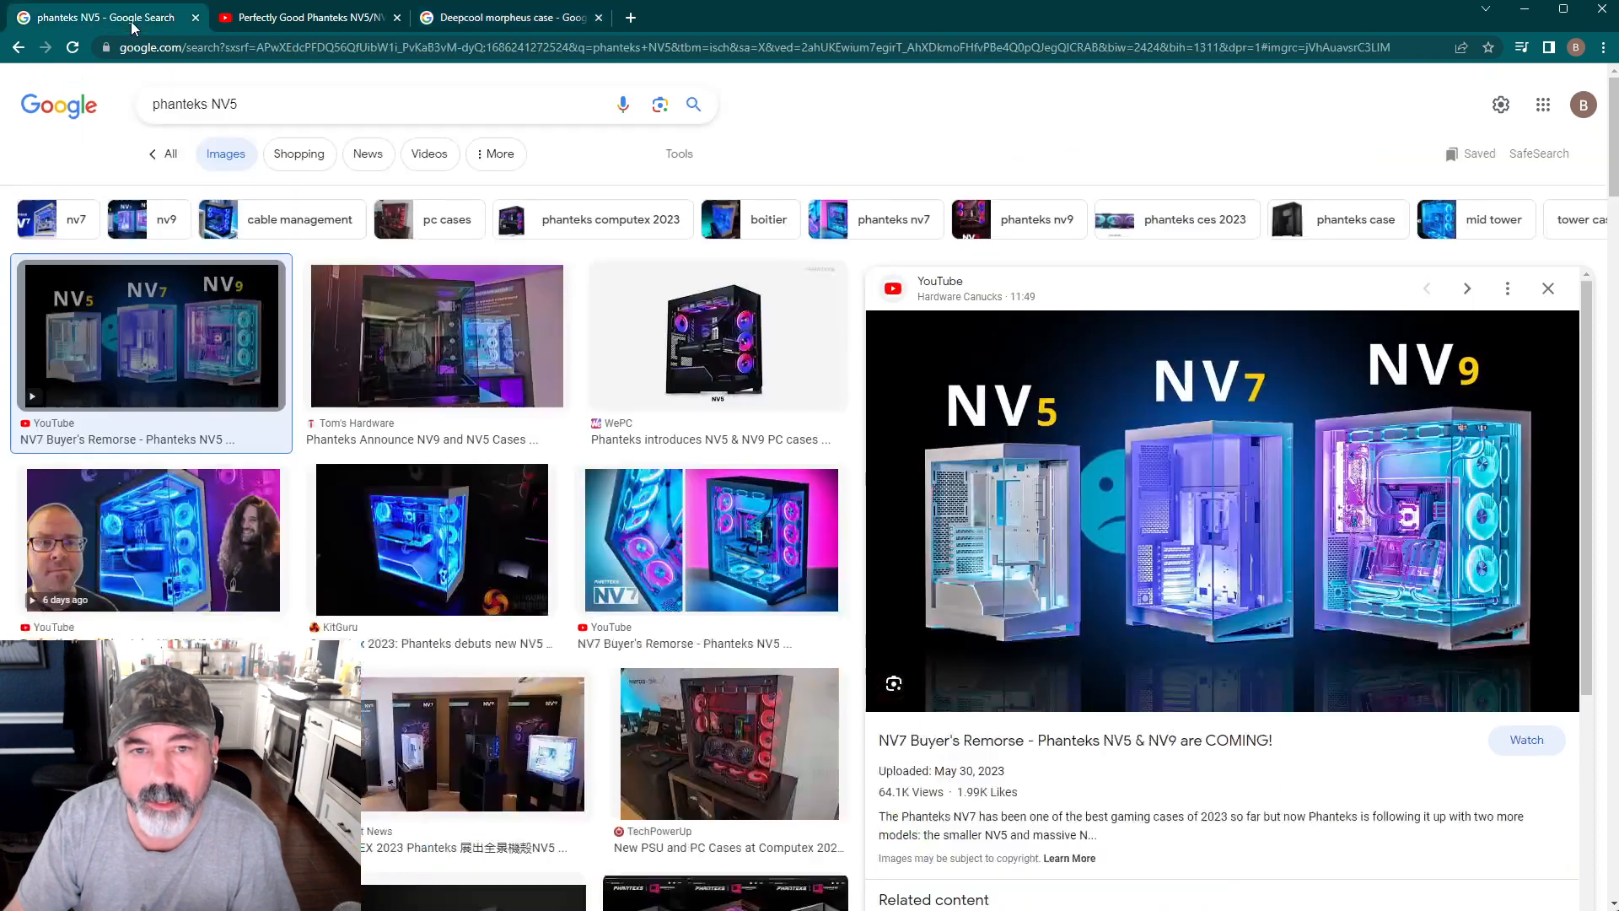
mouse_move(431, 539)
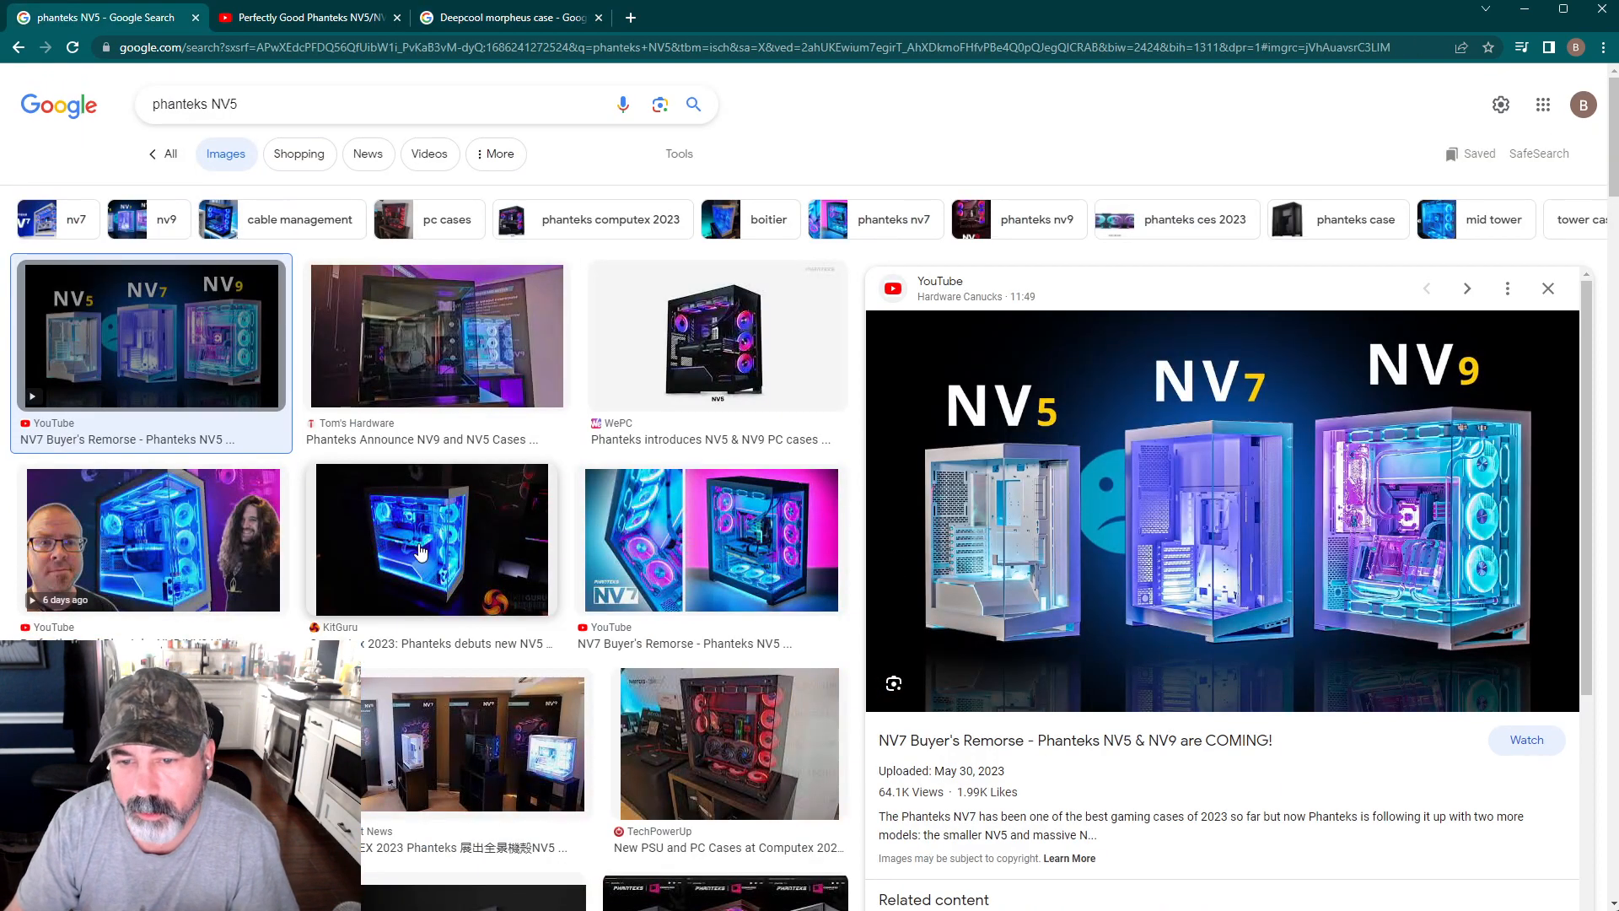
mouse_move(305, 420)
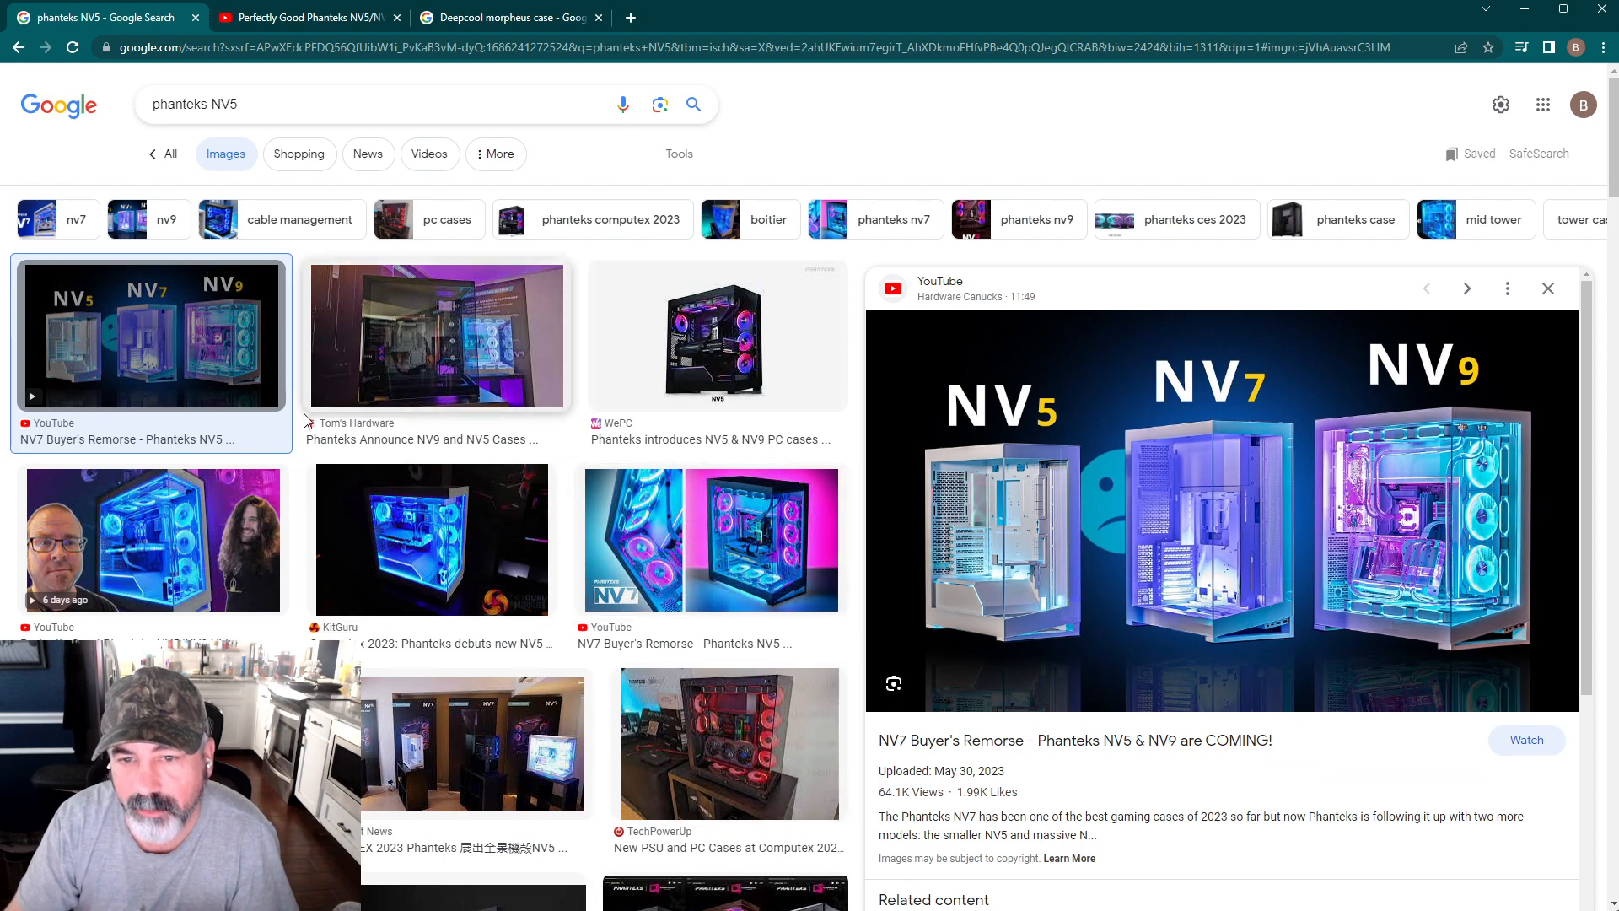
click(715, 336)
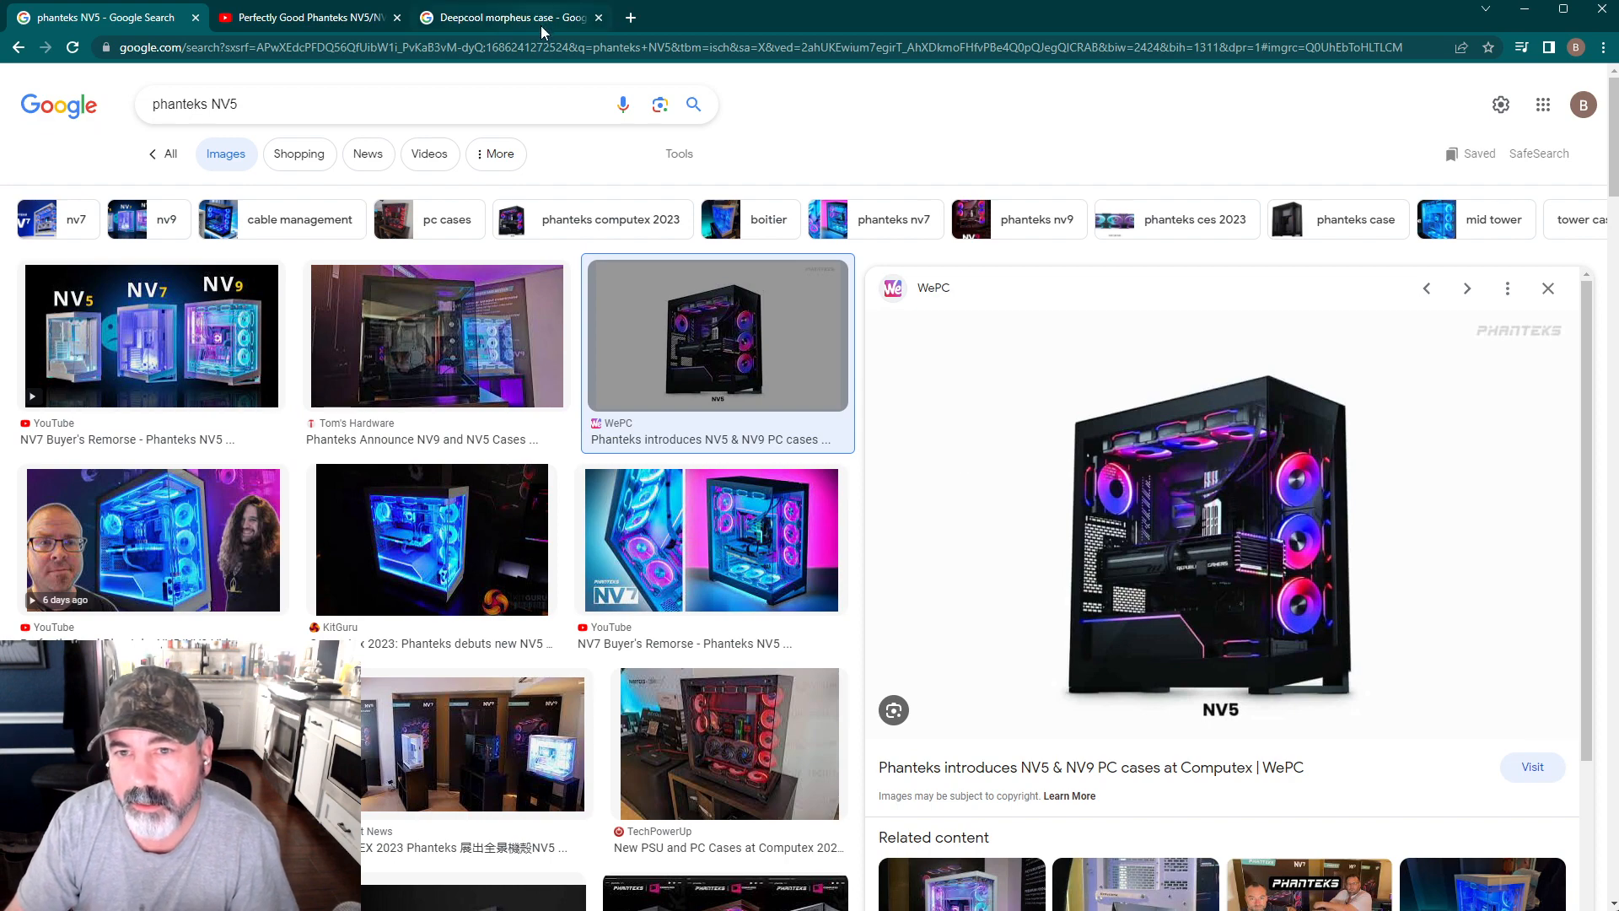
click(506, 17)
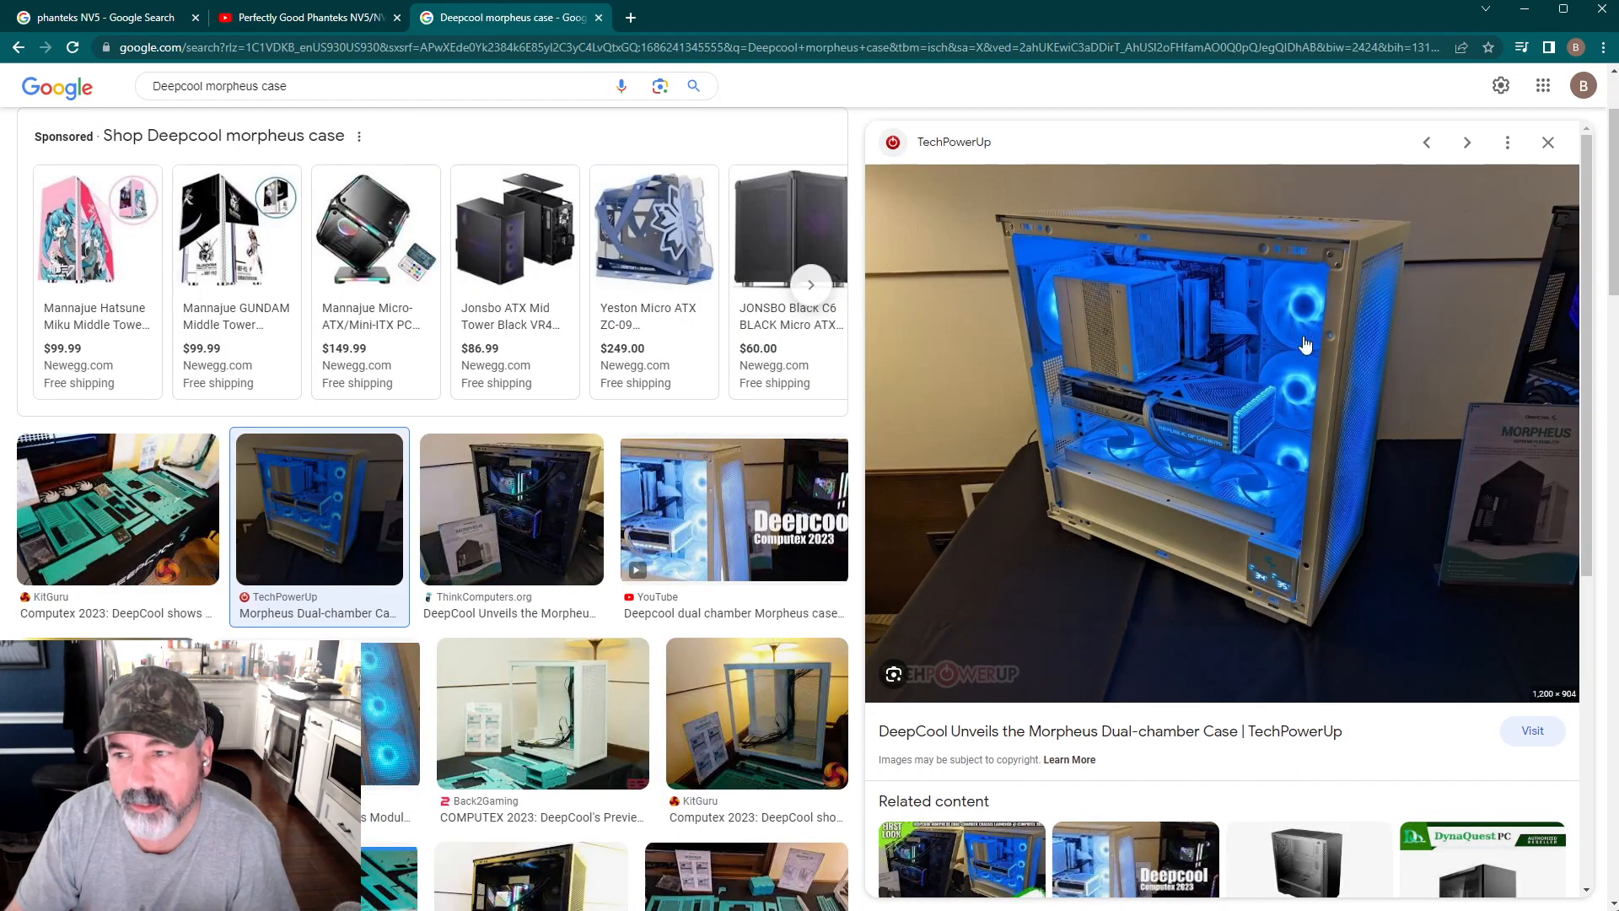
mouse_move(1326, 444)
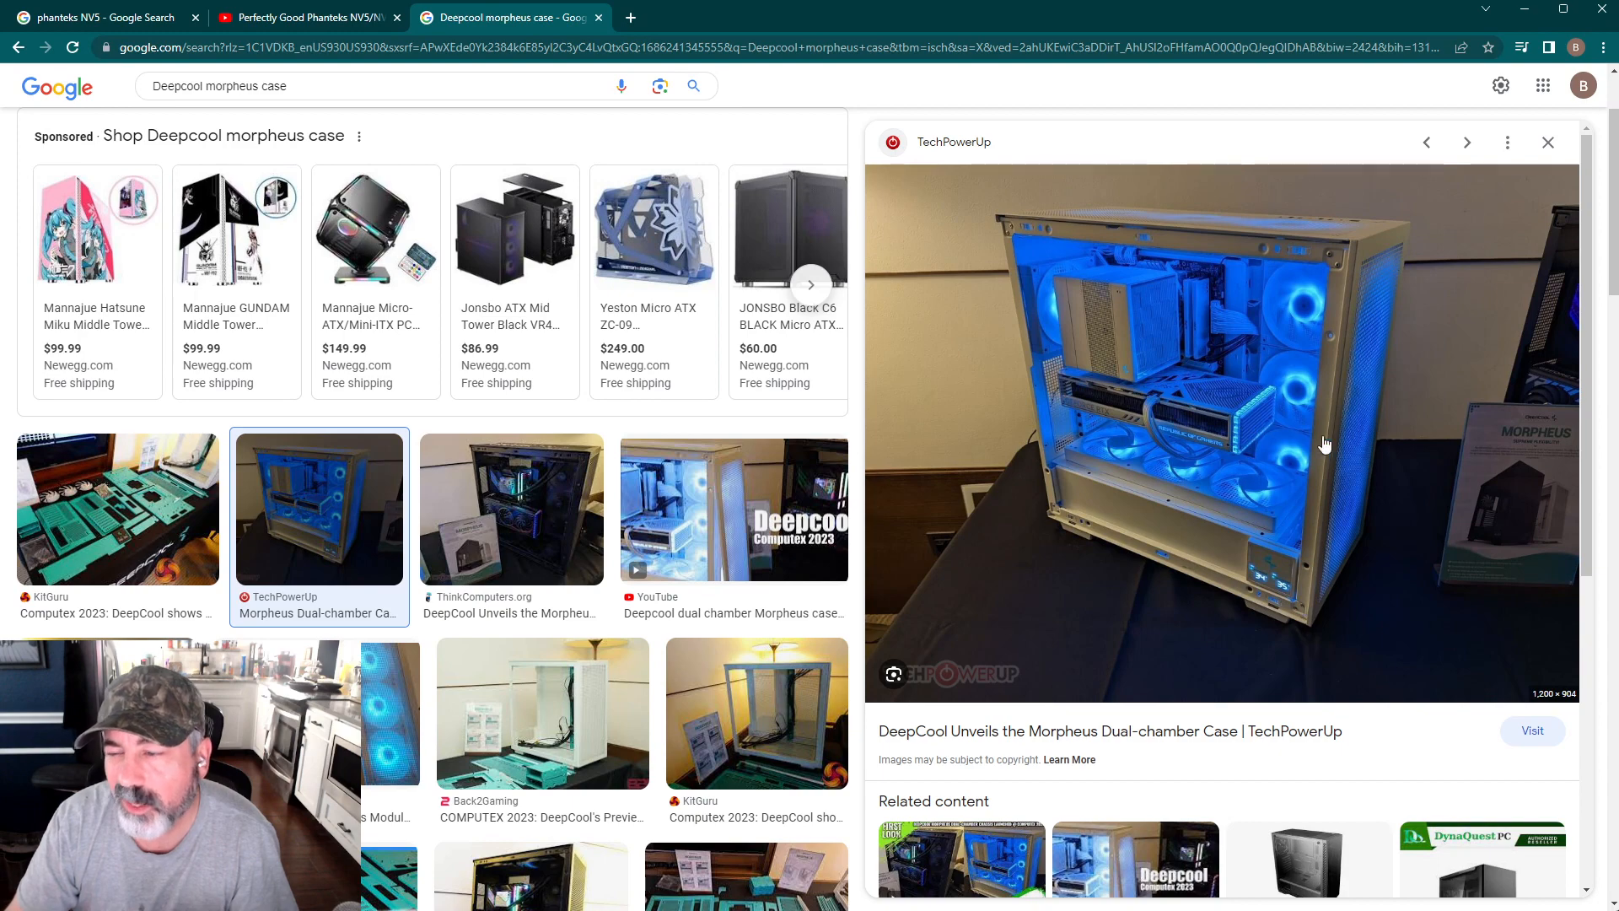
mouse_move(1285, 395)
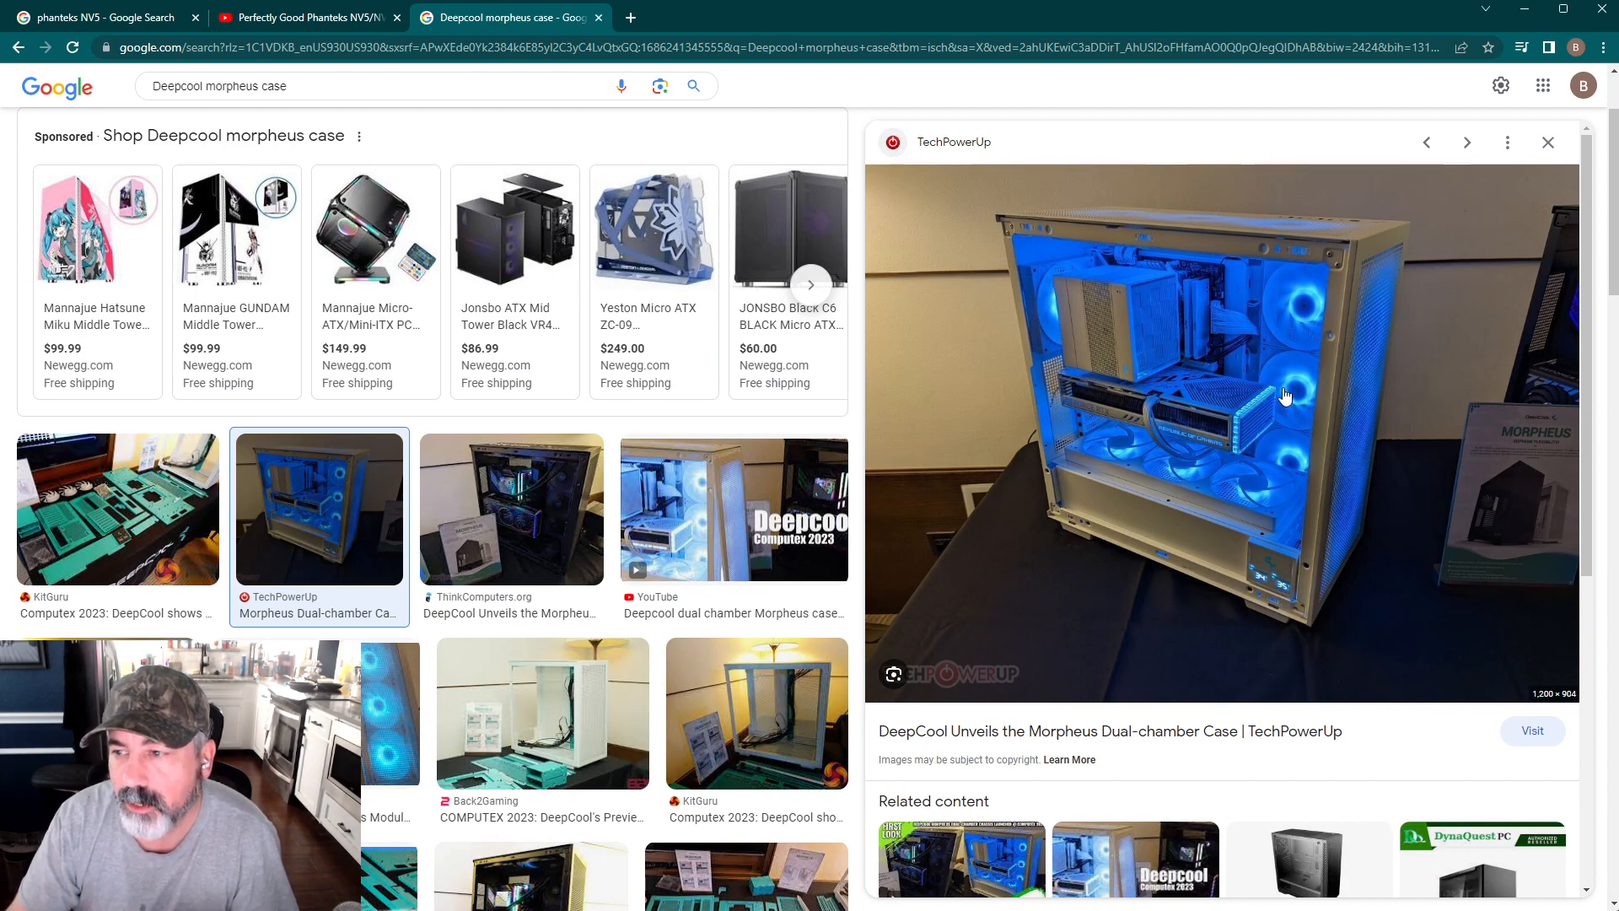
mouse_move(1276, 315)
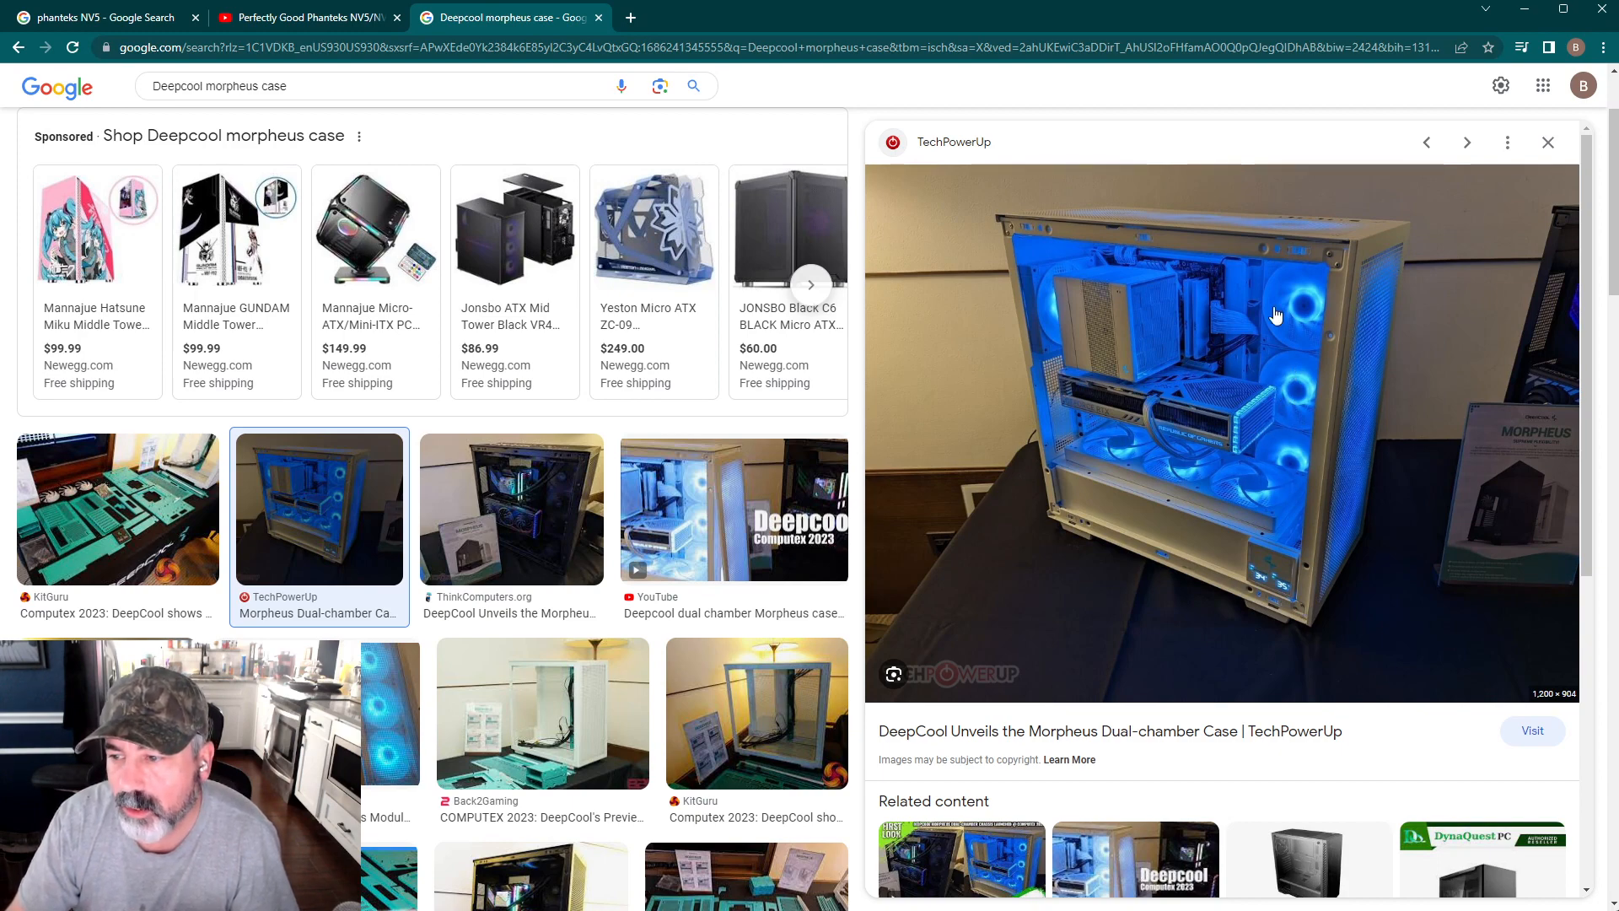
mouse_move(1297, 380)
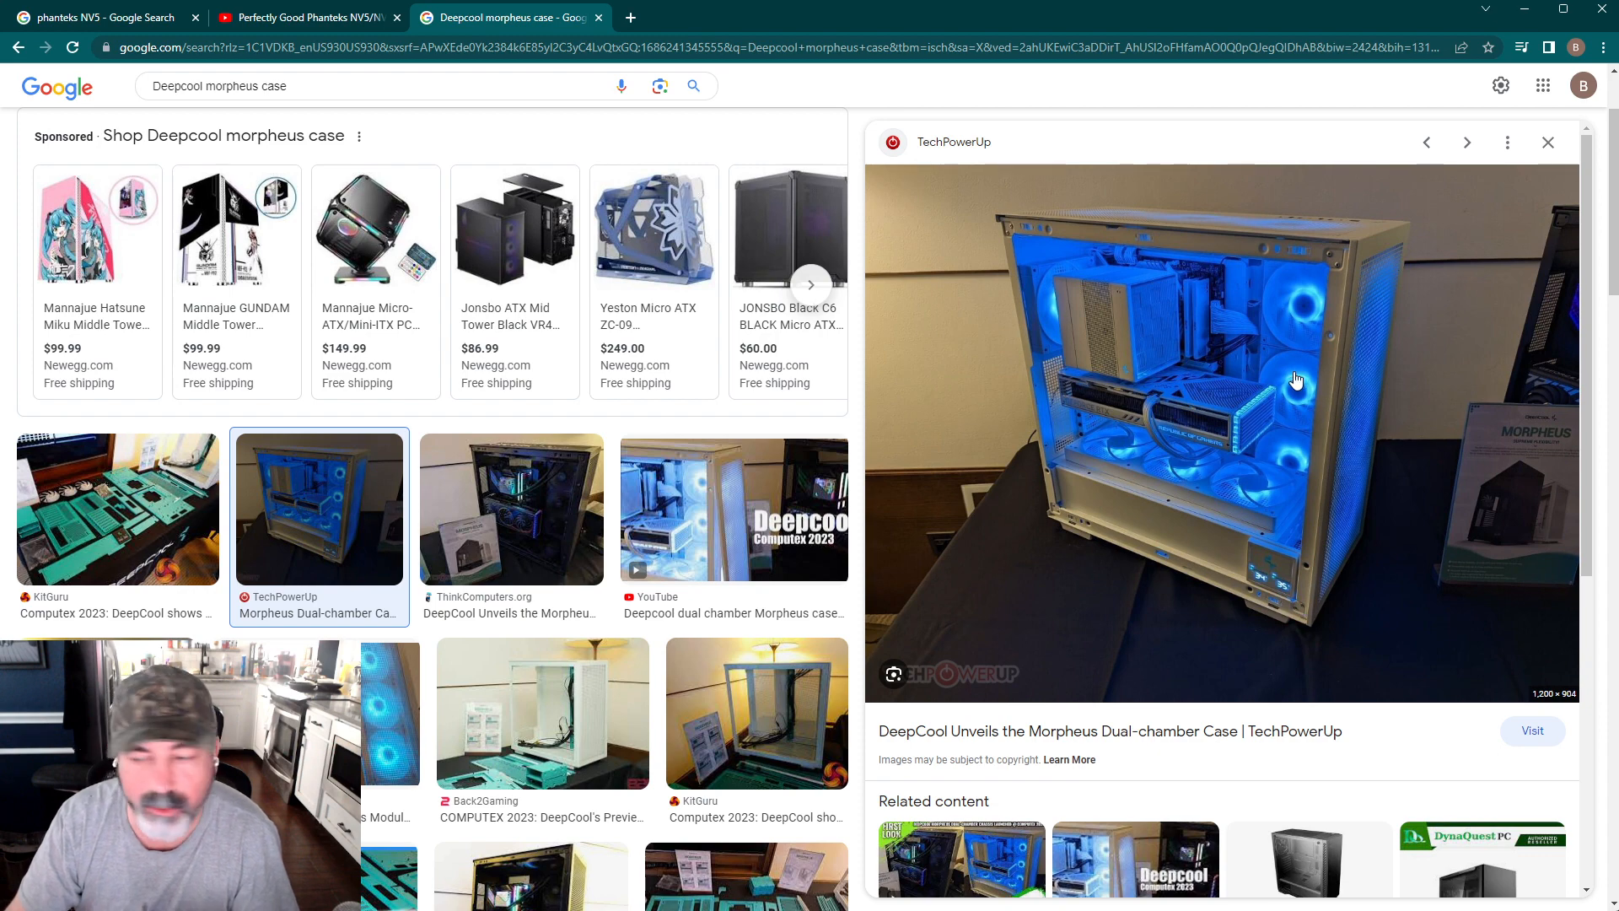
click(98, 17)
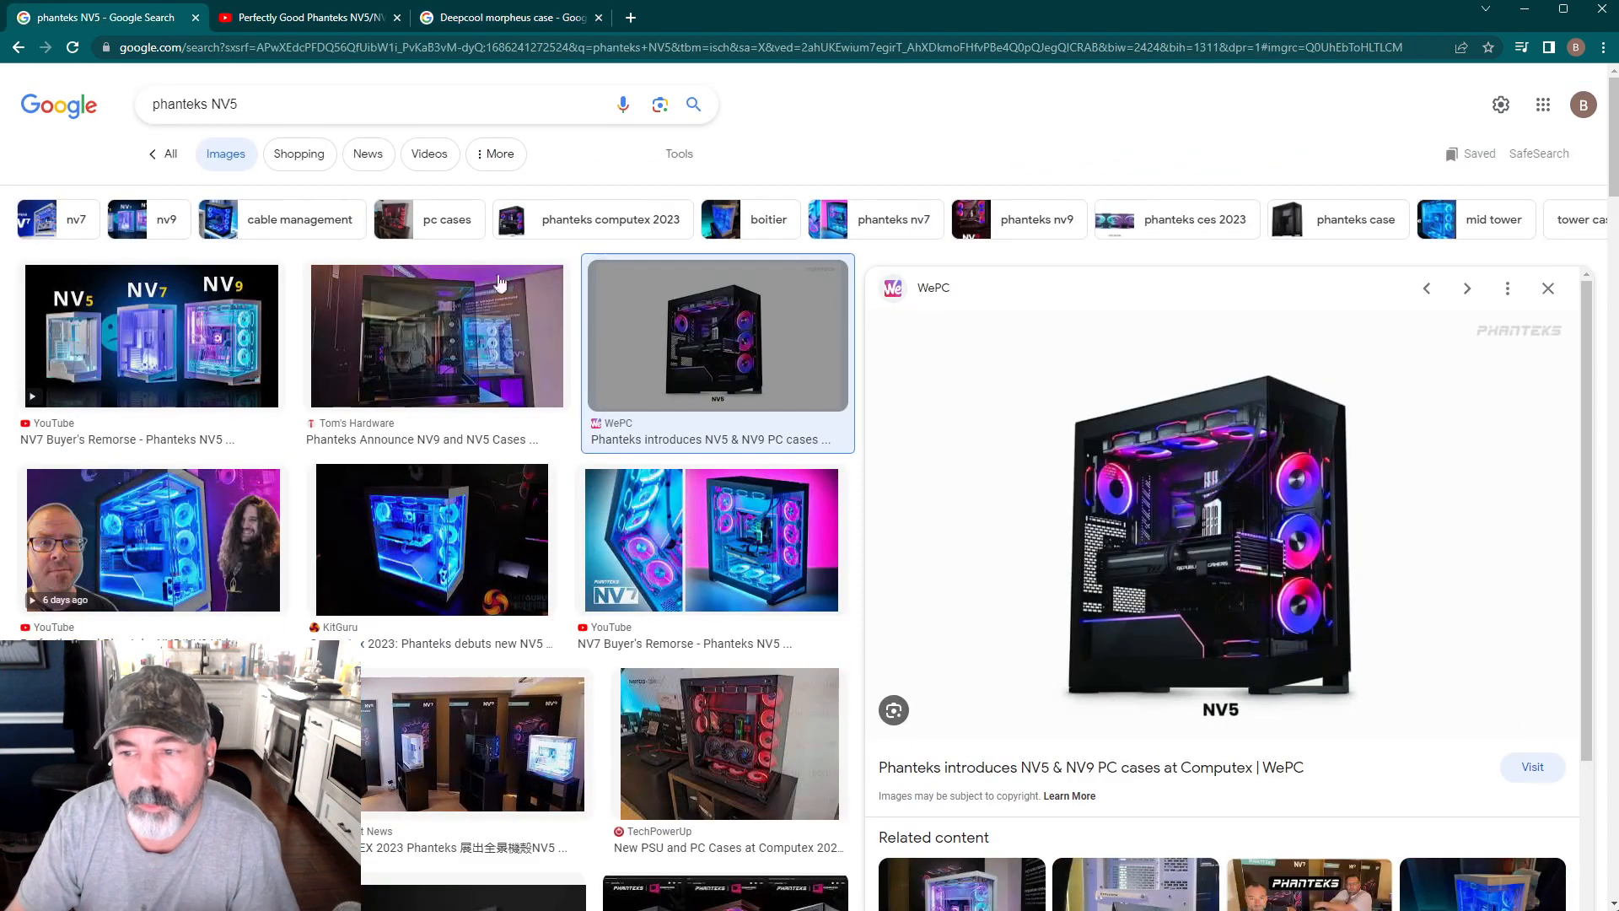
mouse_move(1331, 623)
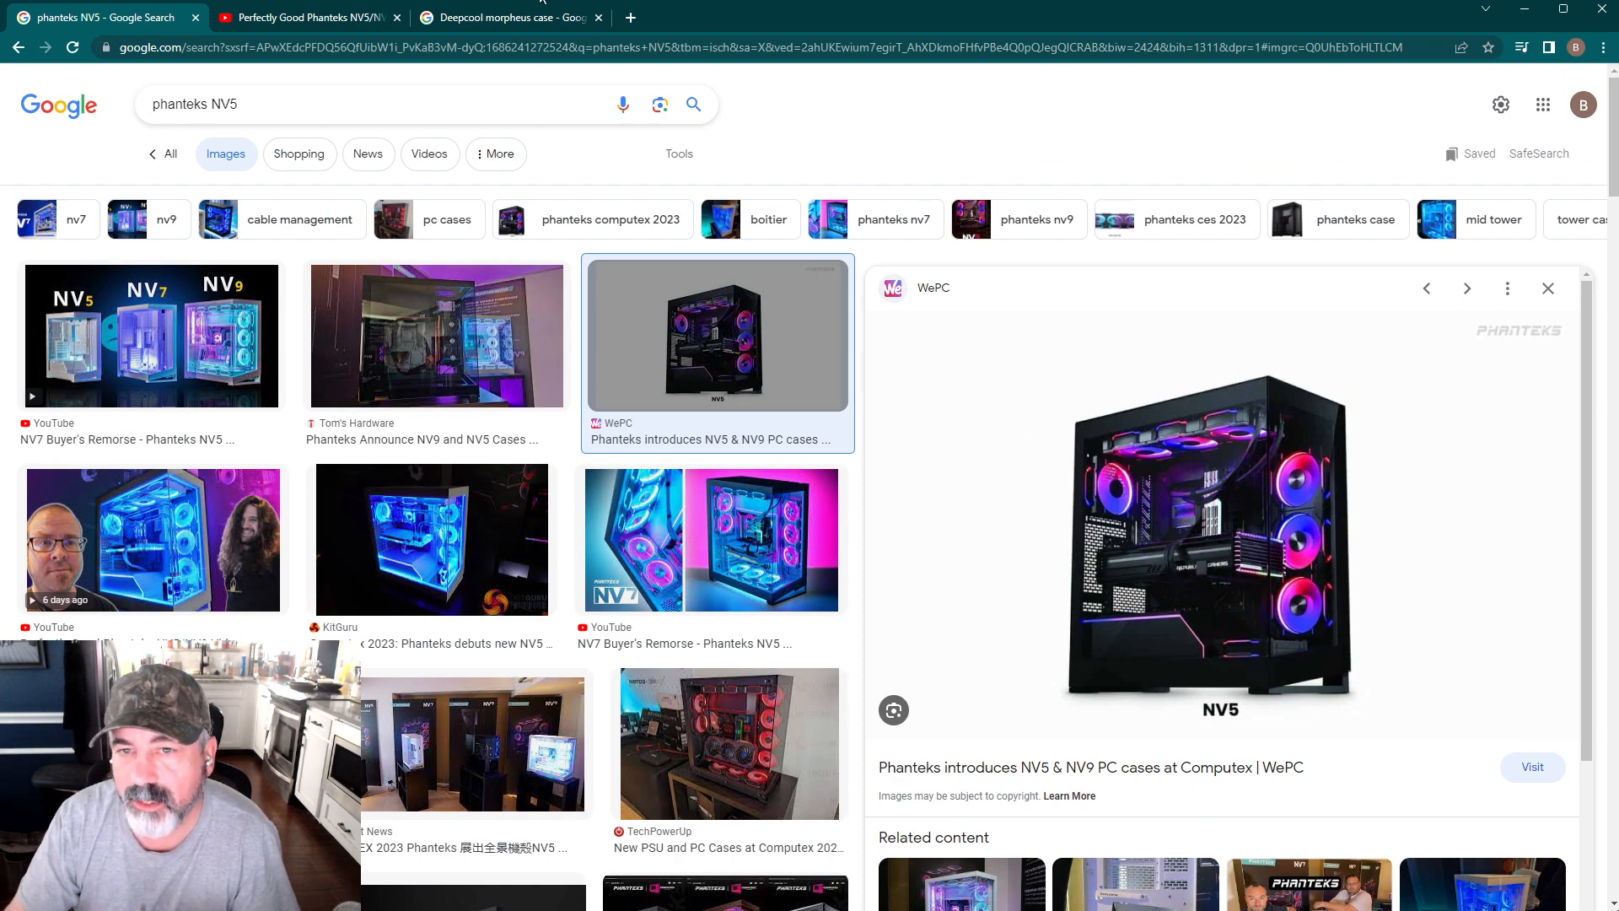
click(506, 17)
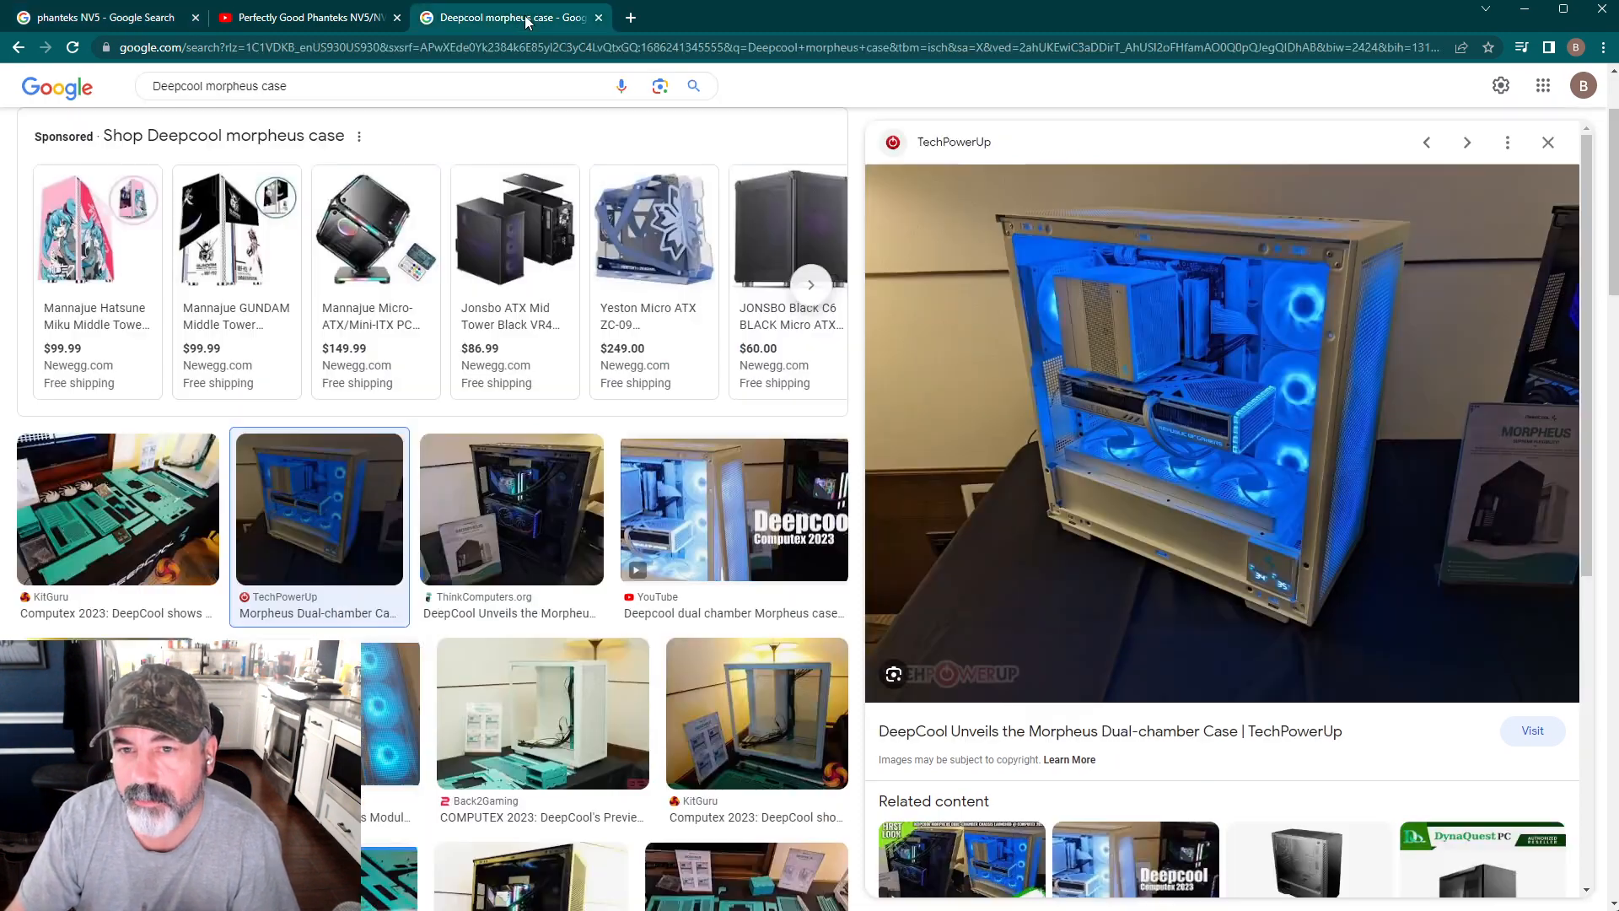
mouse_move(1324, 500)
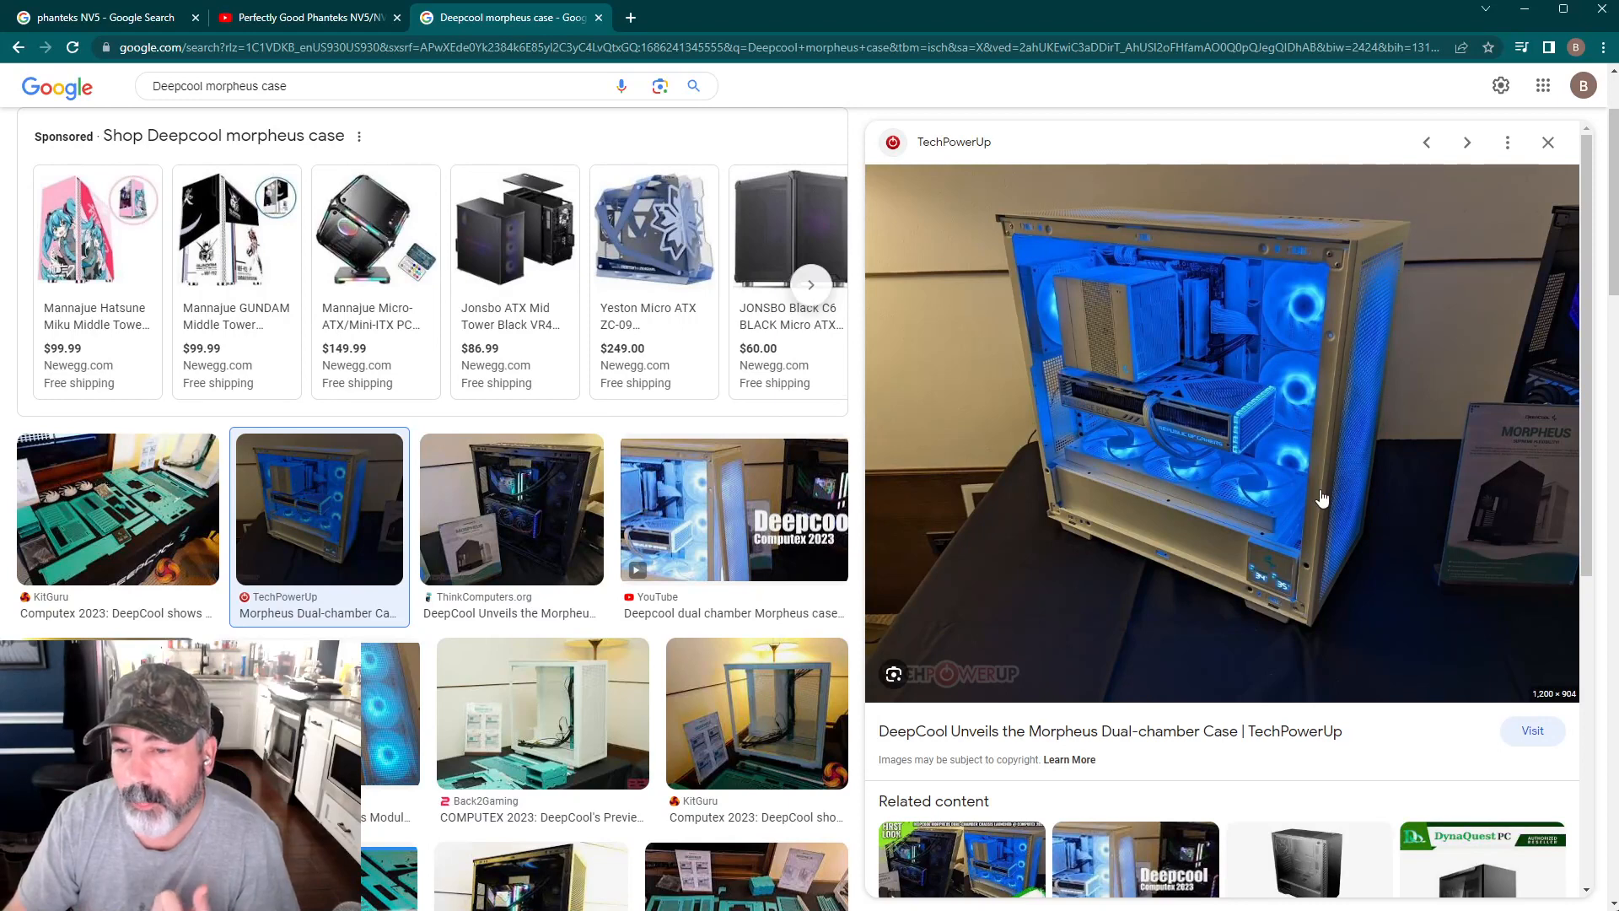
mouse_move(1318, 512)
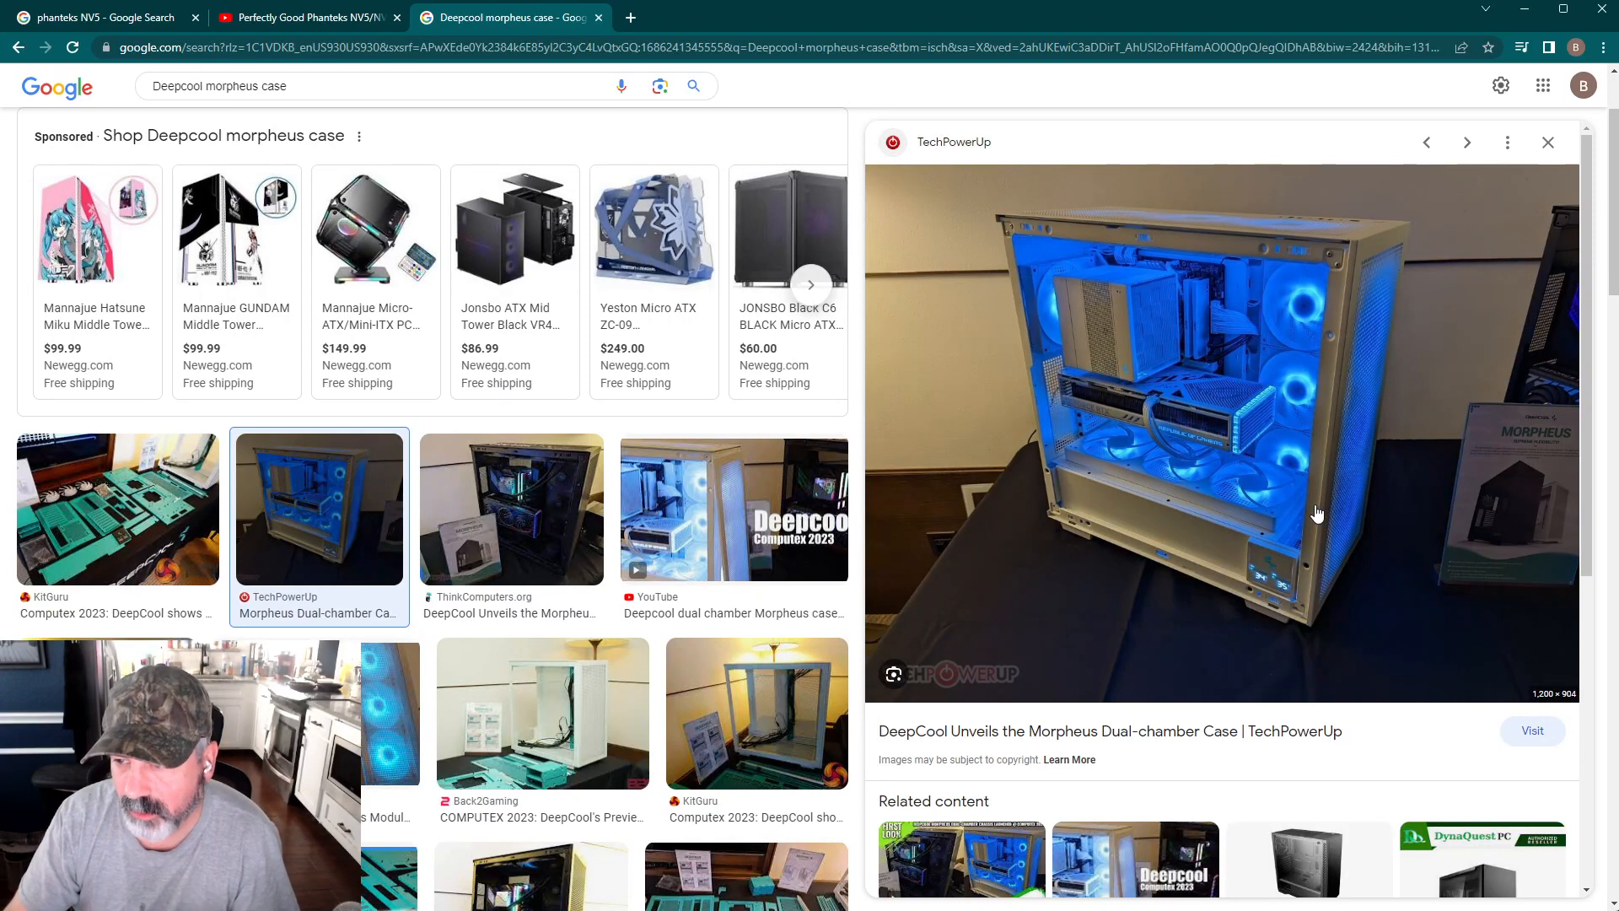
click(510, 508)
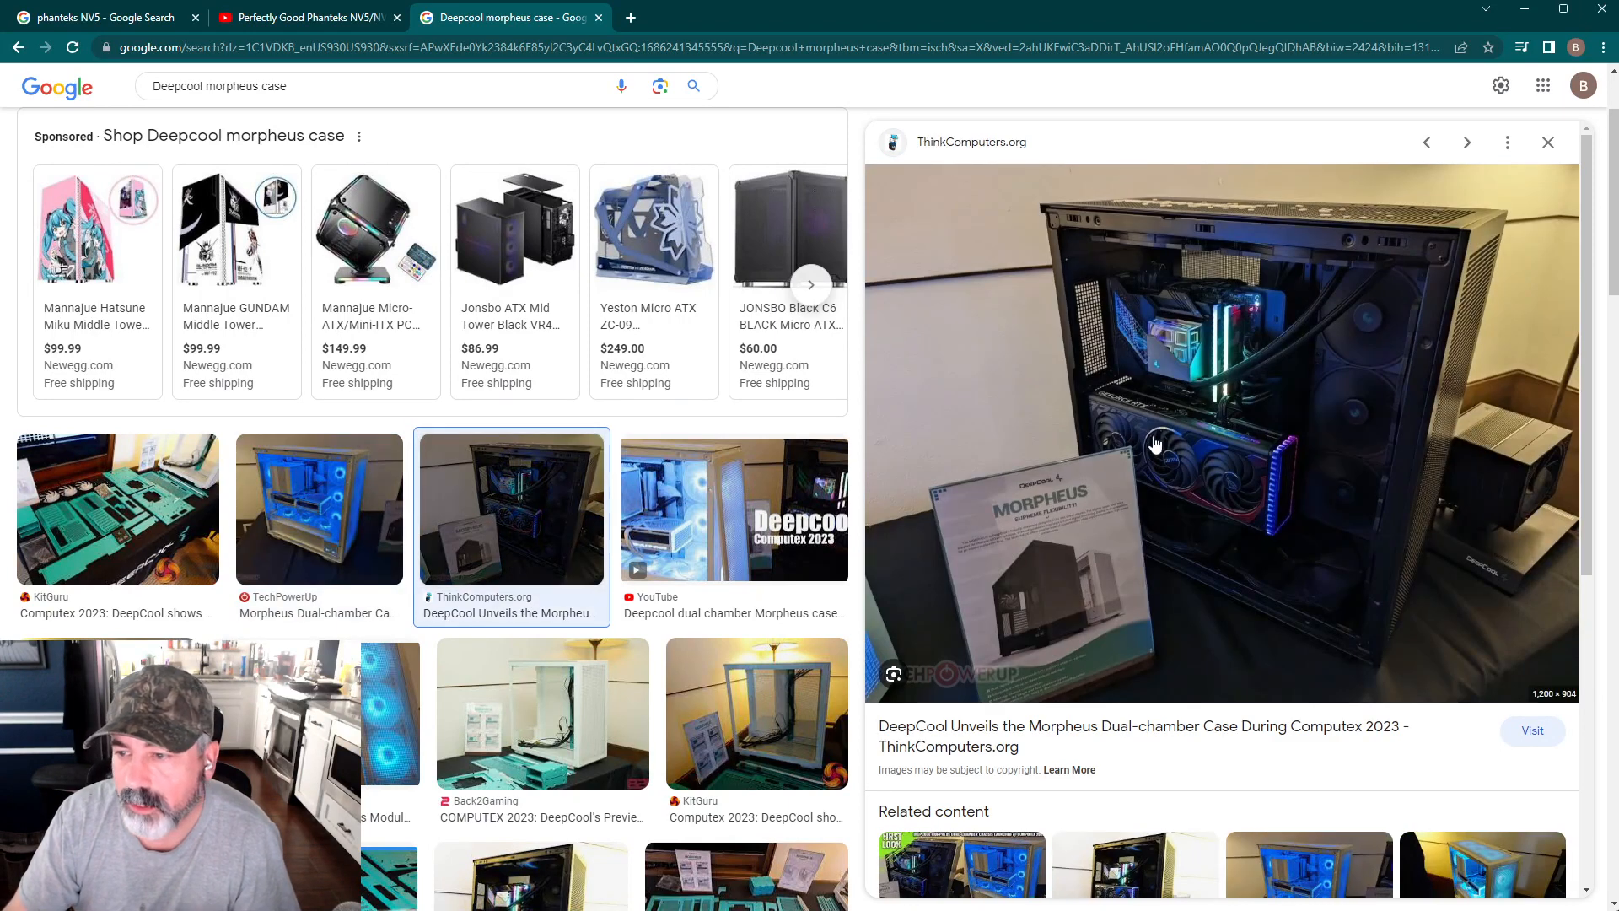
mouse_move(1309, 539)
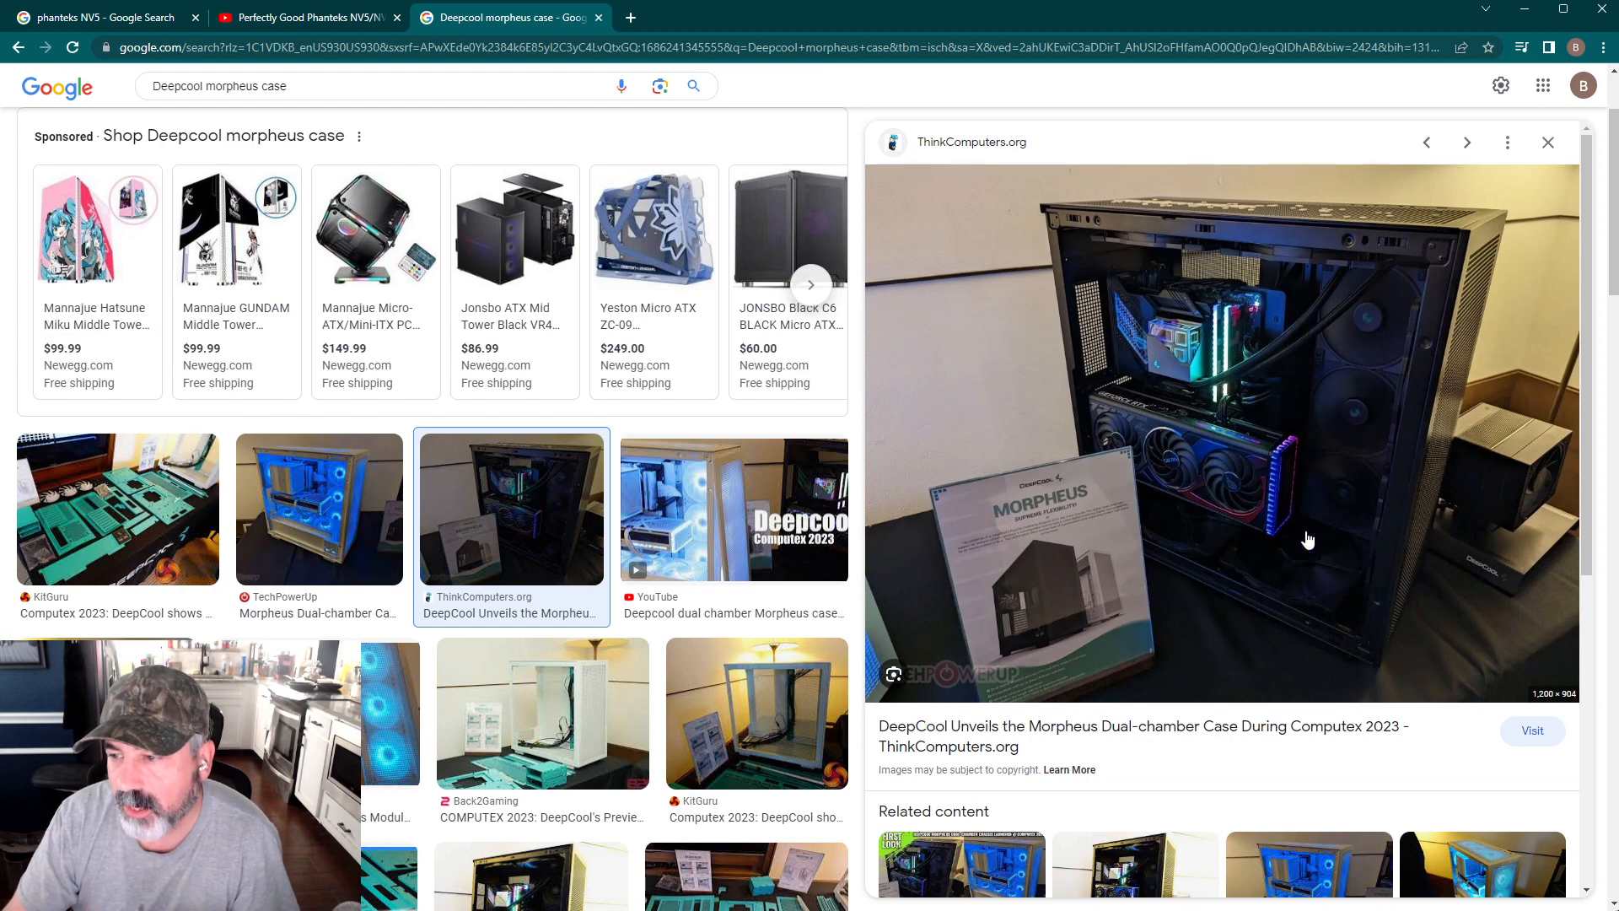
mouse_move(1354, 626)
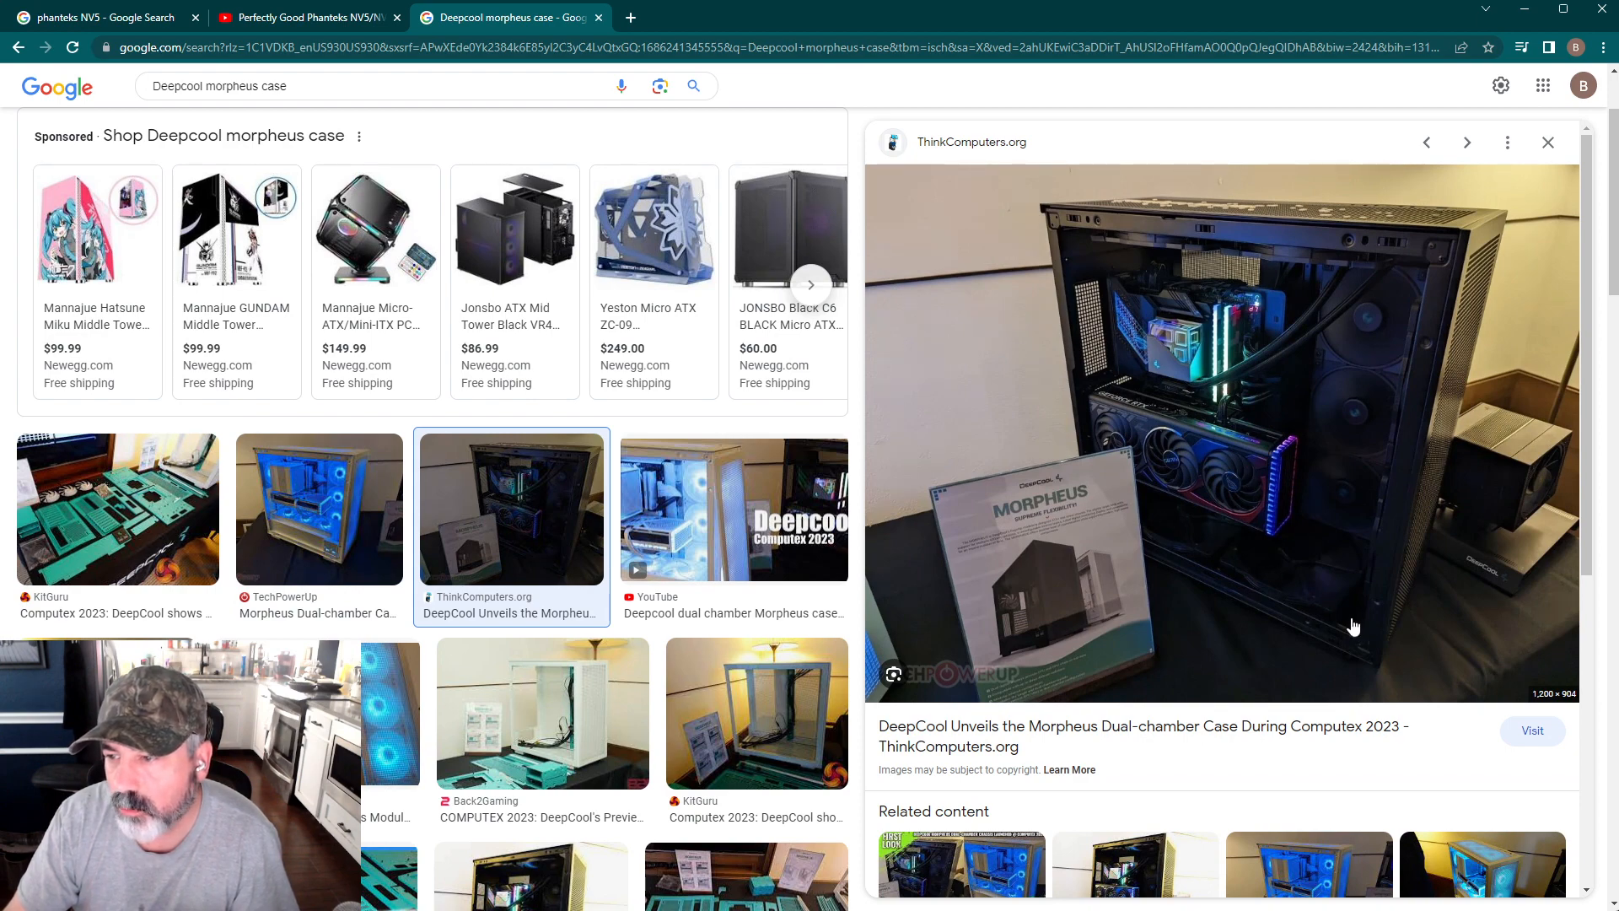
mouse_move(1152, 513)
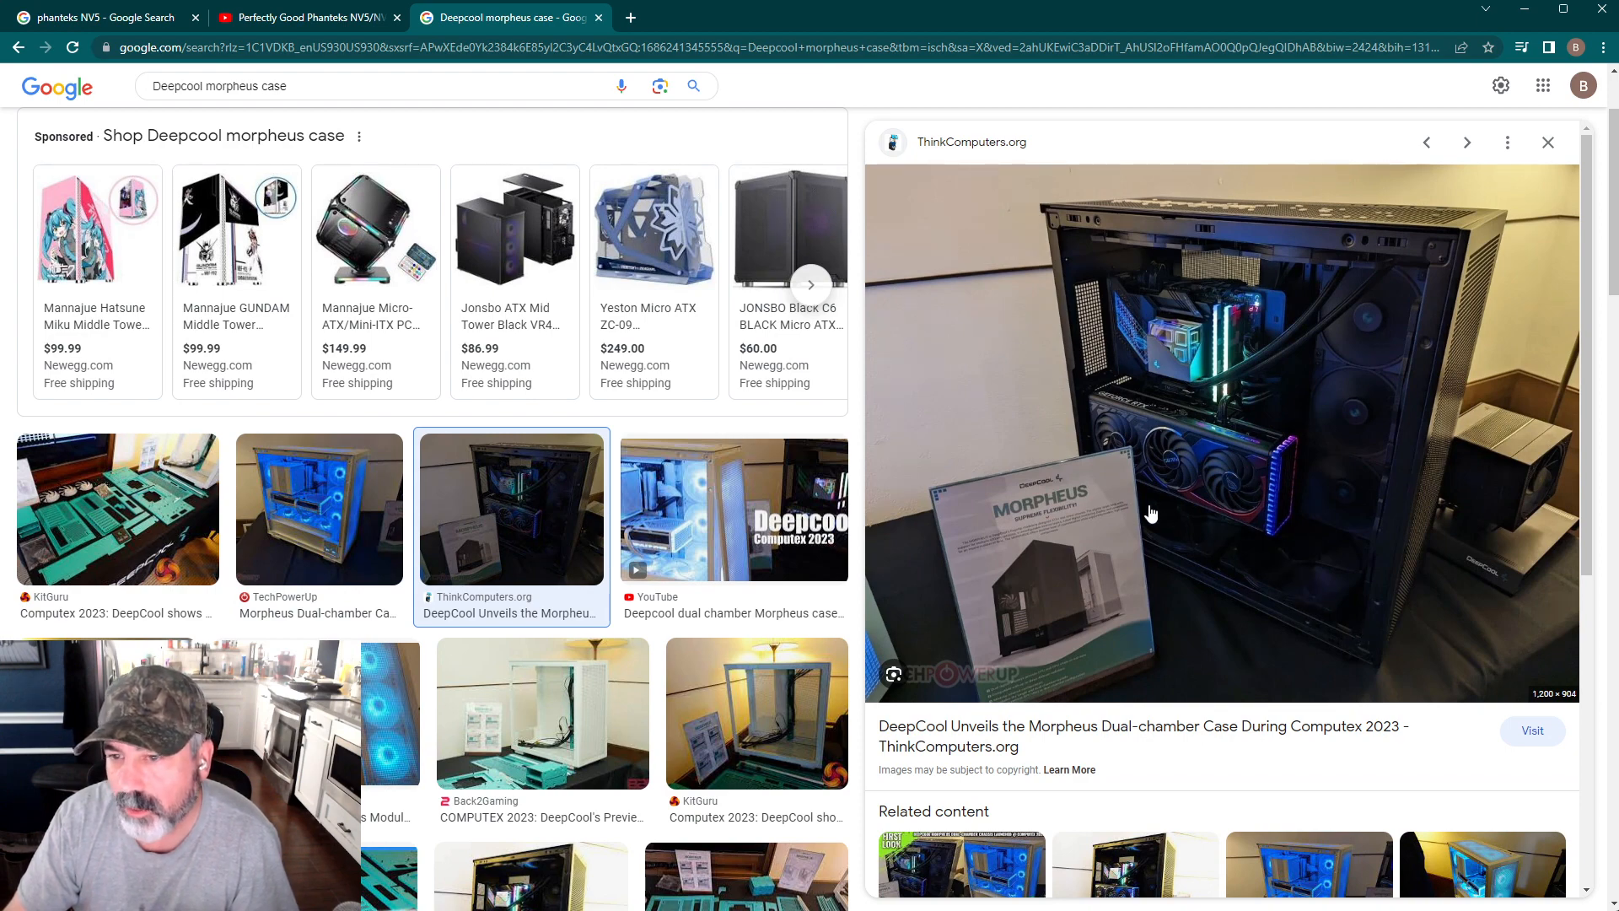
click(319, 507)
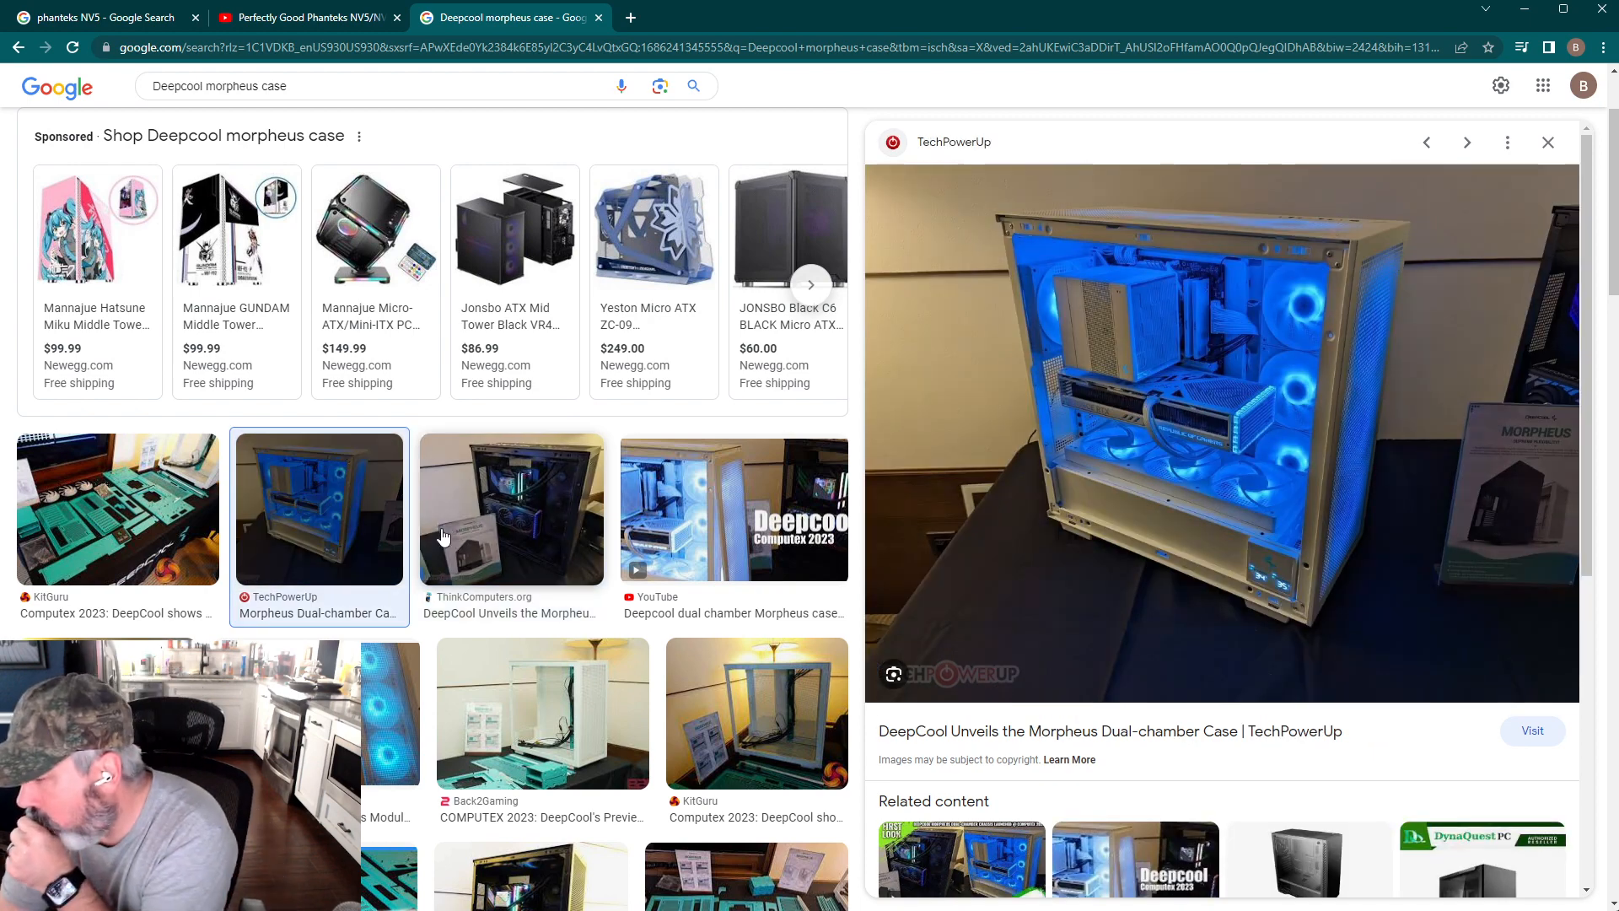
mouse_move(459, 512)
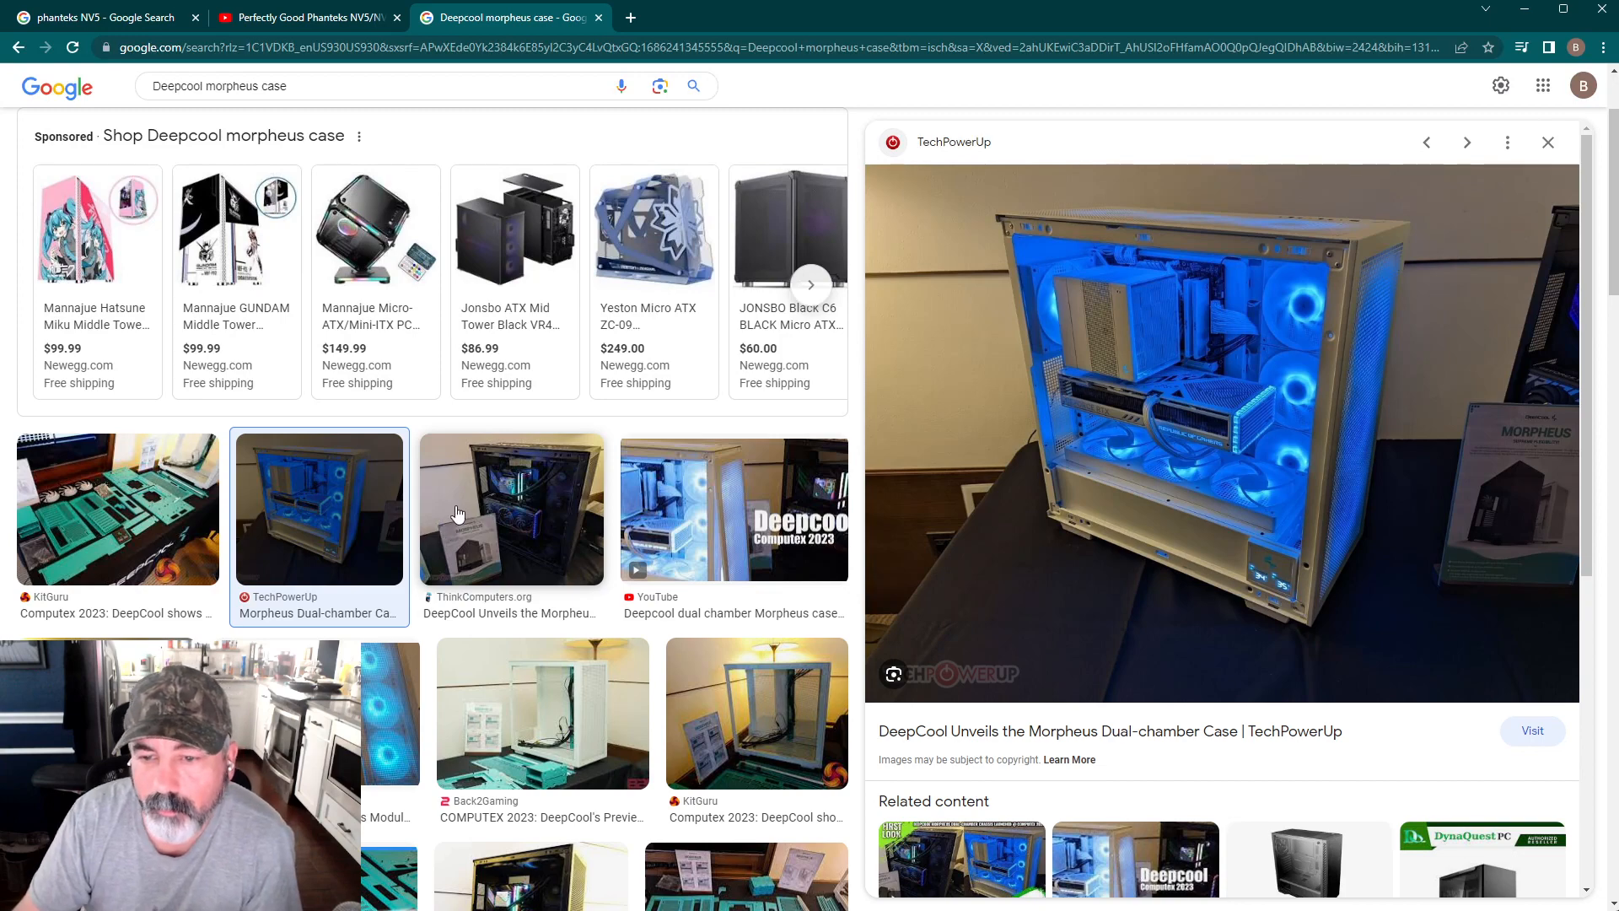
click(509, 508)
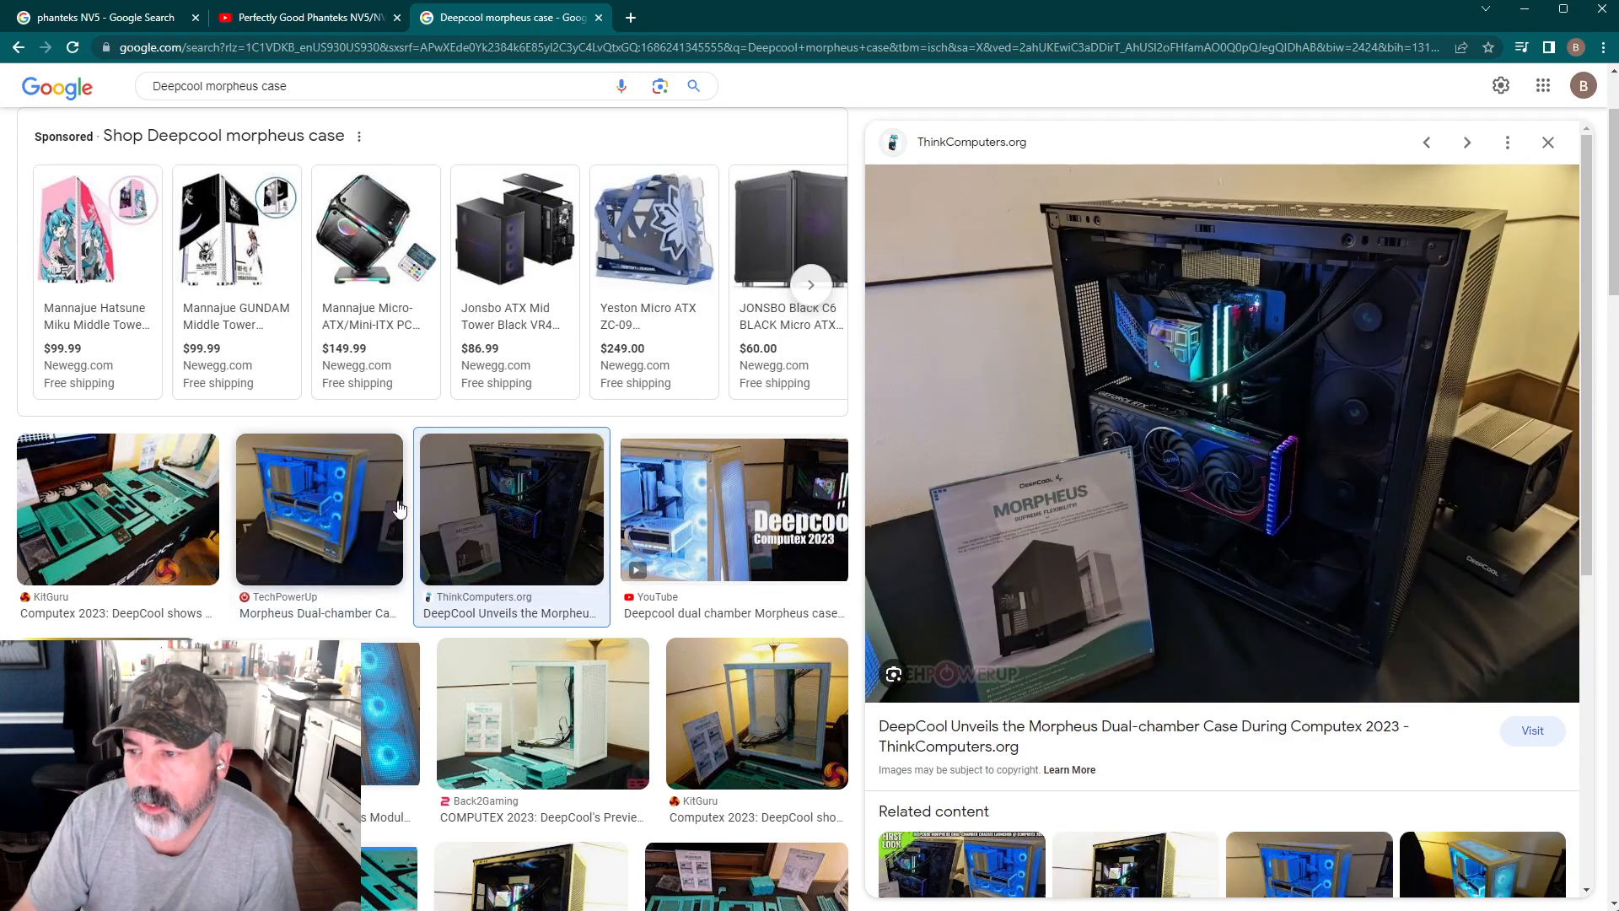
mouse_move(155, 516)
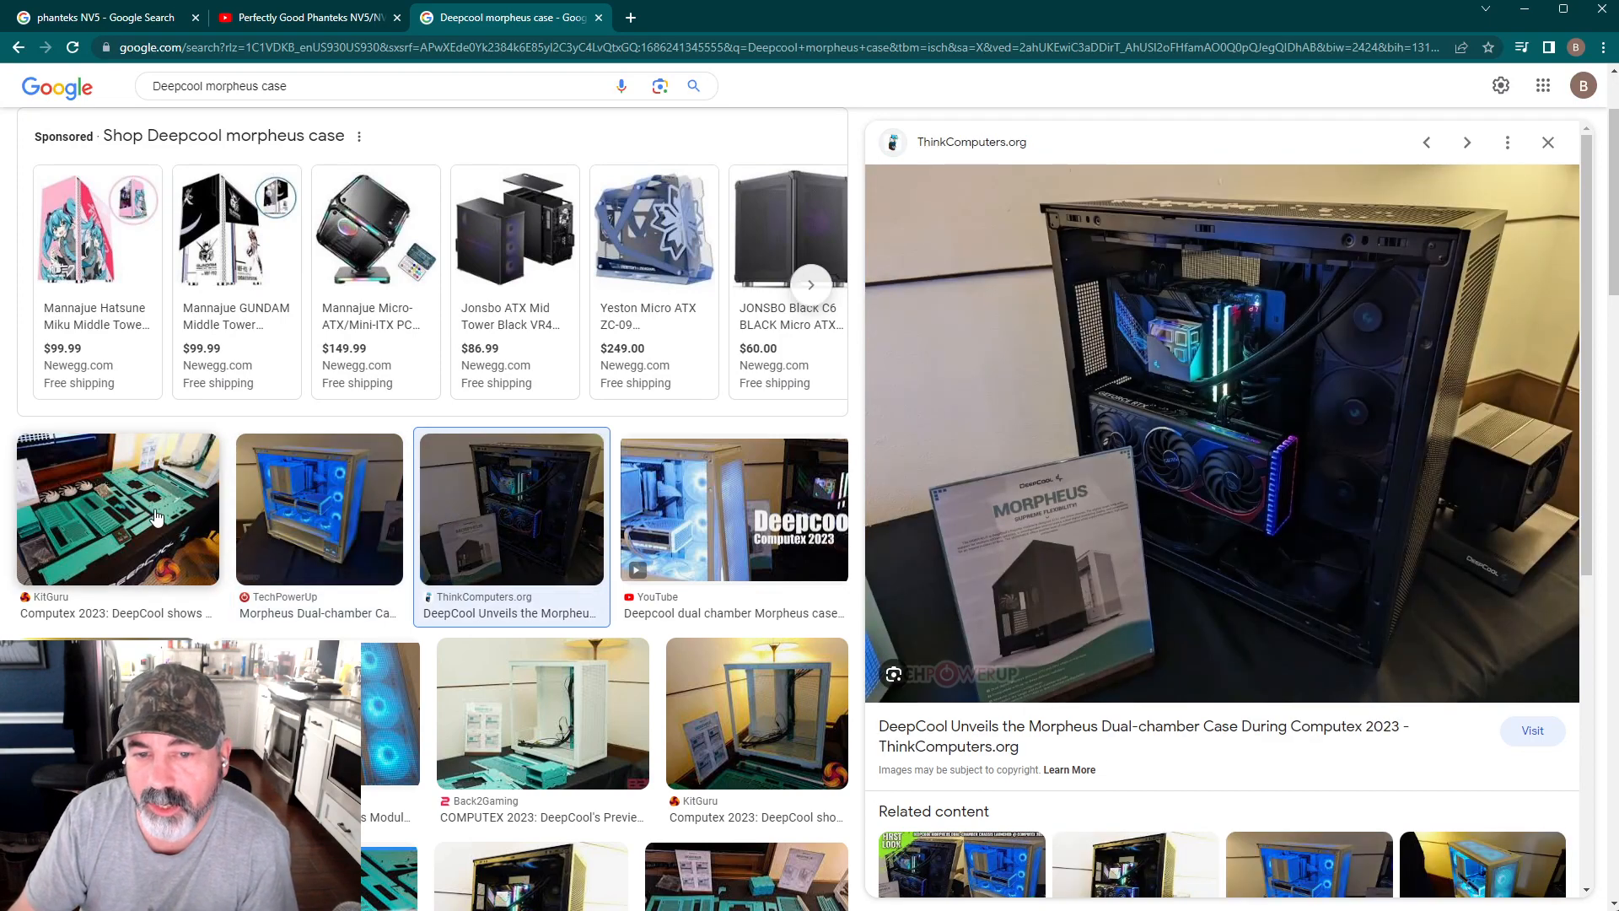
Preview KitGuru's Computex 2023 photo of the teal modular Morpheus panels.
click(116, 507)
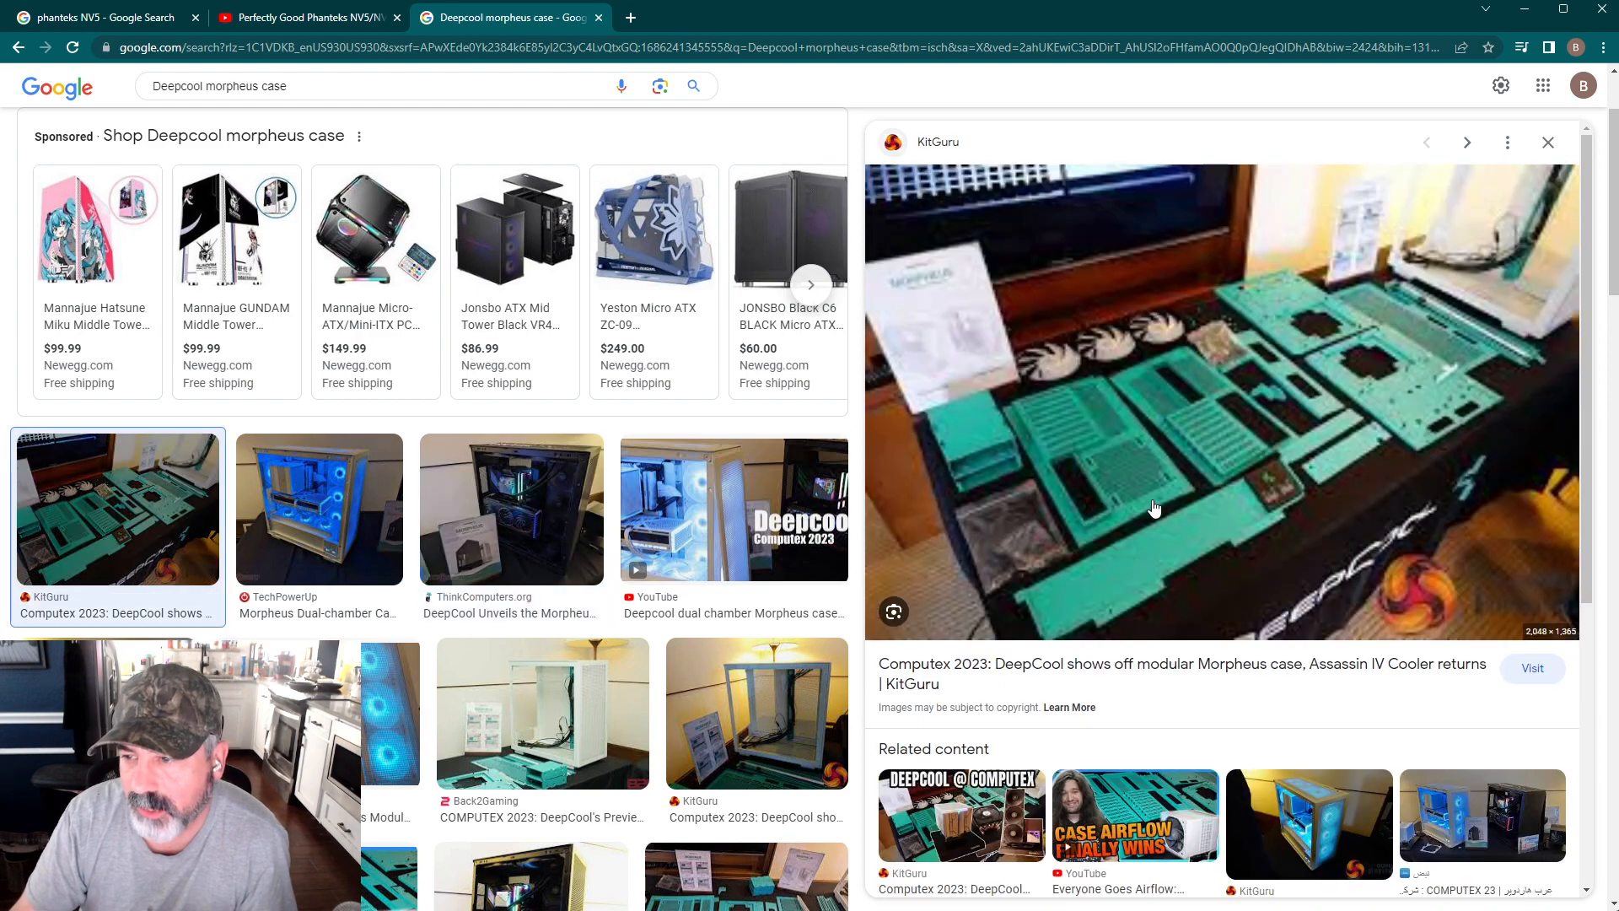
mouse_move(1199, 425)
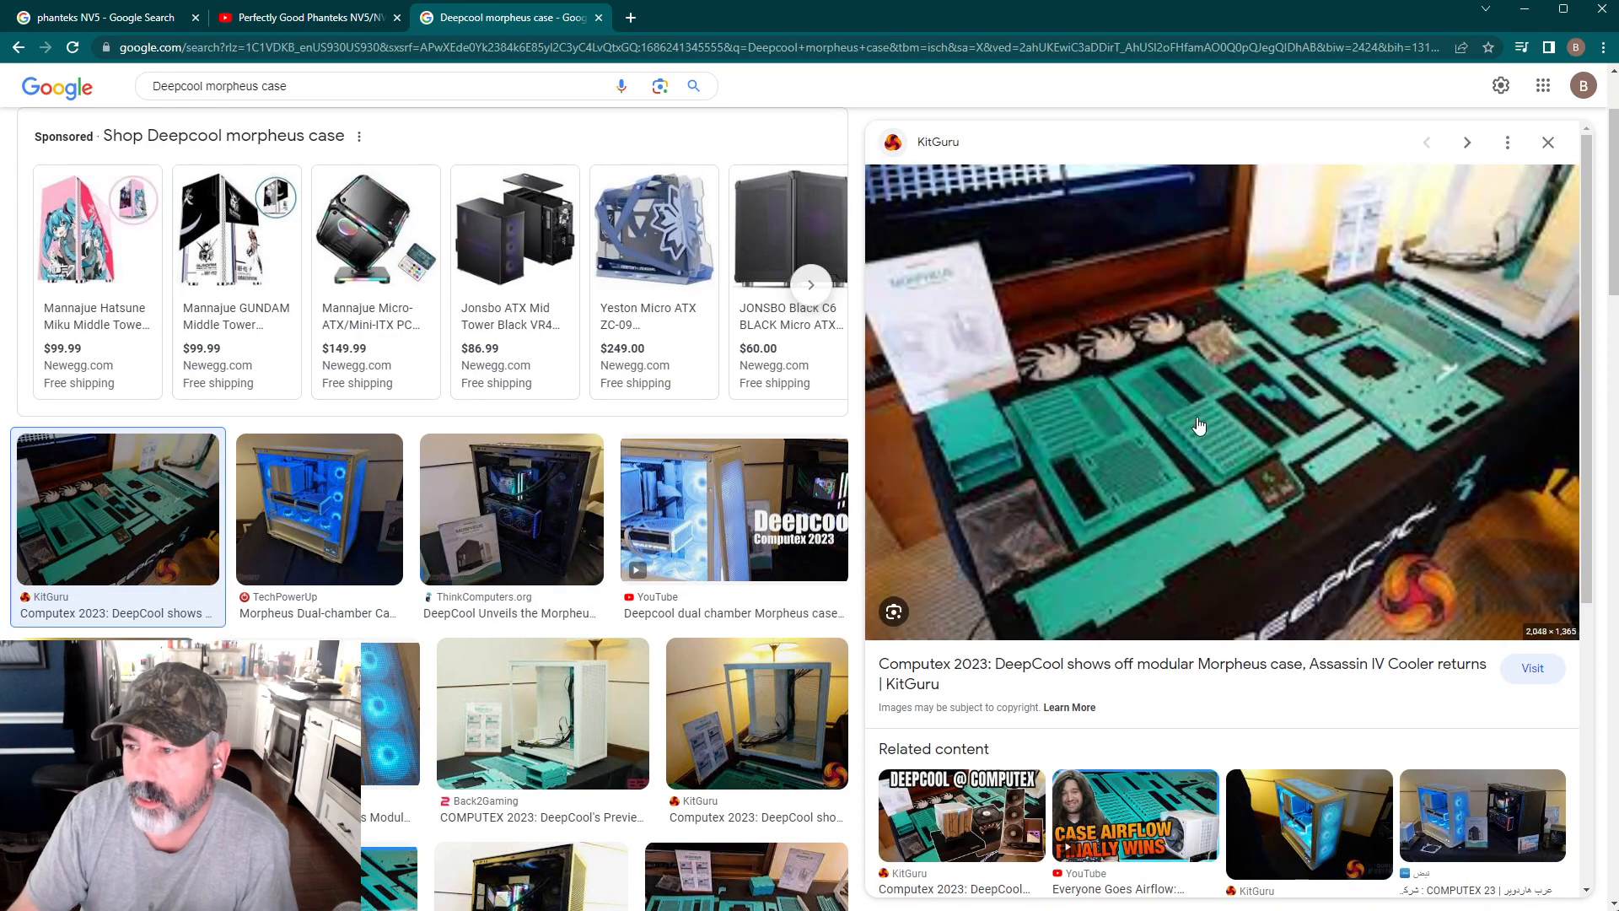
mouse_move(1217, 466)
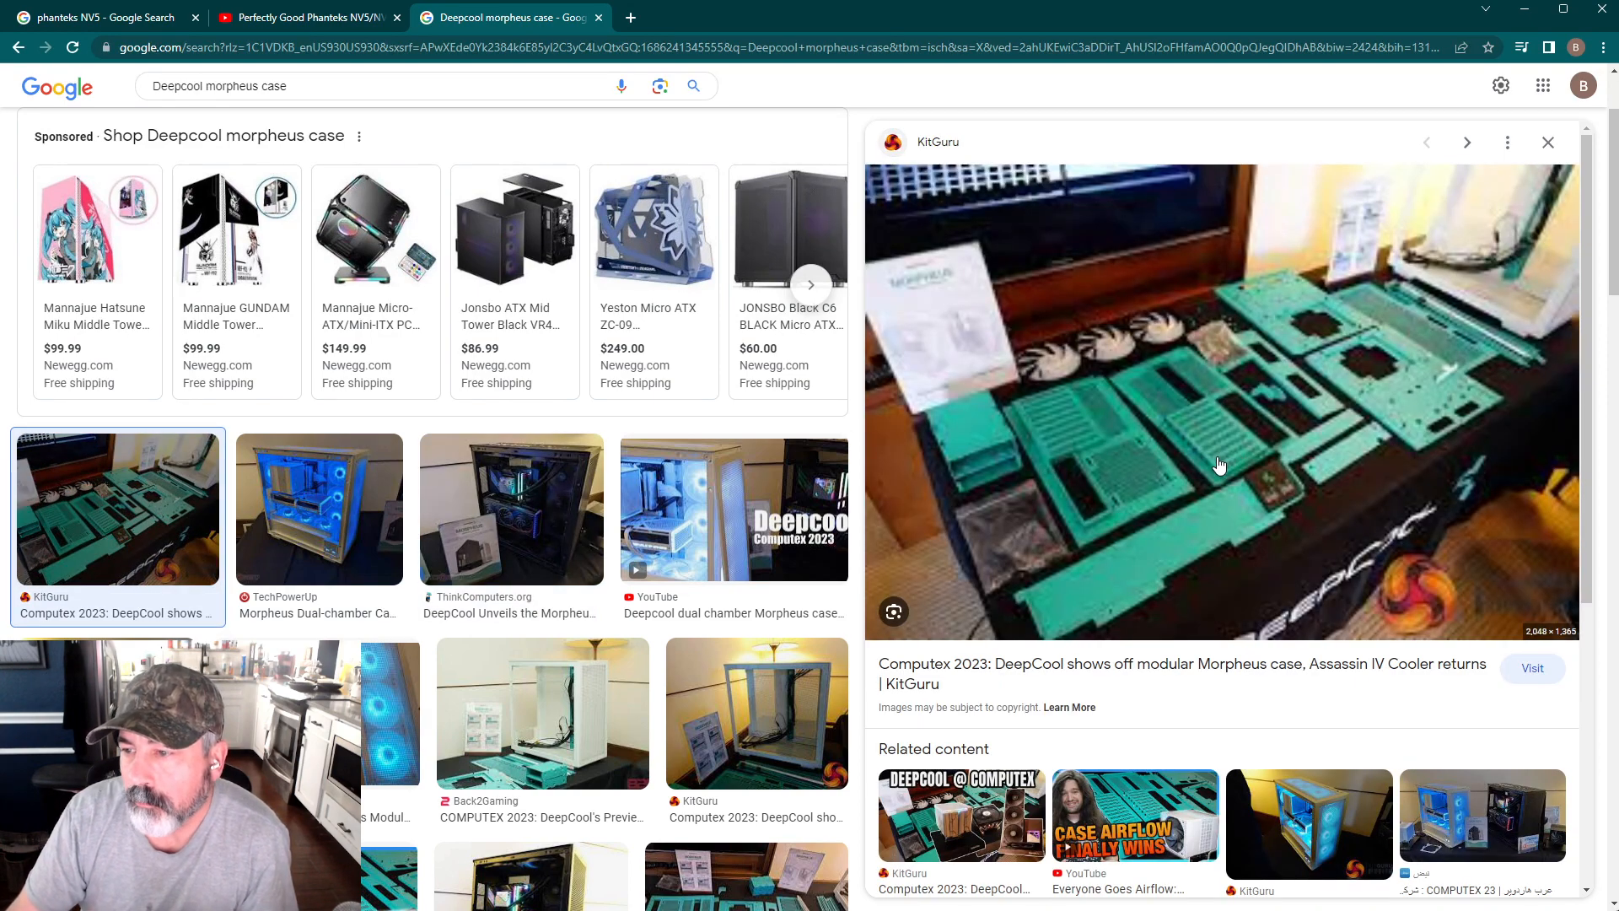
mouse_move(1211, 420)
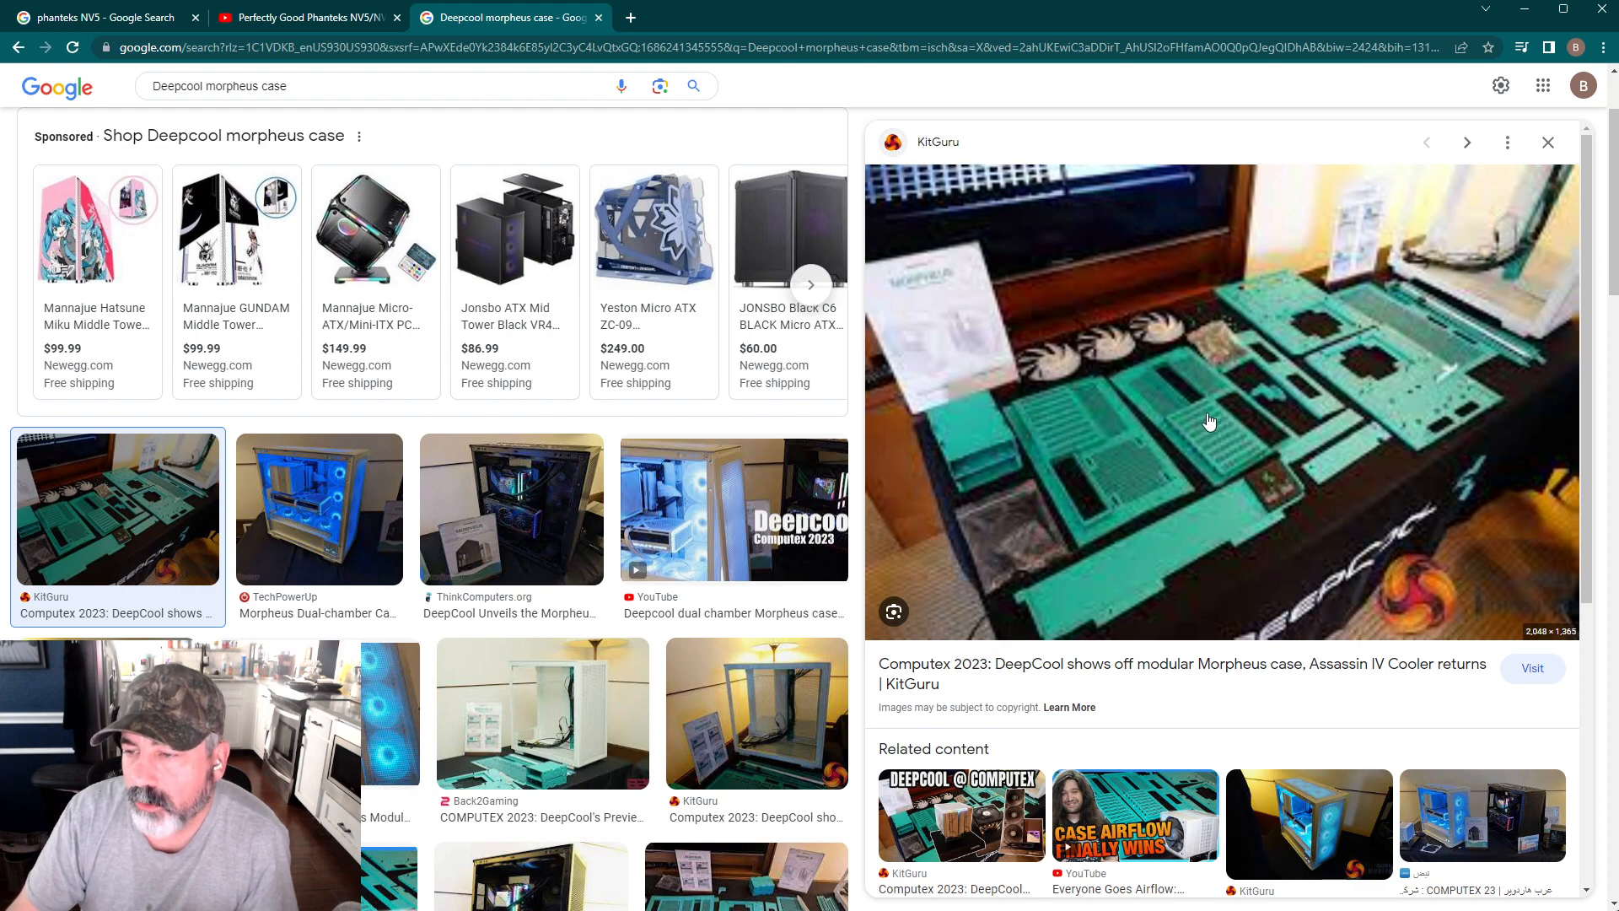
mouse_move(1162, 492)
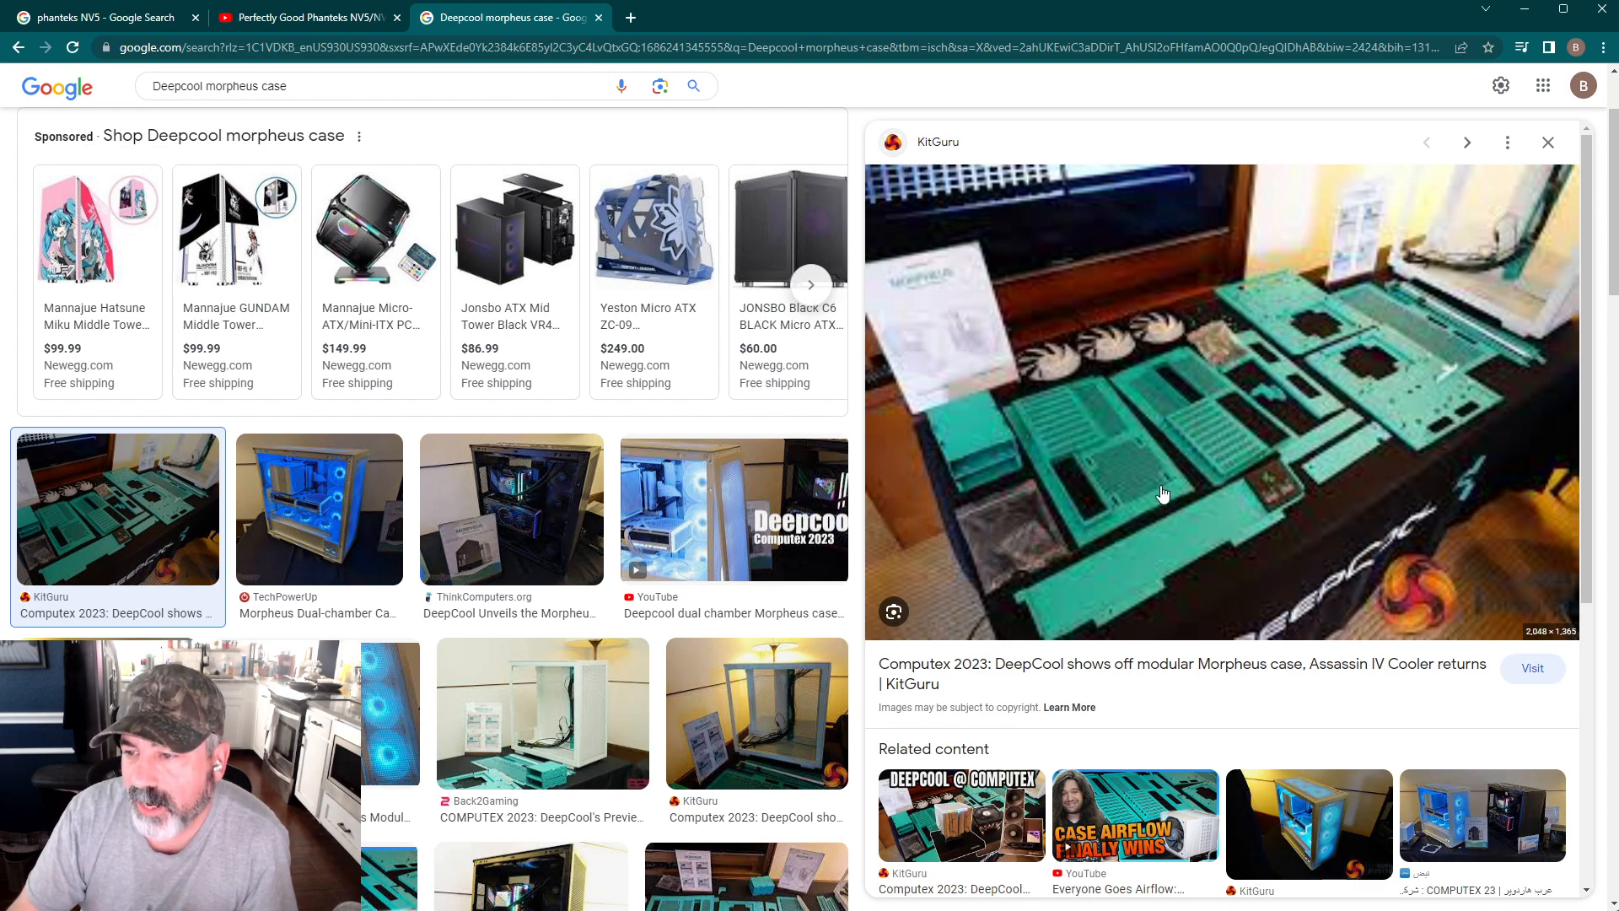
mouse_move(1064, 411)
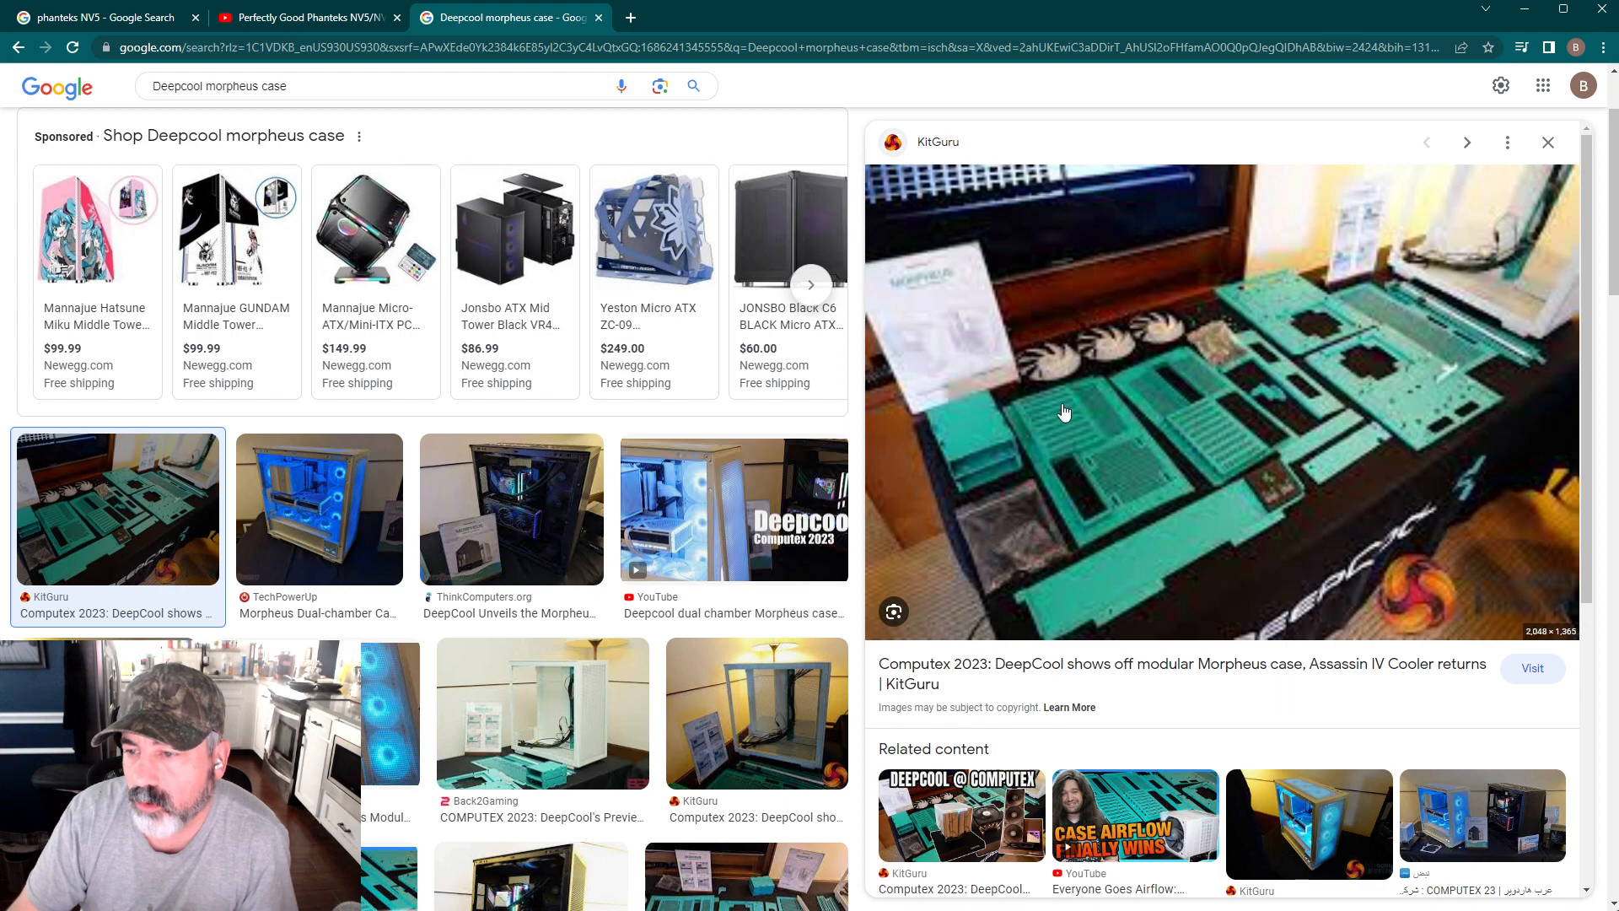
mouse_move(1083, 452)
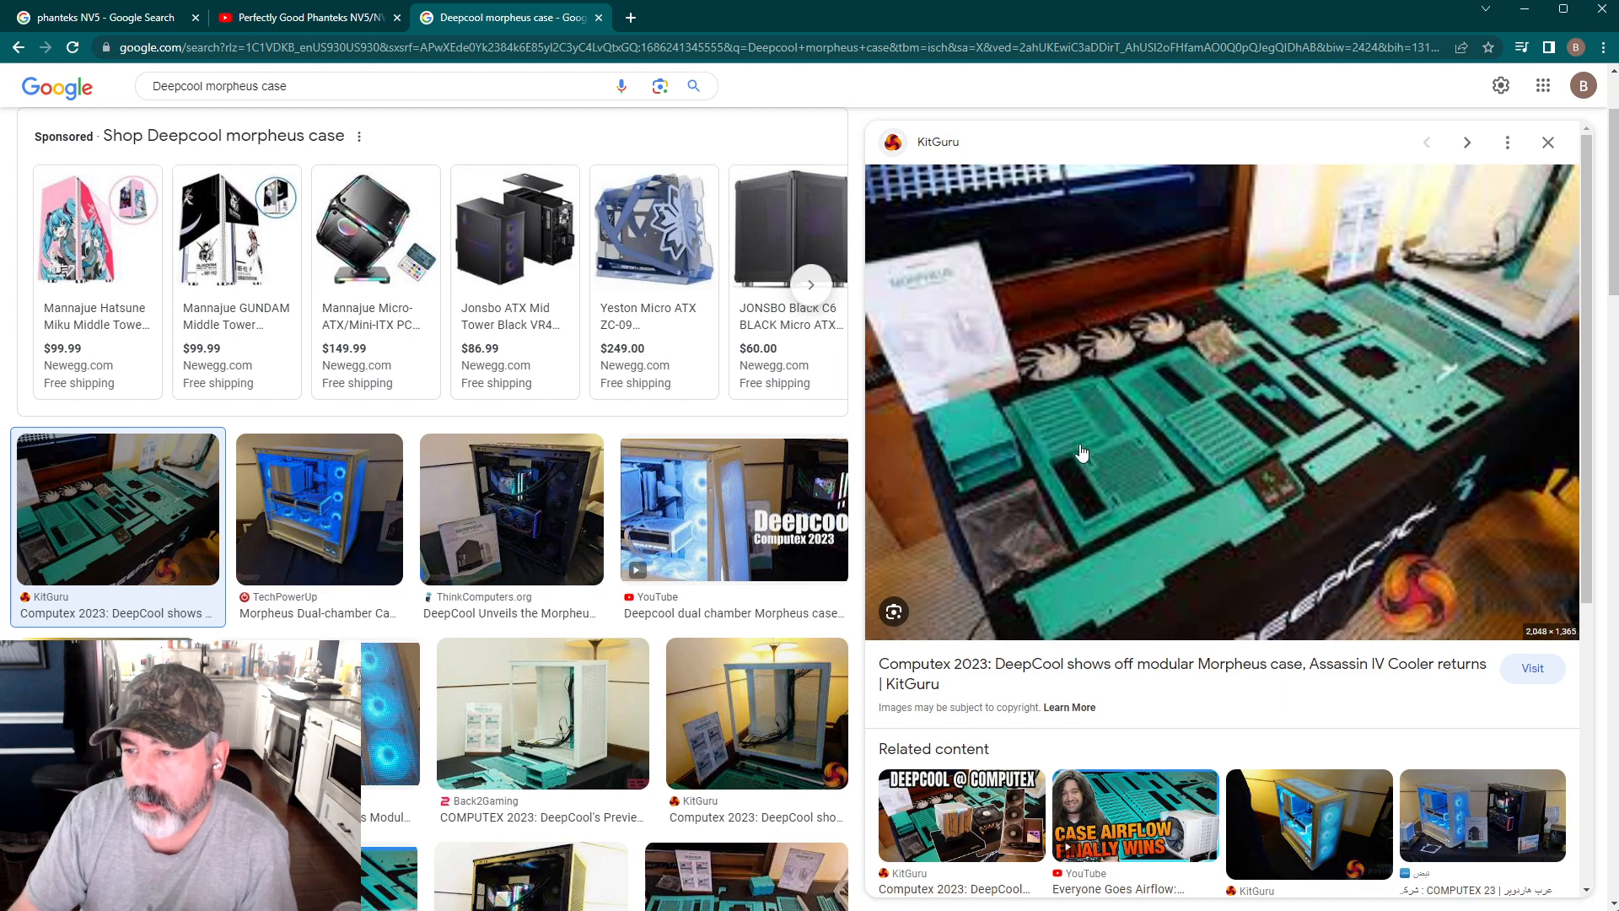
mouse_move(1071, 433)
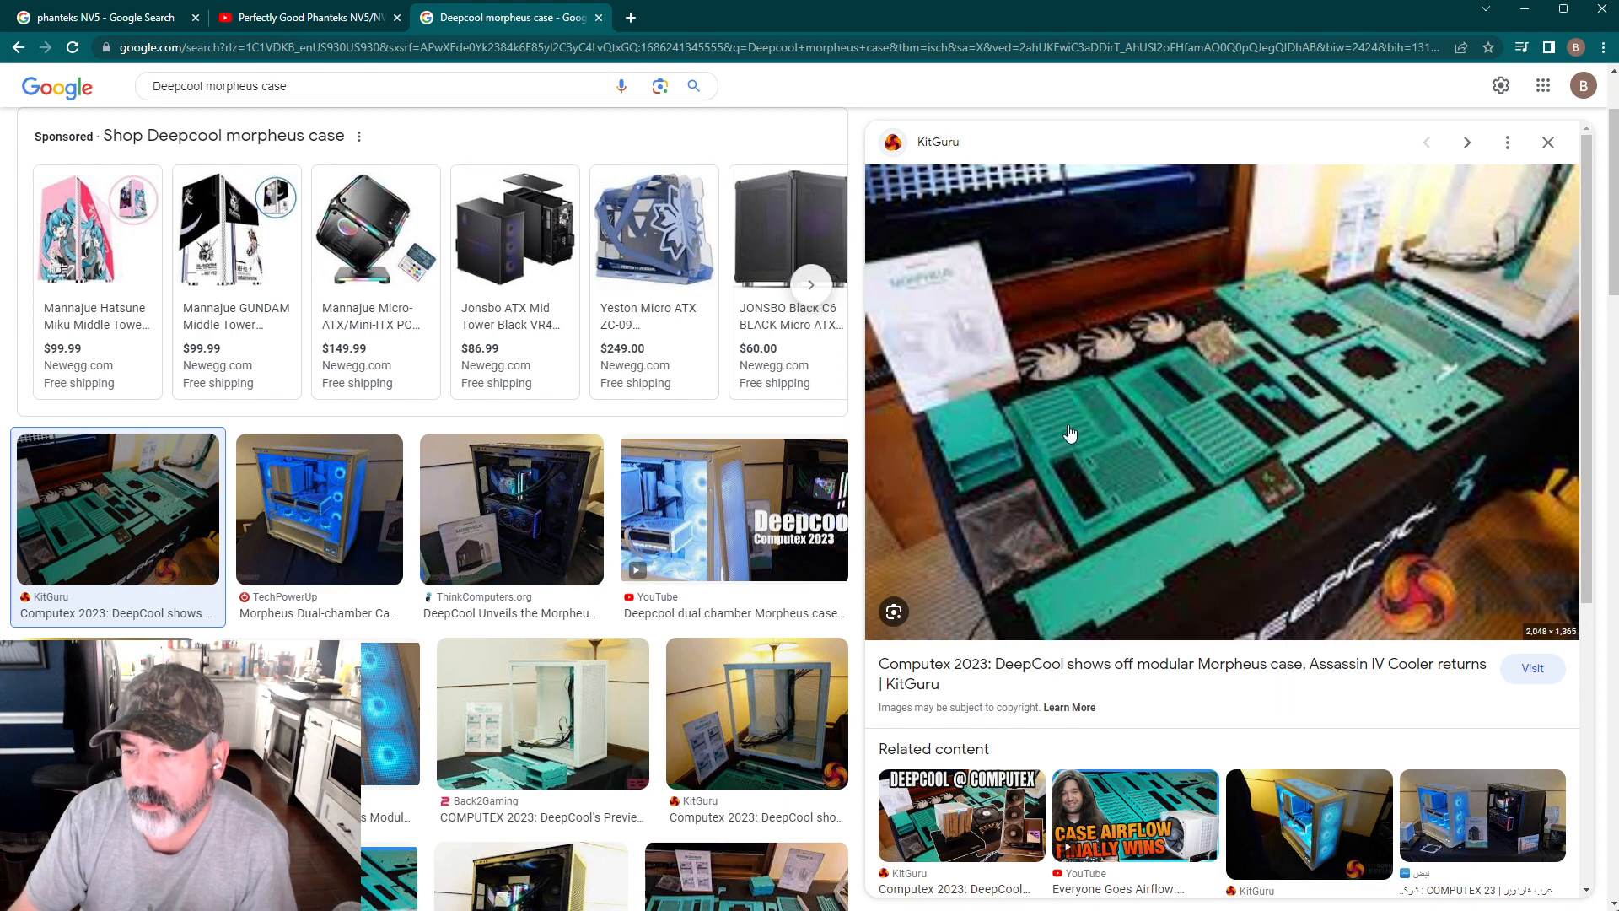
mouse_move(1093, 467)
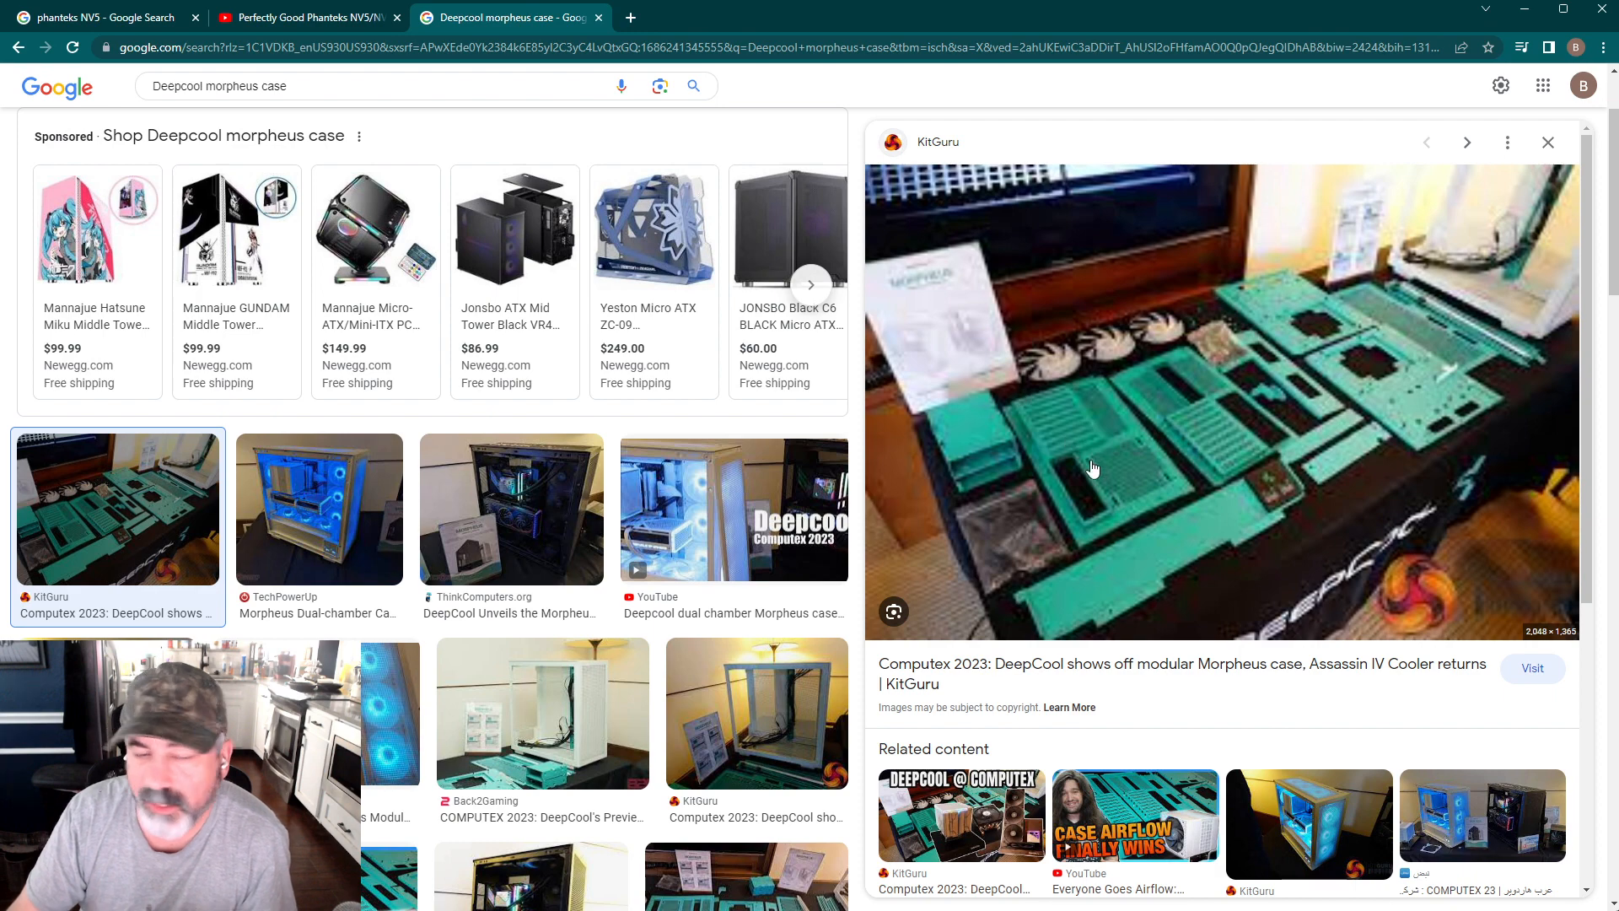
mouse_move(1191, 423)
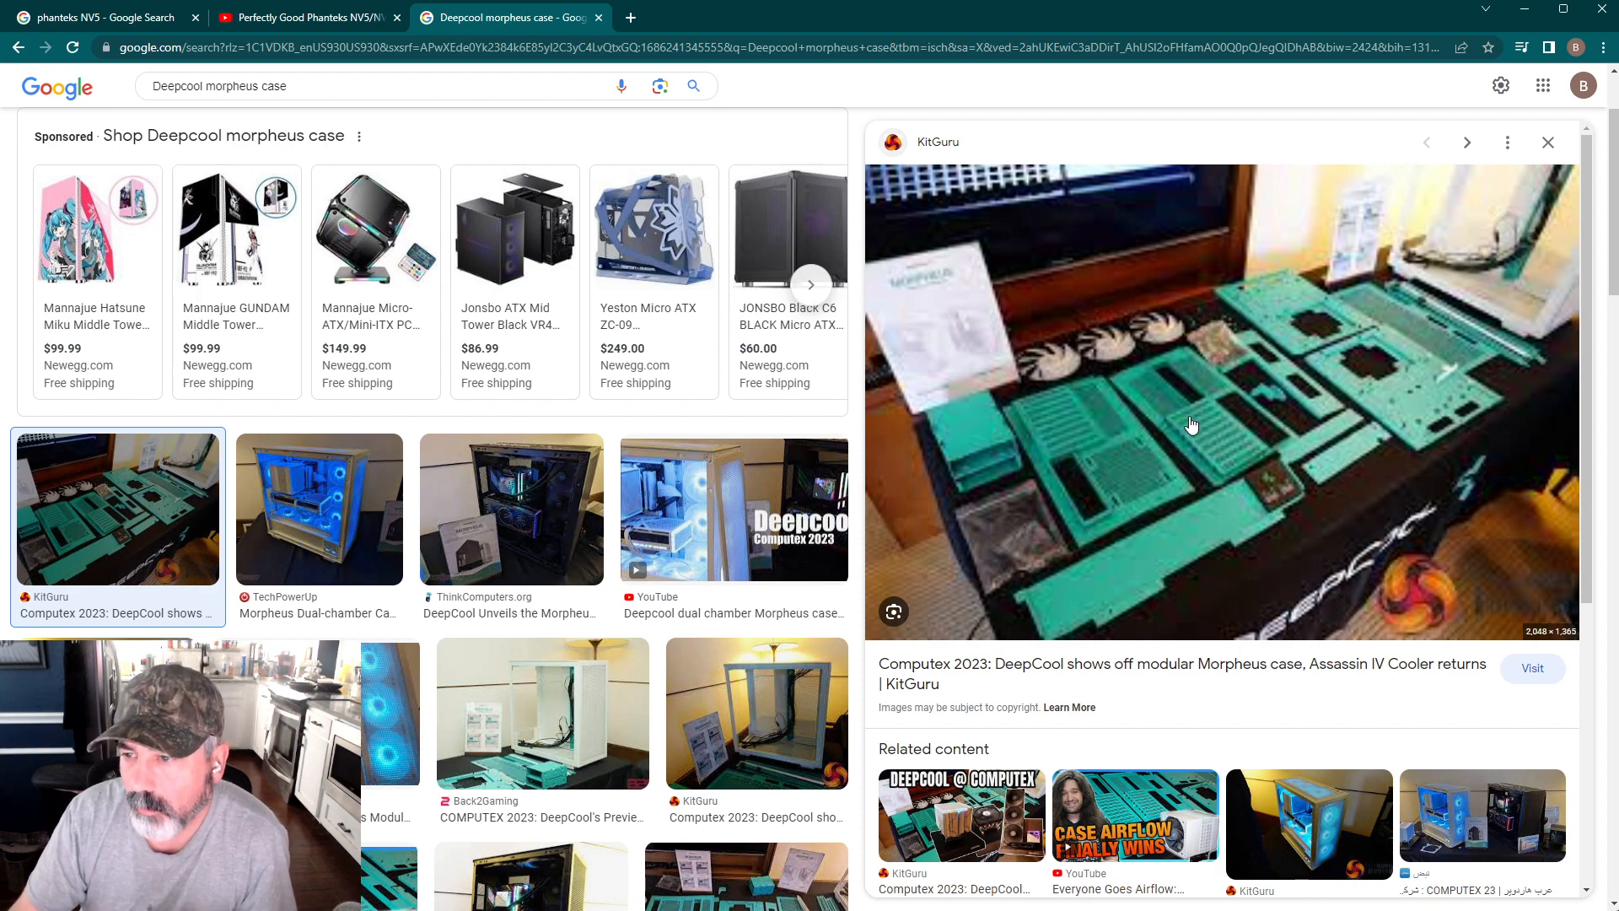
mouse_move(1167, 359)
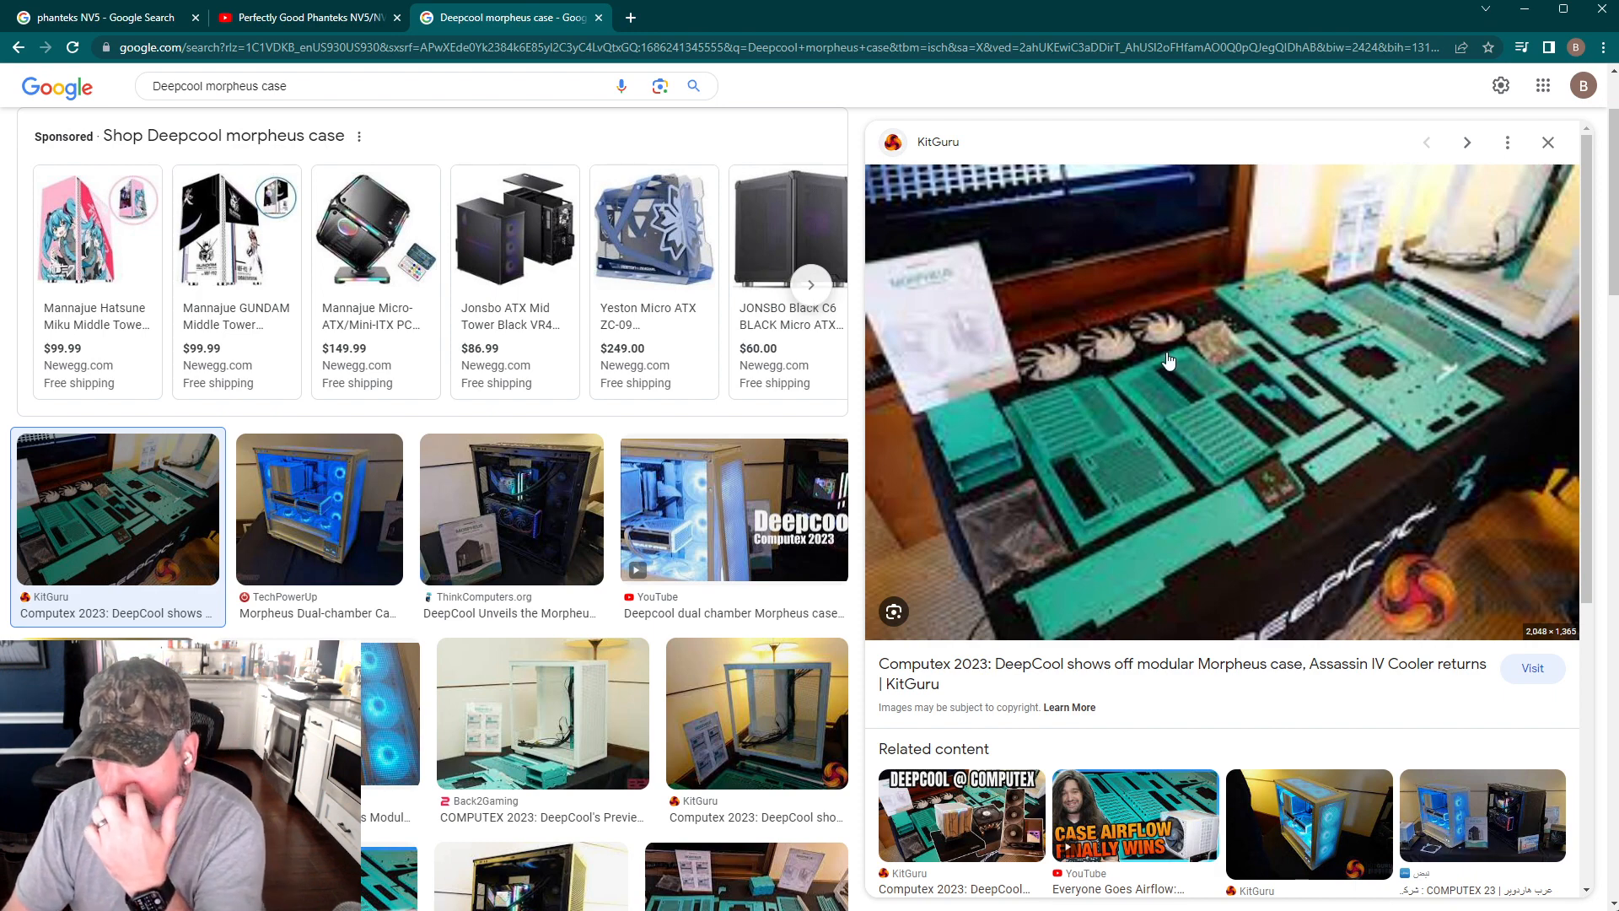
mouse_move(1197, 400)
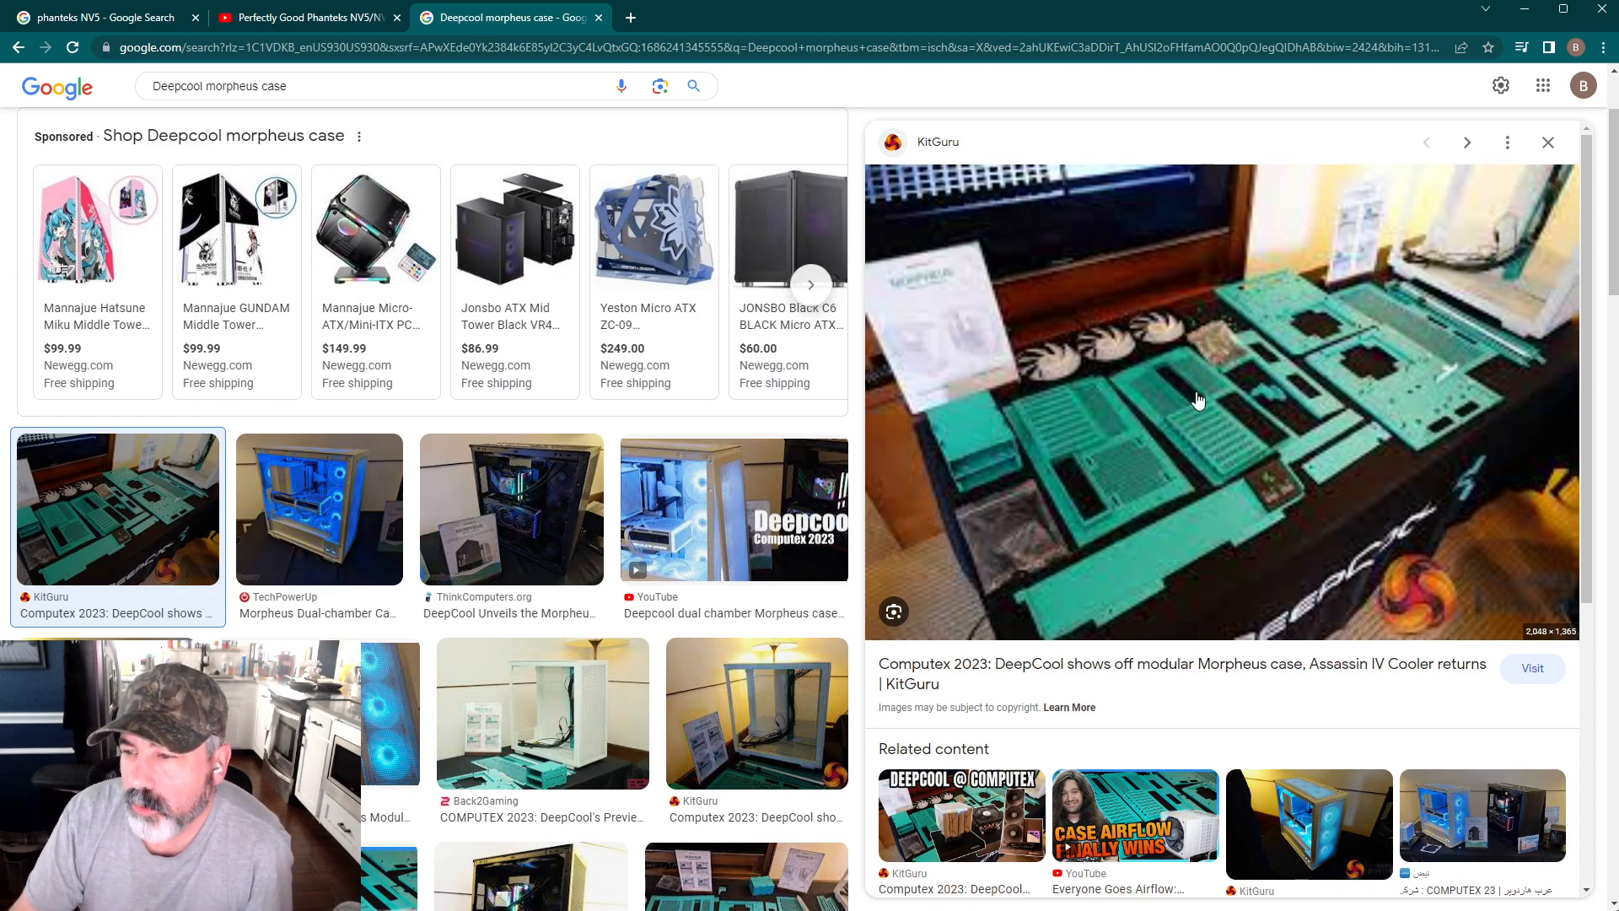
mouse_move(1243, 483)
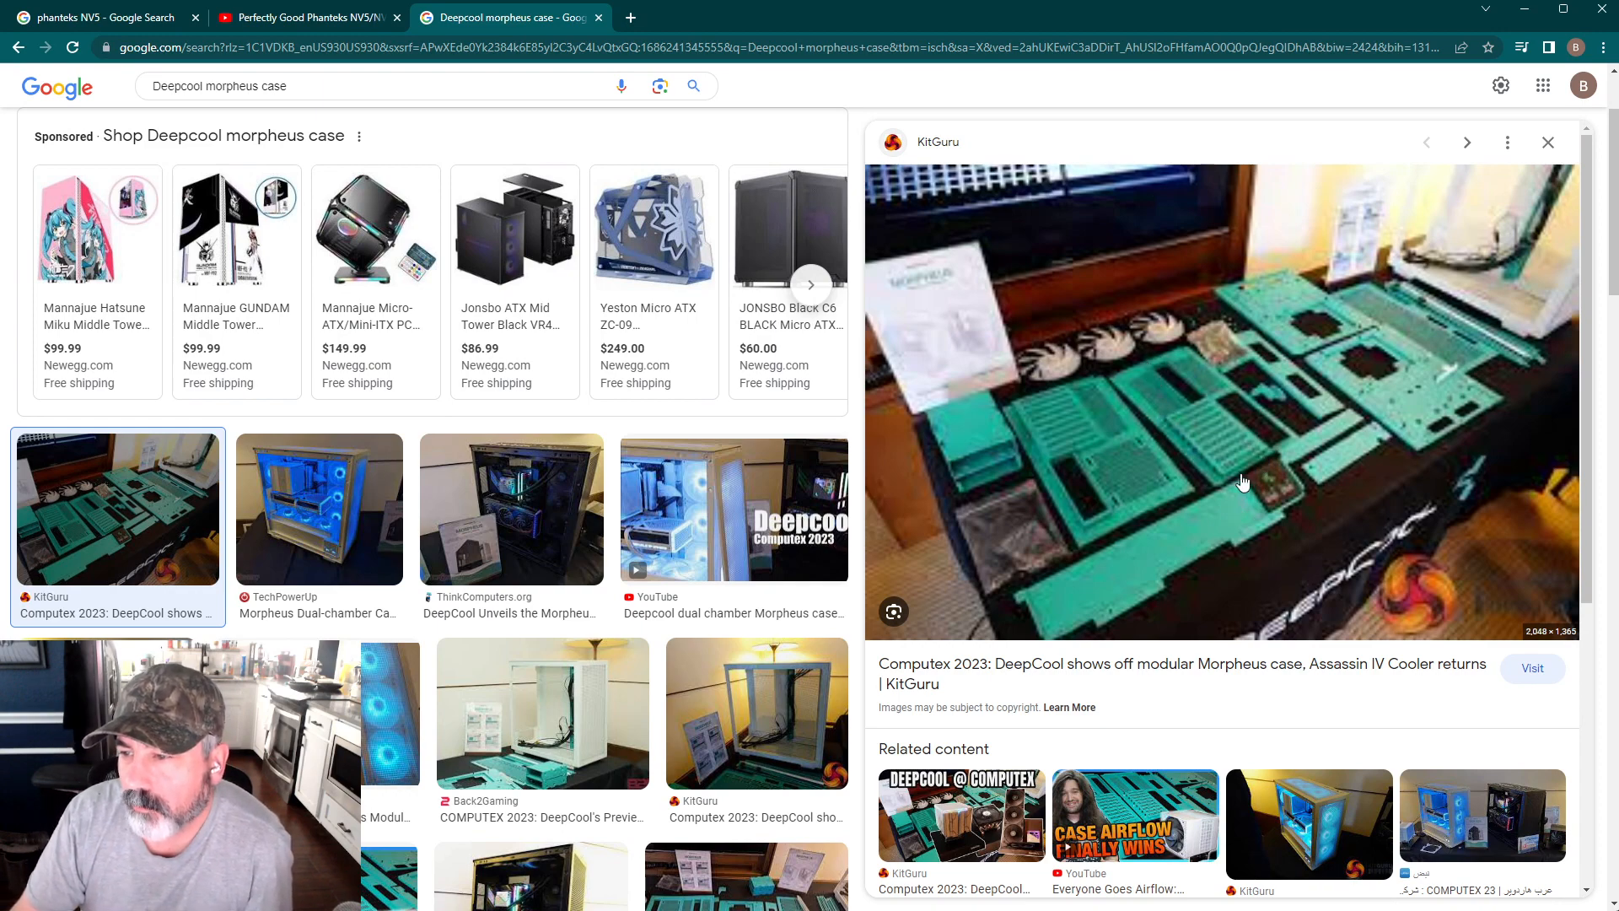
mouse_move(1130, 379)
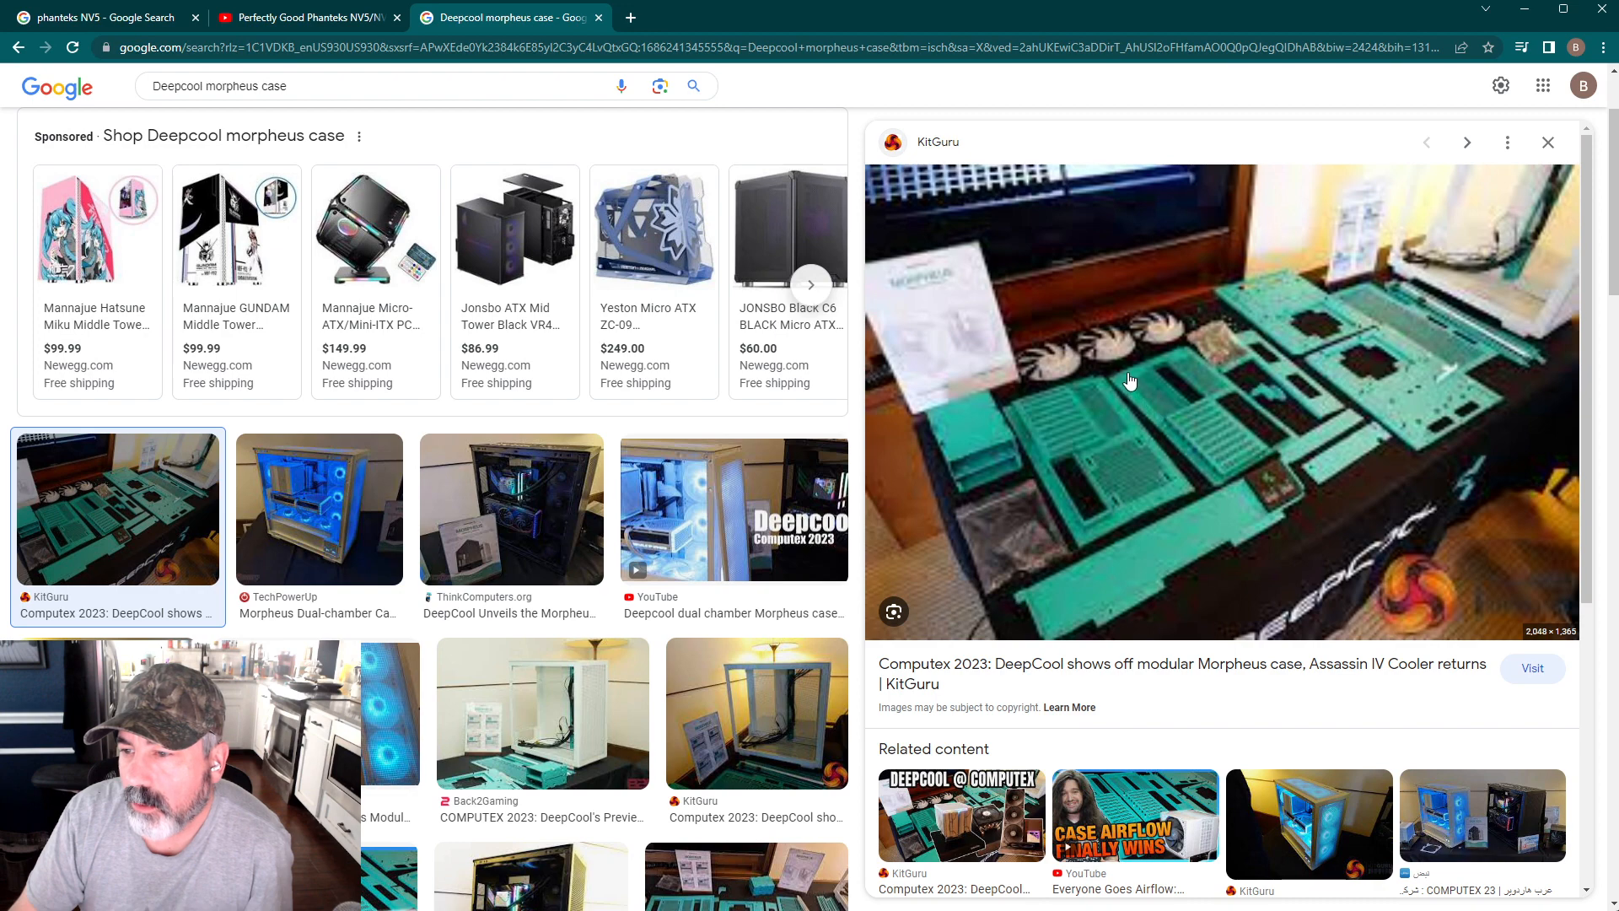
mouse_move(1144, 386)
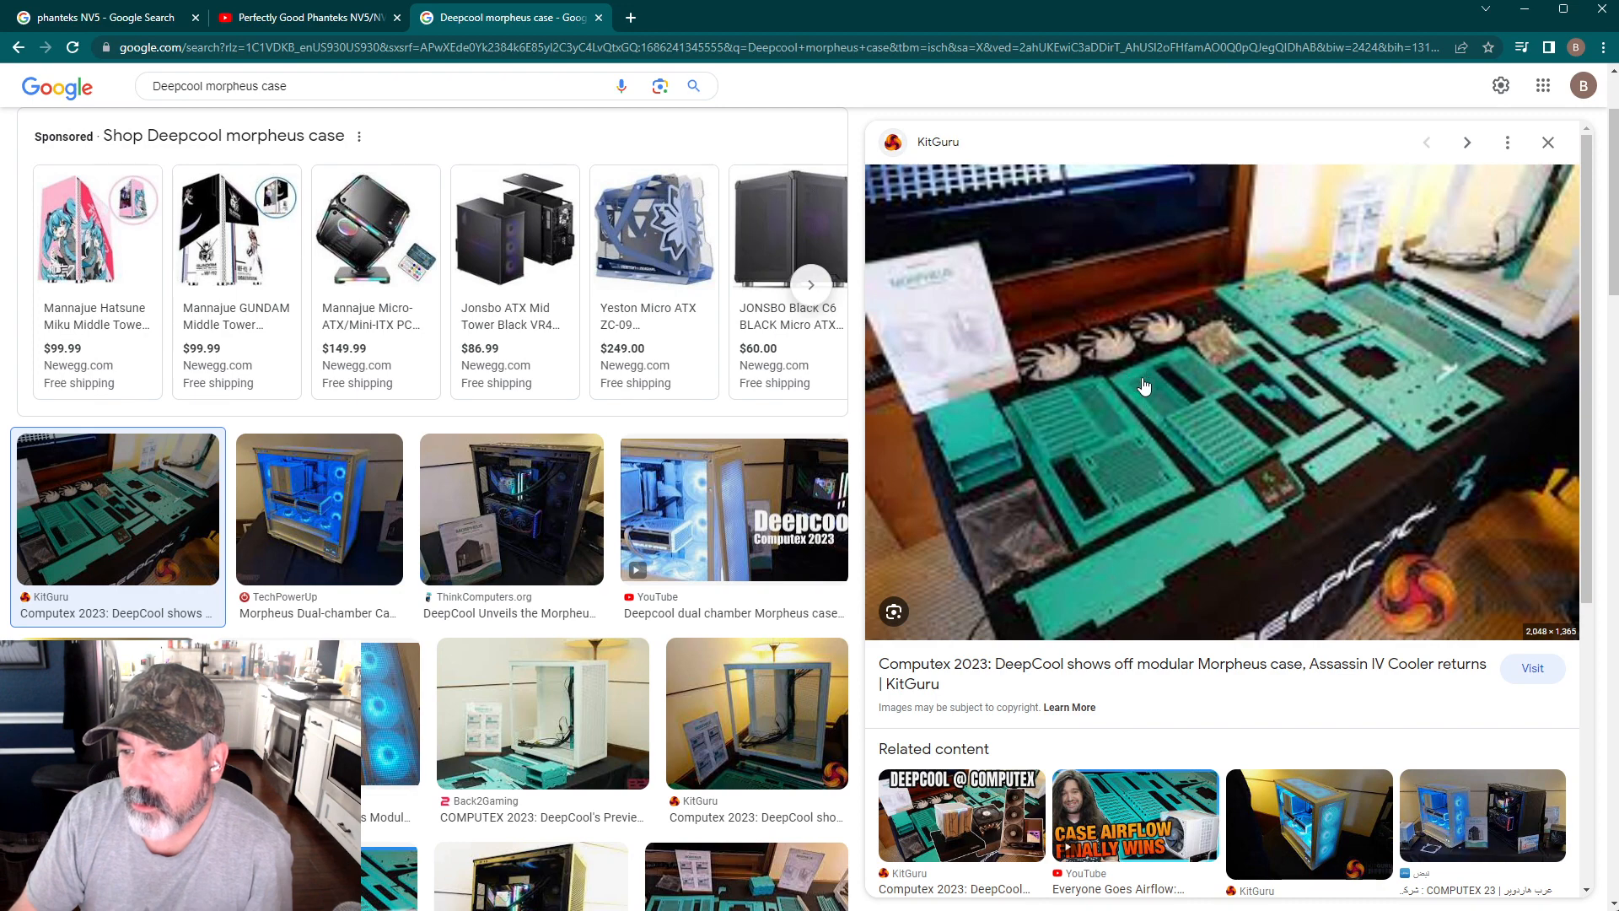
mouse_move(1164, 406)
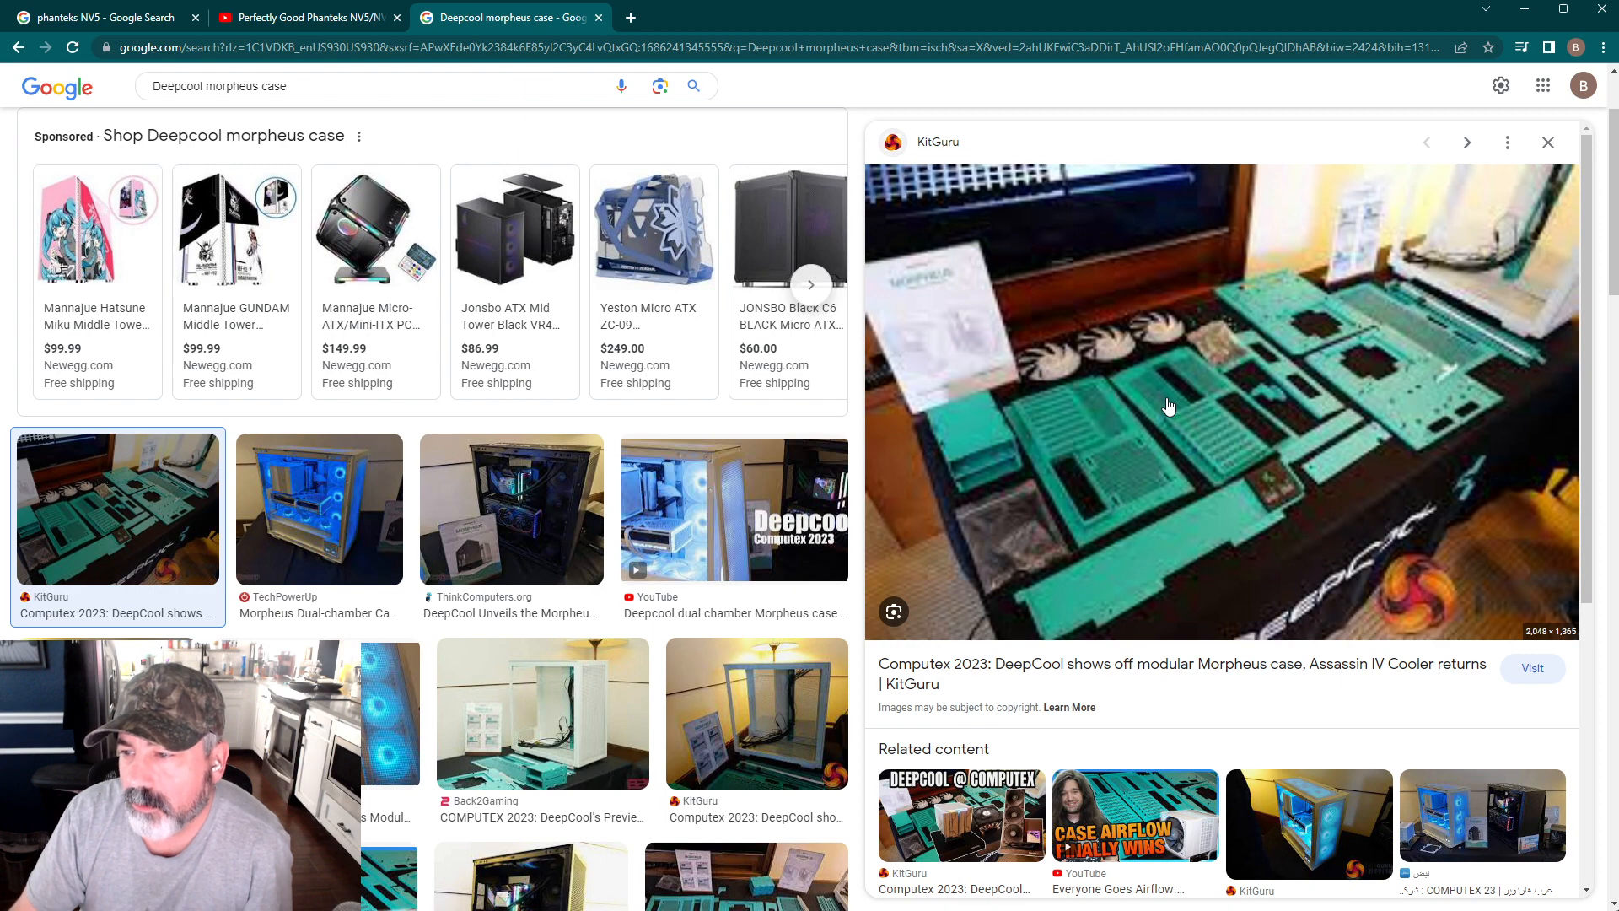
mouse_move(1142, 466)
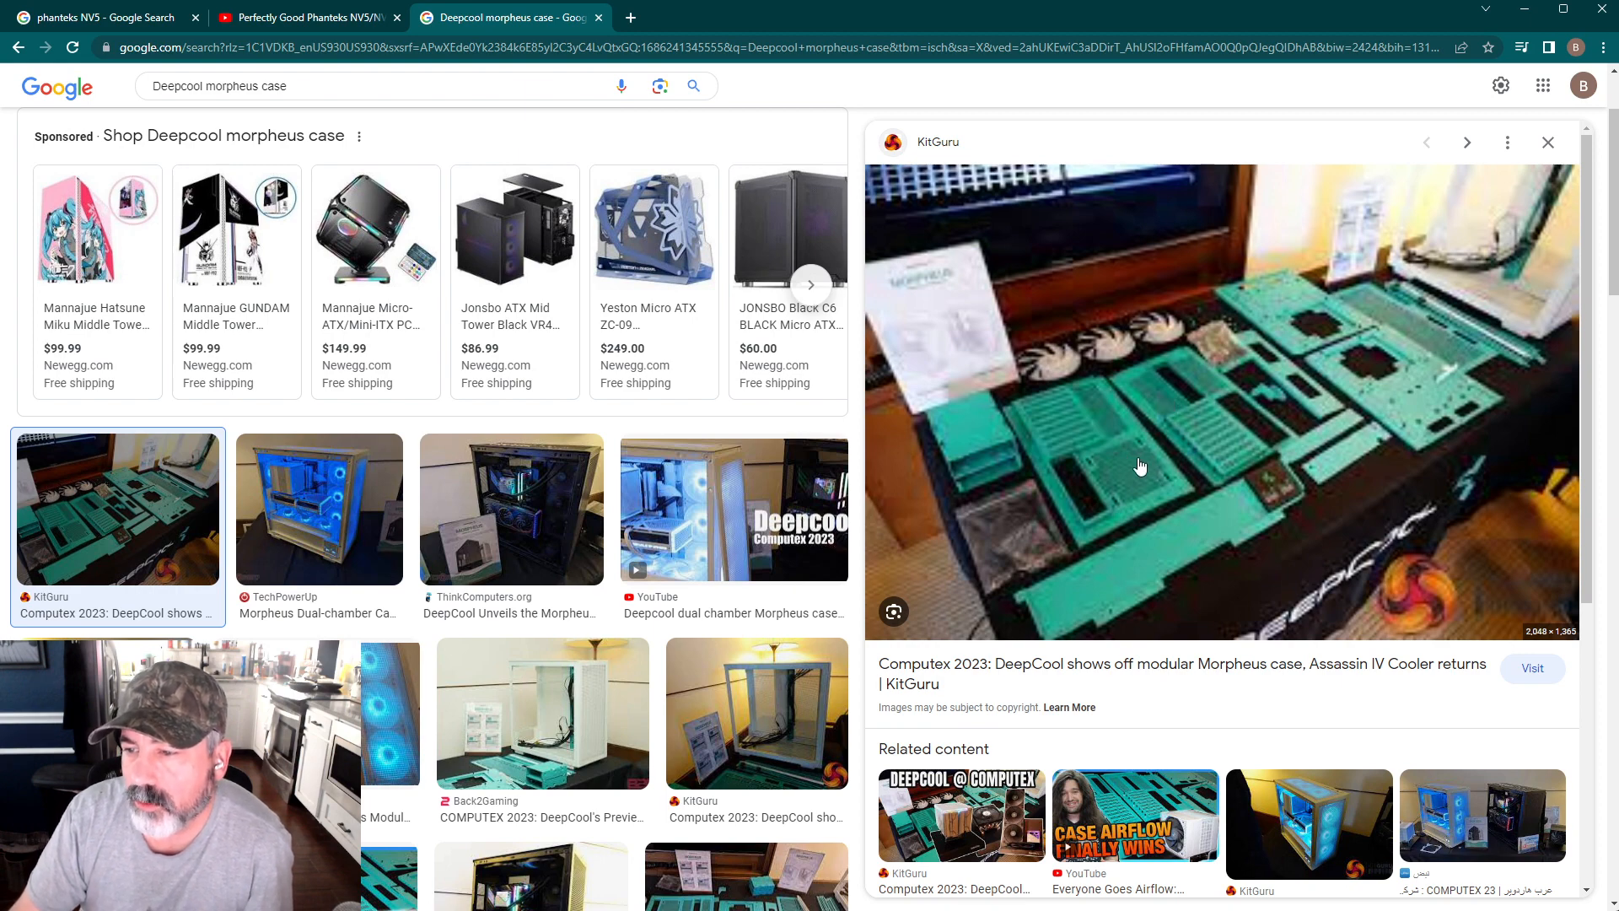
mouse_move(1180, 400)
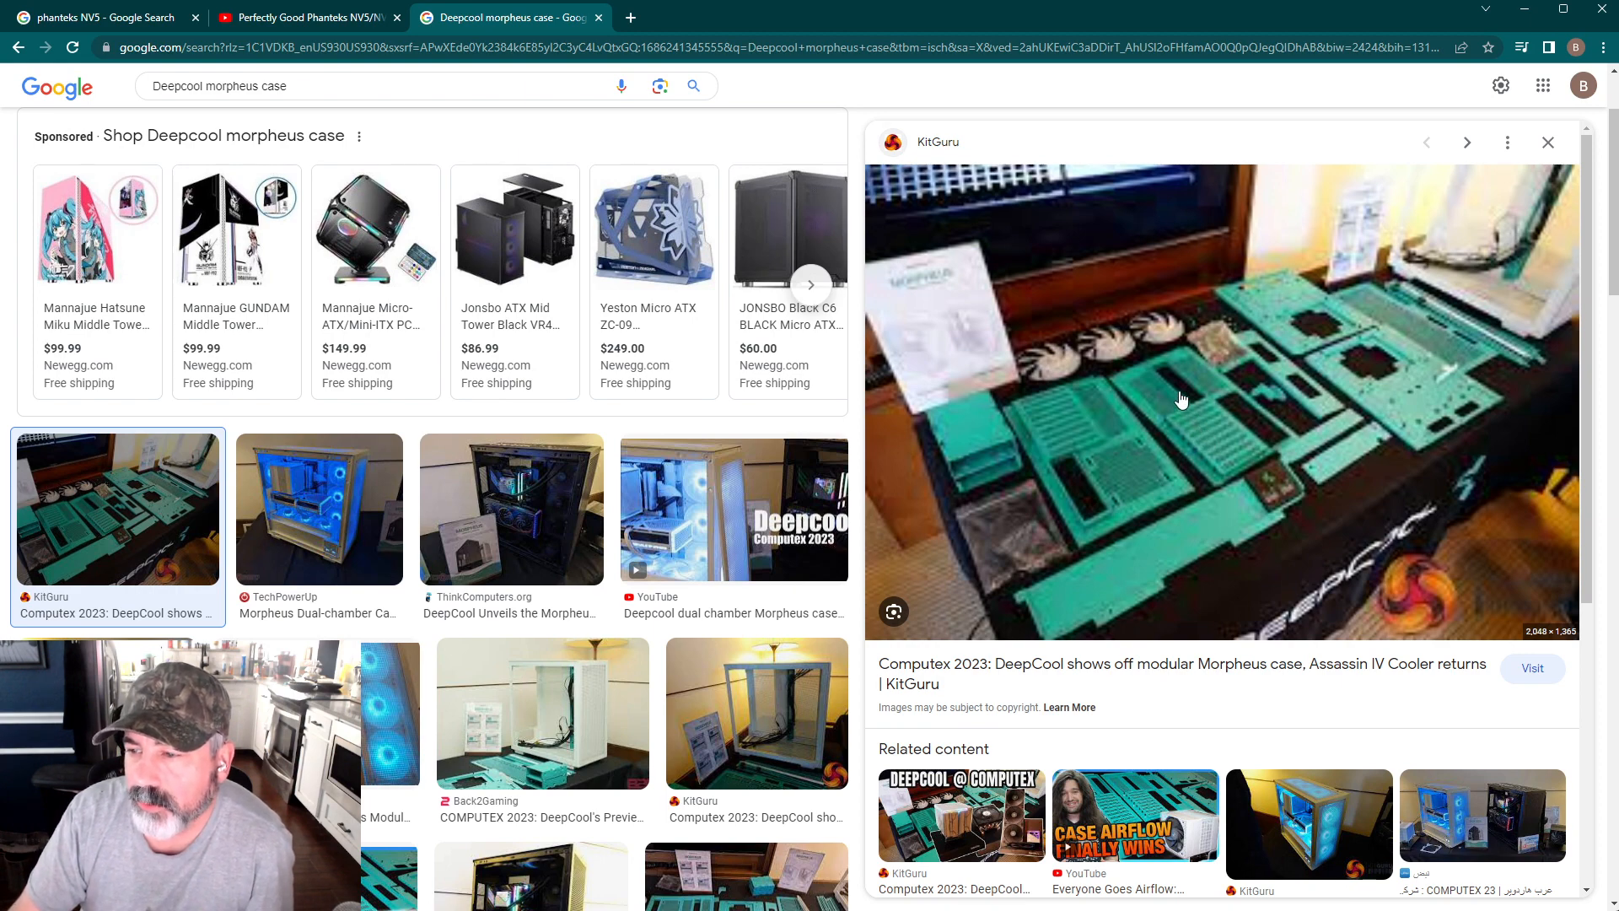
mouse_move(1229, 420)
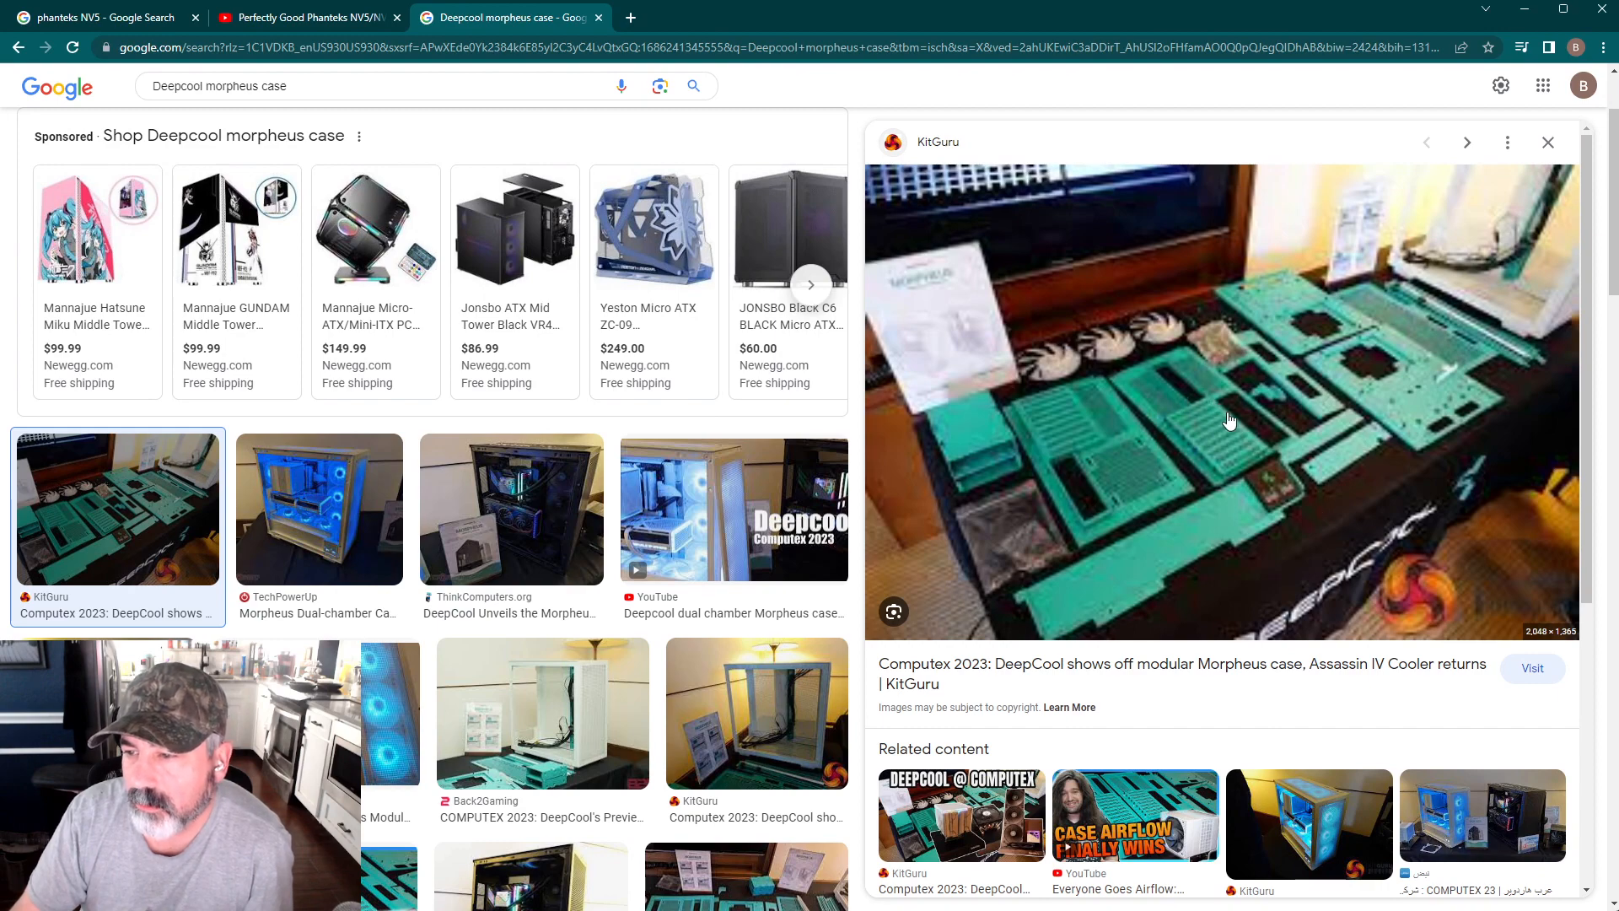
mouse_move(1243, 429)
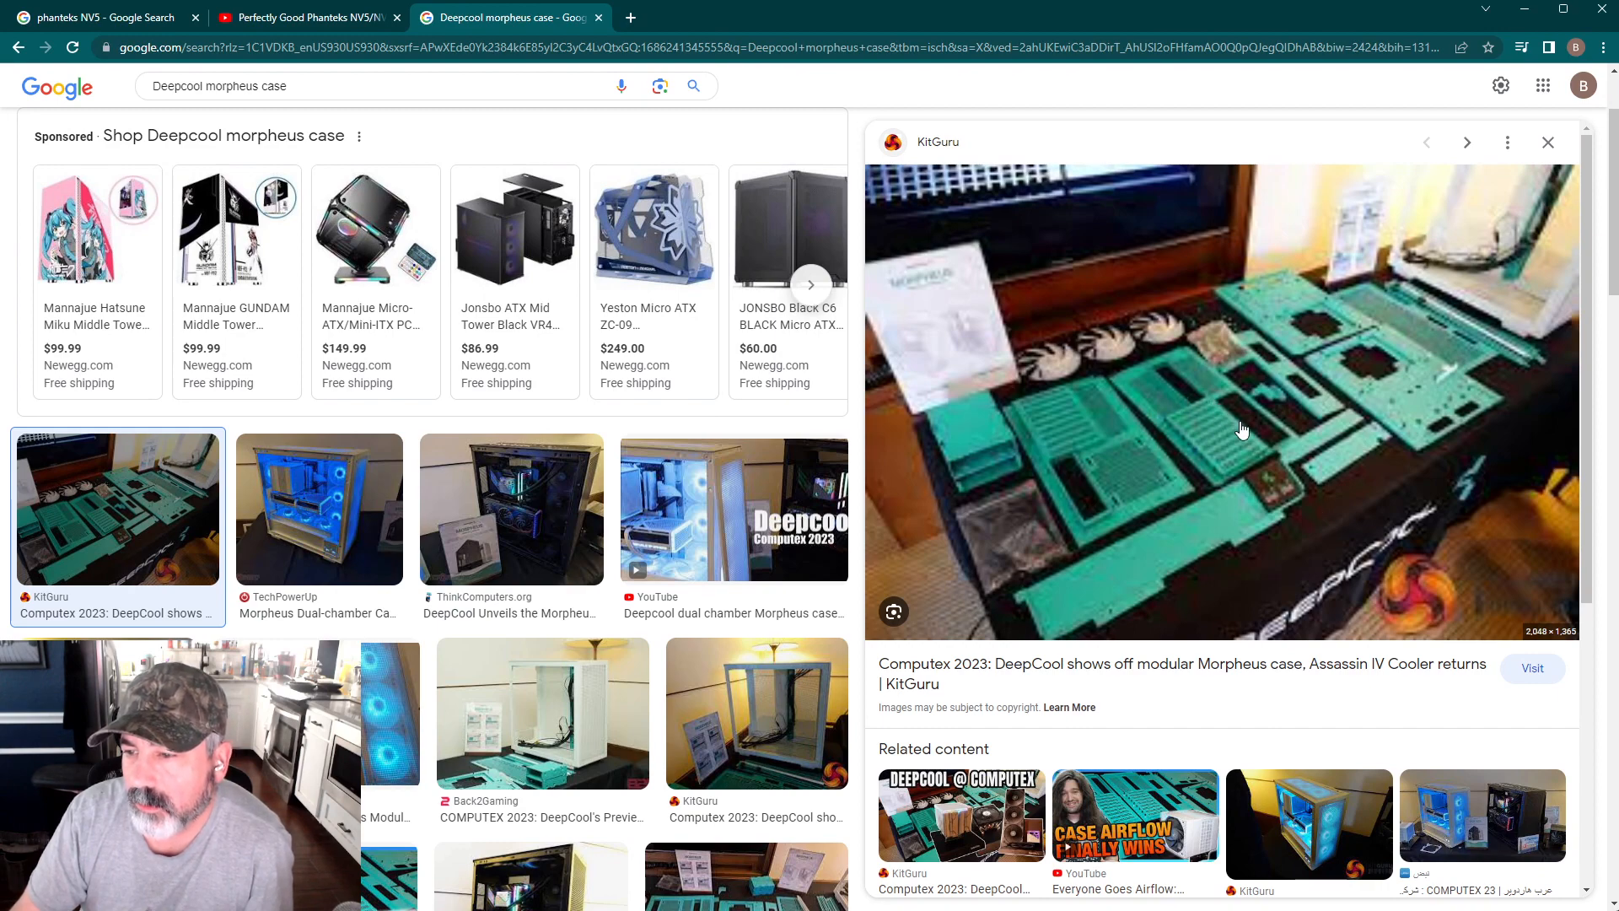
mouse_move(636, 628)
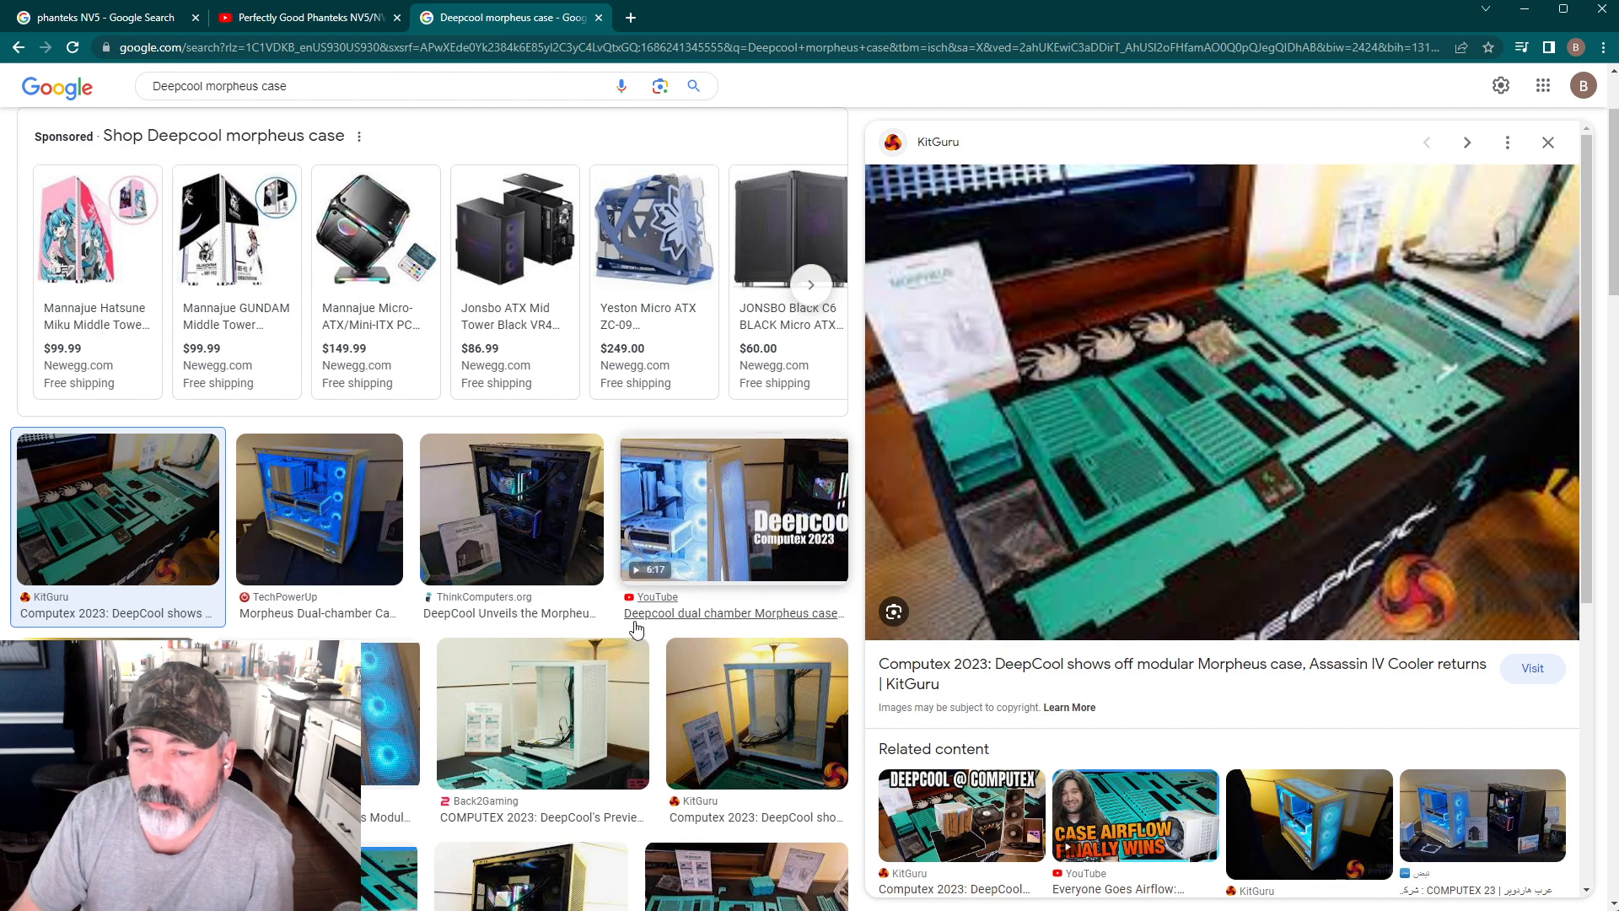
Preview ThinkComputers.org's photo of the black Morpheus case beside its box.
click(511, 507)
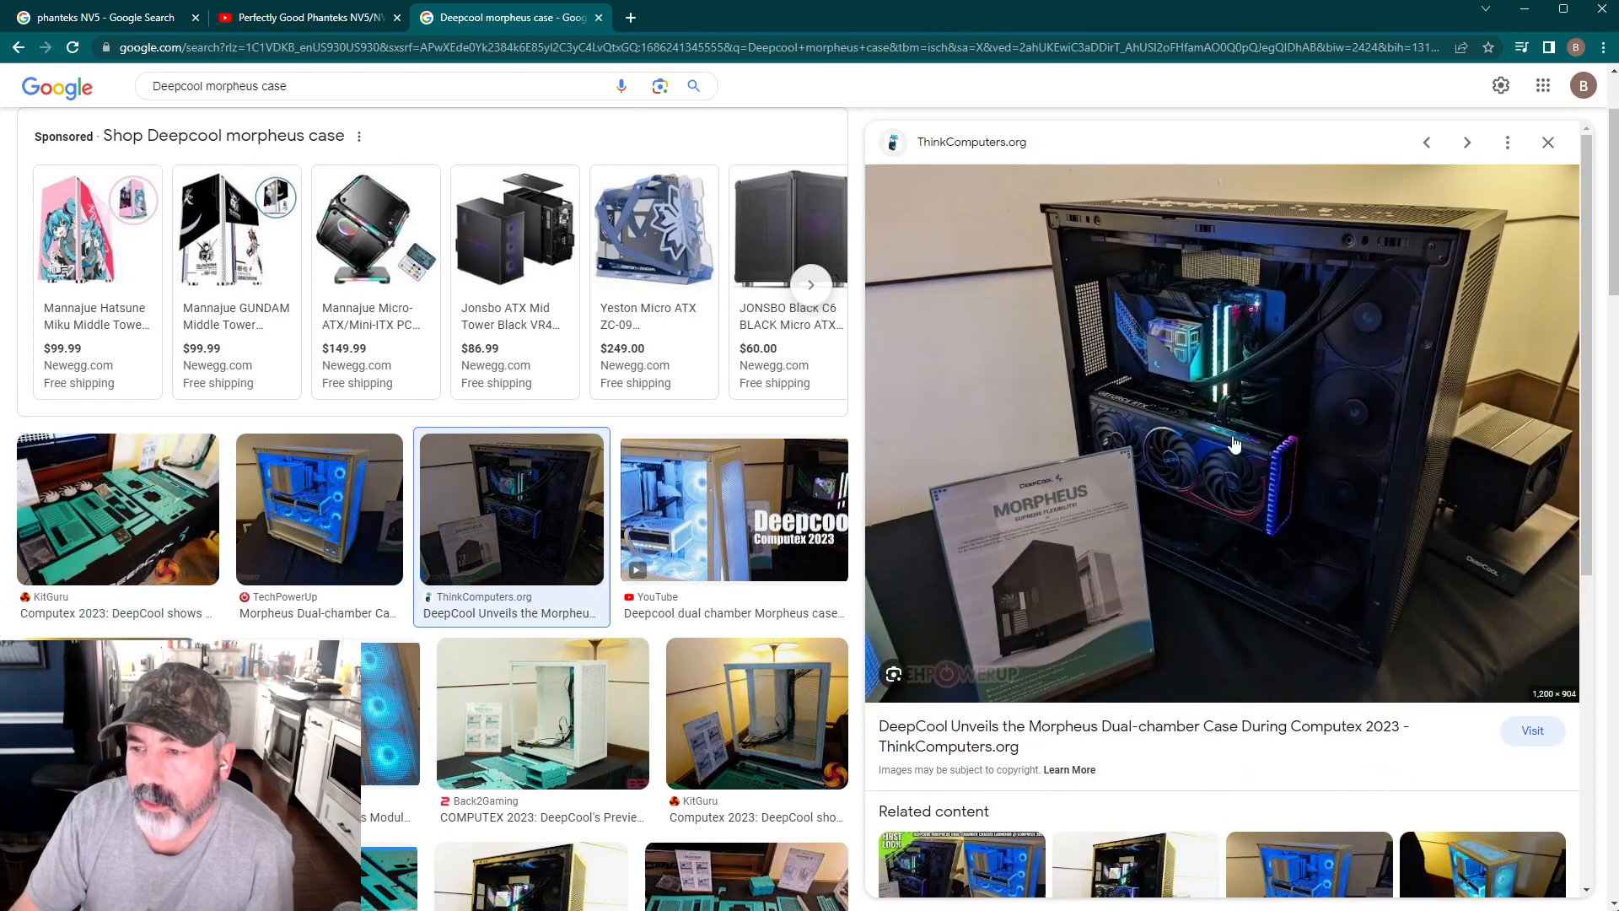
mouse_move(1202, 371)
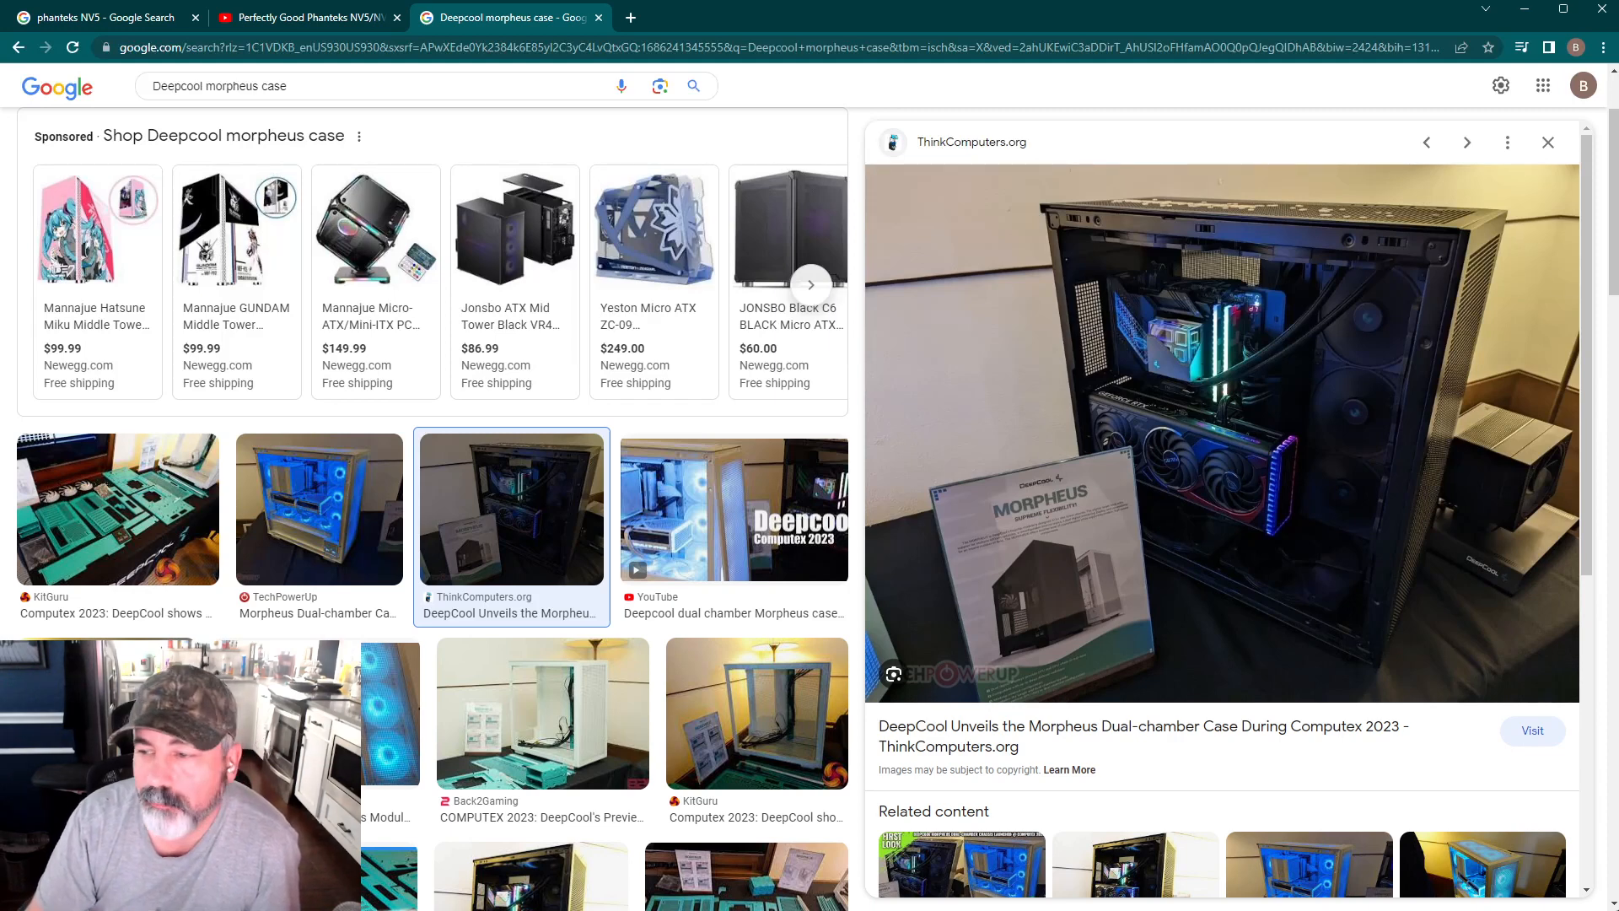
mouse_move(1406, 326)
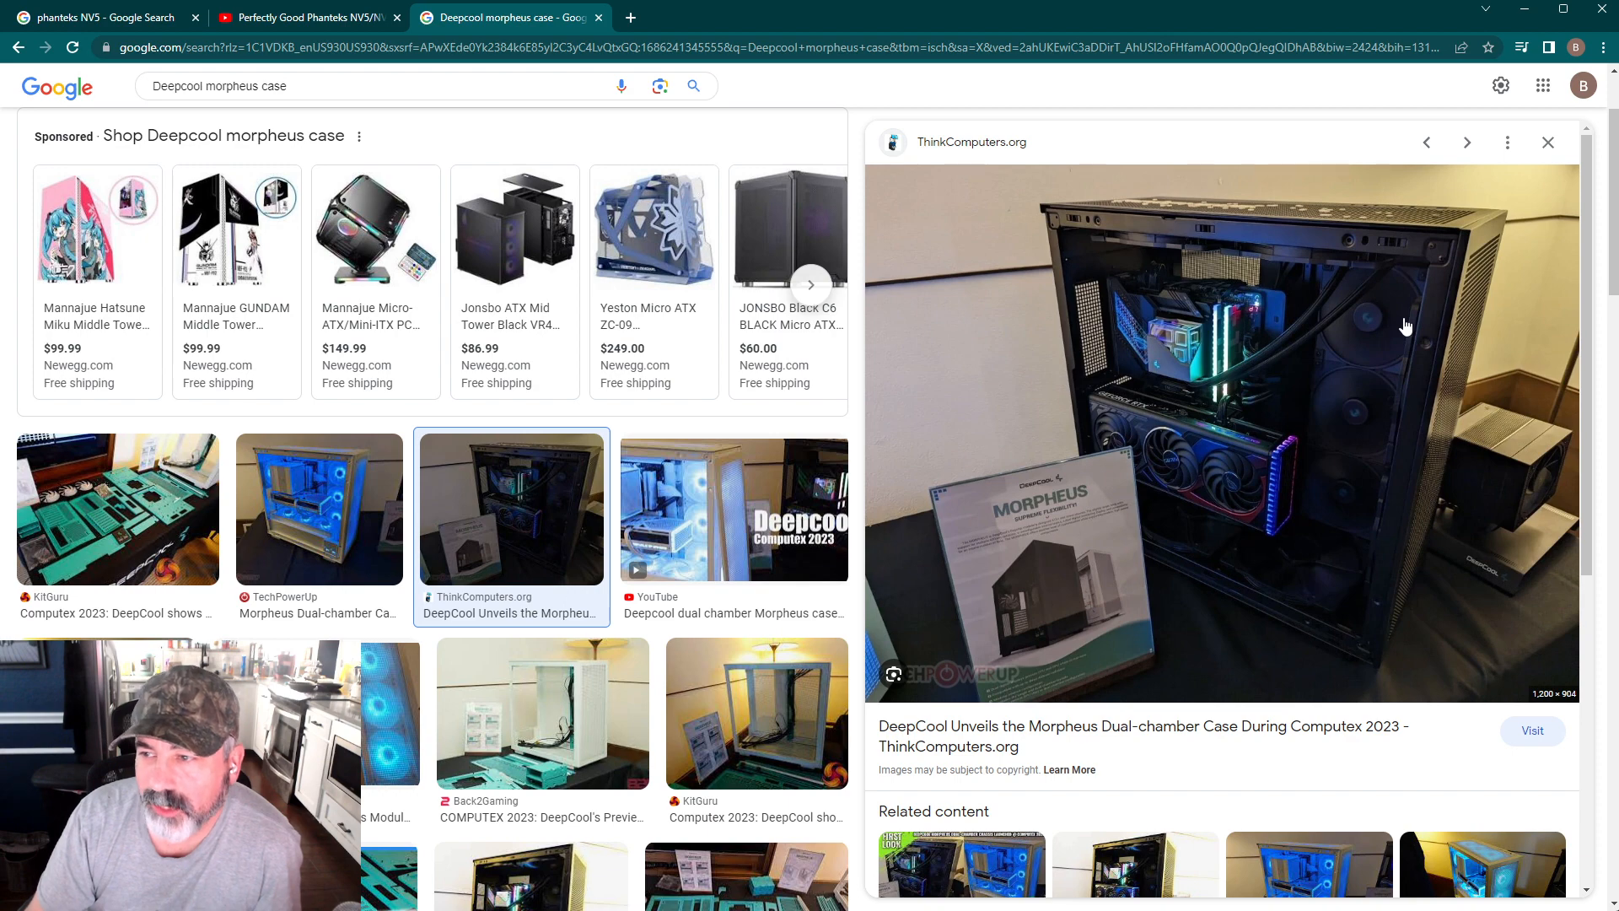
mouse_move(1318, 413)
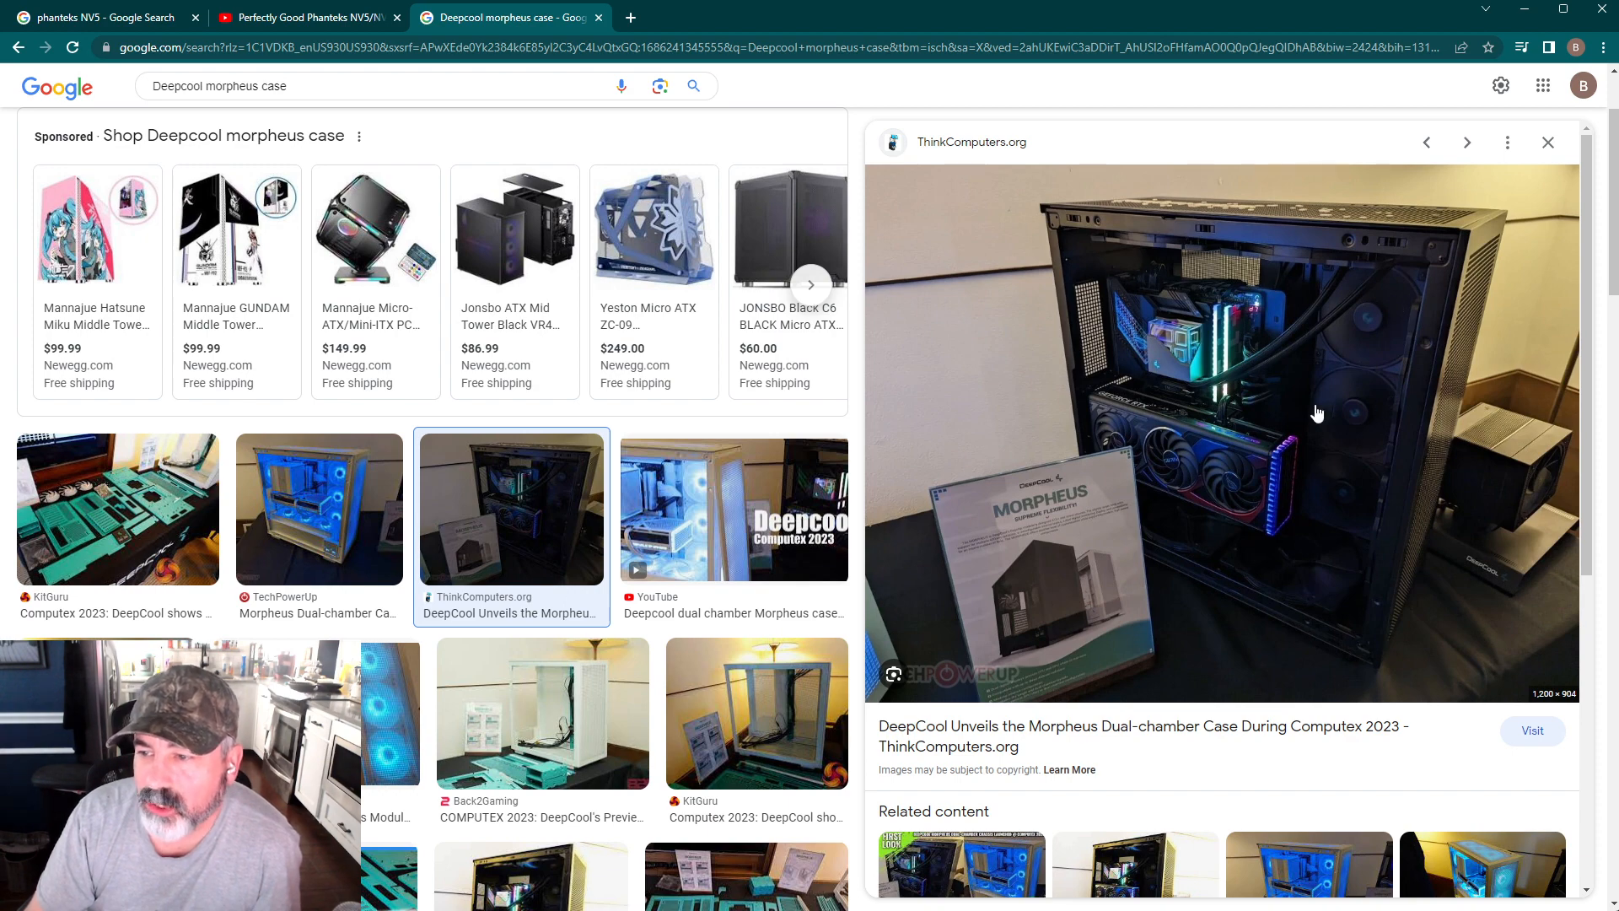
mouse_move(1317, 585)
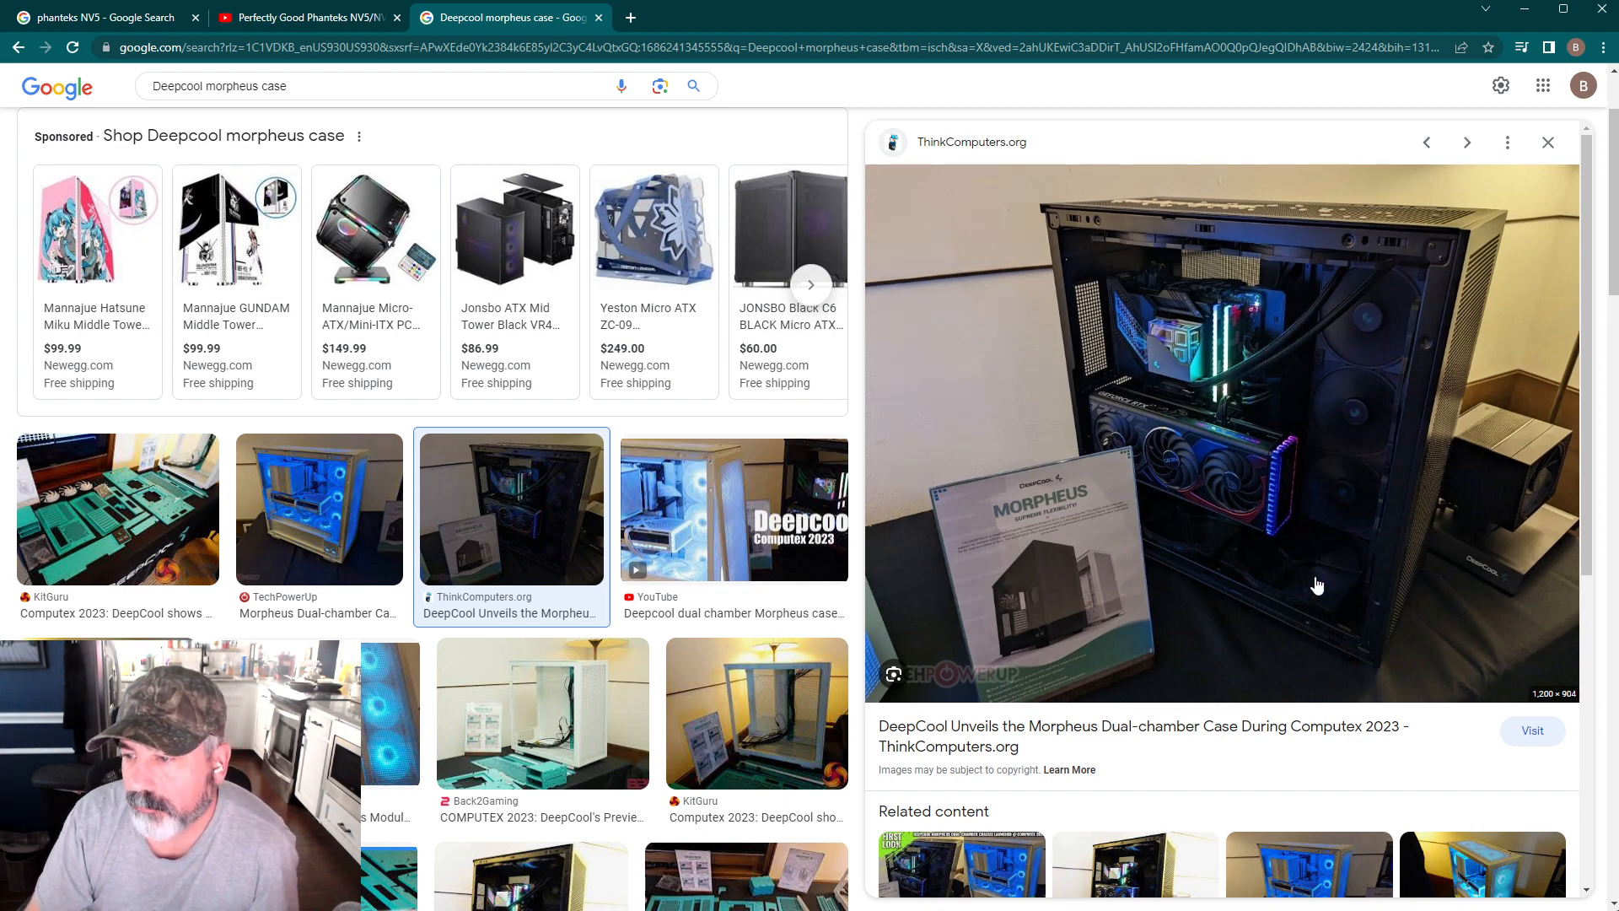
mouse_move(1297, 392)
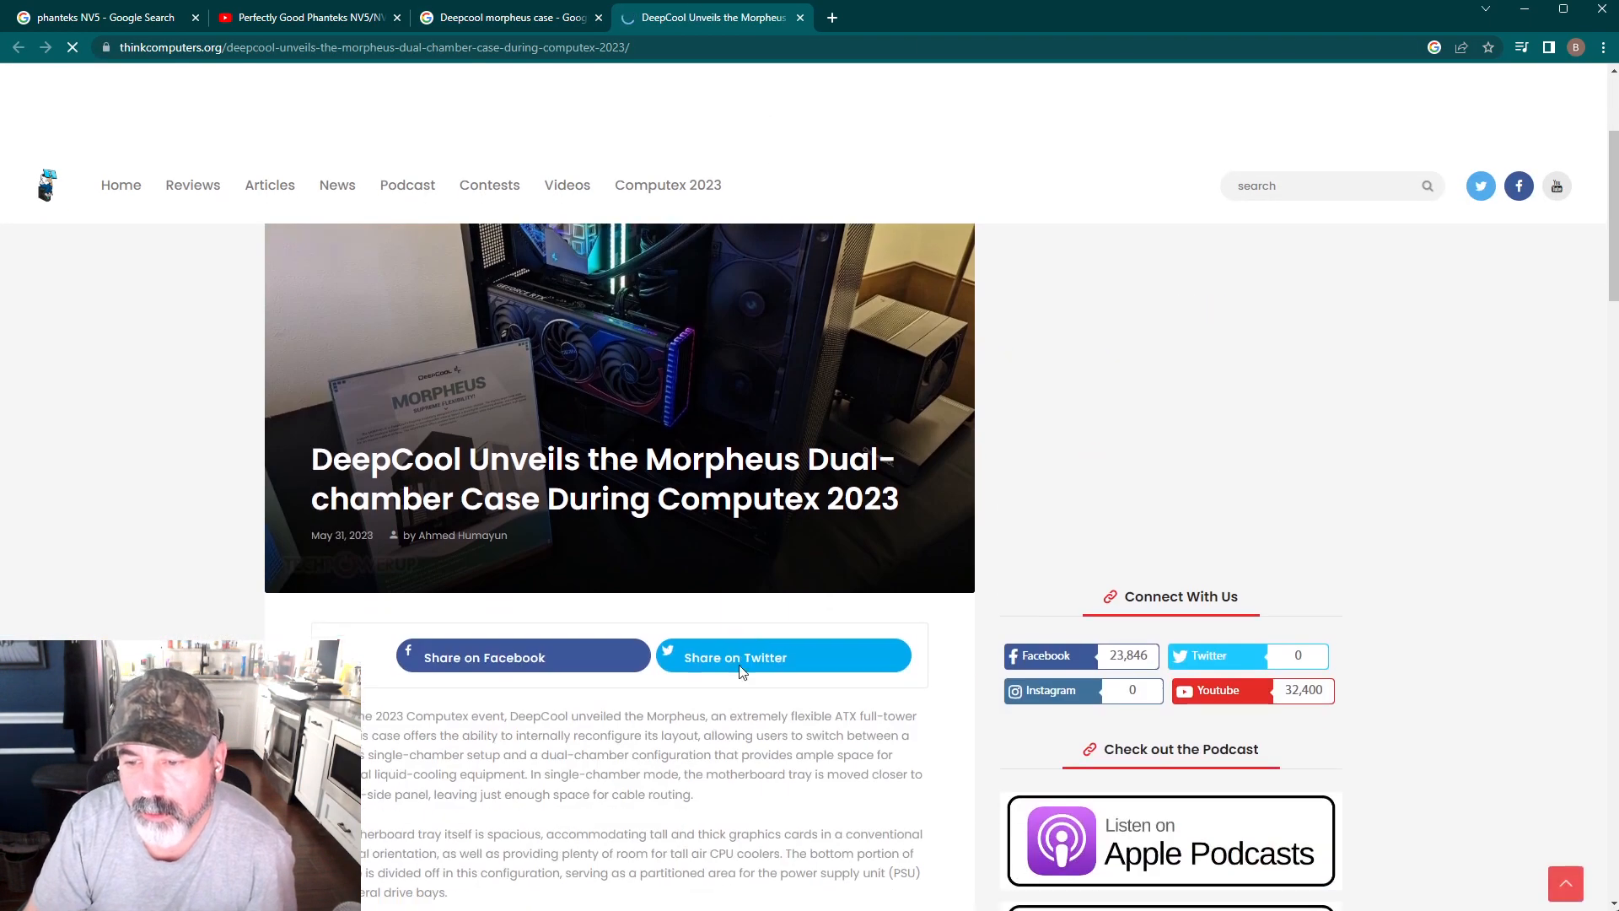
Scroll through the ThinkComputers.org Morpheus article and back to the top.
scroll(down, 3)
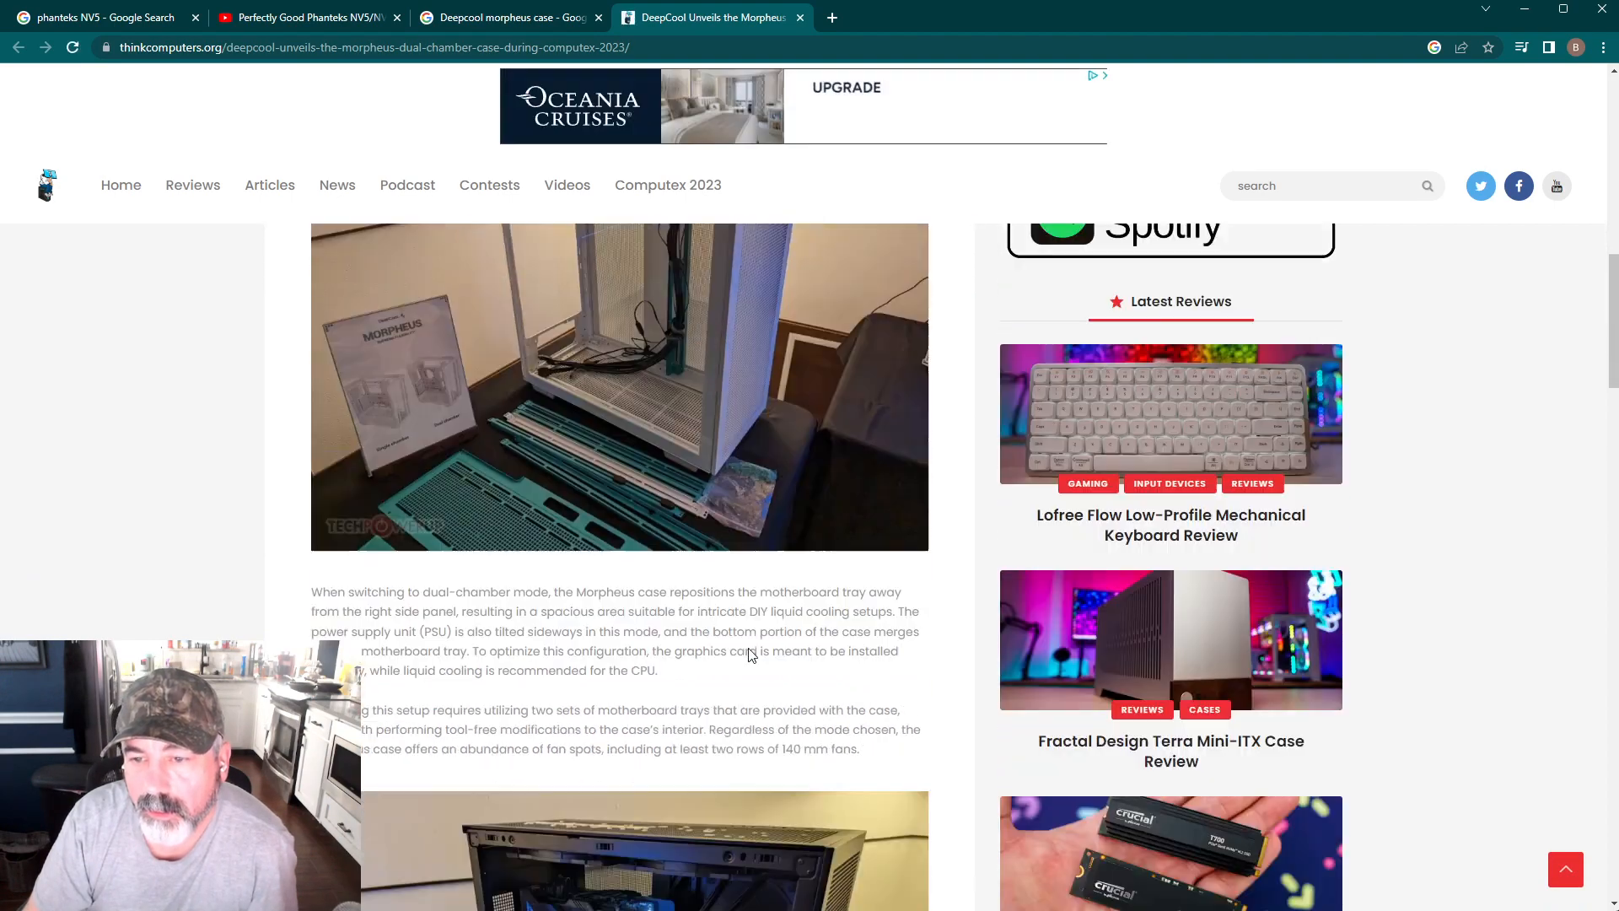
scroll(down, 3)
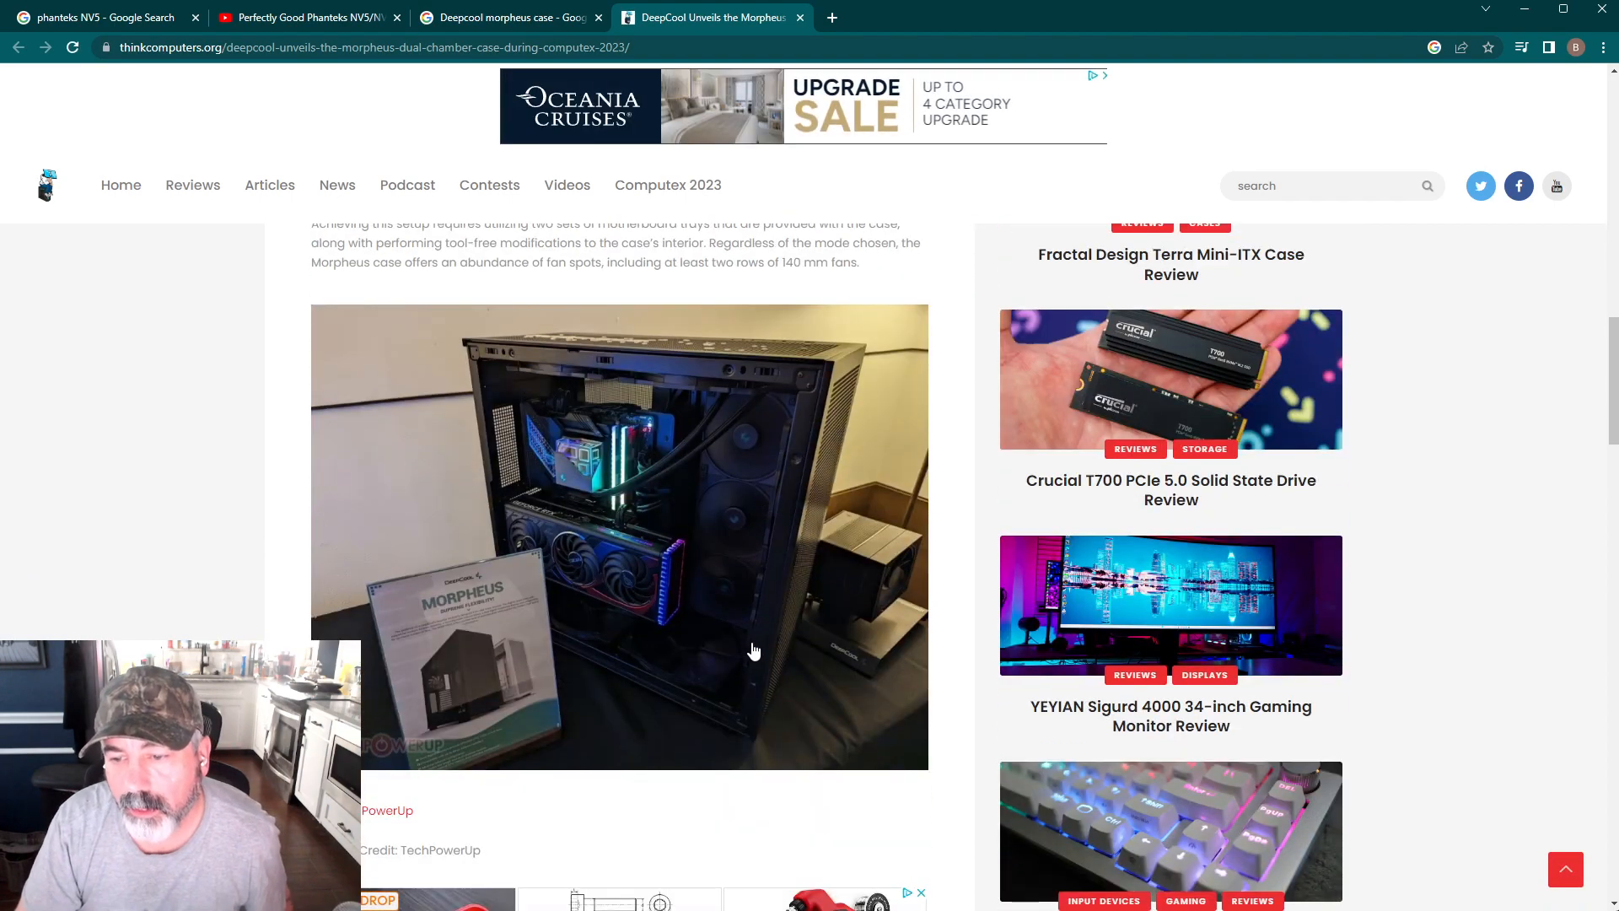
scroll(down, 3)
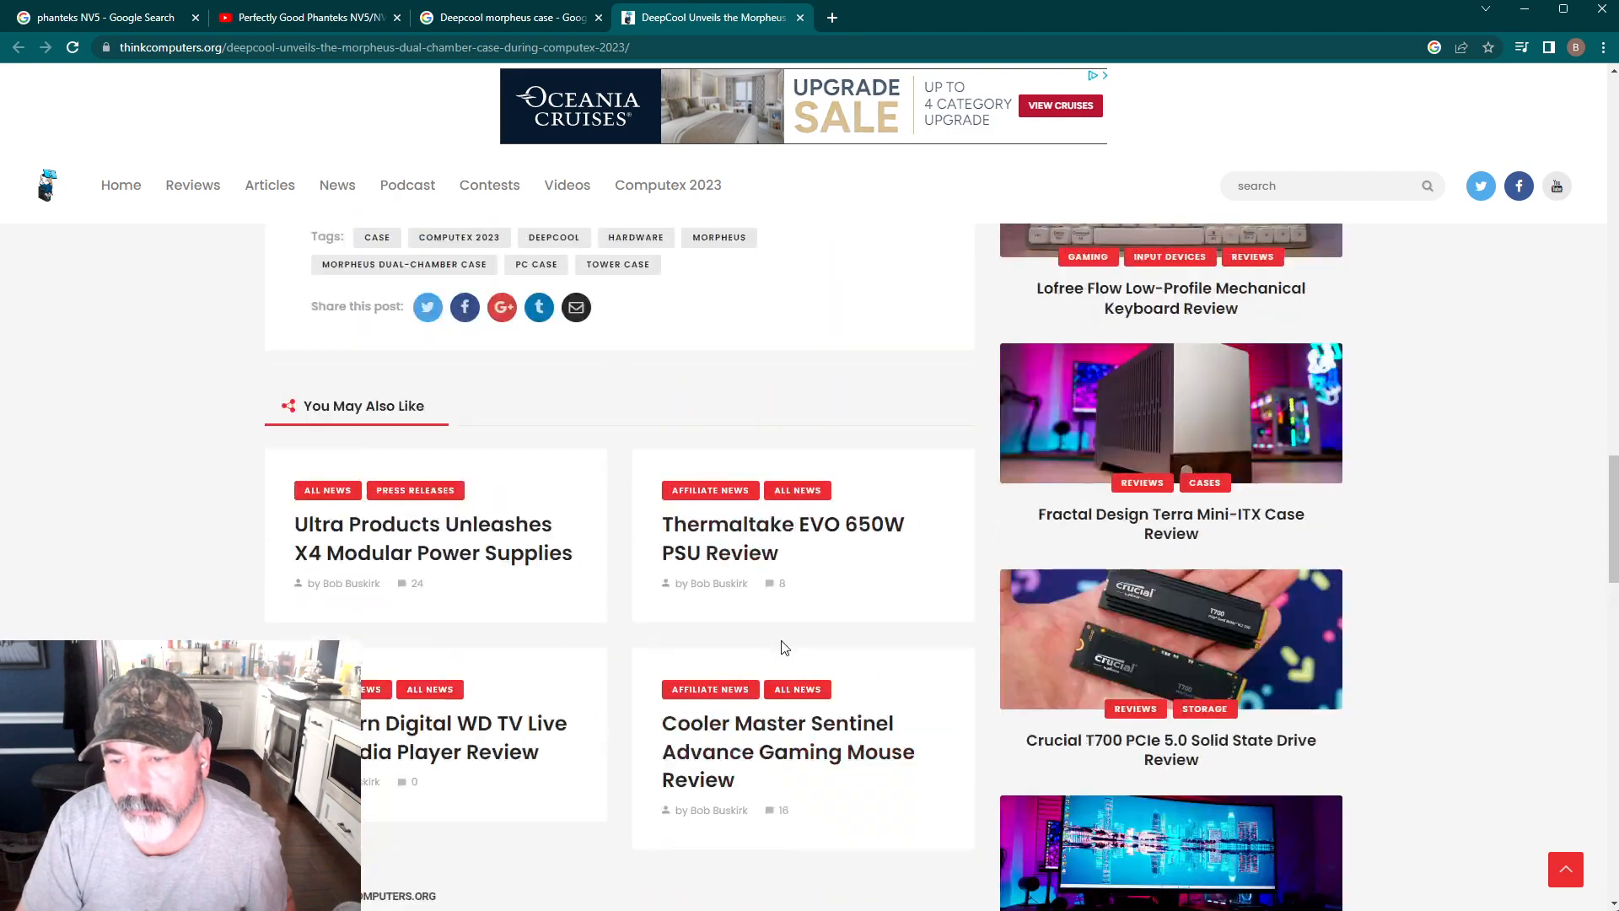
scroll(up, 3)
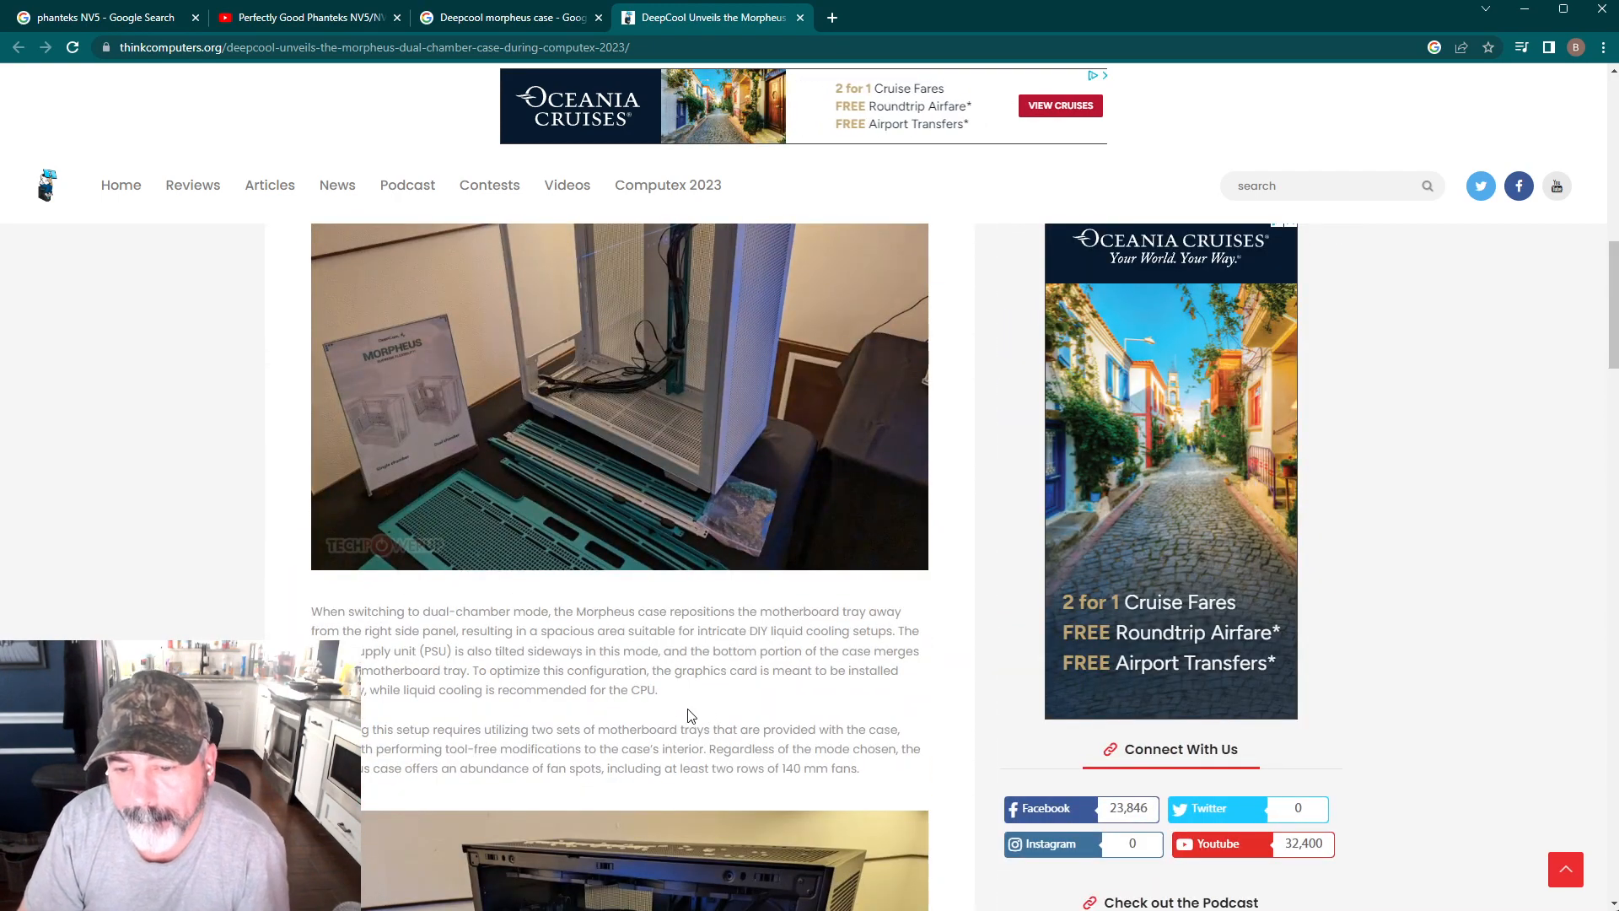
scroll(up, 3)
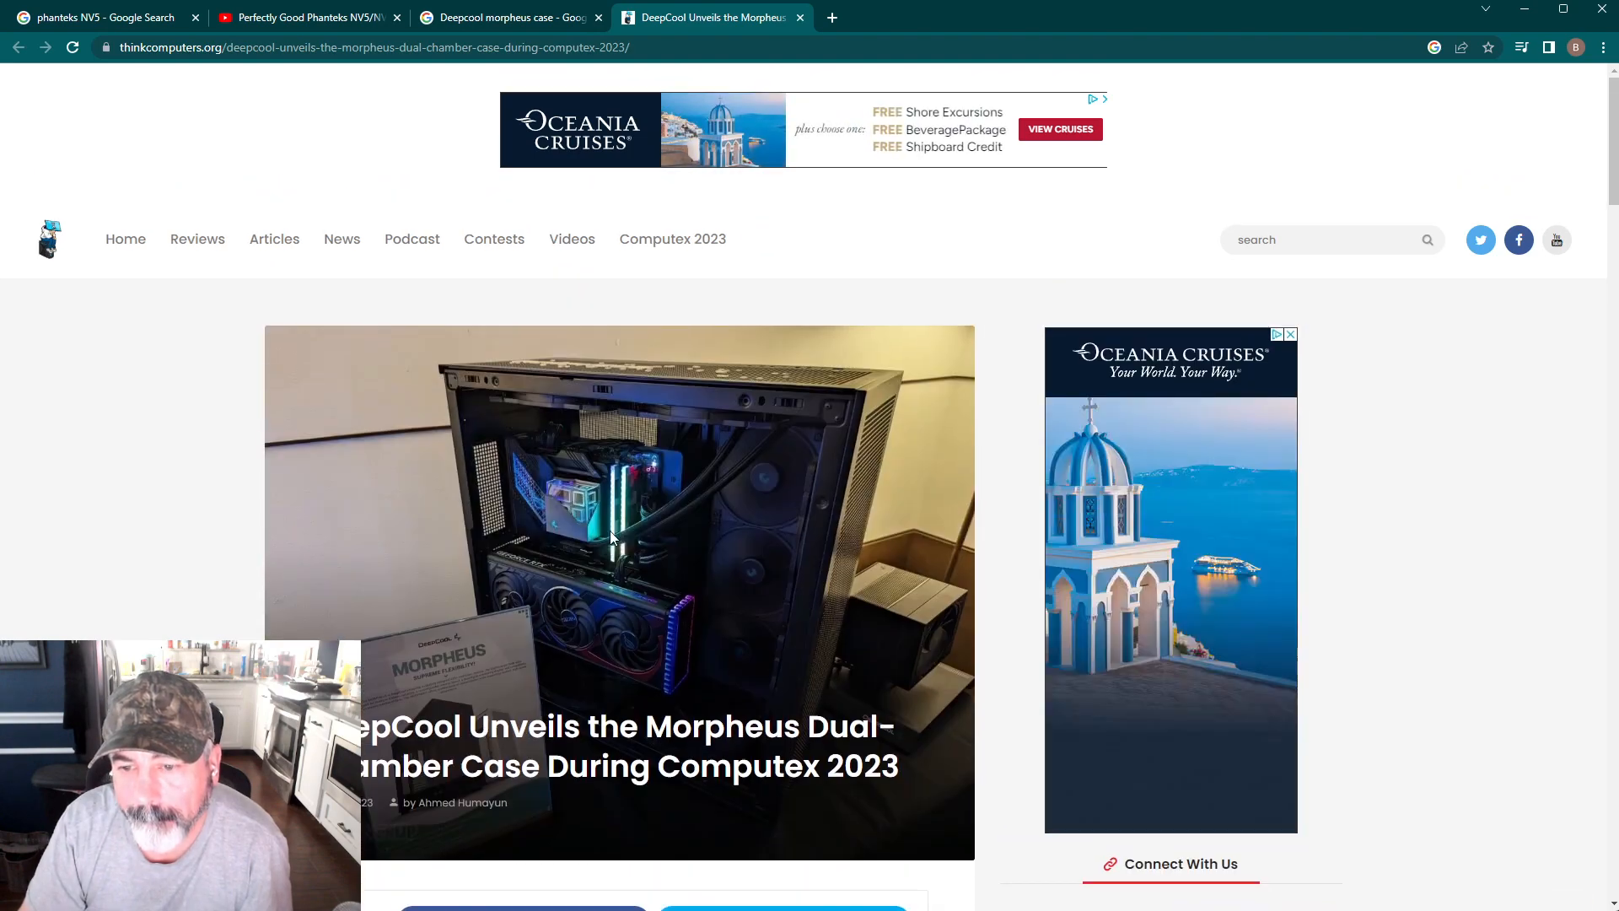
mouse_move(404, 619)
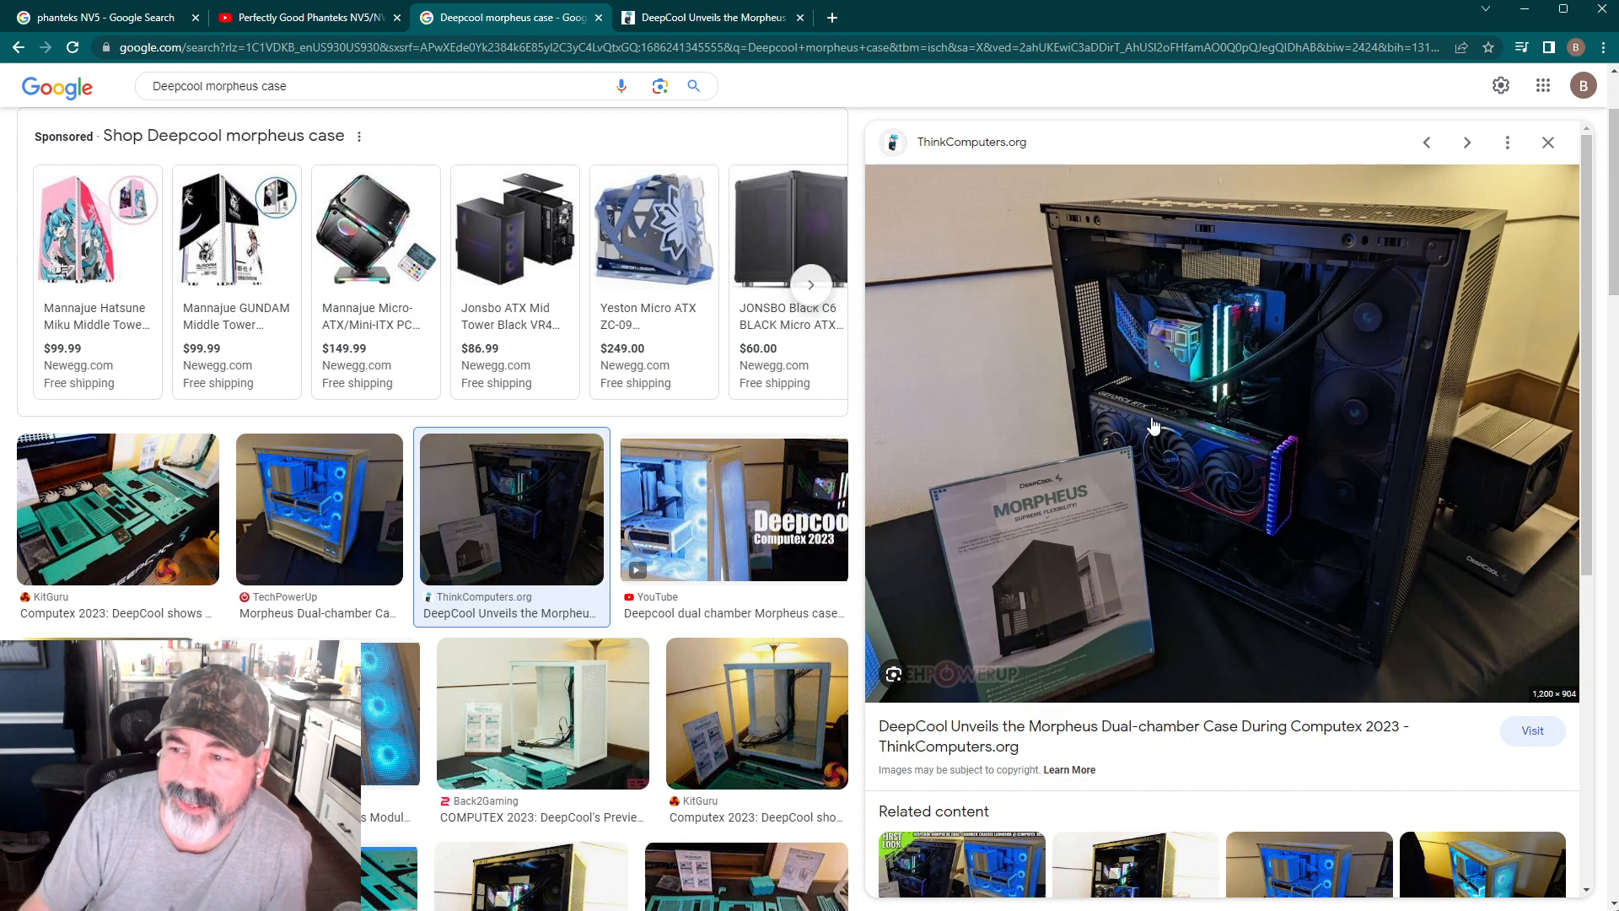
mouse_move(1294, 277)
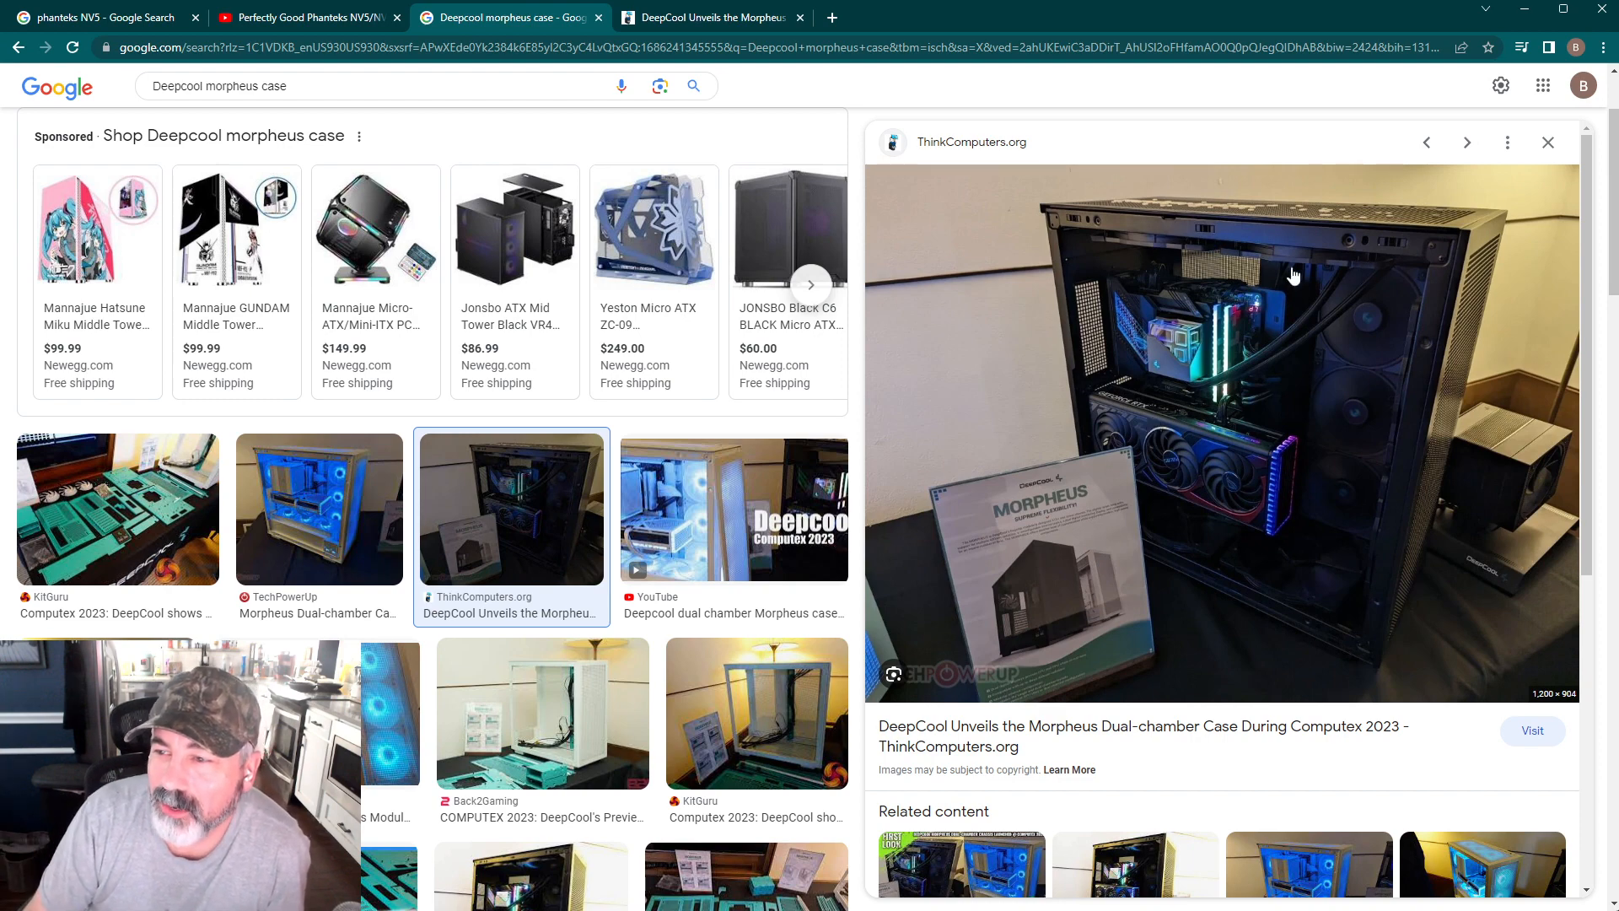
mouse_move(1400, 478)
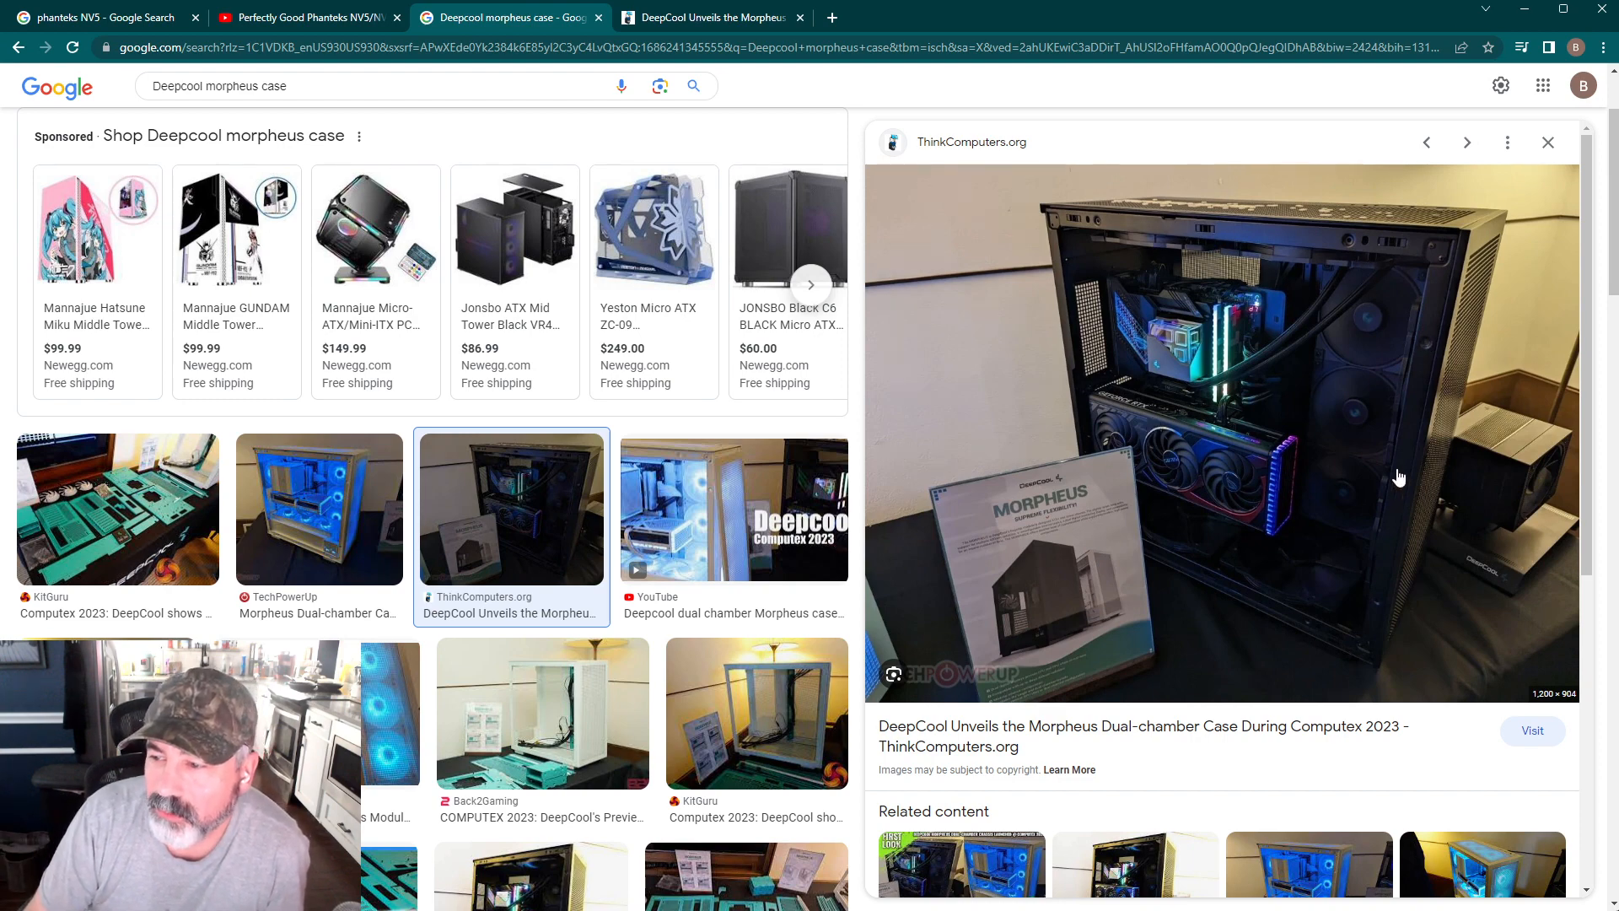
mouse_move(1255, 592)
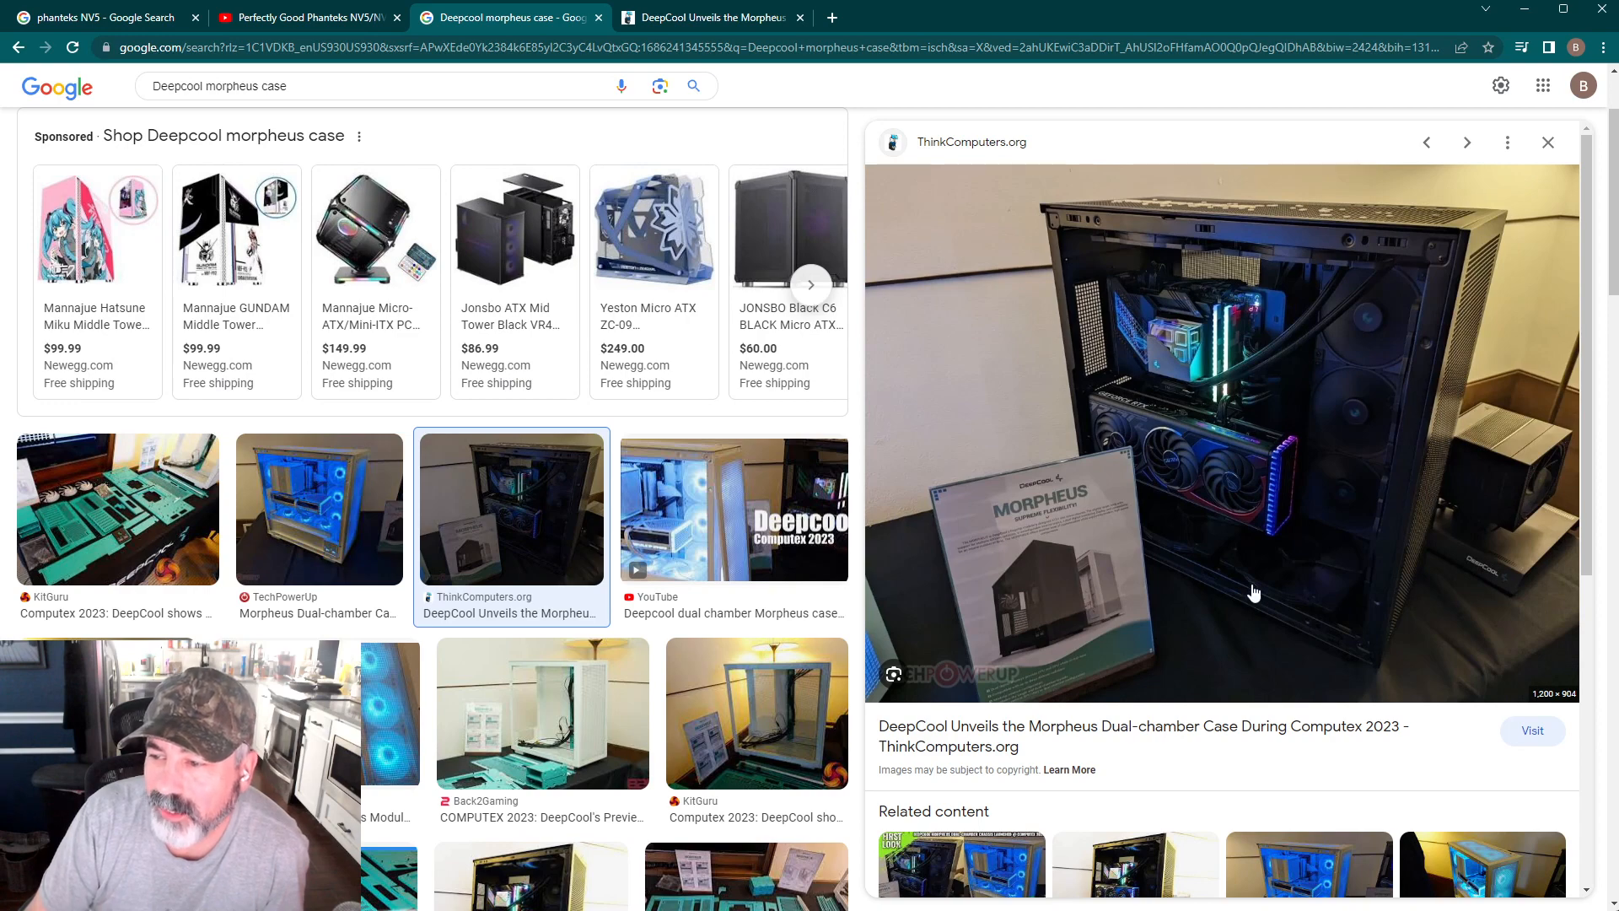
mouse_move(1268, 555)
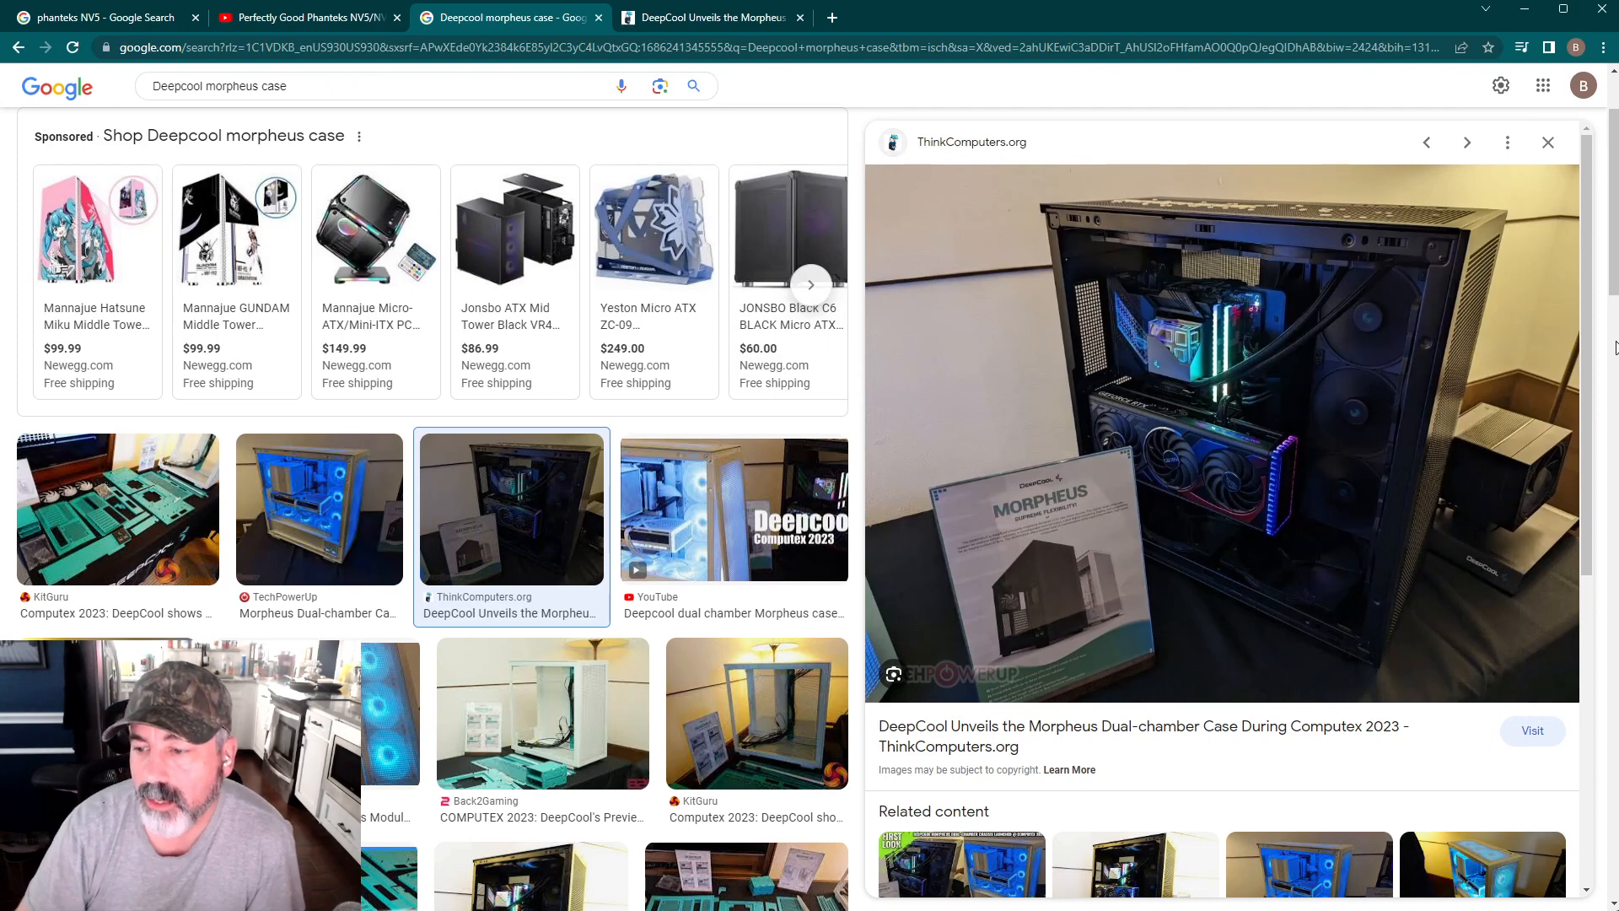
mouse_move(1268, 553)
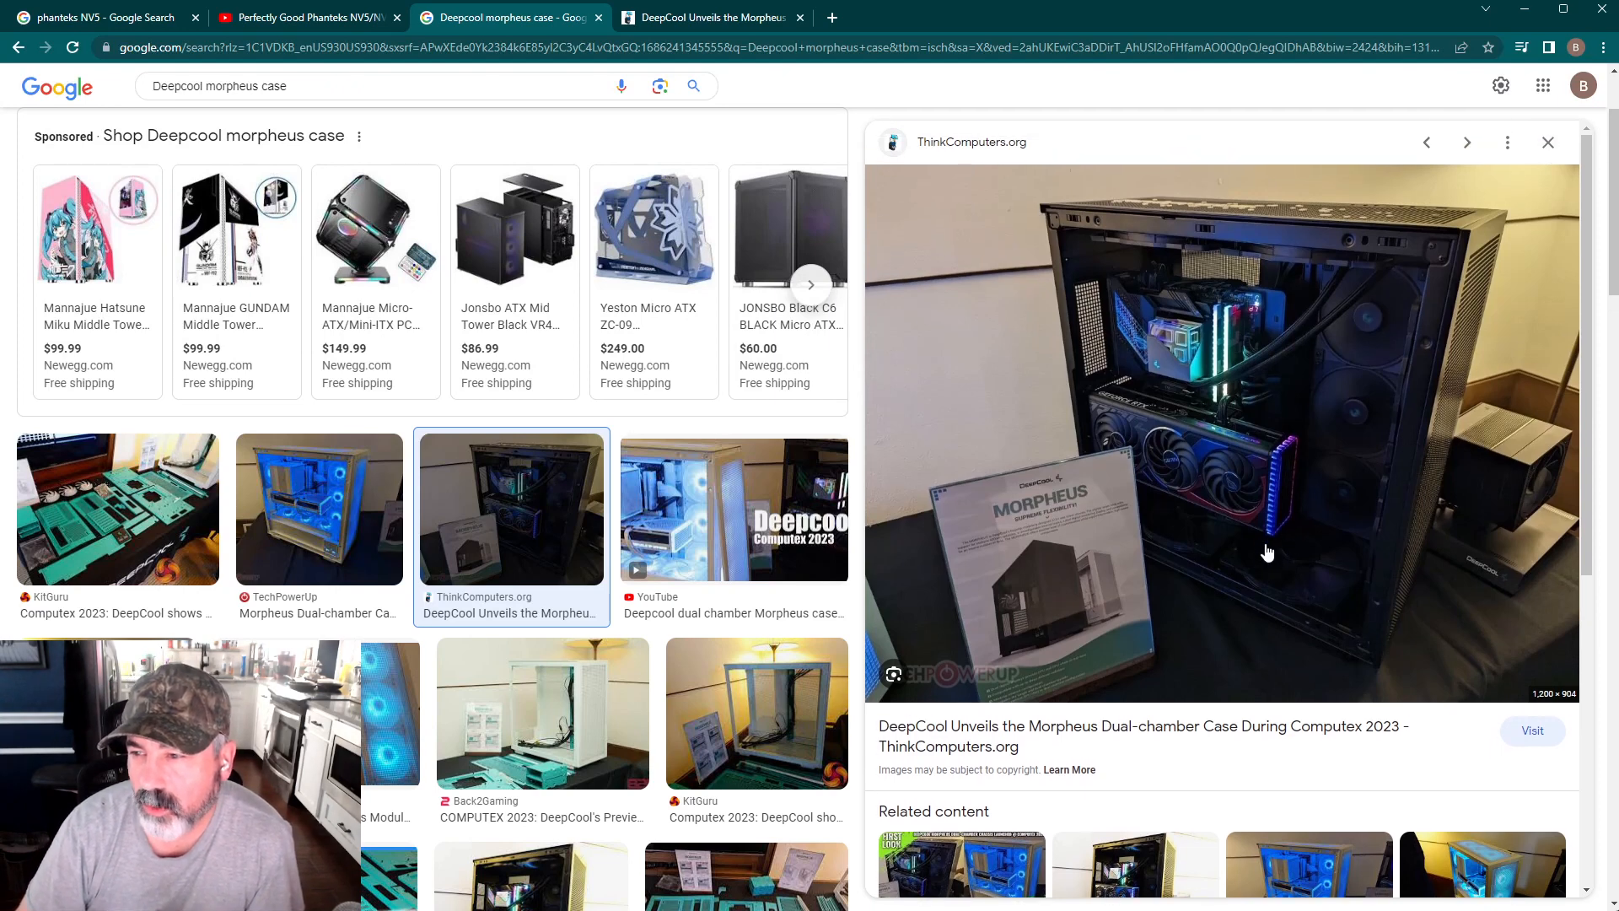
mouse_move(1298, 358)
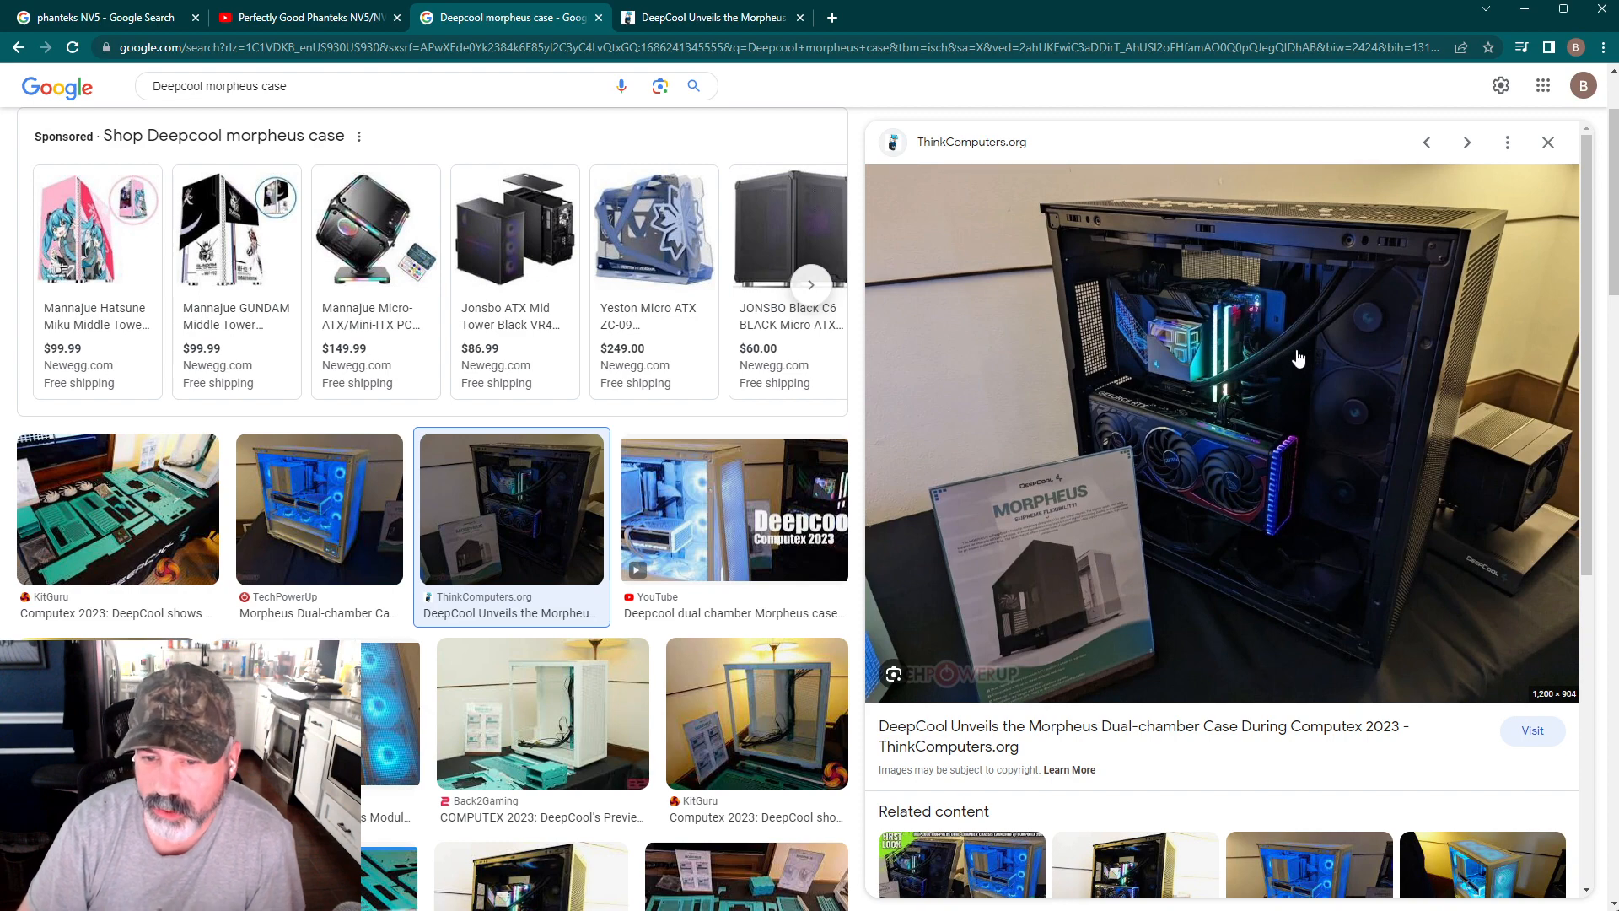
Preview the KitGuru, TechPowerUp and ThinkComputers photos, ending on TechPowerUp's blue-lit white case.
click(116, 507)
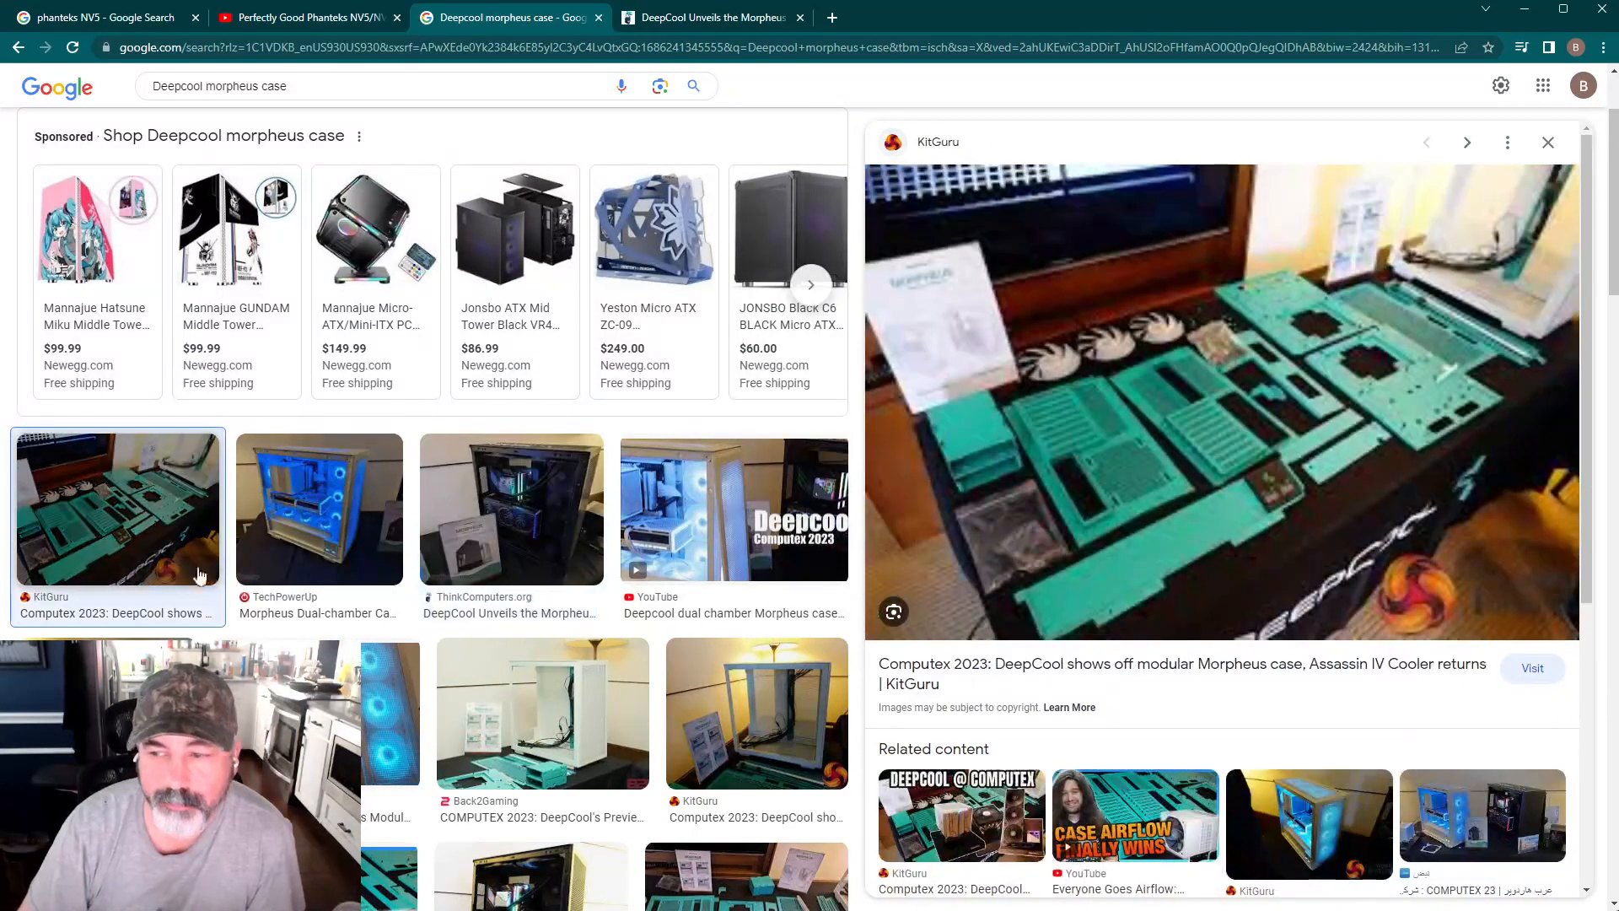
mouse_move(1267, 478)
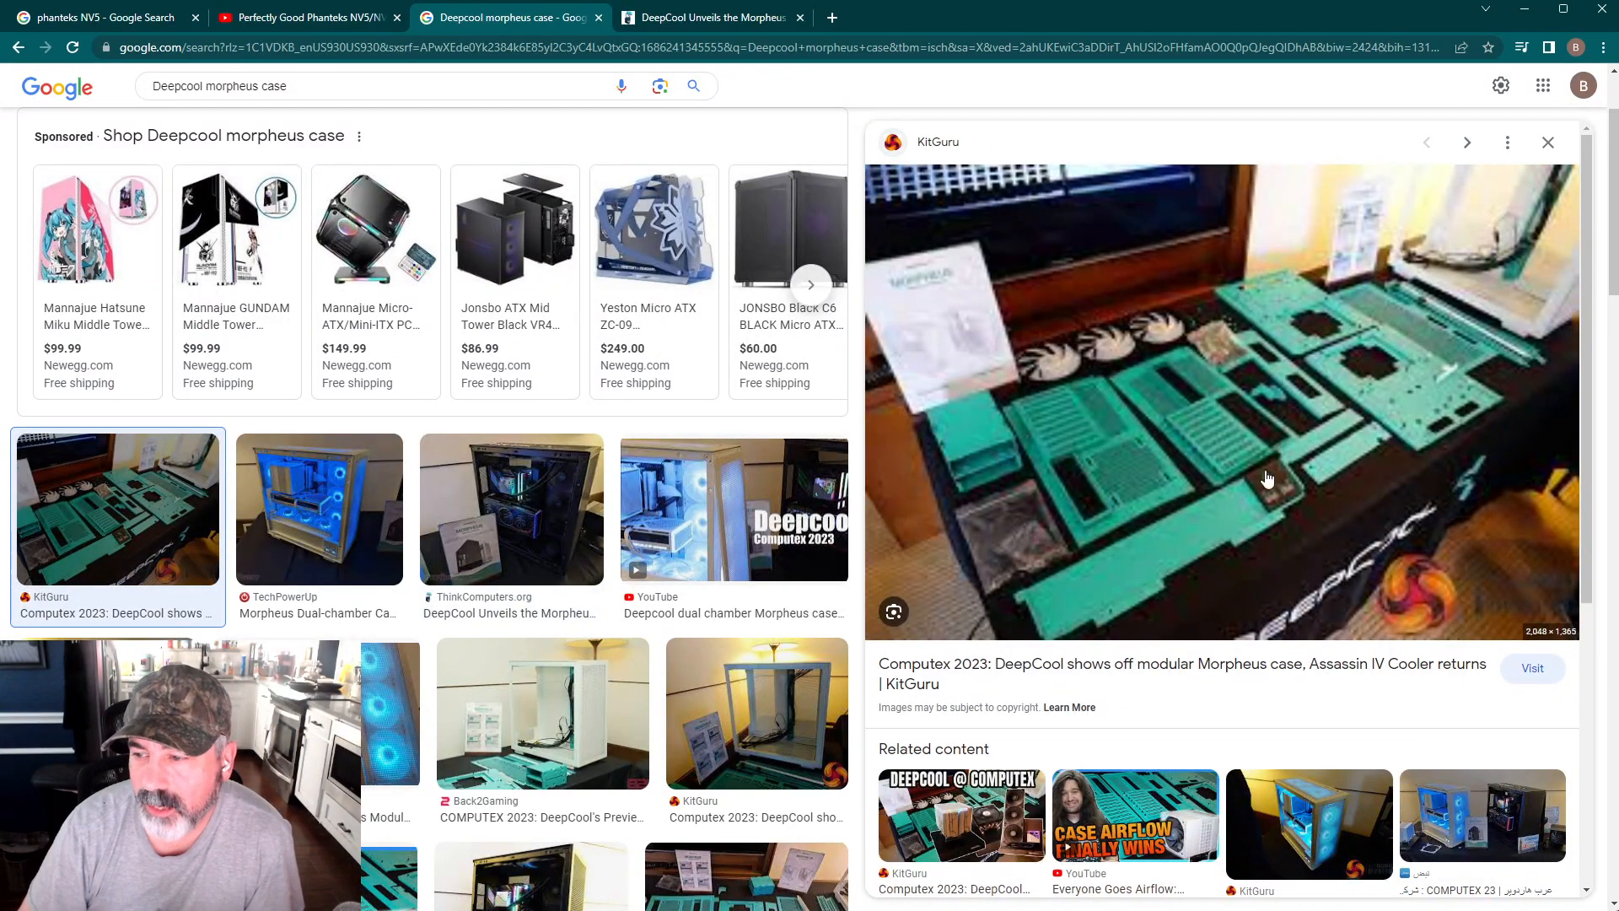
mouse_move(624, 541)
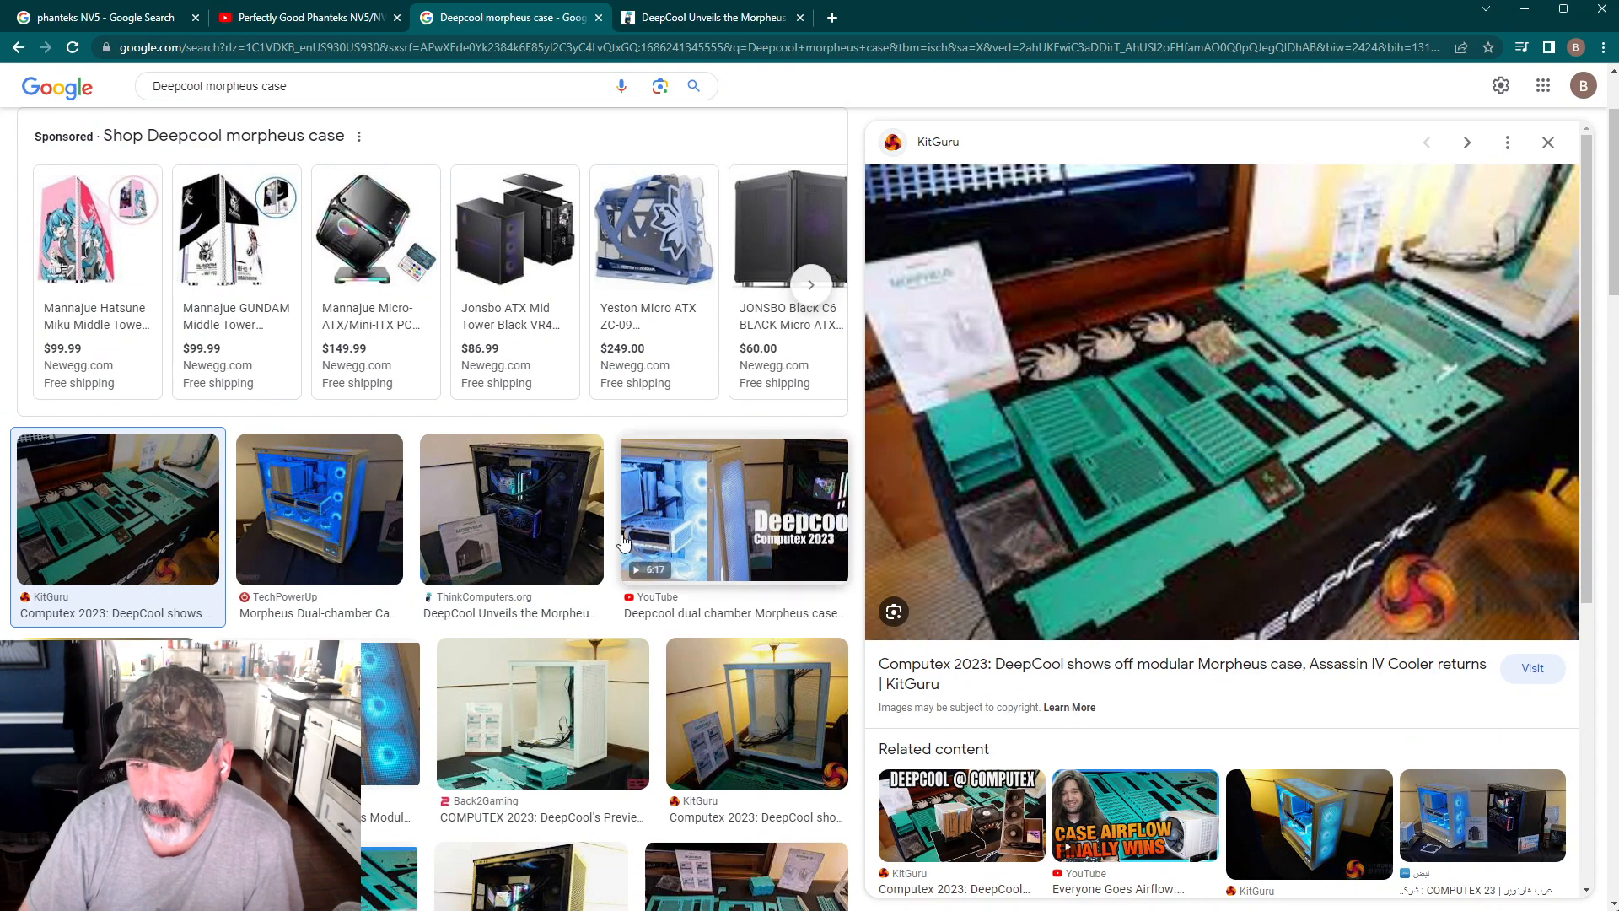
click(319, 508)
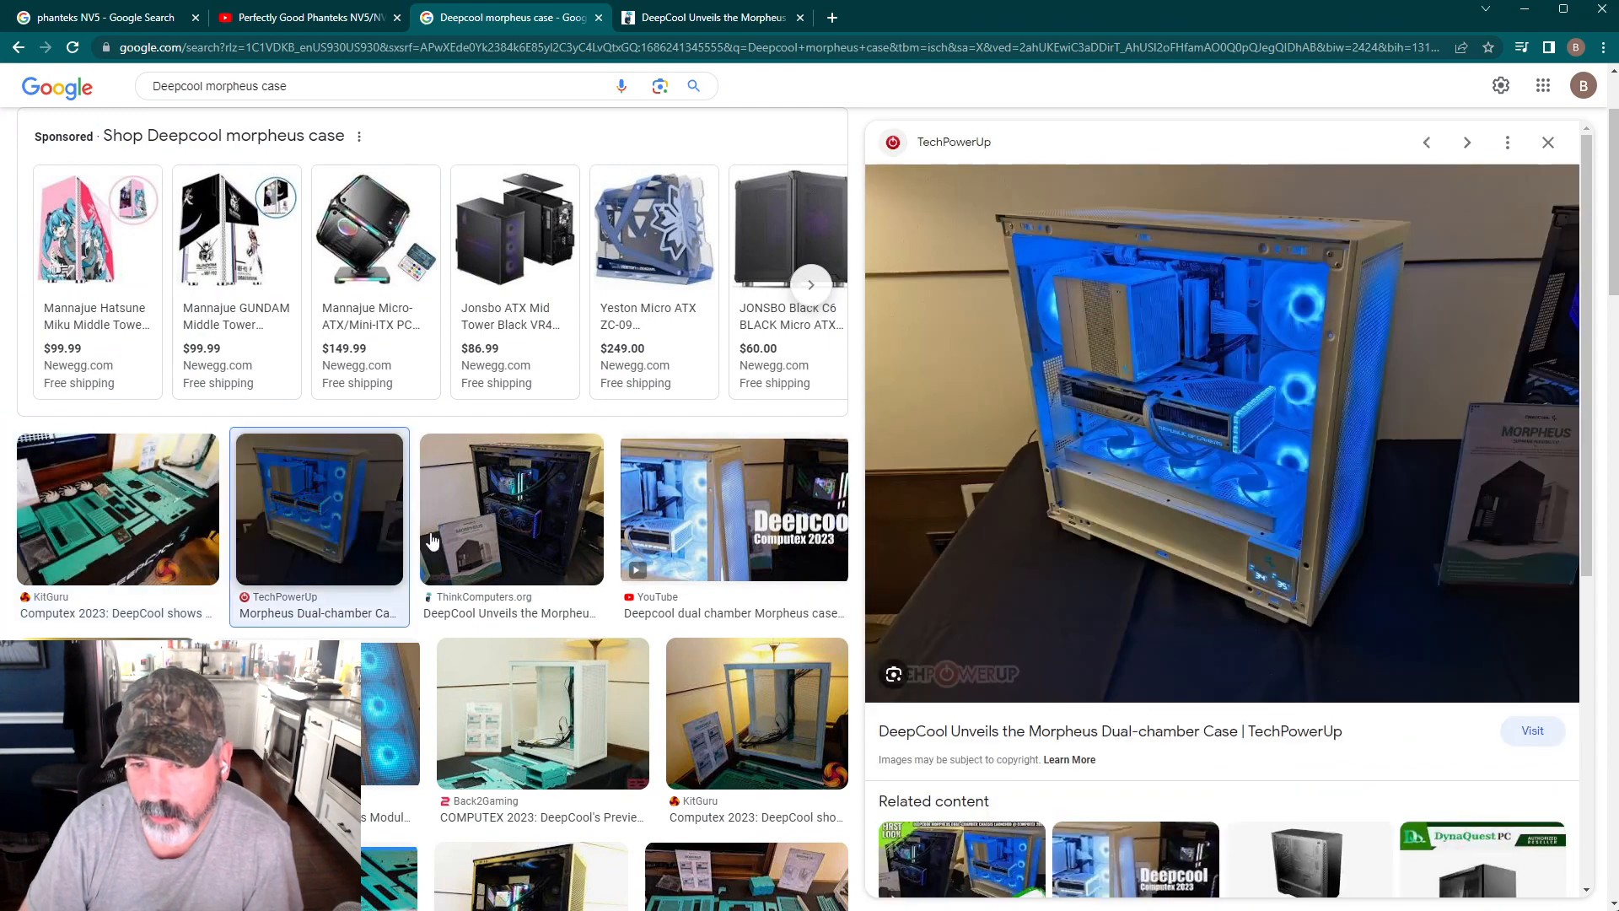
mouse_move(471, 506)
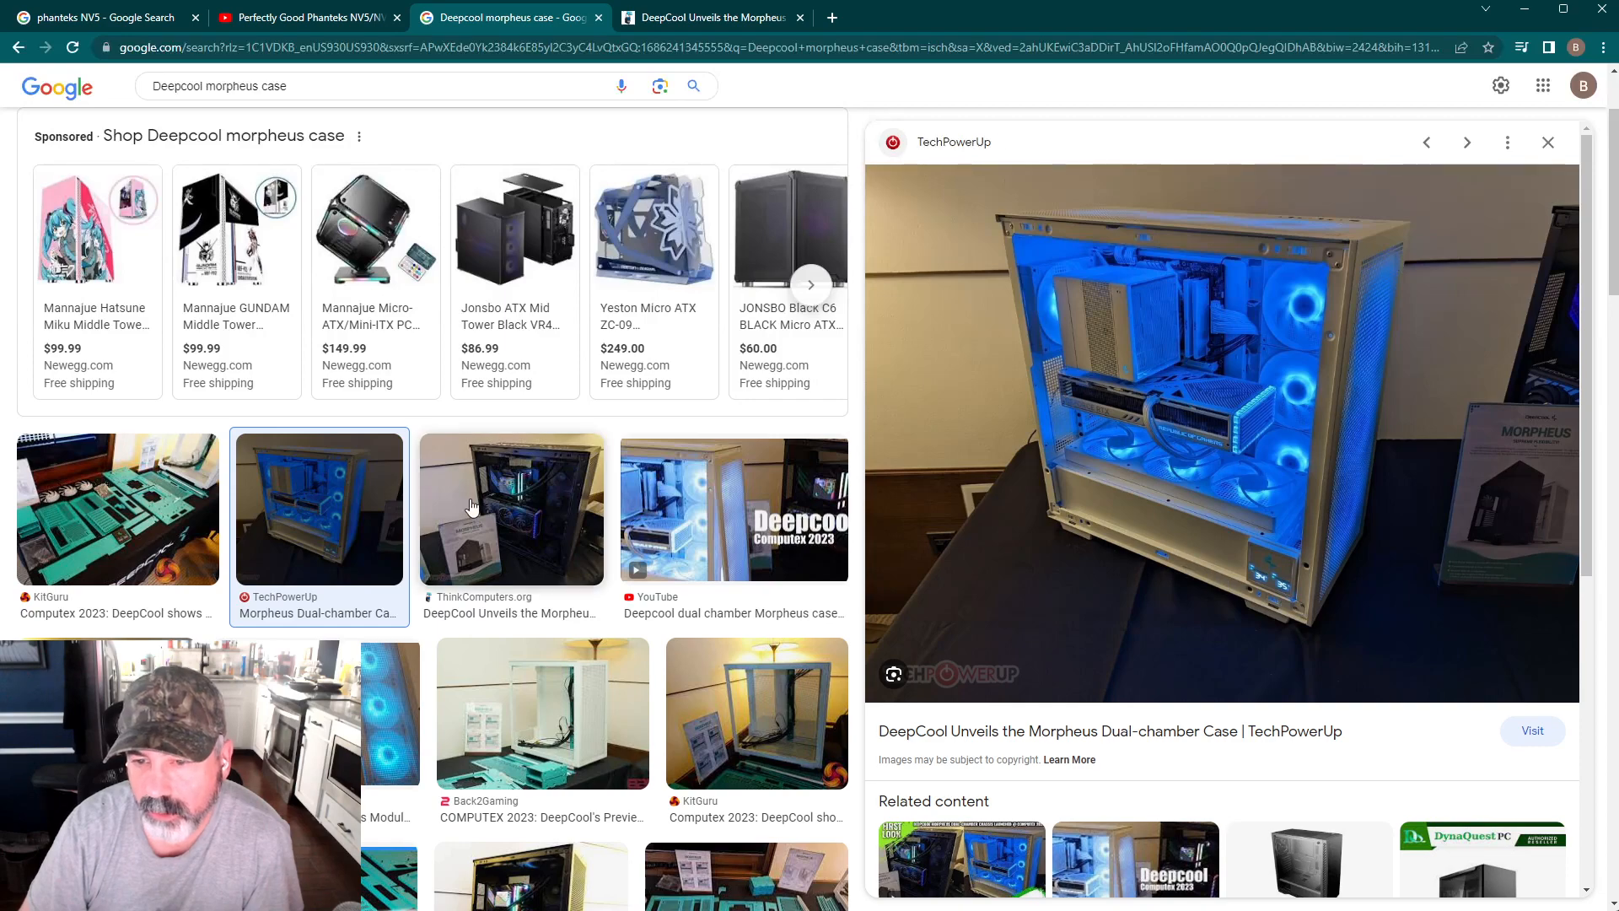
click(509, 508)
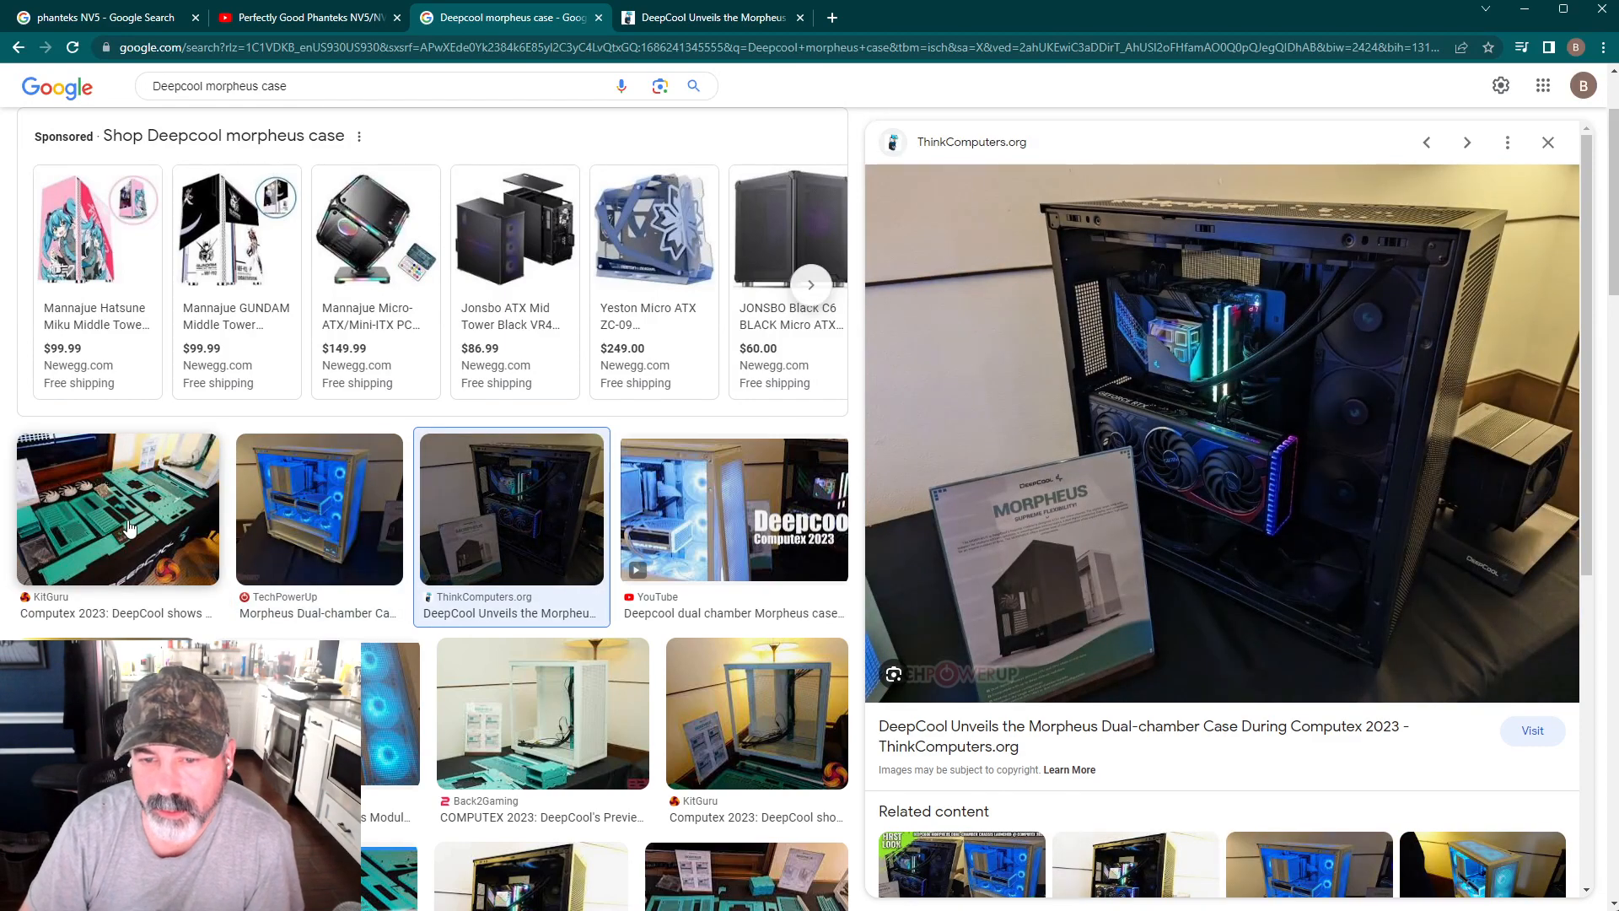
click(319, 508)
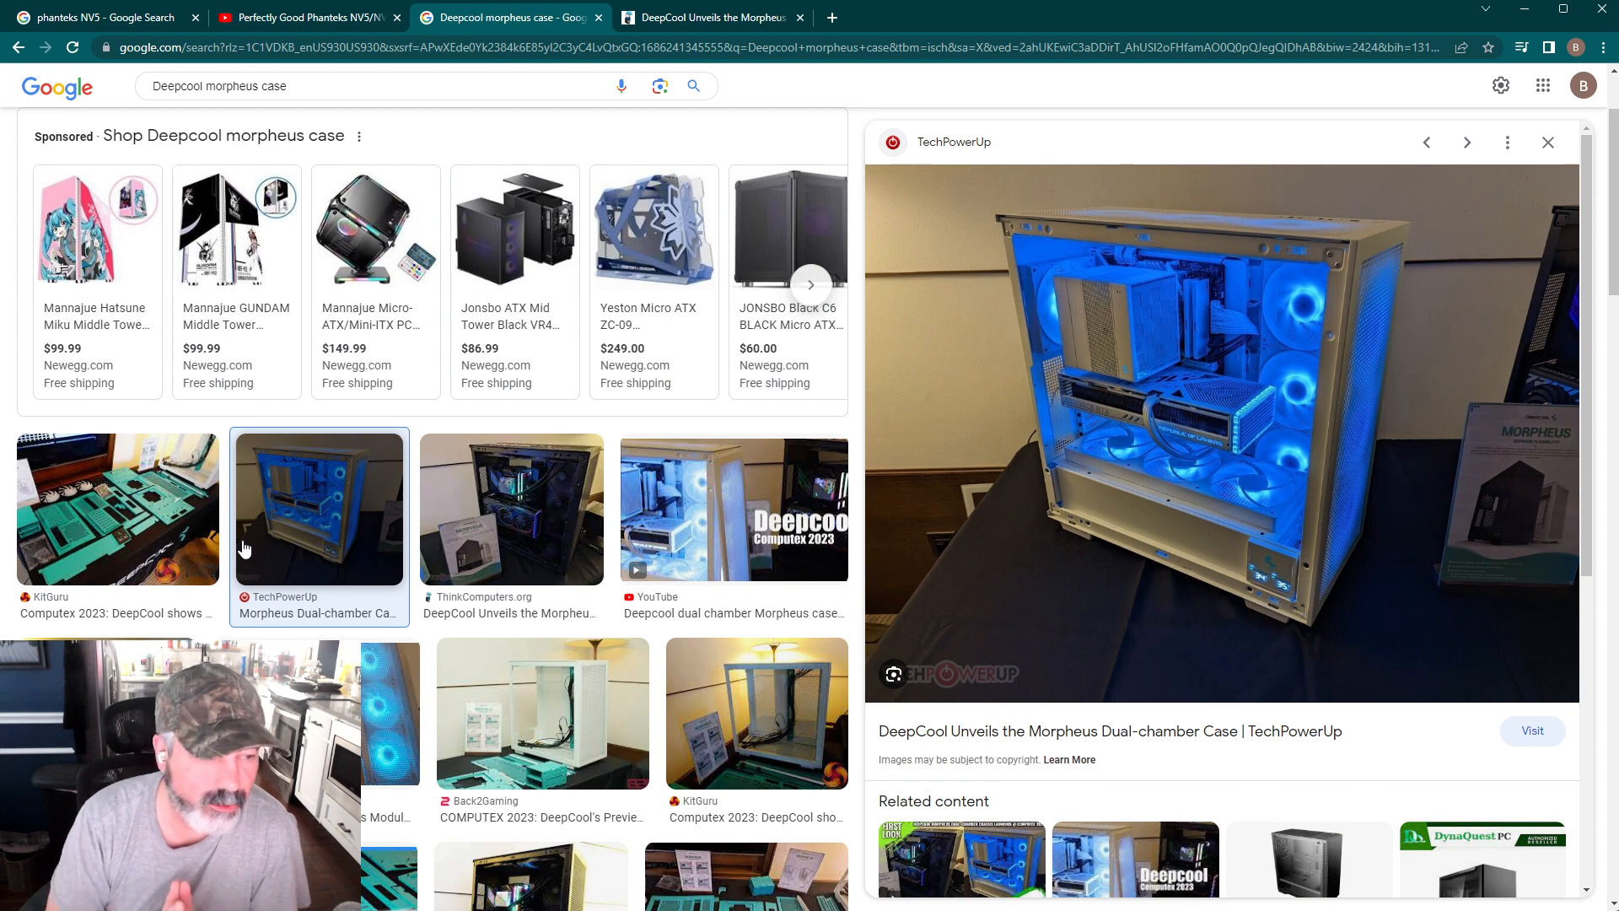
mouse_move(1107, 528)
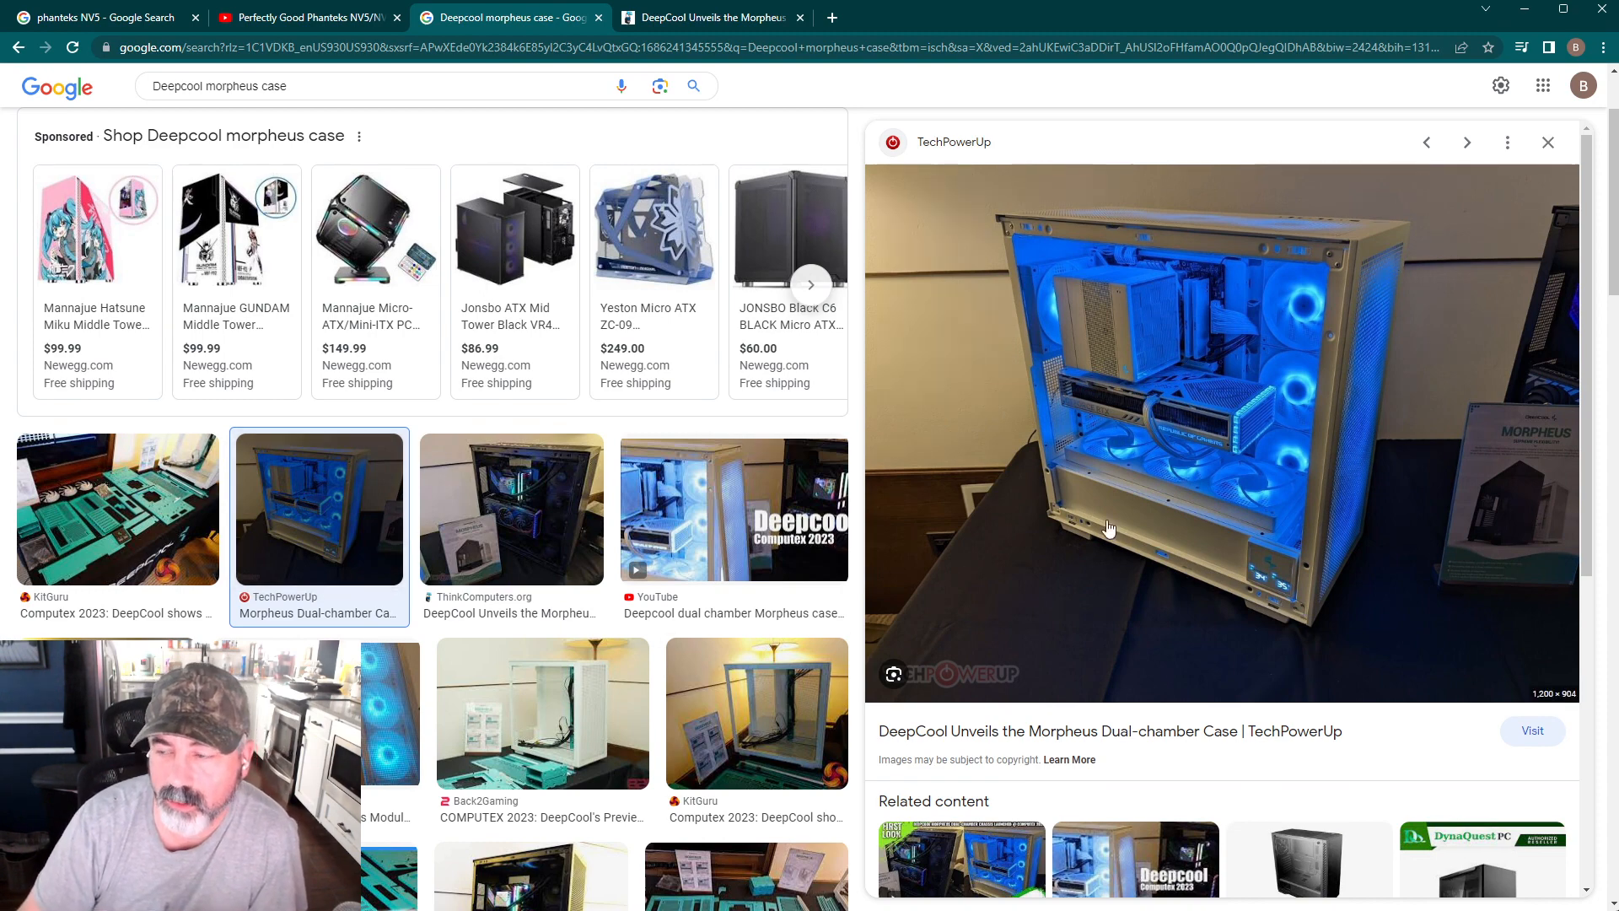
mouse_move(1285, 570)
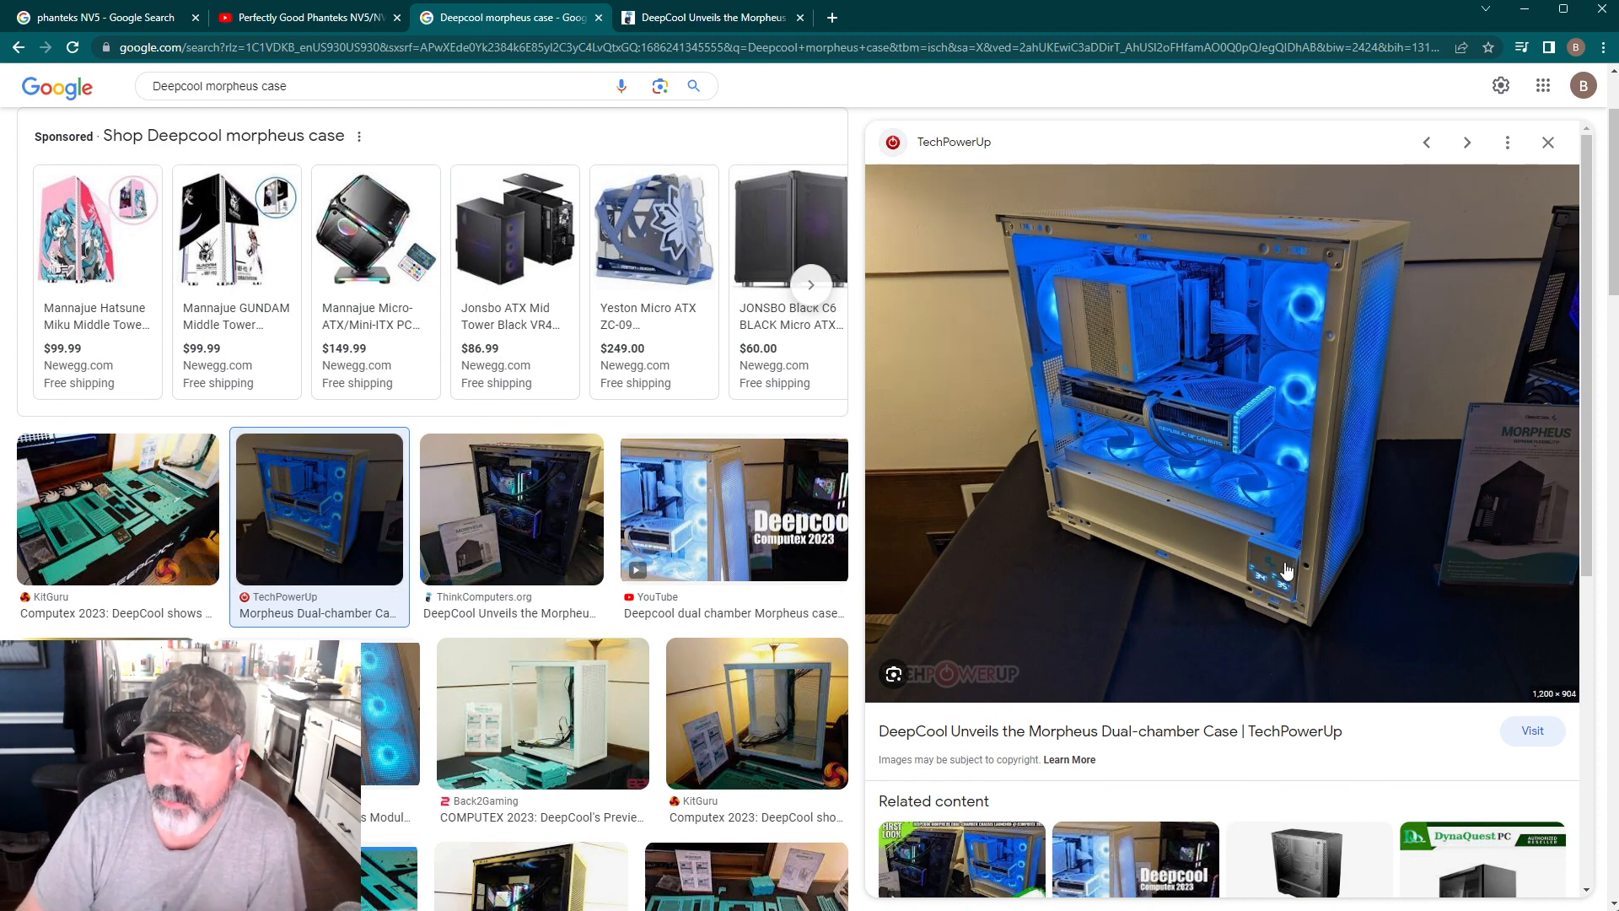
mouse_move(1378, 408)
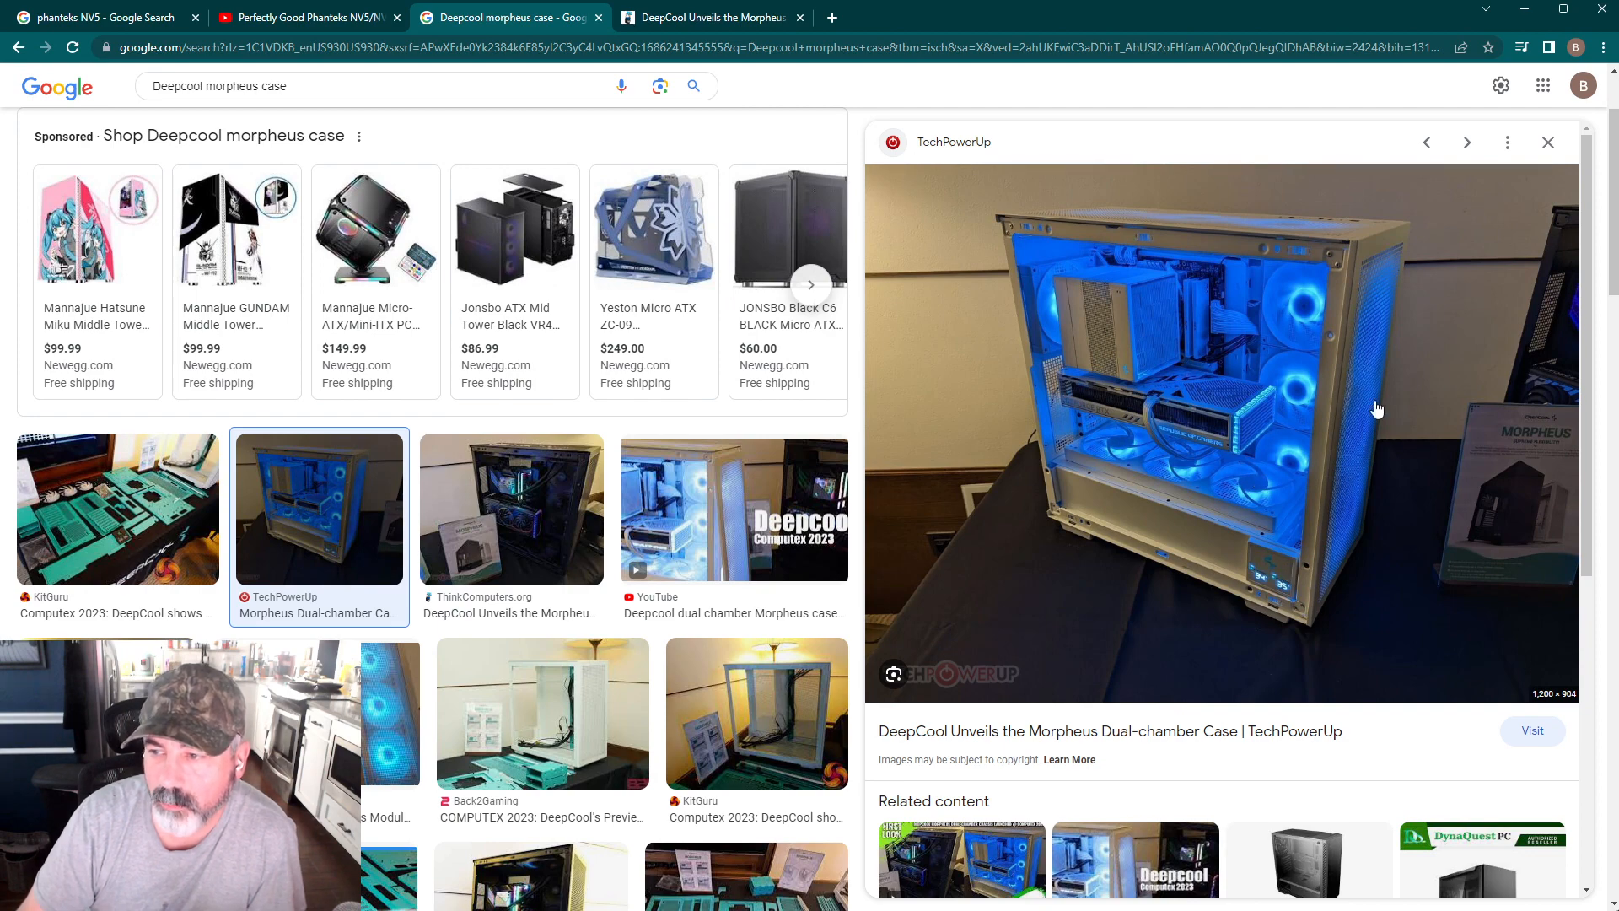
mouse_move(1138, 503)
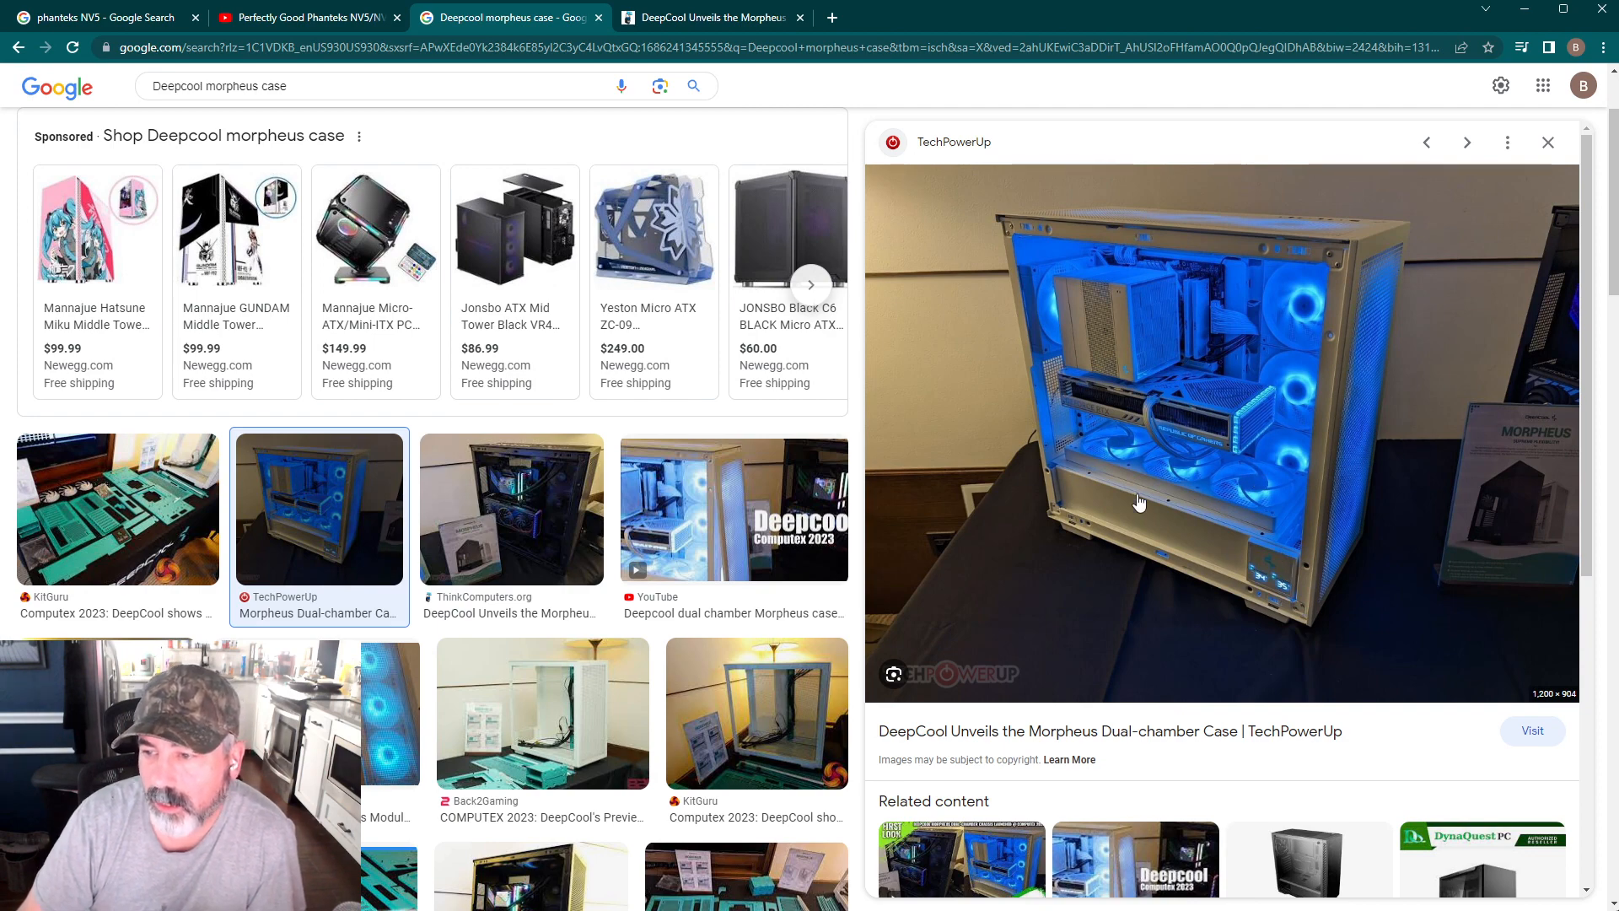
mouse_move(1276, 598)
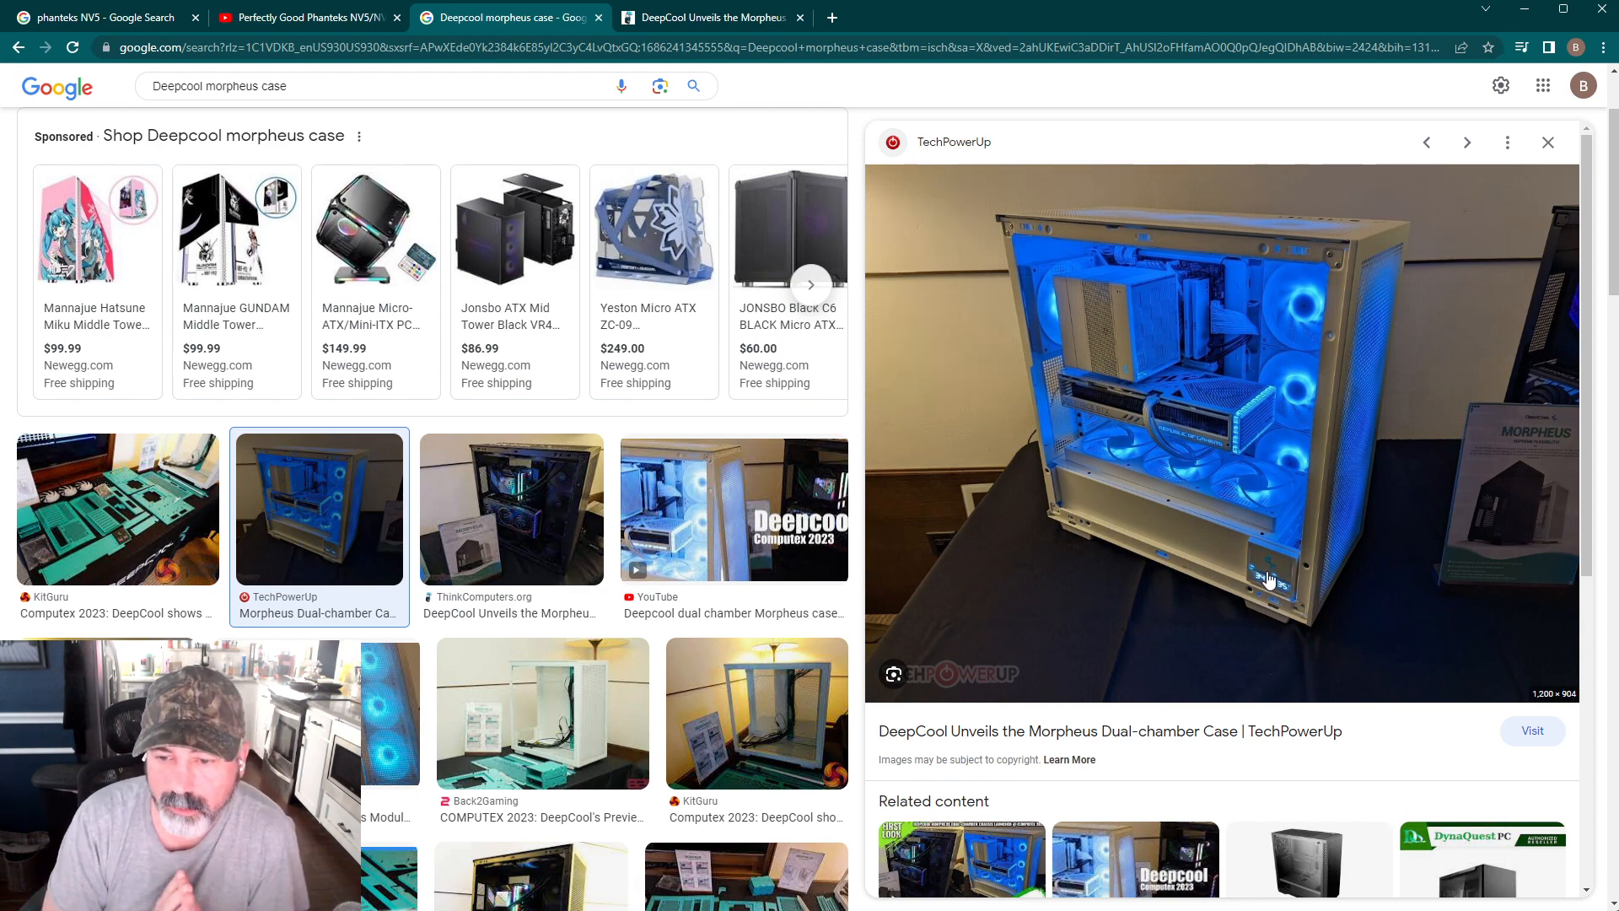
mouse_move(1275, 578)
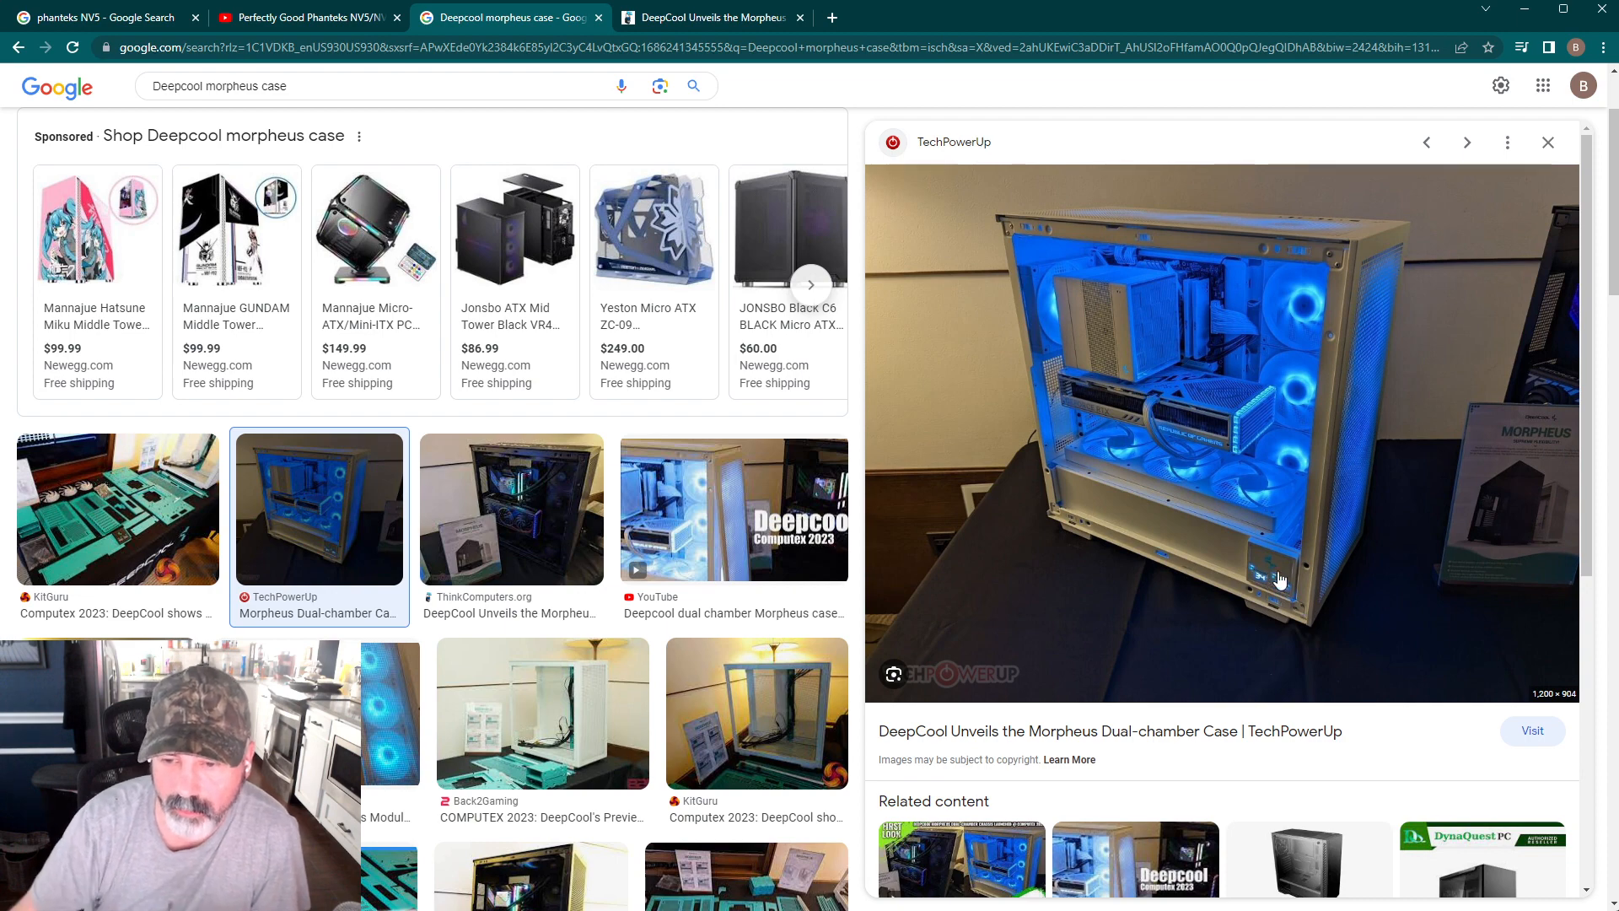
Preview Back2Gaming's Computex 2023 photo of the white case with teal panels.
click(542, 712)
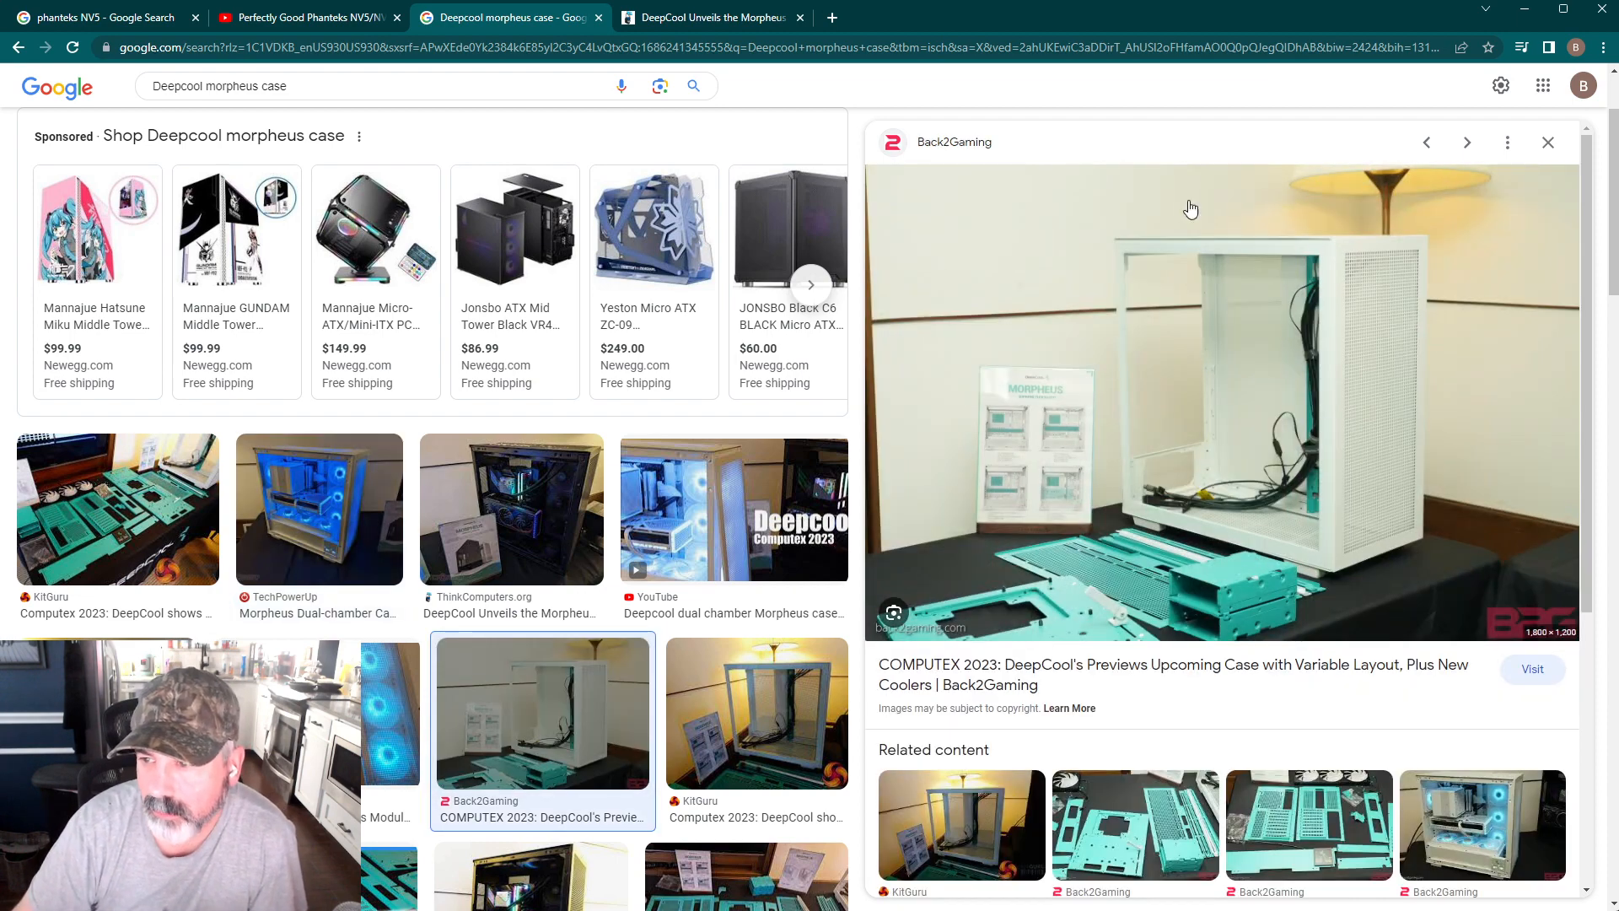
mouse_move(1189, 337)
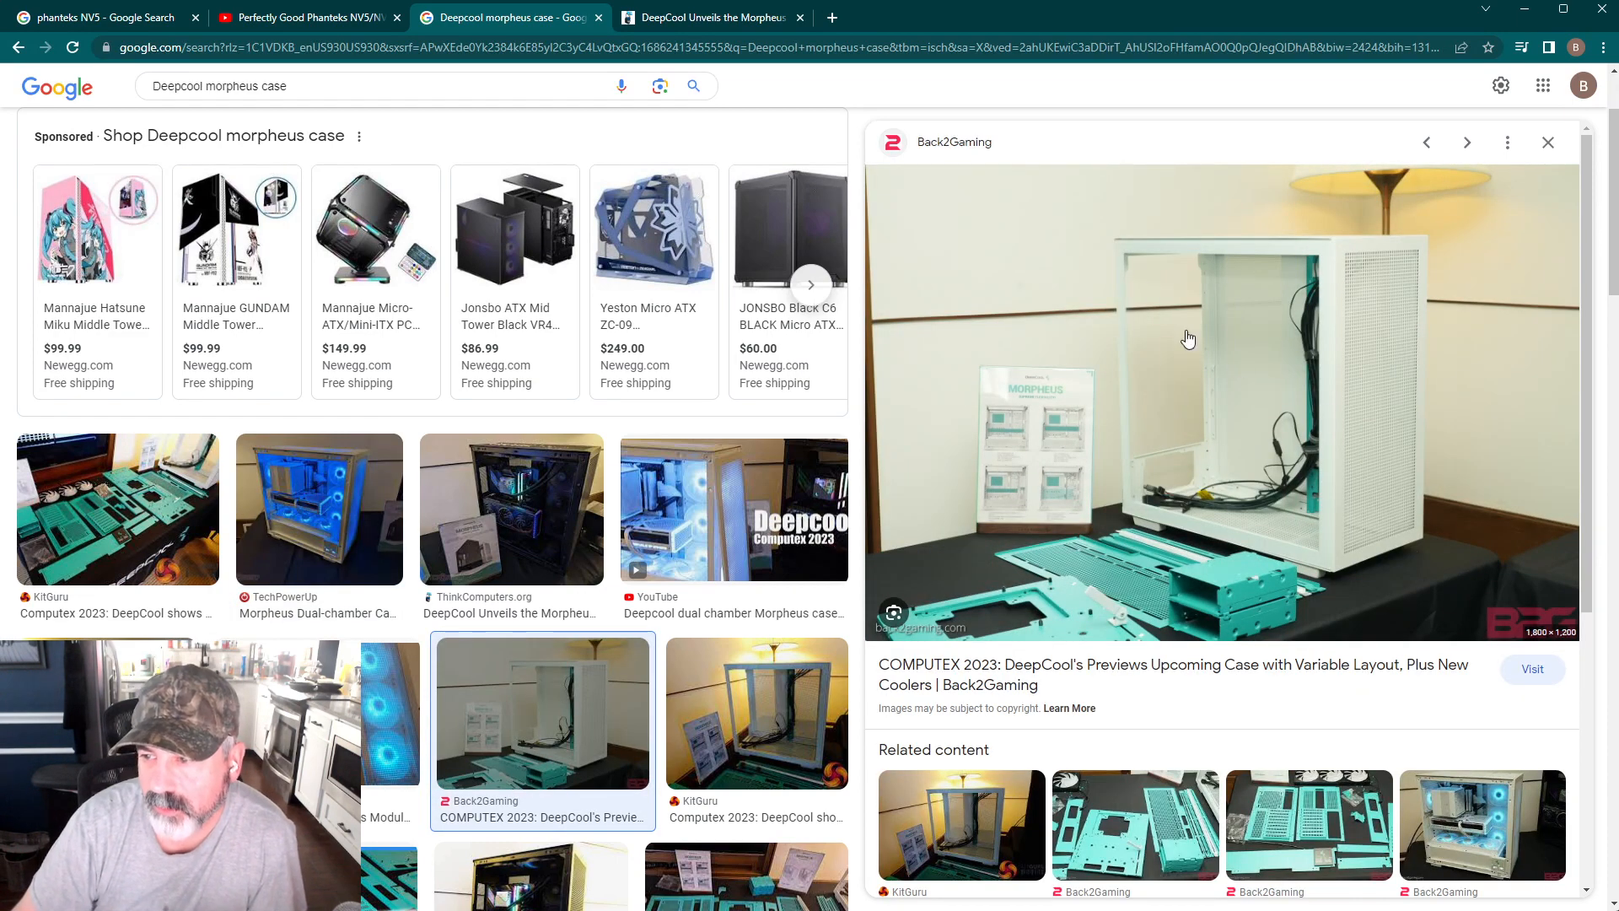
mouse_move(1165, 486)
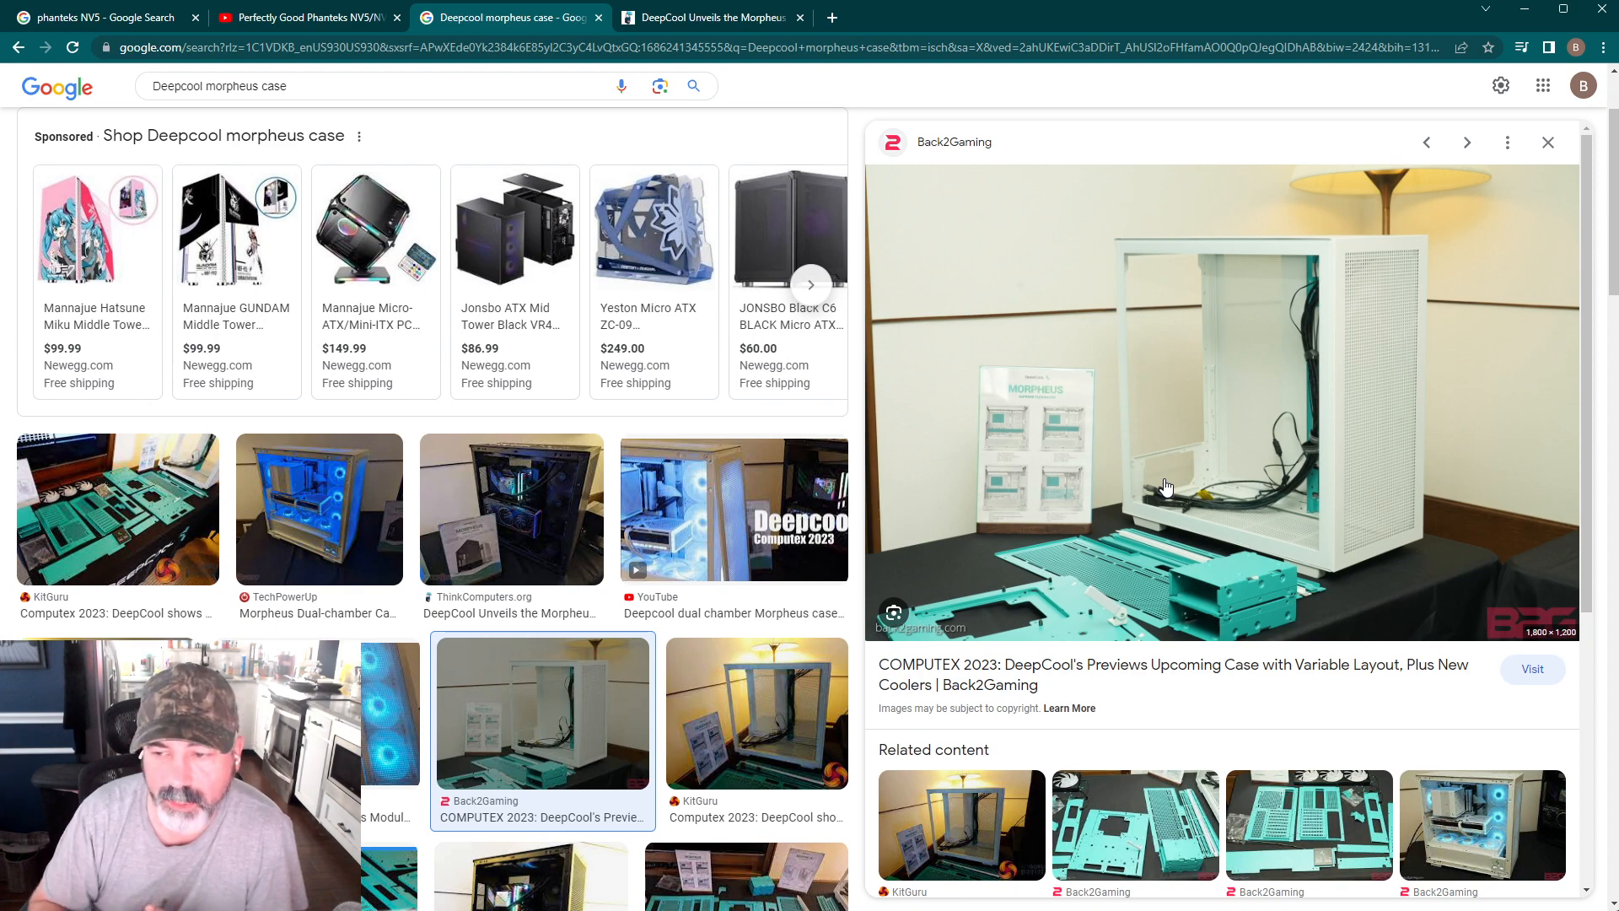
mouse_move(1179, 568)
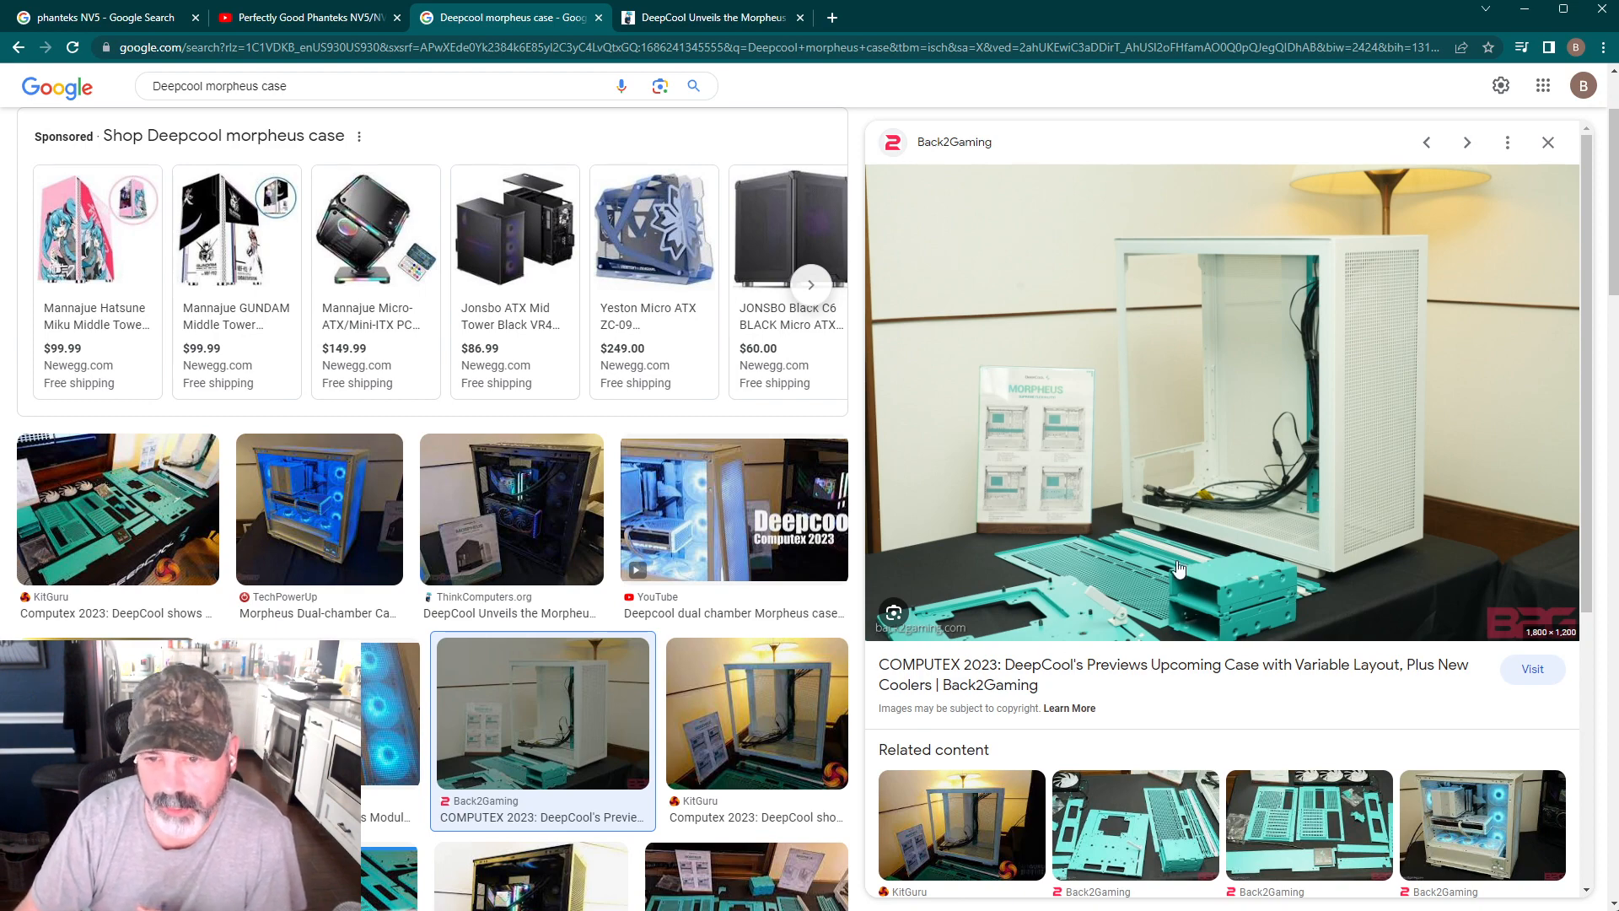
Show TechPowerUp's photo of the white, blue-lit Morpheus dual-chamber case in the preview.
click(319, 508)
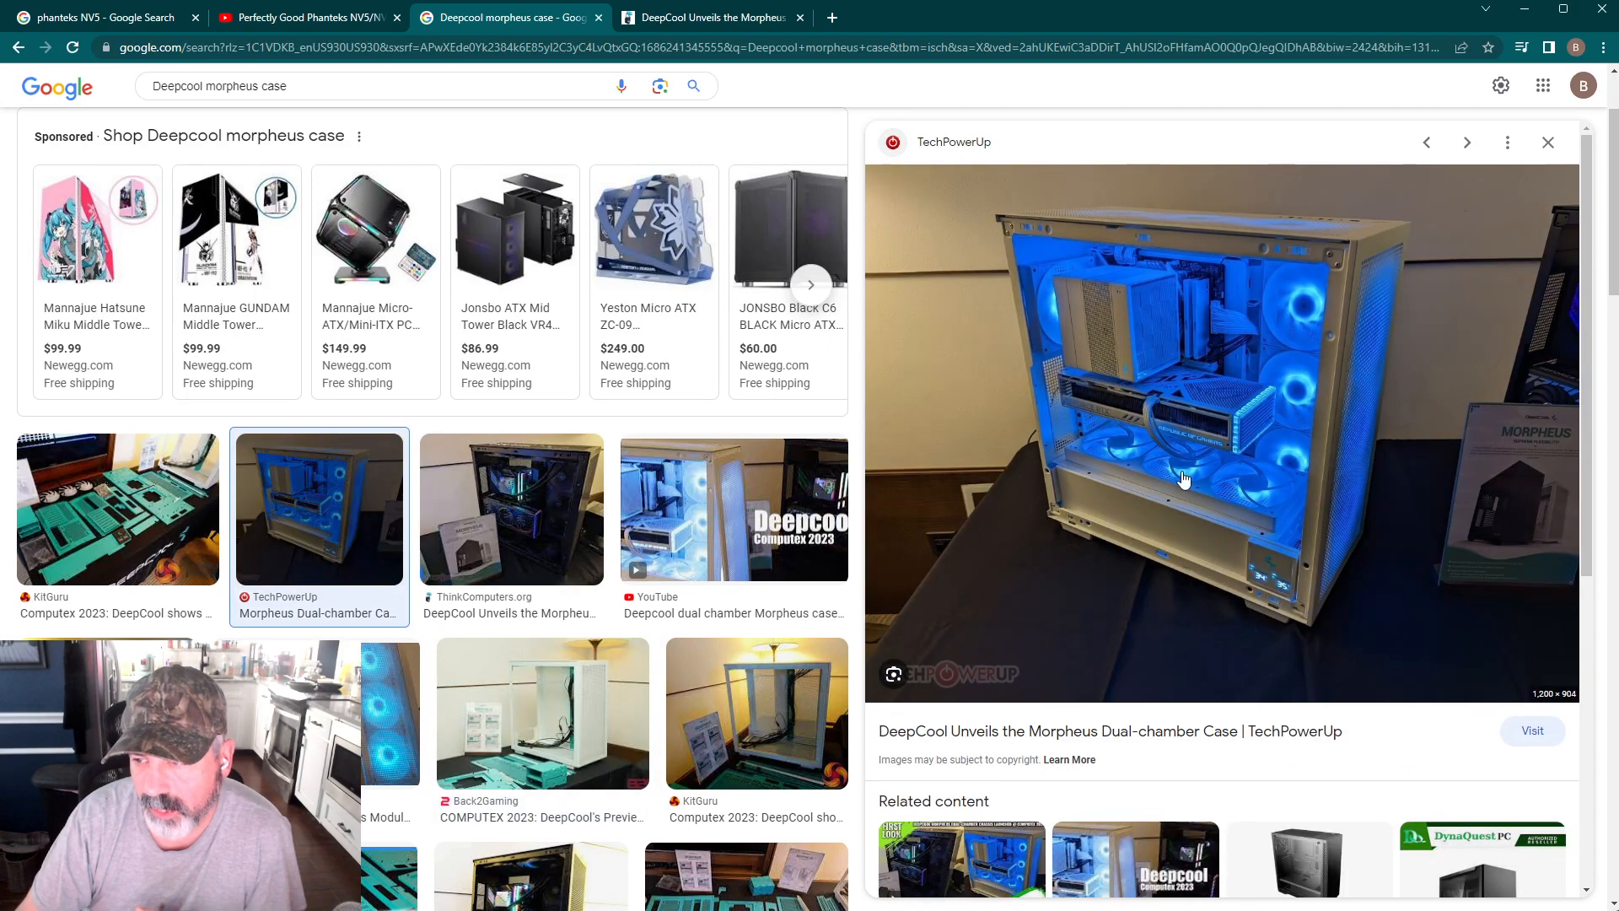
mouse_move(1360, 462)
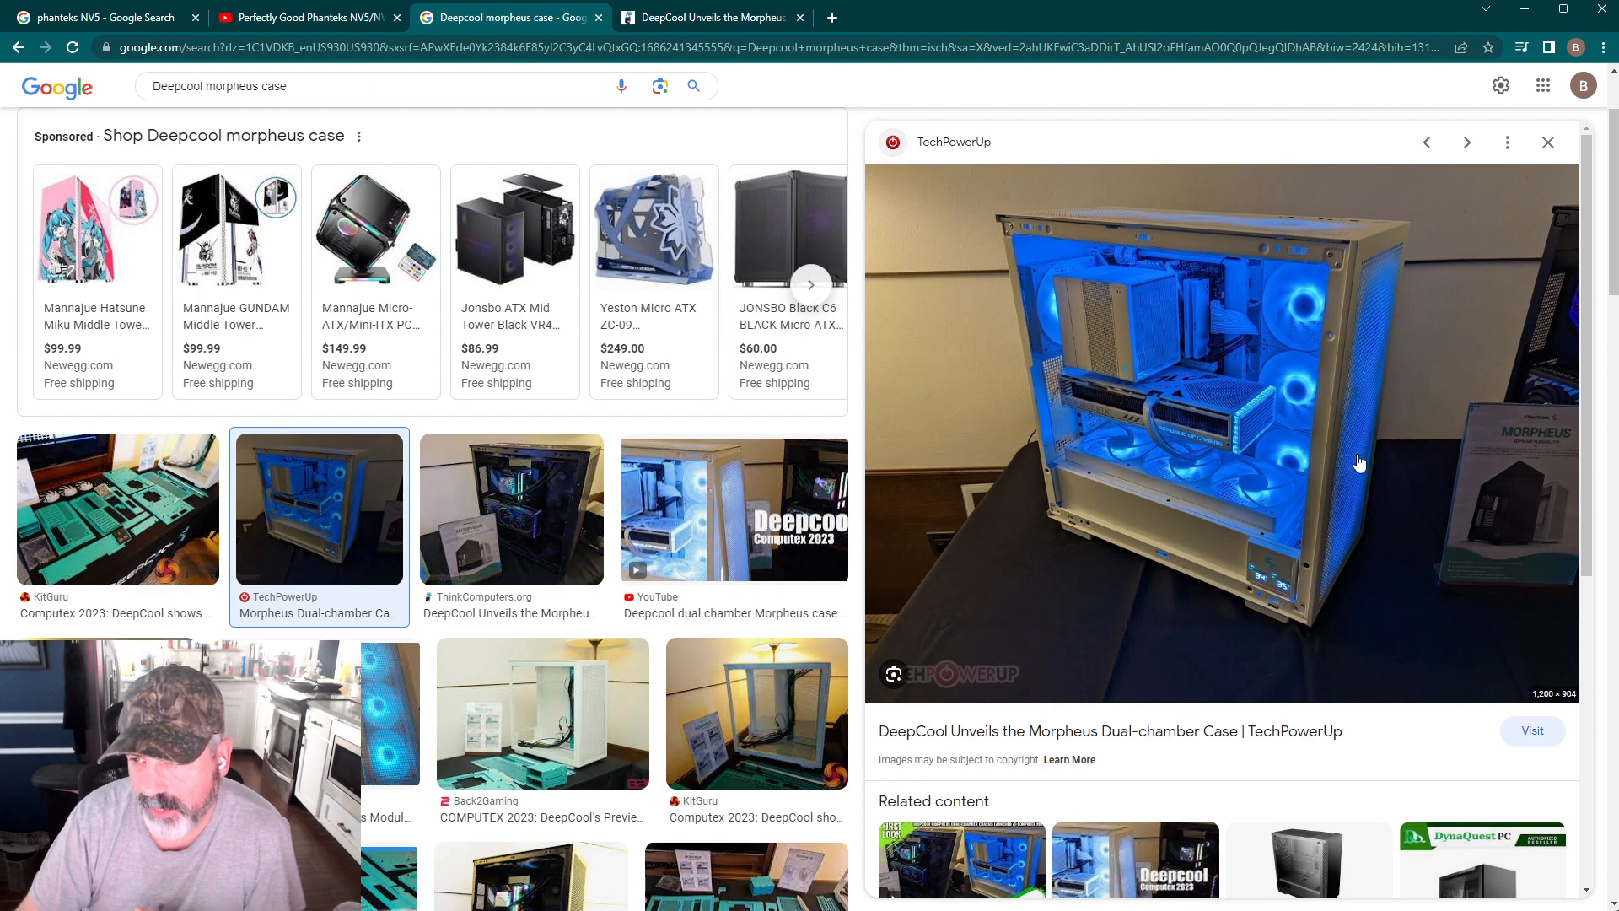
mouse_move(1224, 227)
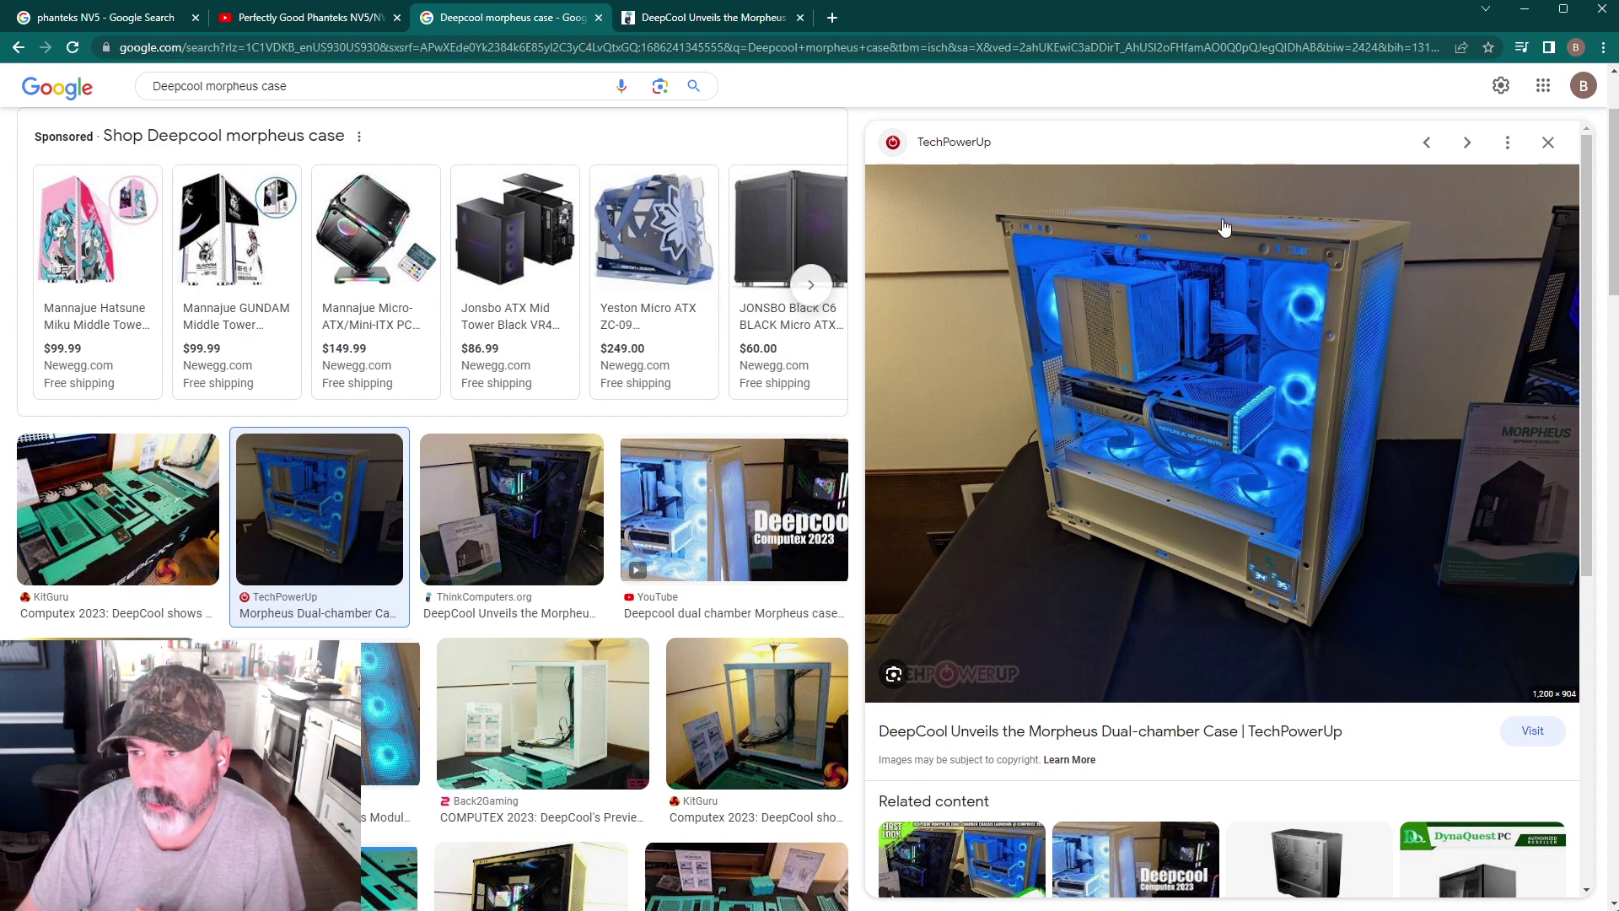
mouse_move(1256, 472)
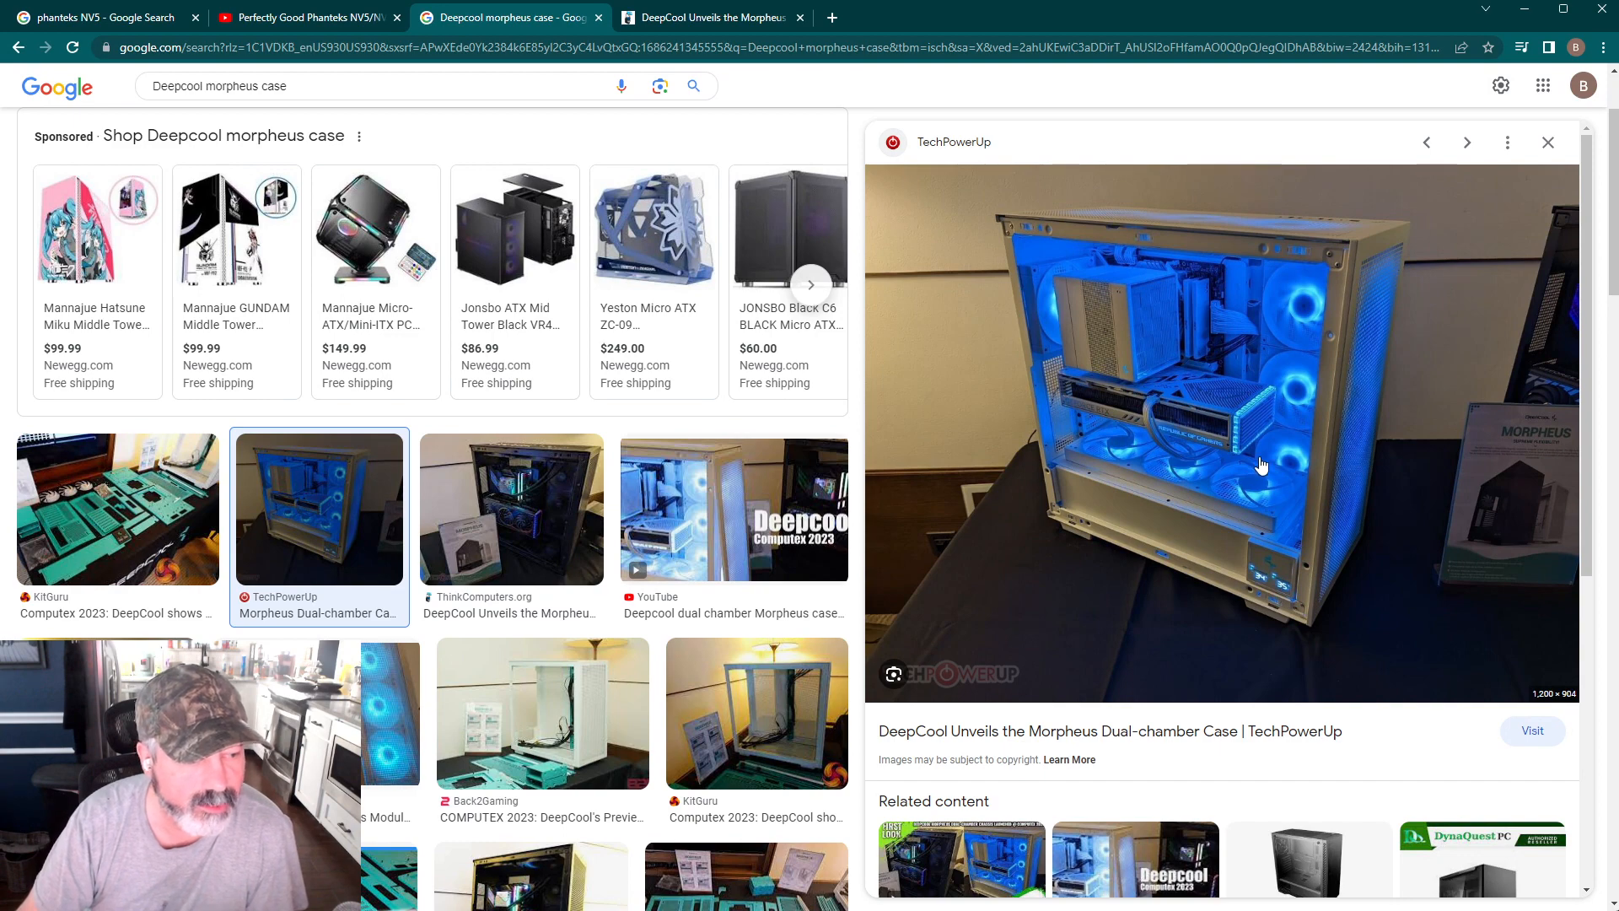
mouse_move(1135, 274)
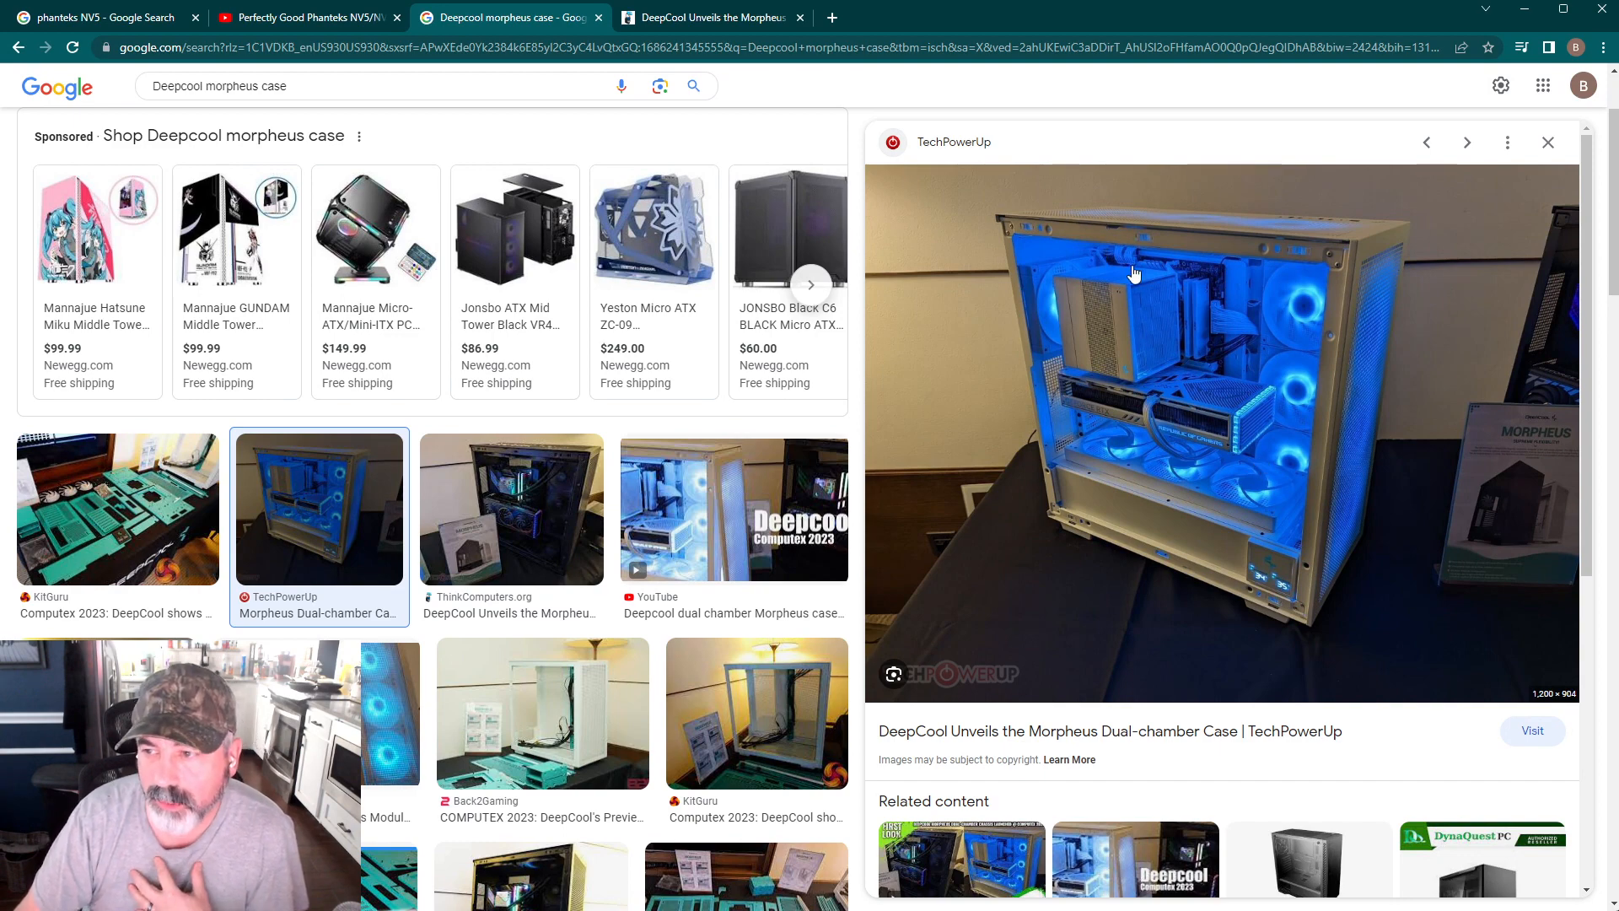
mouse_move(1336, 385)
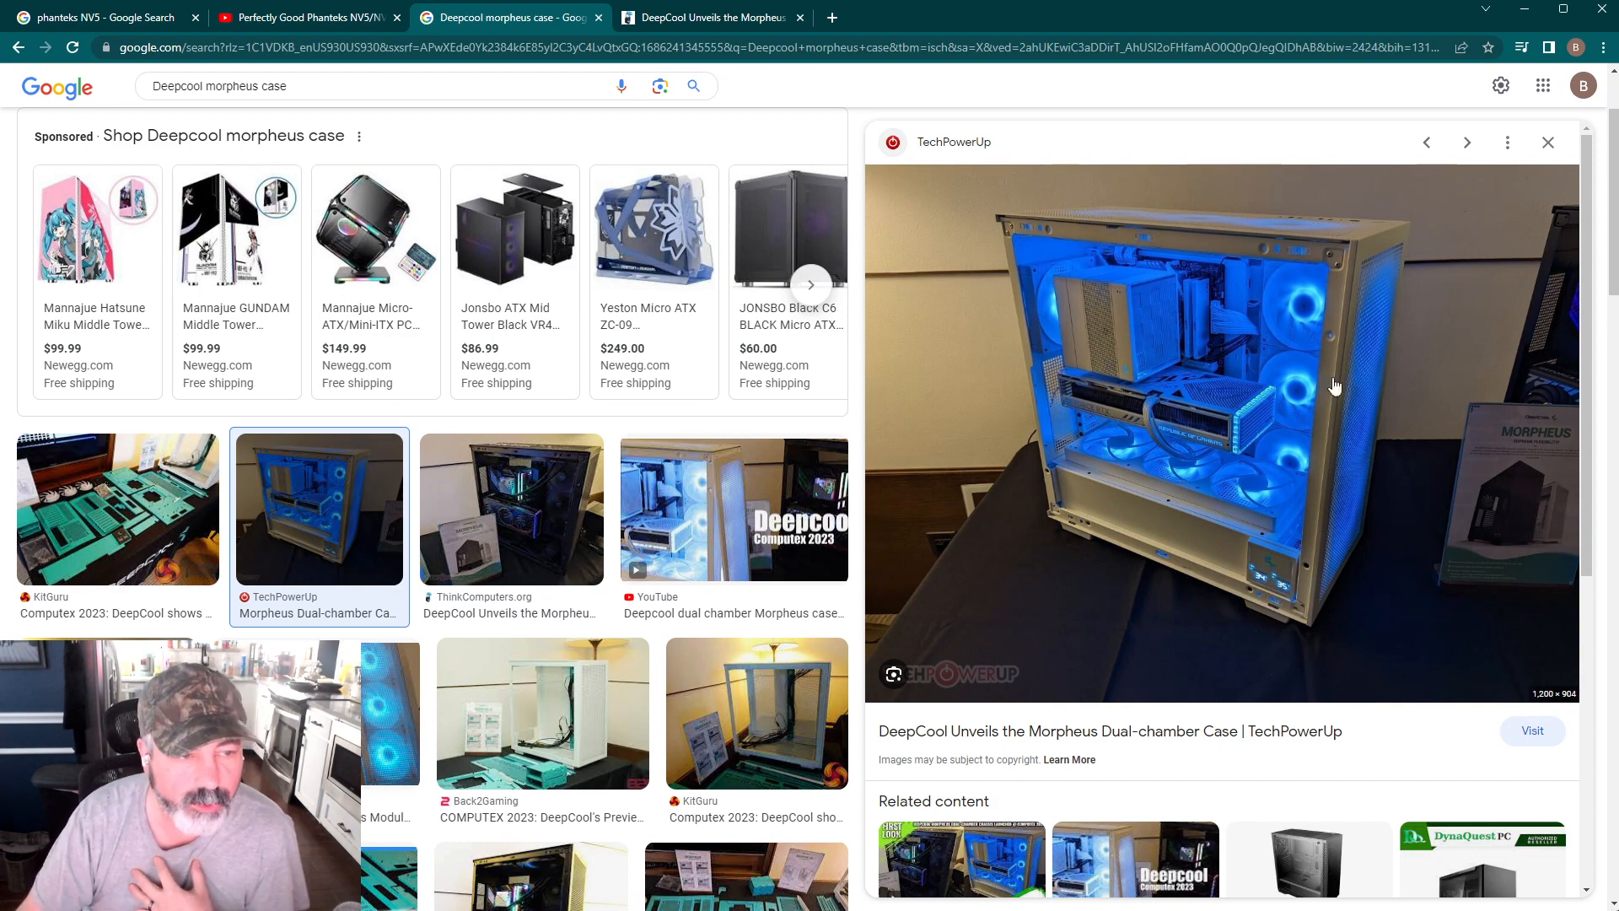
mouse_move(1342, 523)
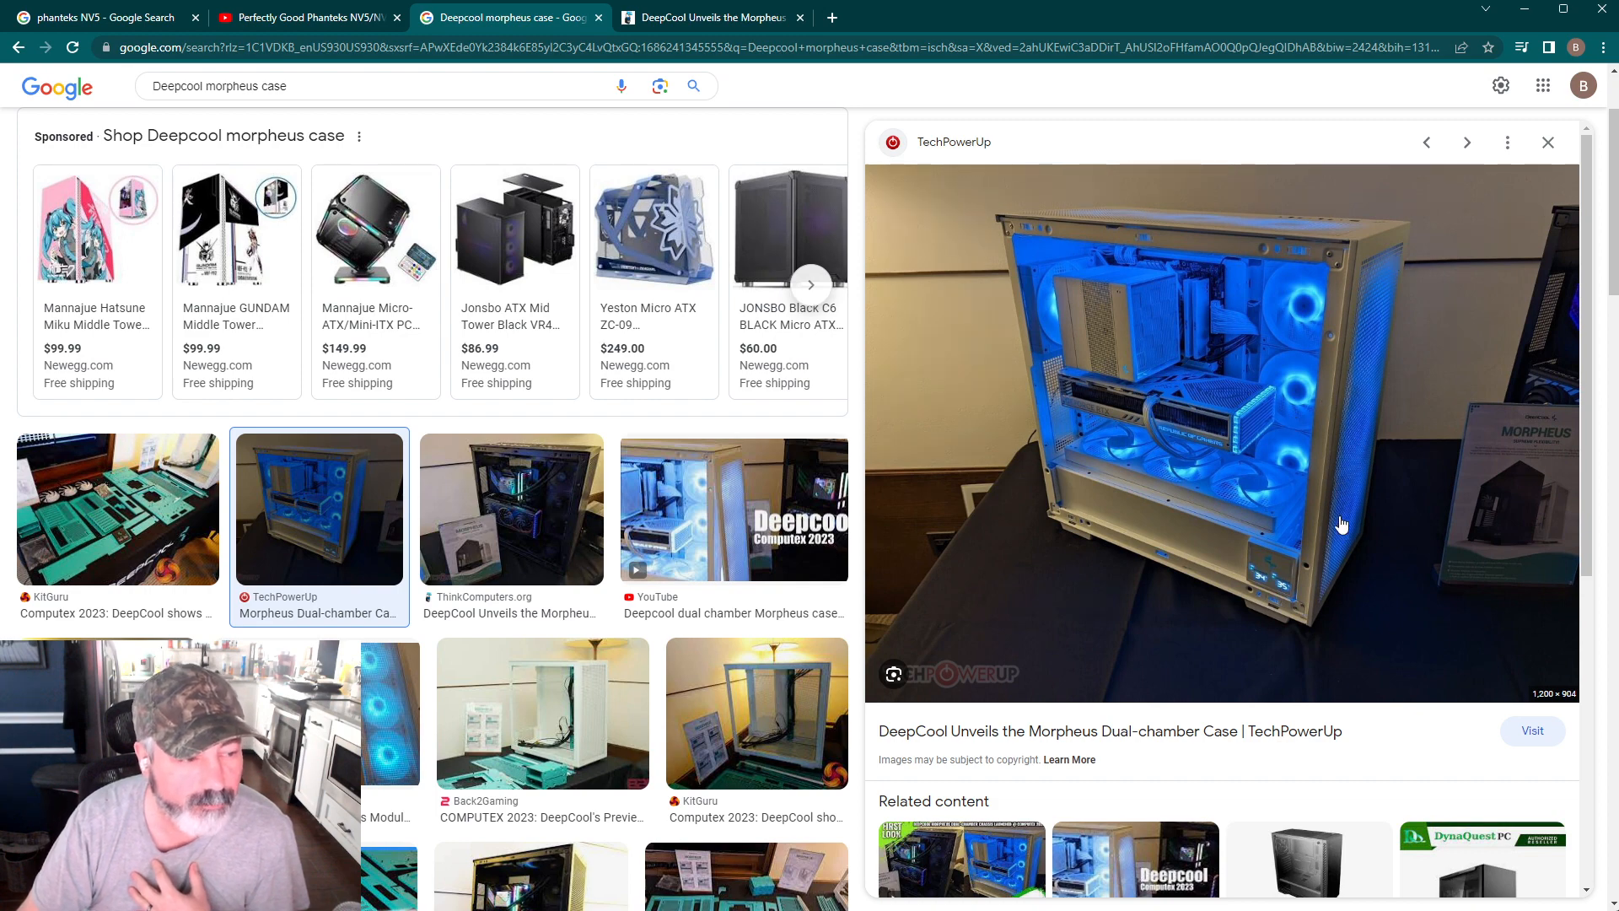
mouse_move(1243, 545)
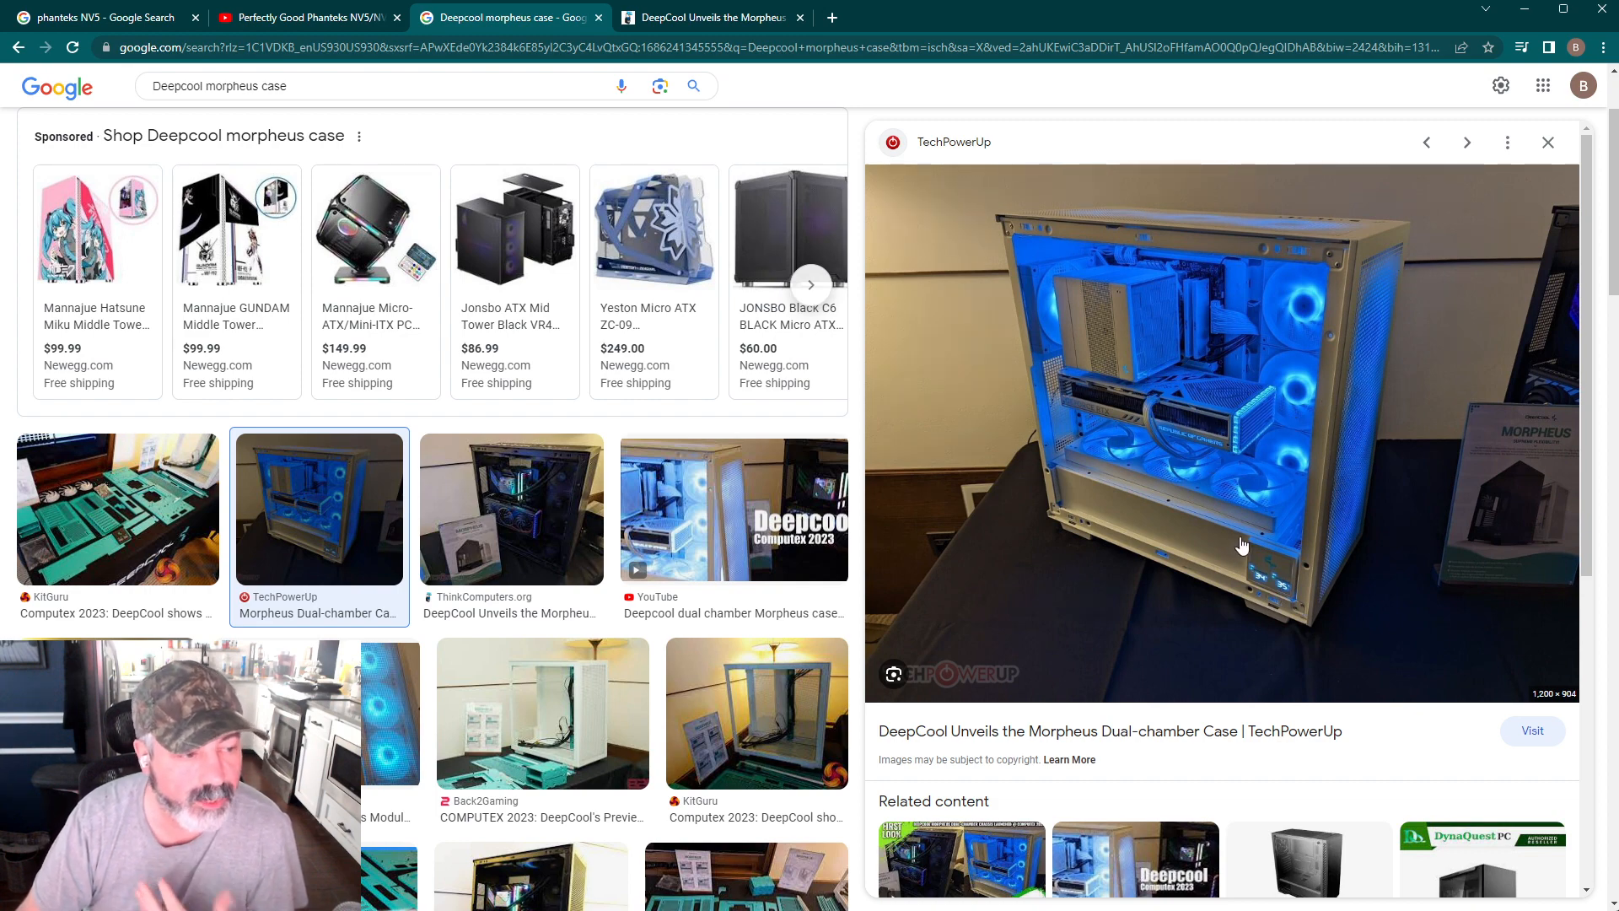
mouse_move(1269, 503)
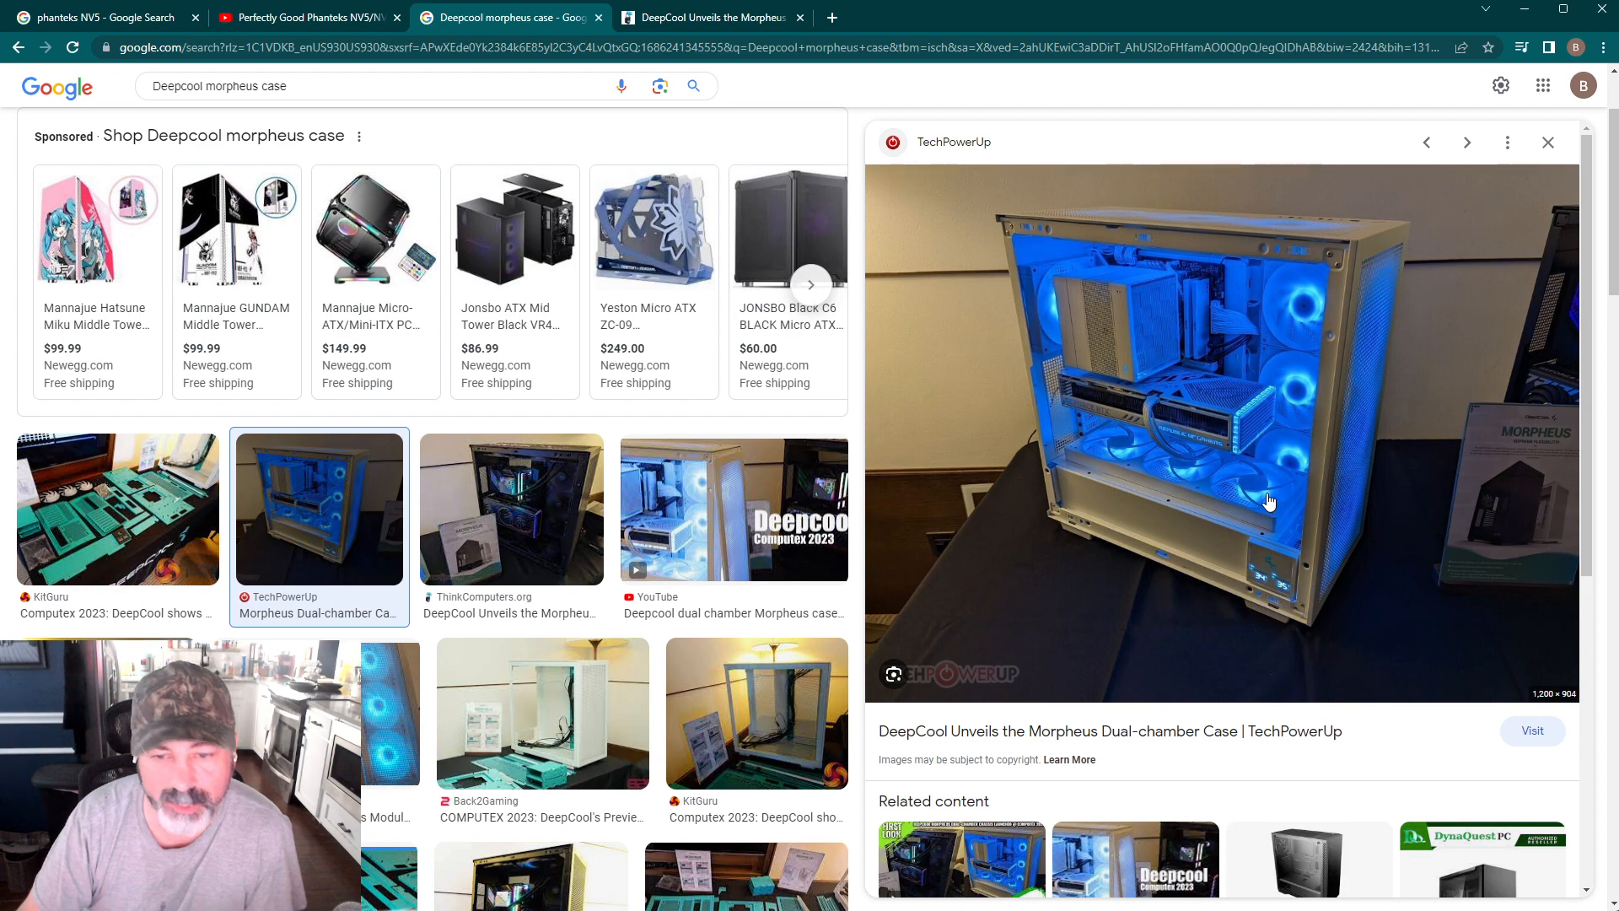
mouse_move(1246, 488)
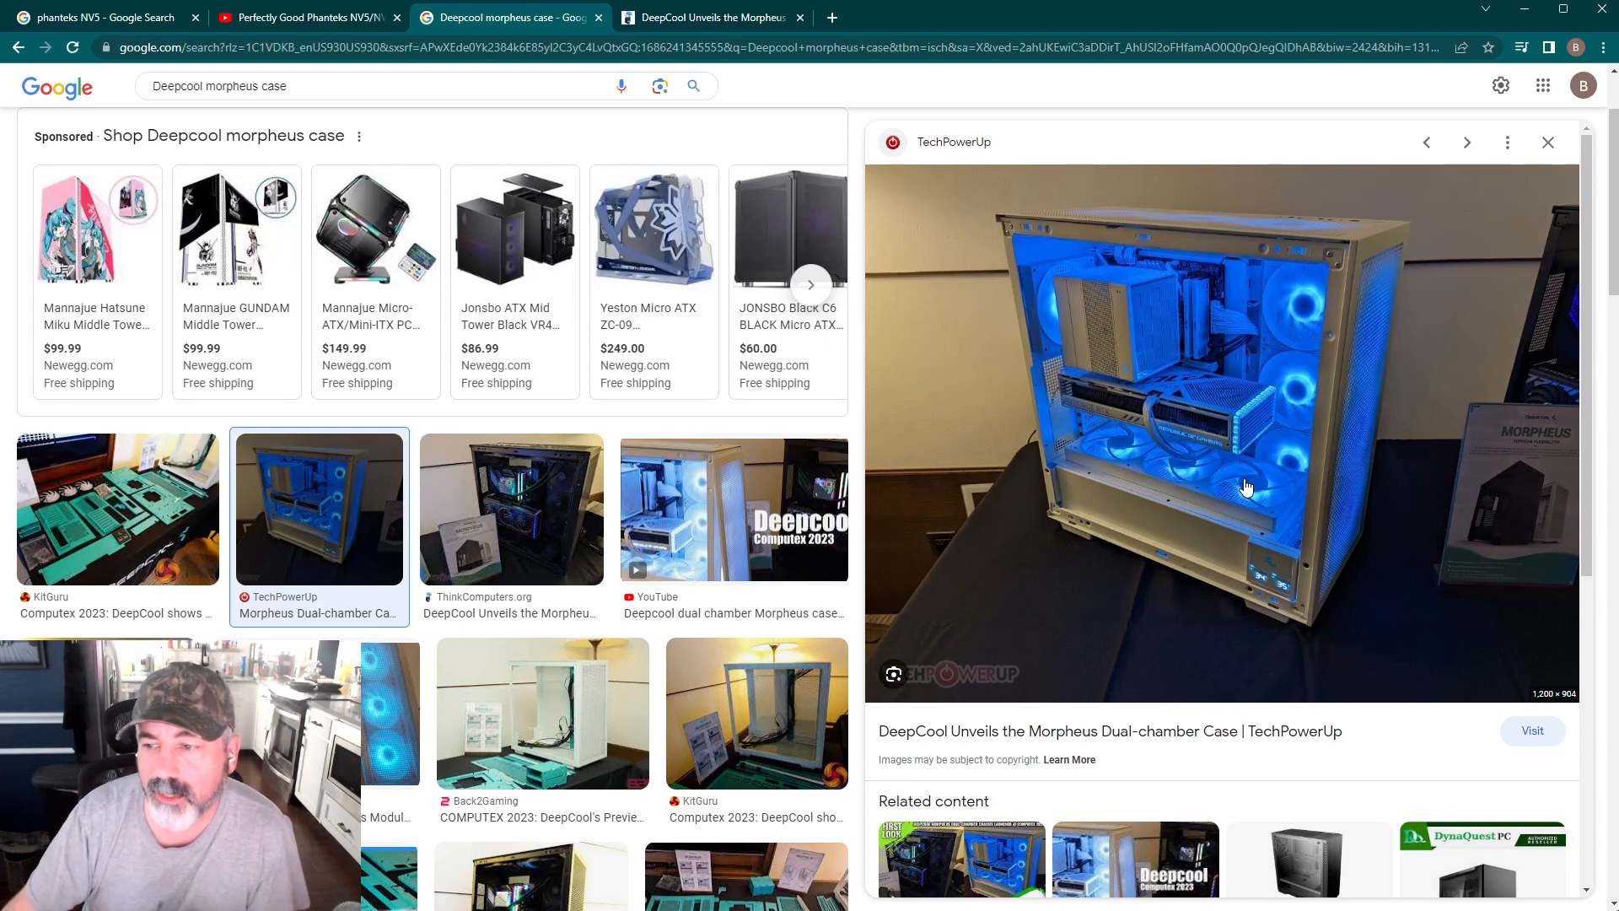
mouse_move(950, 312)
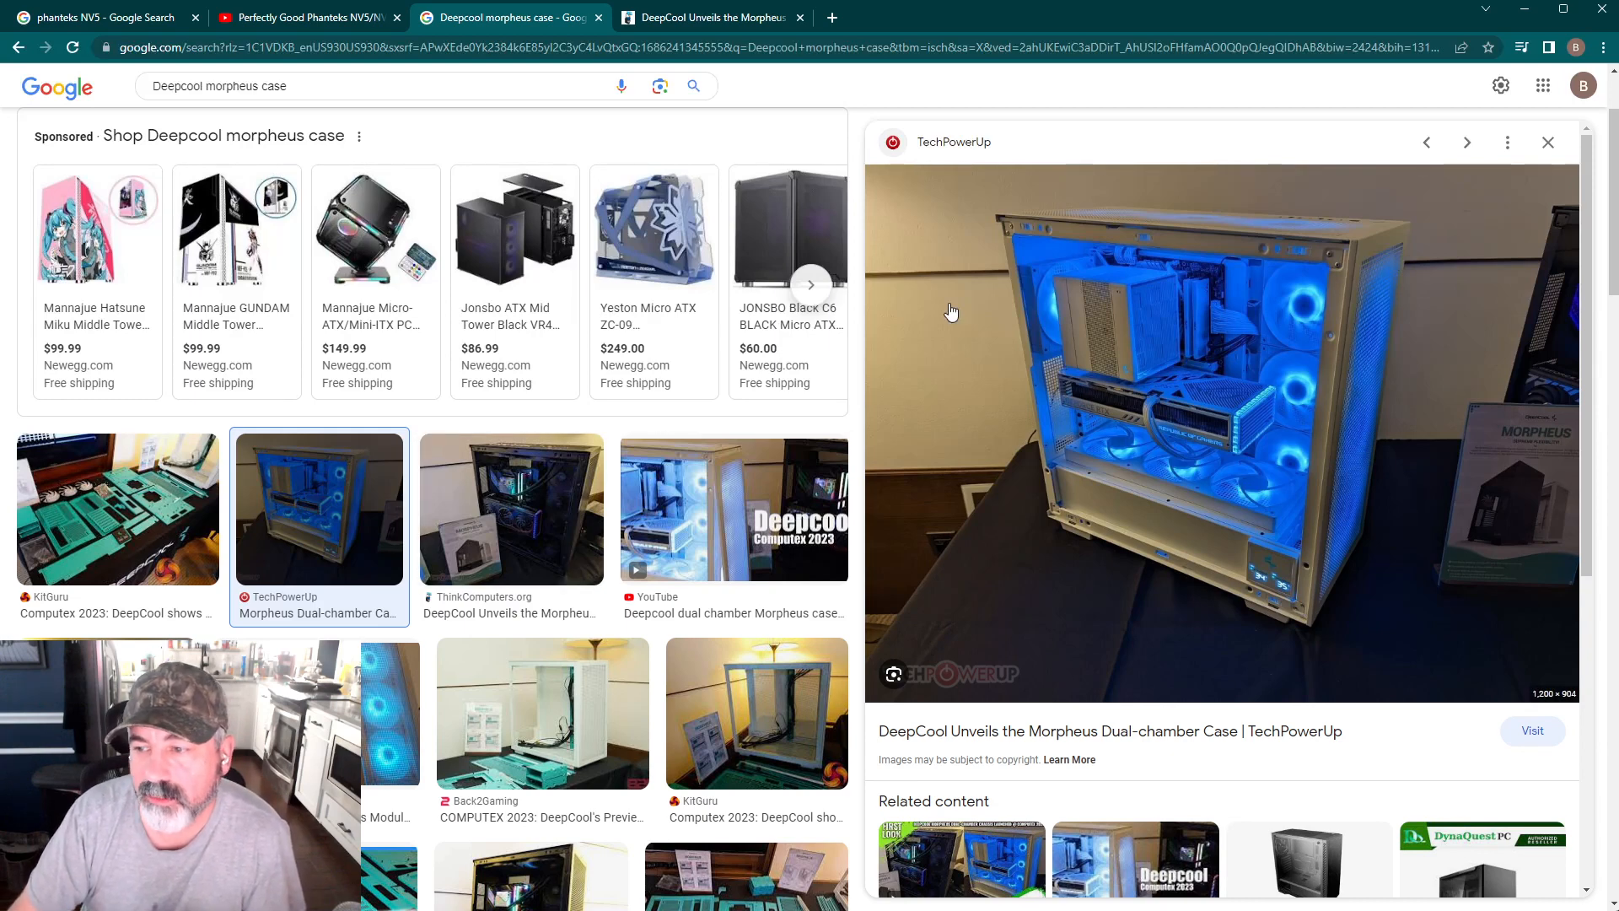
mouse_move(1048, 351)
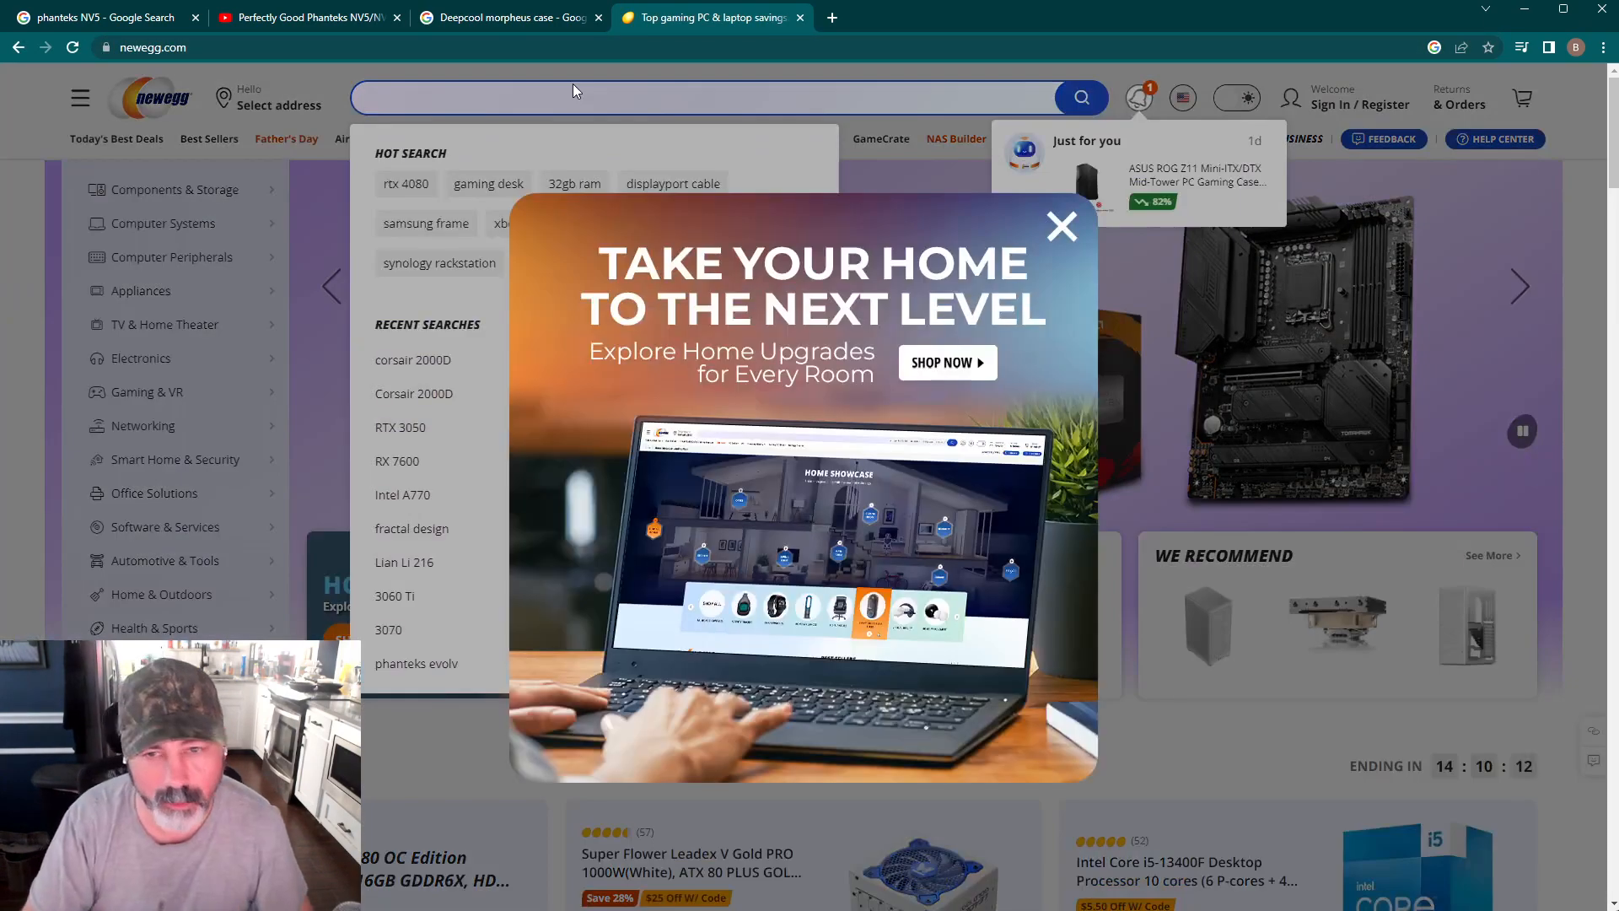
Search Newegg for 'AP181', dismissing the promo popup, to reach the SilverStone AP181 fan.
text(AP)
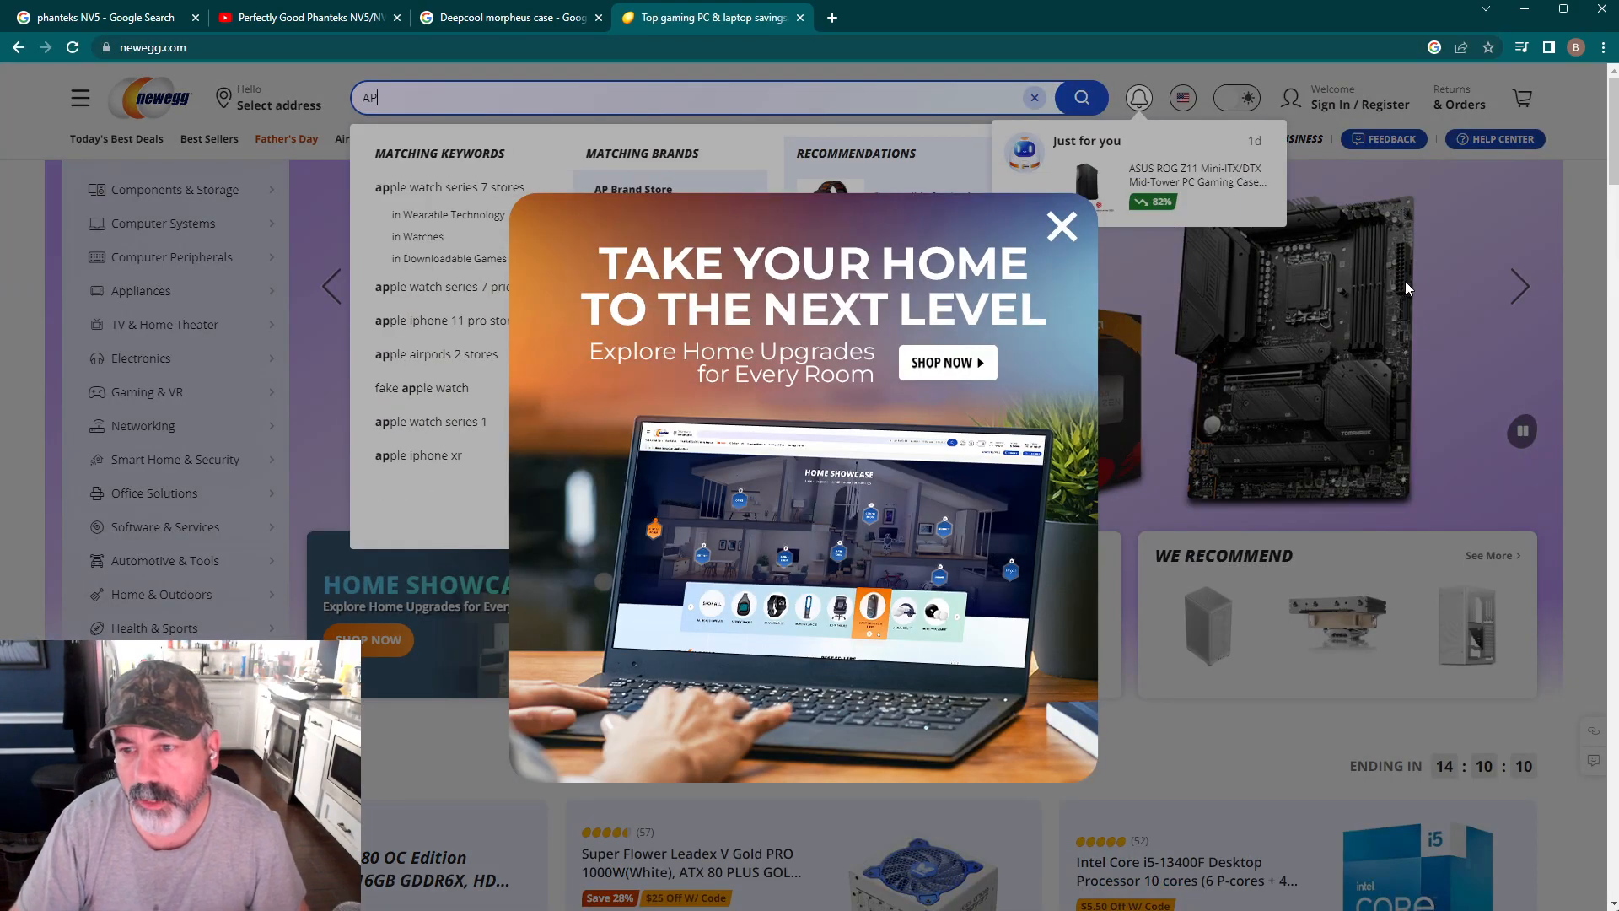
click(1061, 226)
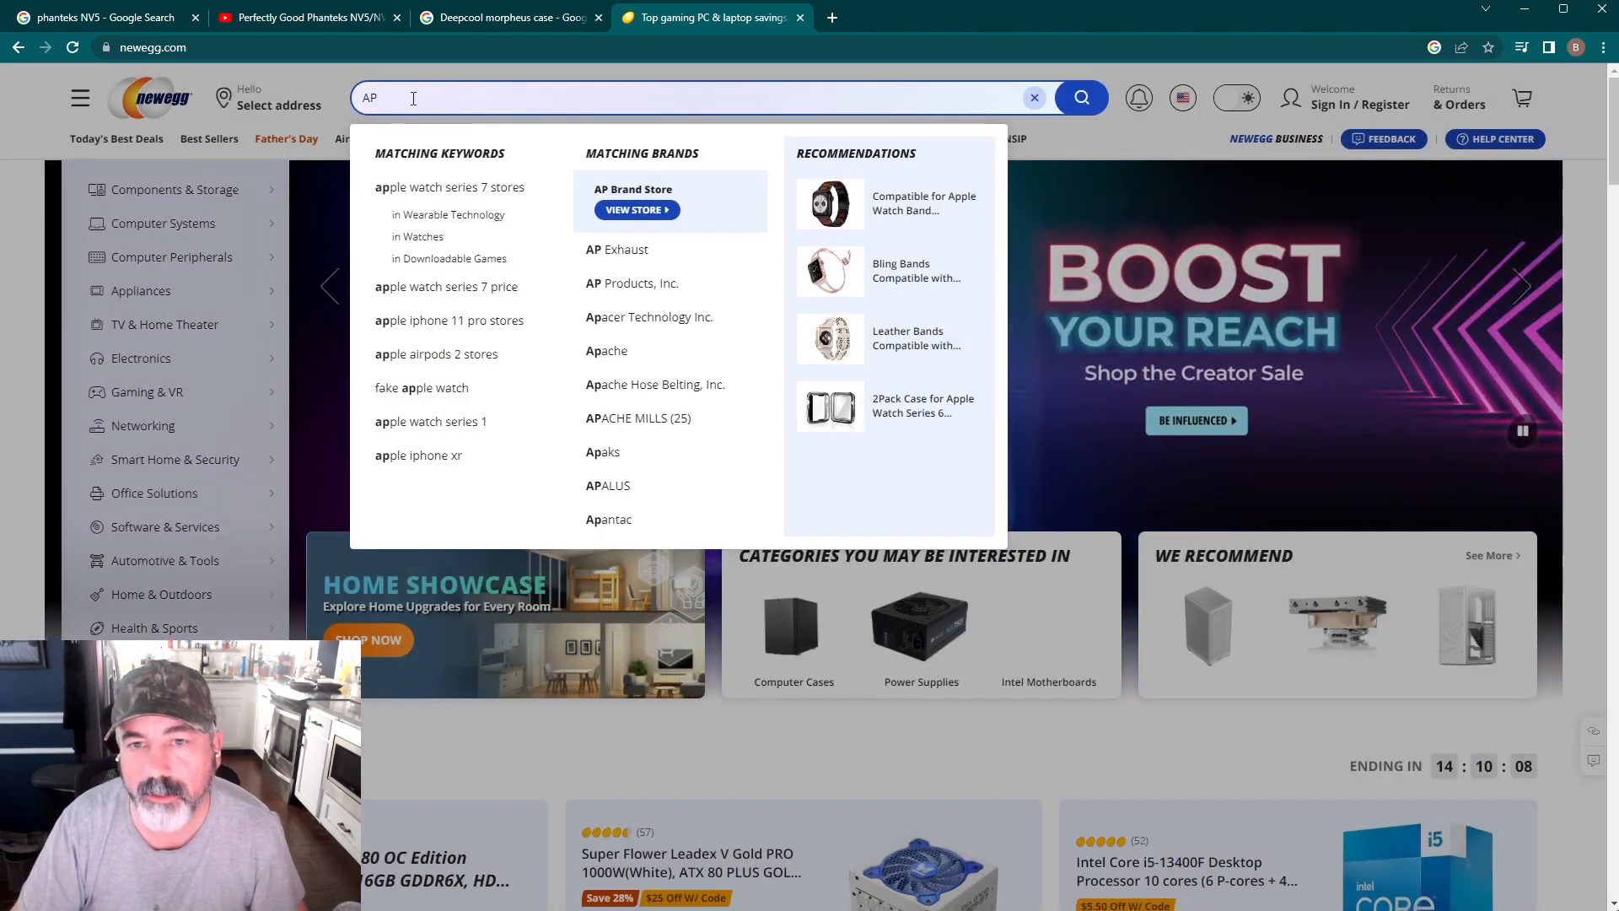
text(181)
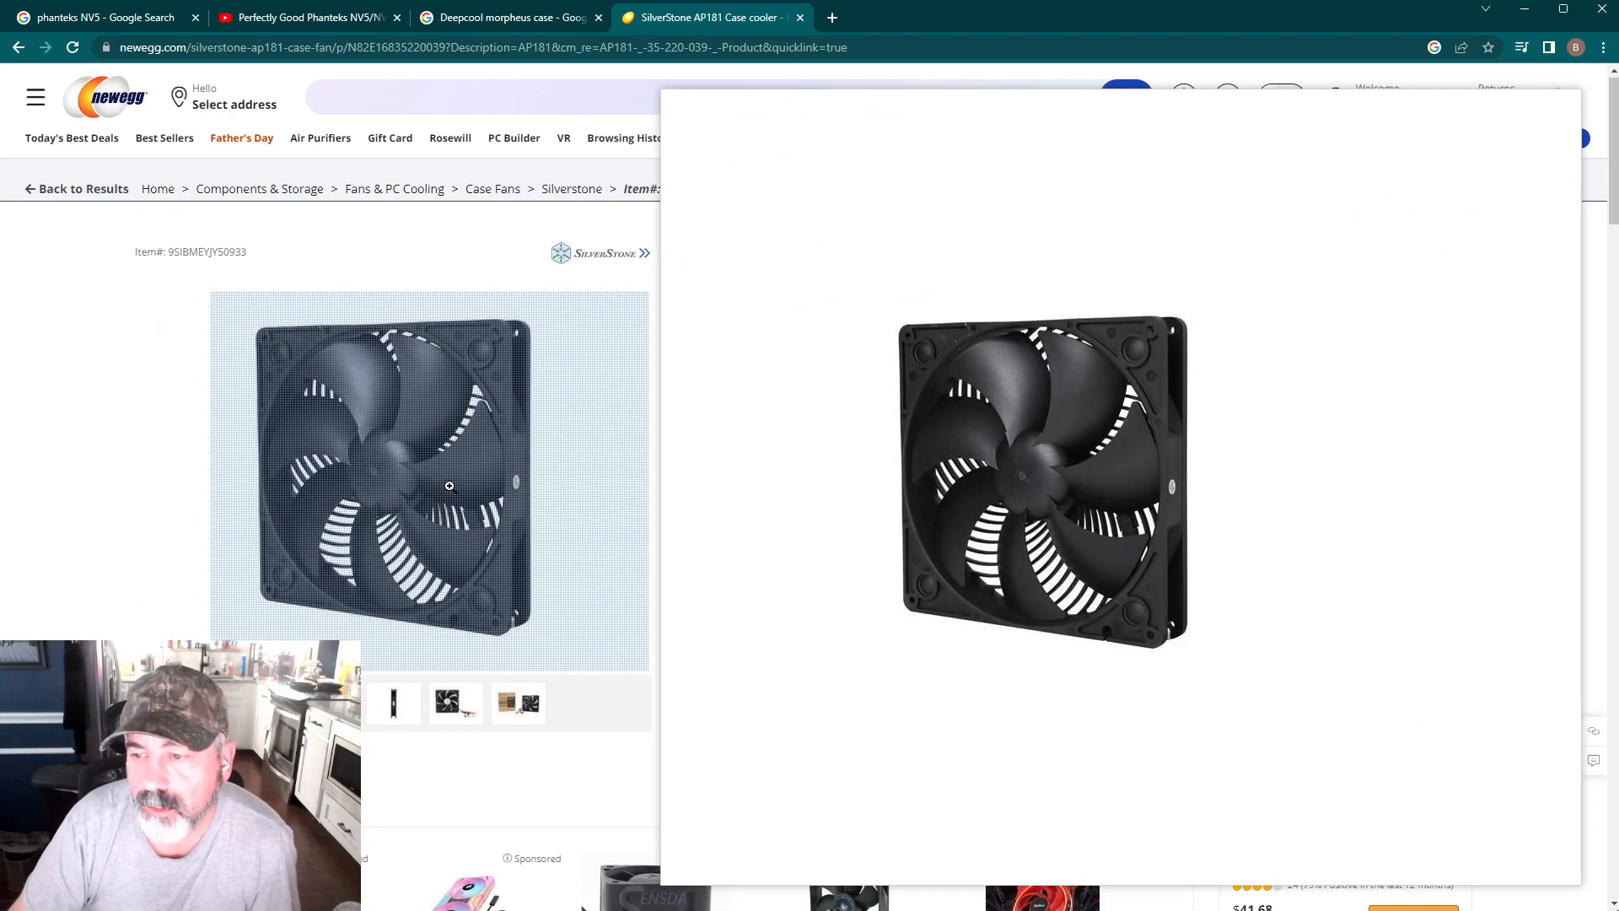
Browse the AP181 product photos — side profile, cables, front, enlarged angled view — ending on the cables shot.
click(393, 703)
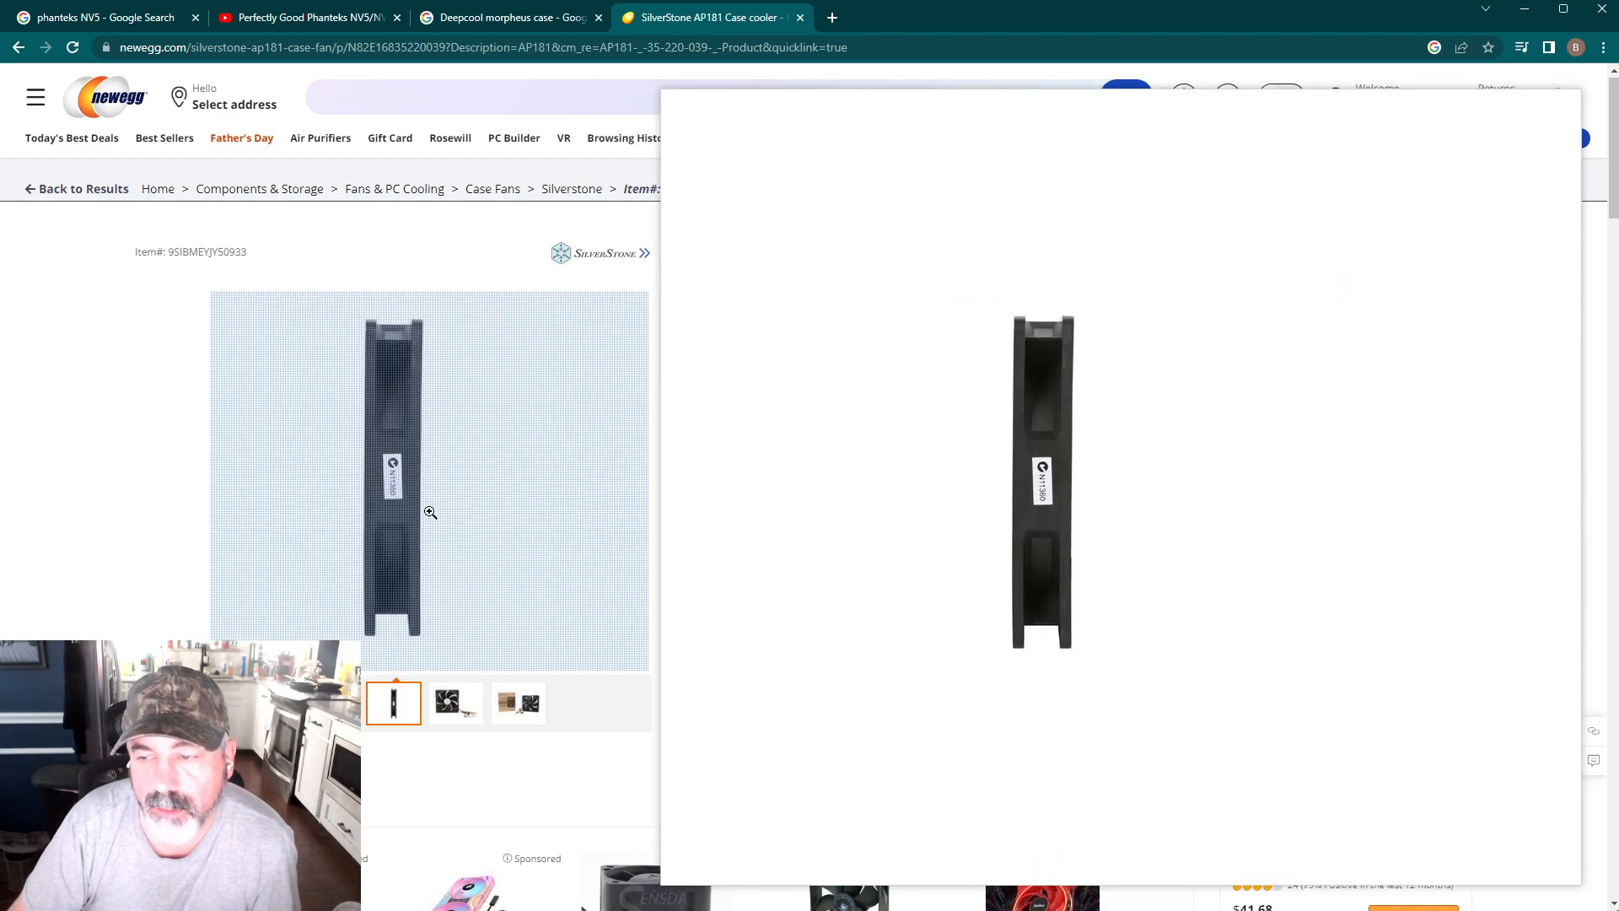
click(455, 704)
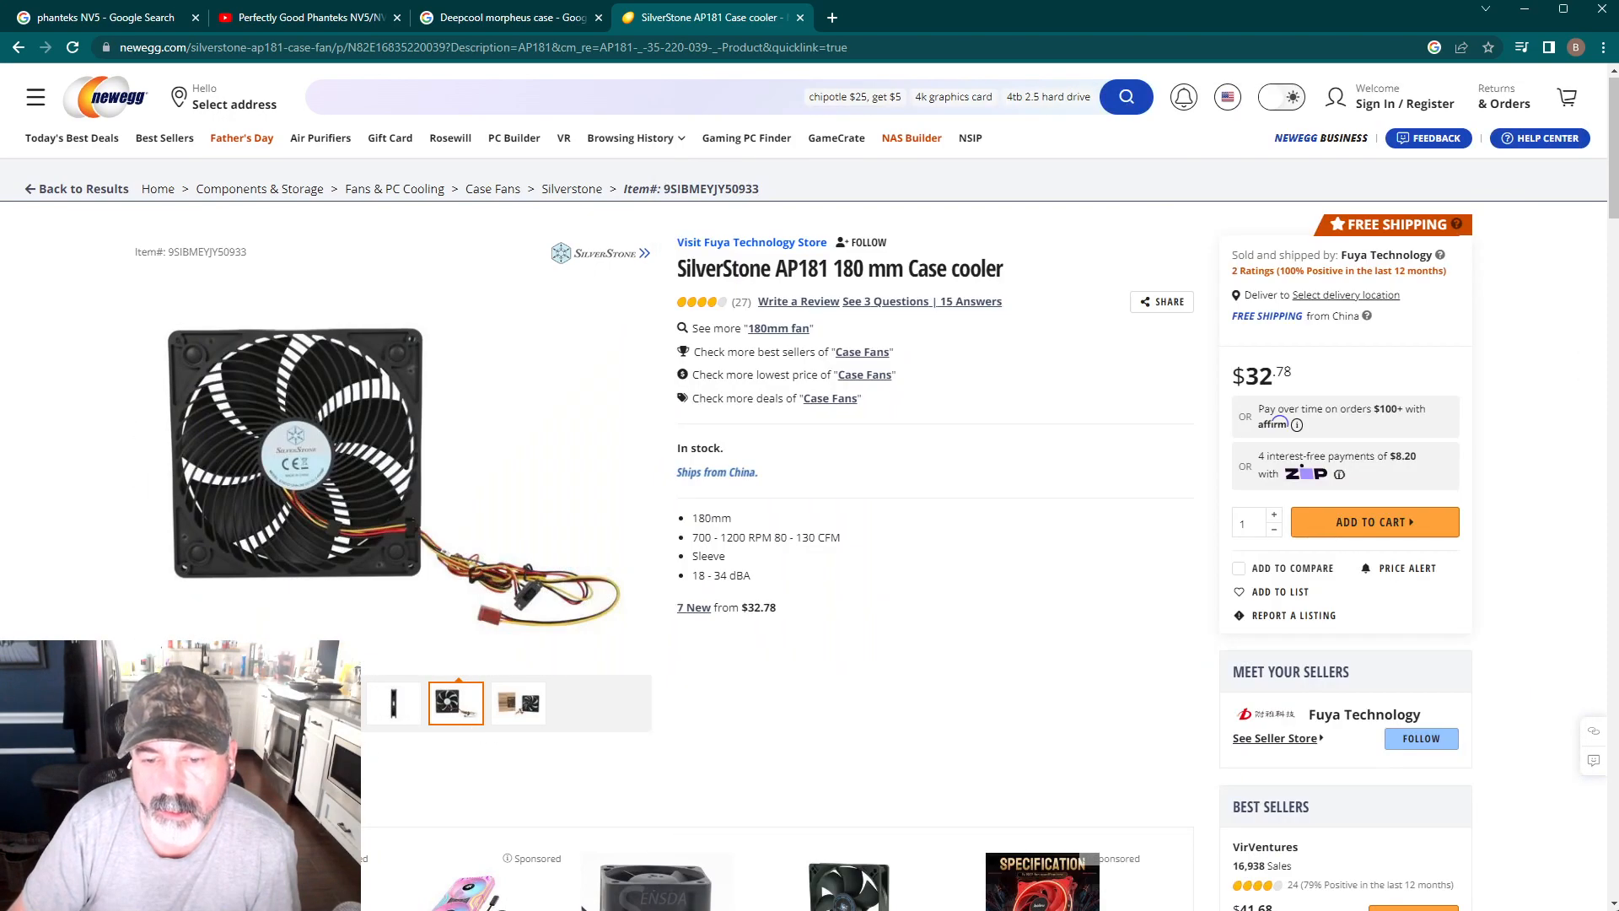
click(517, 703)
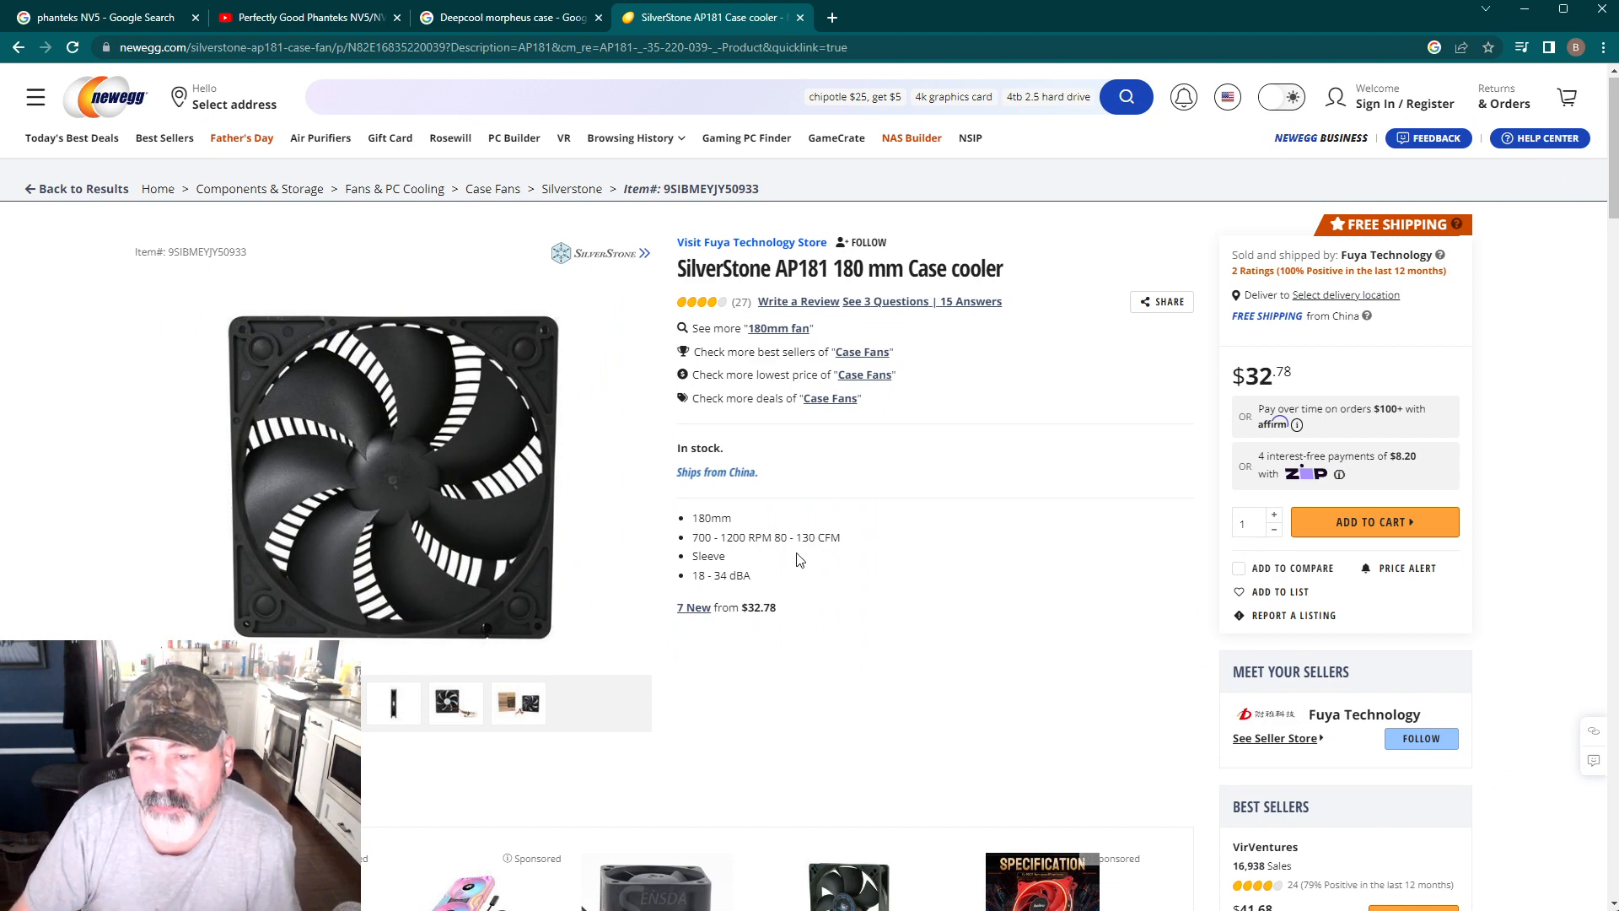
mouse_move(836, 526)
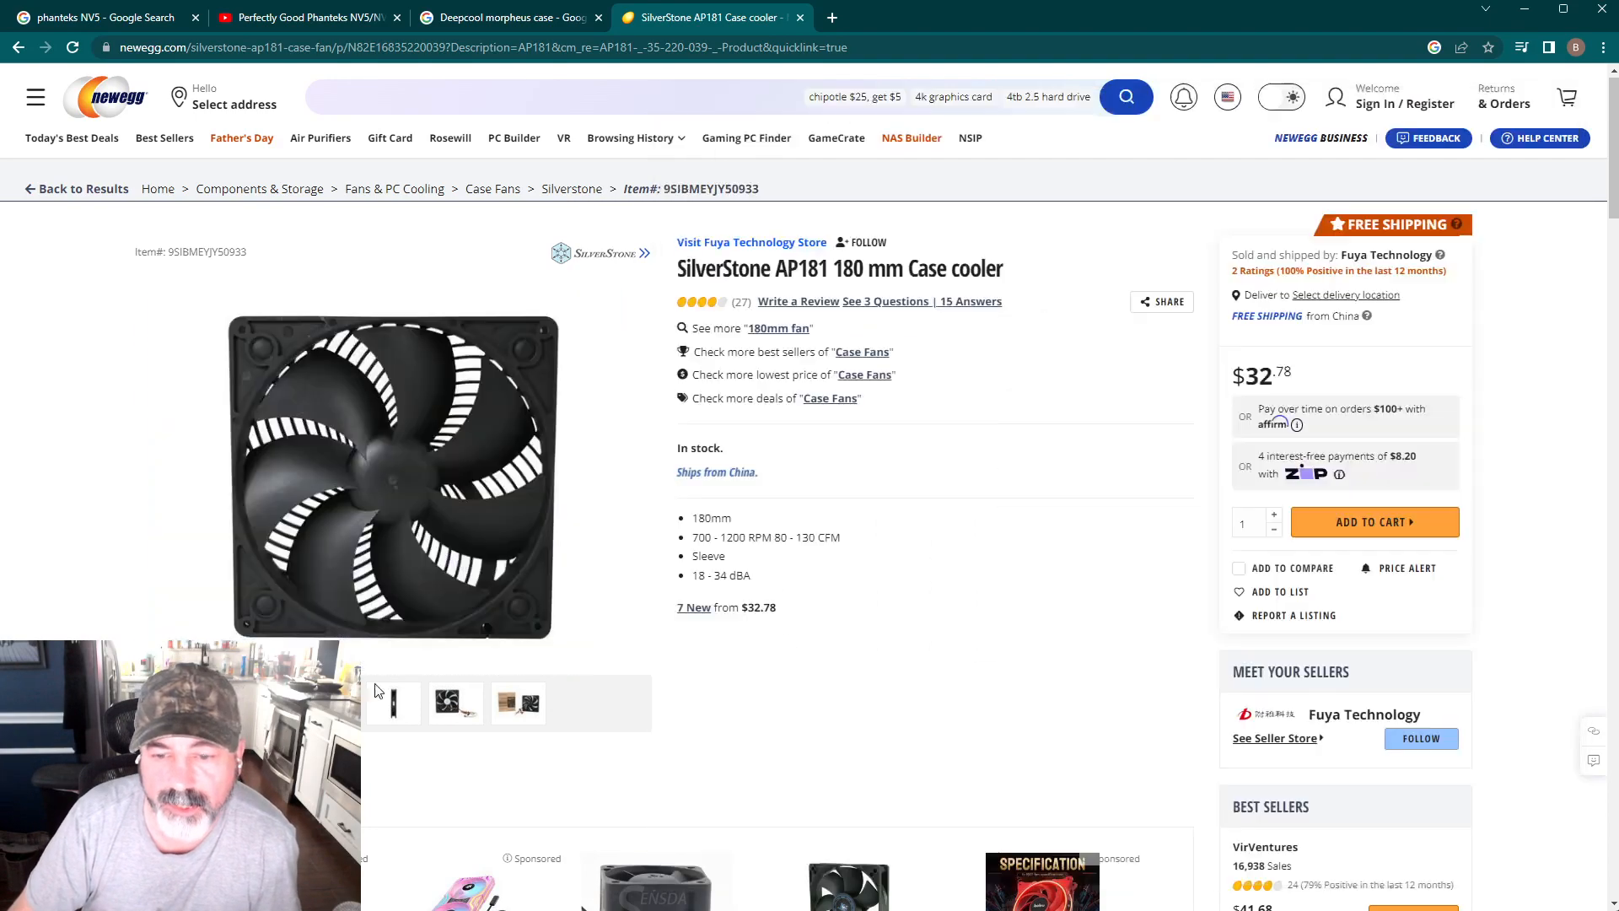
click(393, 475)
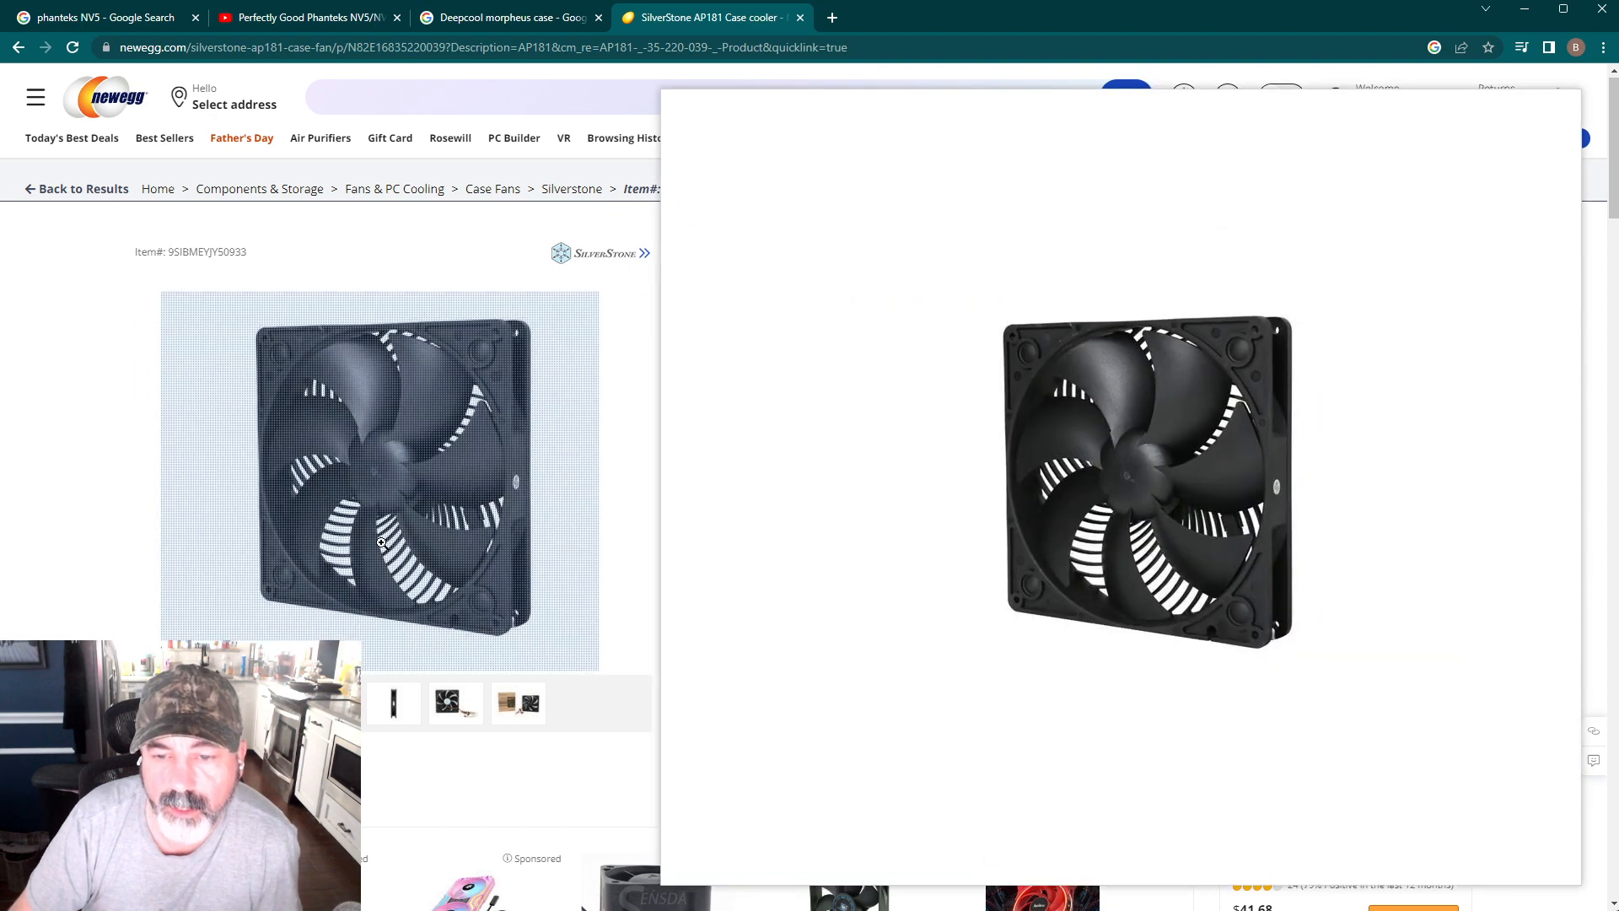
click(454, 703)
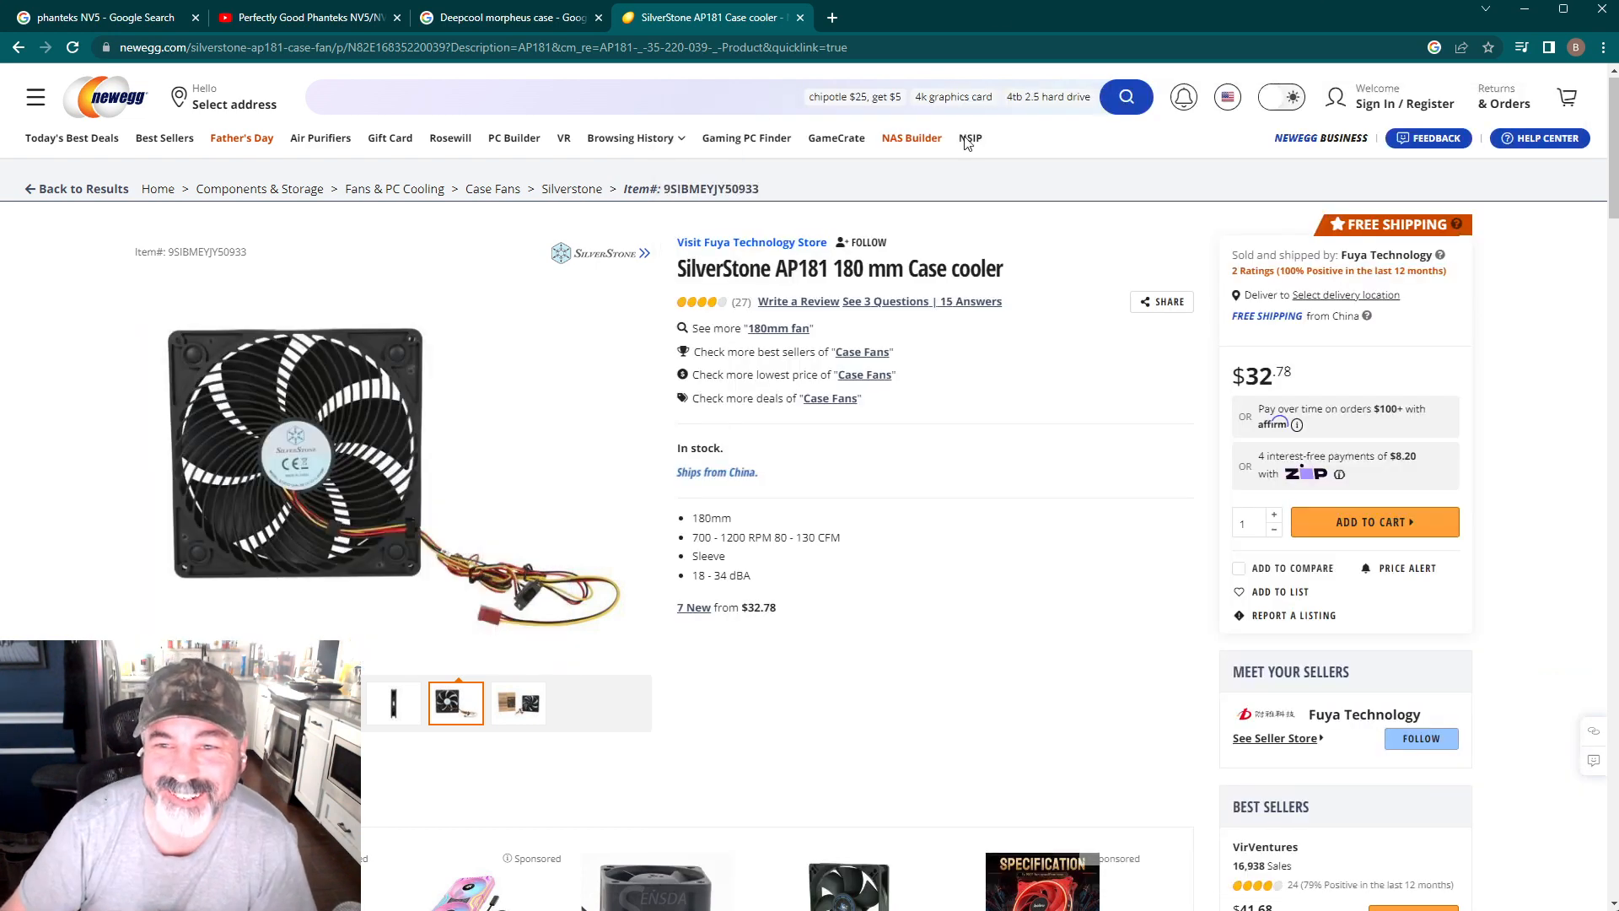
Return to the DeepCool Morpheus Google Images results with the TechPowerUp photo previewed.
click(506, 17)
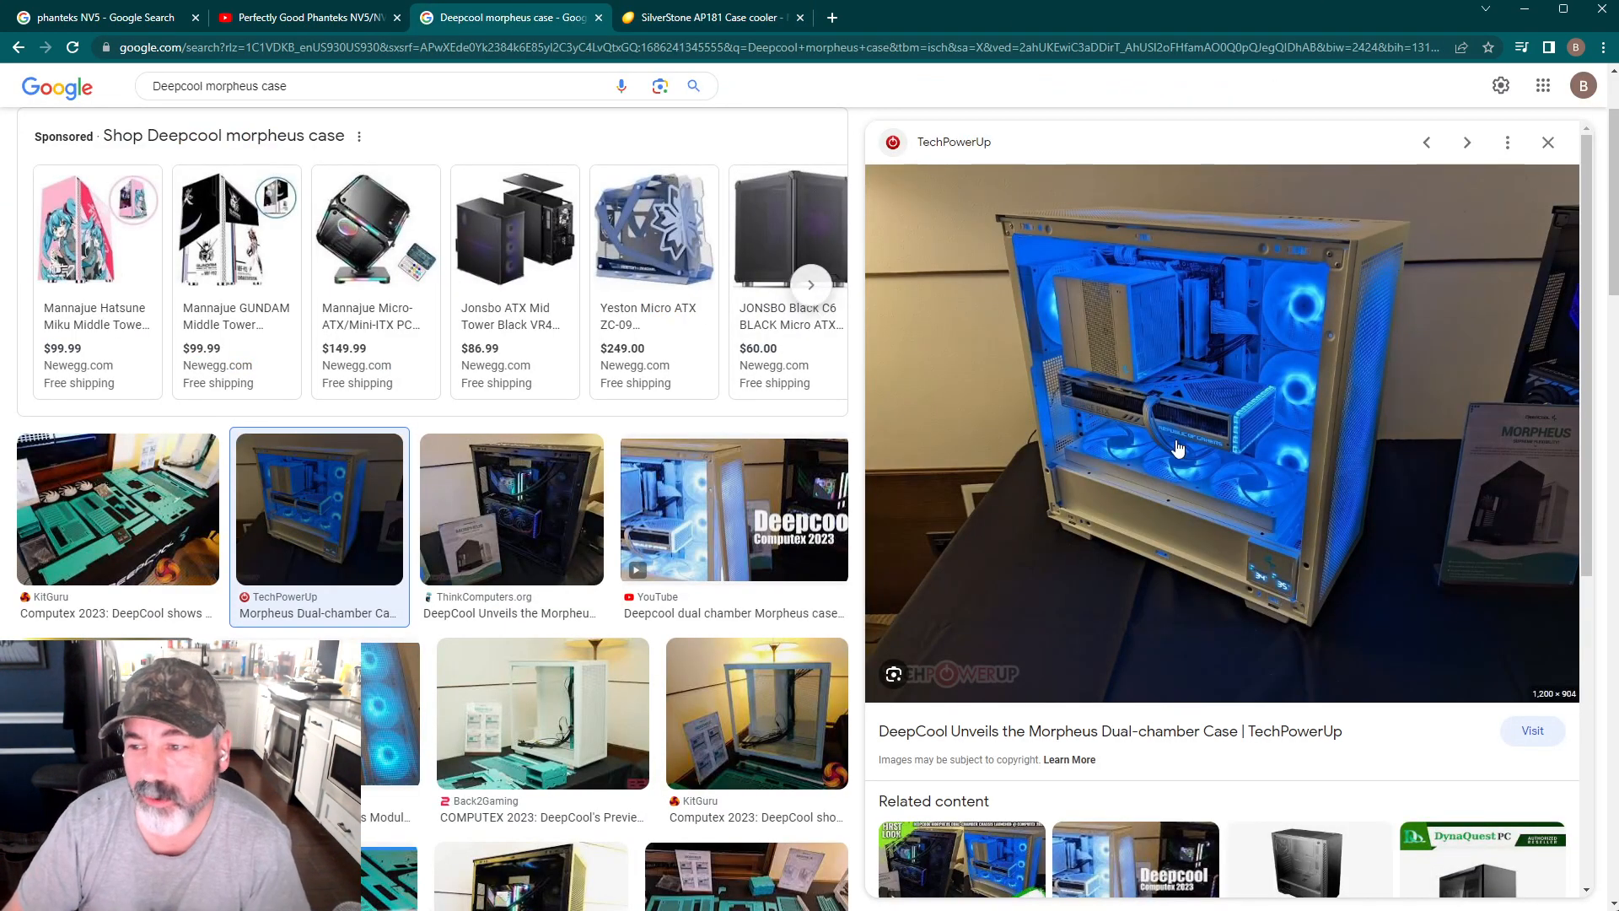
mouse_move(1178, 441)
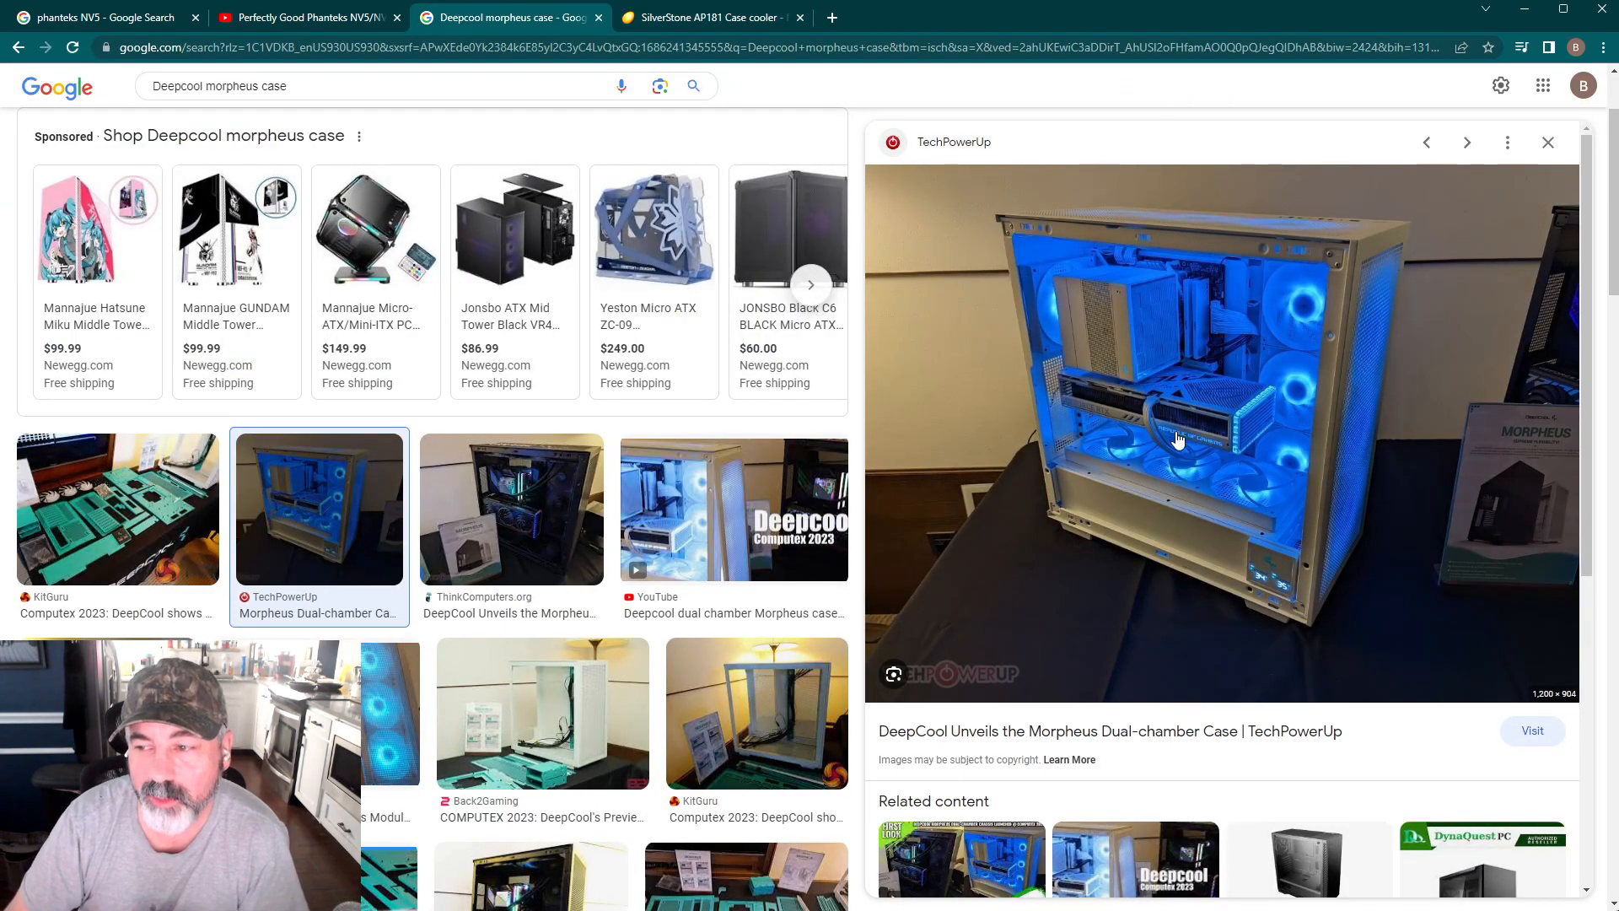
mouse_move(1165, 415)
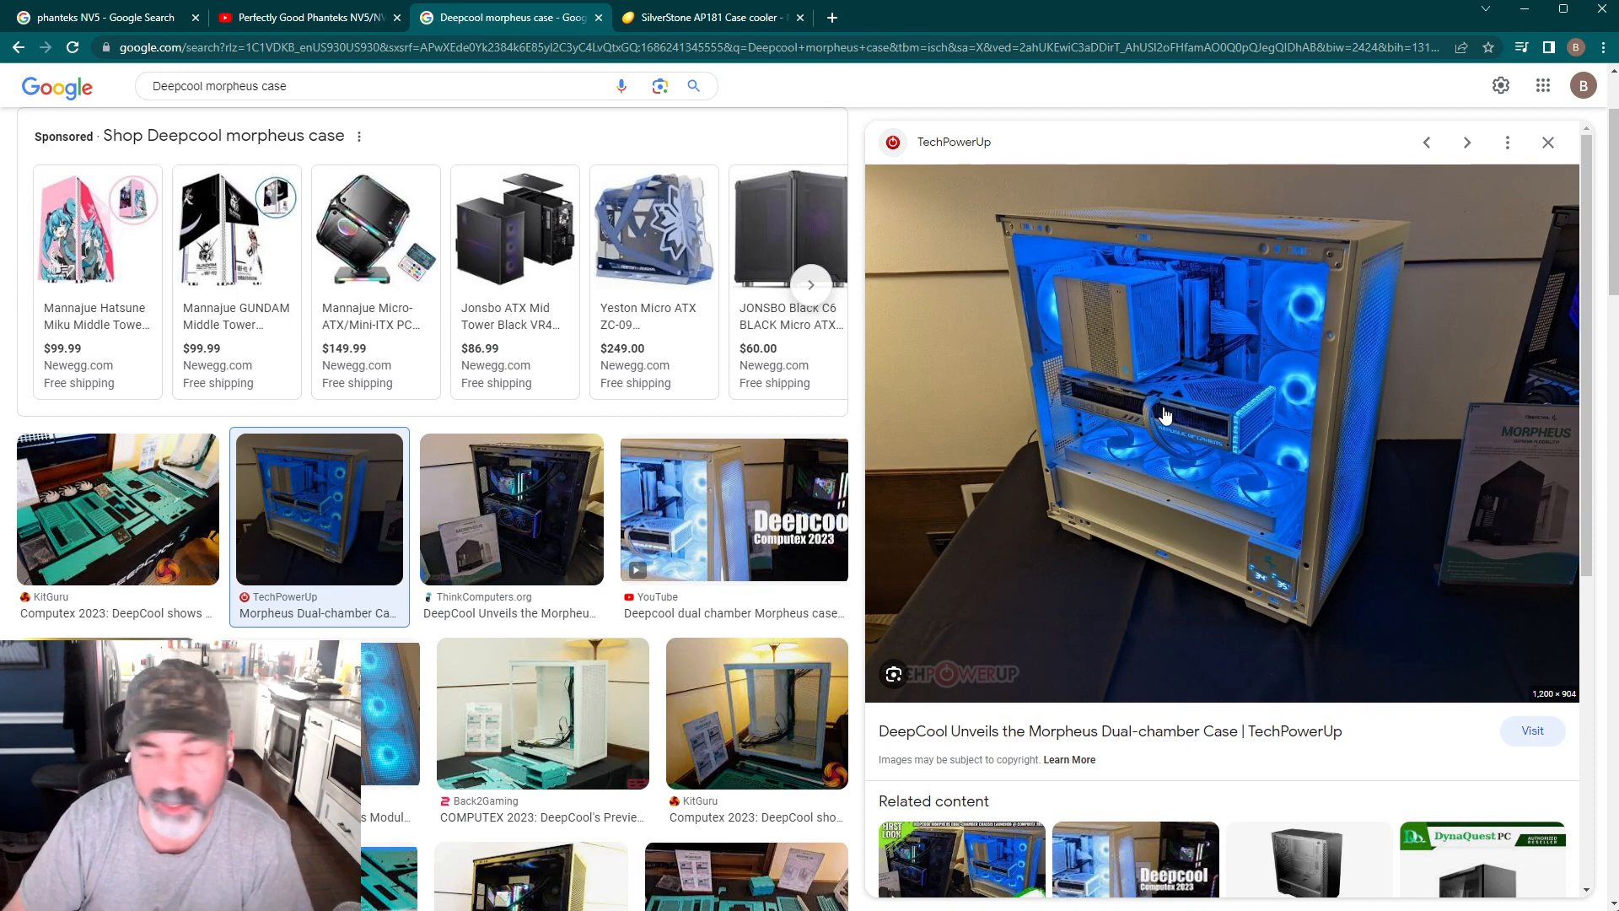
mouse_move(1230, 412)
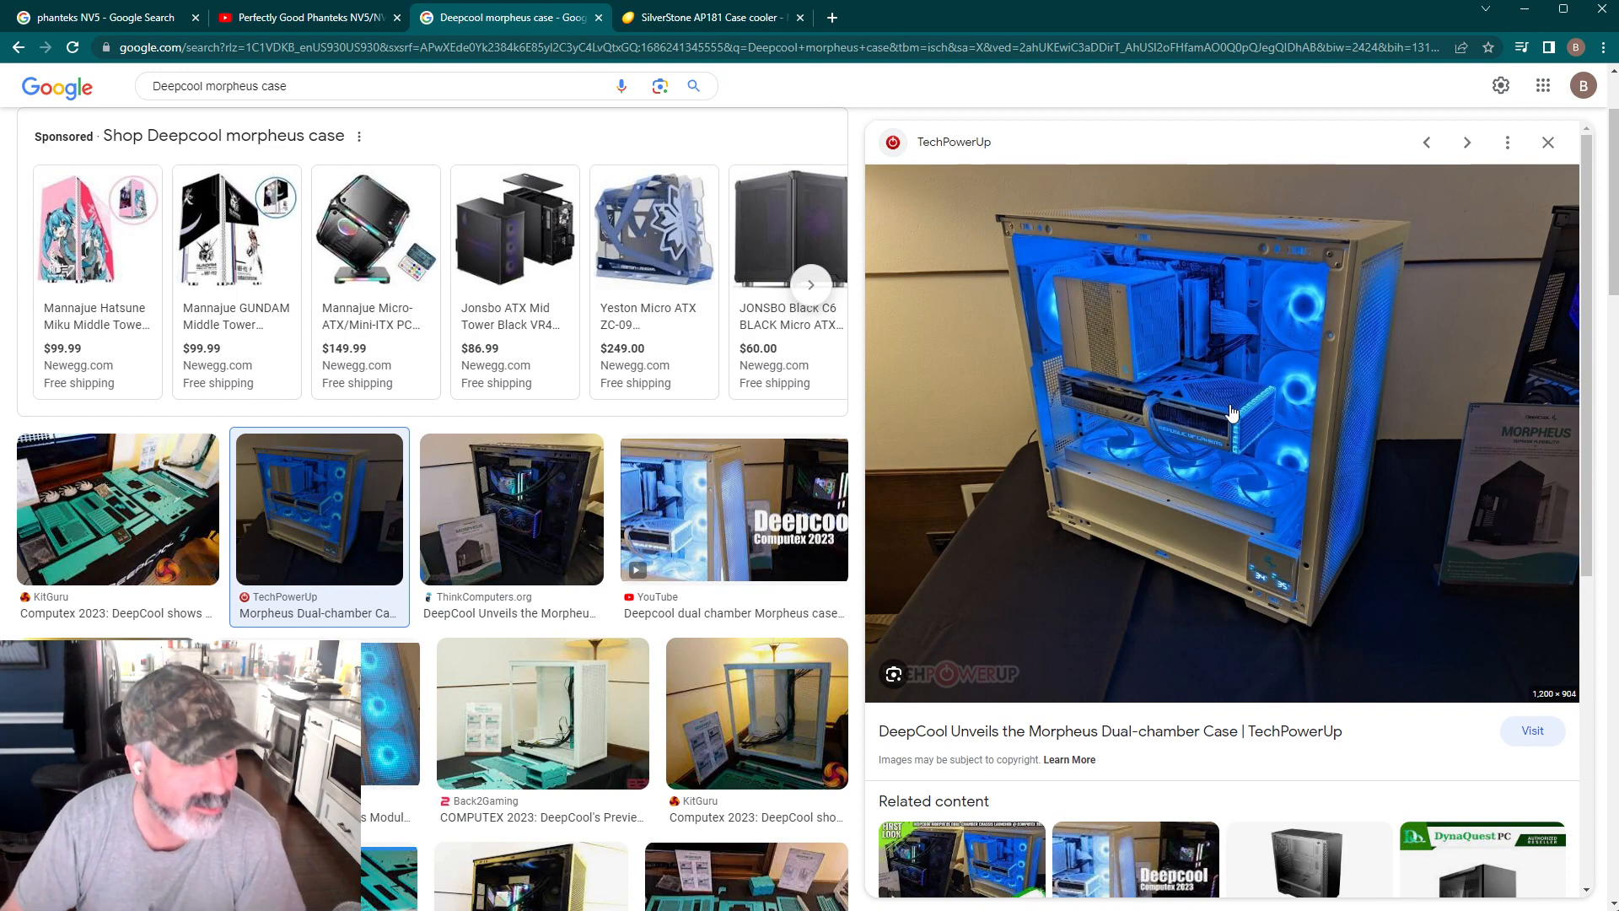
mouse_move(1208, 431)
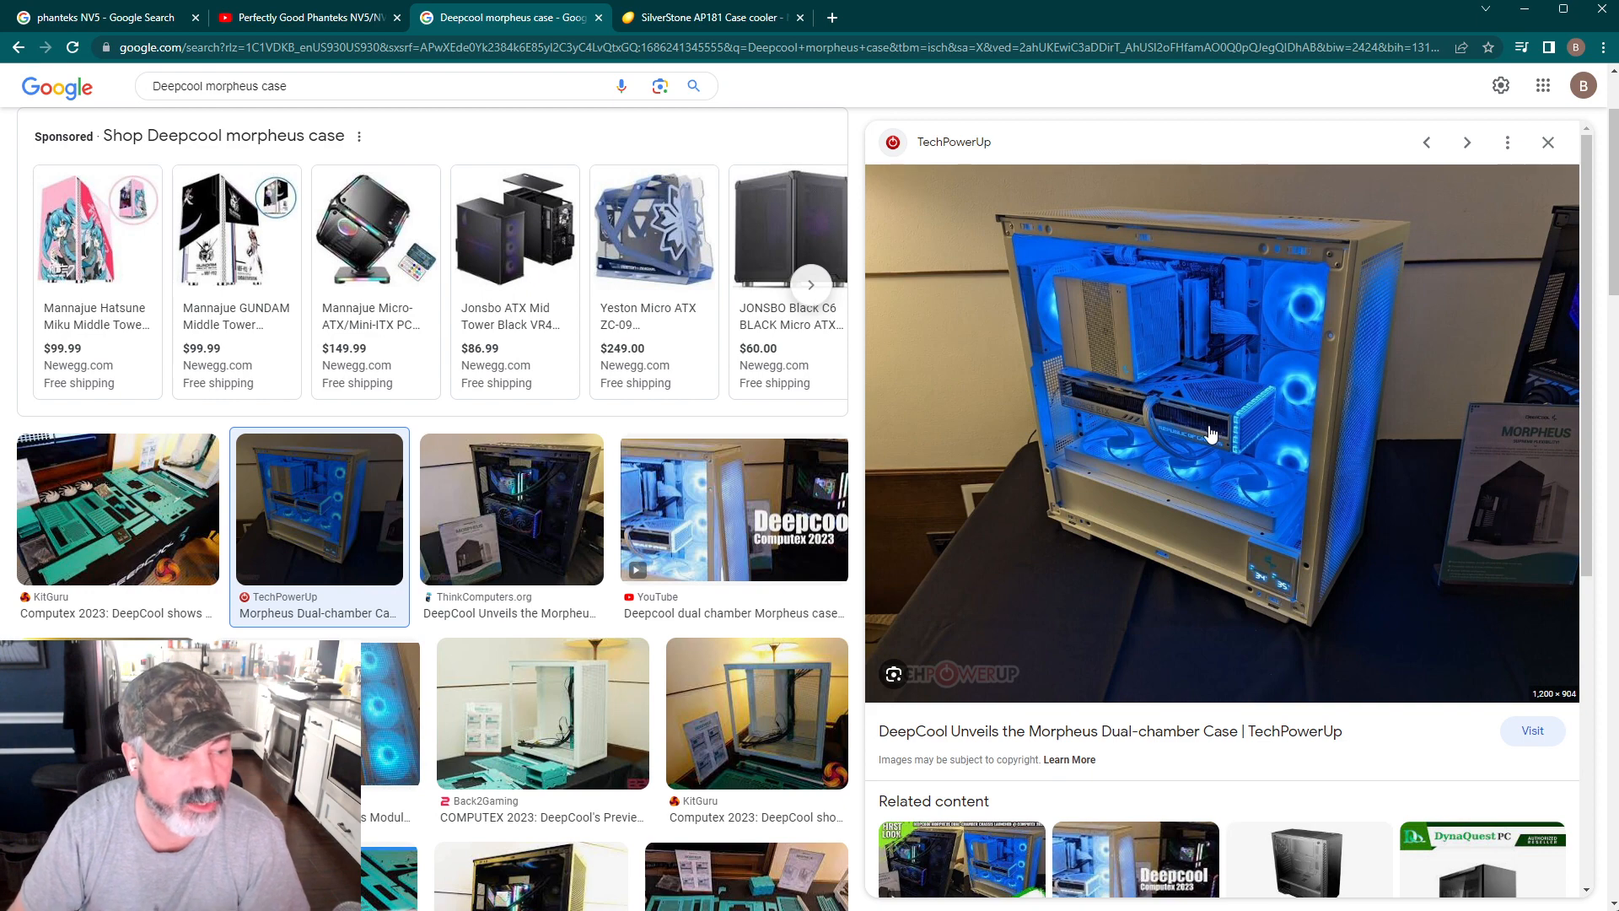
mouse_move(1197, 513)
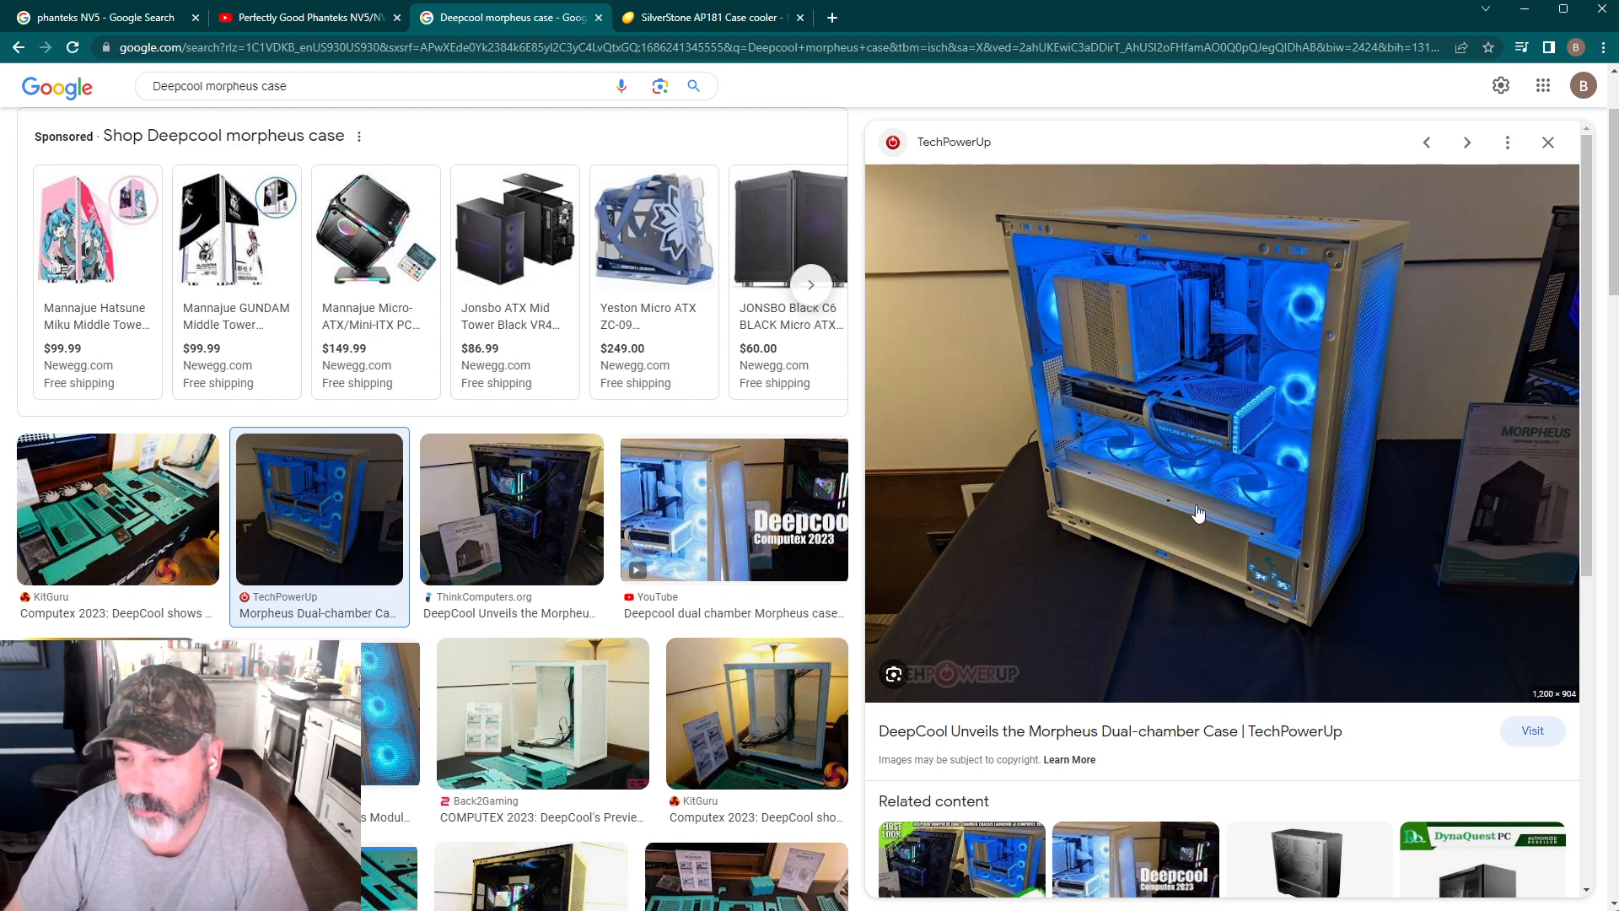
mouse_move(1201, 506)
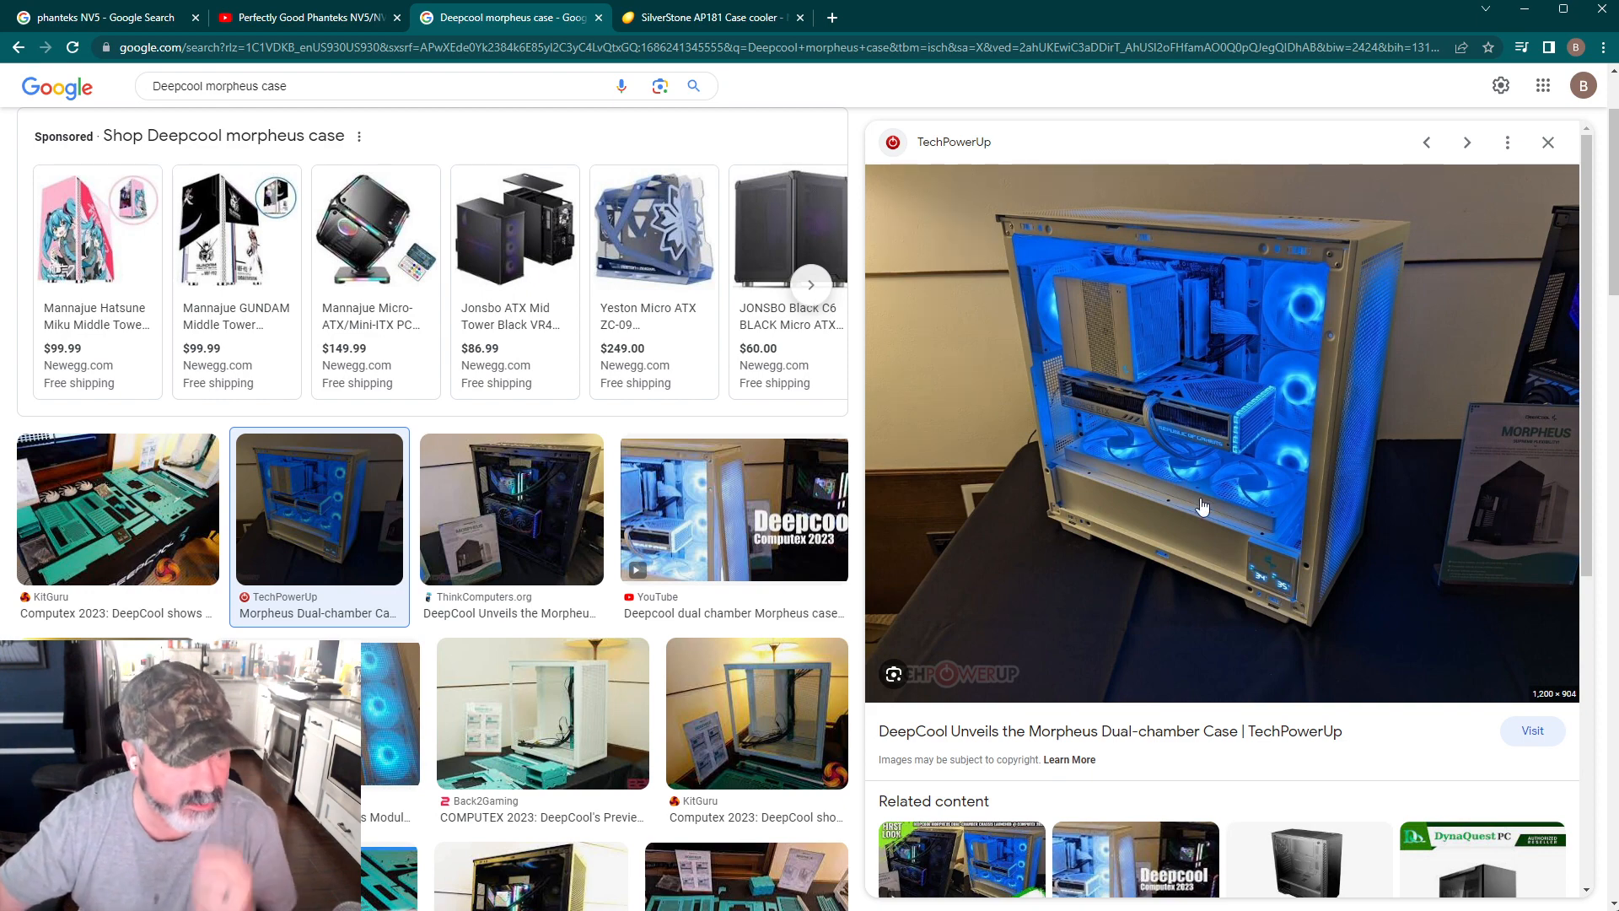